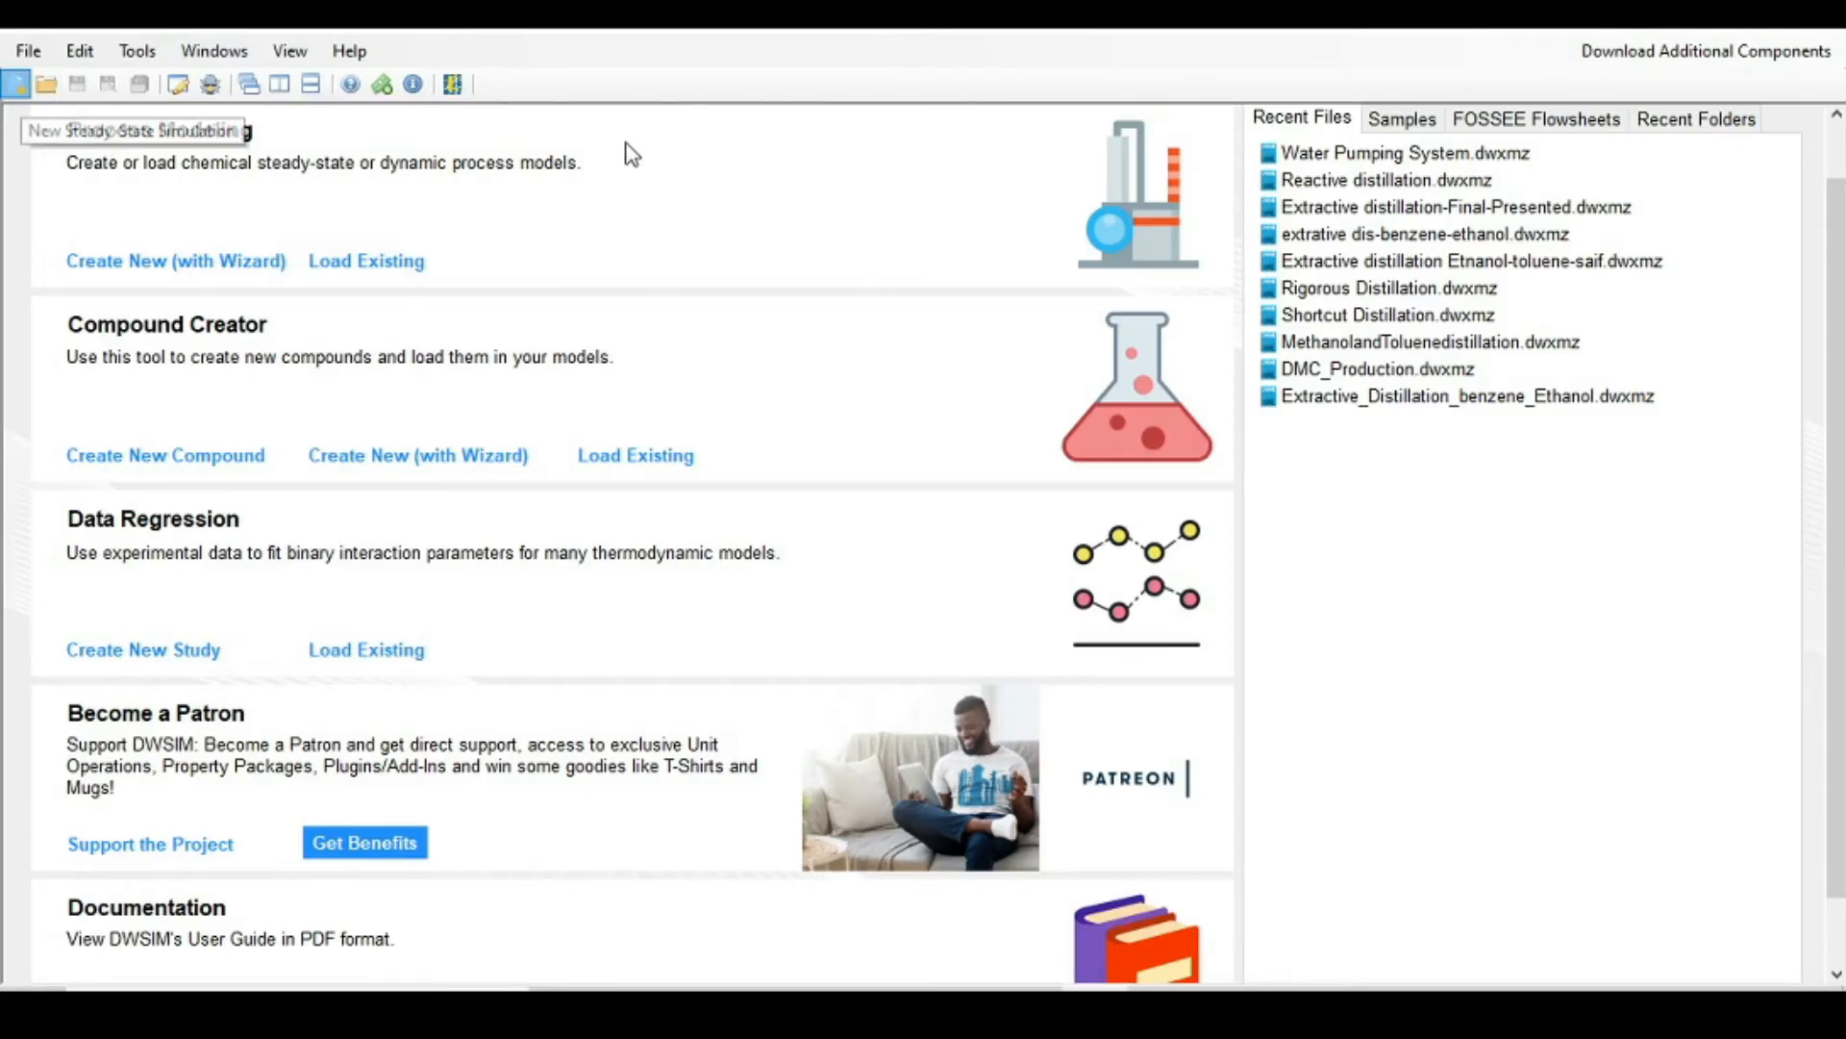
Step: Start a new steady-state simulation and add Cis-2-butene as a compound
{"action": "left_click", "coordinate": [175, 260]}
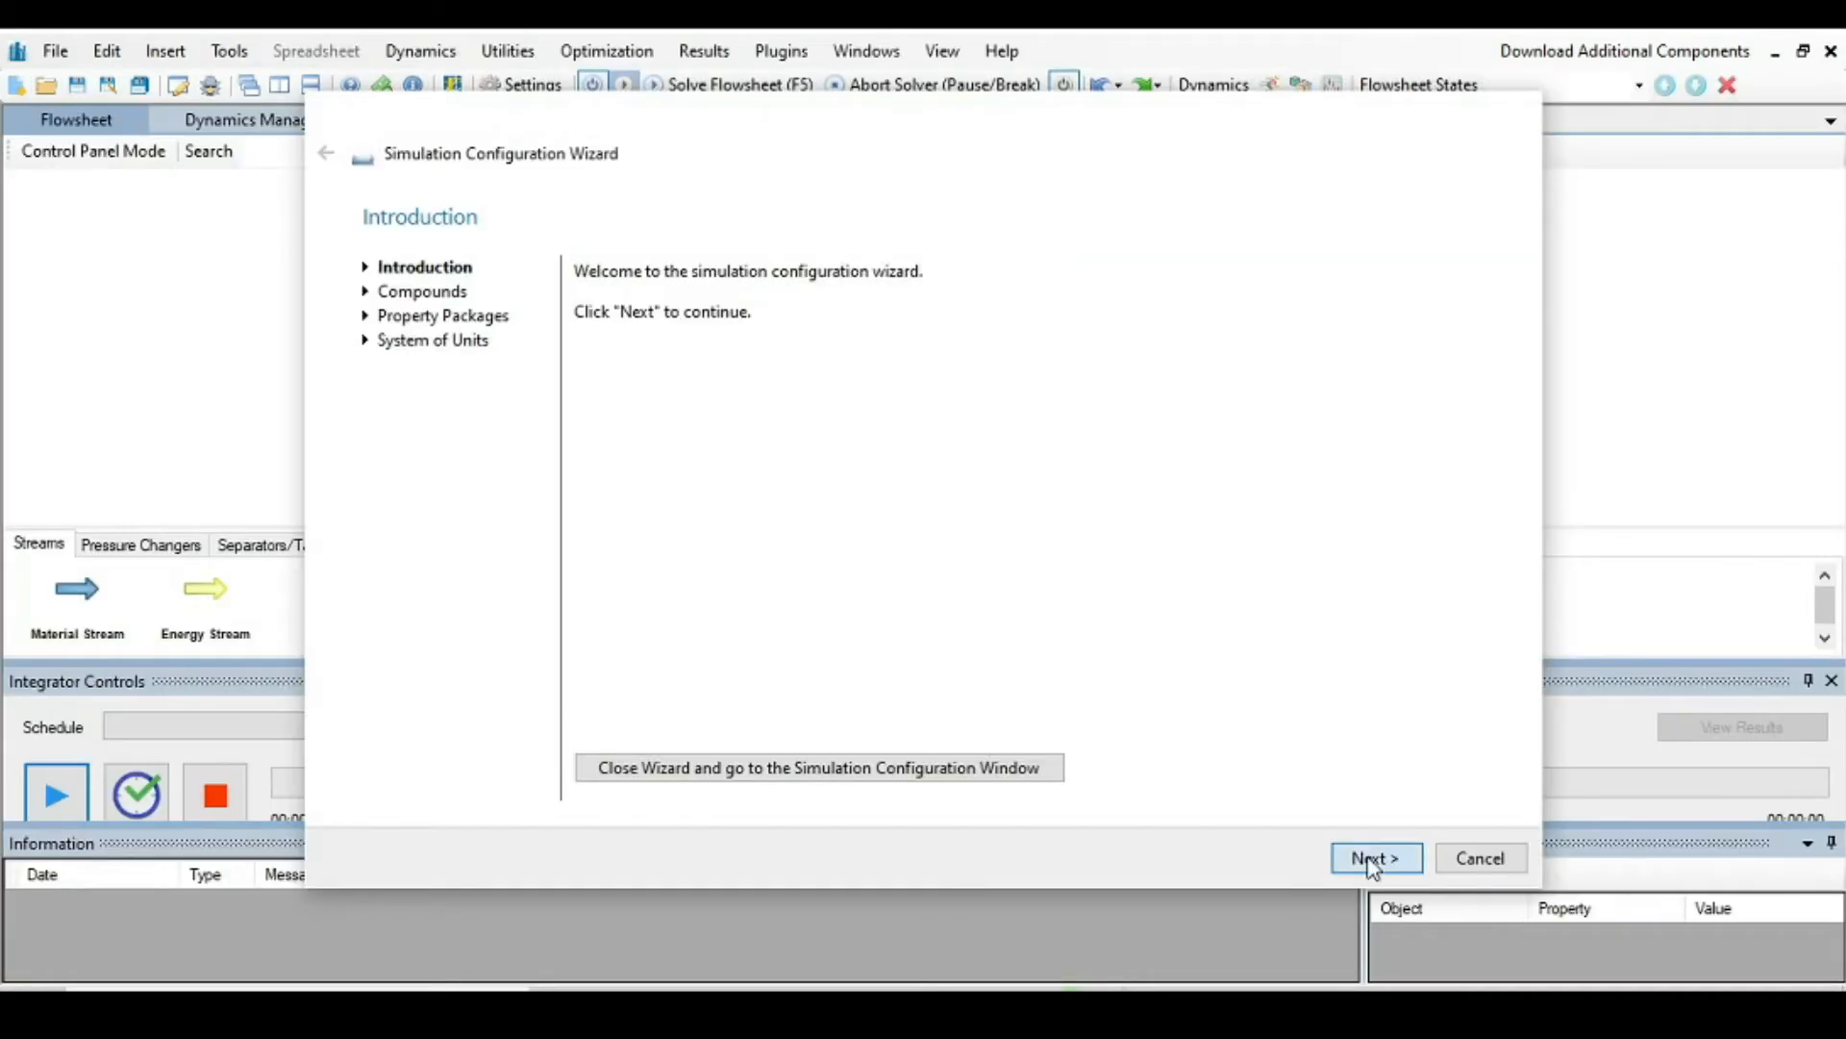
{"action": "left_click", "coordinate": [1375, 858]}
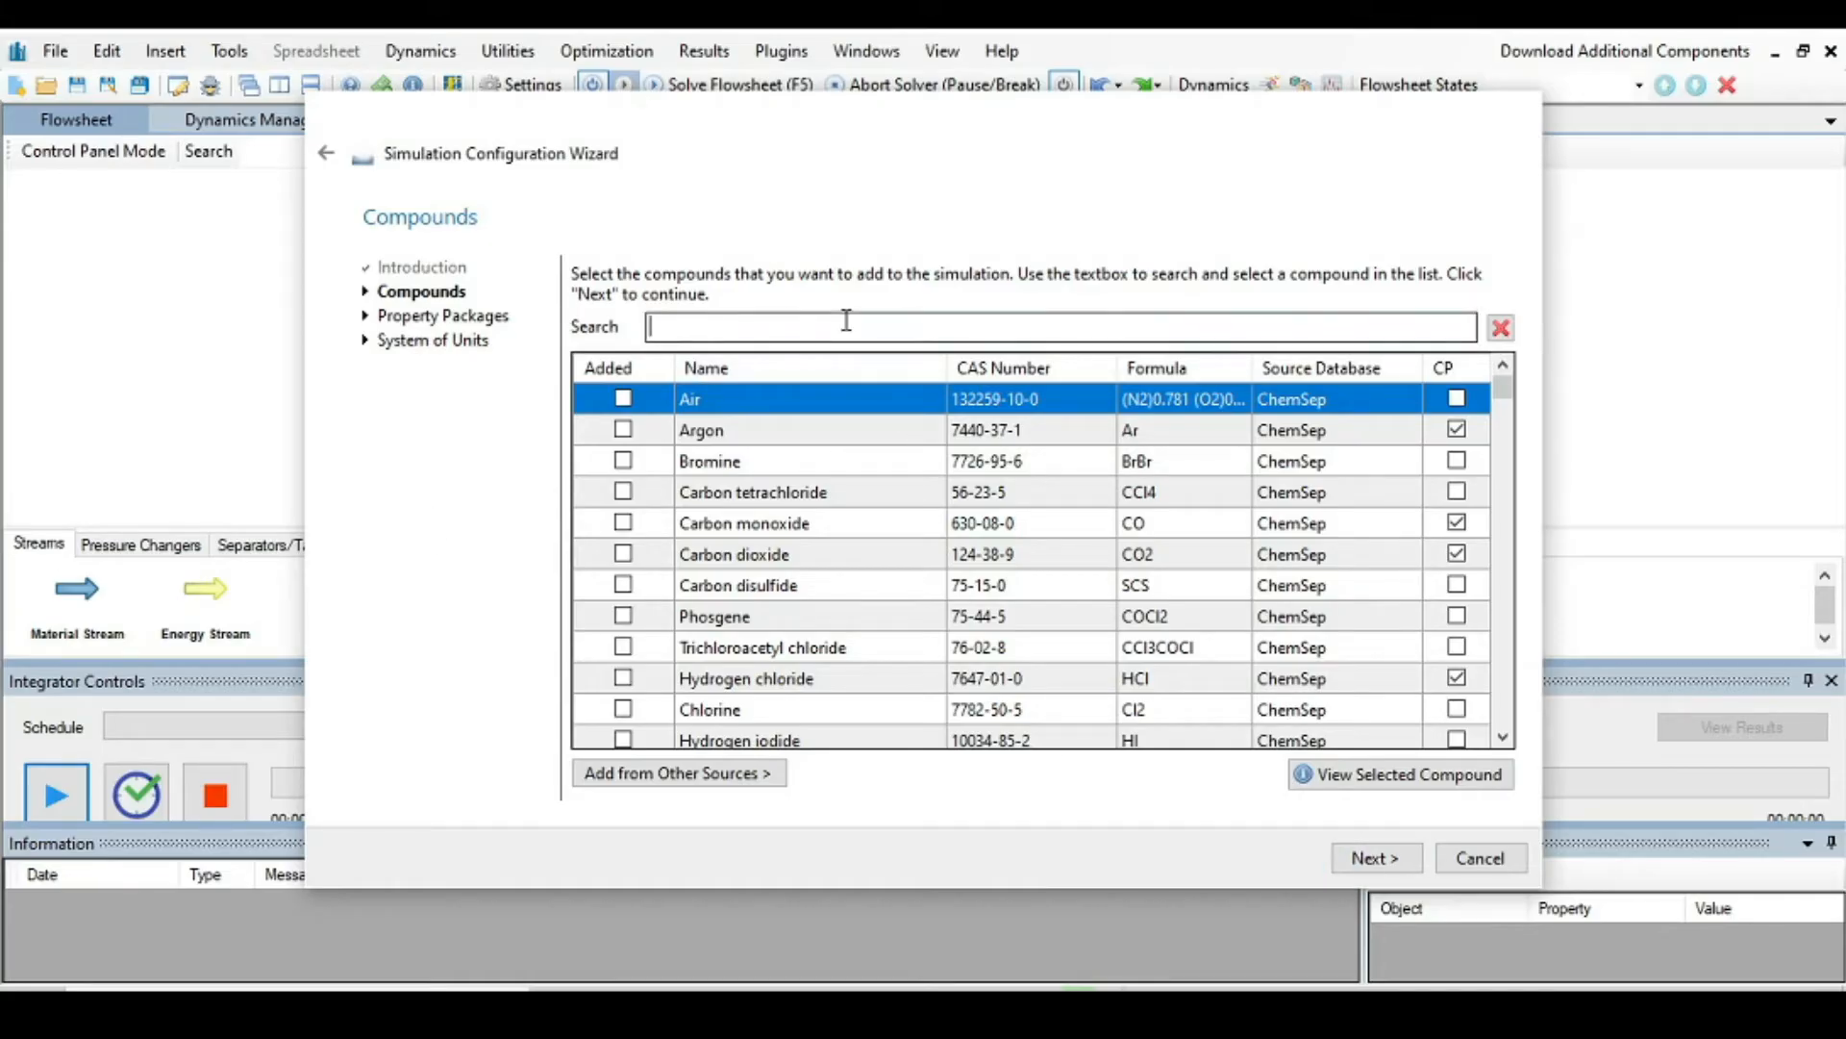
{"action": "type", "text": "cis-2"}
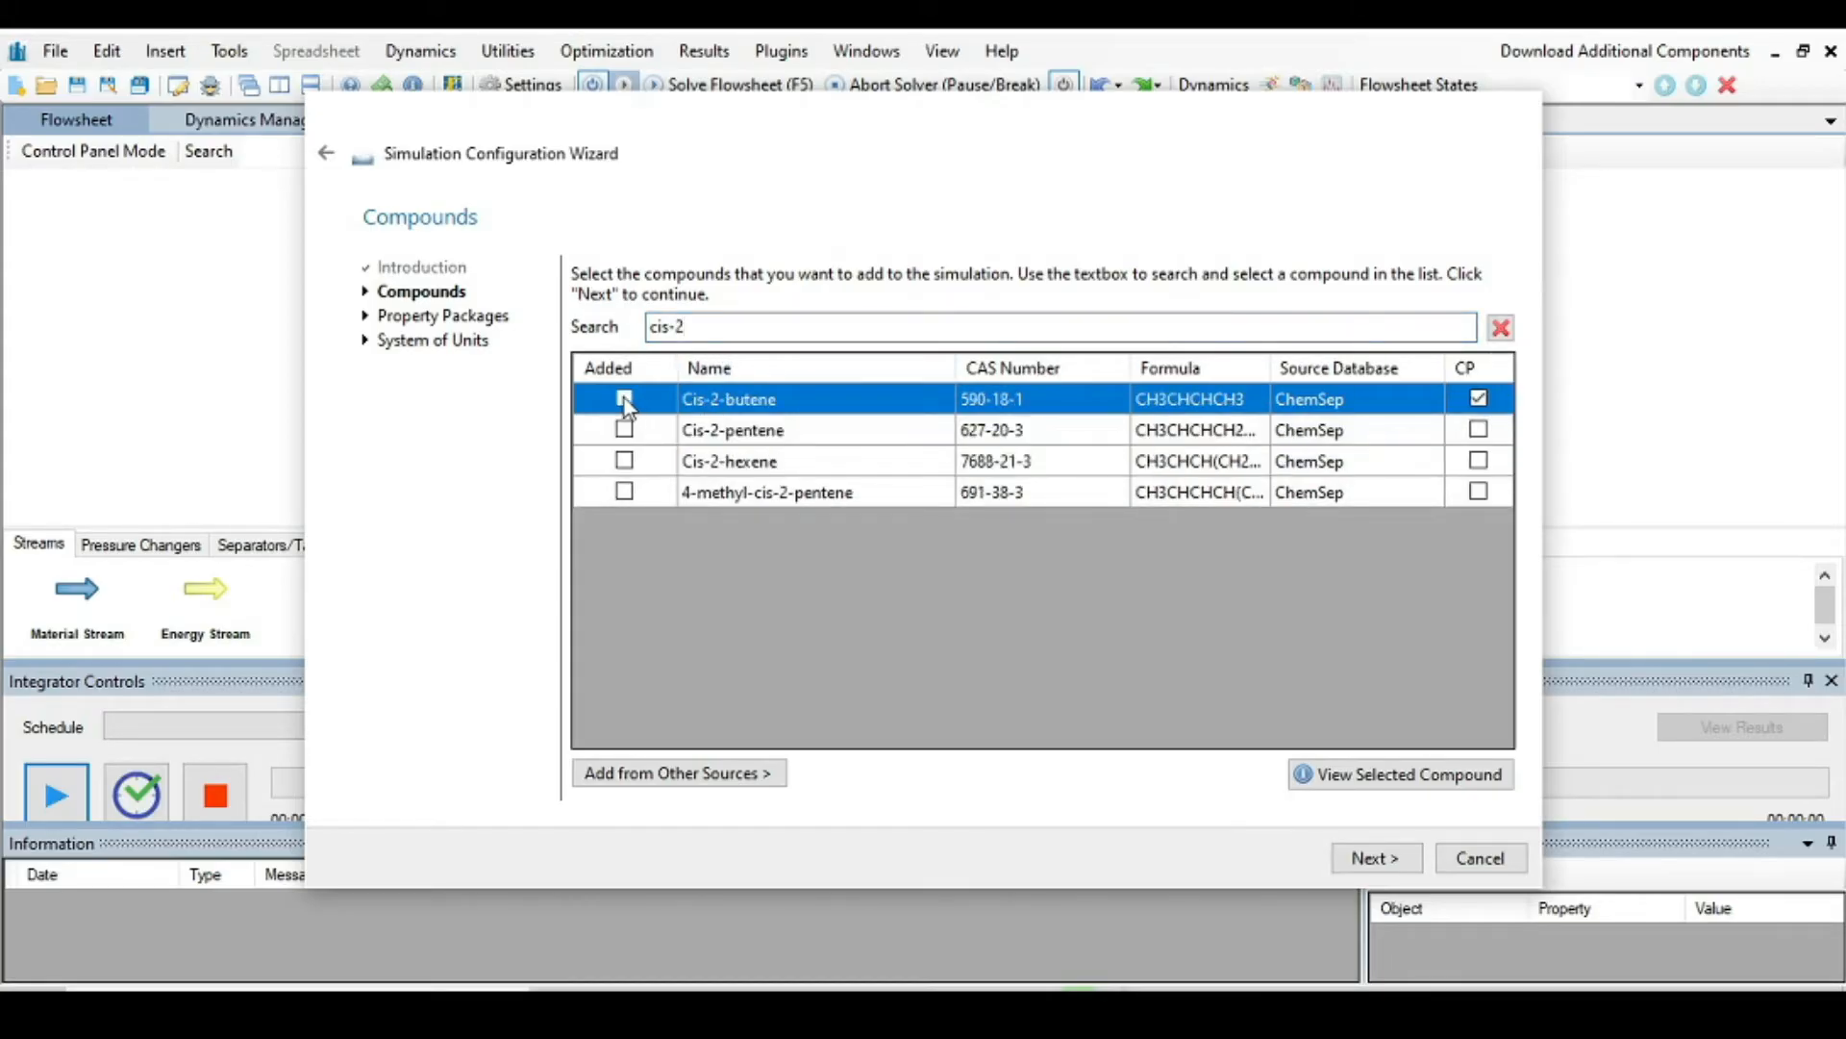
{"action": "left_click", "coordinate": [623, 398]}
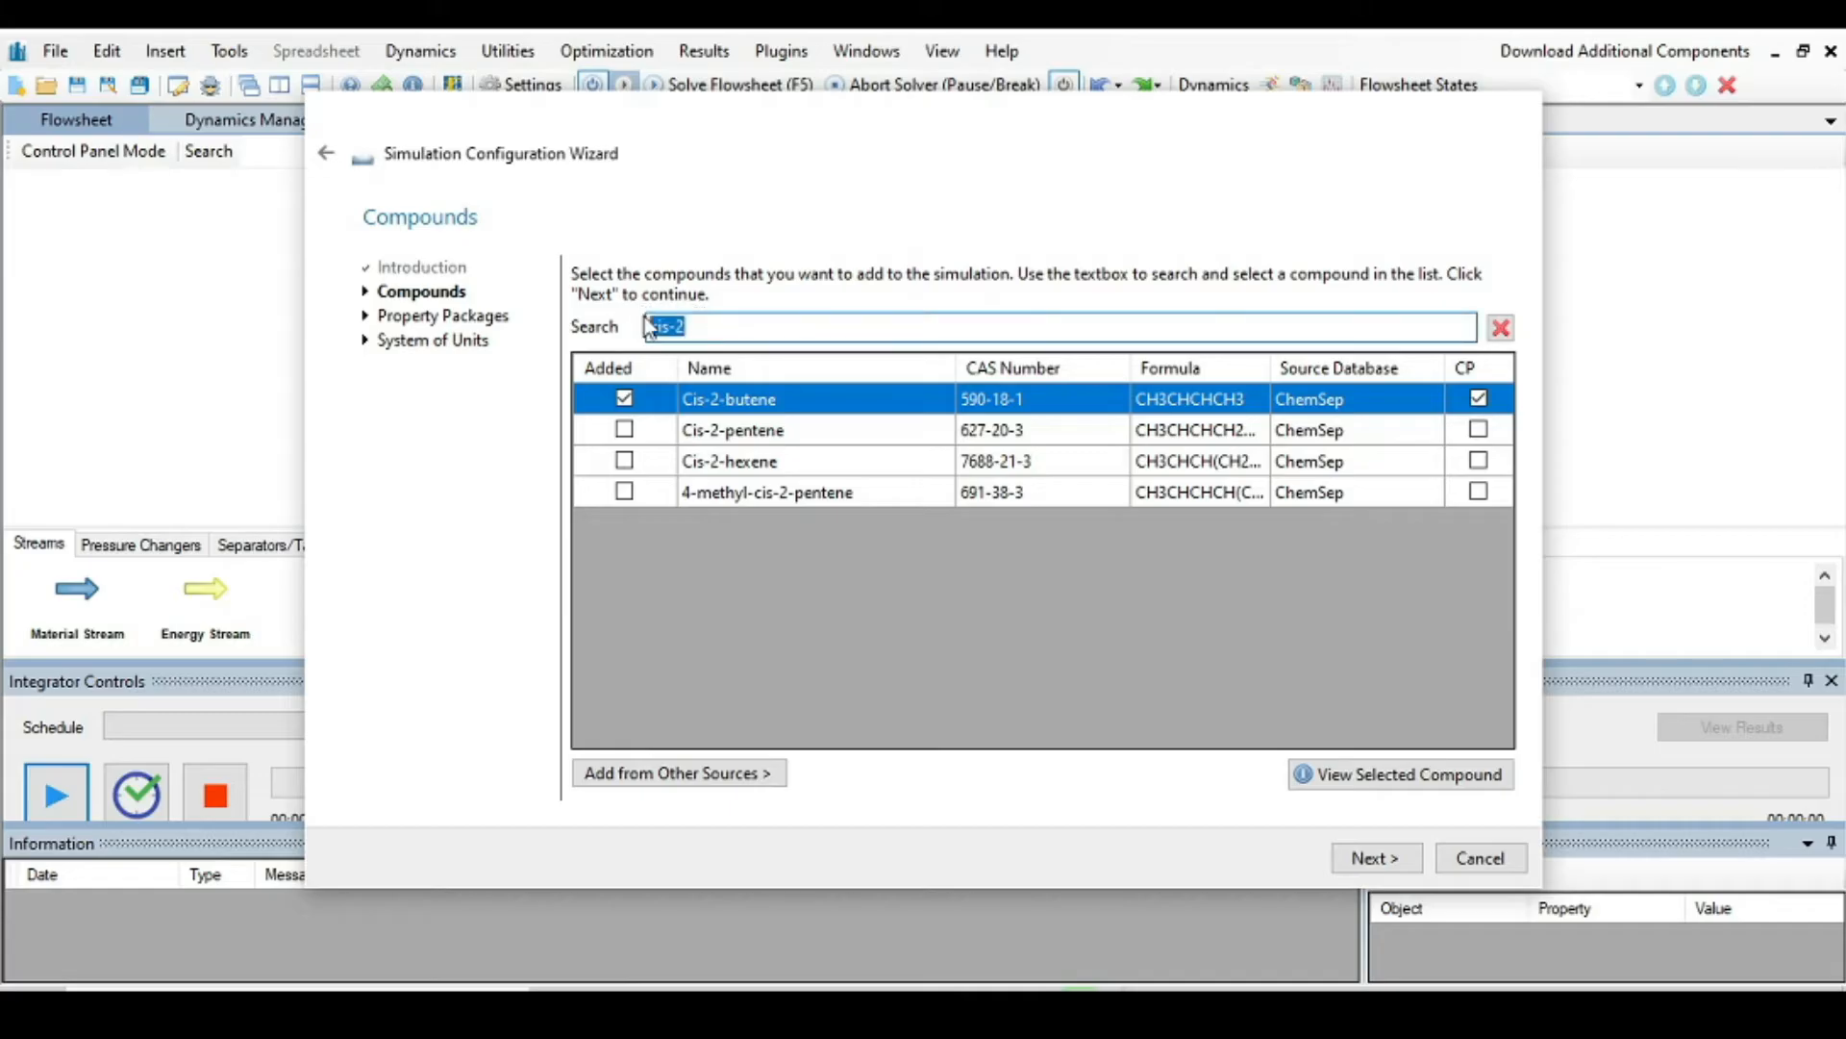
Step: Add Trans-2-butene as the second compound and proceed to property packages
{"action": "type", "text": "trans-"}
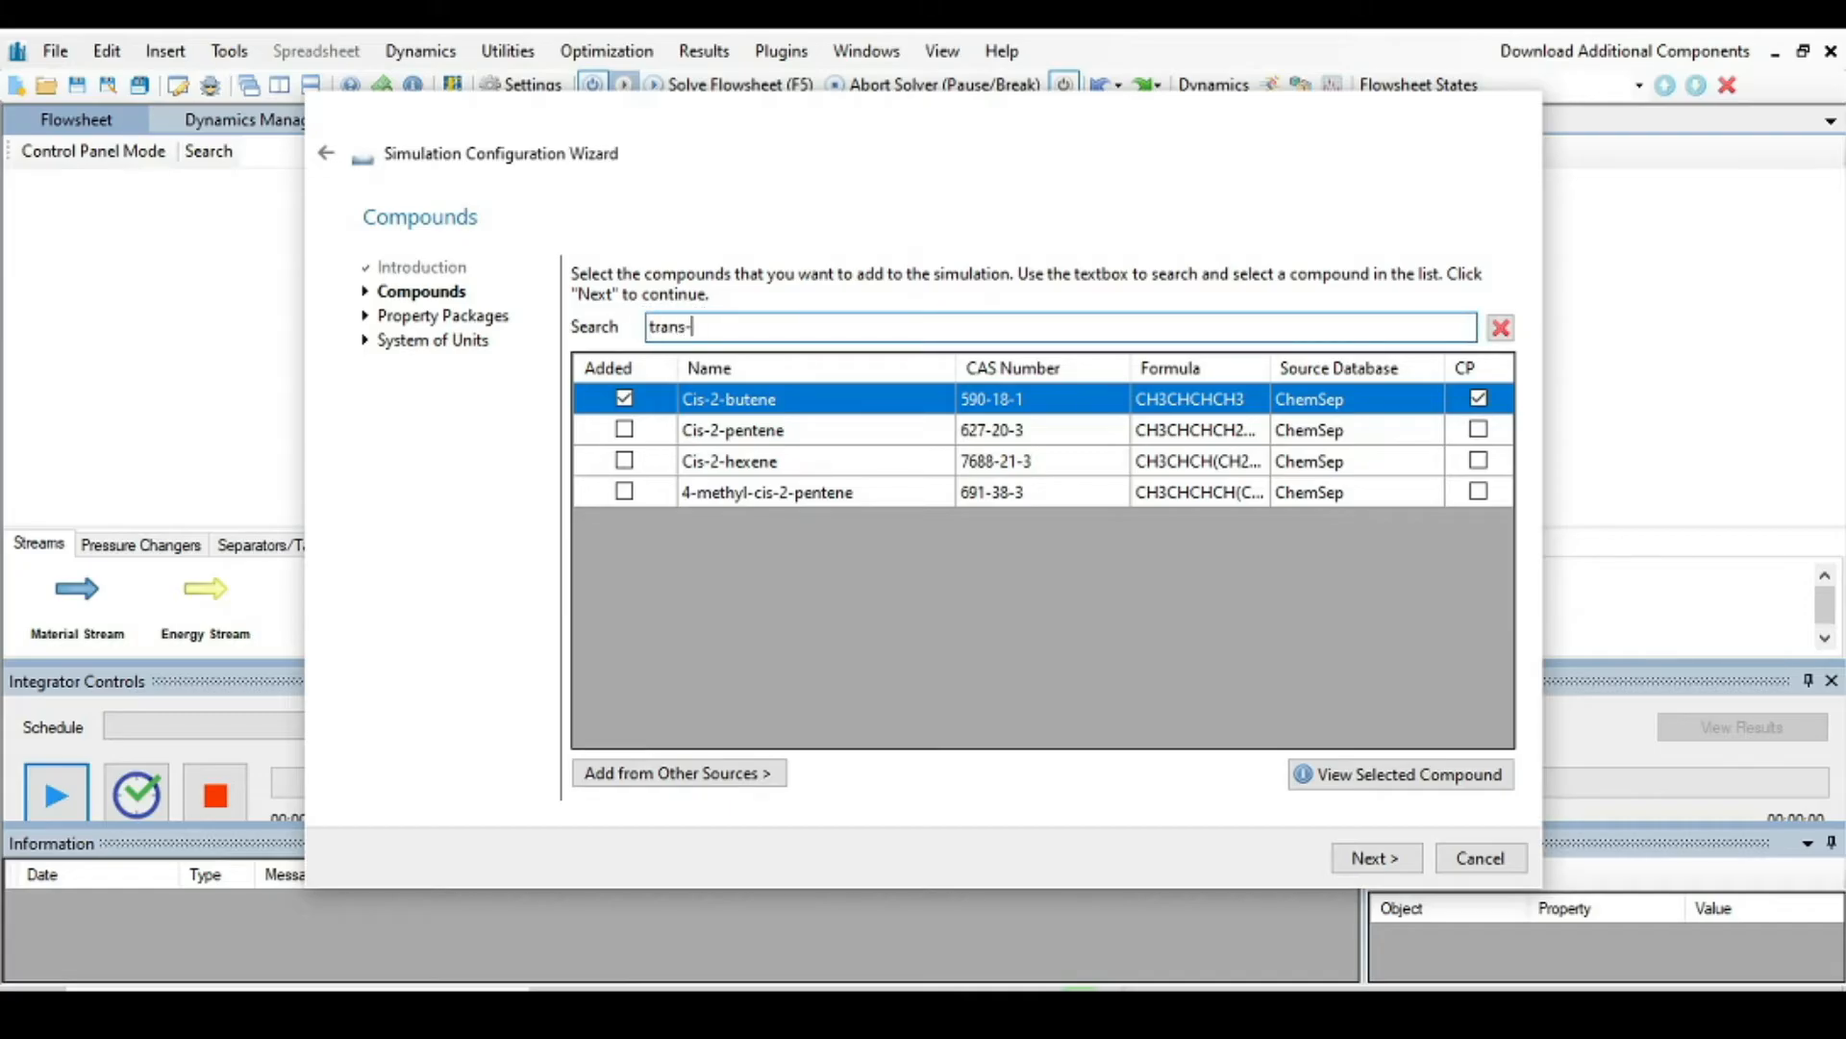
{"action": "type", "text": "2"}
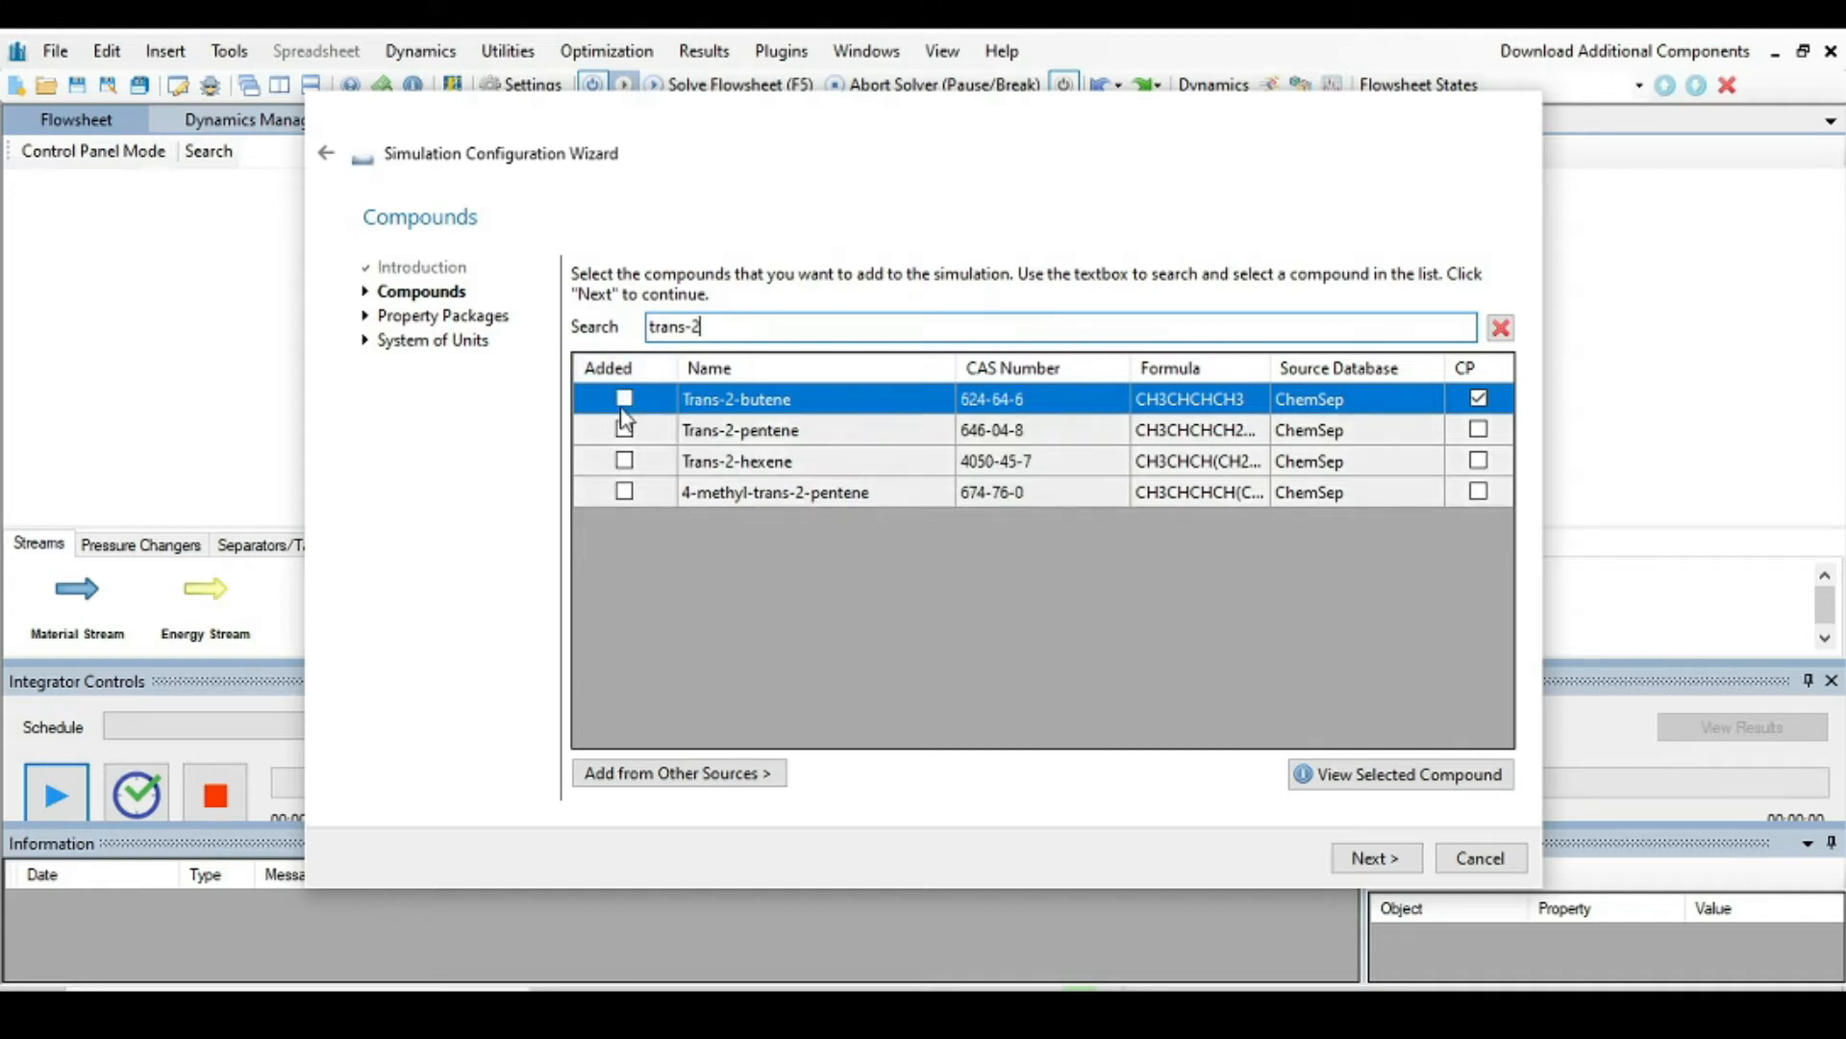
{"action": "left_click", "coordinate": [624, 398]}
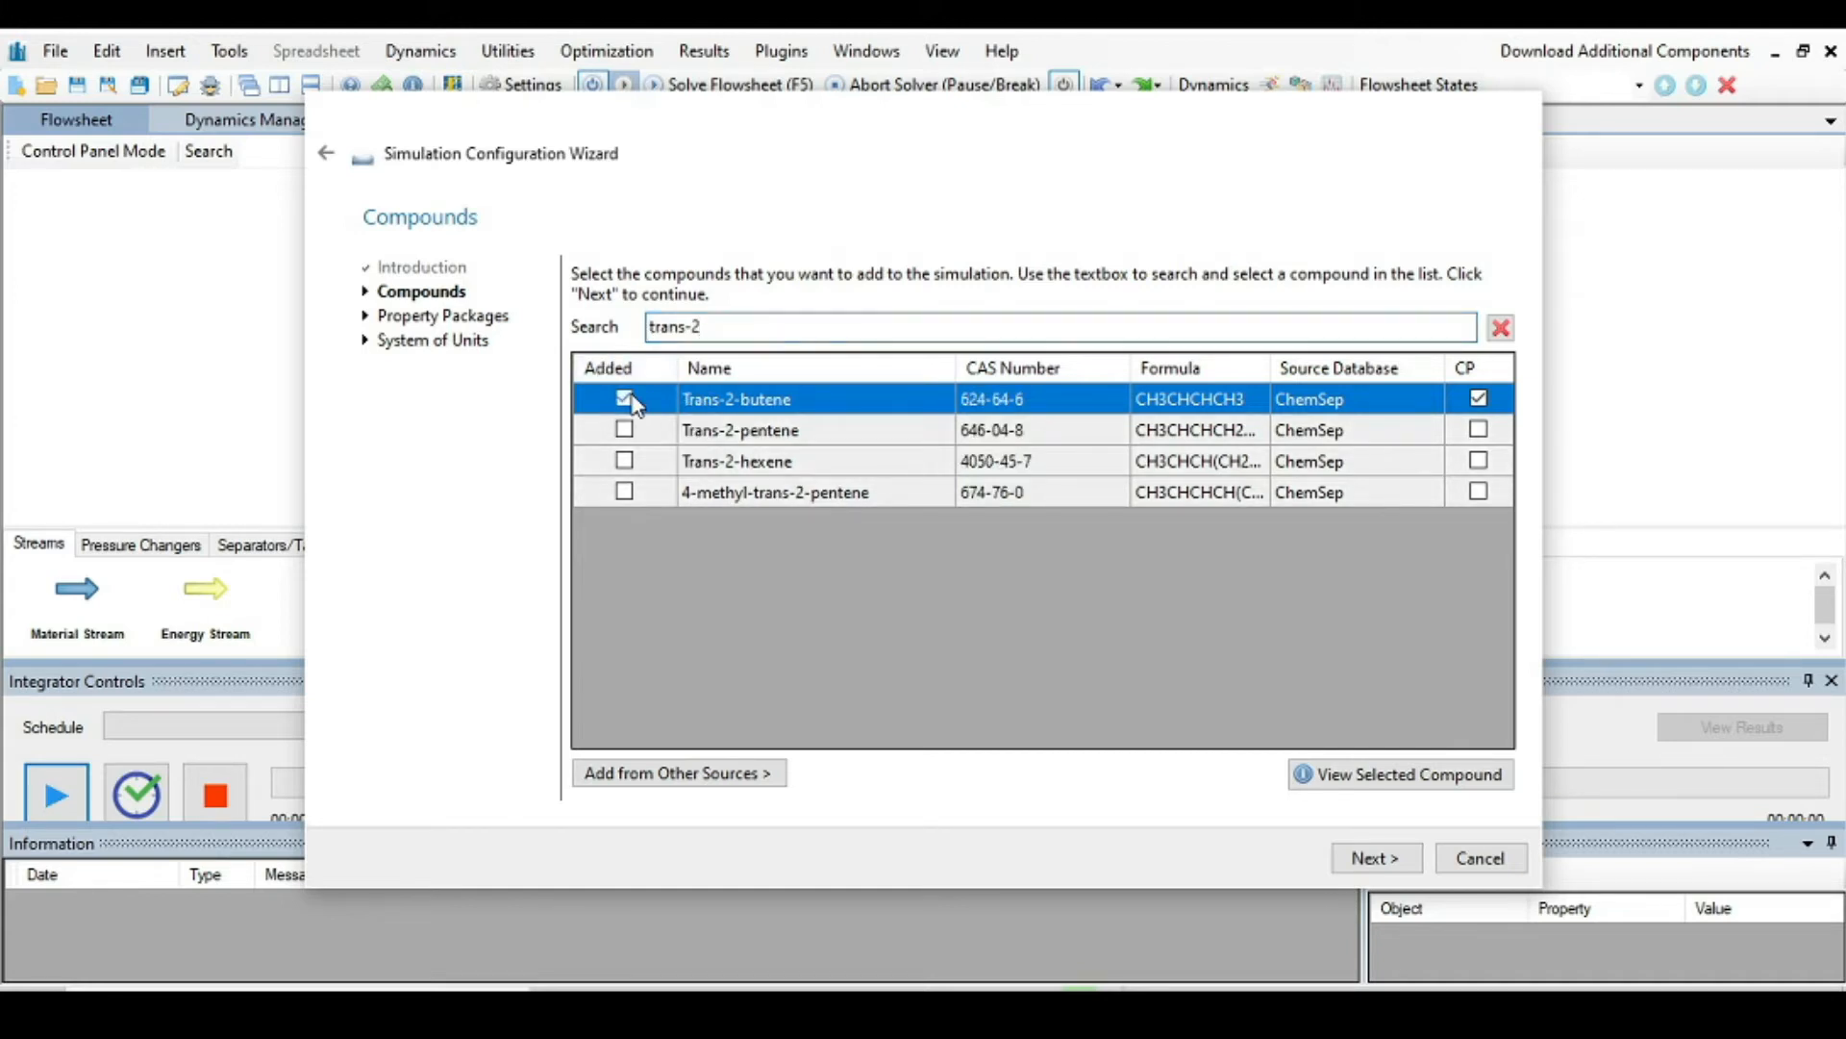
{"action": "left_click", "coordinate": [1376, 858]}
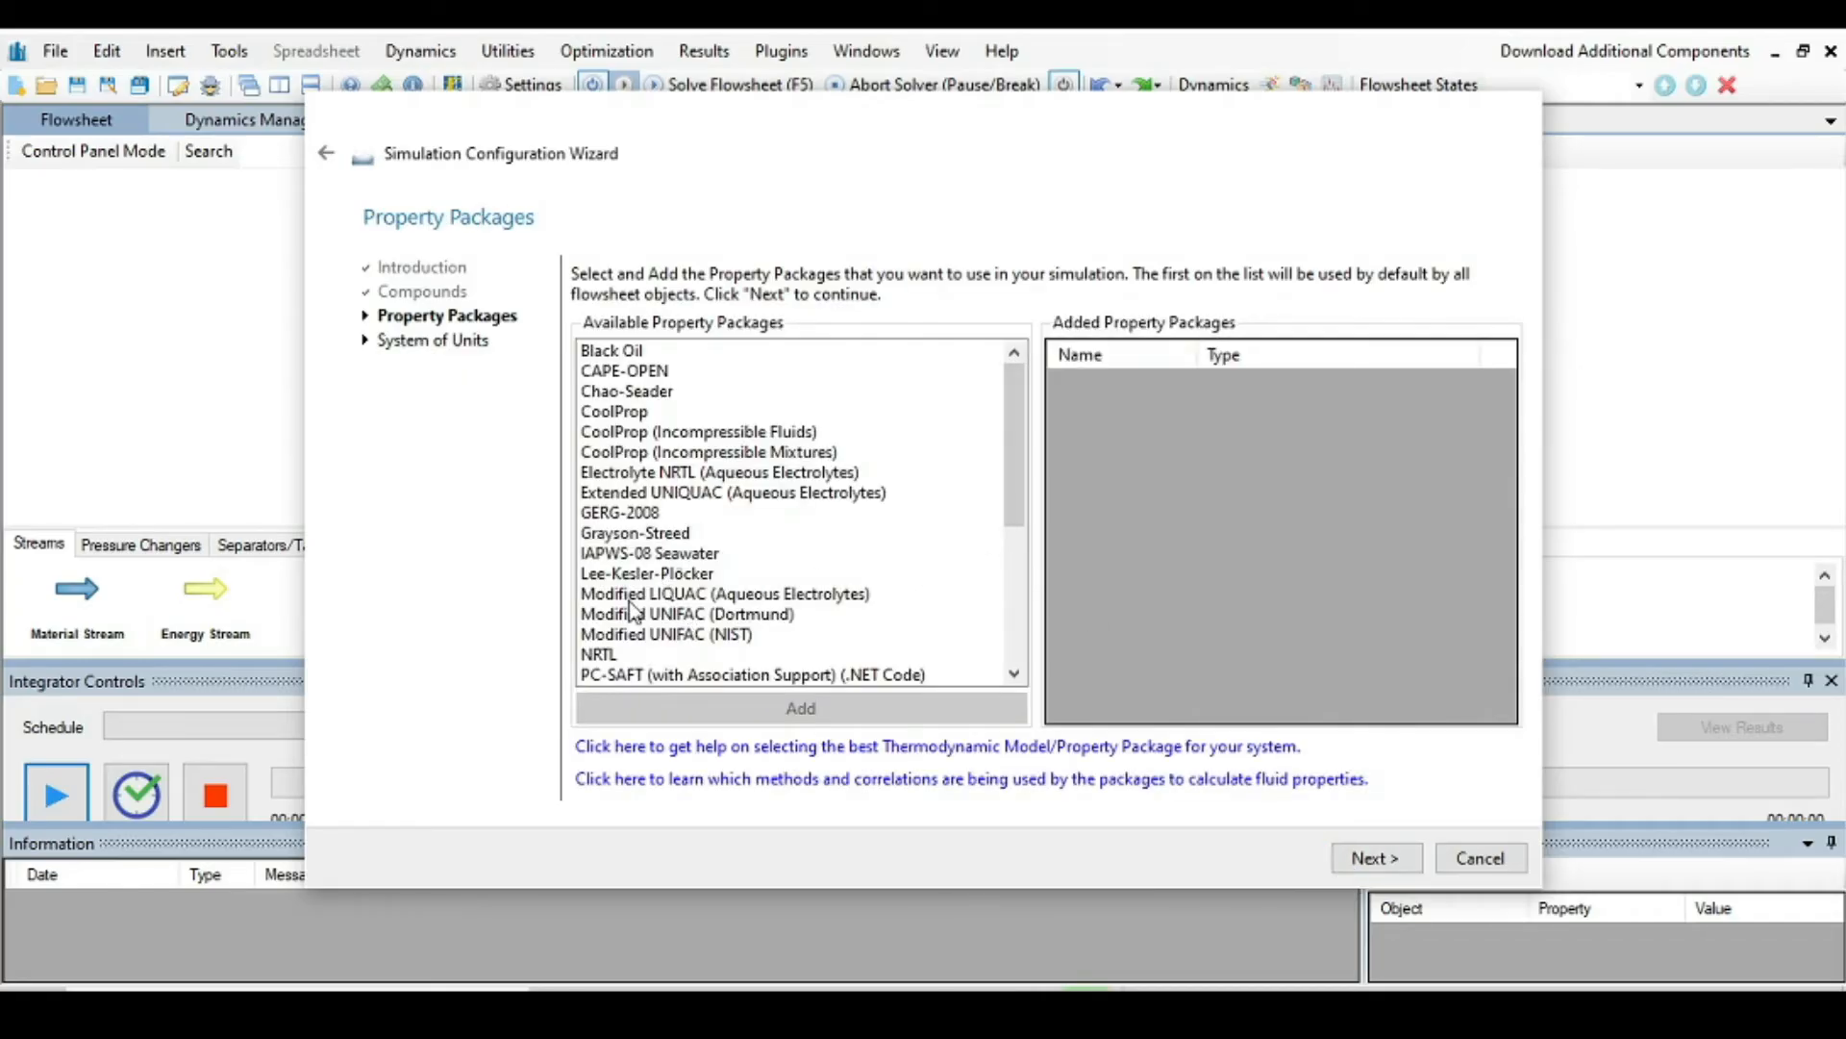
Step: Add the NRTL property package, choose the C5 unit system and finish onto an empty flowsheet
{"action": "left_click", "coordinate": [598, 654]}
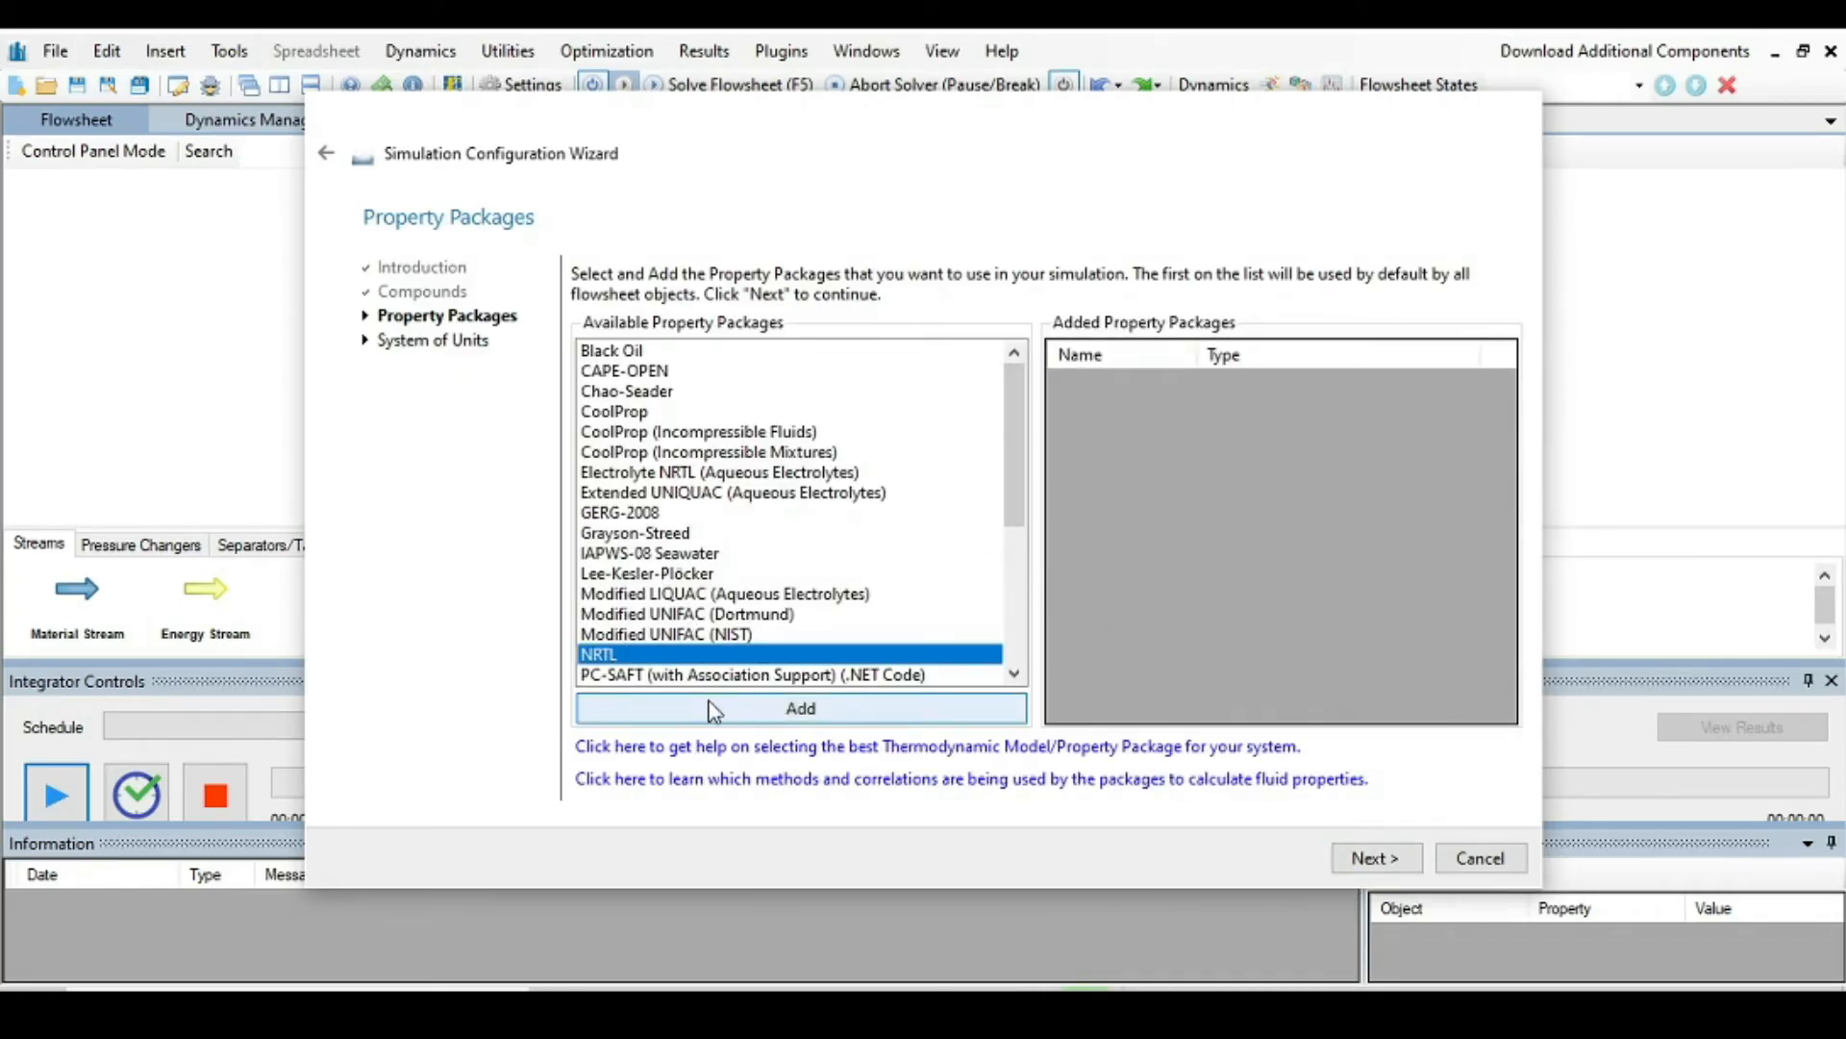
{"action": "left_click", "coordinate": [798, 708]}
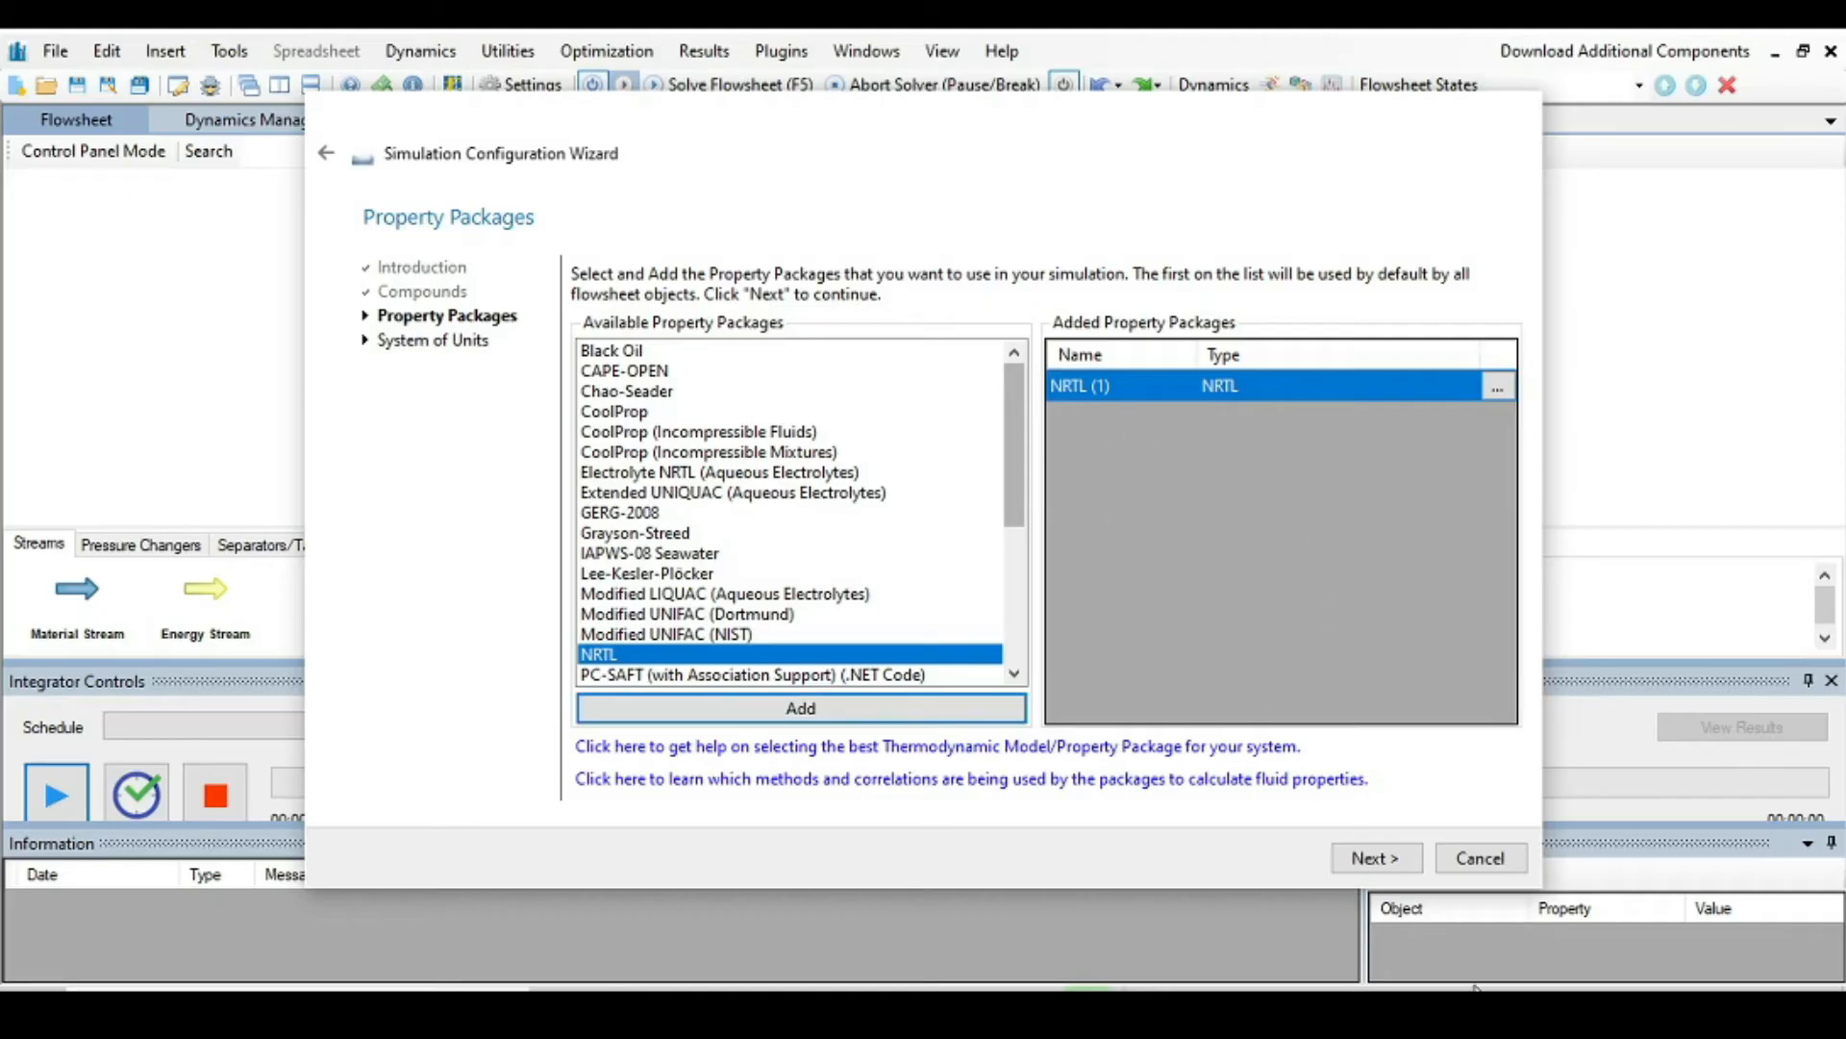
{"action": "left_click", "coordinate": [1373, 858]}
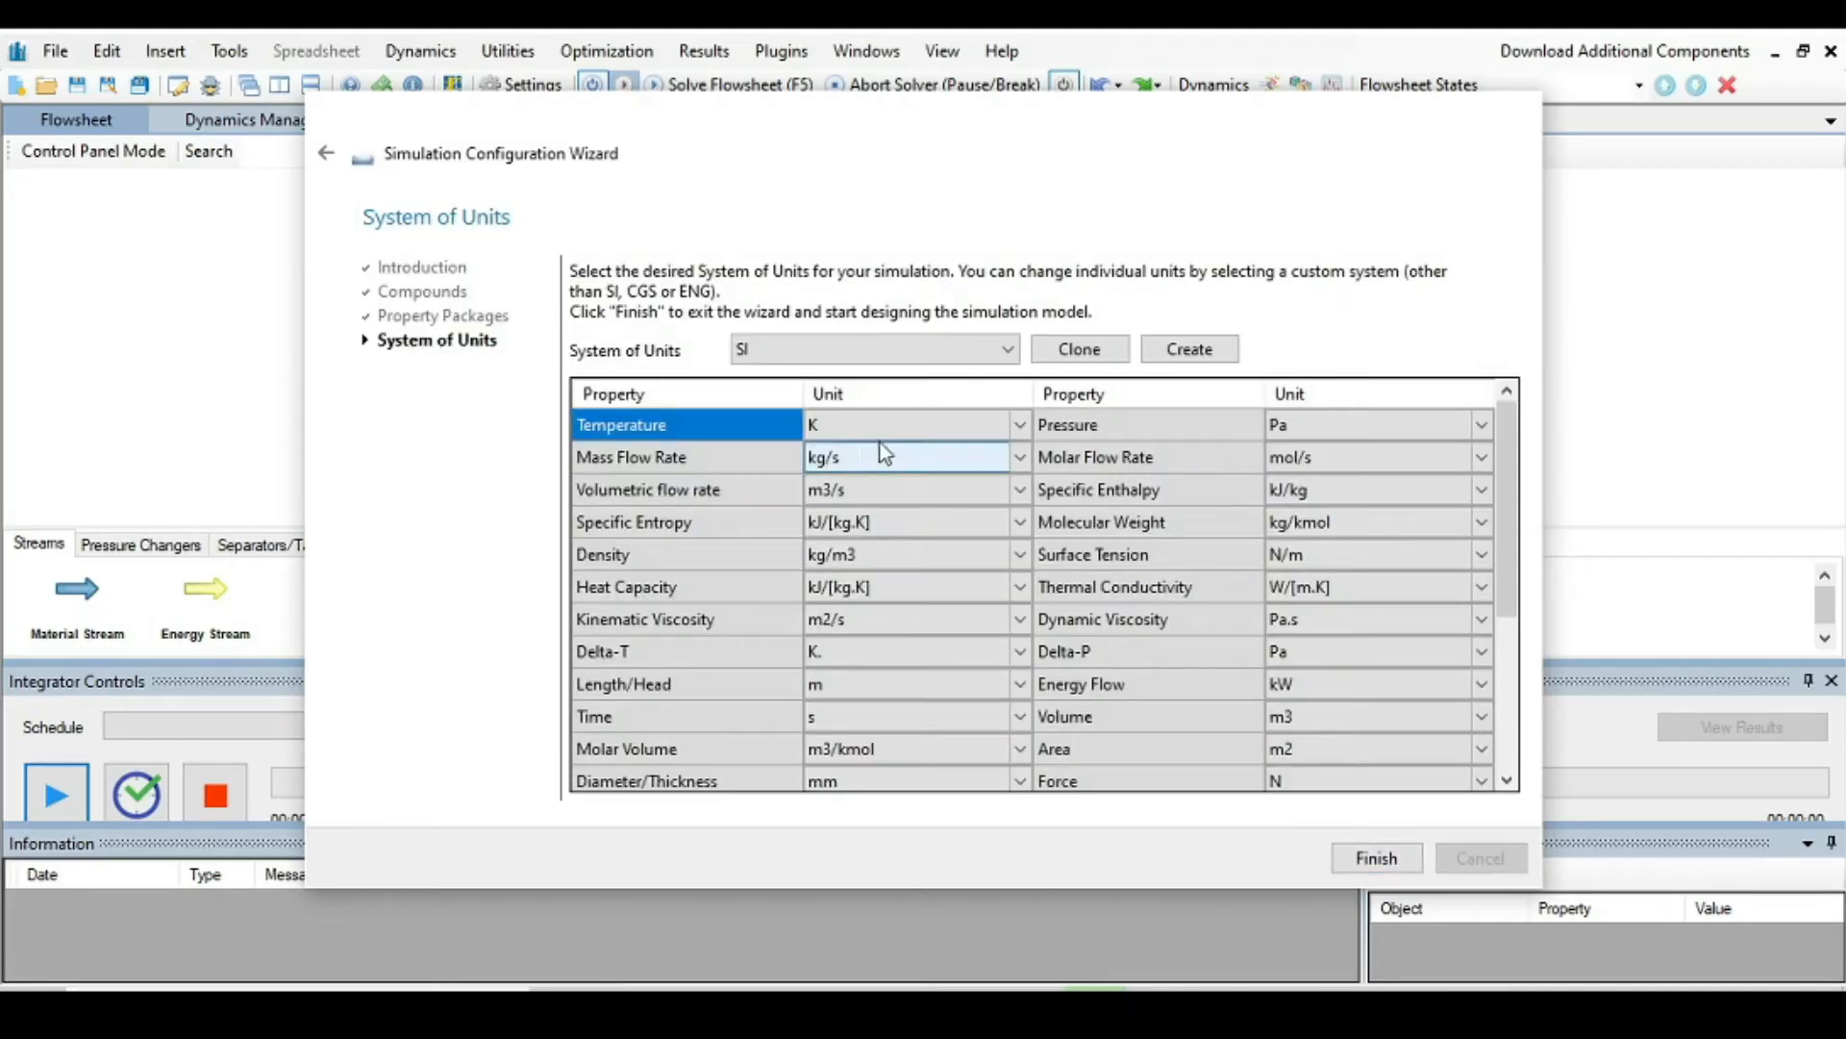
{"action": "left_click", "coordinate": [871, 349]}
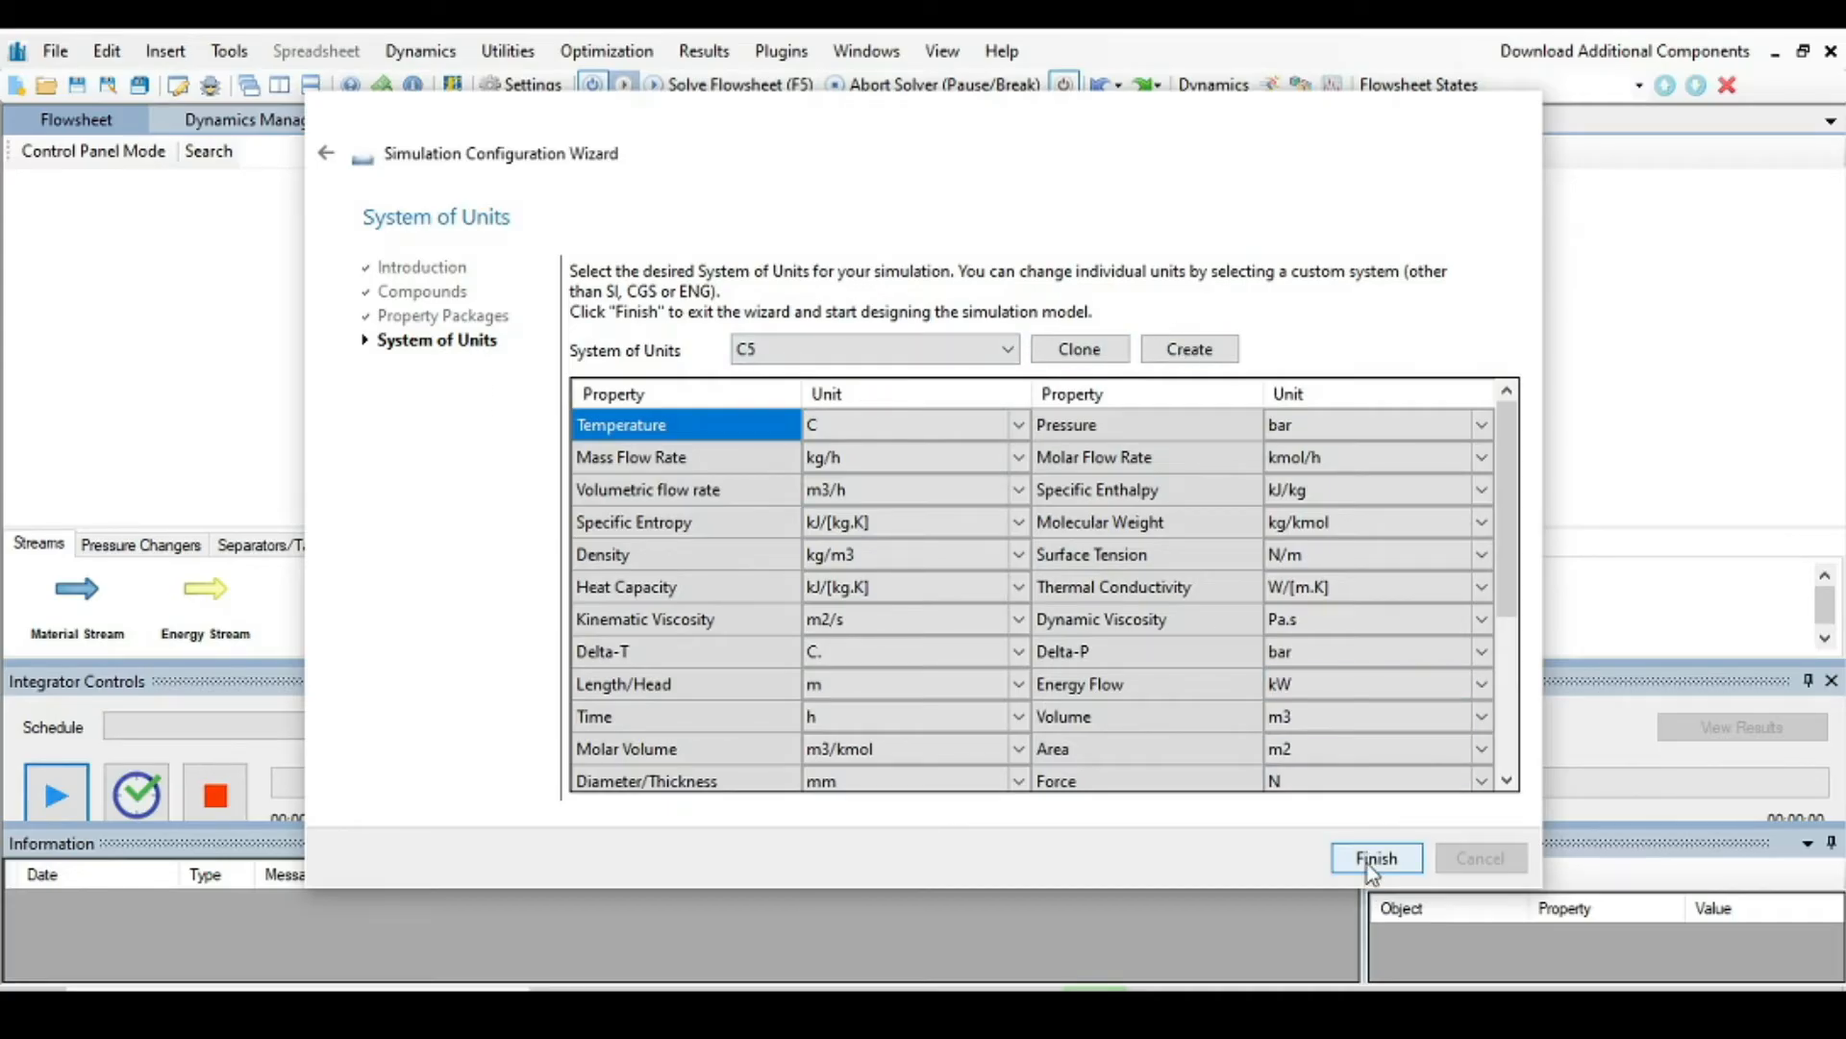
{"action": "left_click", "coordinate": [1373, 858]}
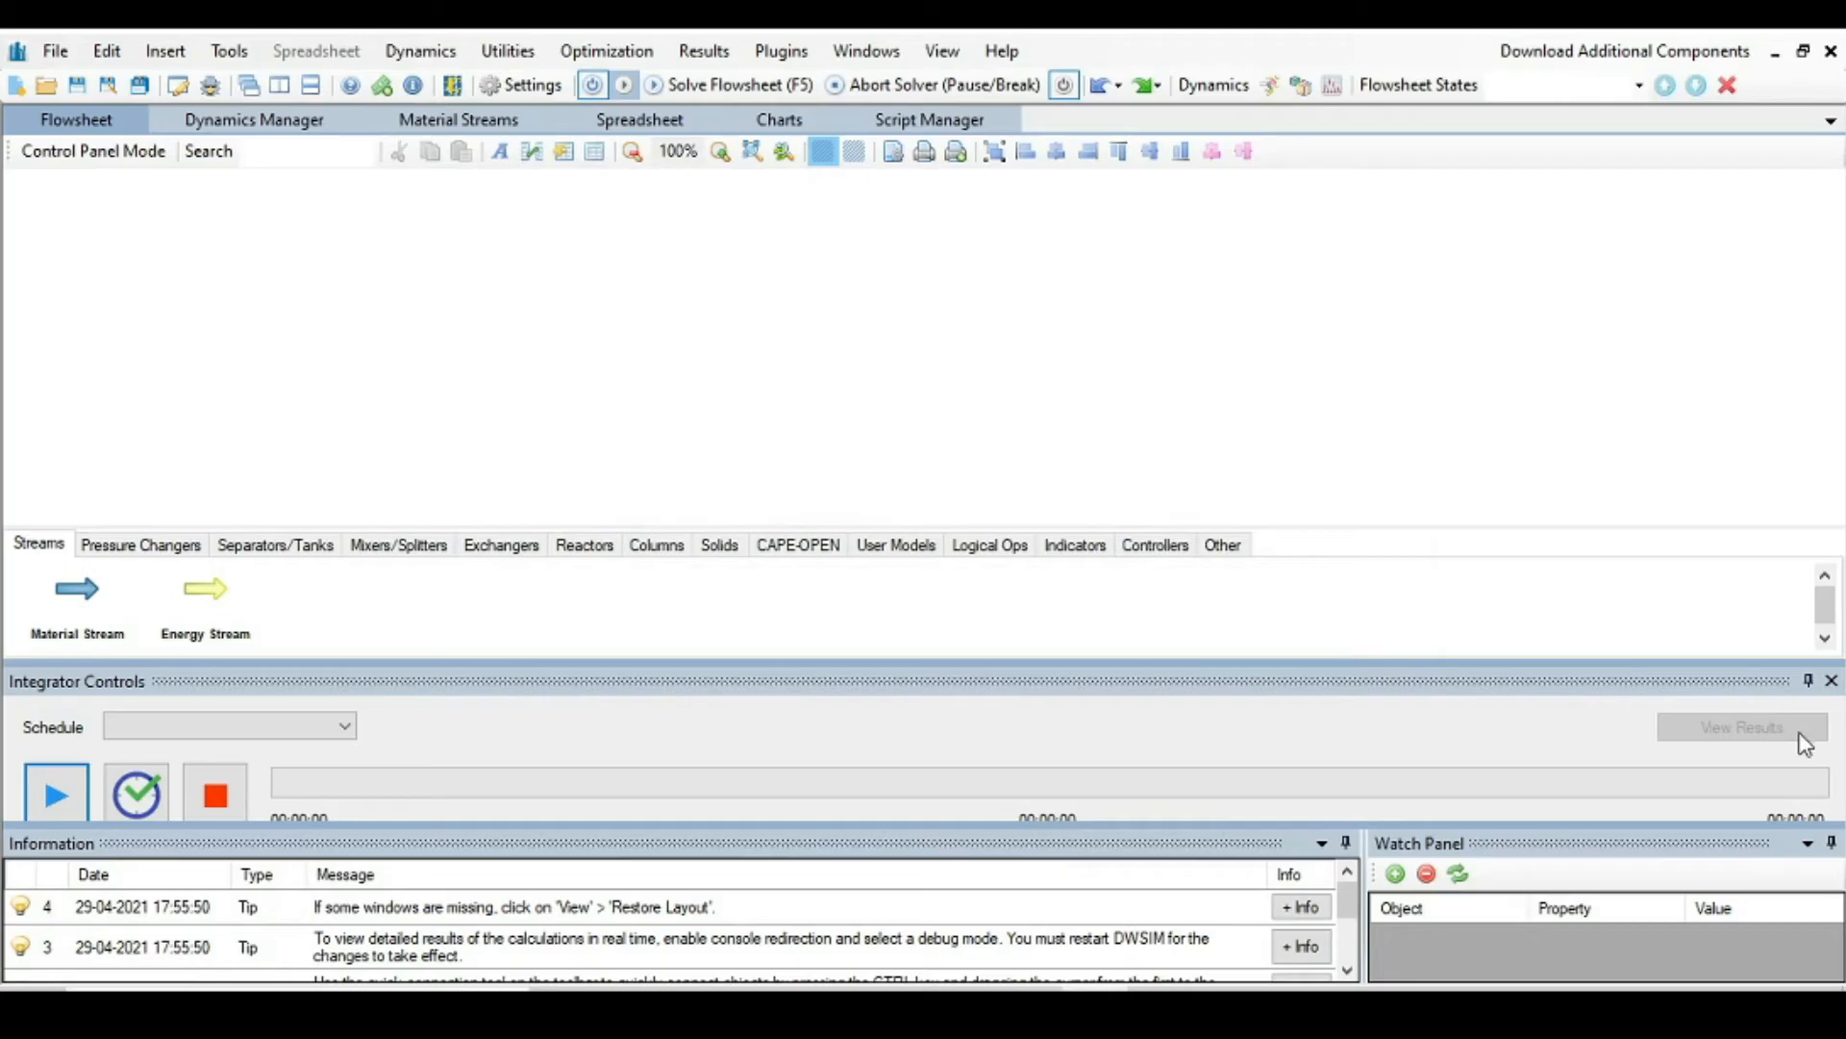
Step: Close the Integrator Controls panel to enlarge the flowsheet area
{"action": "left_click", "coordinate": [1833, 681]}
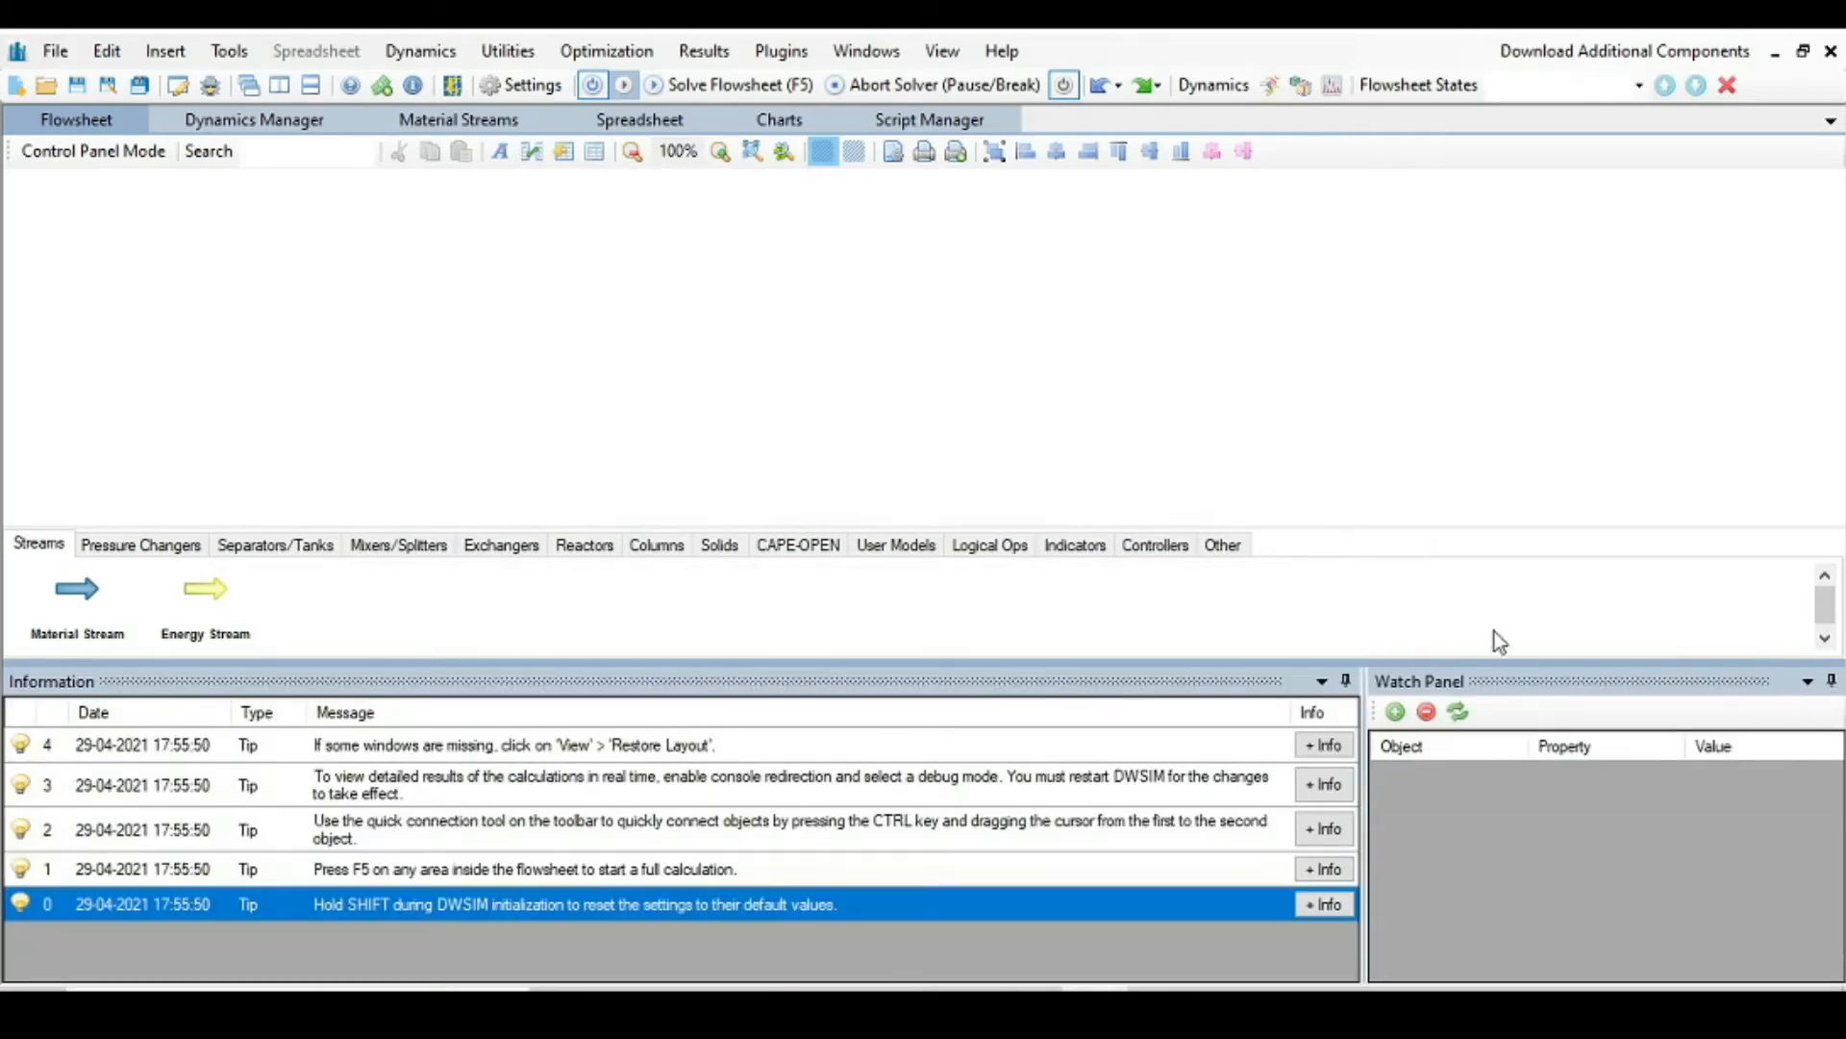
{"action": "mouse_move", "coordinate": [1117, 702]}
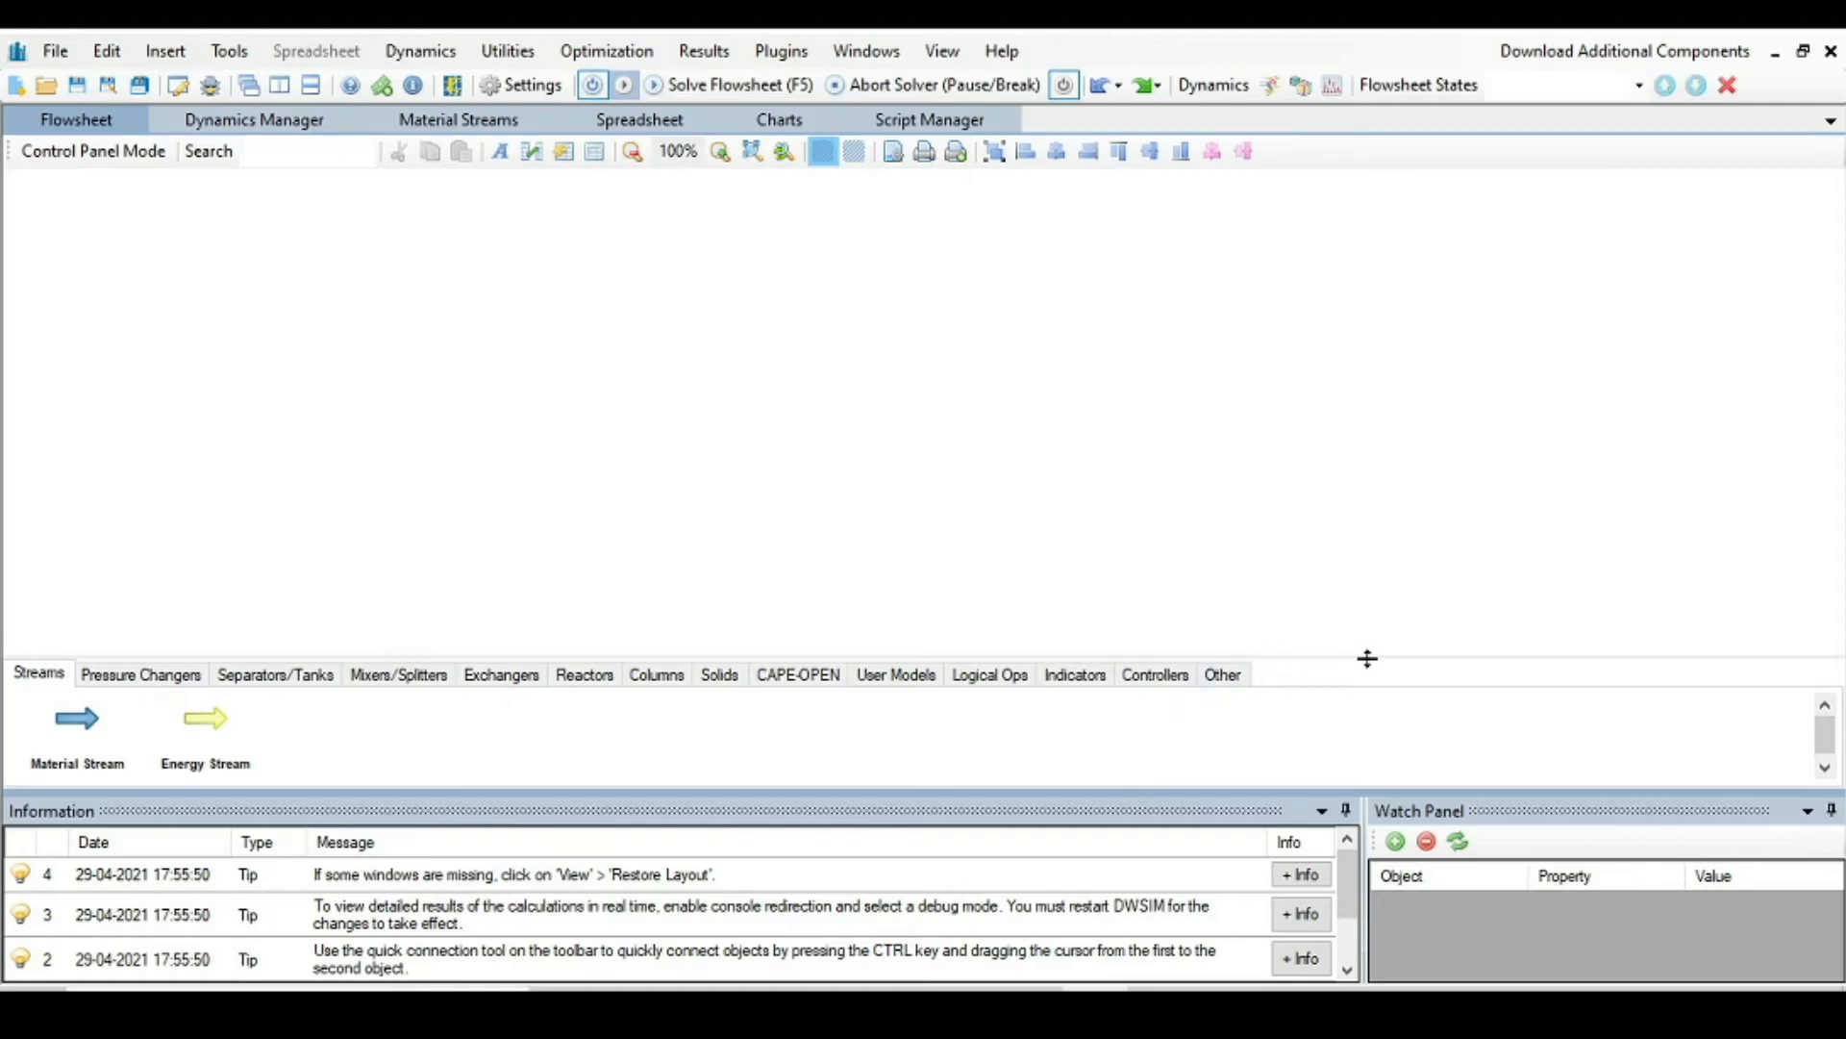
{"action": "mouse_move", "coordinate": [1414, 681]}
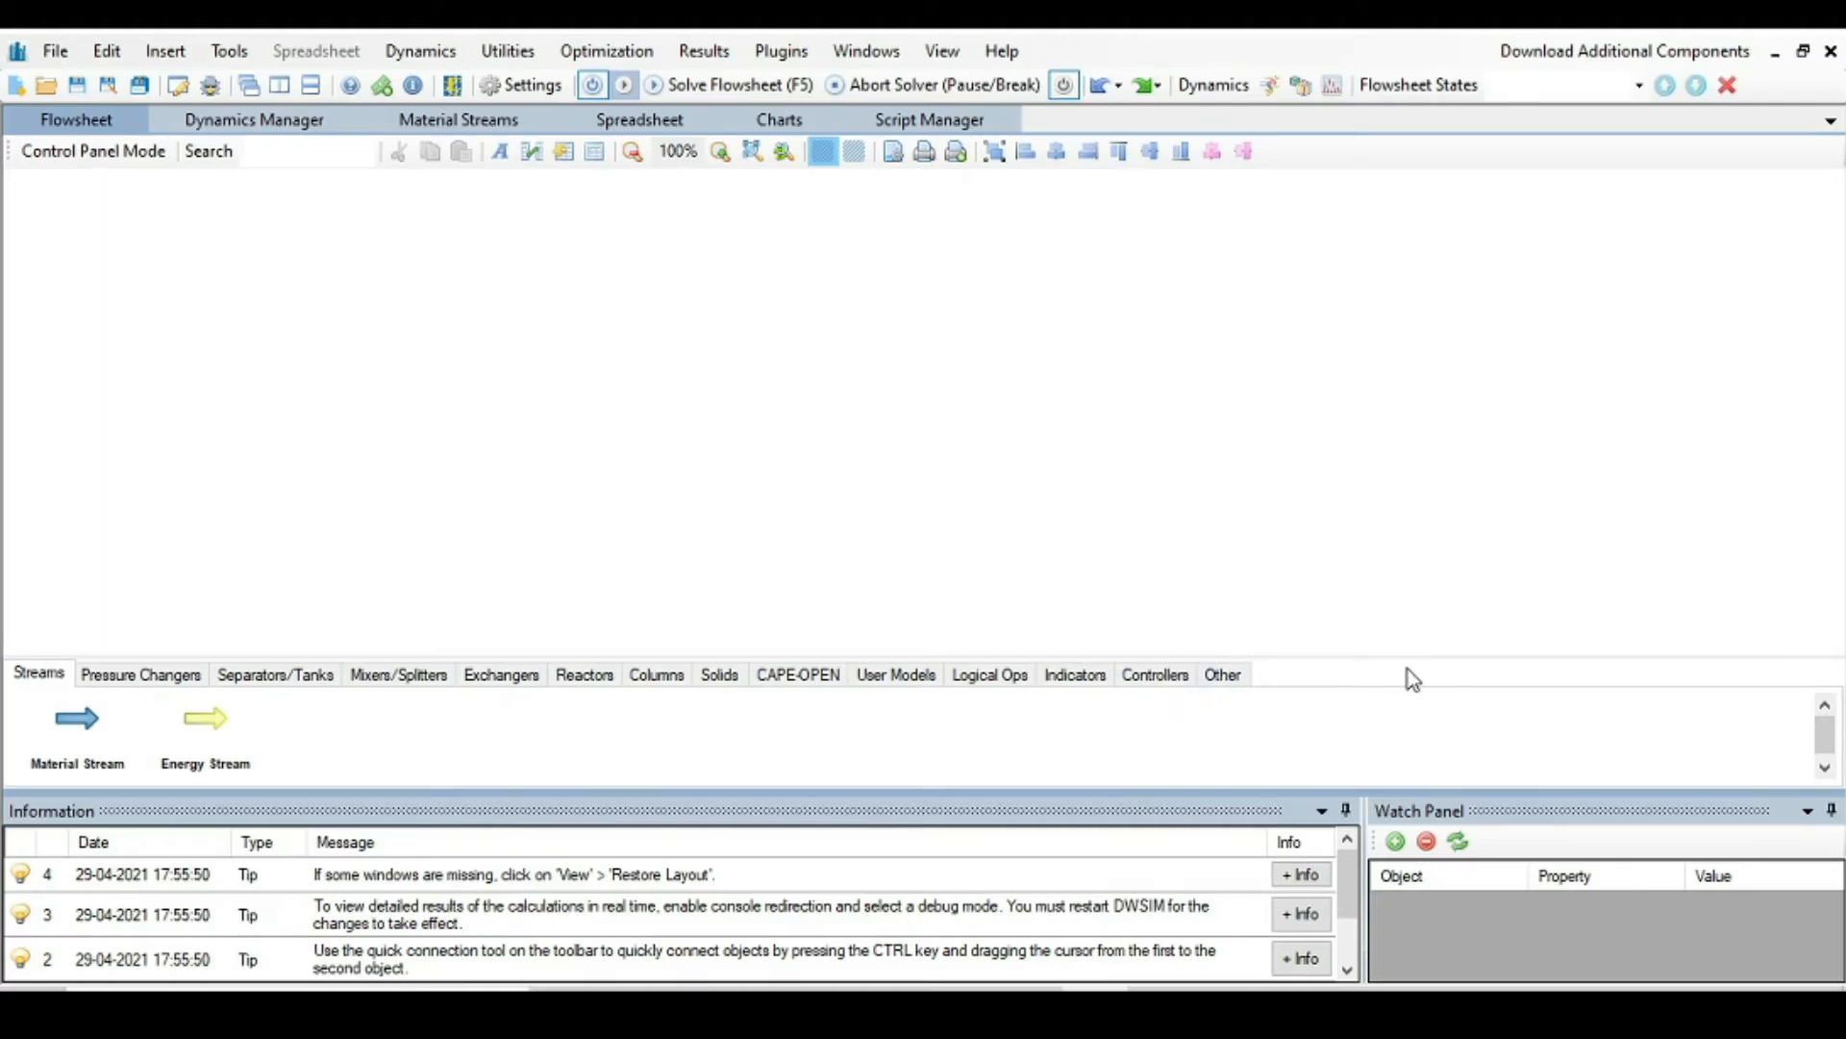
{"action": "mouse_move", "coordinate": [1310, 565]}
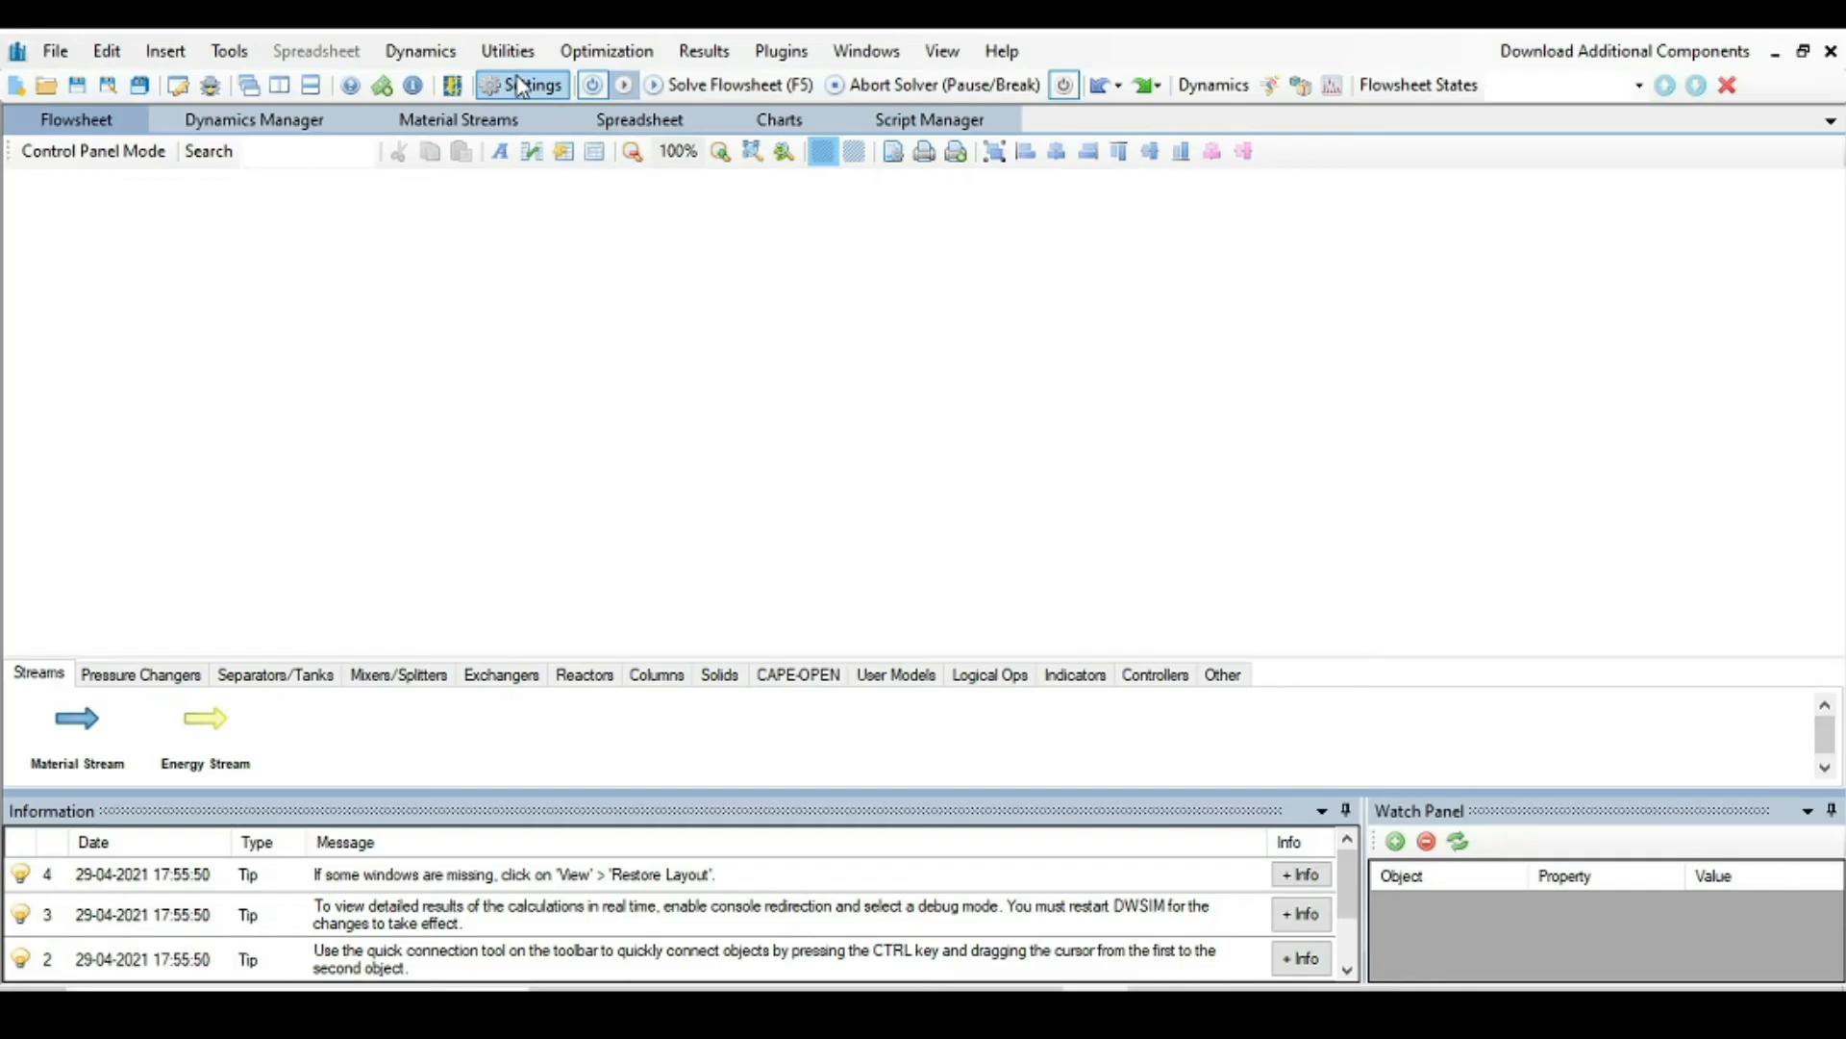
{"action": "mouse_move", "coordinate": [523, 84]}
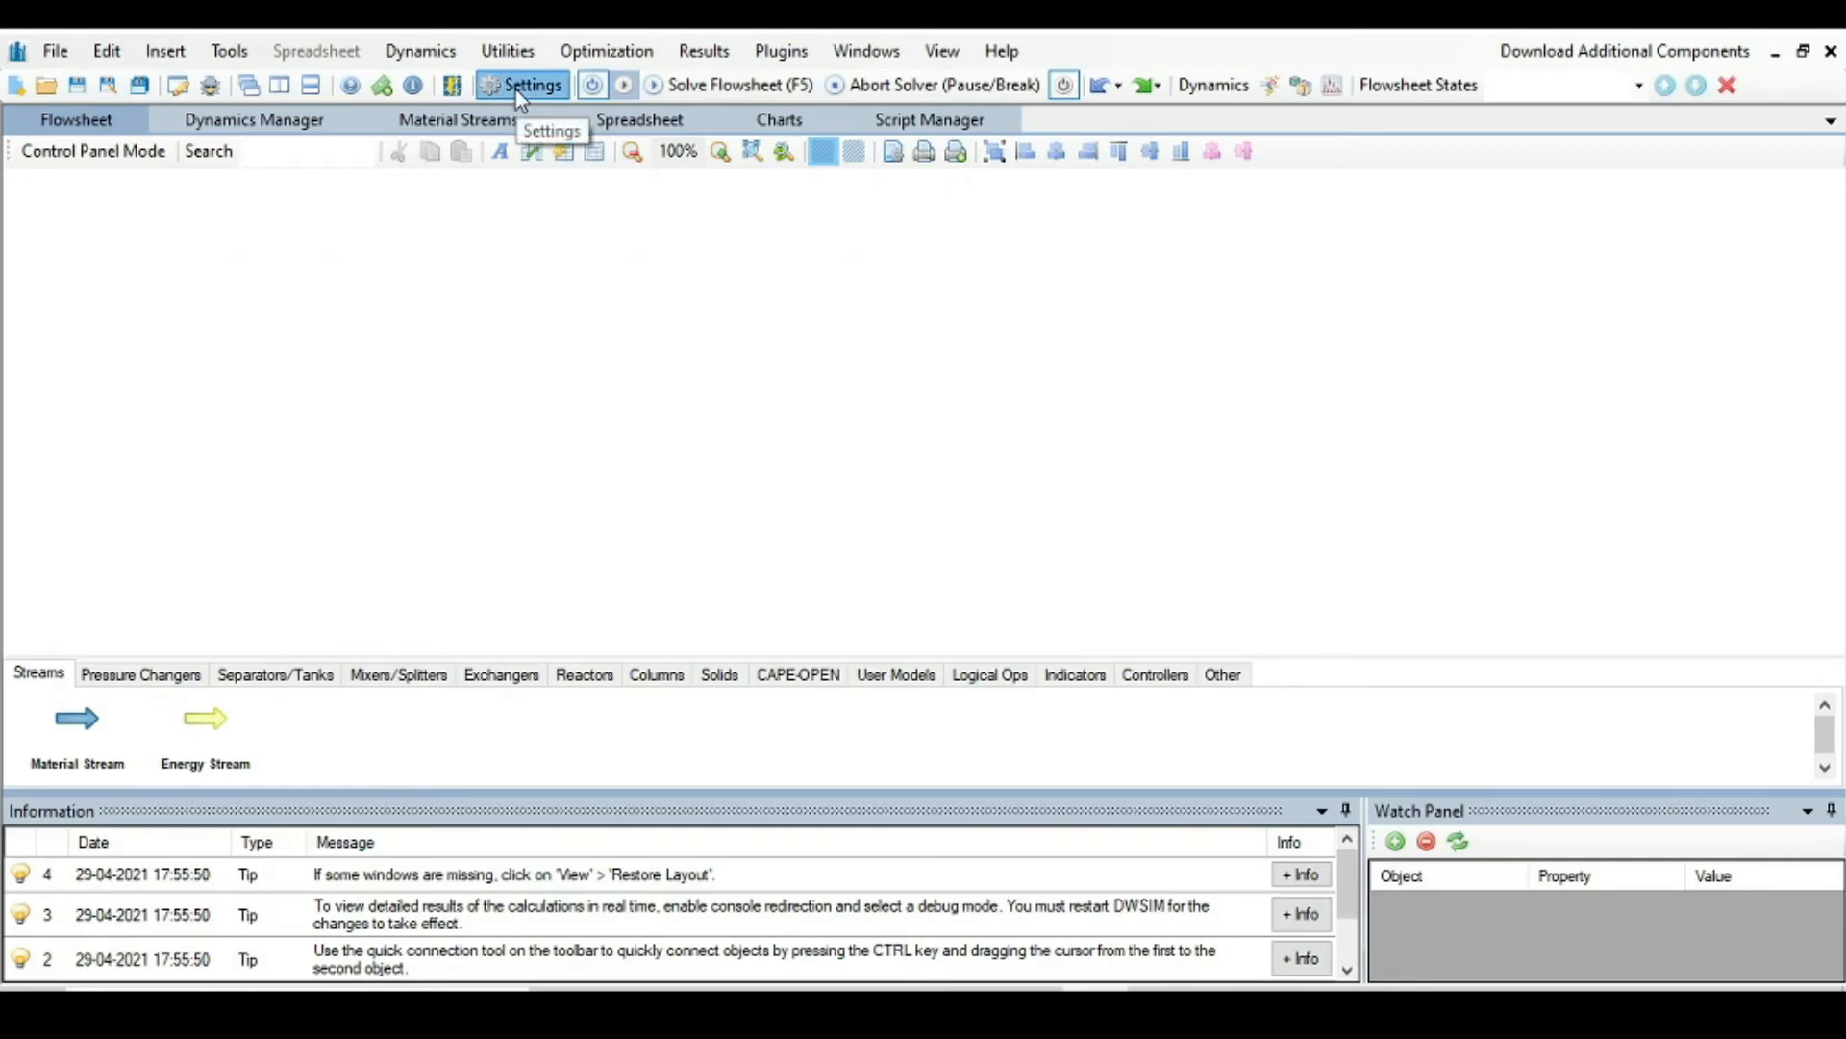
Step: In simulation settings, start adding a new chemical reaction to the default reaction set
{"action": "left_click", "coordinate": [521, 85]}
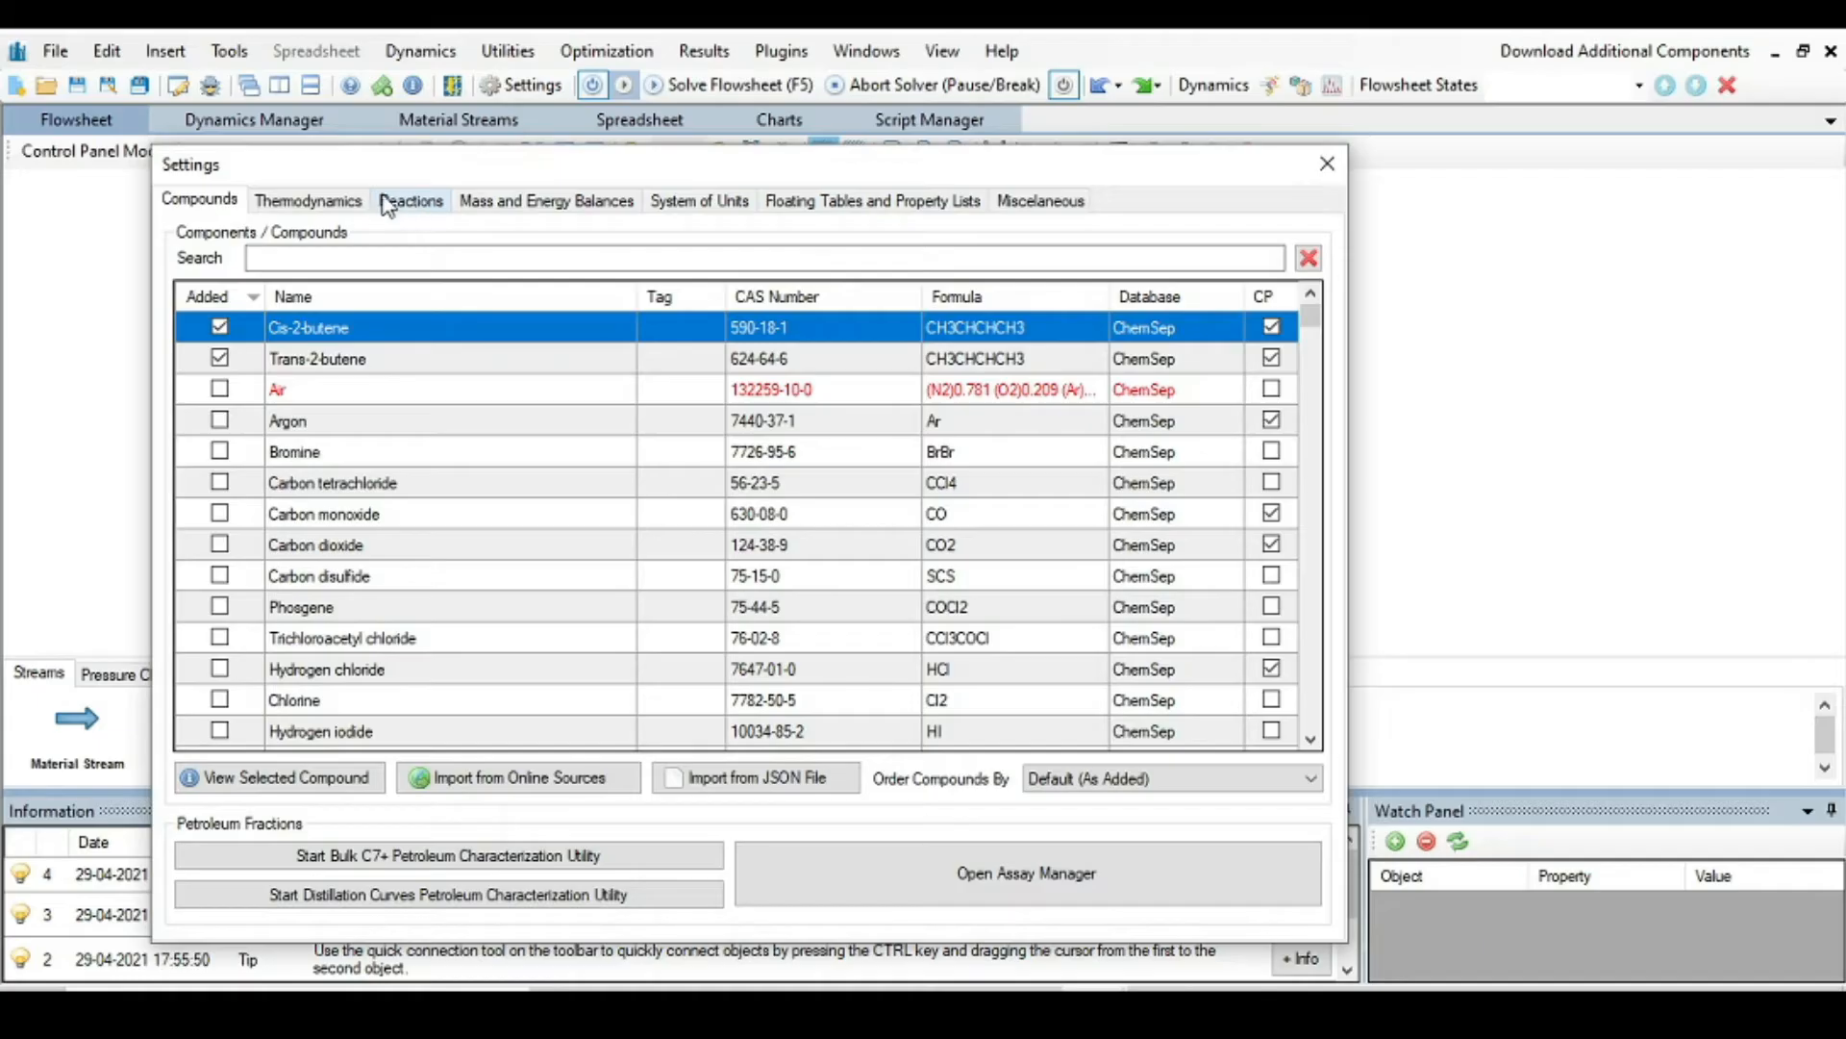
{"action": "left_click", "coordinate": [412, 201]}
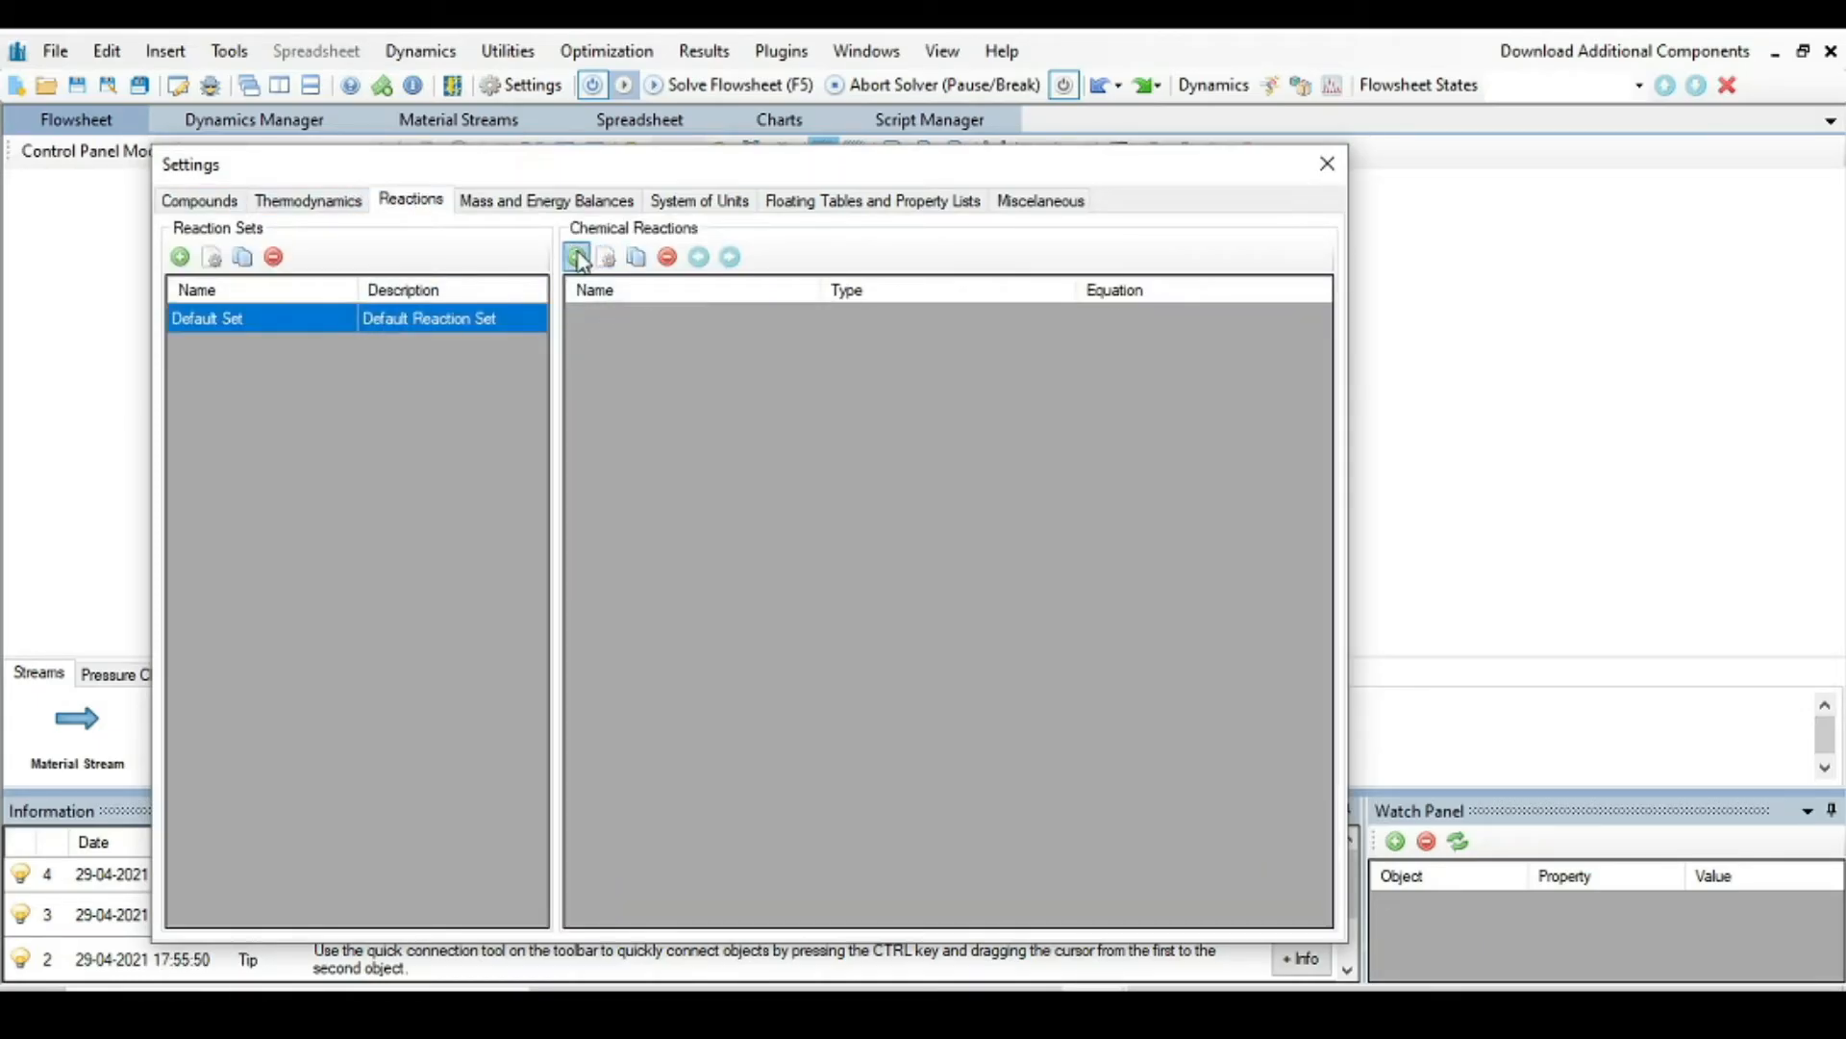
{"action": "left_click", "coordinate": [577, 256]}
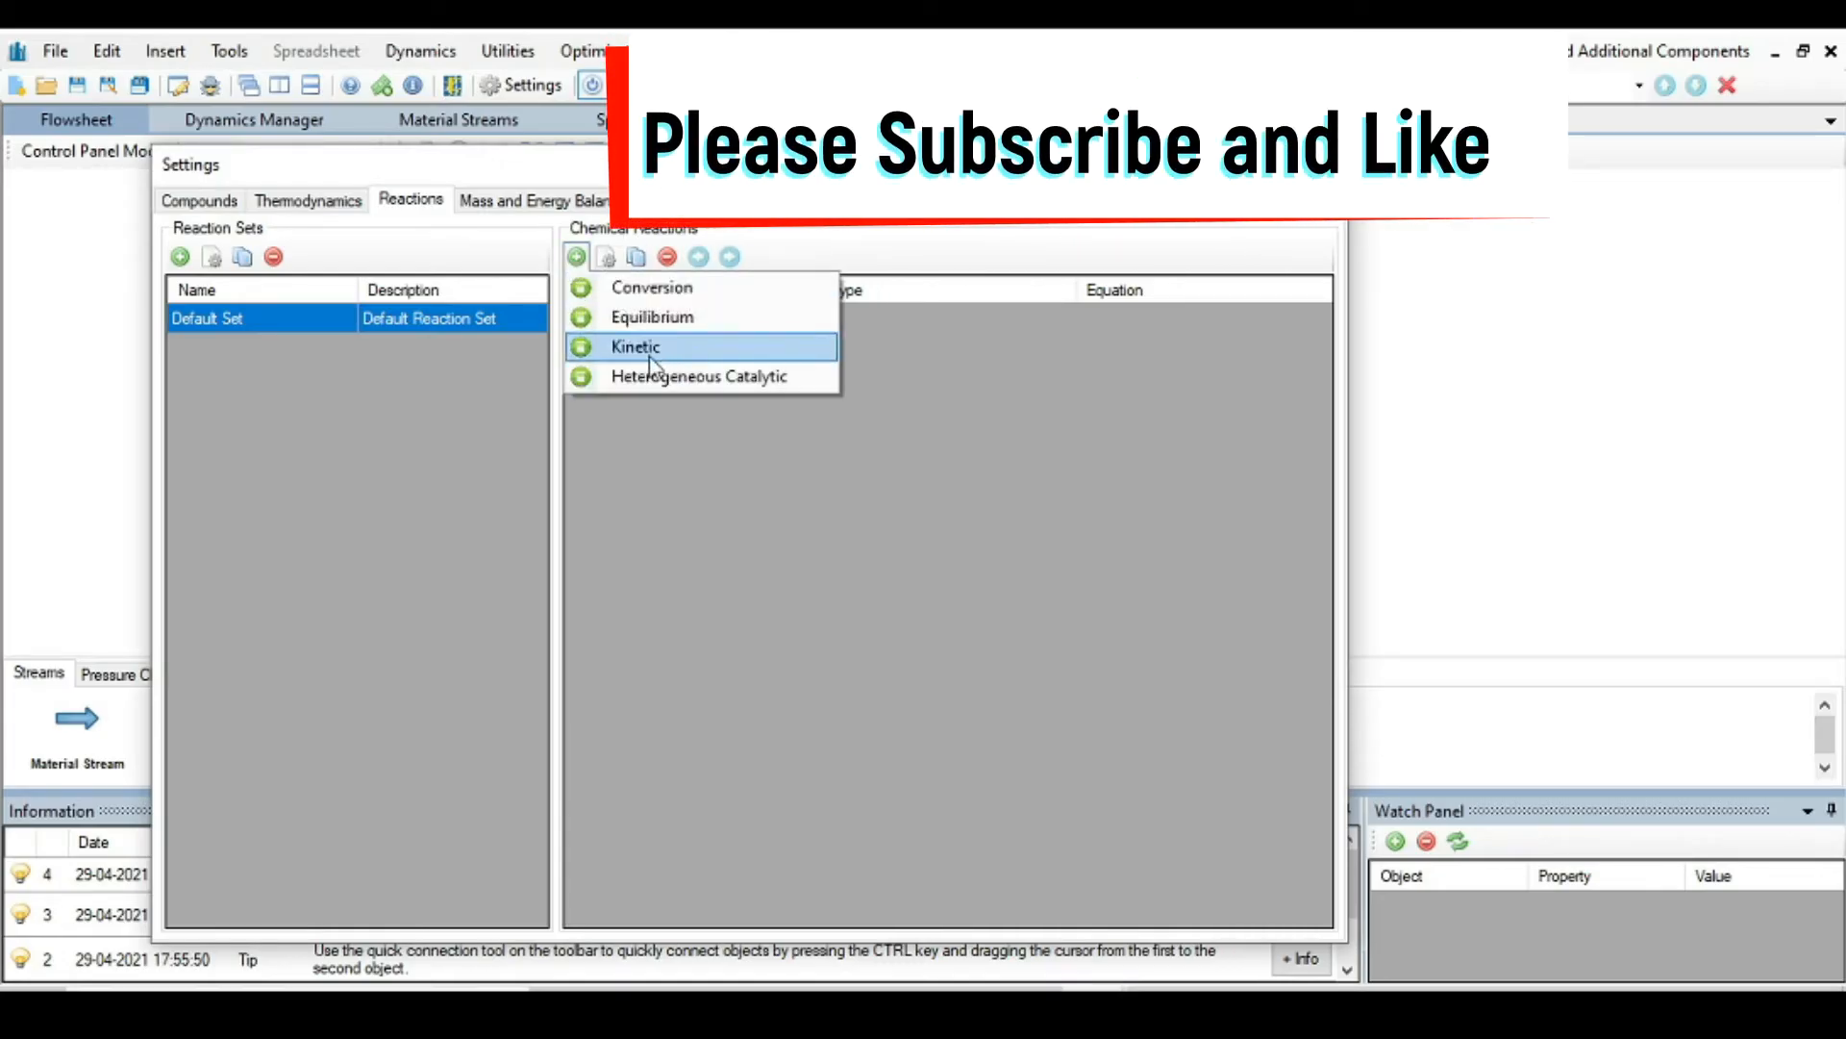
Step: Create a kinetic reaction including Cis-2-butene (base component) and Trans-2-butene
{"action": "left_click", "coordinate": [635, 346]}
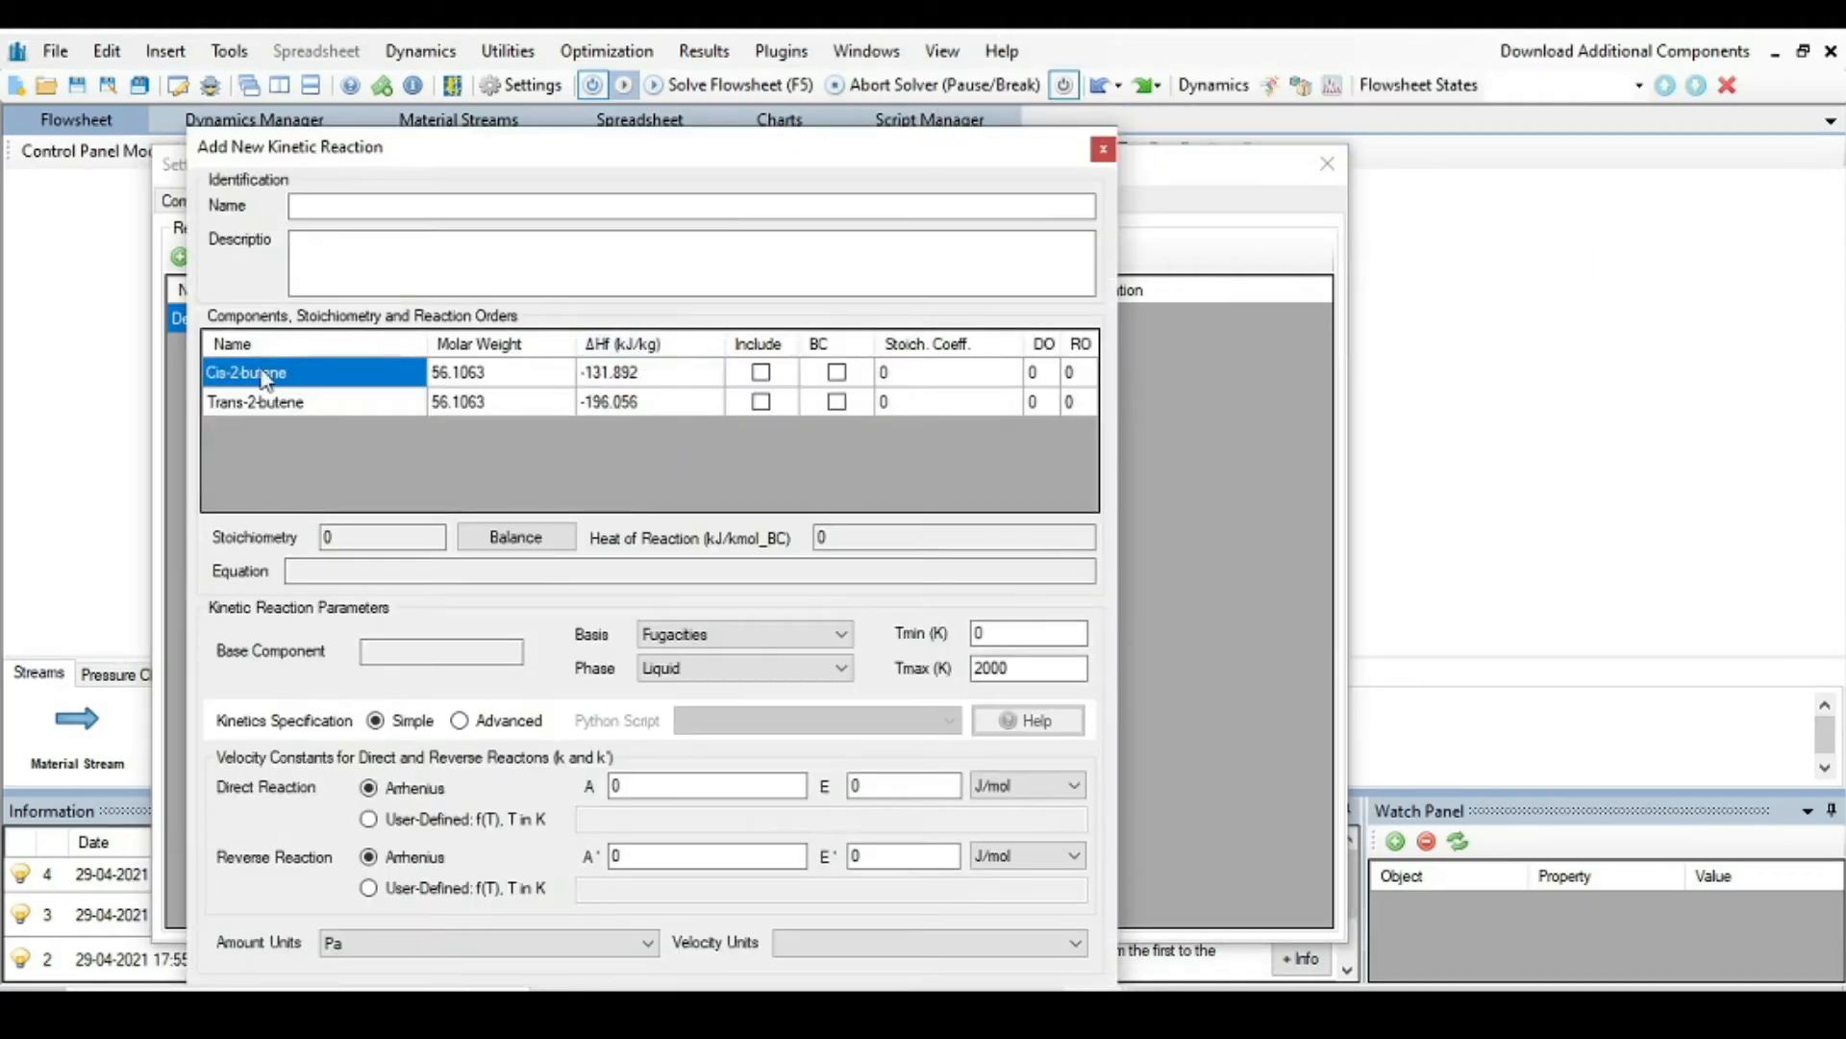
{"action": "mouse_move", "coordinate": [250, 395]}
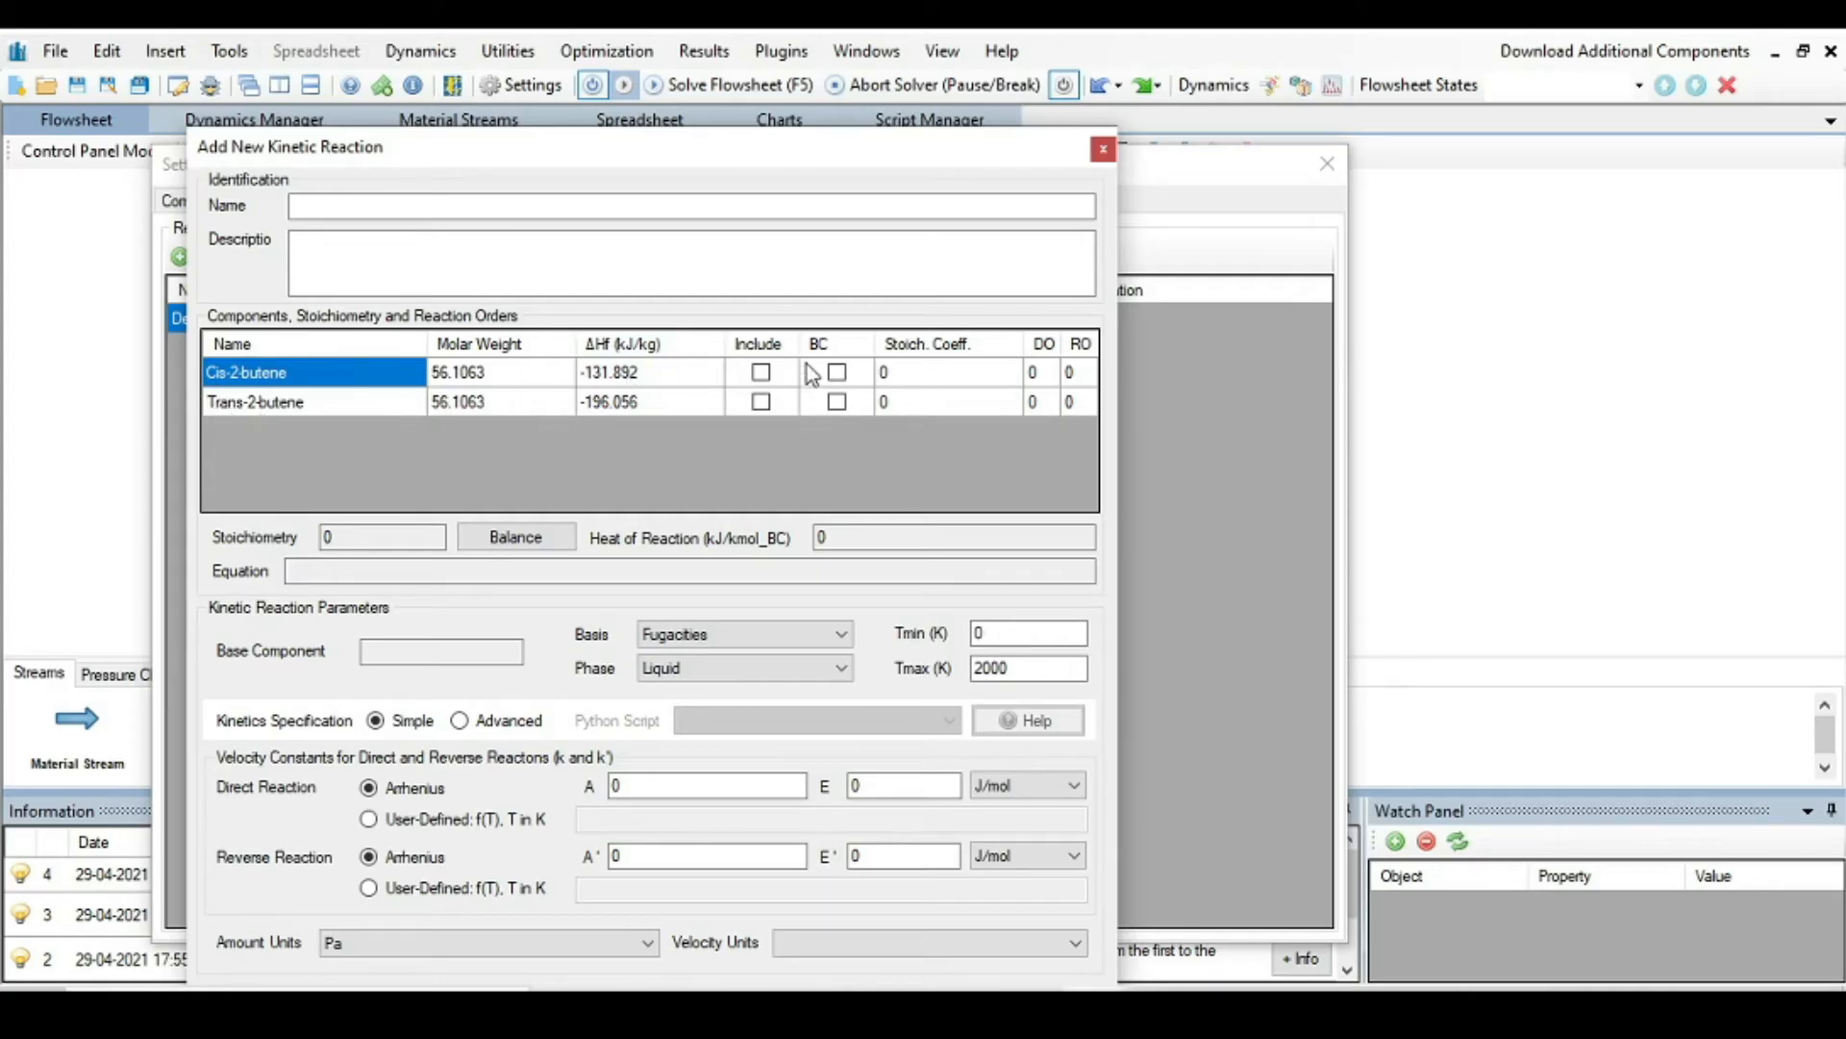
{"action": "left_click", "coordinate": [760, 402]}
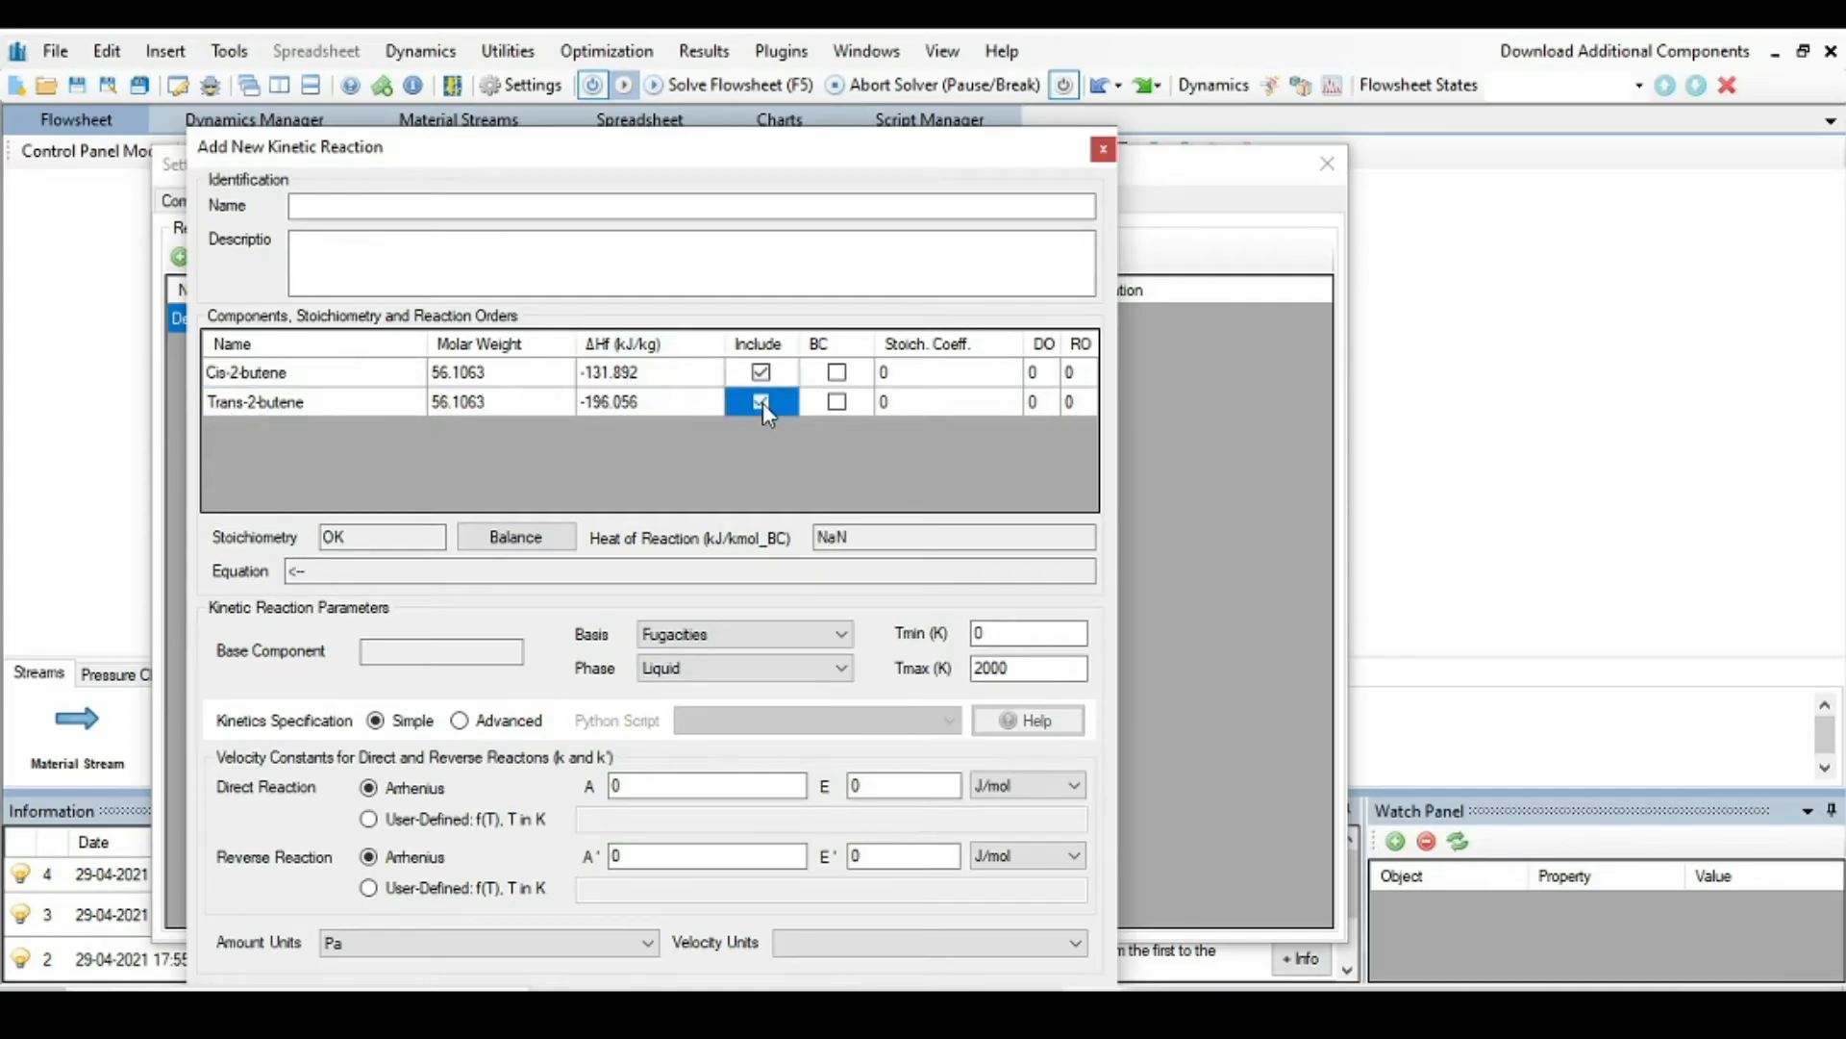
{"action": "left_click", "coordinate": [762, 402]}
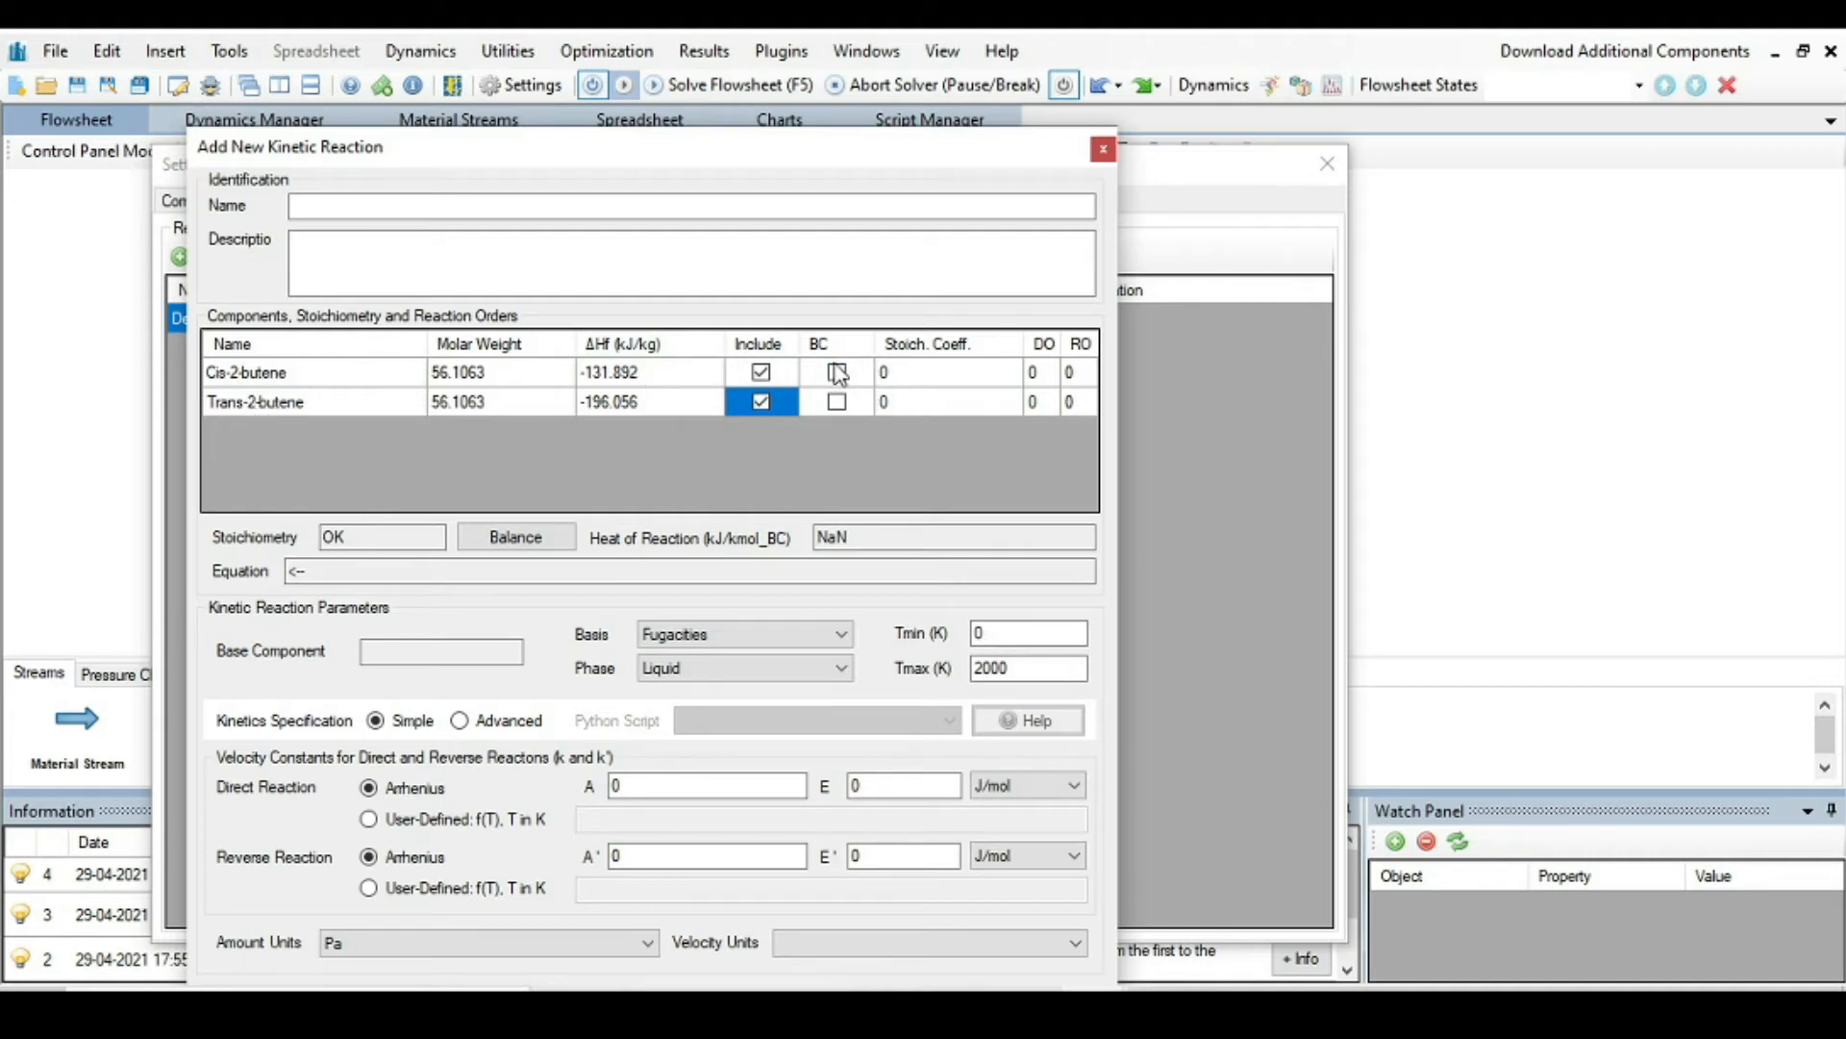
{"action": "left_click", "coordinate": [836, 371]}
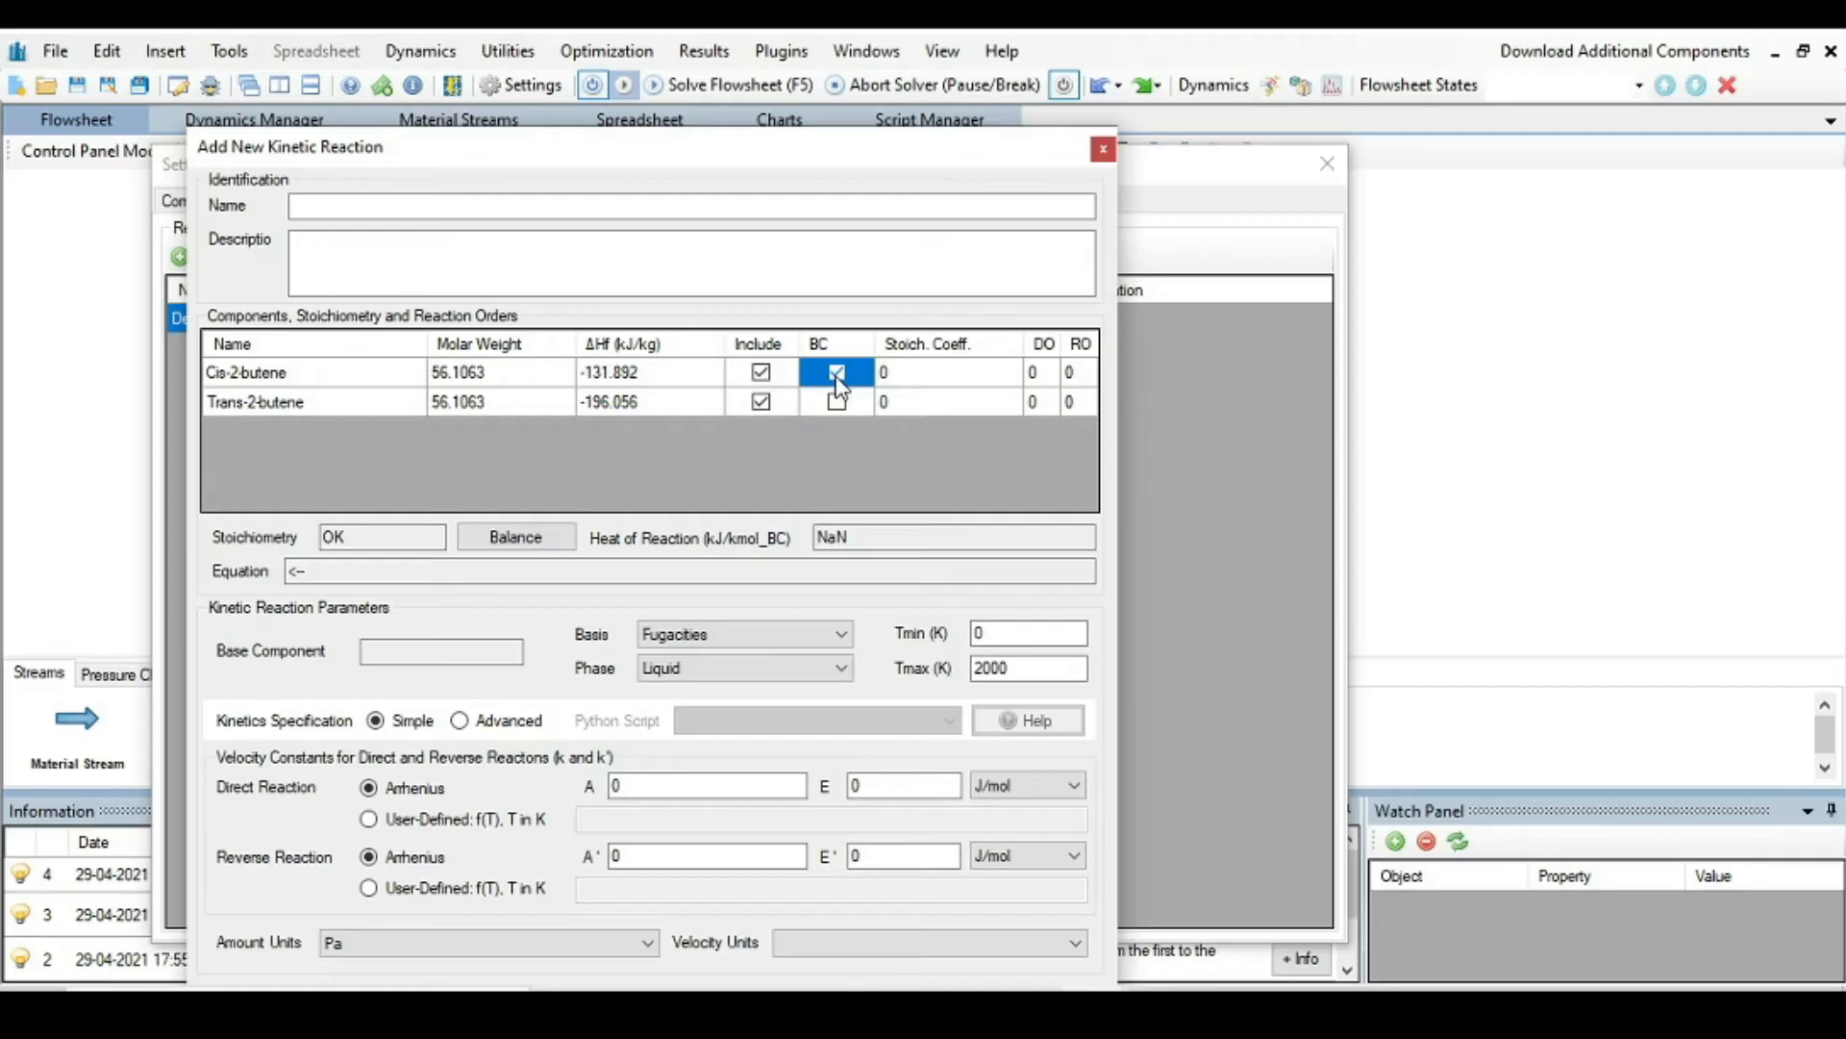
Step: Set stoichiometric coefficients -1 for Cis-2-butene and 1 for Trans-2-butene, first order in Cis-2-butene
{"action": "left_click", "coordinate": [837, 371]}
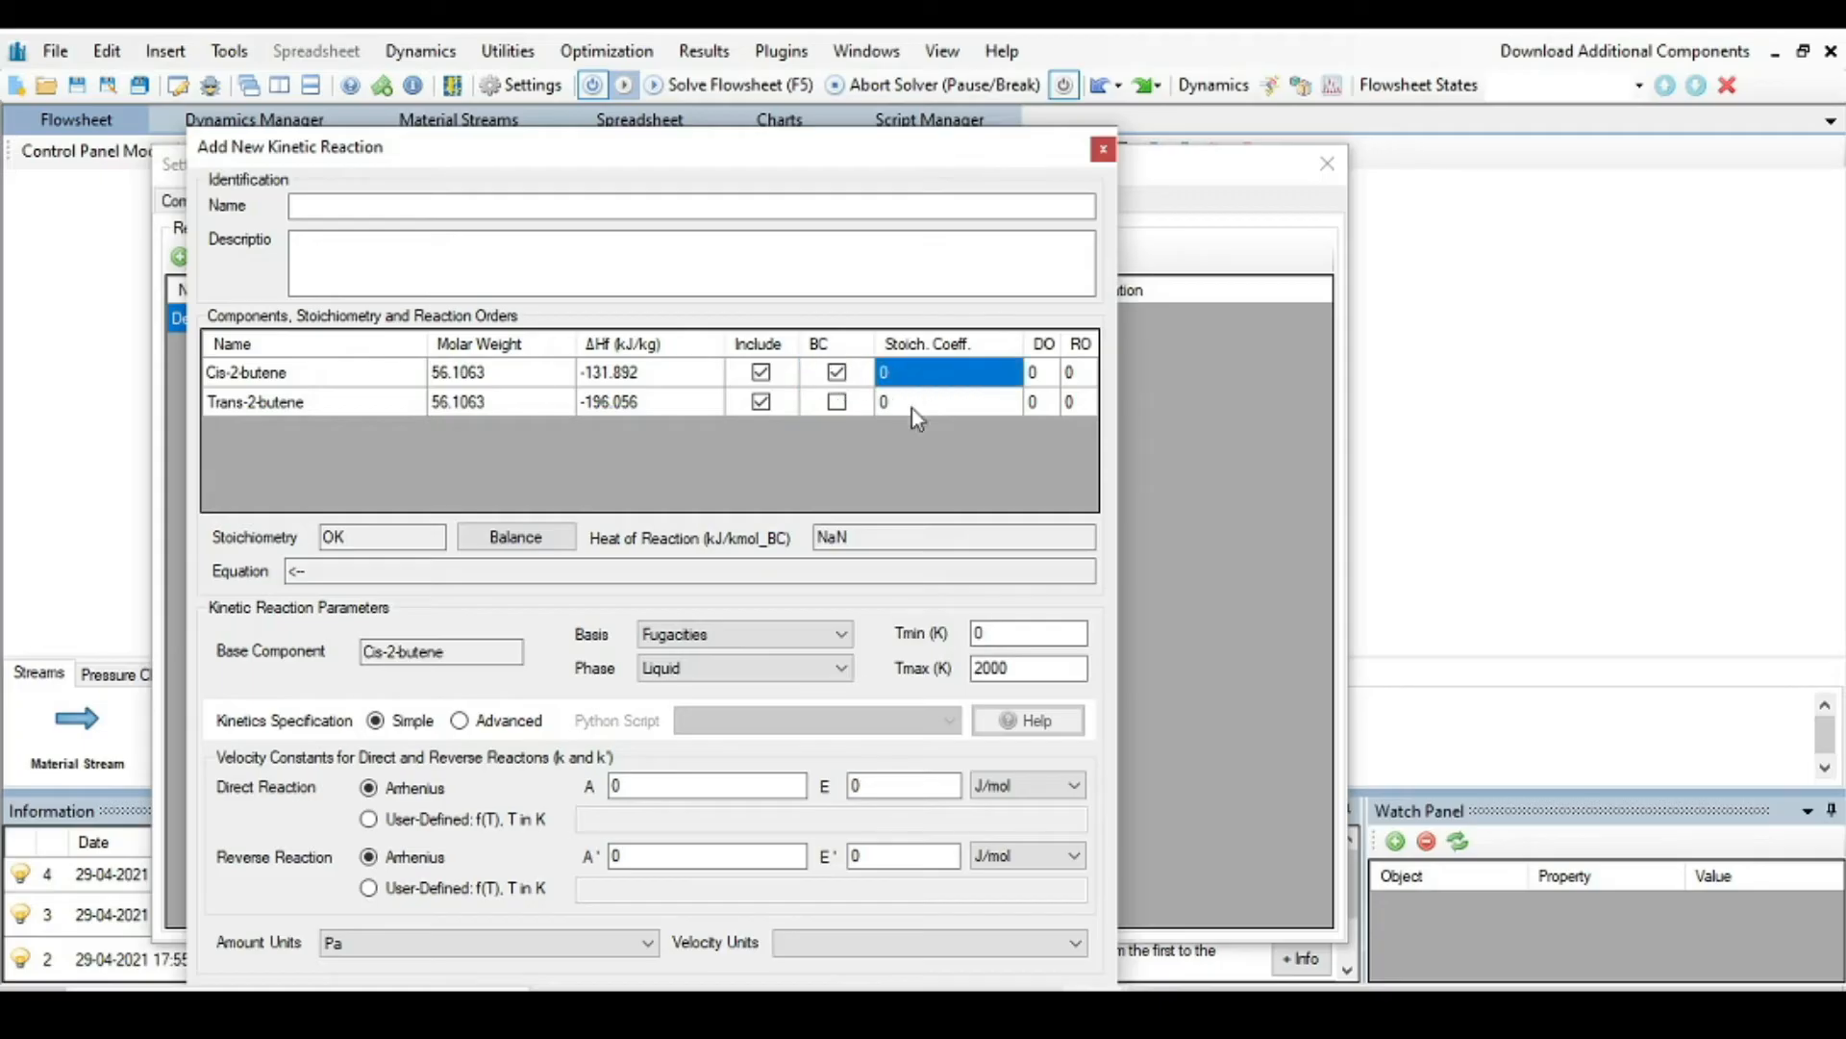
{"action": "mouse_move", "coordinate": [1125, 603]}
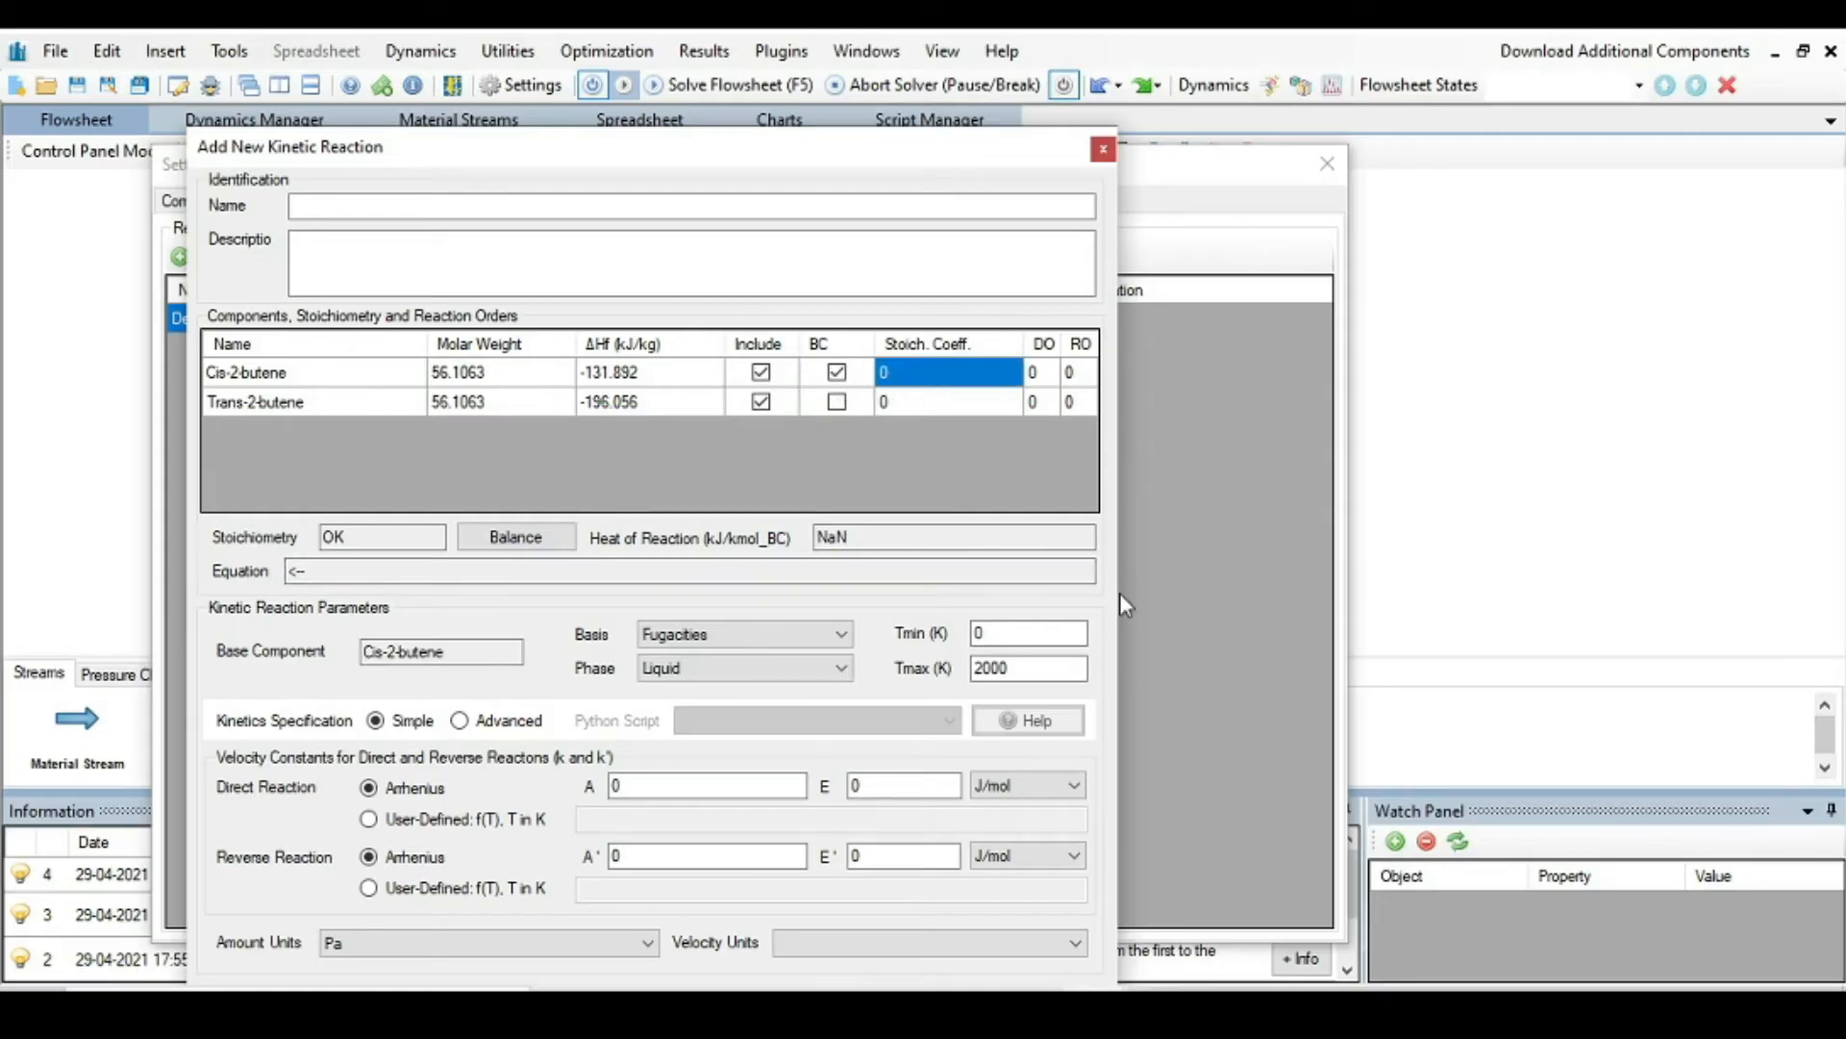
{"action": "type", "text": "-1"}
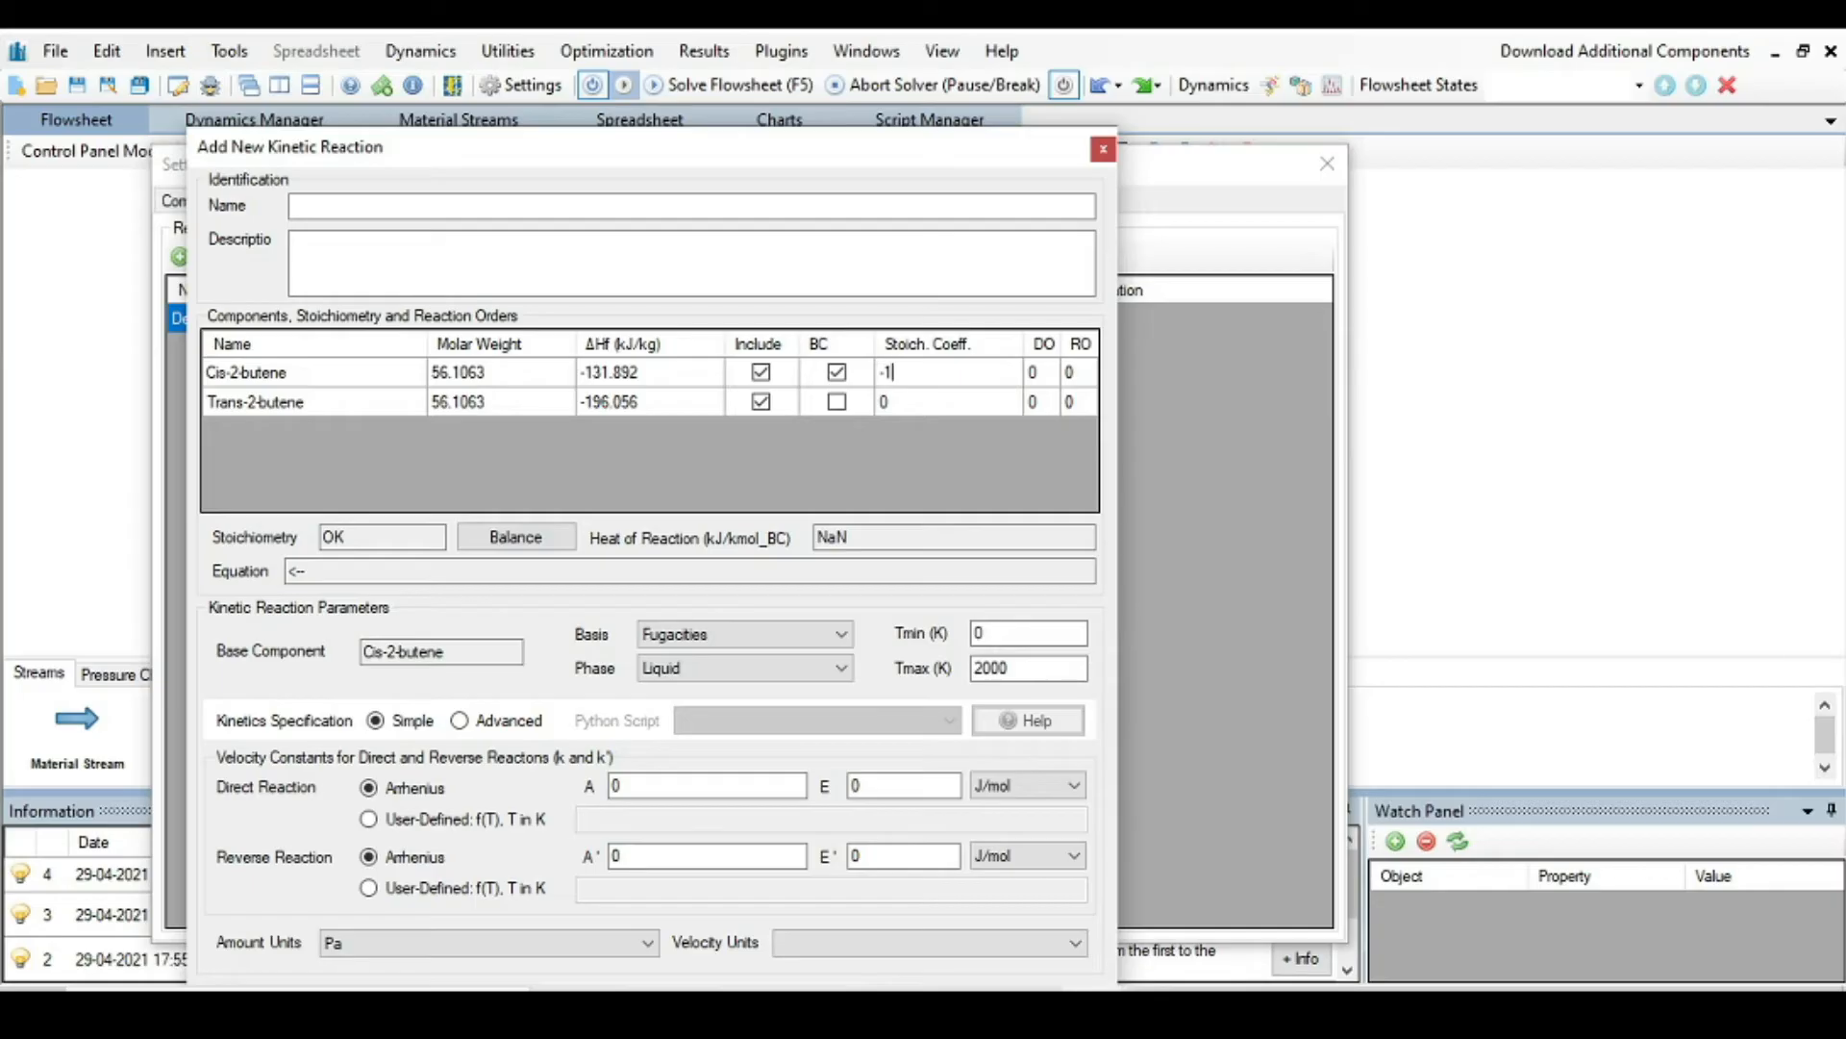
{"action": "left_click", "coordinate": [946, 402]}
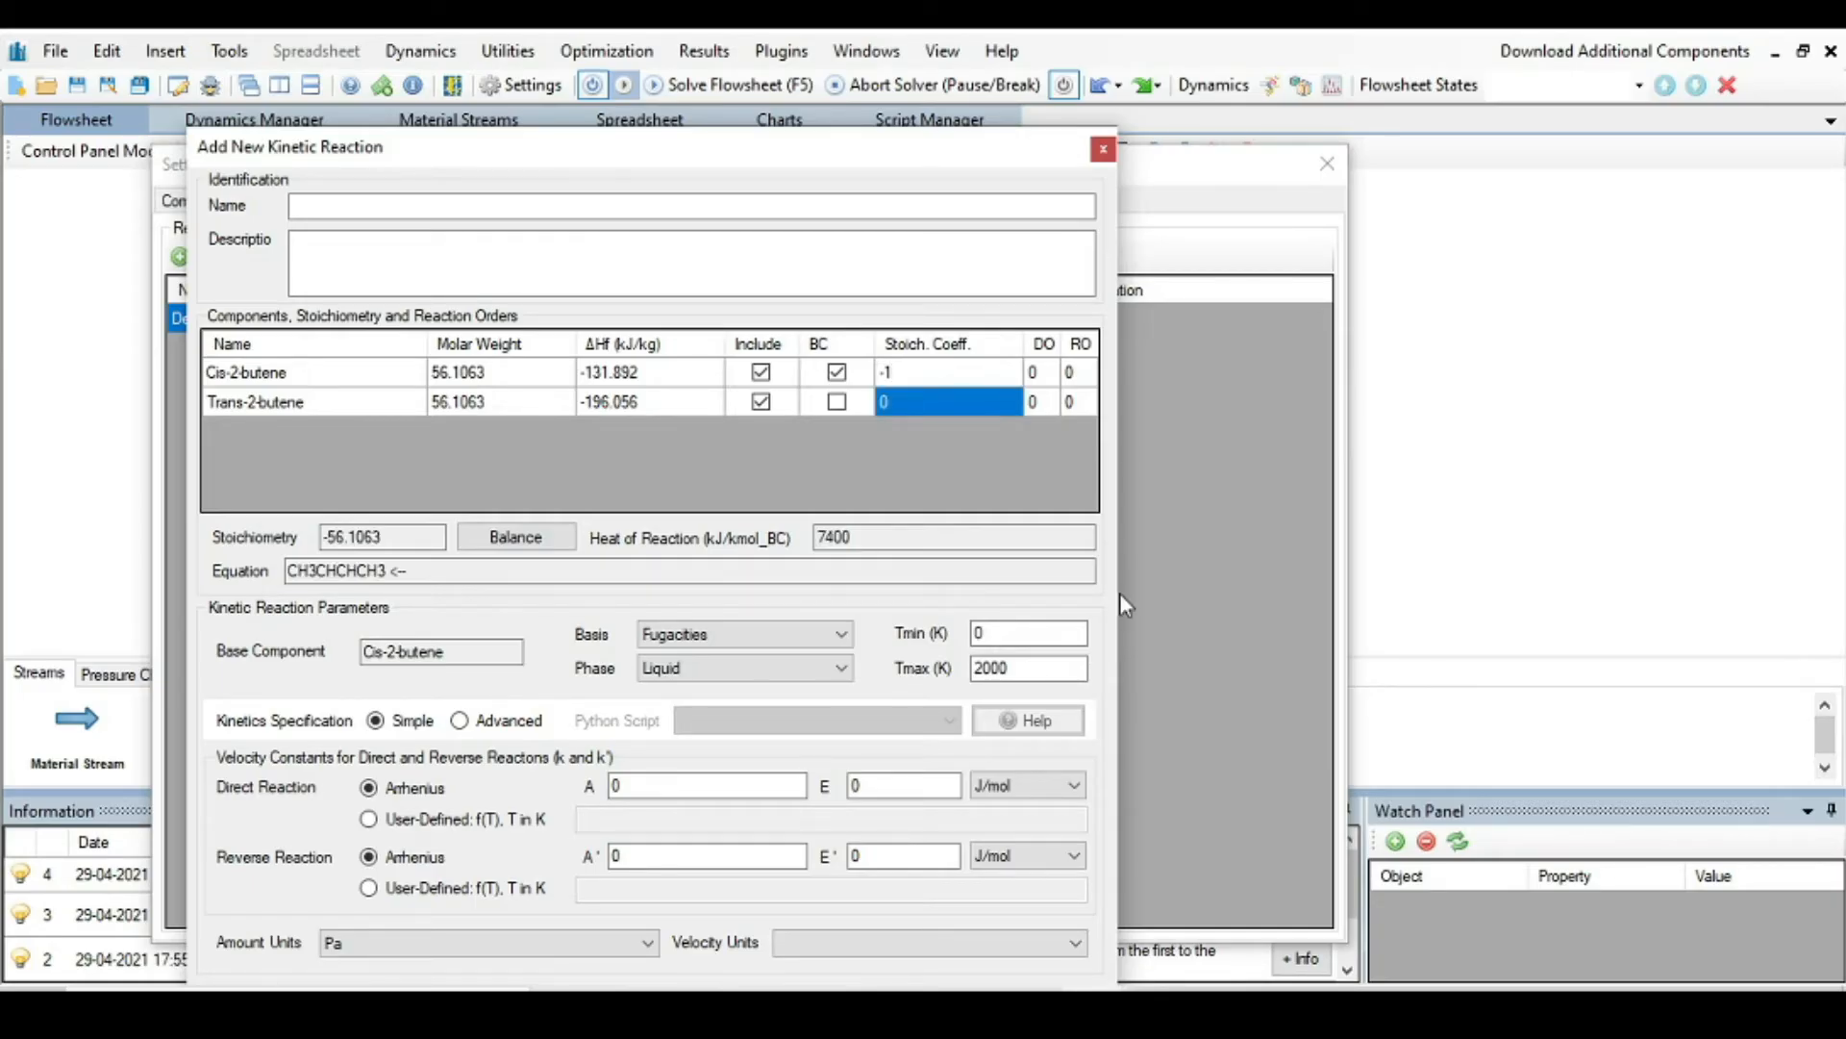
{"action": "type", "text": "1"}
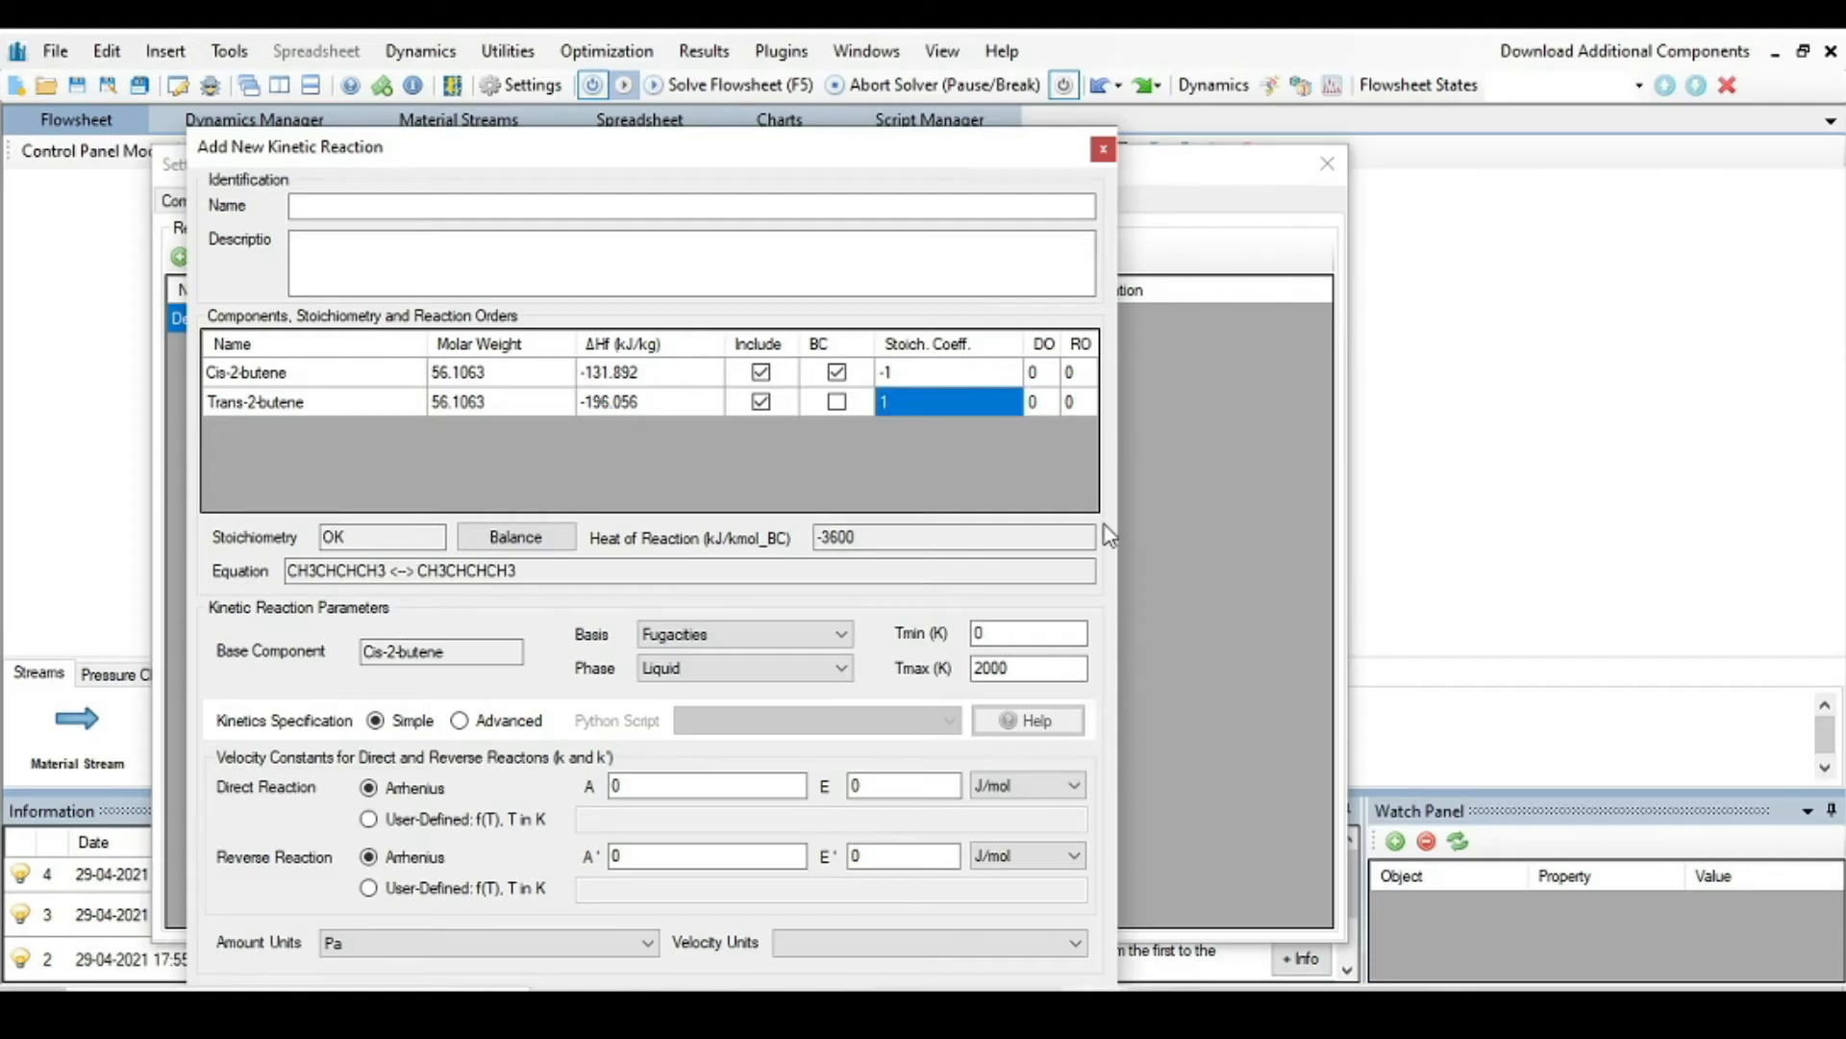
{"action": "left_click", "coordinate": [1043, 372]}
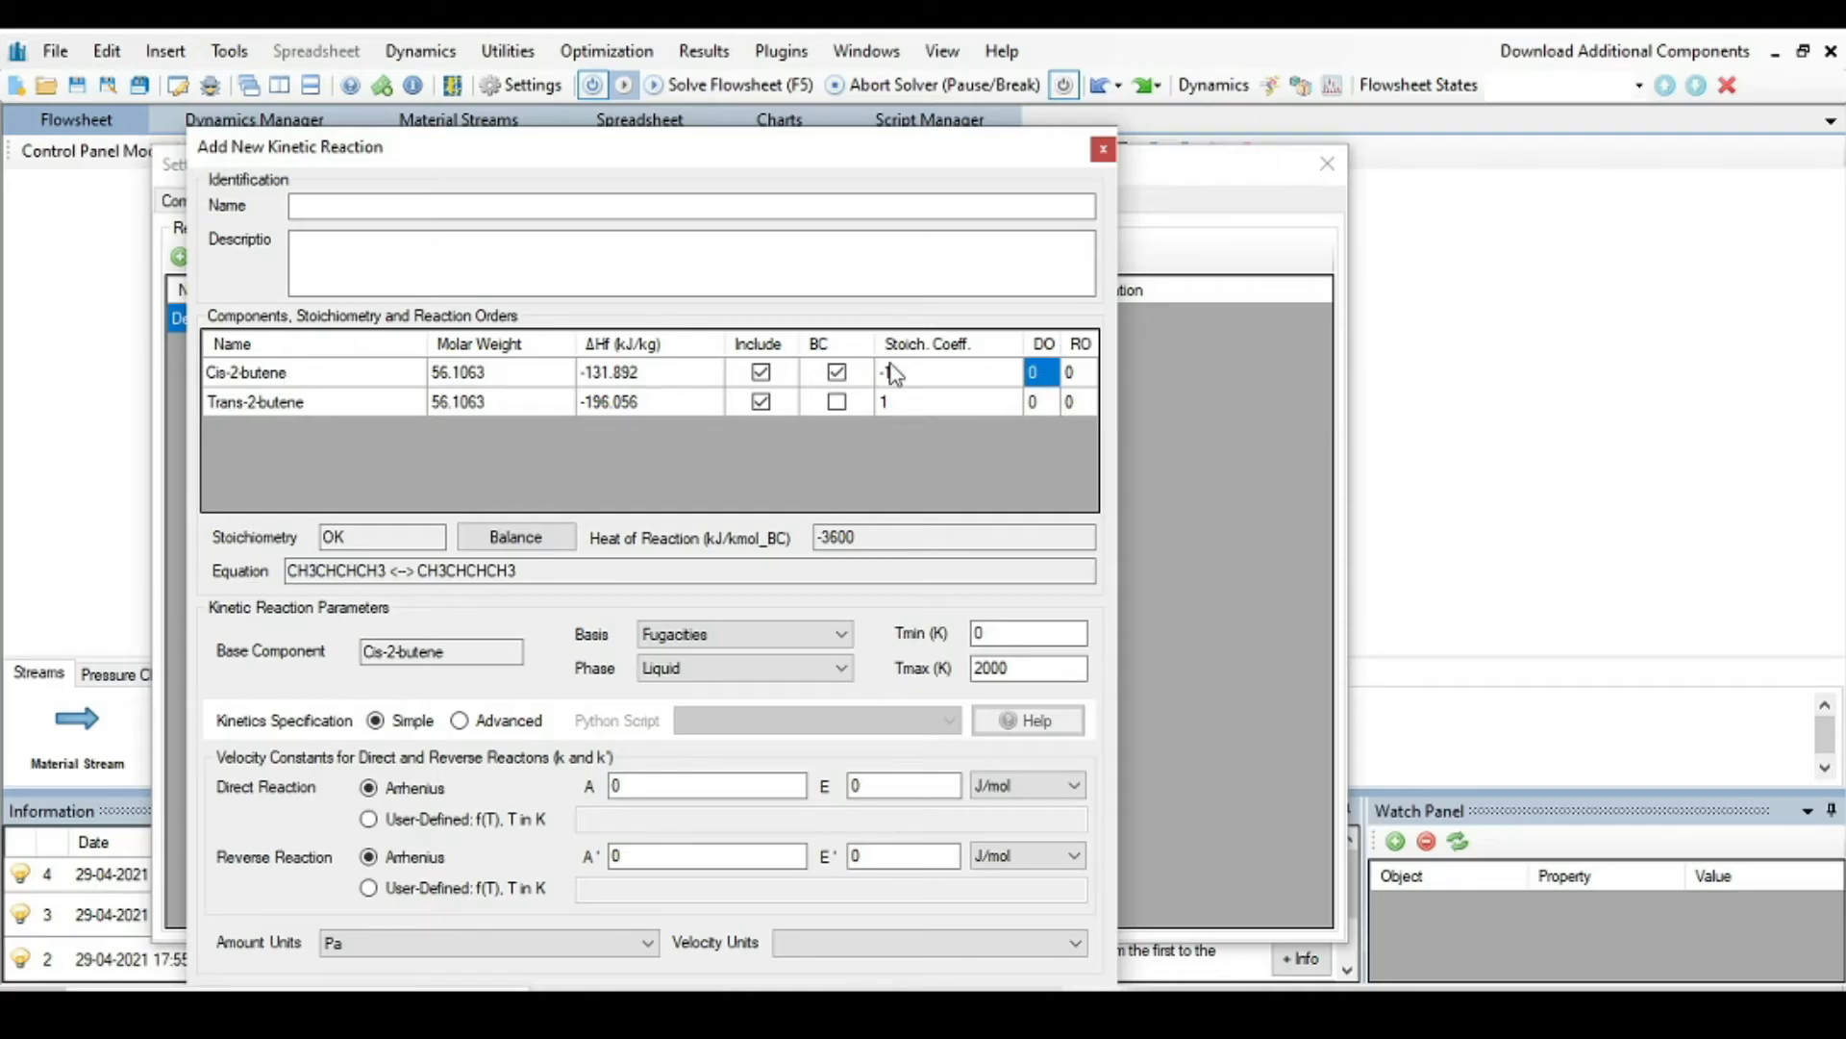
{"action": "mouse_move", "coordinate": [1046, 354]}
{"action": "type", "text": "1"}
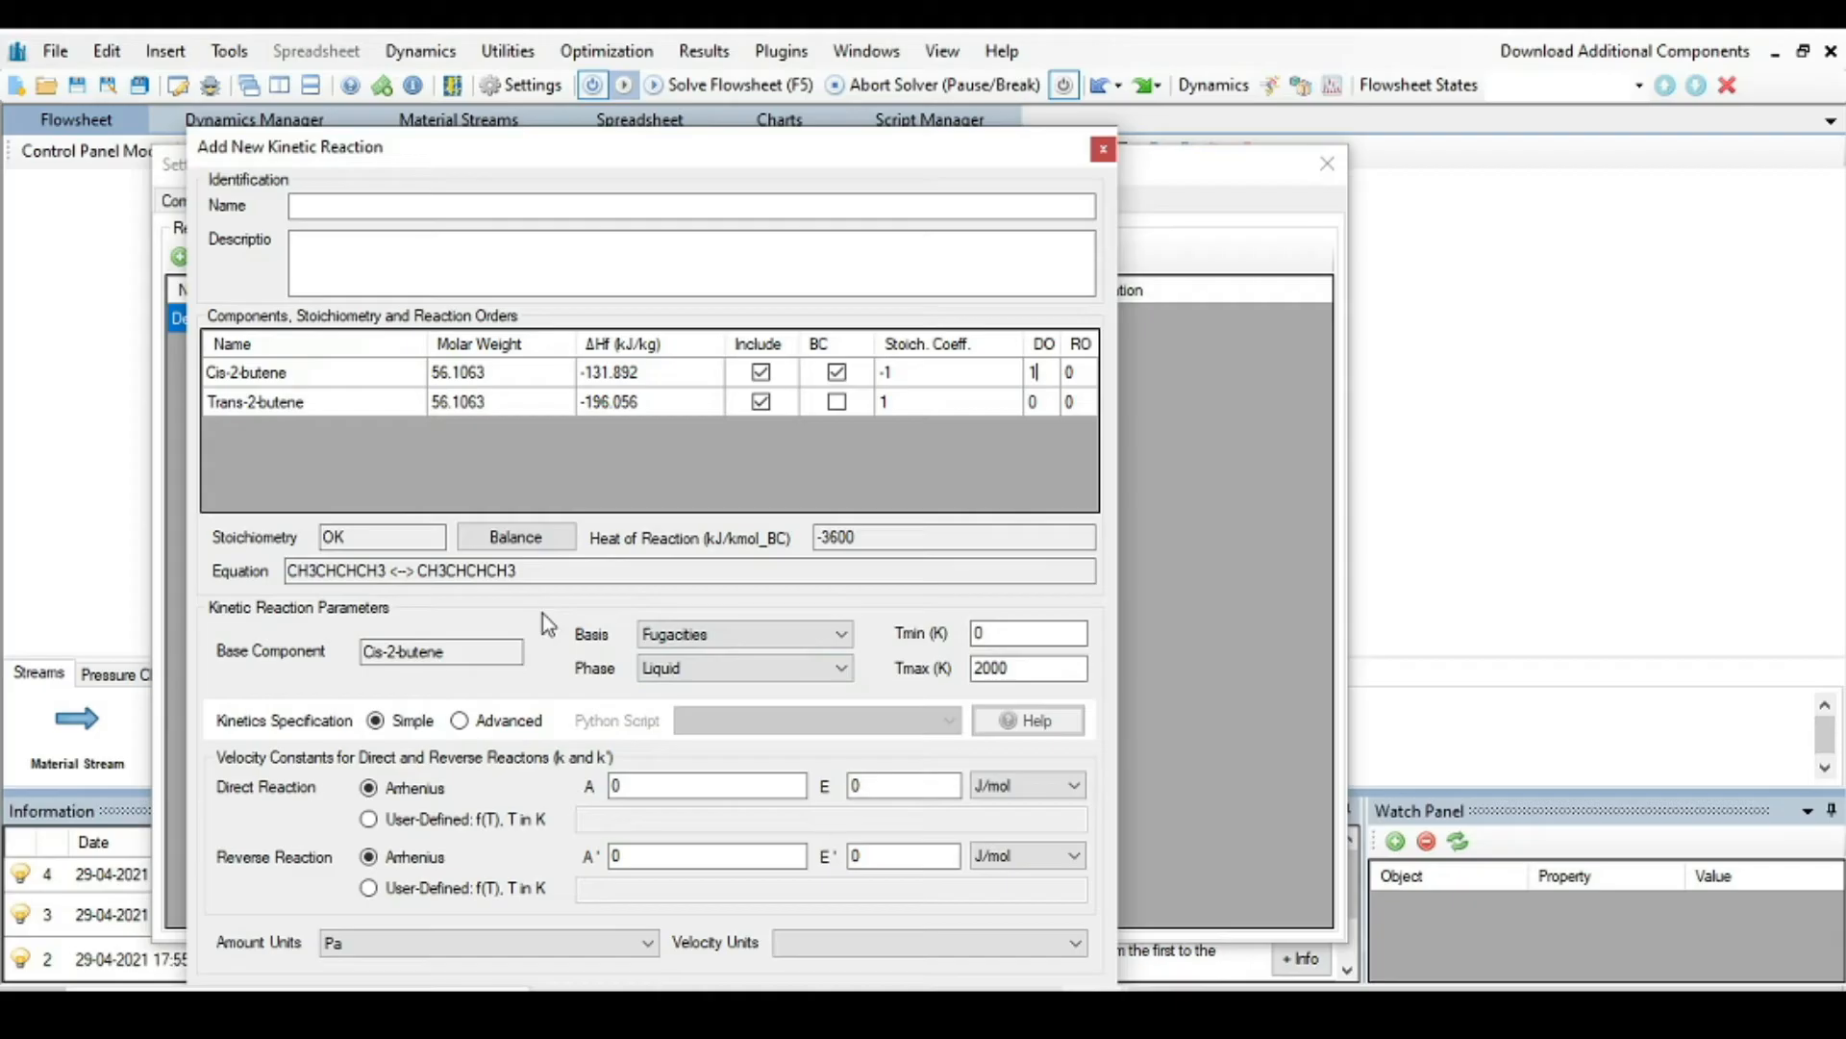
{"action": "mouse_move", "coordinate": [244, 638]}
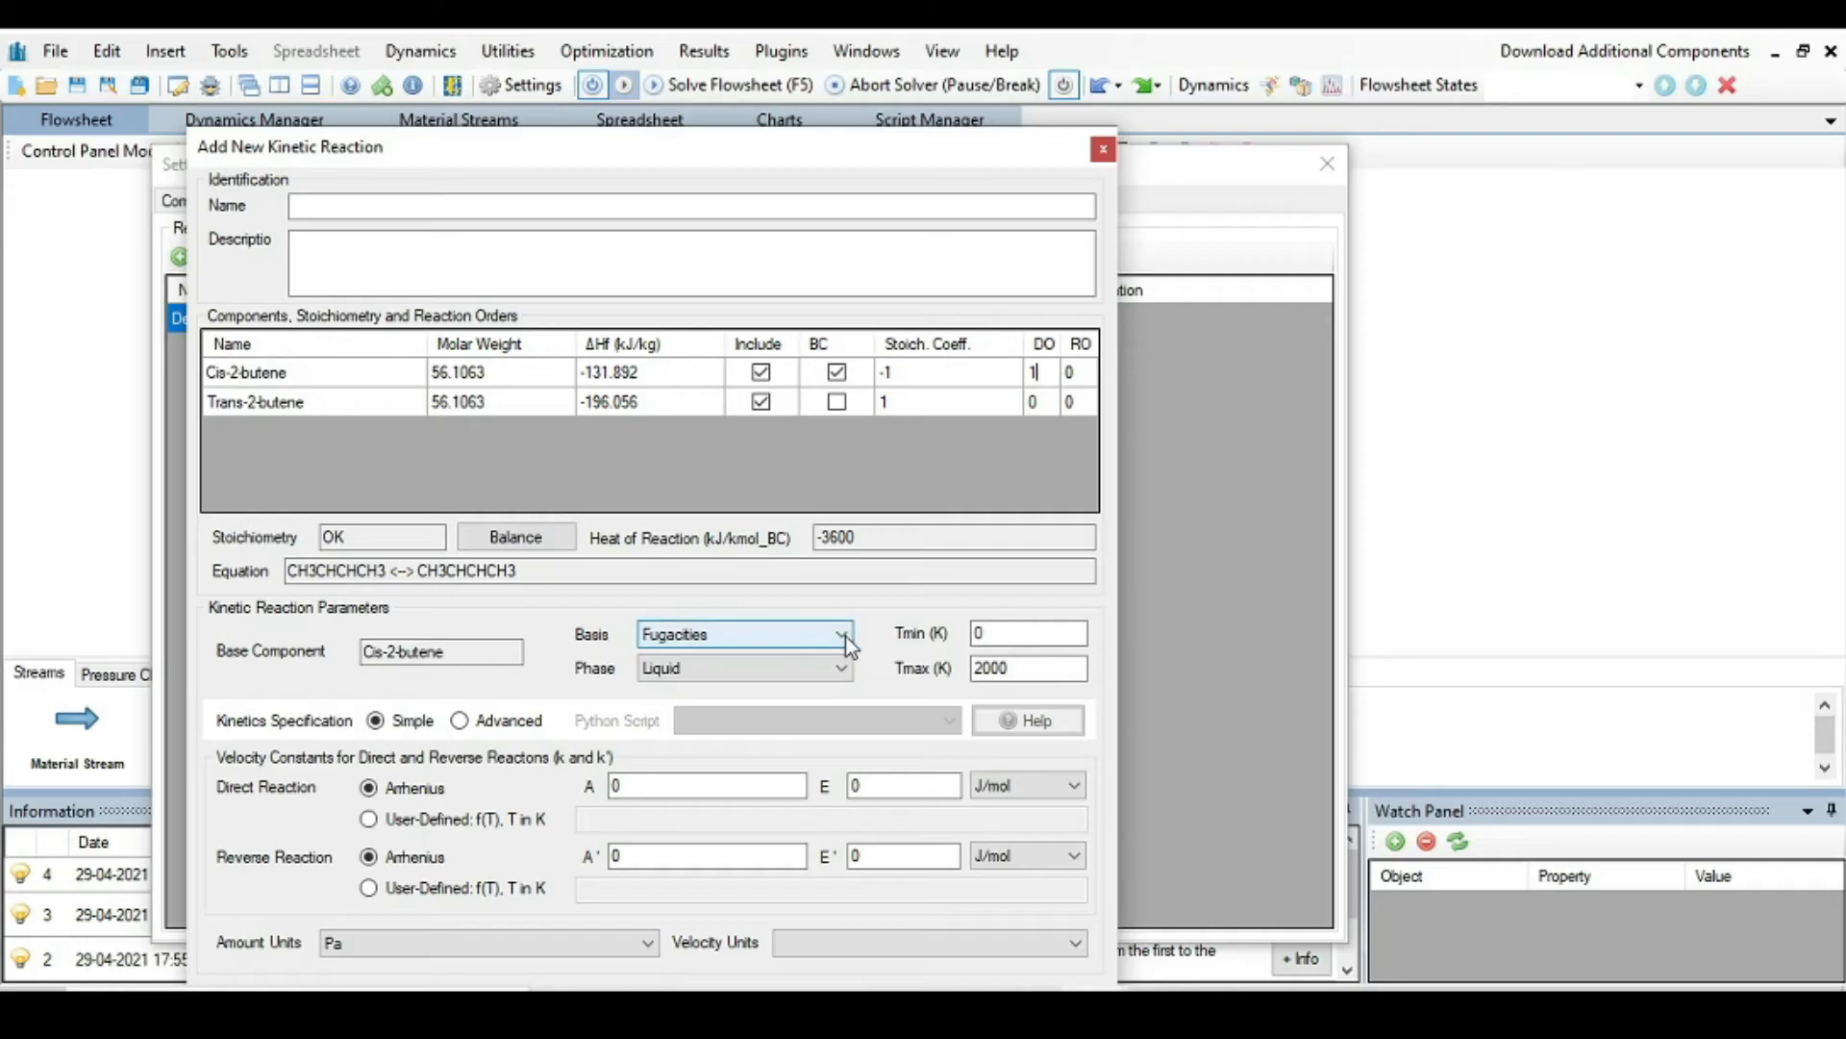
Step: Base the rate on molar concentrations with Tmax 3000 K and Arrhenius forward constant 0.003833
{"action": "left_click", "coordinate": [841, 633]}
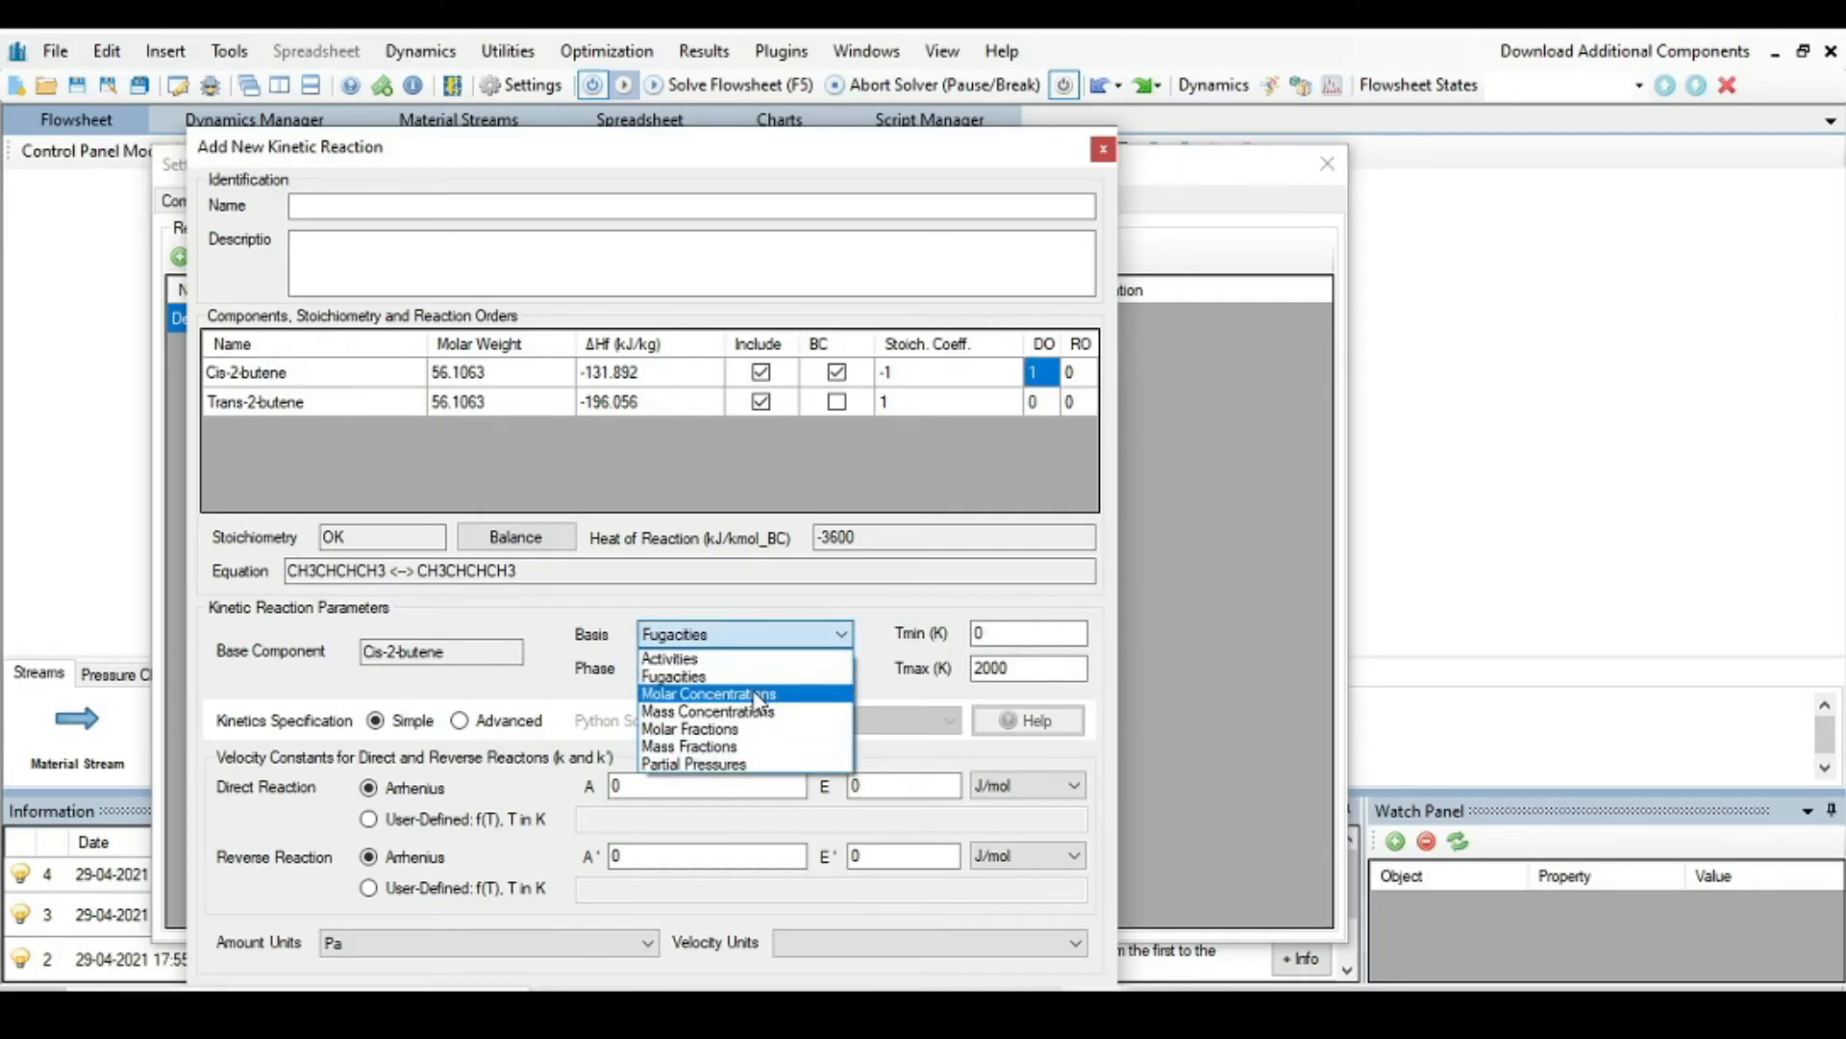
{"action": "left_click", "coordinate": [708, 692]}
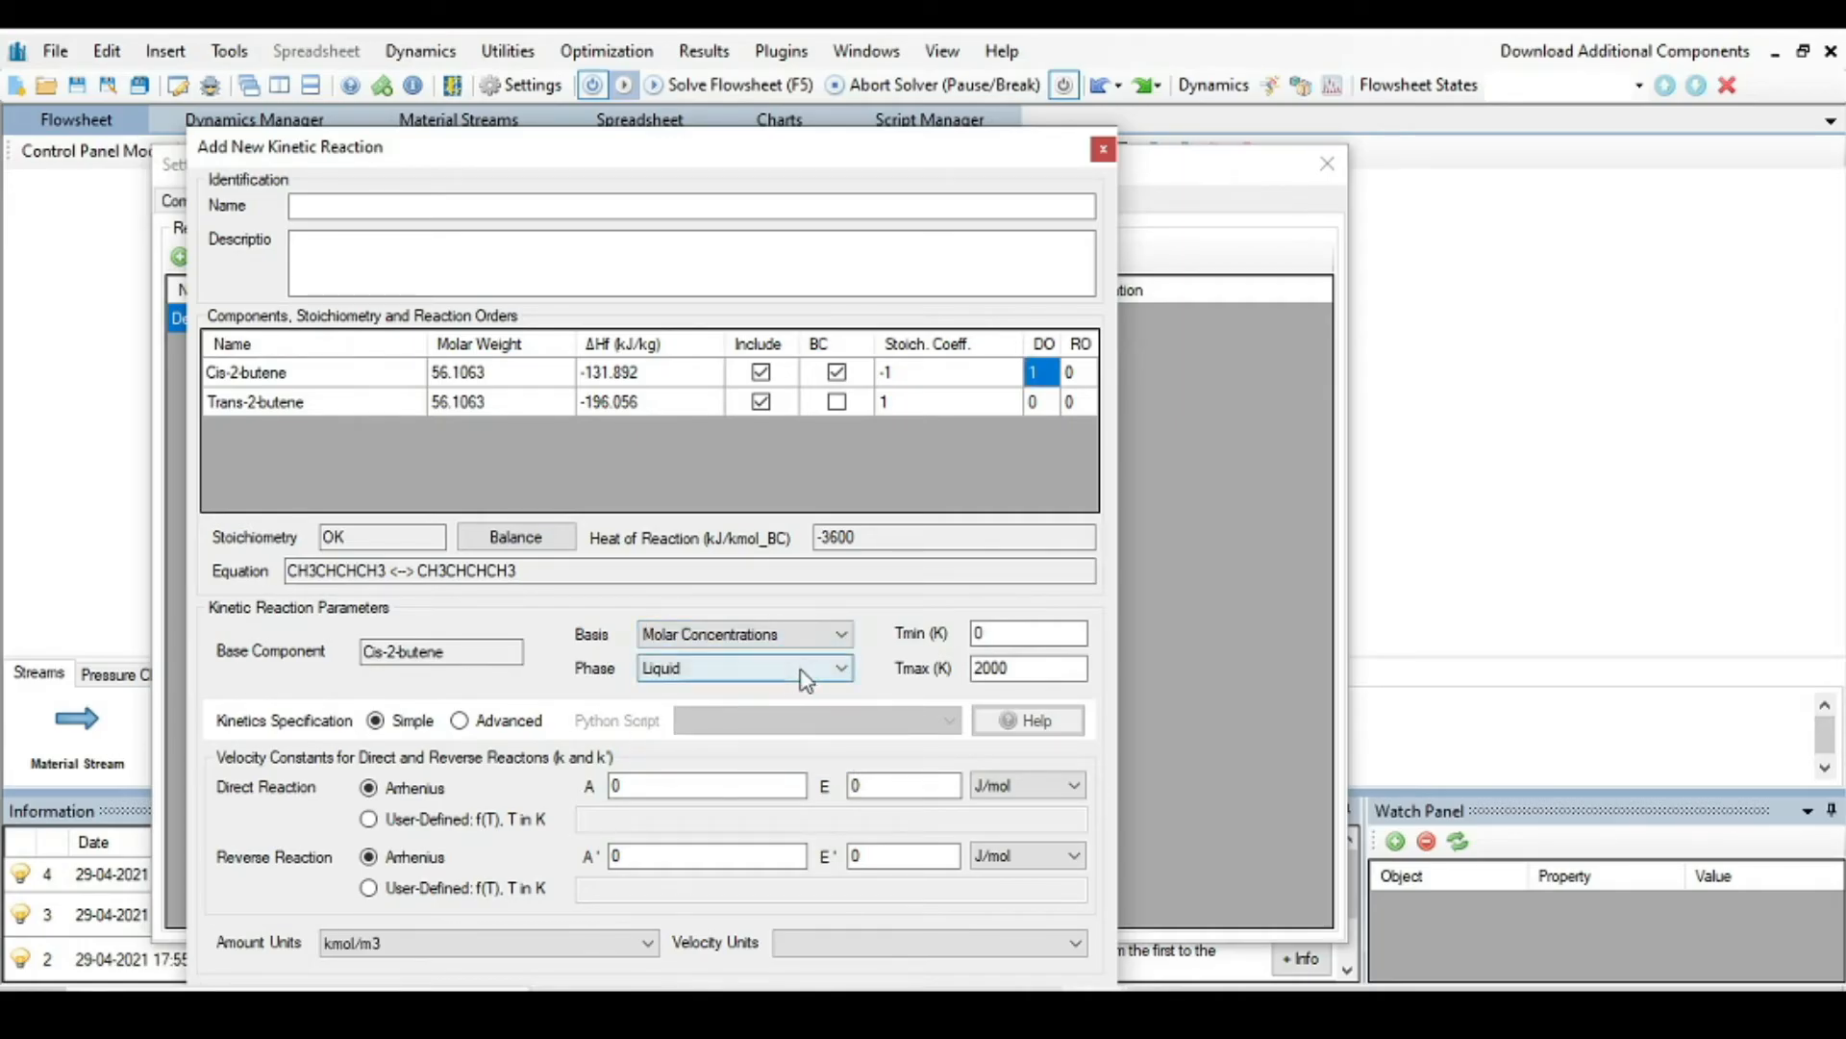
{"action": "left_click", "coordinate": [1027, 668]}
{"action": "type", "text": "3000"}
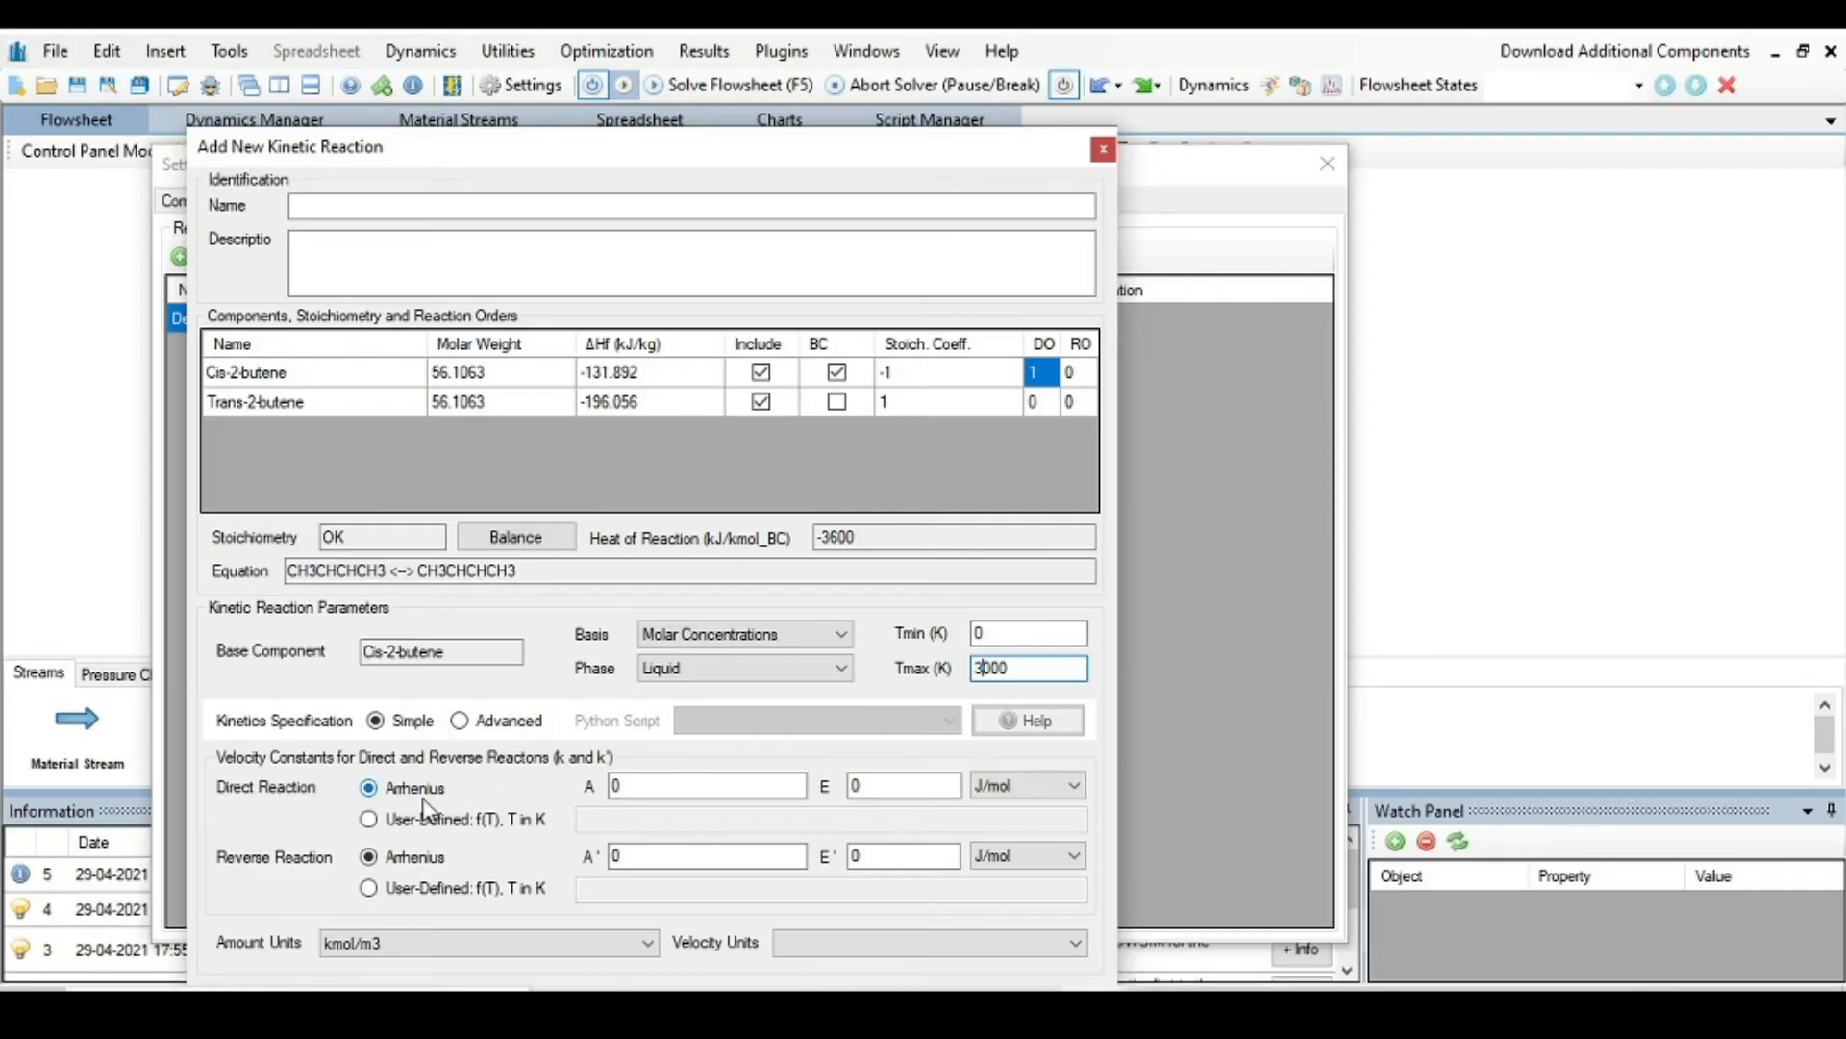
{"action": "mouse_move", "coordinate": [569, 788]}
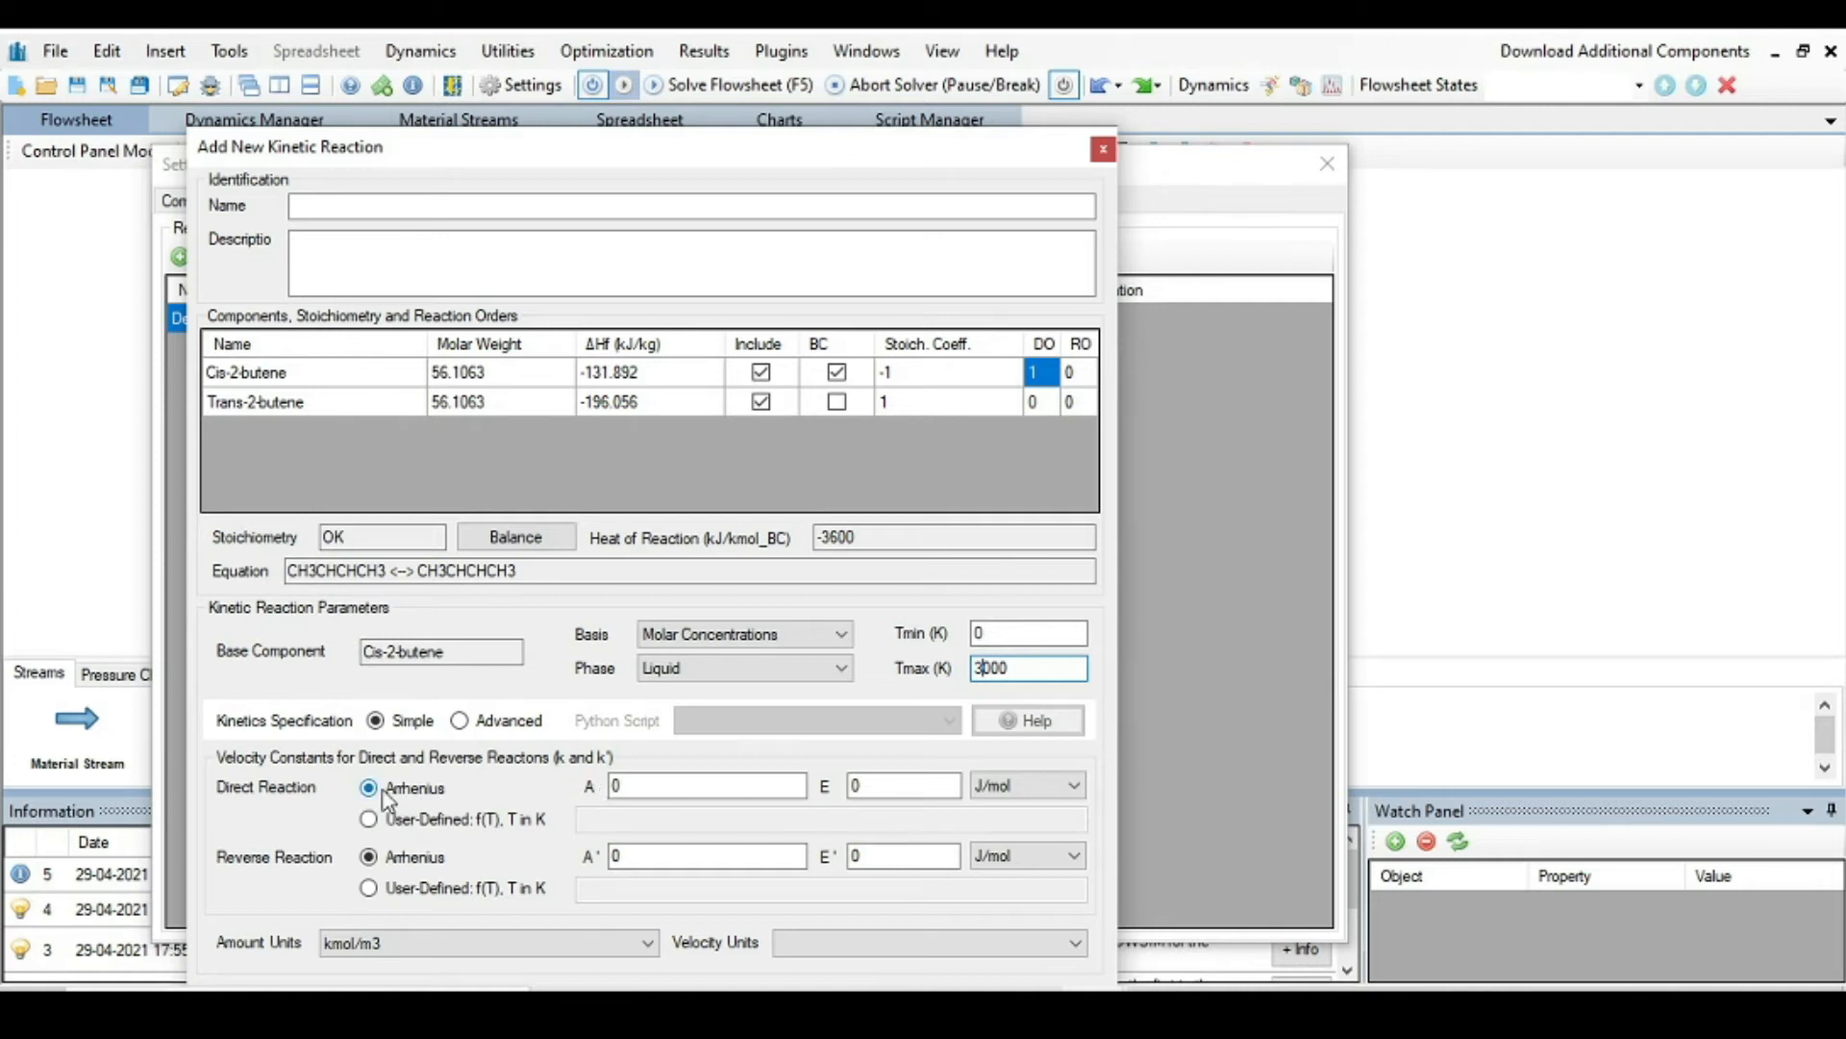
{"action": "left_click", "coordinate": [706, 785]}
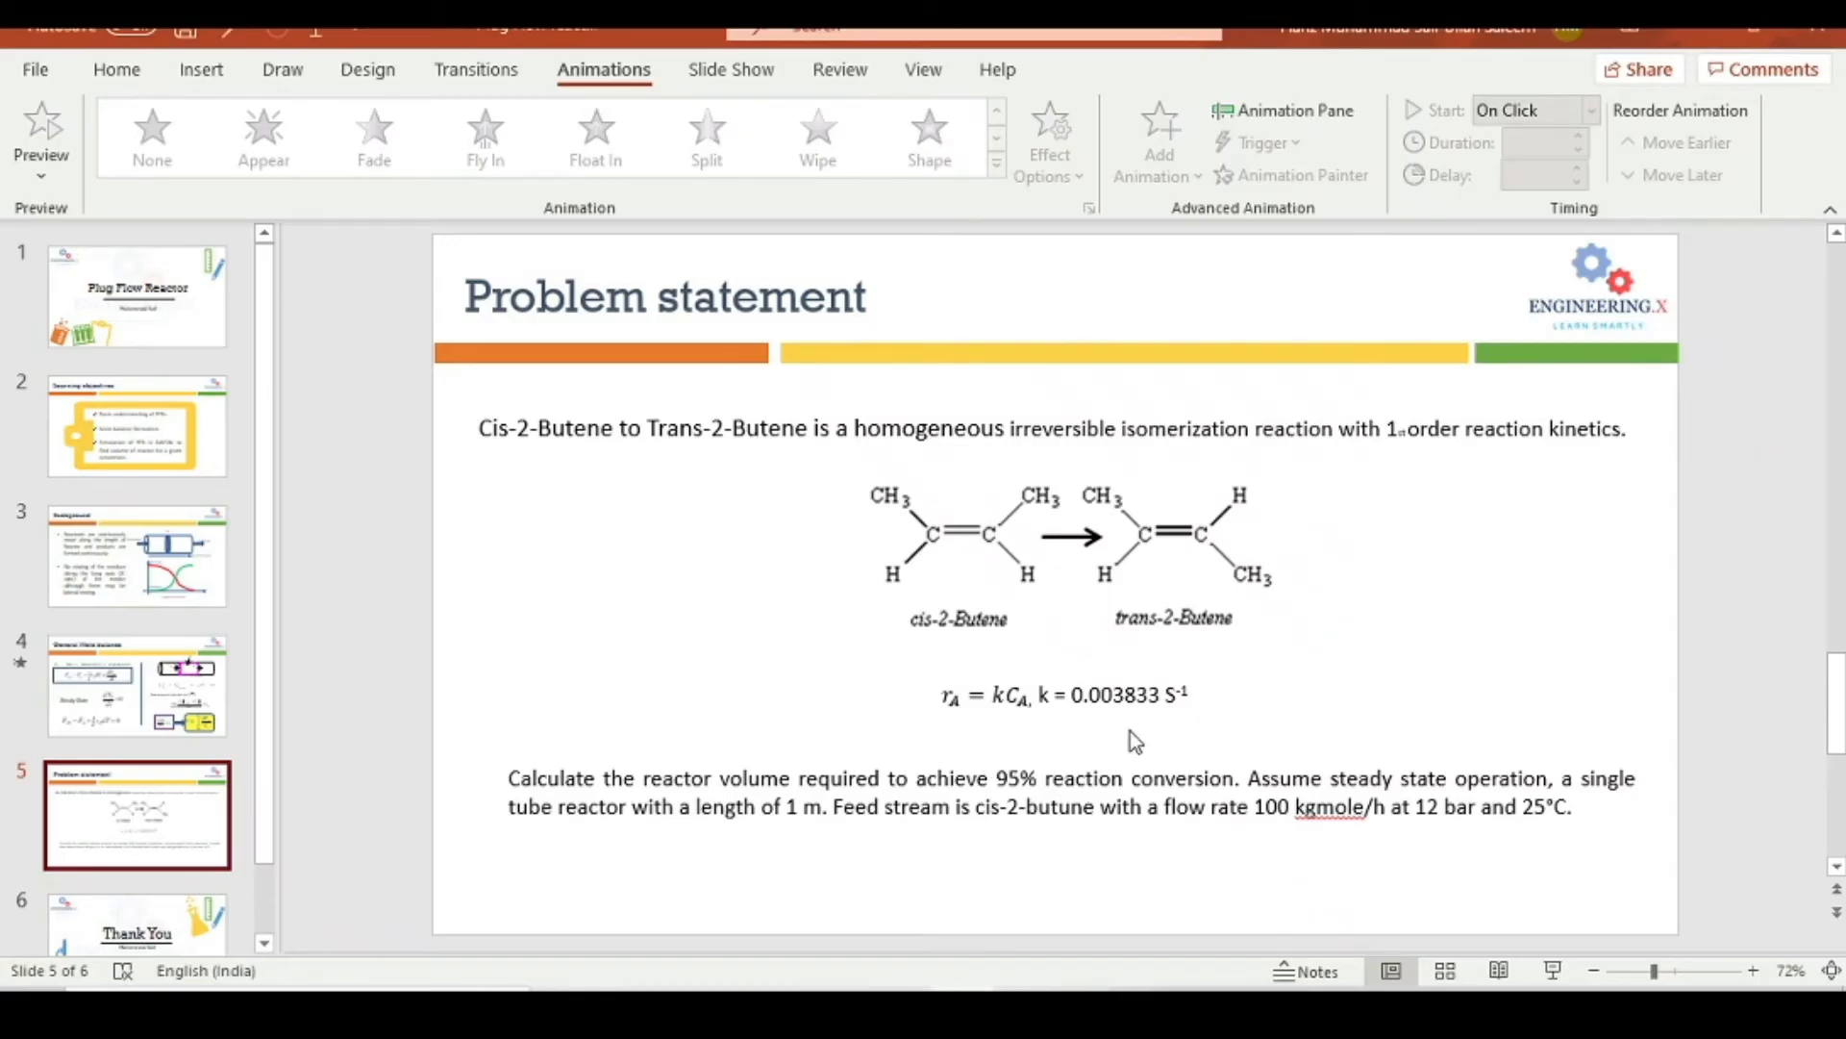
{"action": "mouse_move", "coordinate": [1127, 804]}
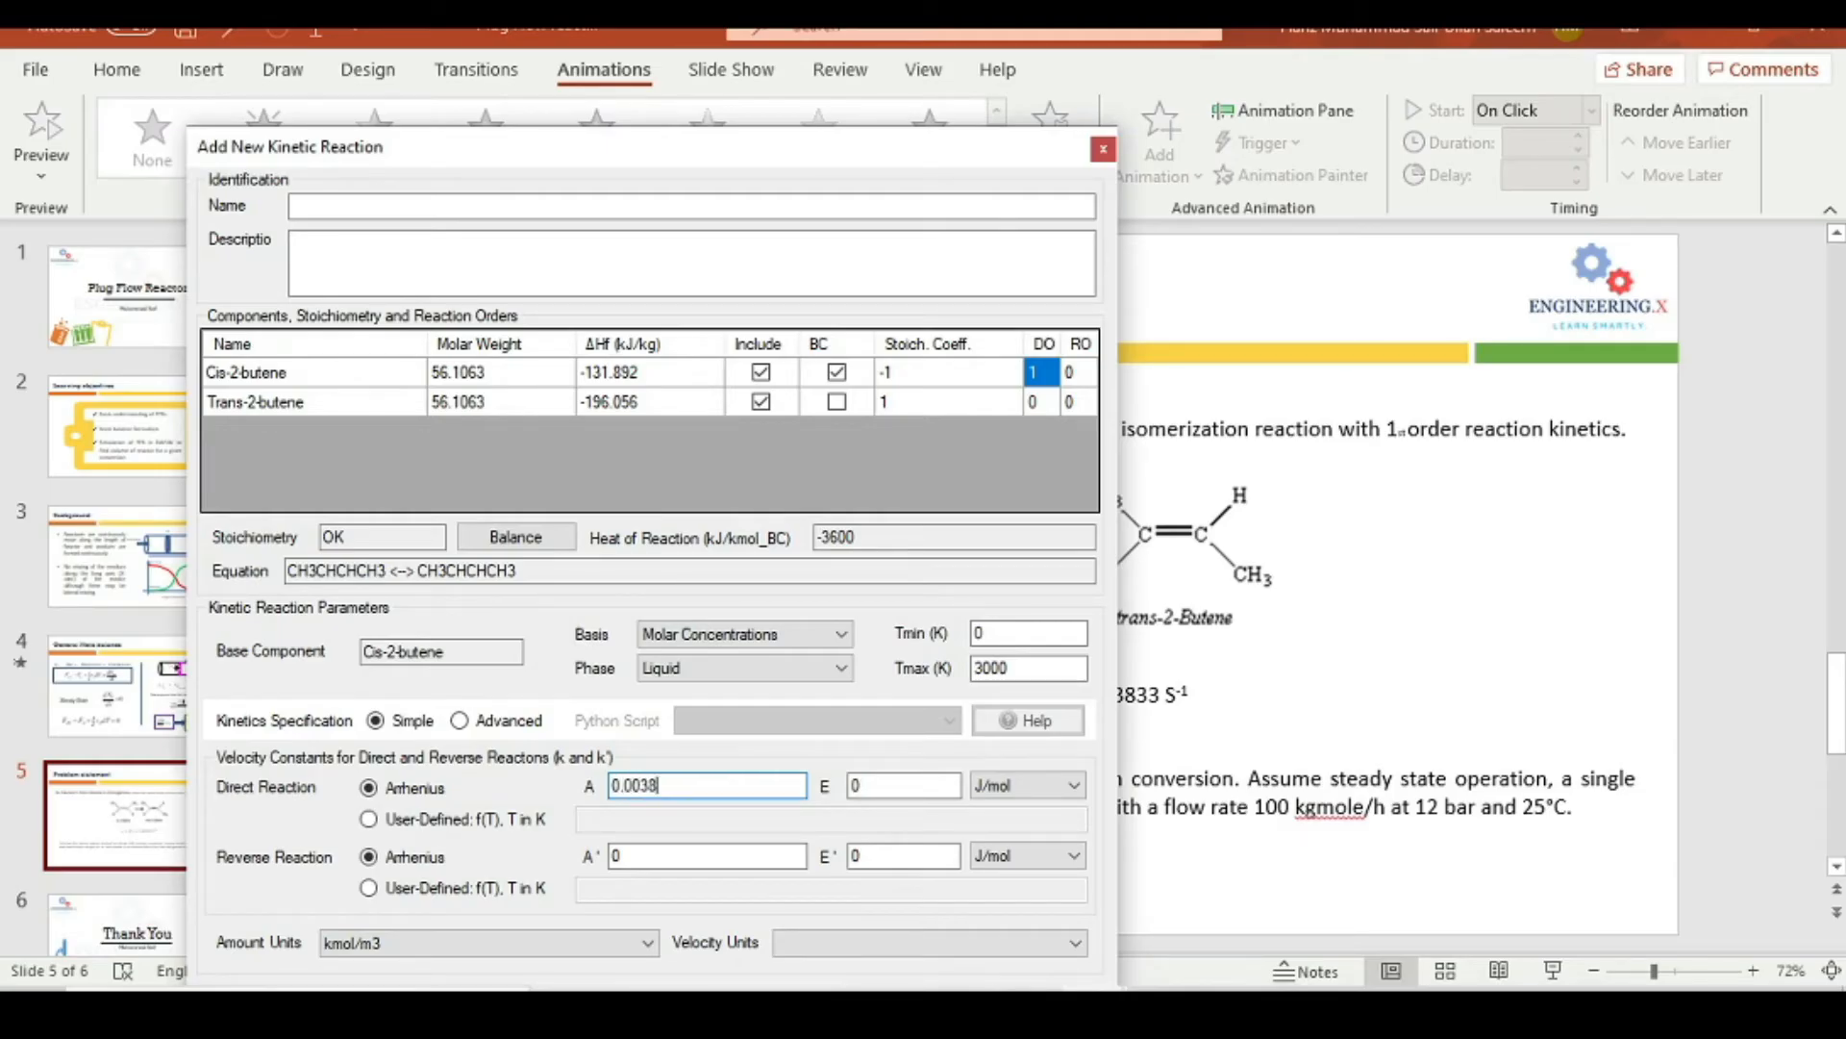
{"action": "type", "text": "33"}
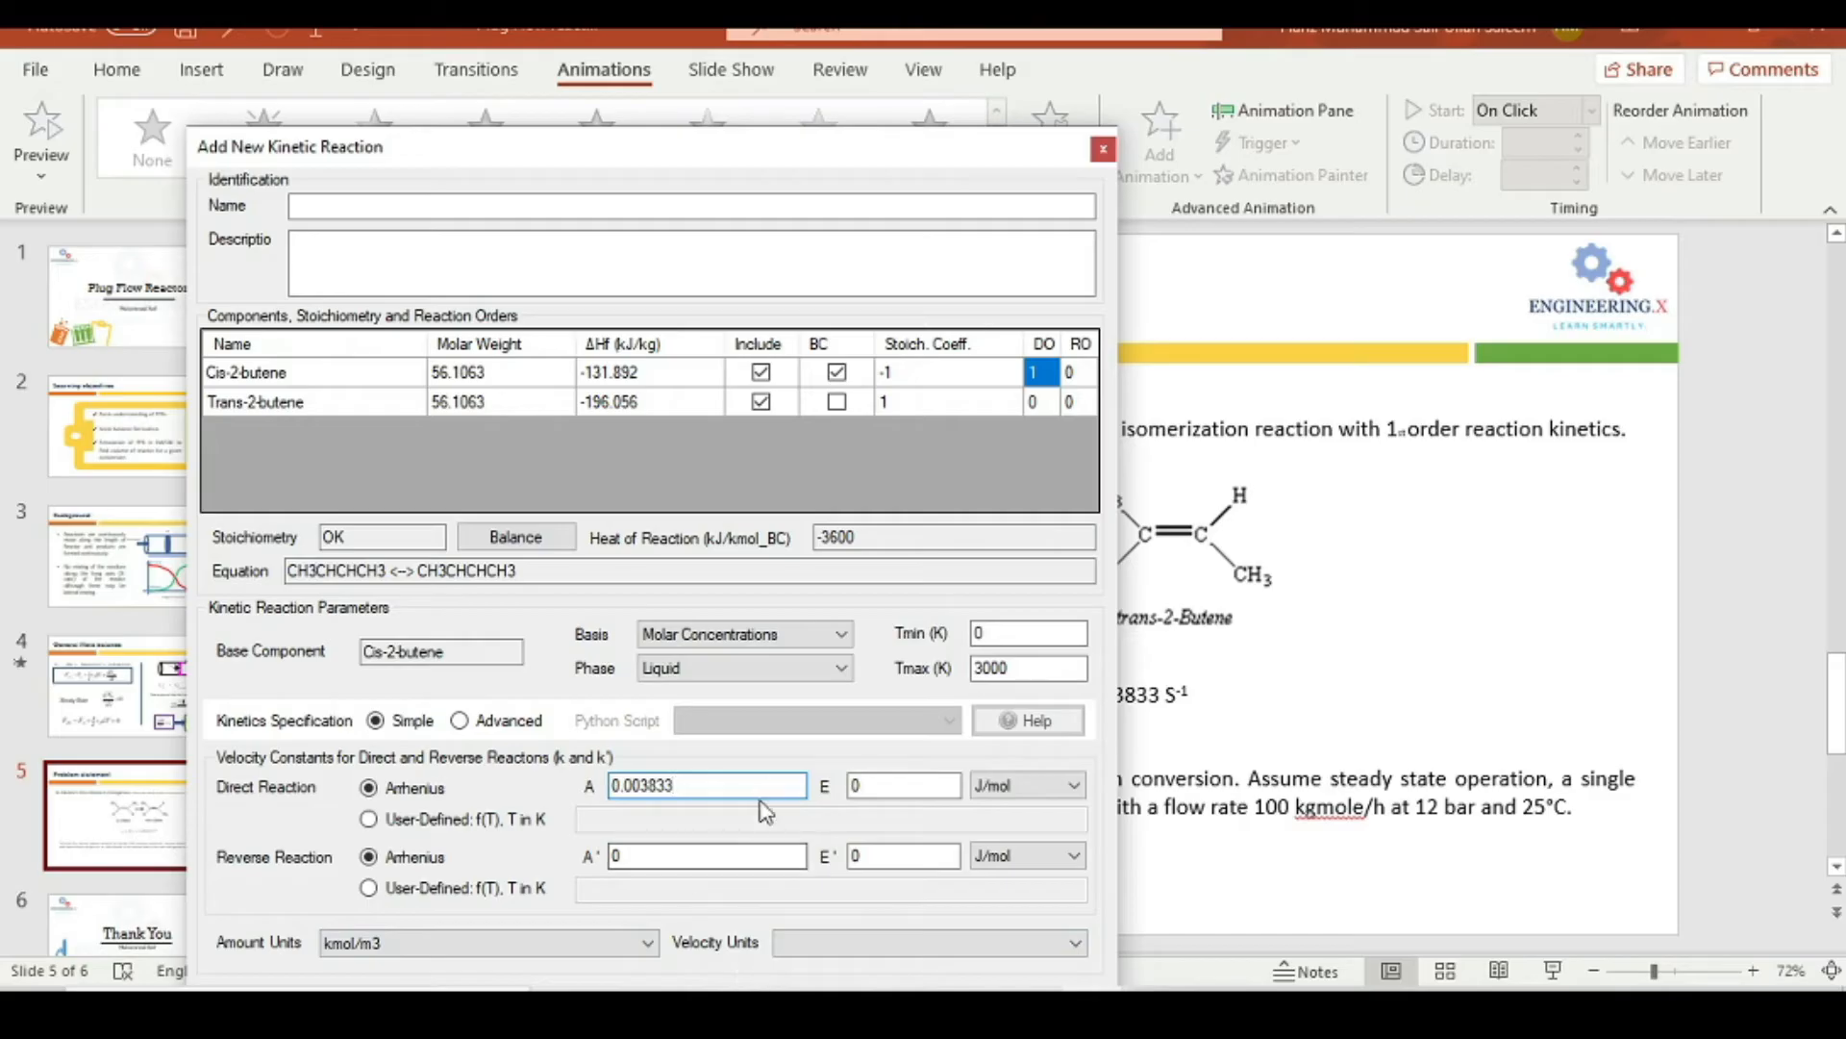
Step: Set the rate units to kmol/[m3.s] and save the kinetic reaction
{"action": "left_click", "coordinate": [1069, 940]}
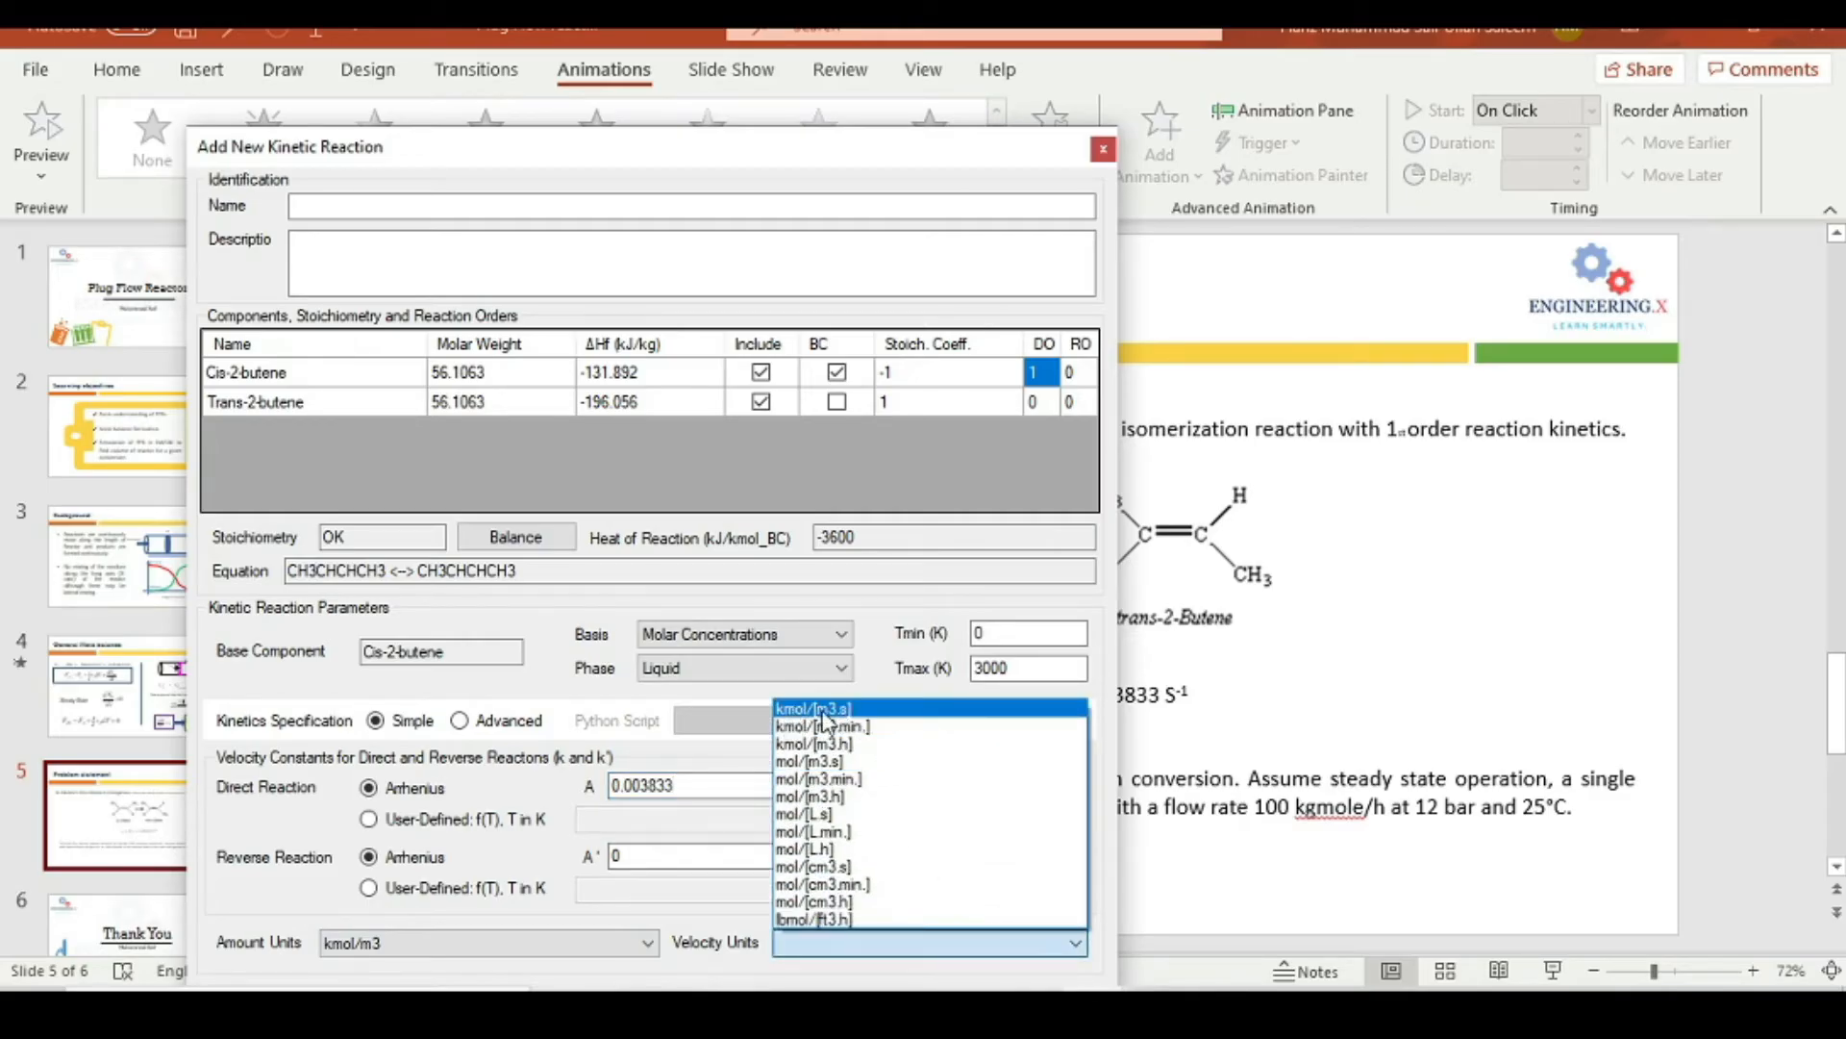
{"action": "left_click", "coordinate": [812, 707]}
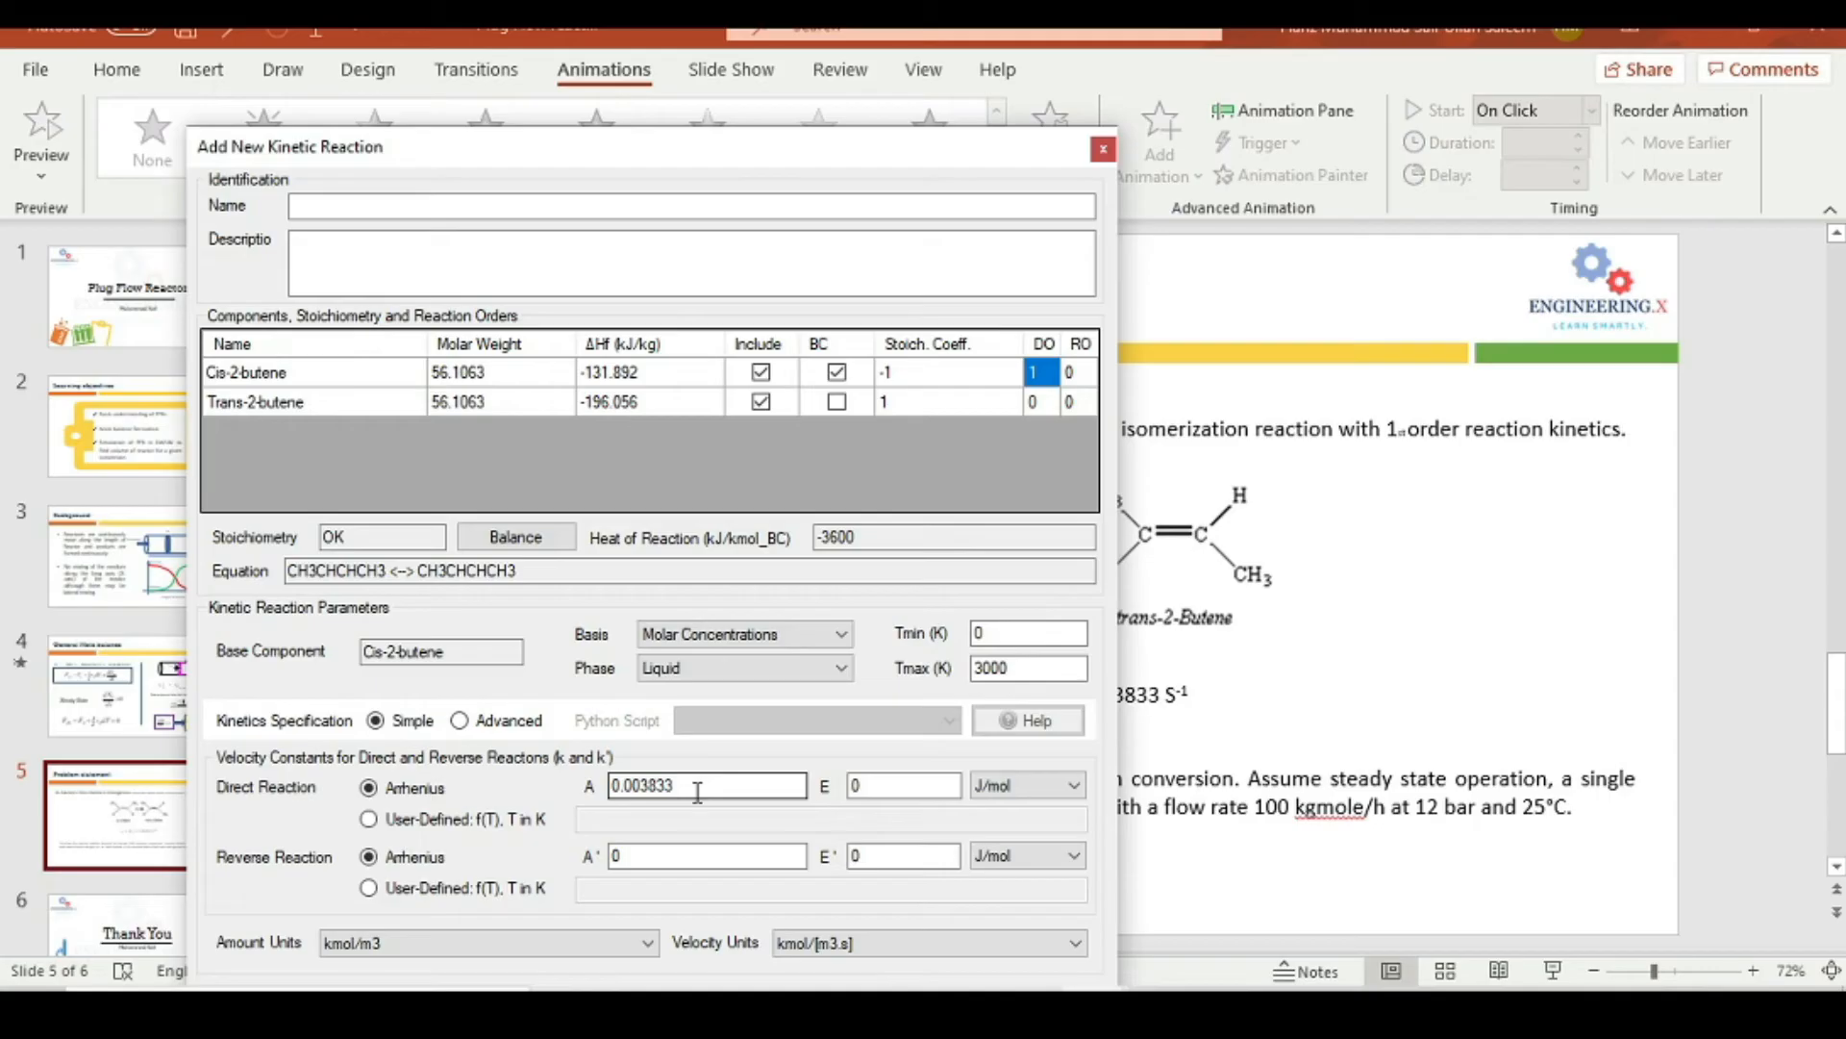
{"action": "mouse_move", "coordinate": [843, 571]}
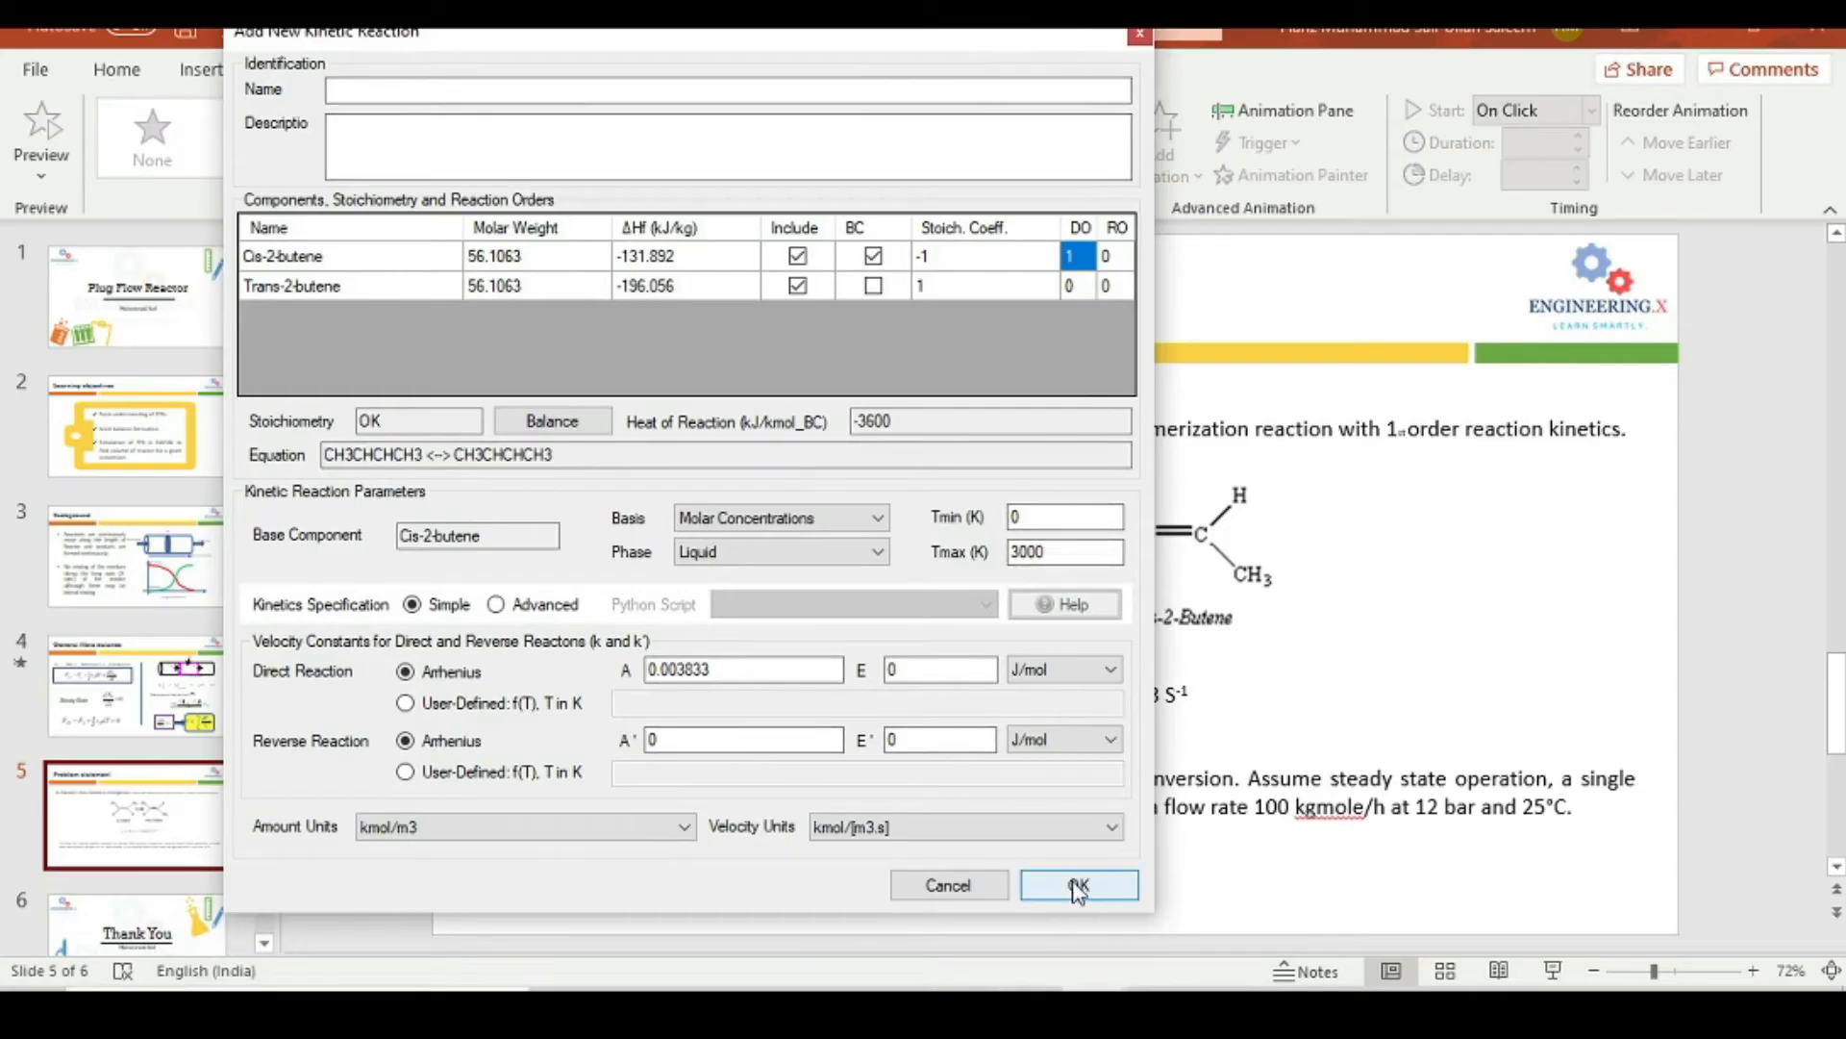
{"action": "left_click", "coordinate": [1077, 885]}
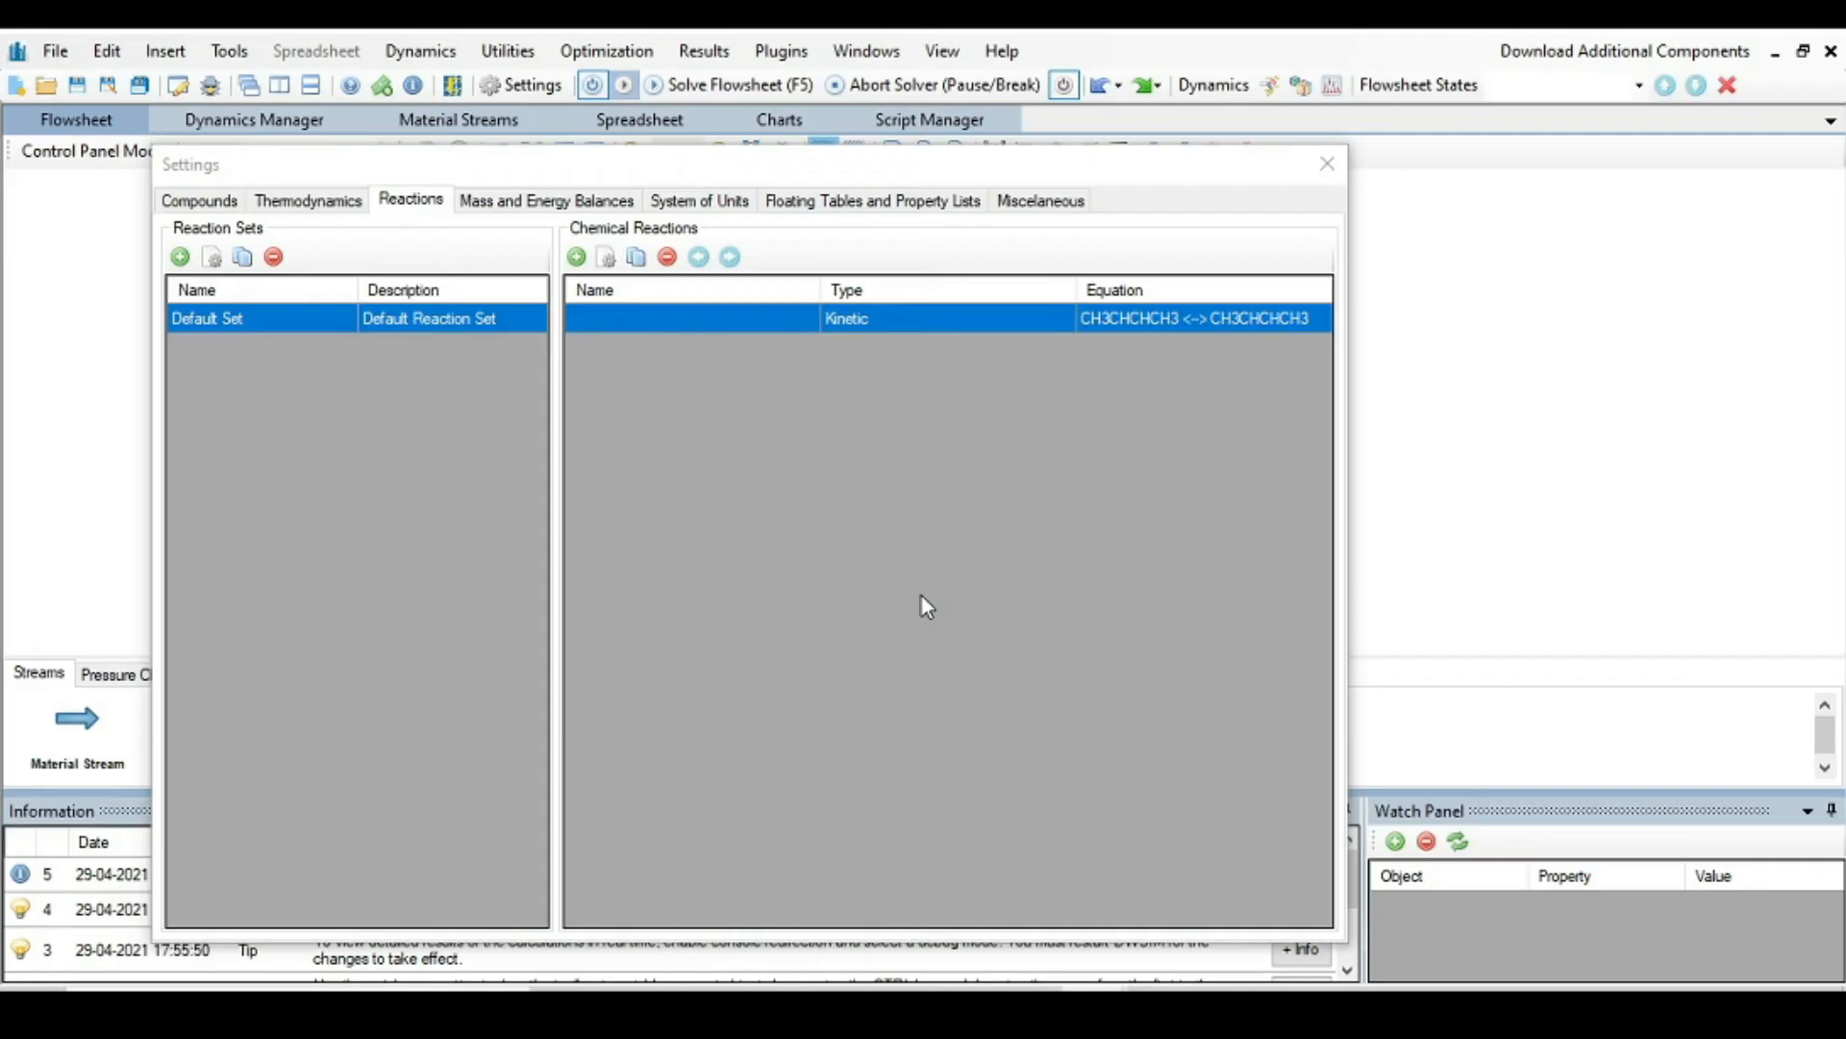
{"action": "mouse_move", "coordinate": [1129, 398]}
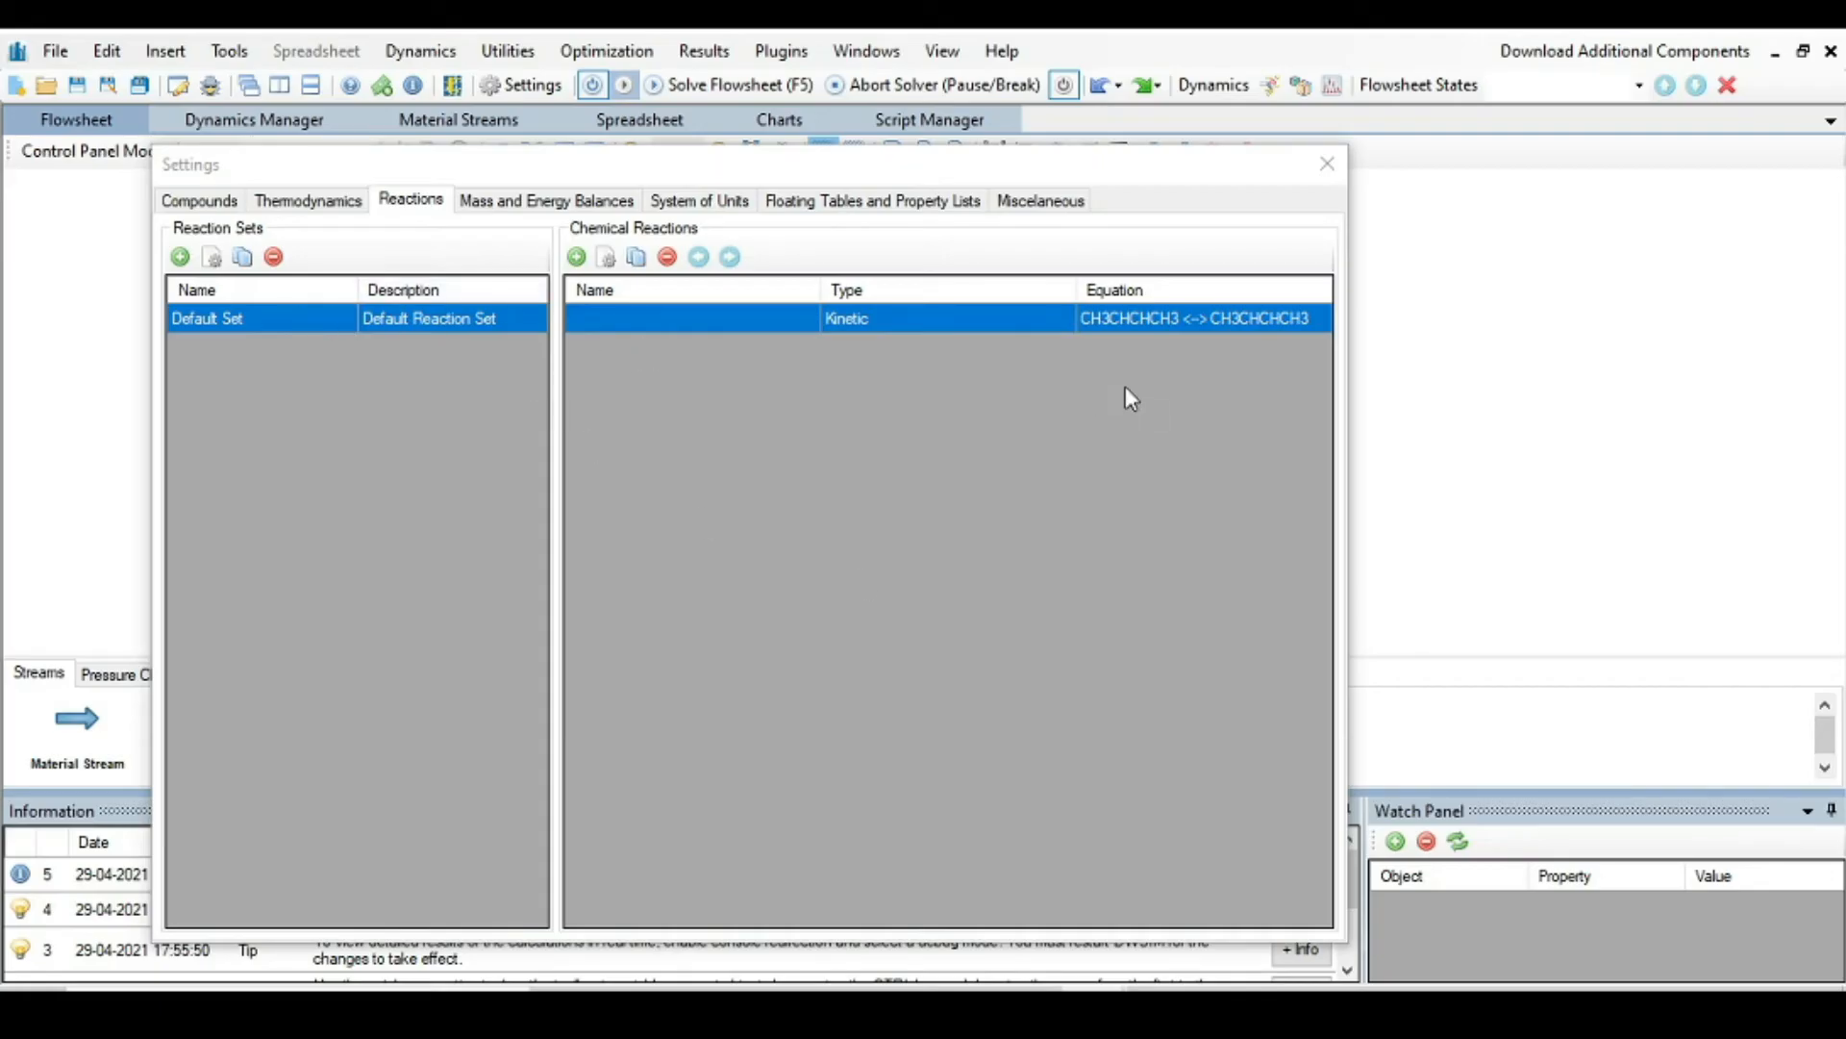
{"action": "mouse_move", "coordinate": [1327, 164]}
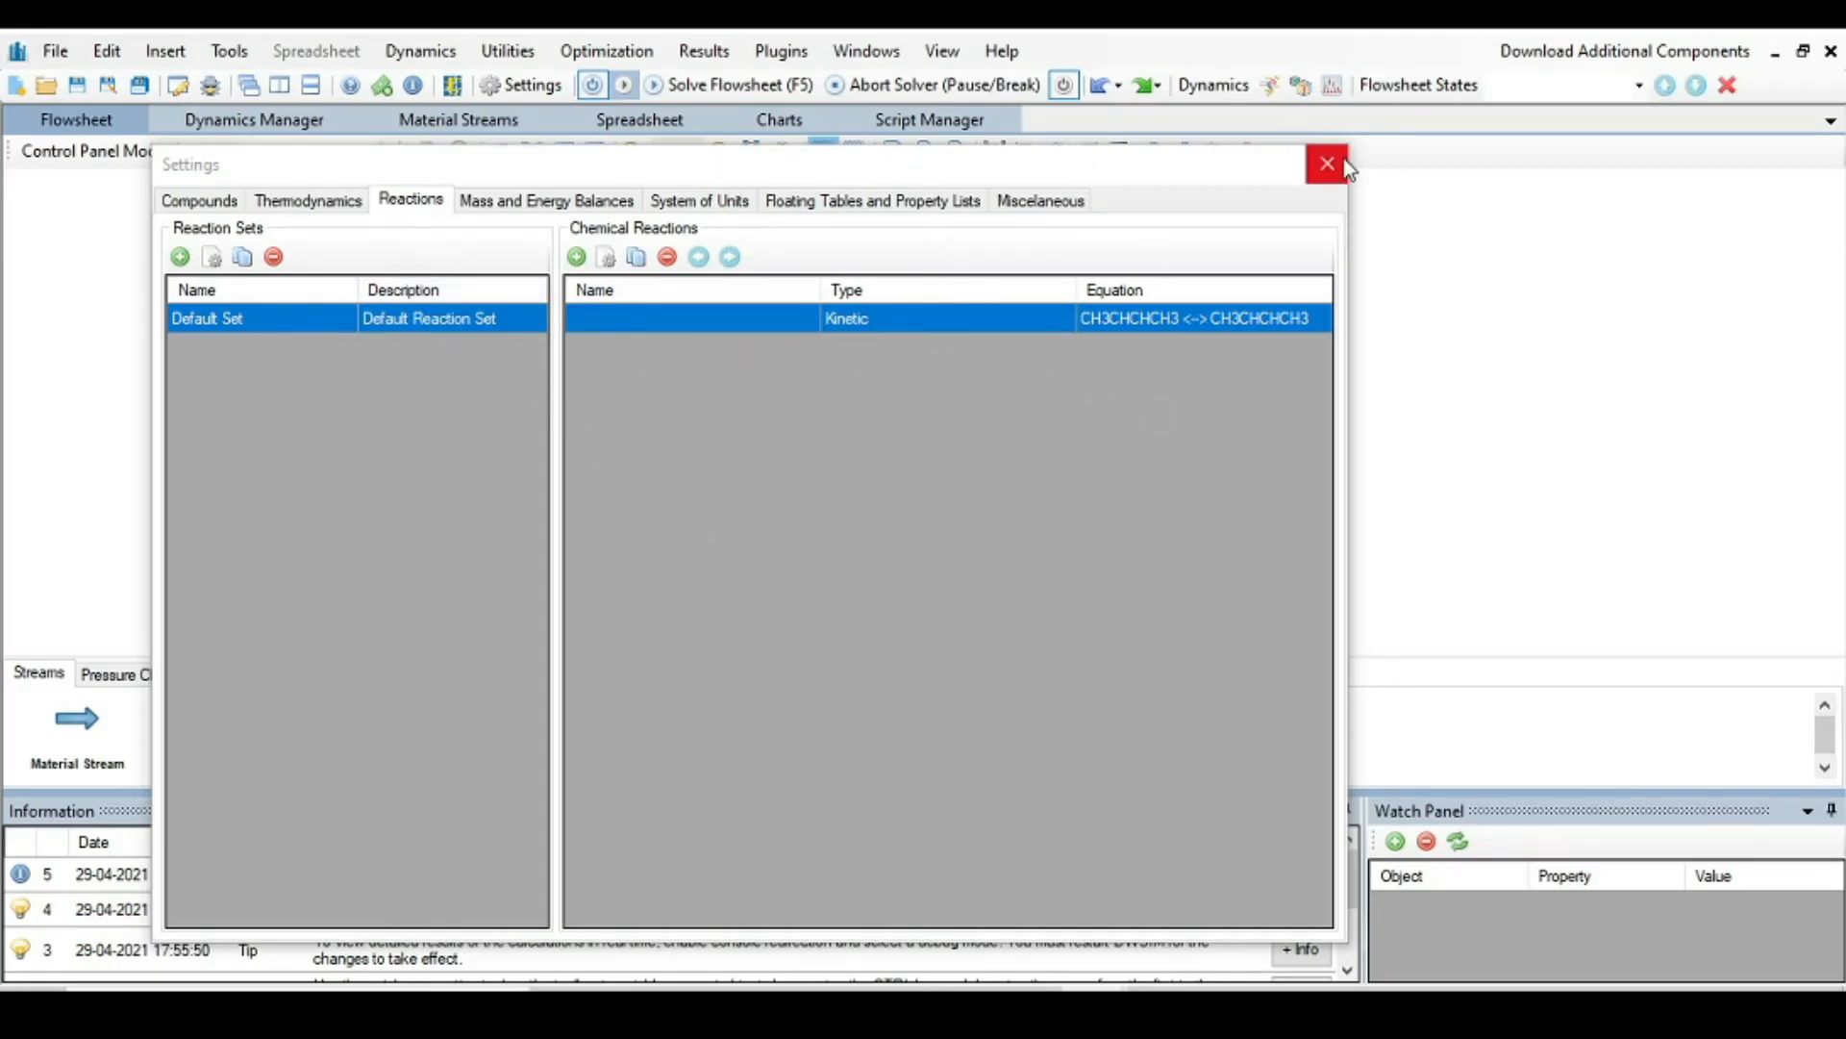
Step: Close the simulation settings and return to the flowsheet
{"action": "left_click", "coordinate": [1325, 164]}
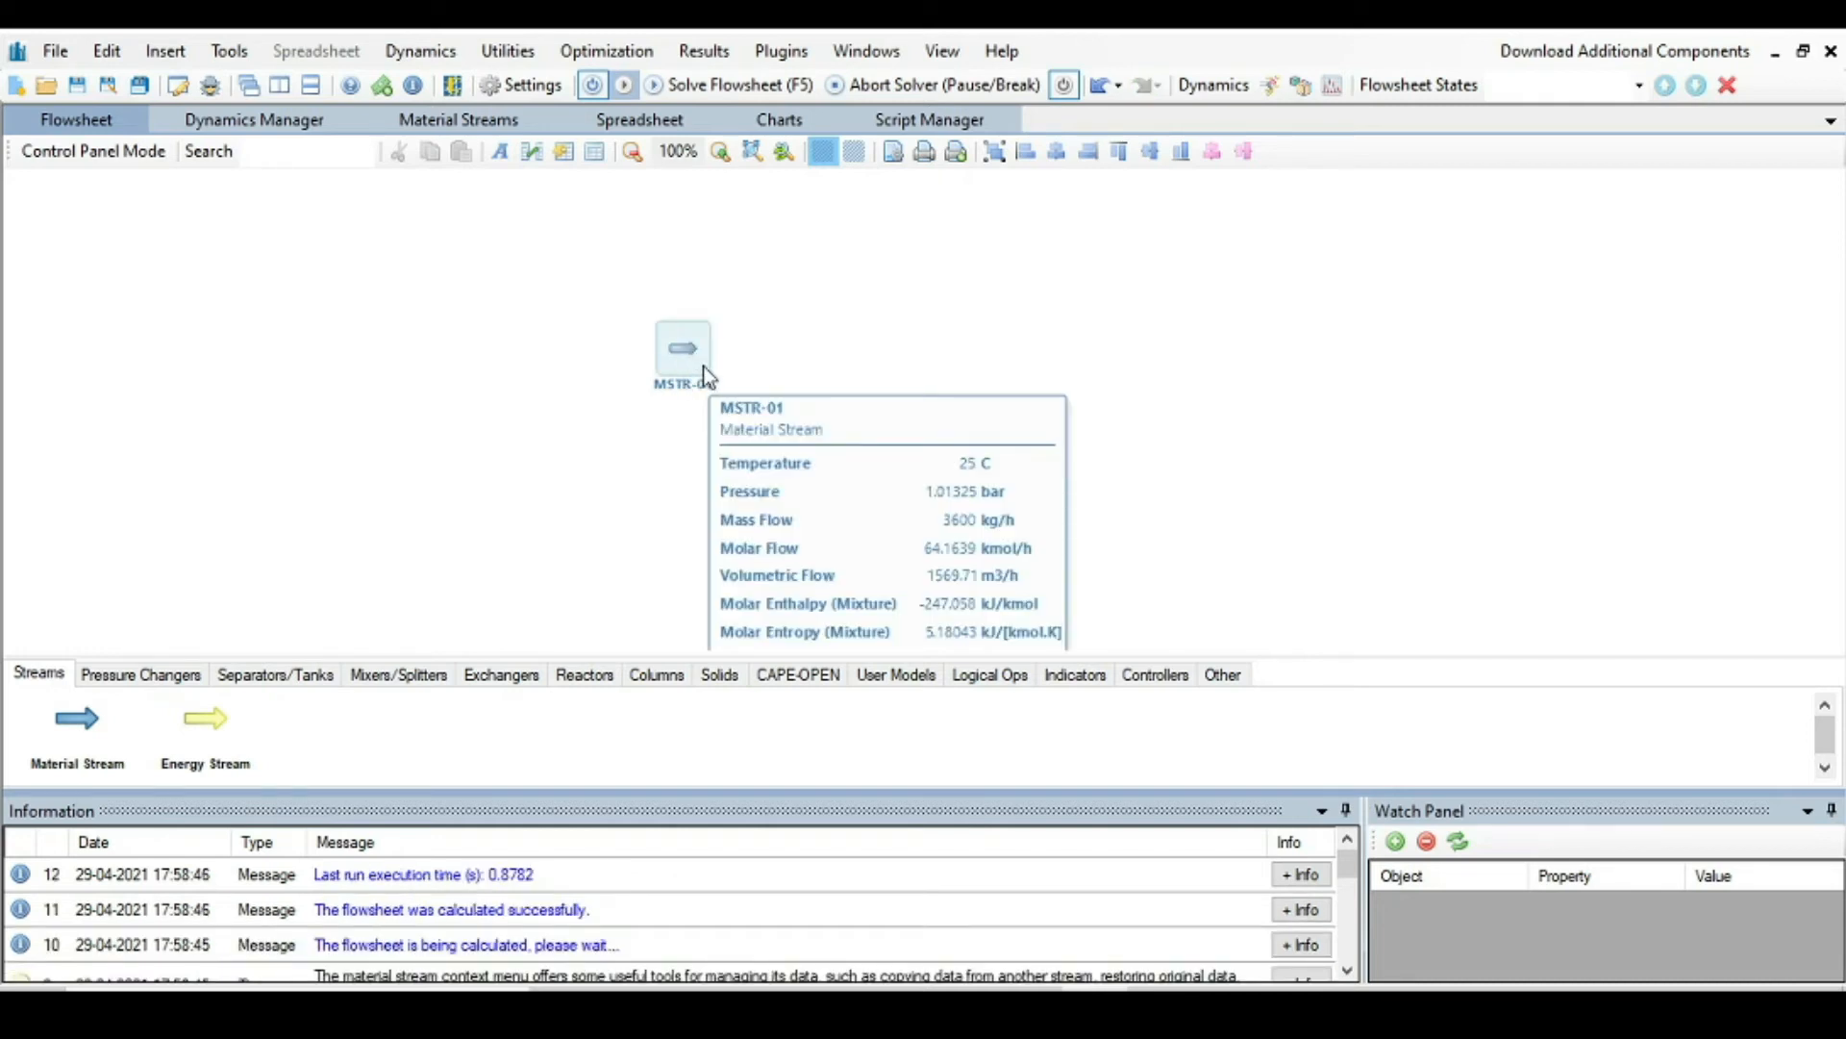
Step: Rename the material stream MSTR-01 to Feed
{"action": "double_click", "coordinate": [683, 348]}
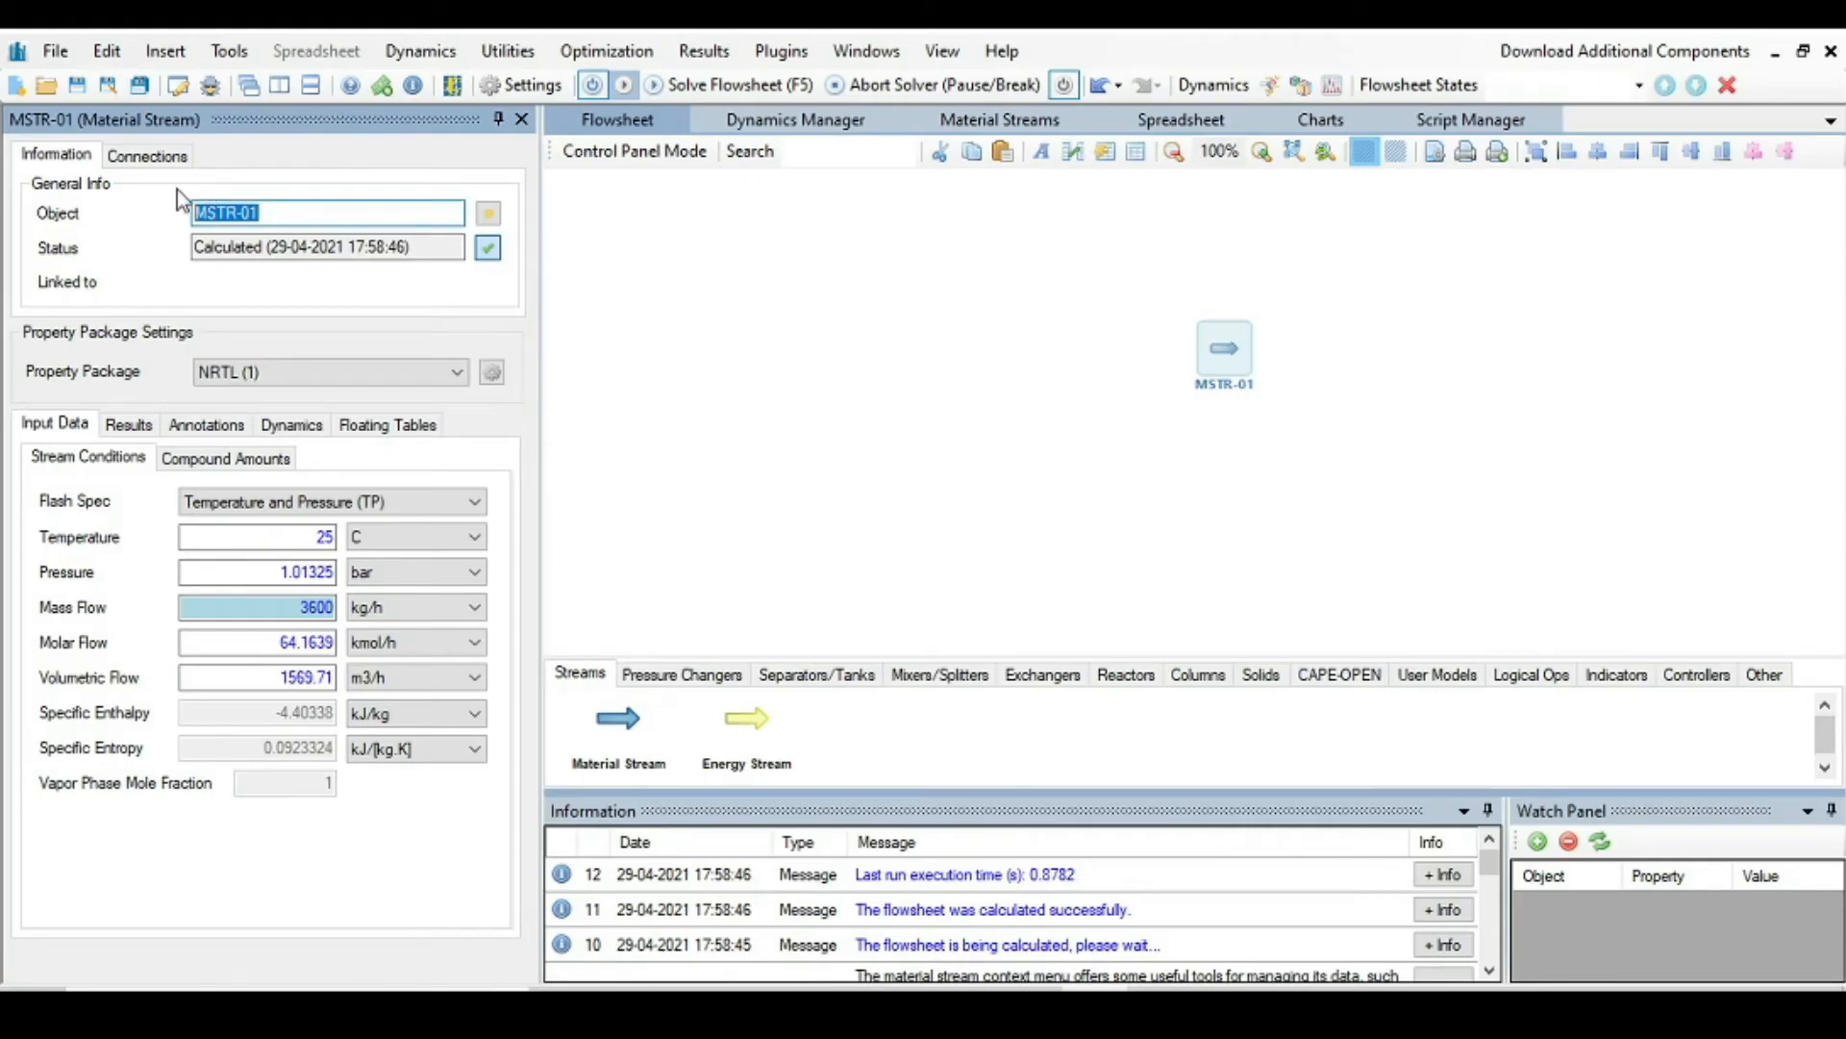
{"action": "type", "text": "Feed"}
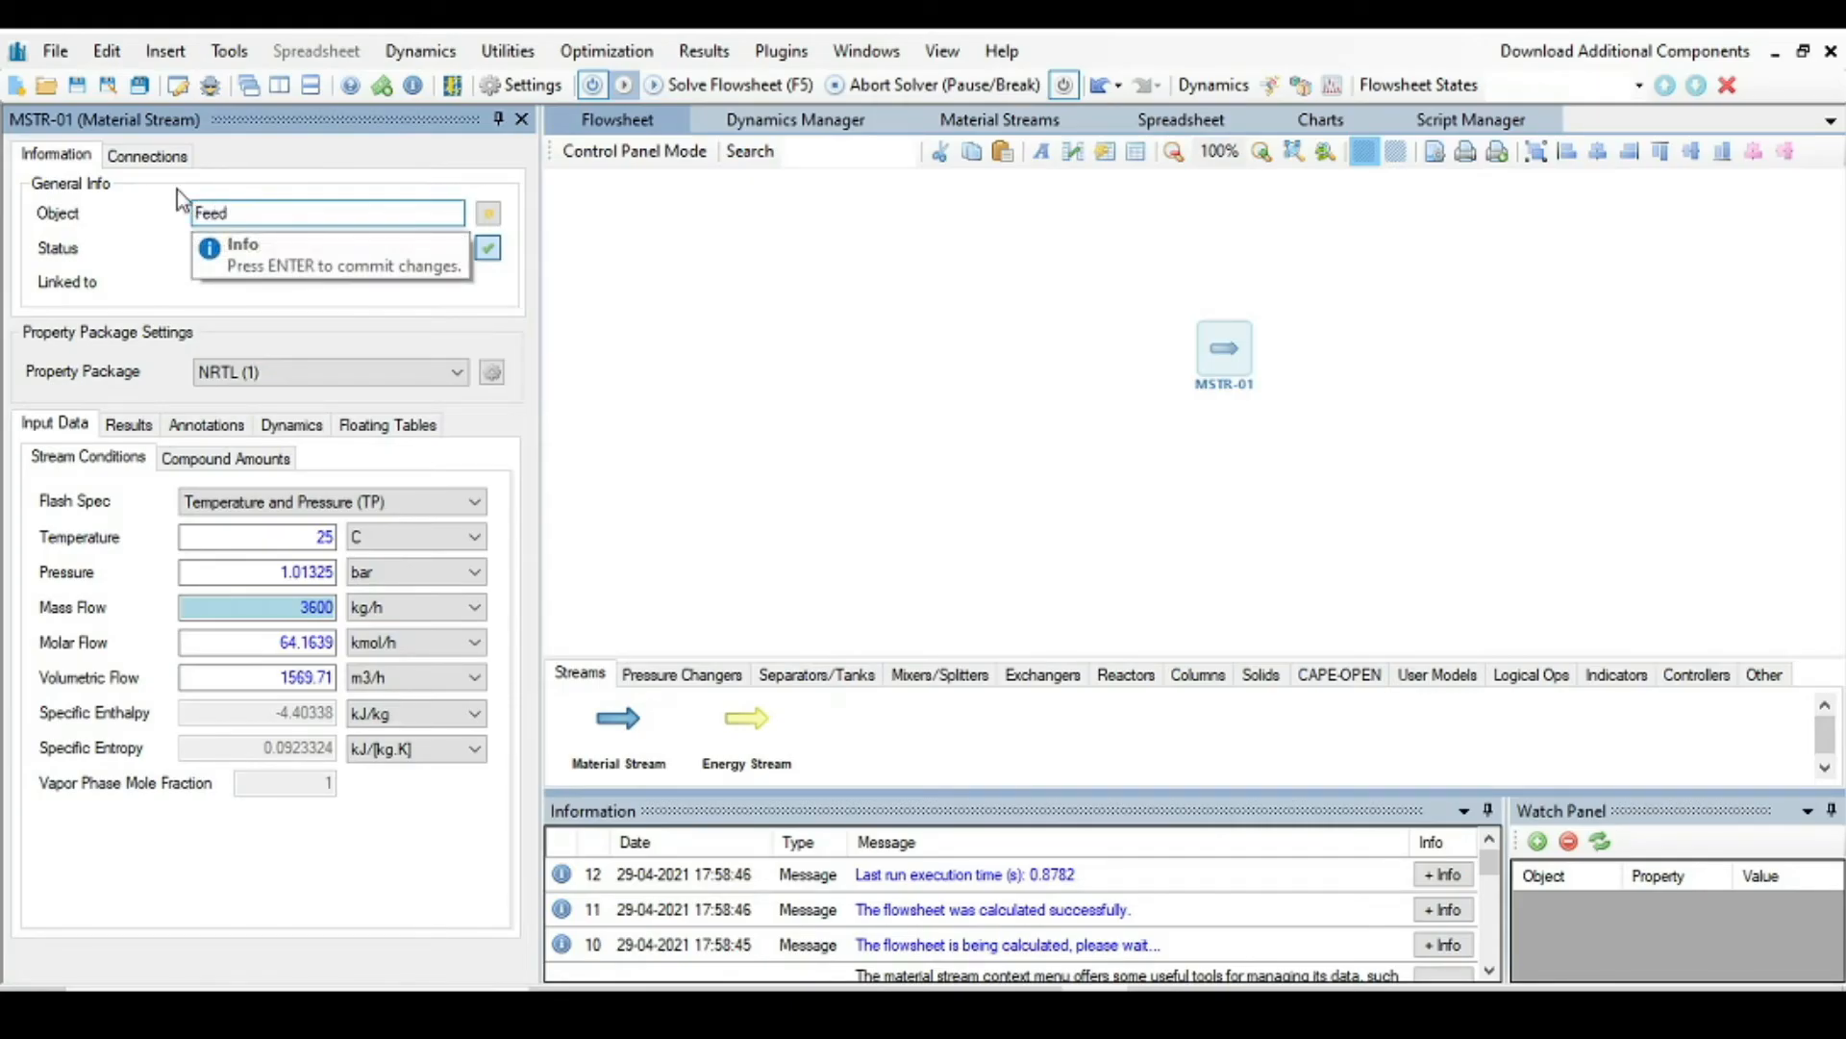
{"action": "key", "text": "Return"}
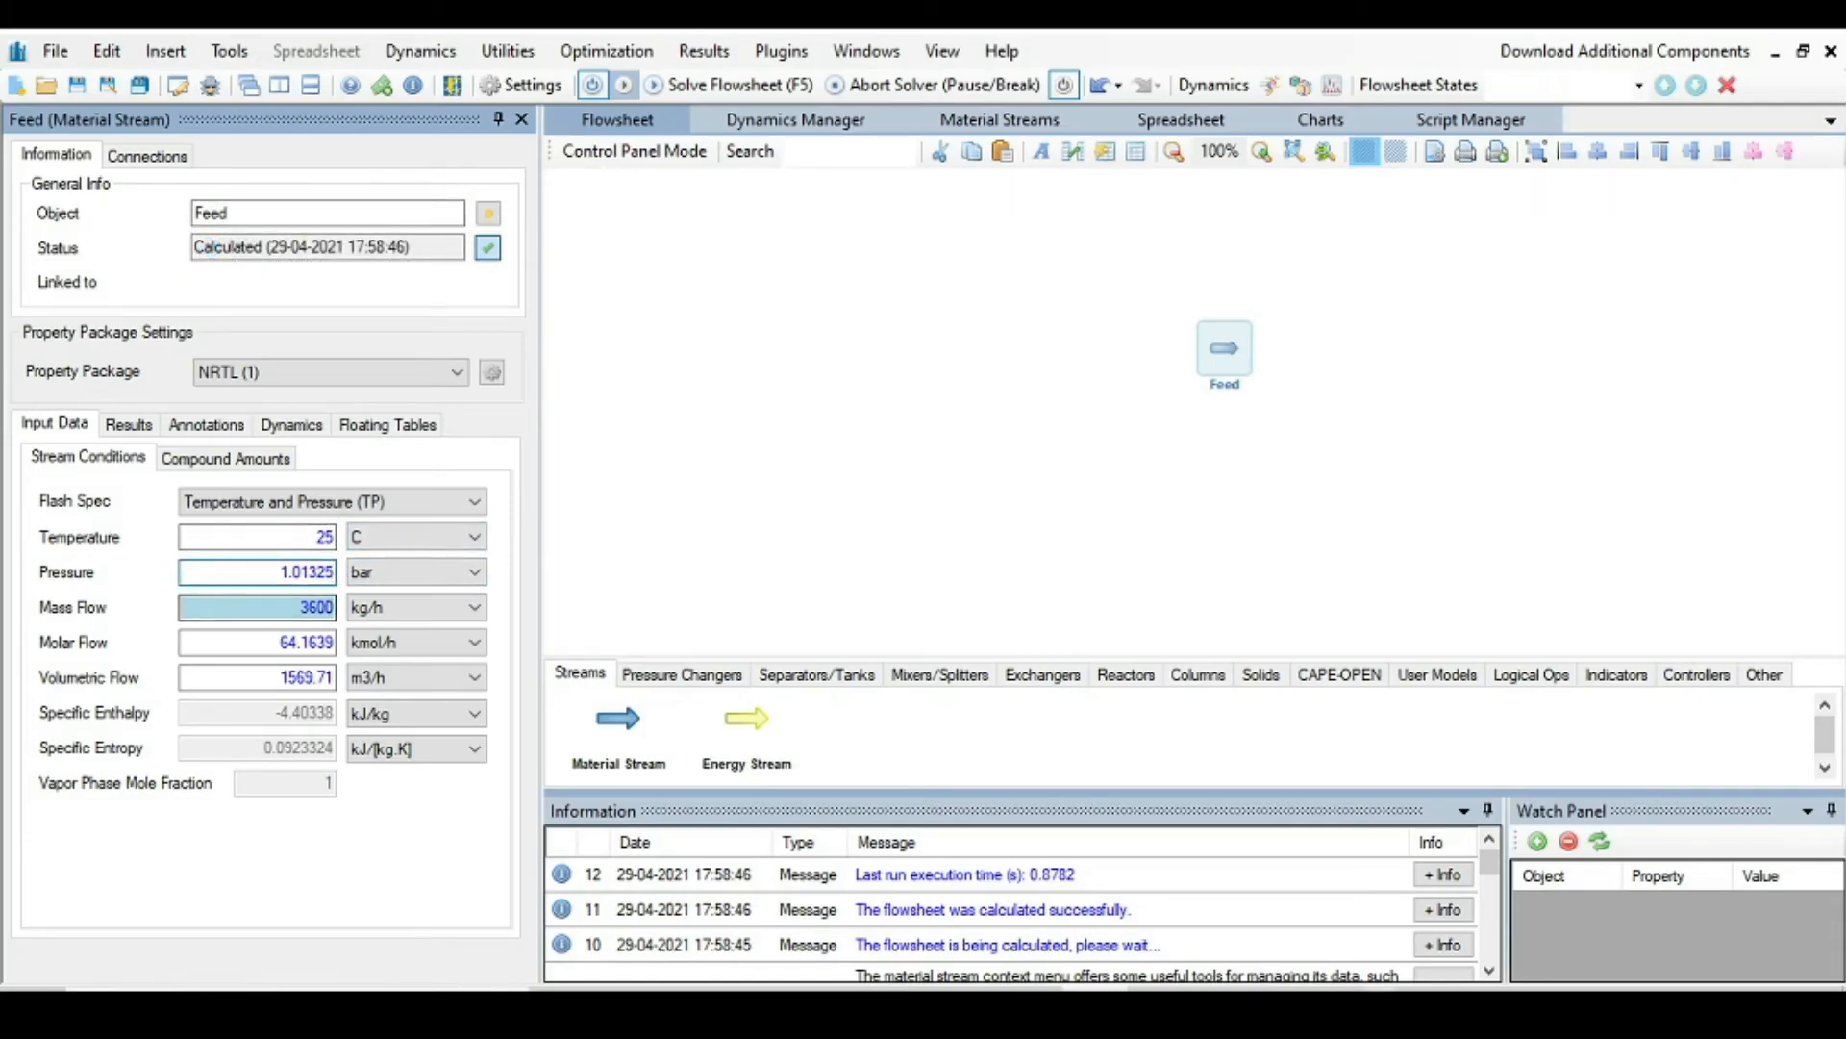
Step: Give the Feed stream 12 bar pressure and 100 kmol/h molar flow
{"action": "key", "text": "alt+tab"}
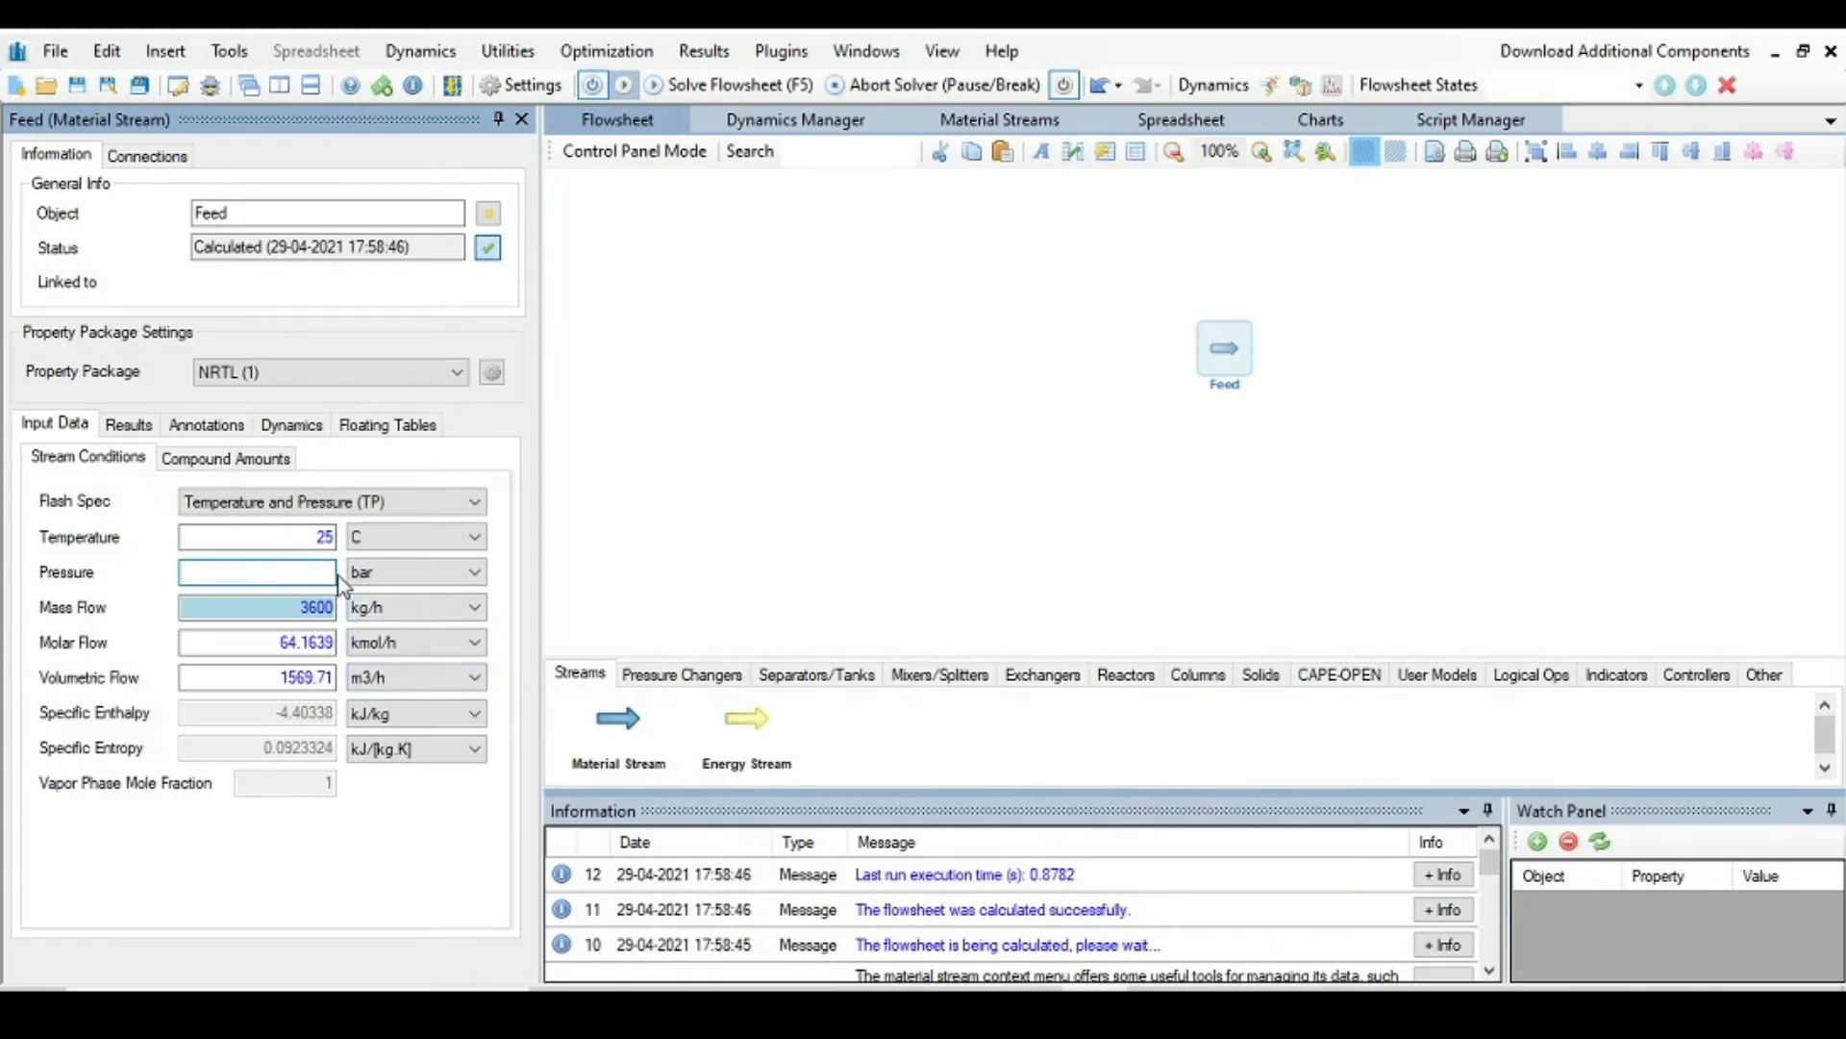
{"action": "type", "text": "12"}
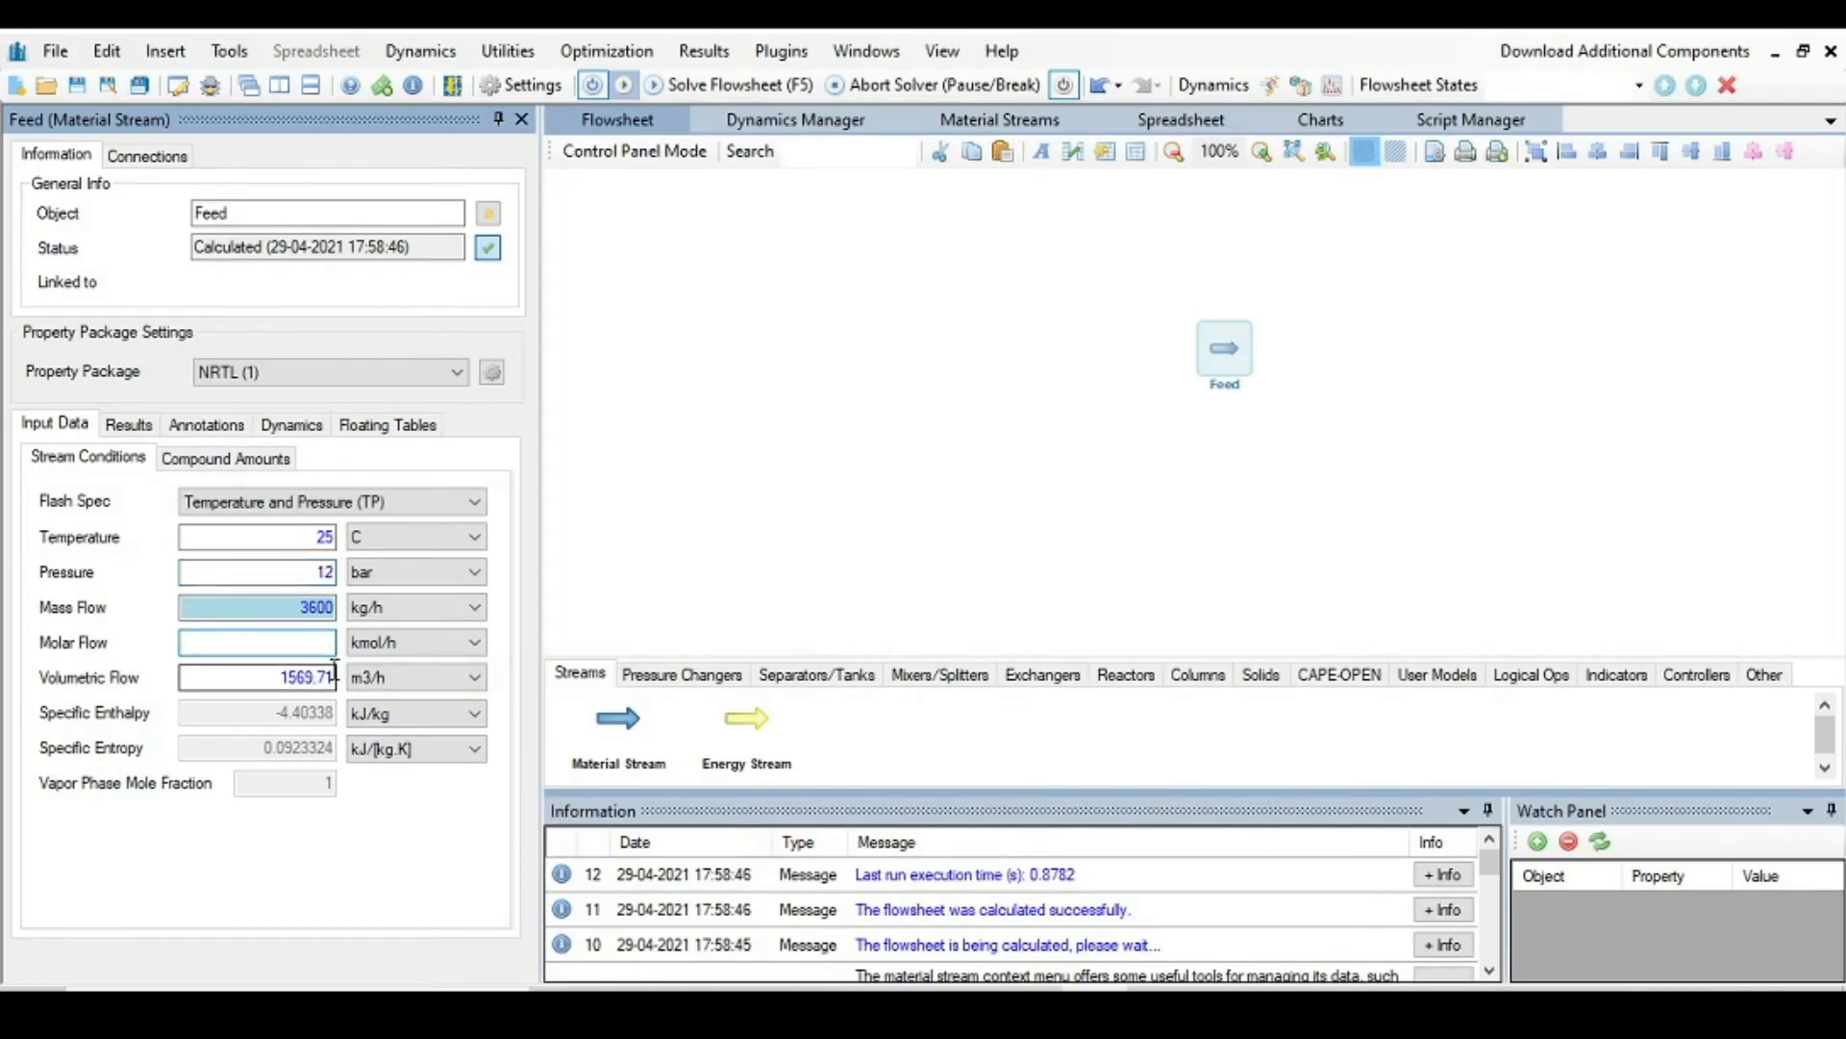
{"action": "type", "text": "100"}
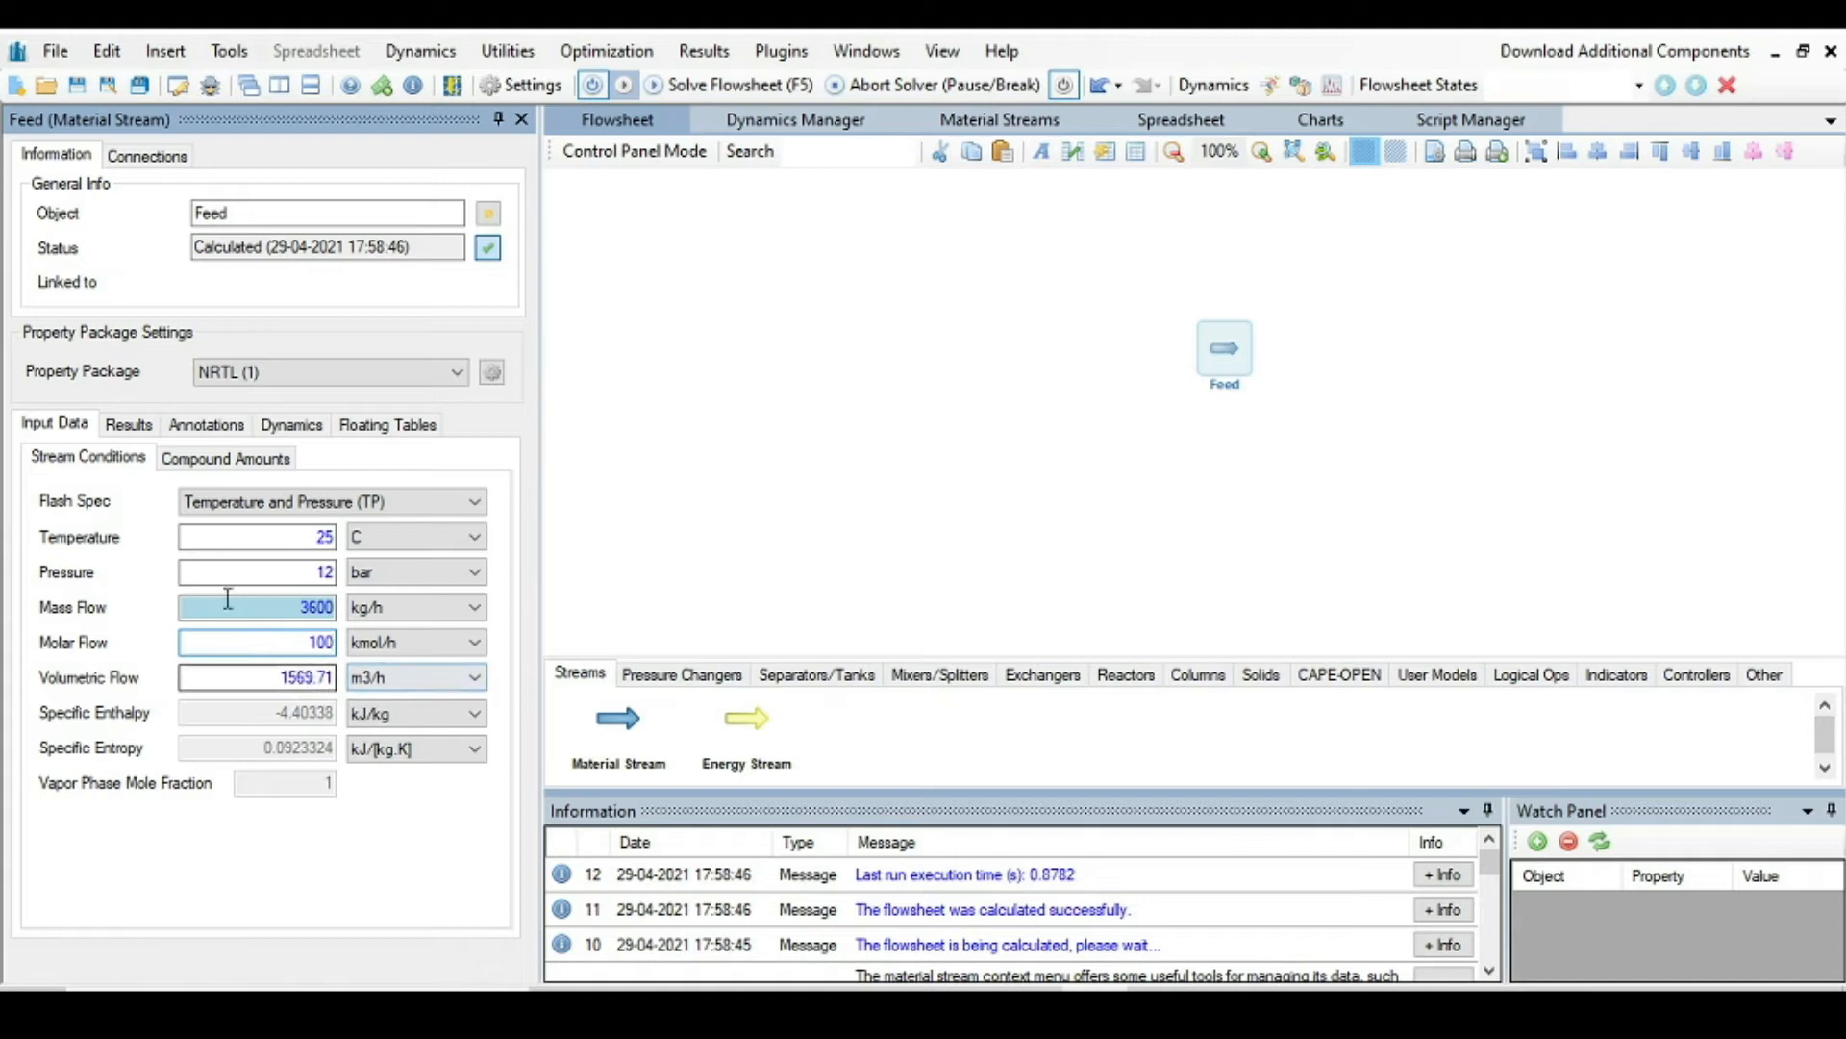
{"action": "left_click", "coordinate": [225, 458]}
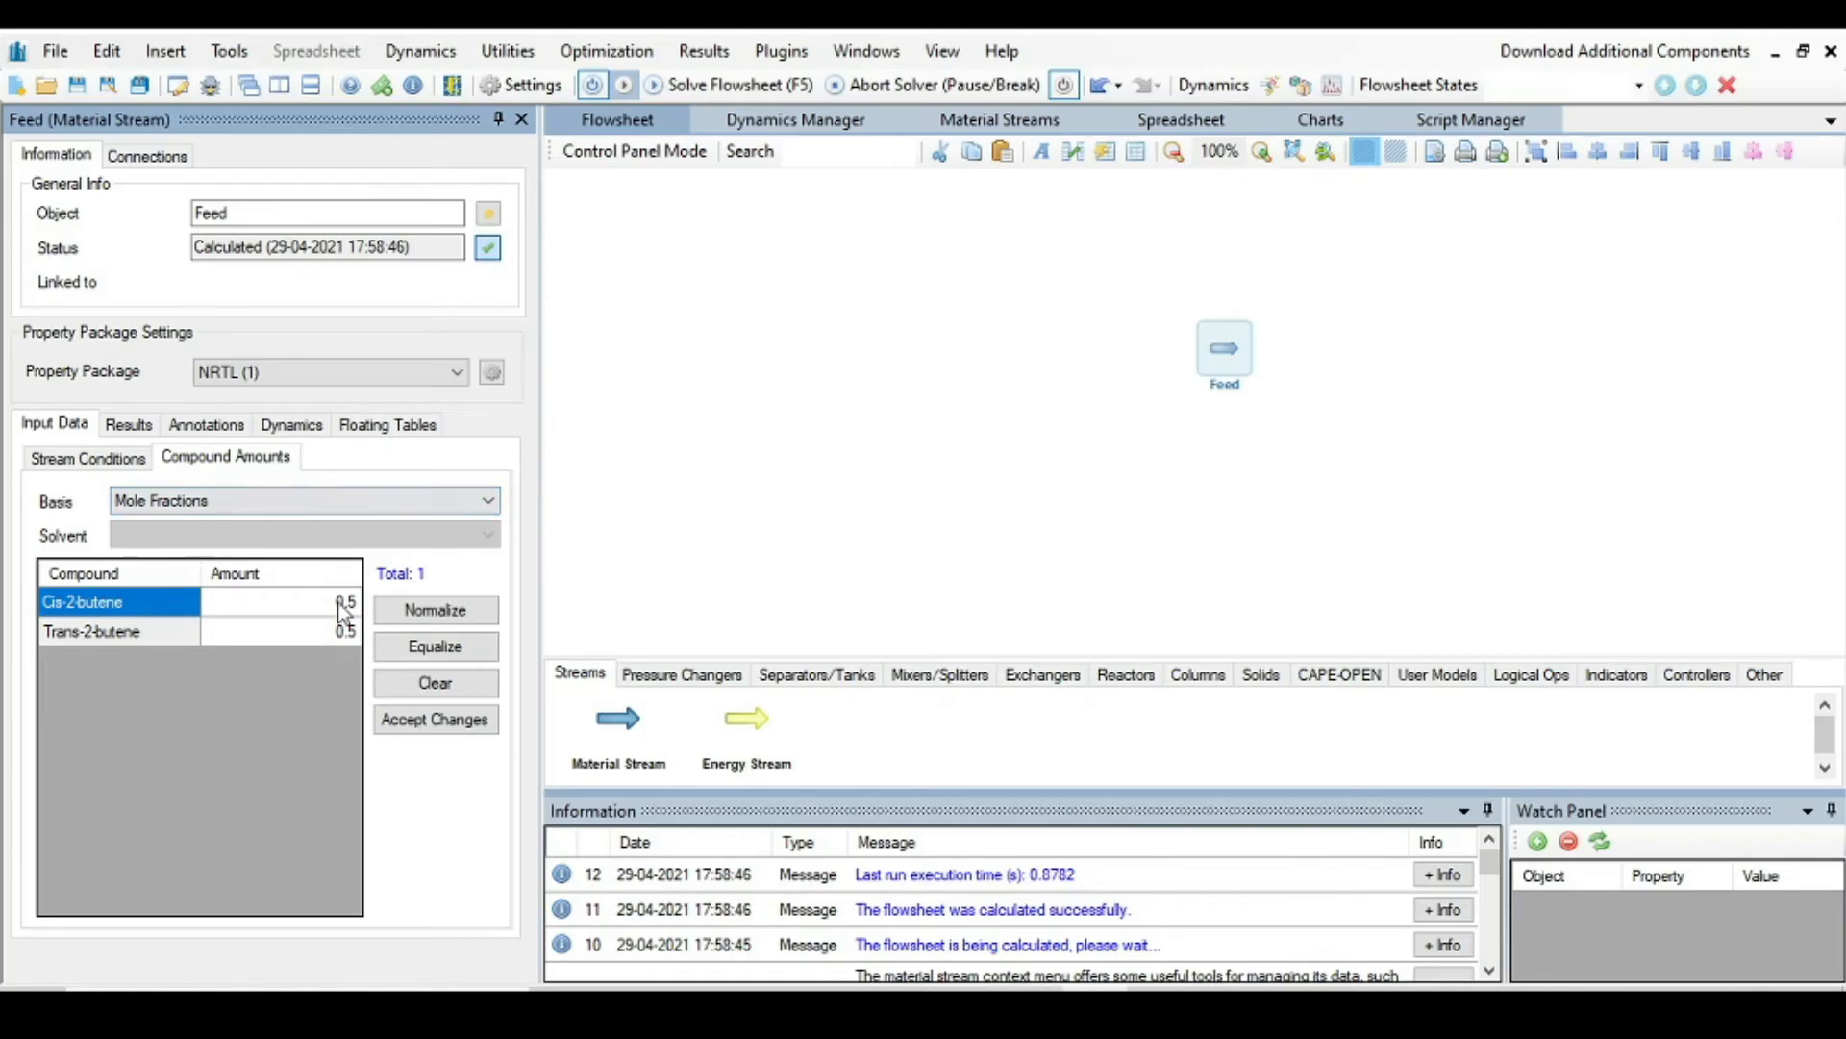
Step: Set Feed mole fractions to 1 Cis-2-butene and 0 Trans-2-butene and apply the composition
{"action": "left_click", "coordinate": [279, 602]}
{"action": "type", "text": "1"}
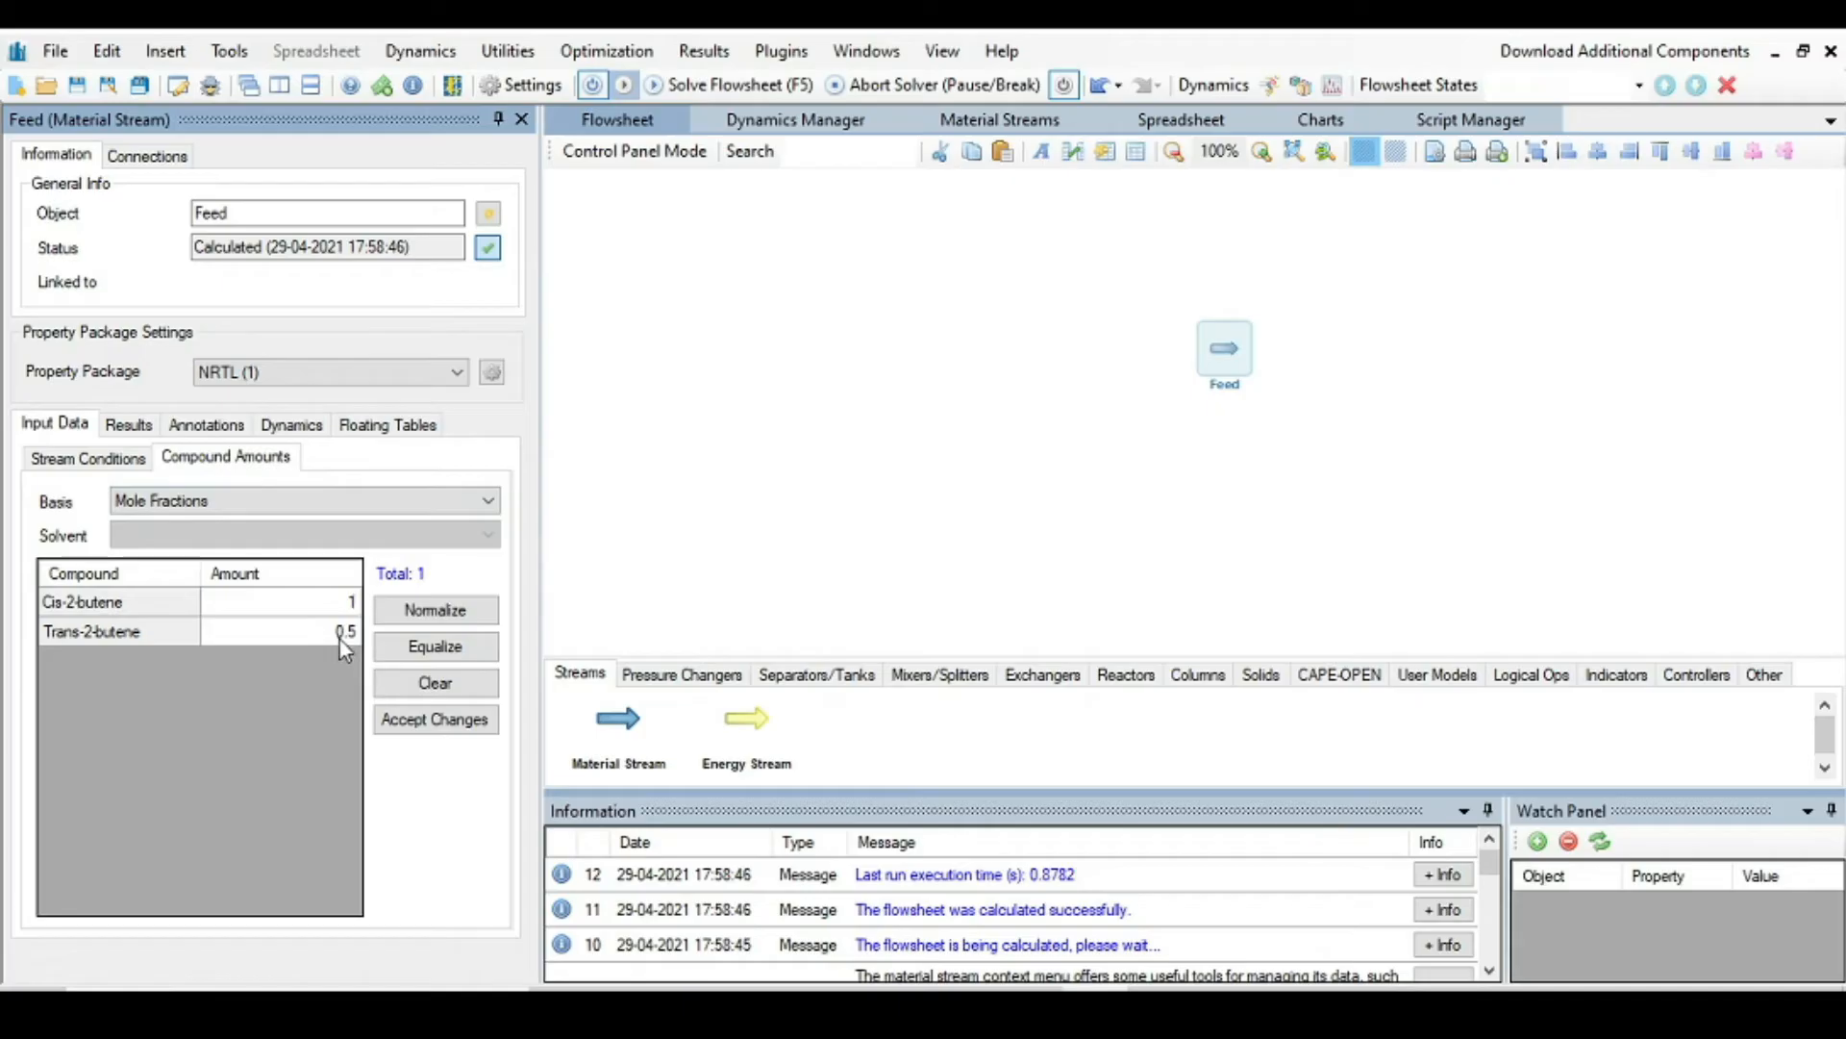
{"action": "left_click", "coordinate": [283, 631]}
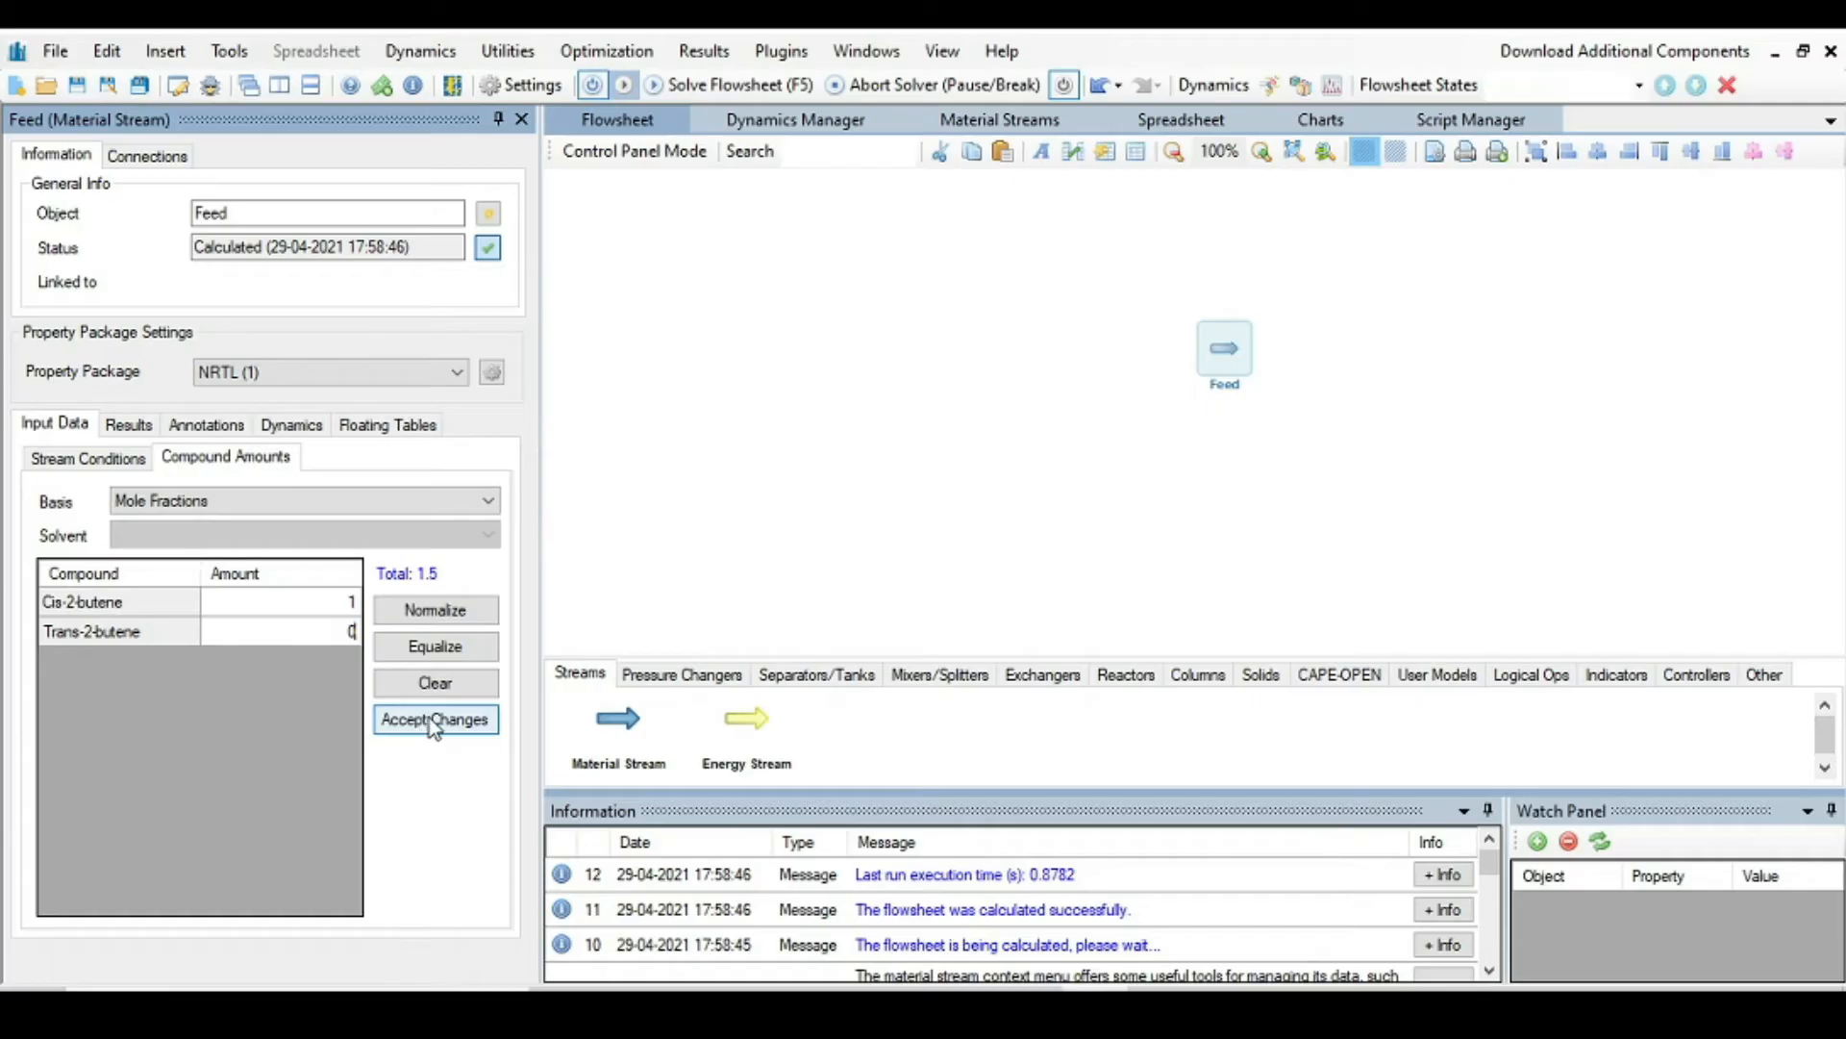
{"action": "left_click", "coordinate": [435, 719]}
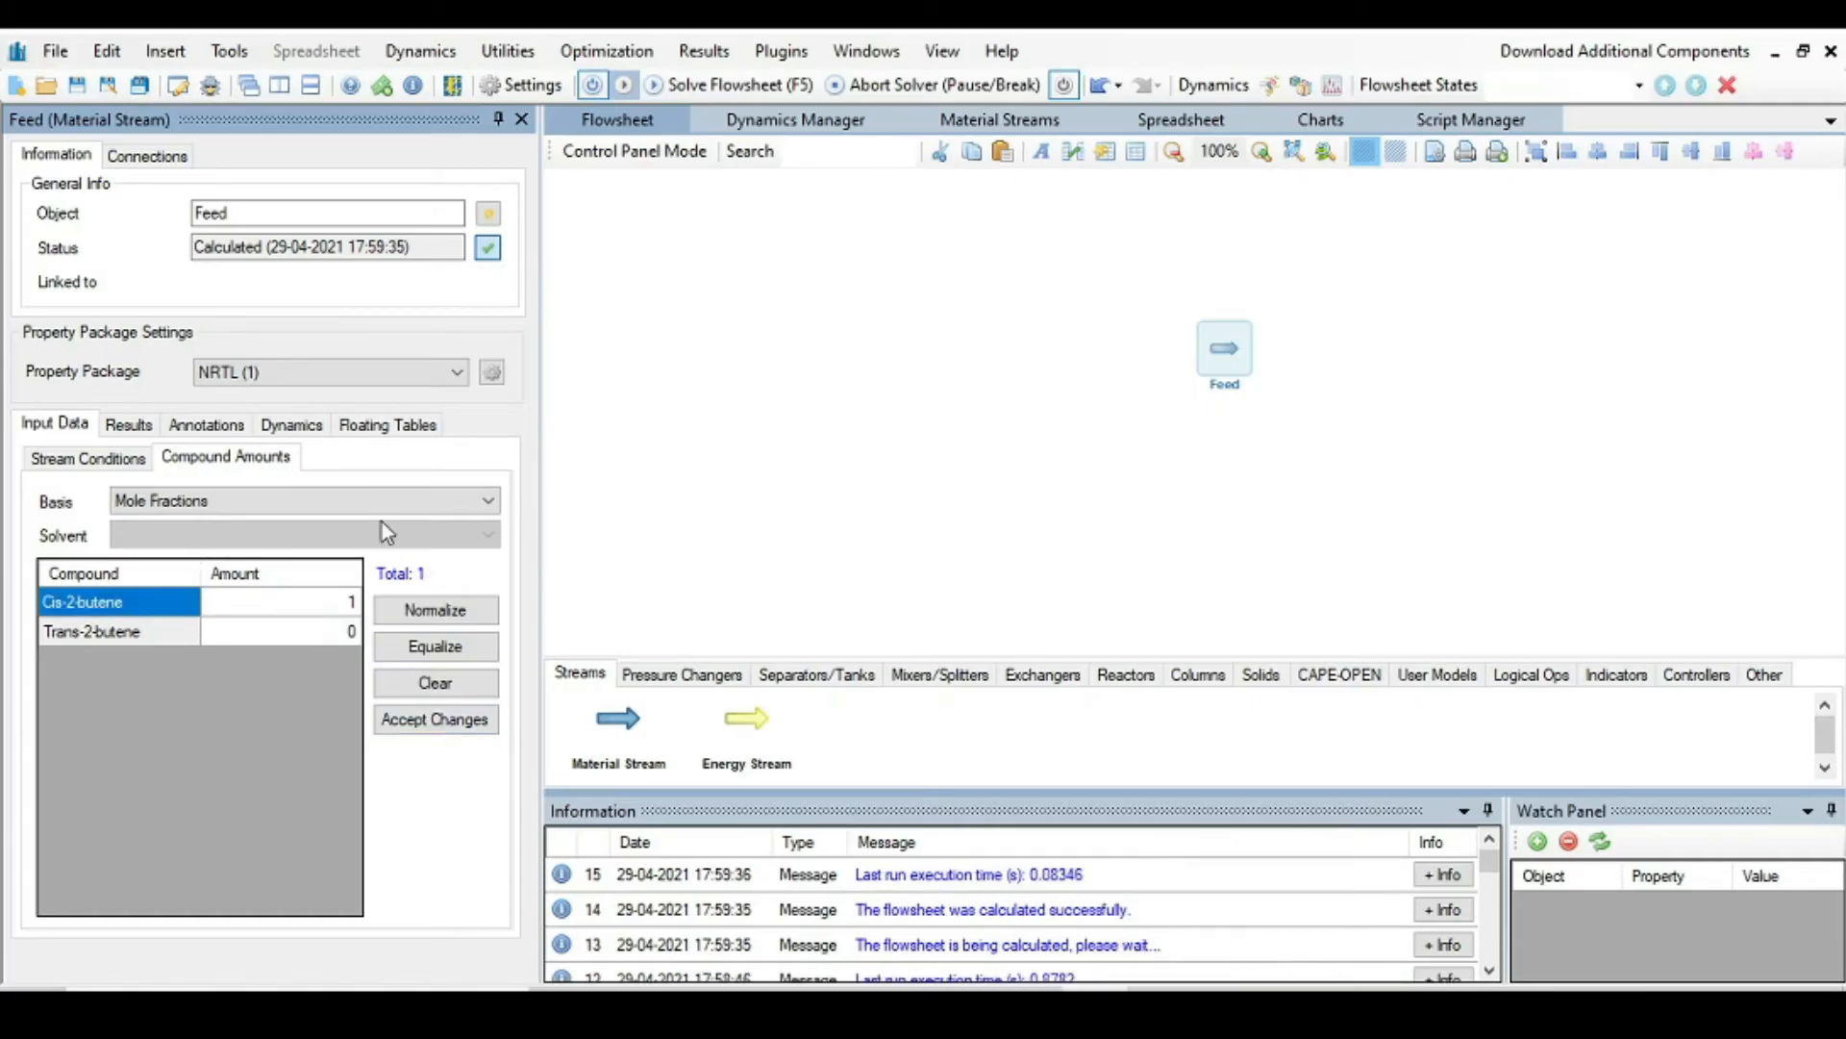
{"action": "left_click", "coordinate": [87, 458]}
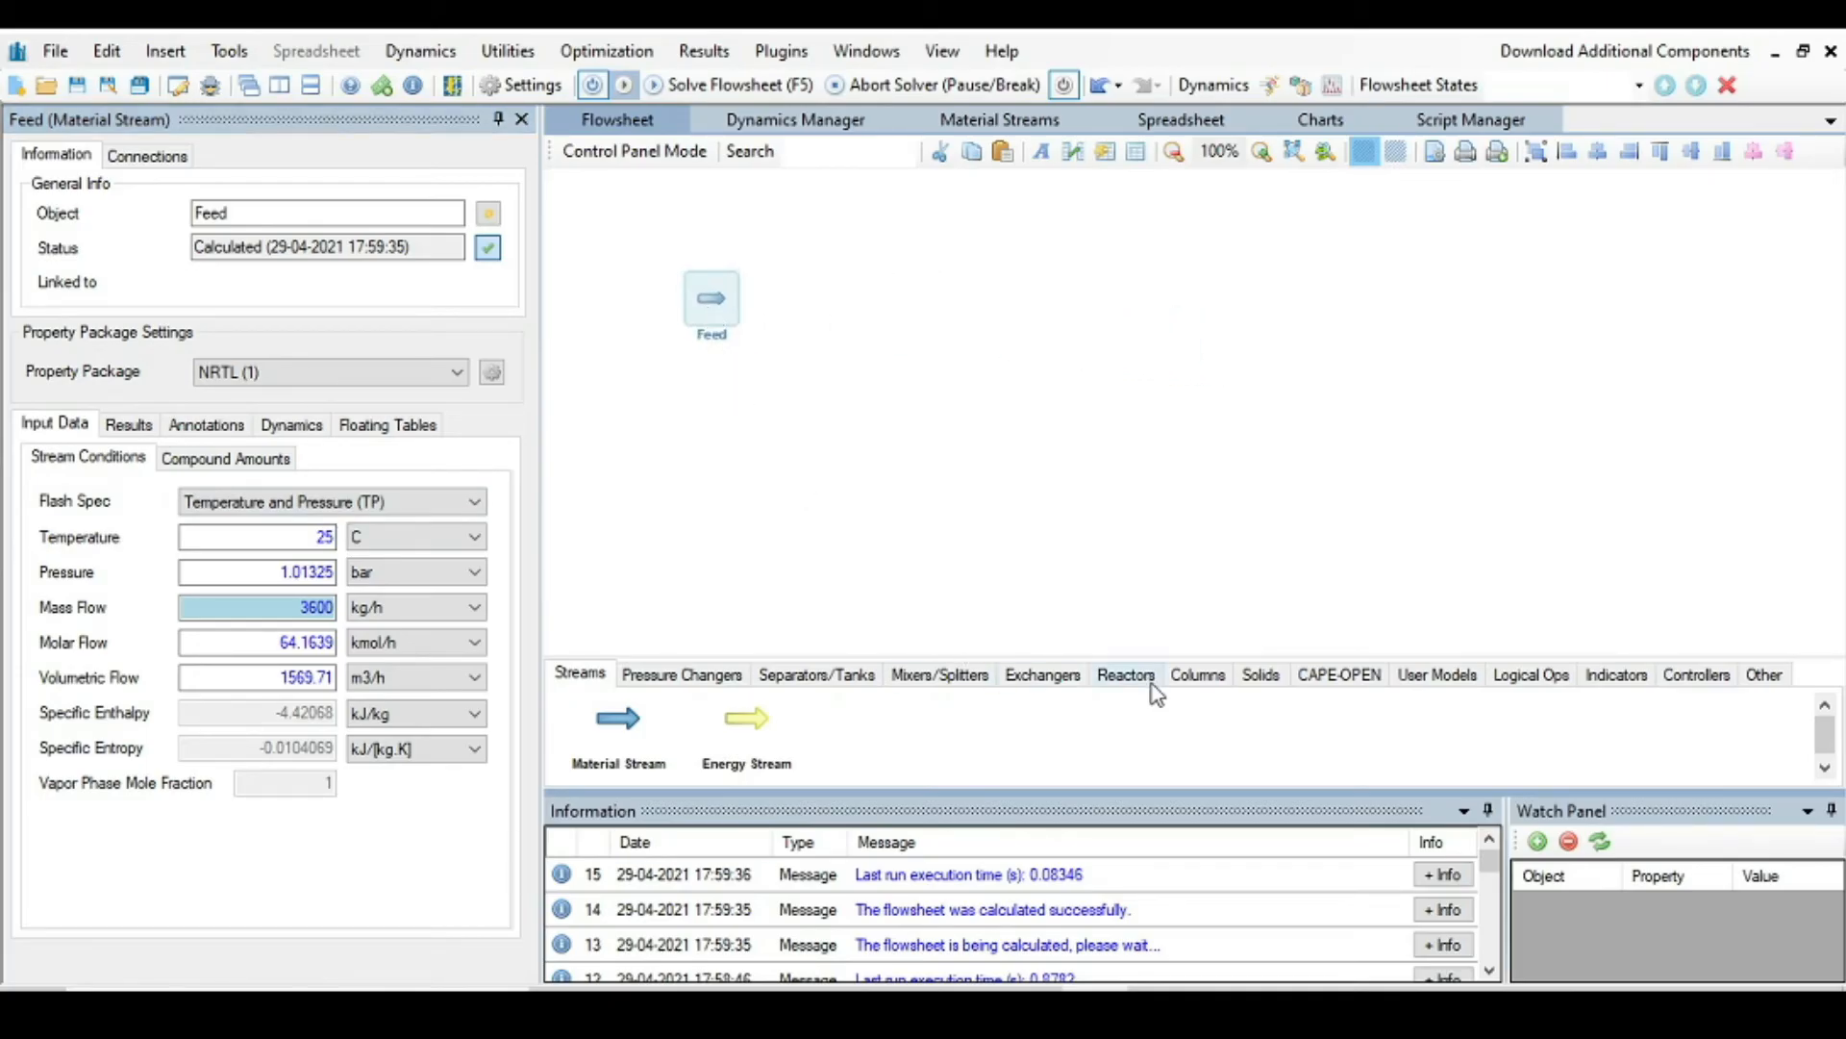
Step: Add a plug-flow reactor PFR-01 to the flowsheet
{"action": "left_click", "coordinate": [1126, 673]}
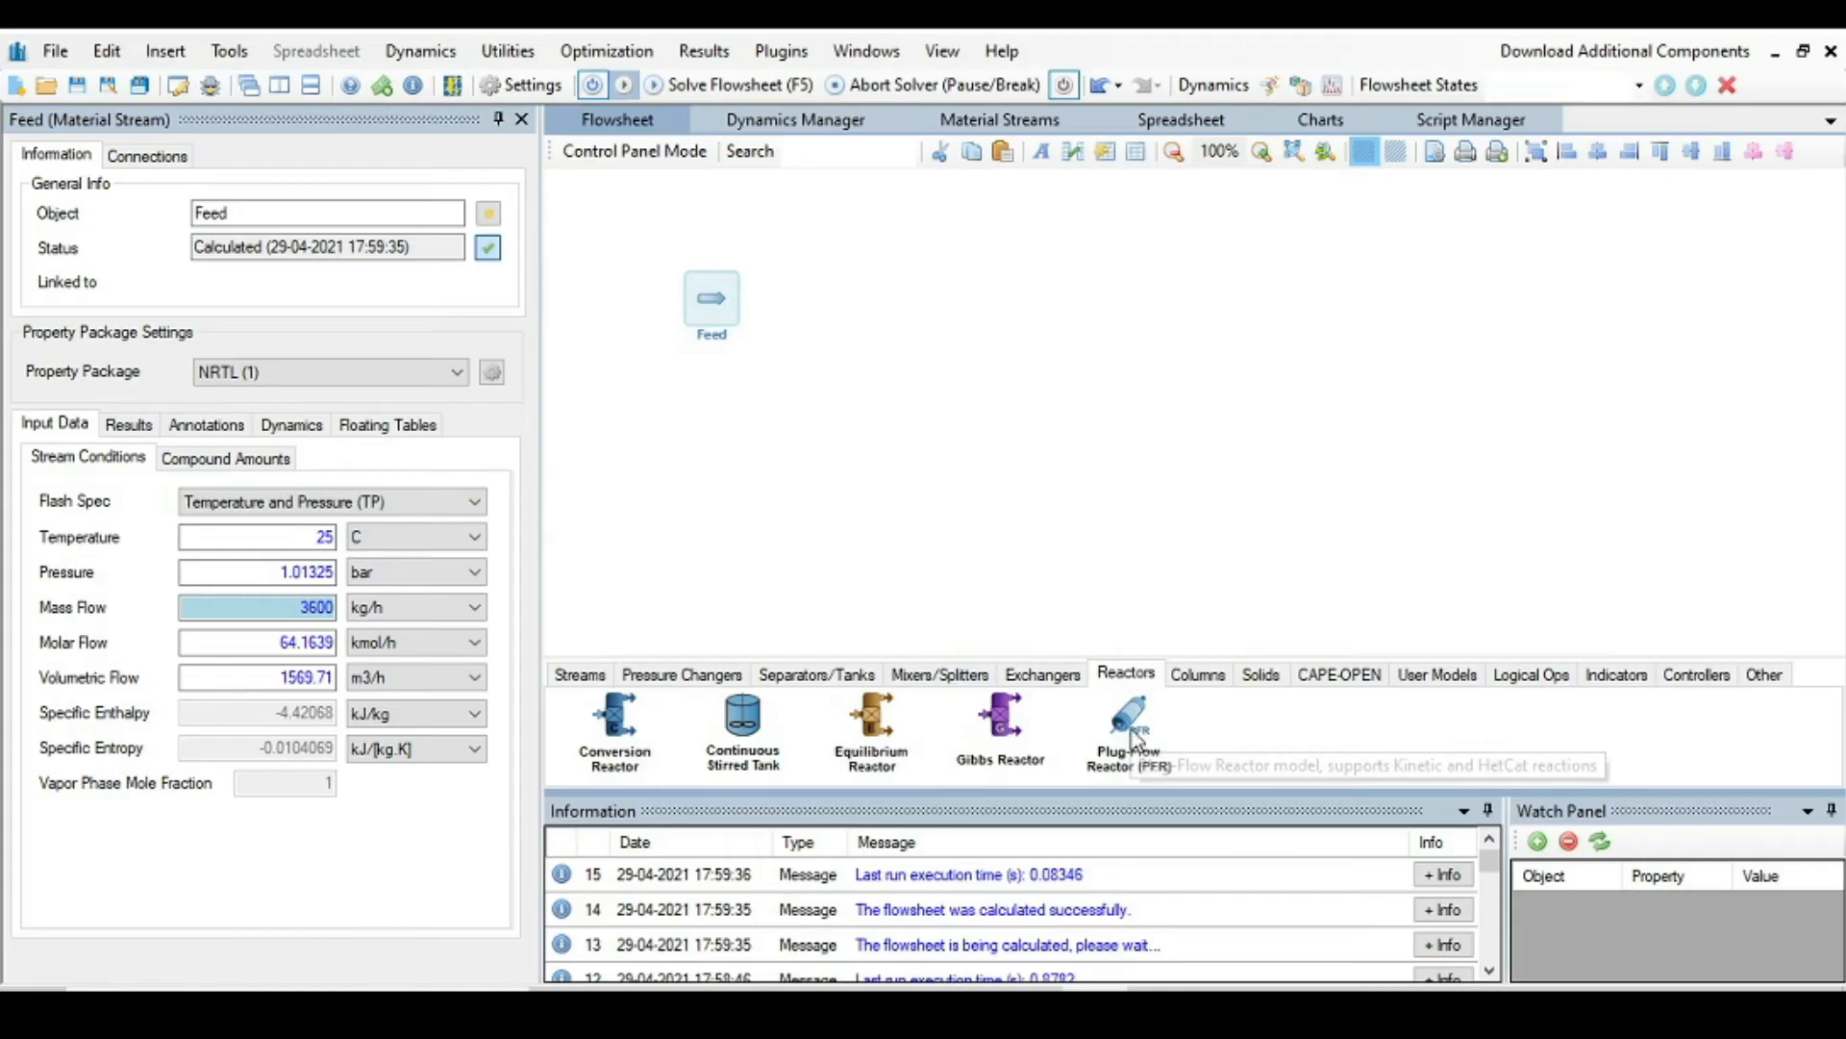
{"action": "left_click", "coordinate": [1128, 721]}
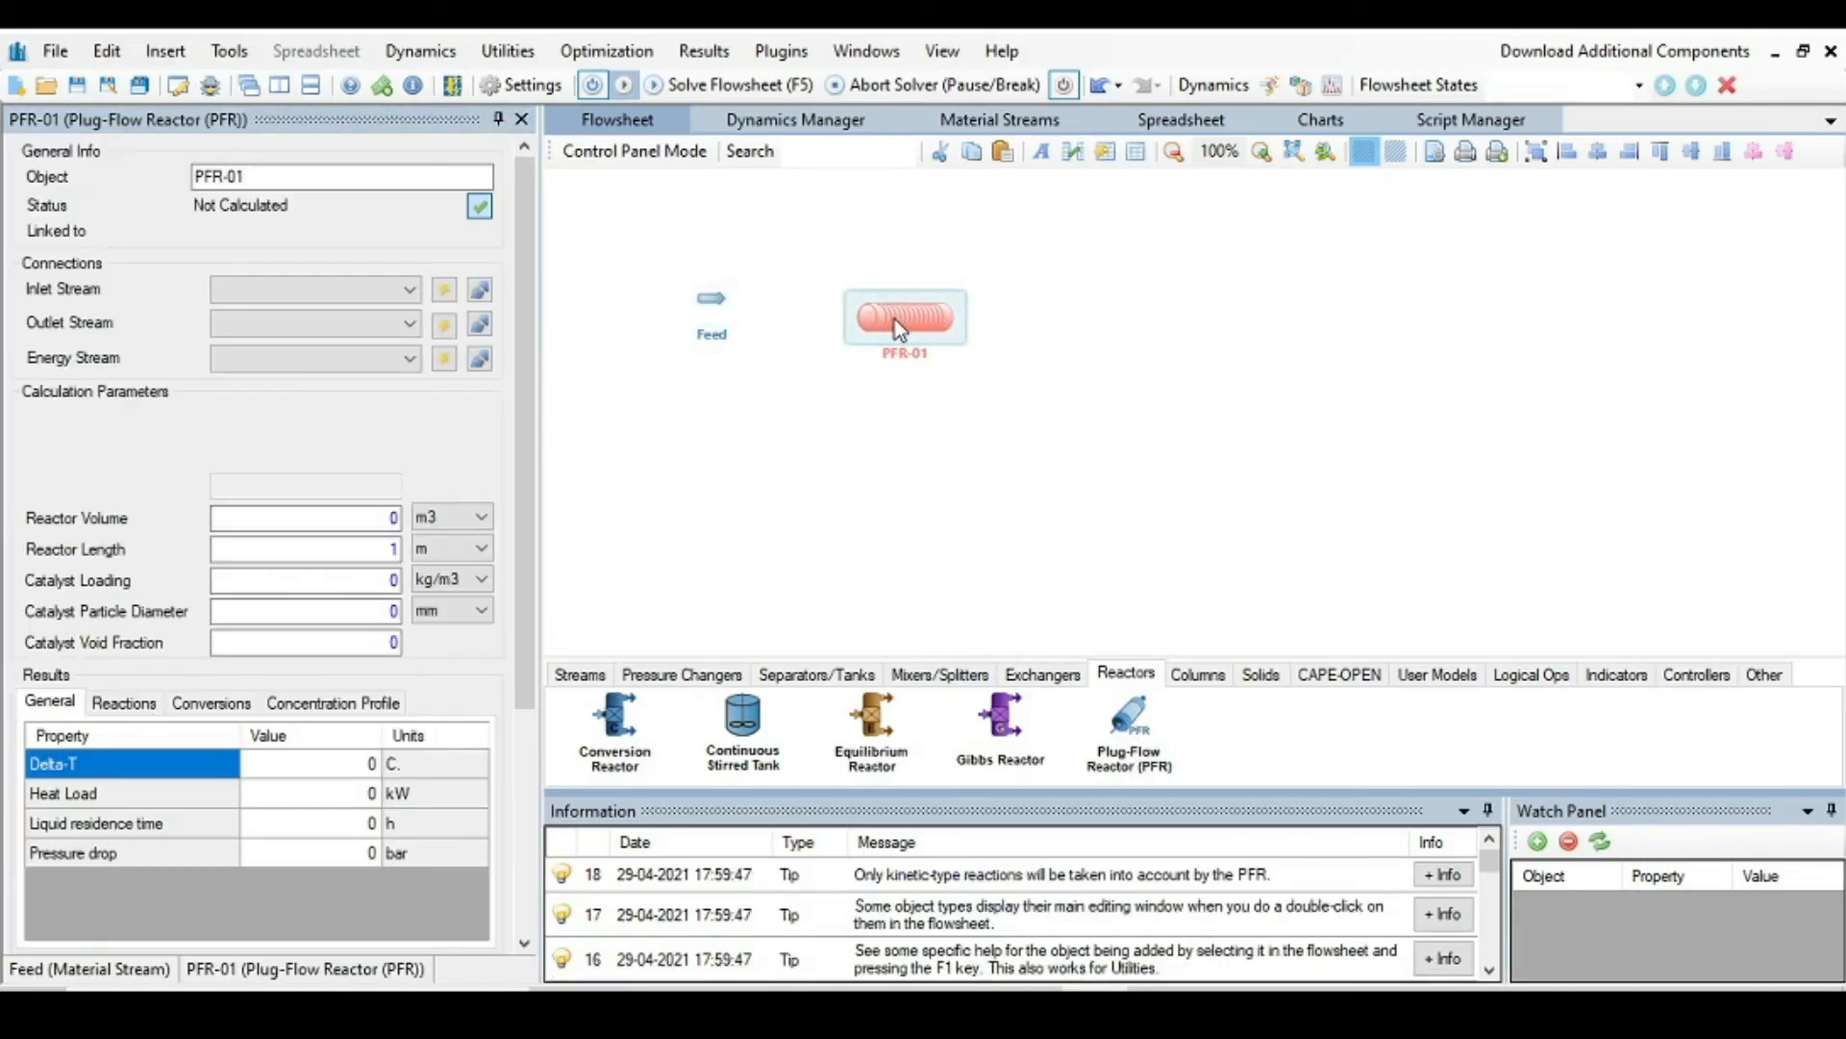
{"action": "left_click", "coordinate": [412, 289]}
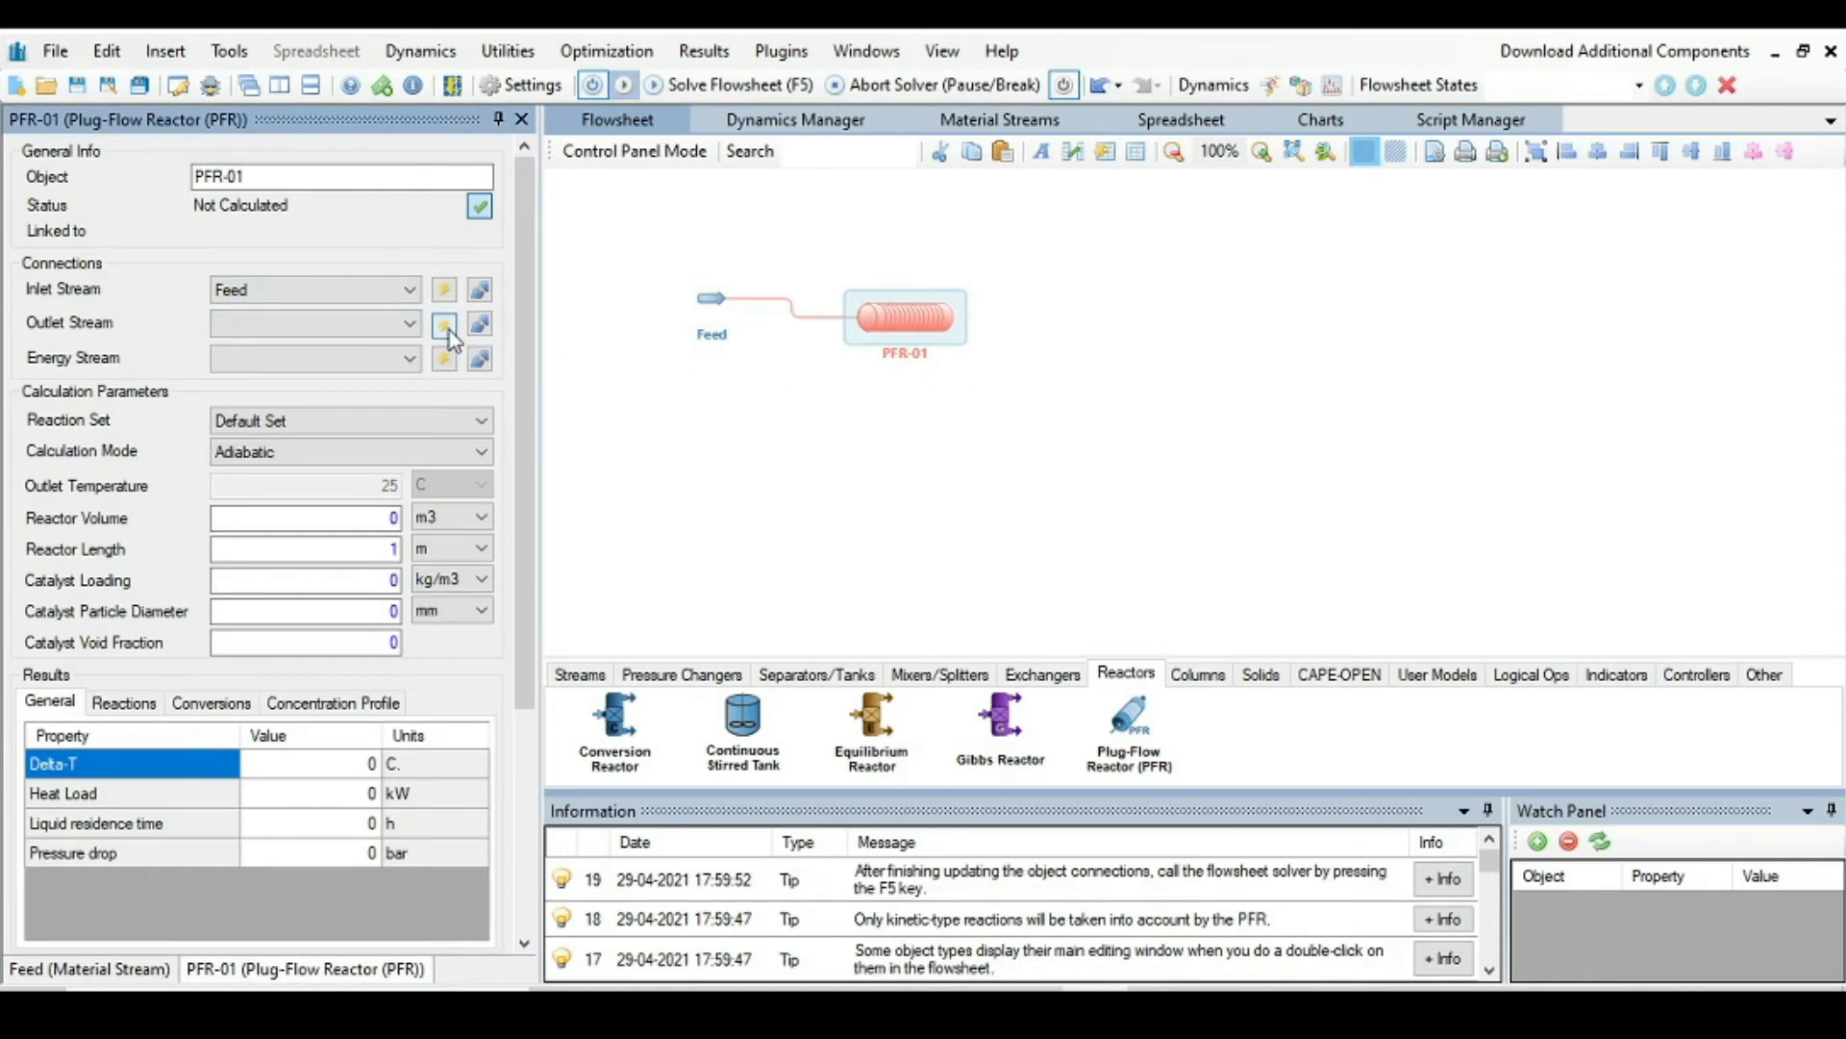
Step: Create and connect an outlet stream and energy stream to PFR-01, naming the outlet product
{"action": "left_click", "coordinate": [445, 323]}
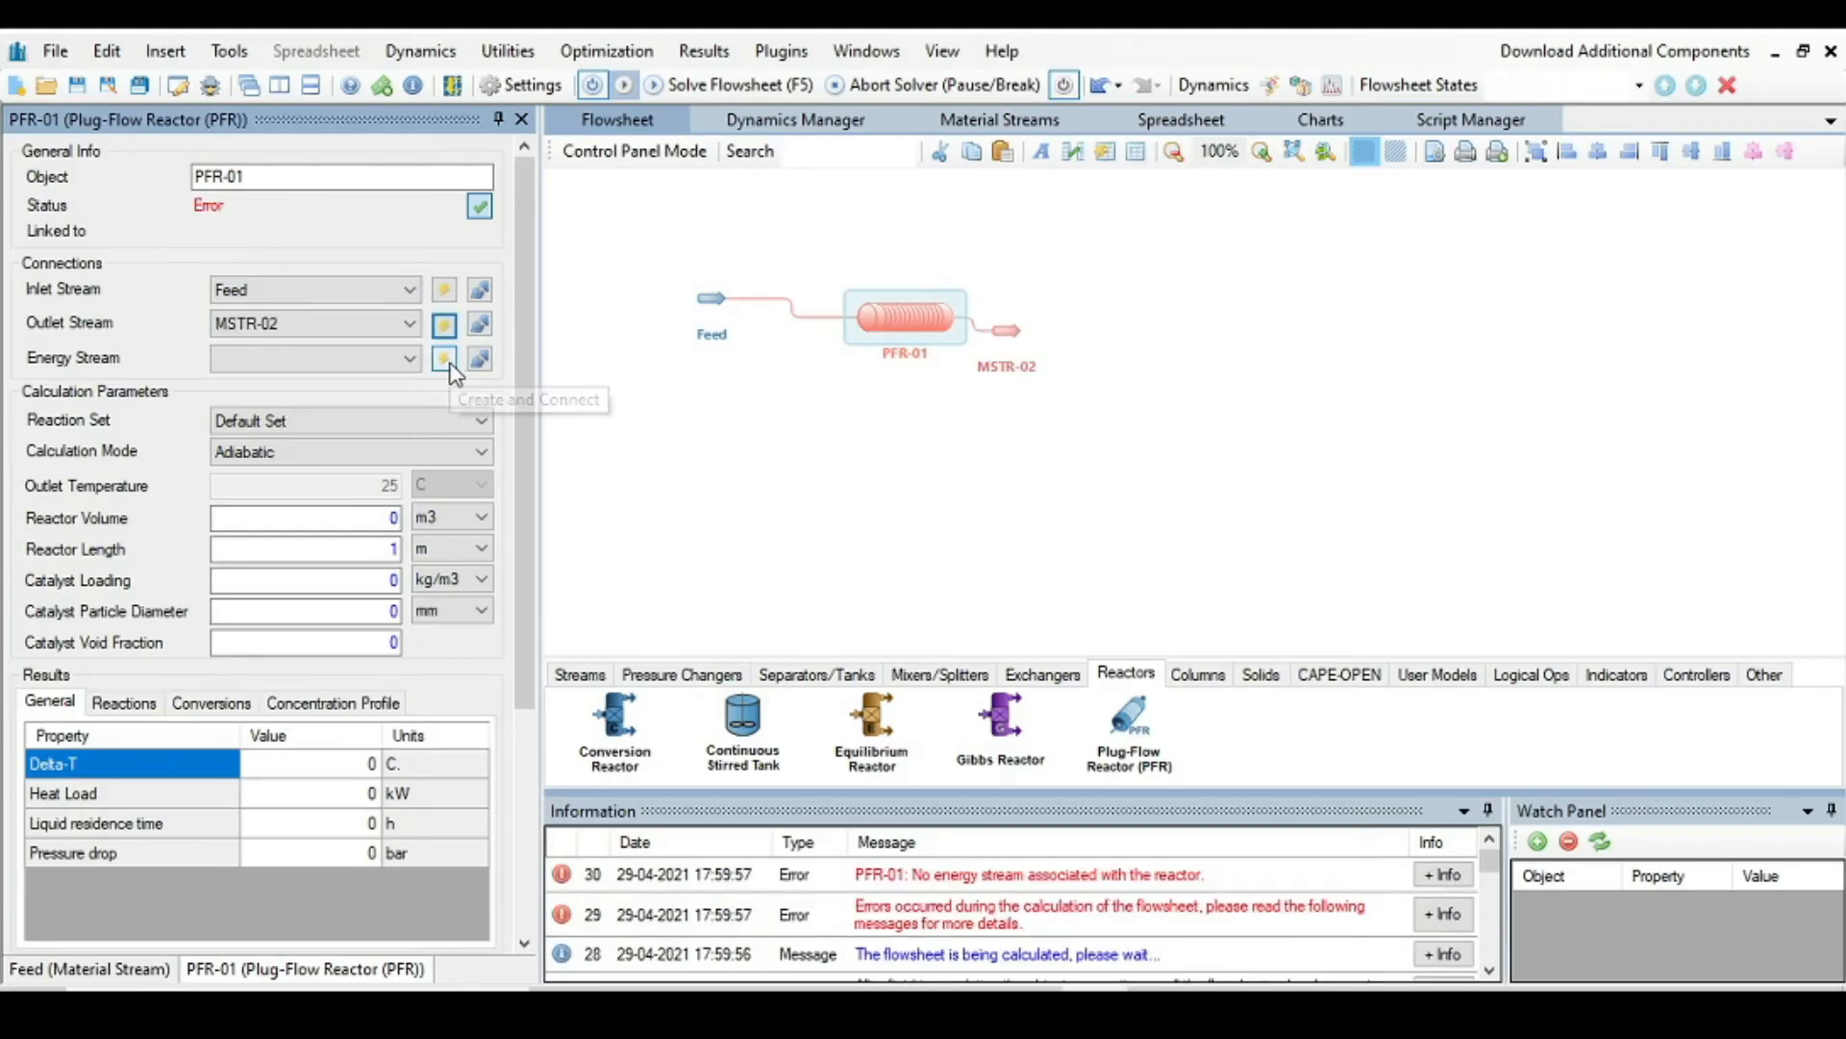
{"action": "left_click", "coordinate": [445, 358]}
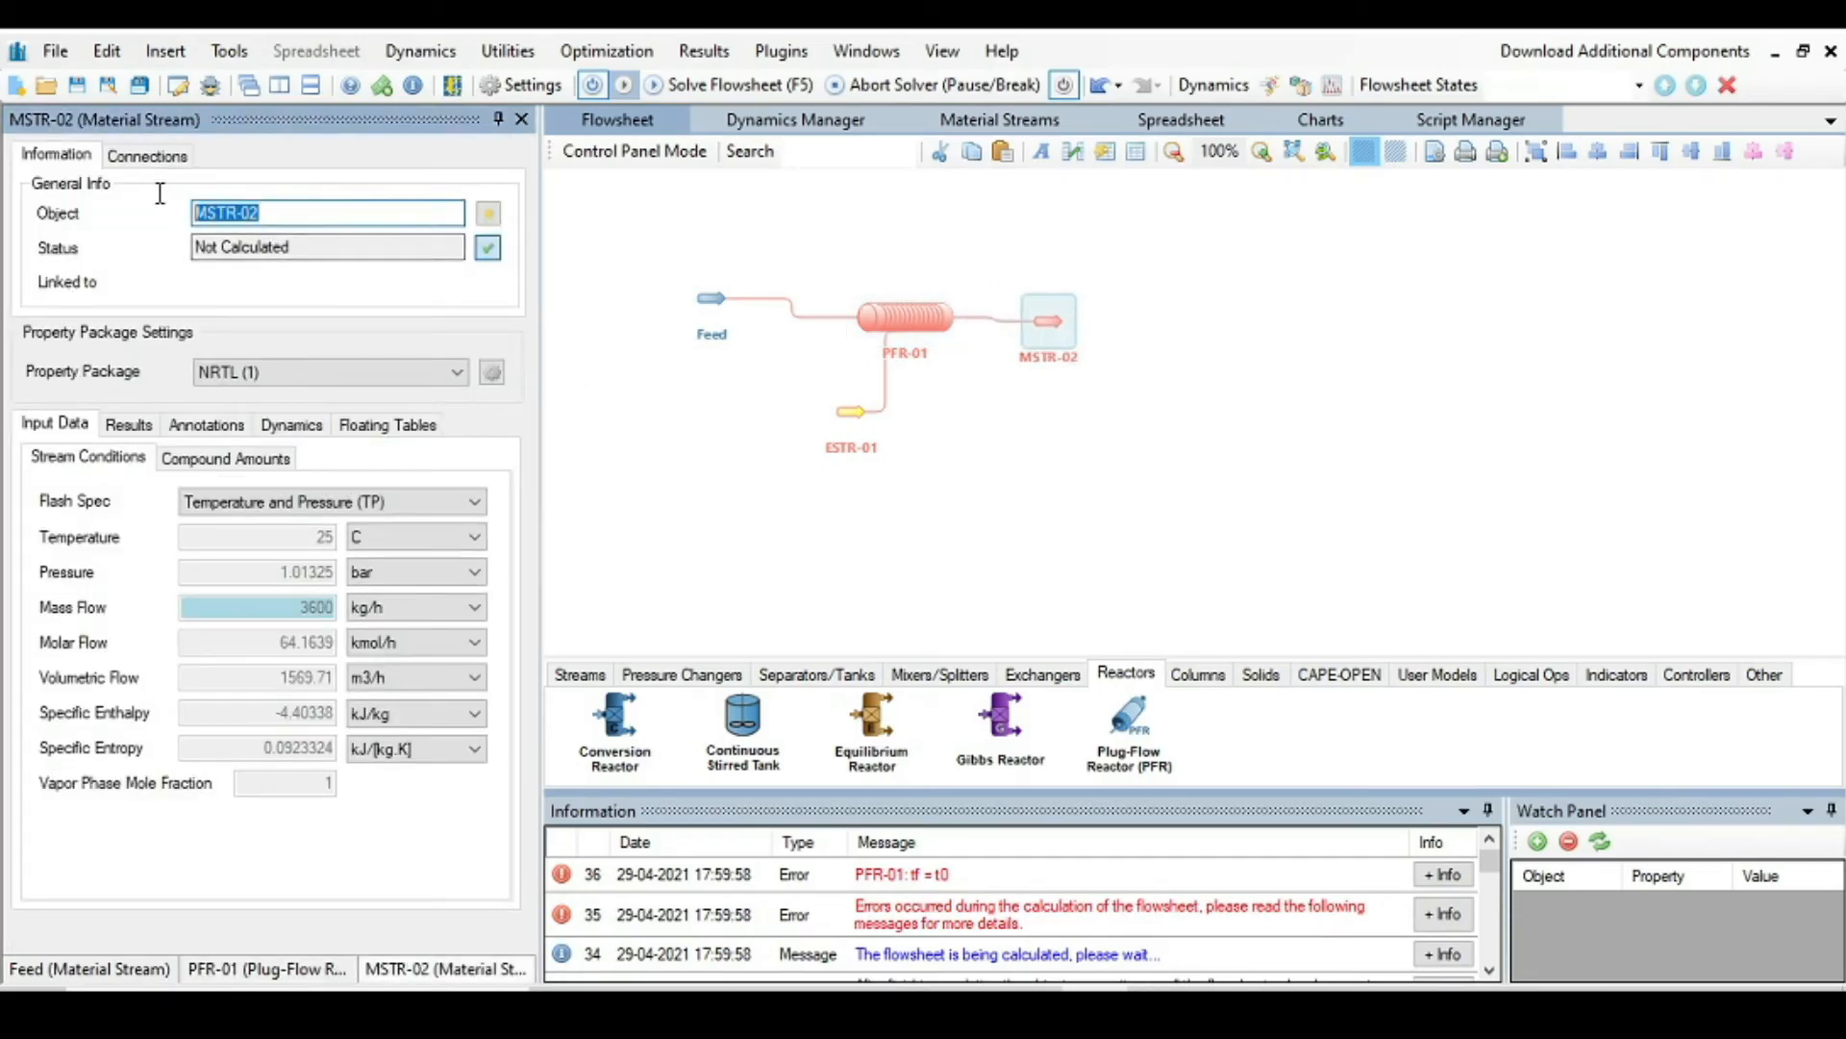
{"action": "type", "text": "pr"}
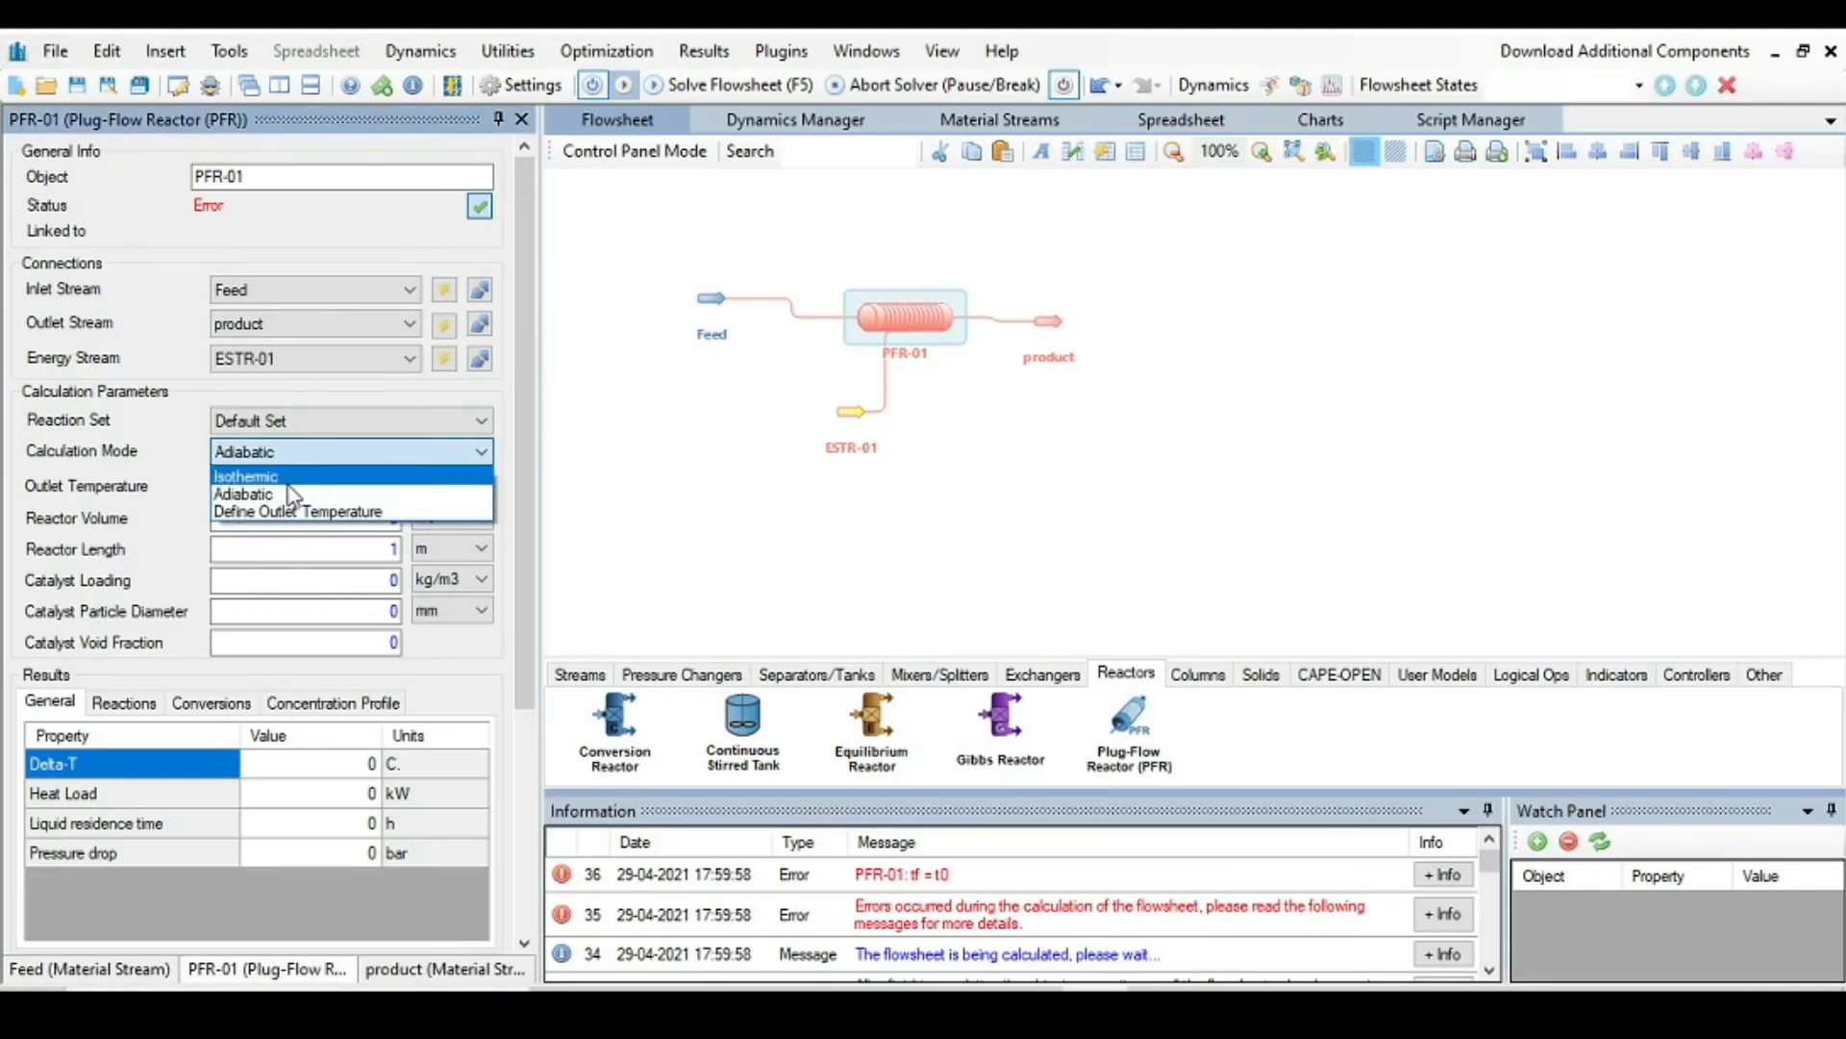
Step: Switch PFR-01 to Isothermic mode with a 0.5 m3 reactor volume and recalculate
{"action": "left_click", "coordinate": [245, 476]}
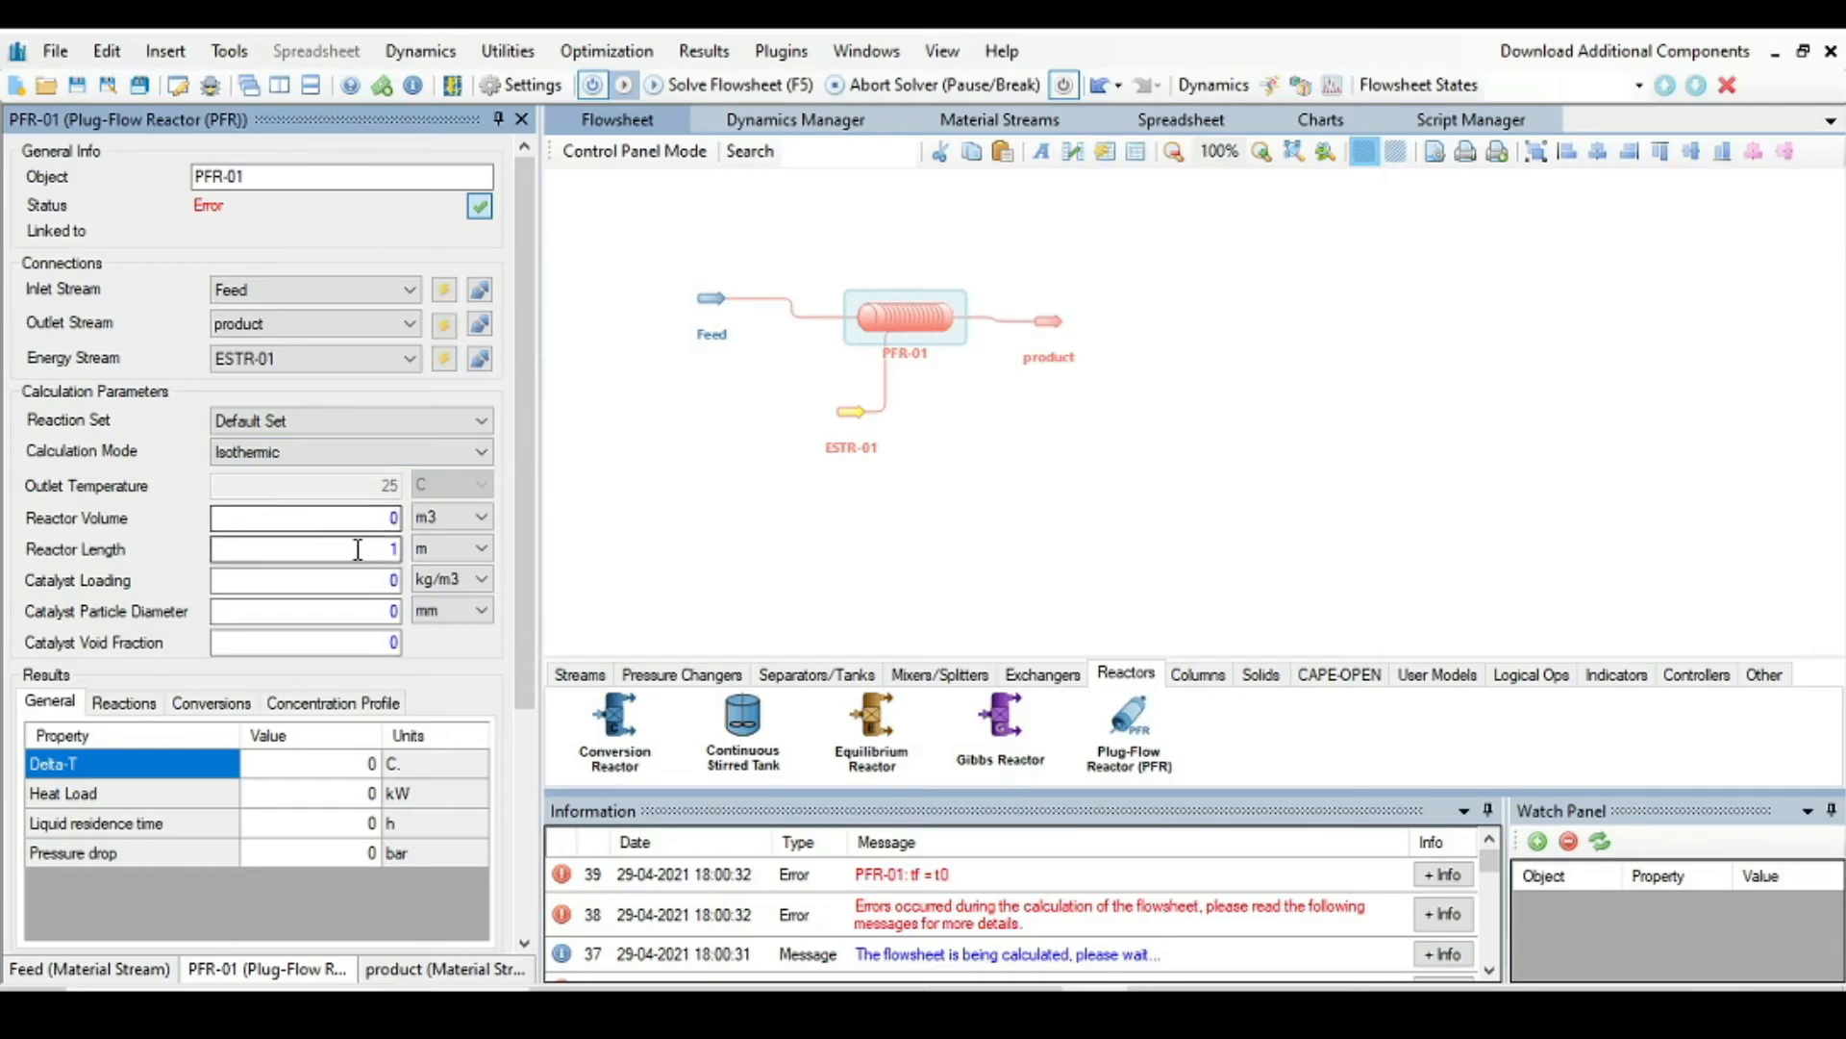
{"action": "left_click", "coordinate": [304, 518]}
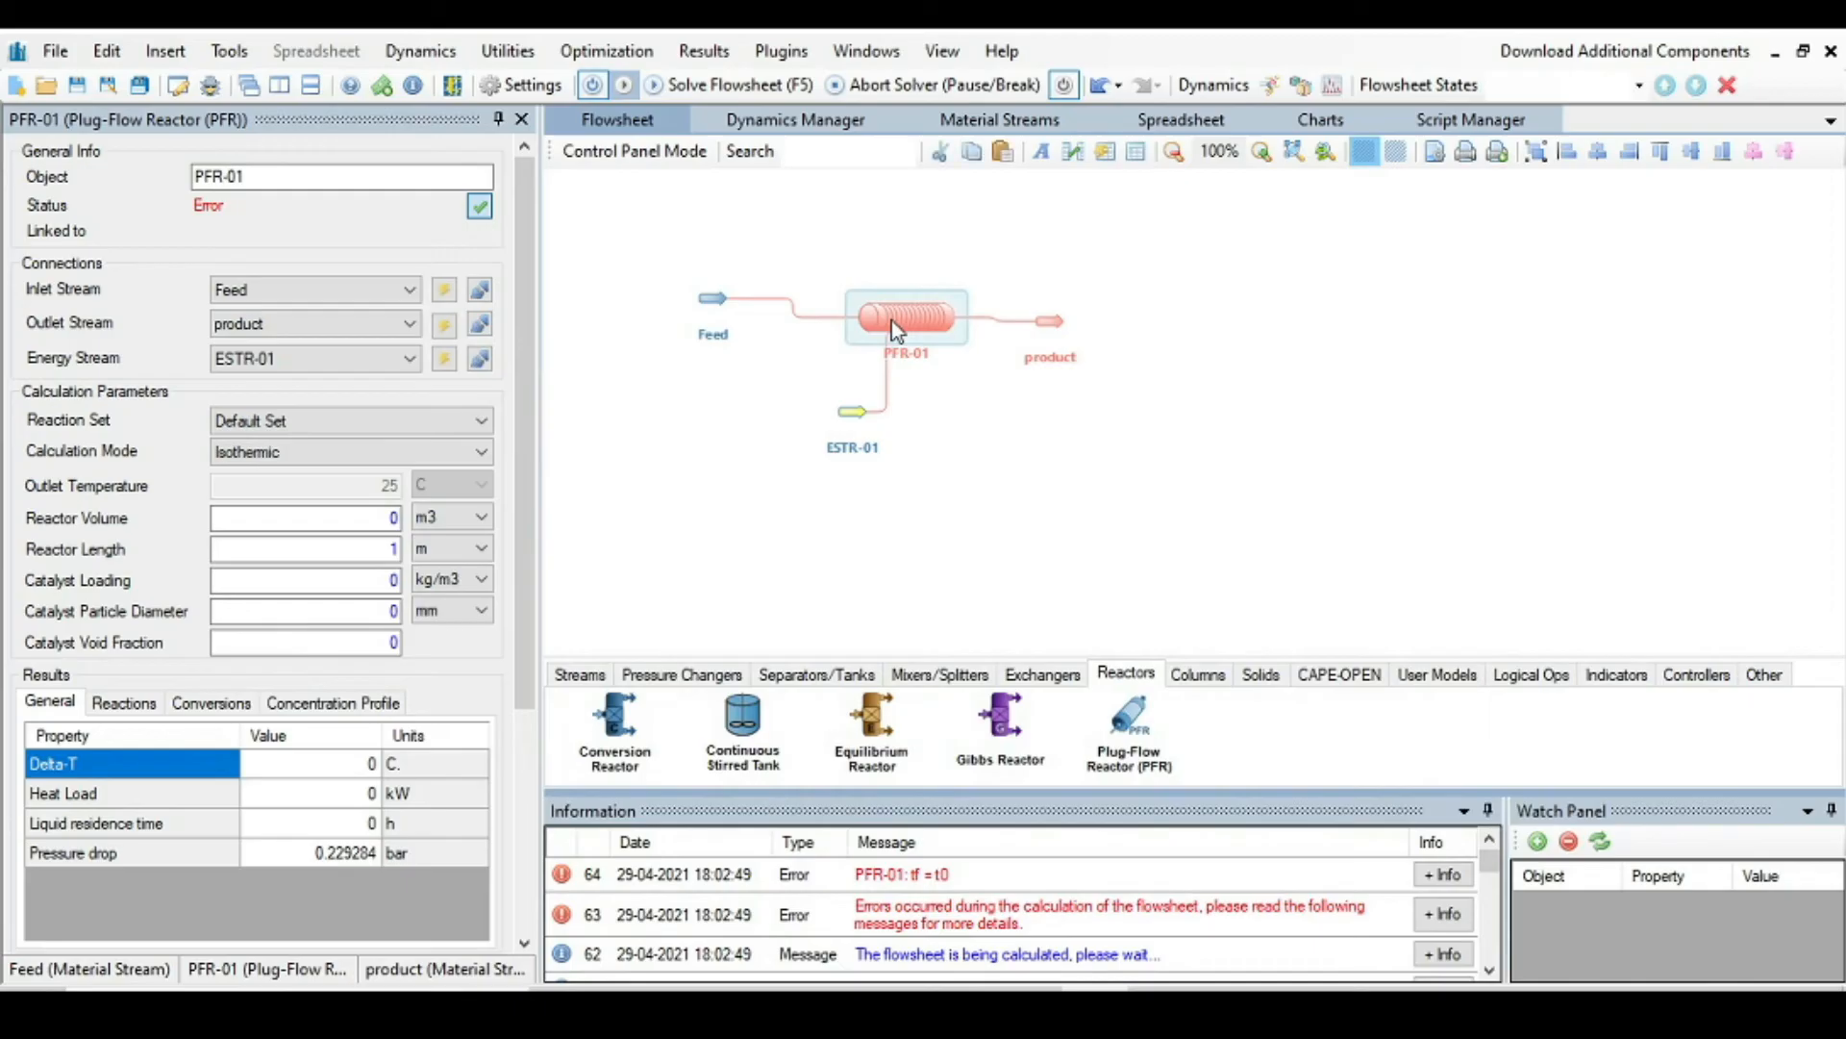
{"action": "mouse_move", "coordinate": [454, 560]}
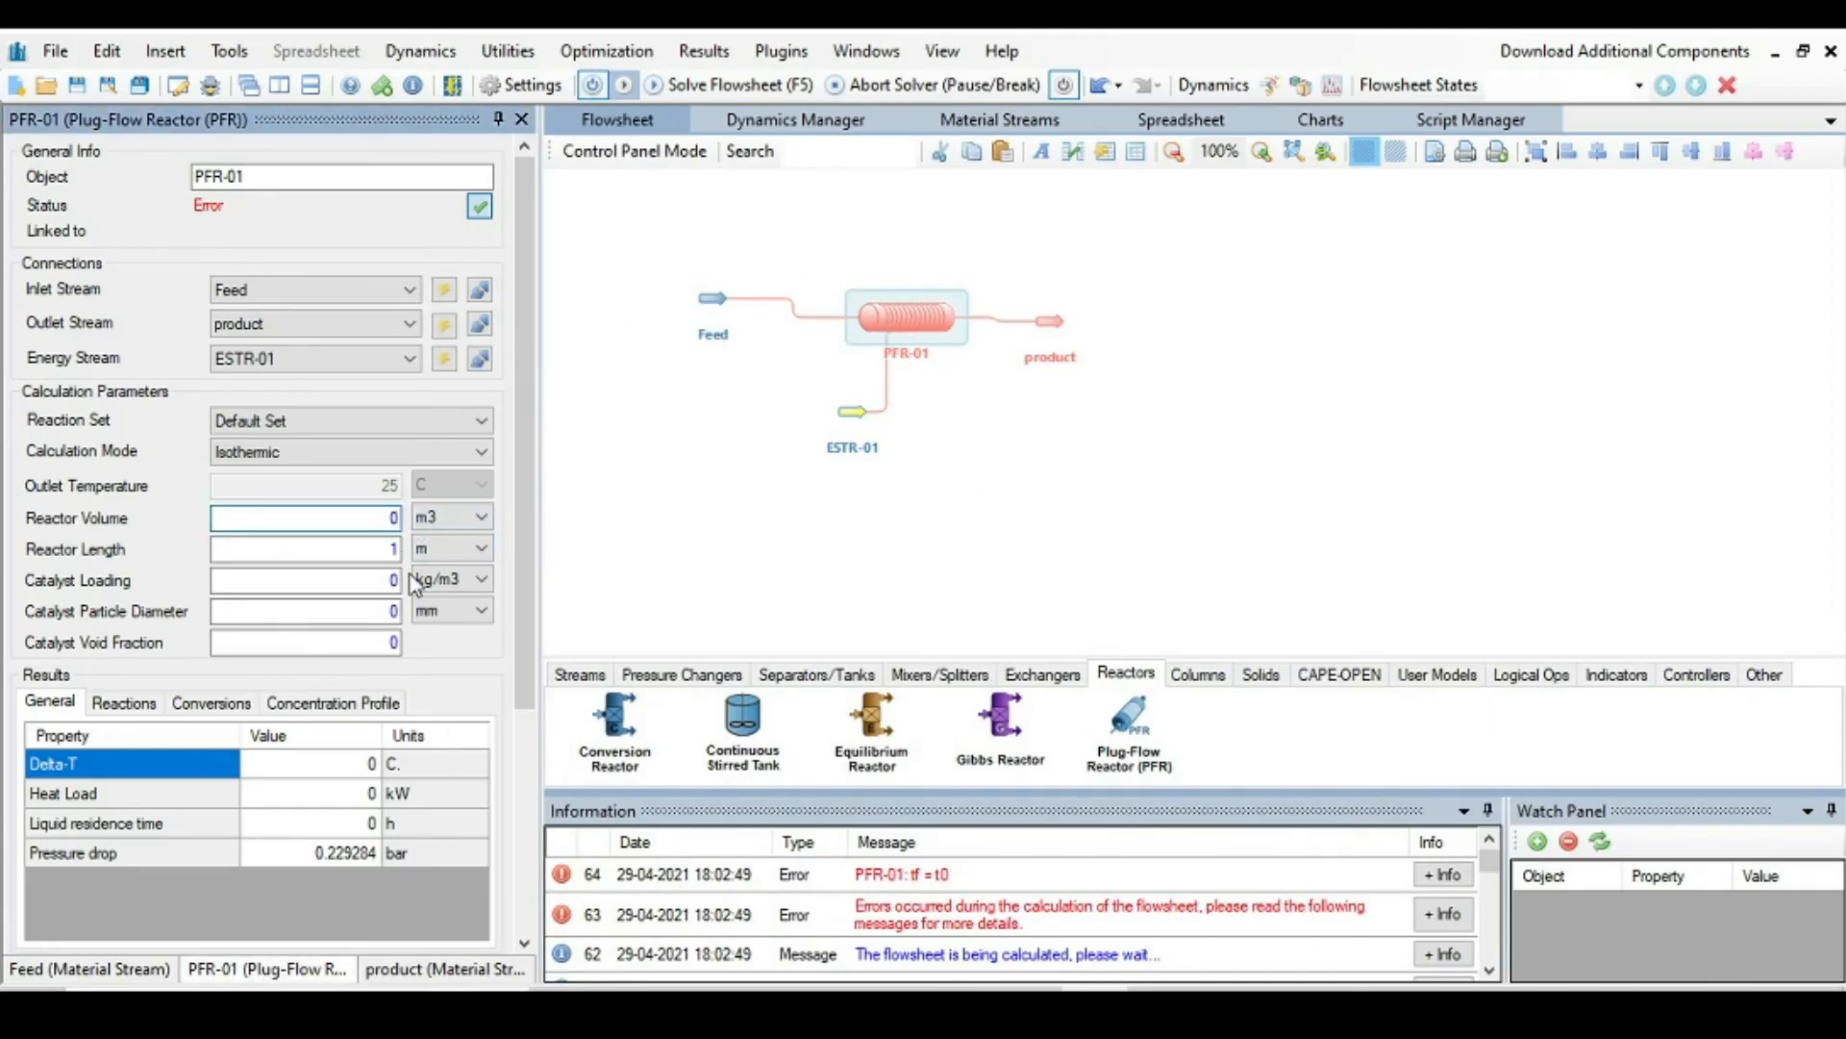
{"action": "left_click", "coordinate": [304, 518]}
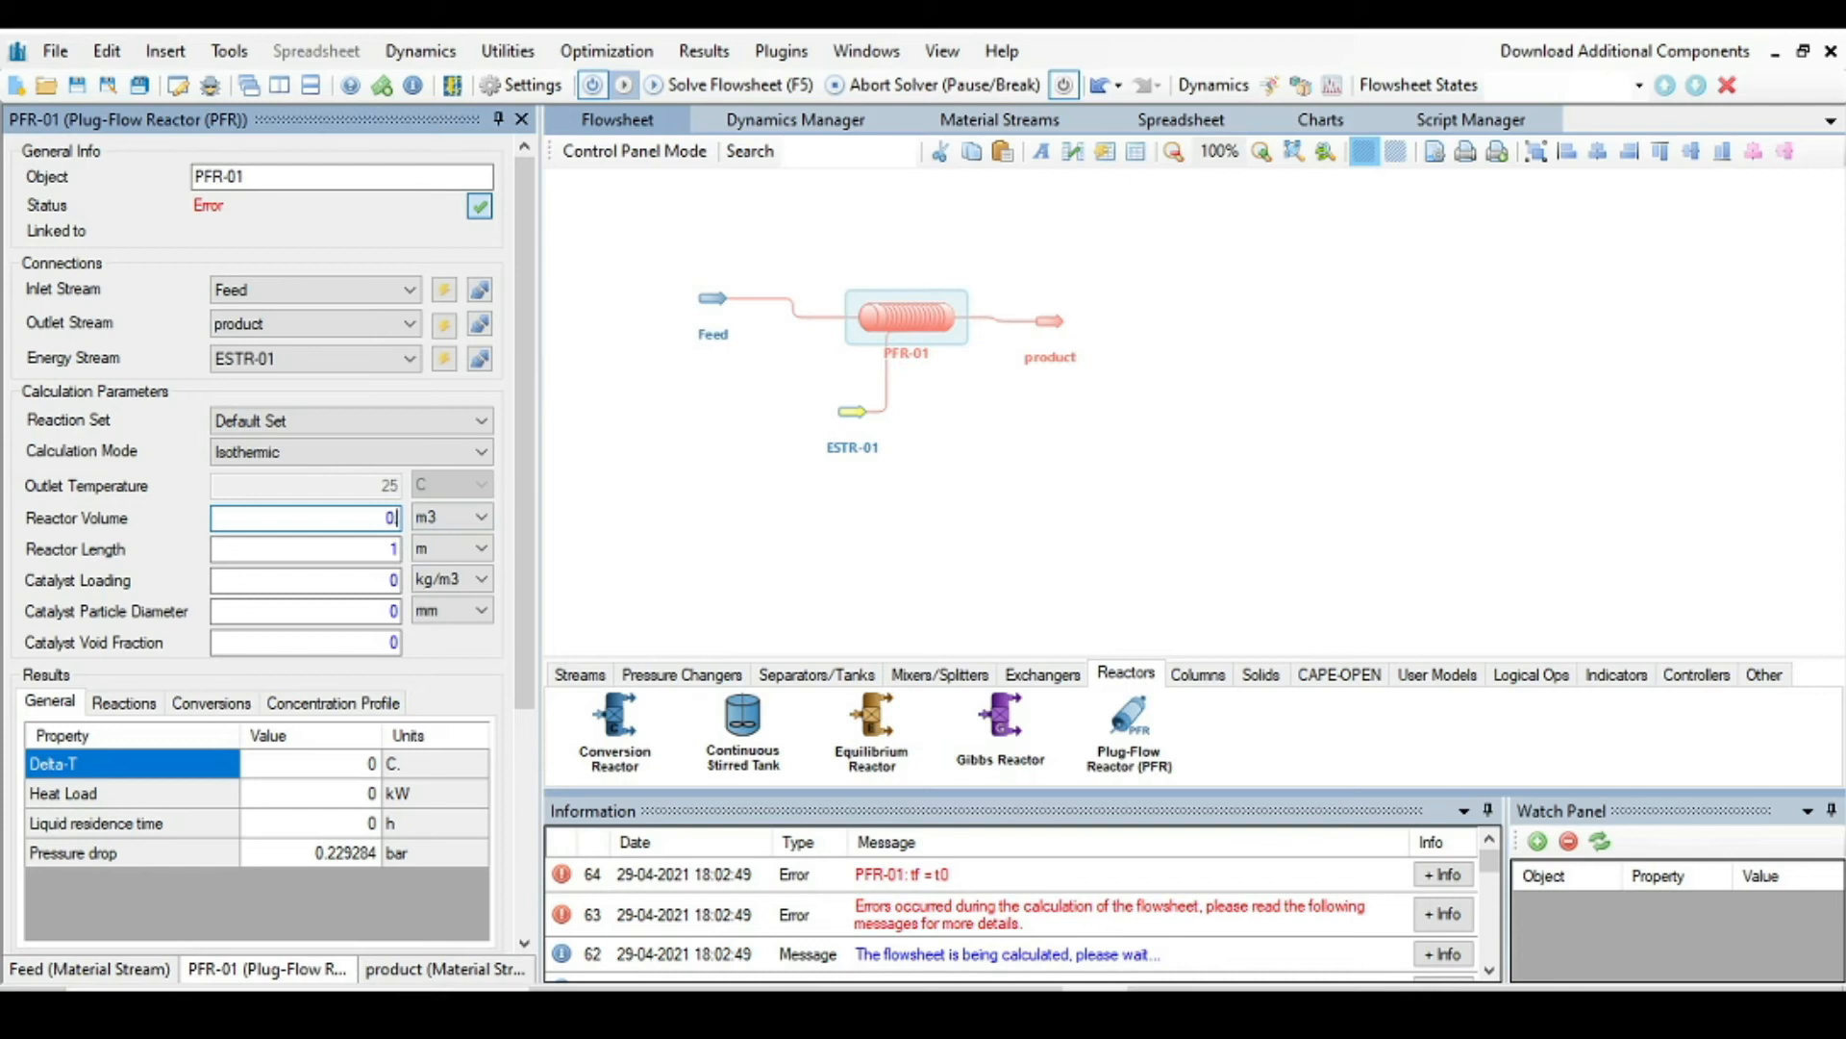
{"action": "type", "text": "0.5"}
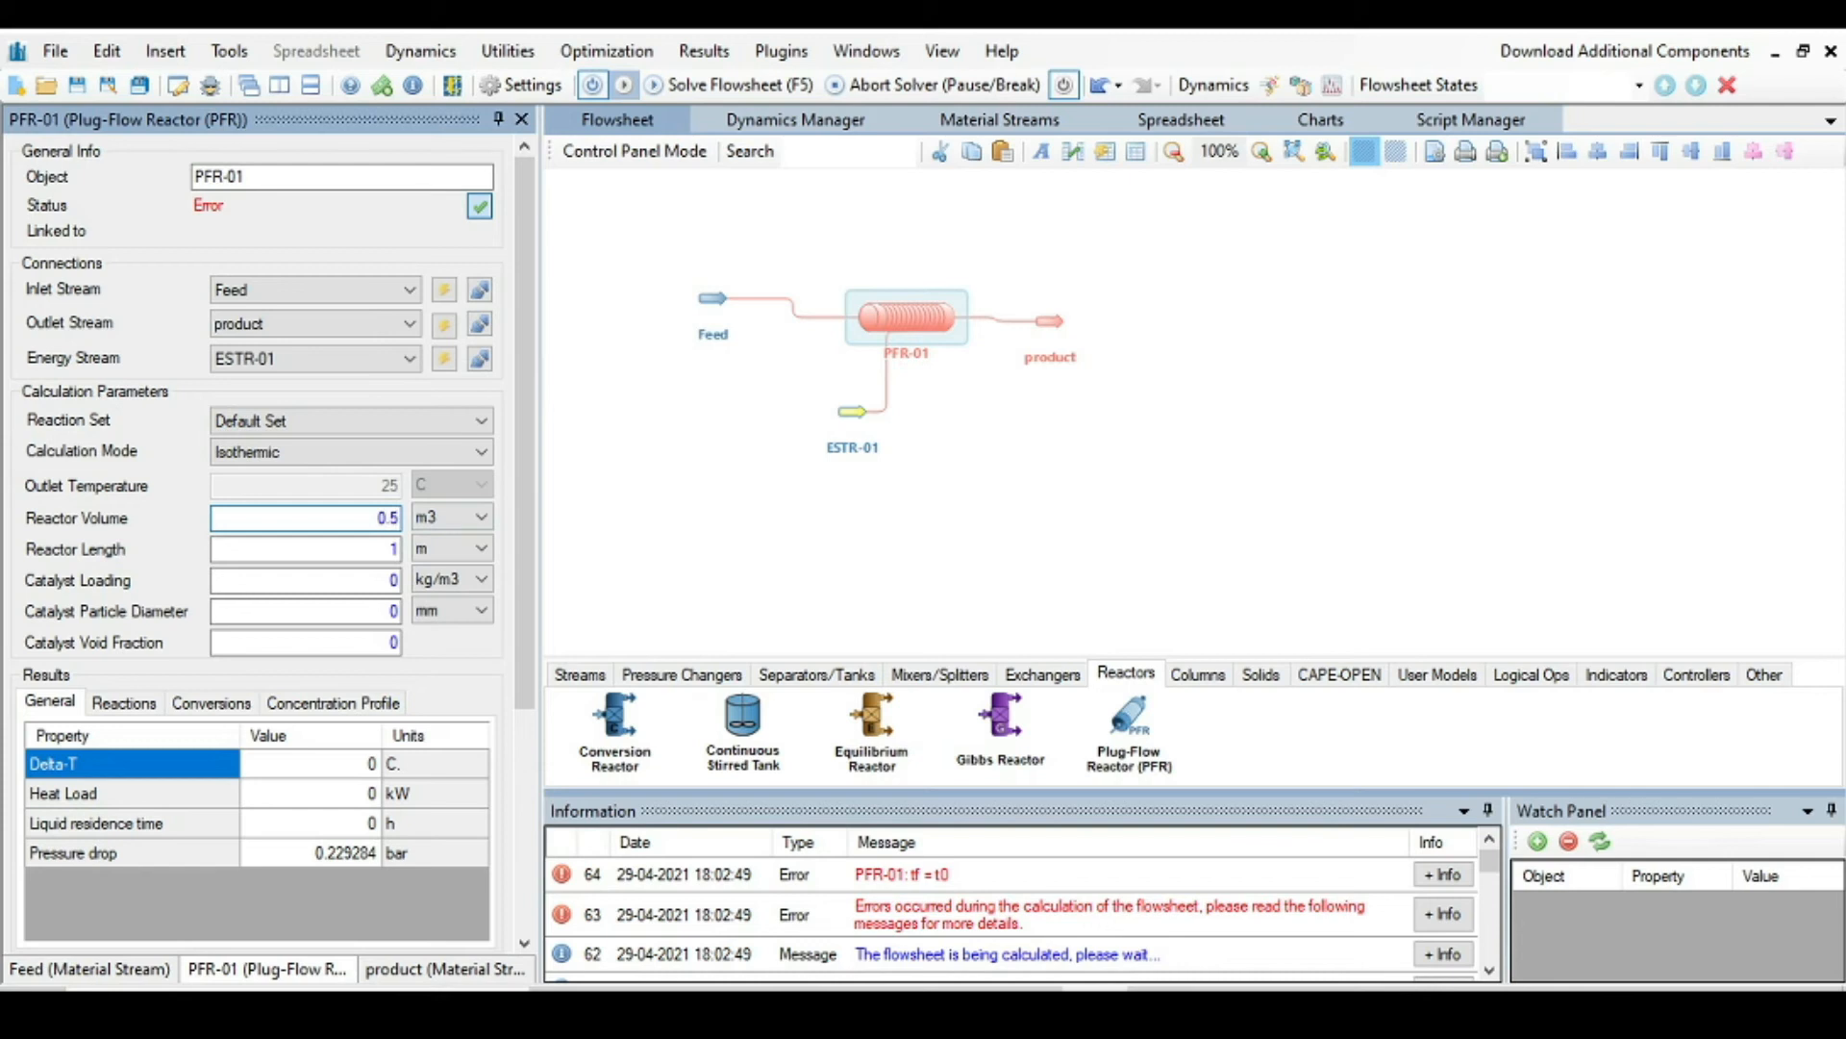
{"action": "left_click", "coordinate": [304, 517]}
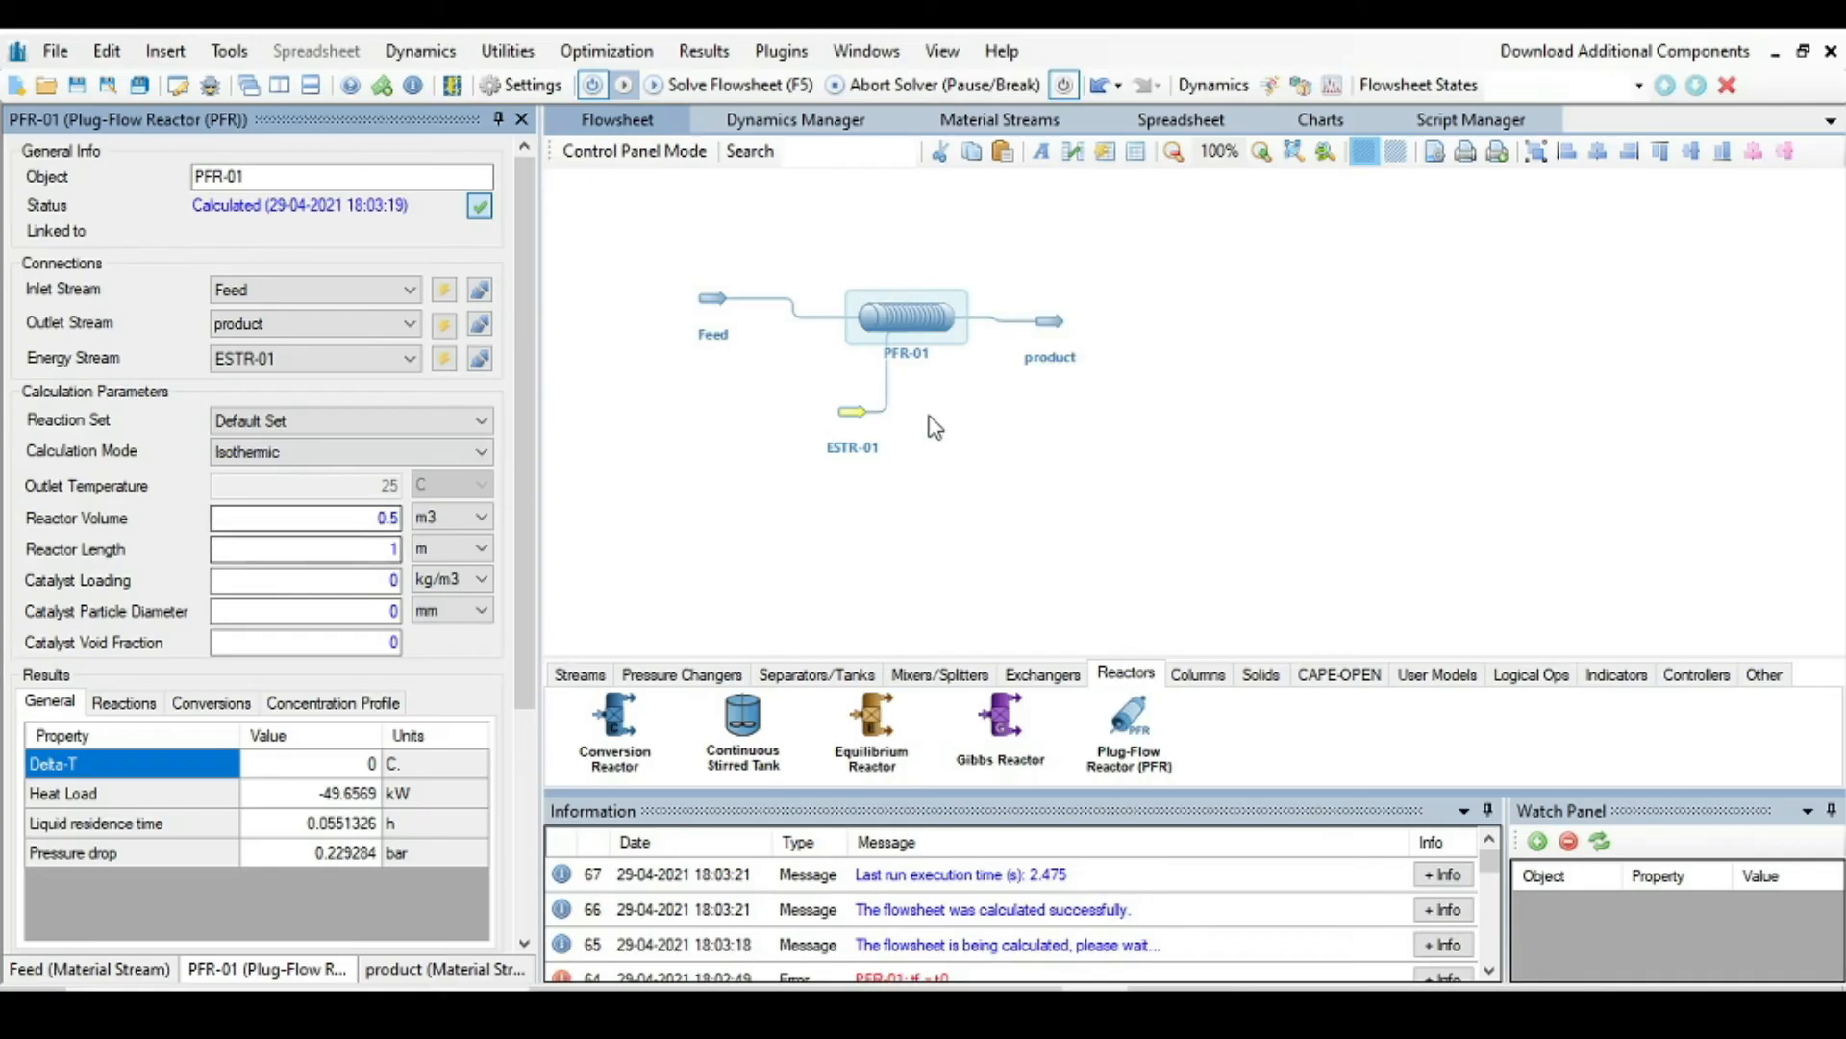
{"action": "mouse_move", "coordinate": [848, 617]}
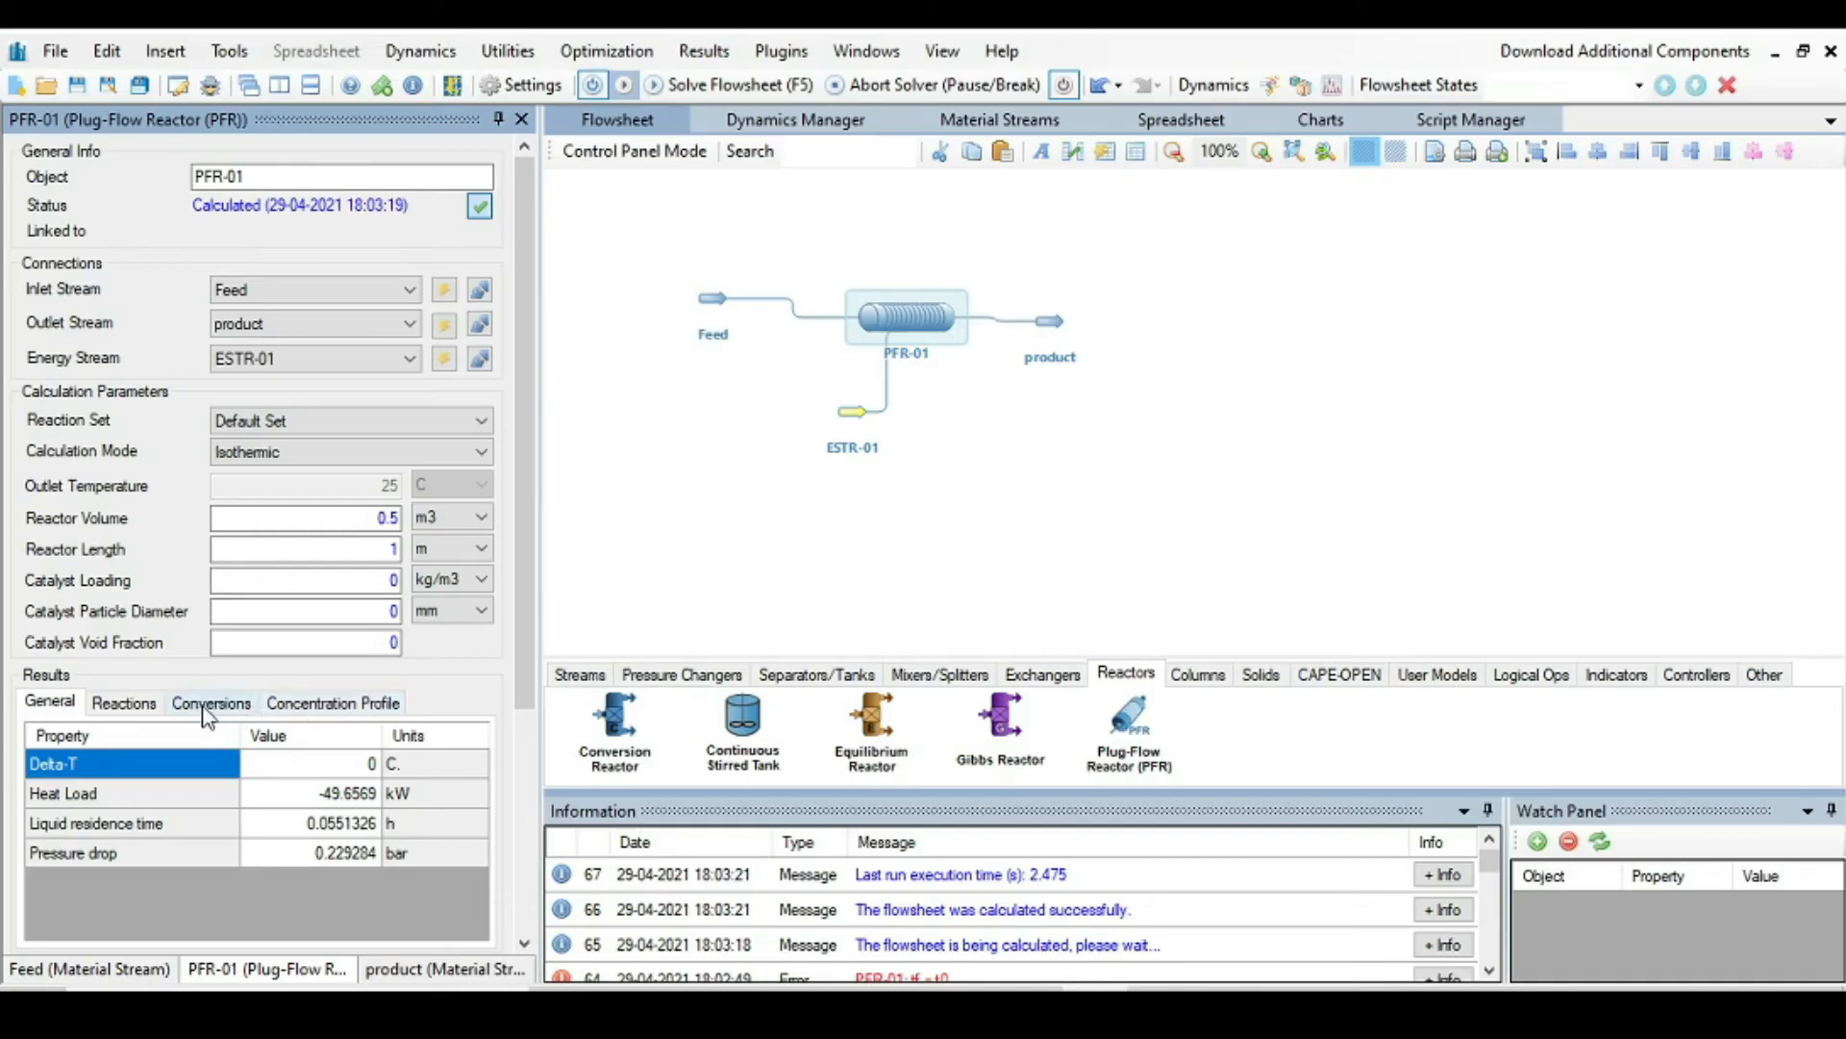
Step: Show the PFR-01 Conversions results, with Cis-2-butene at 52.9567% conversion
{"action": "left_click", "coordinate": [211, 704]}
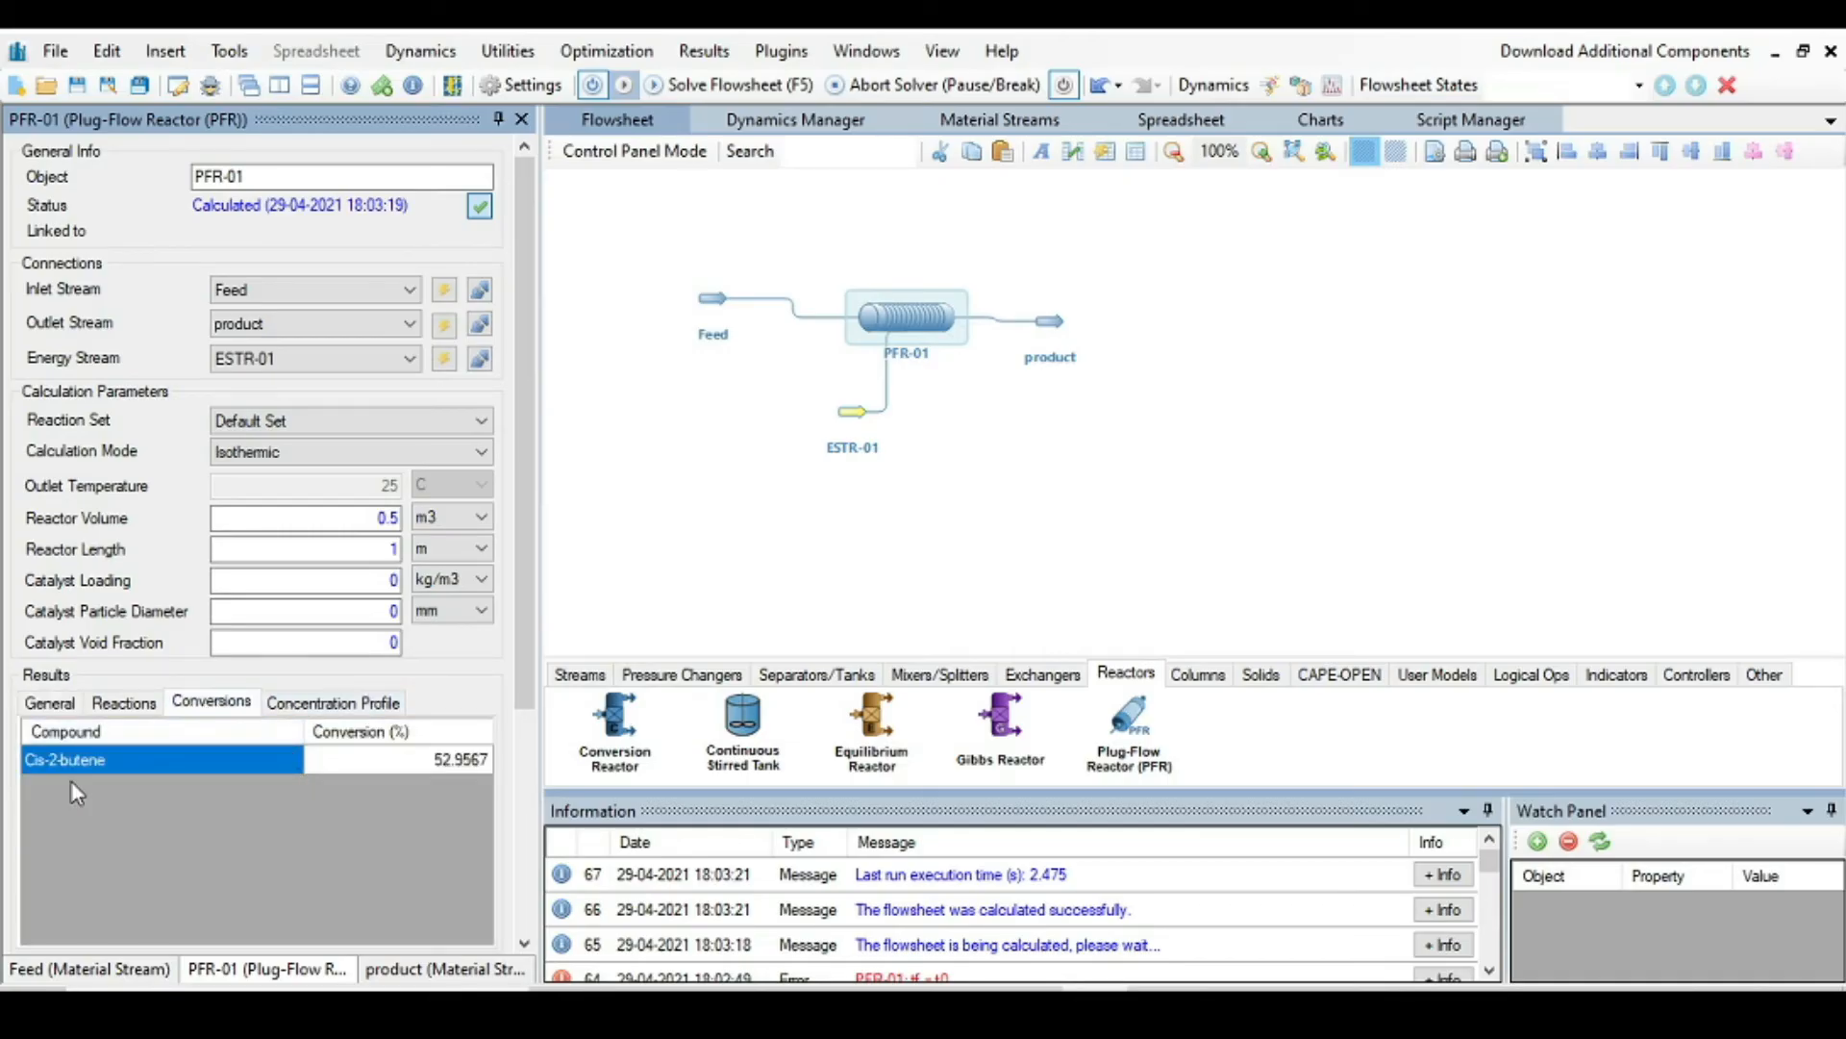
{"action": "mouse_move", "coordinate": [433, 772]}
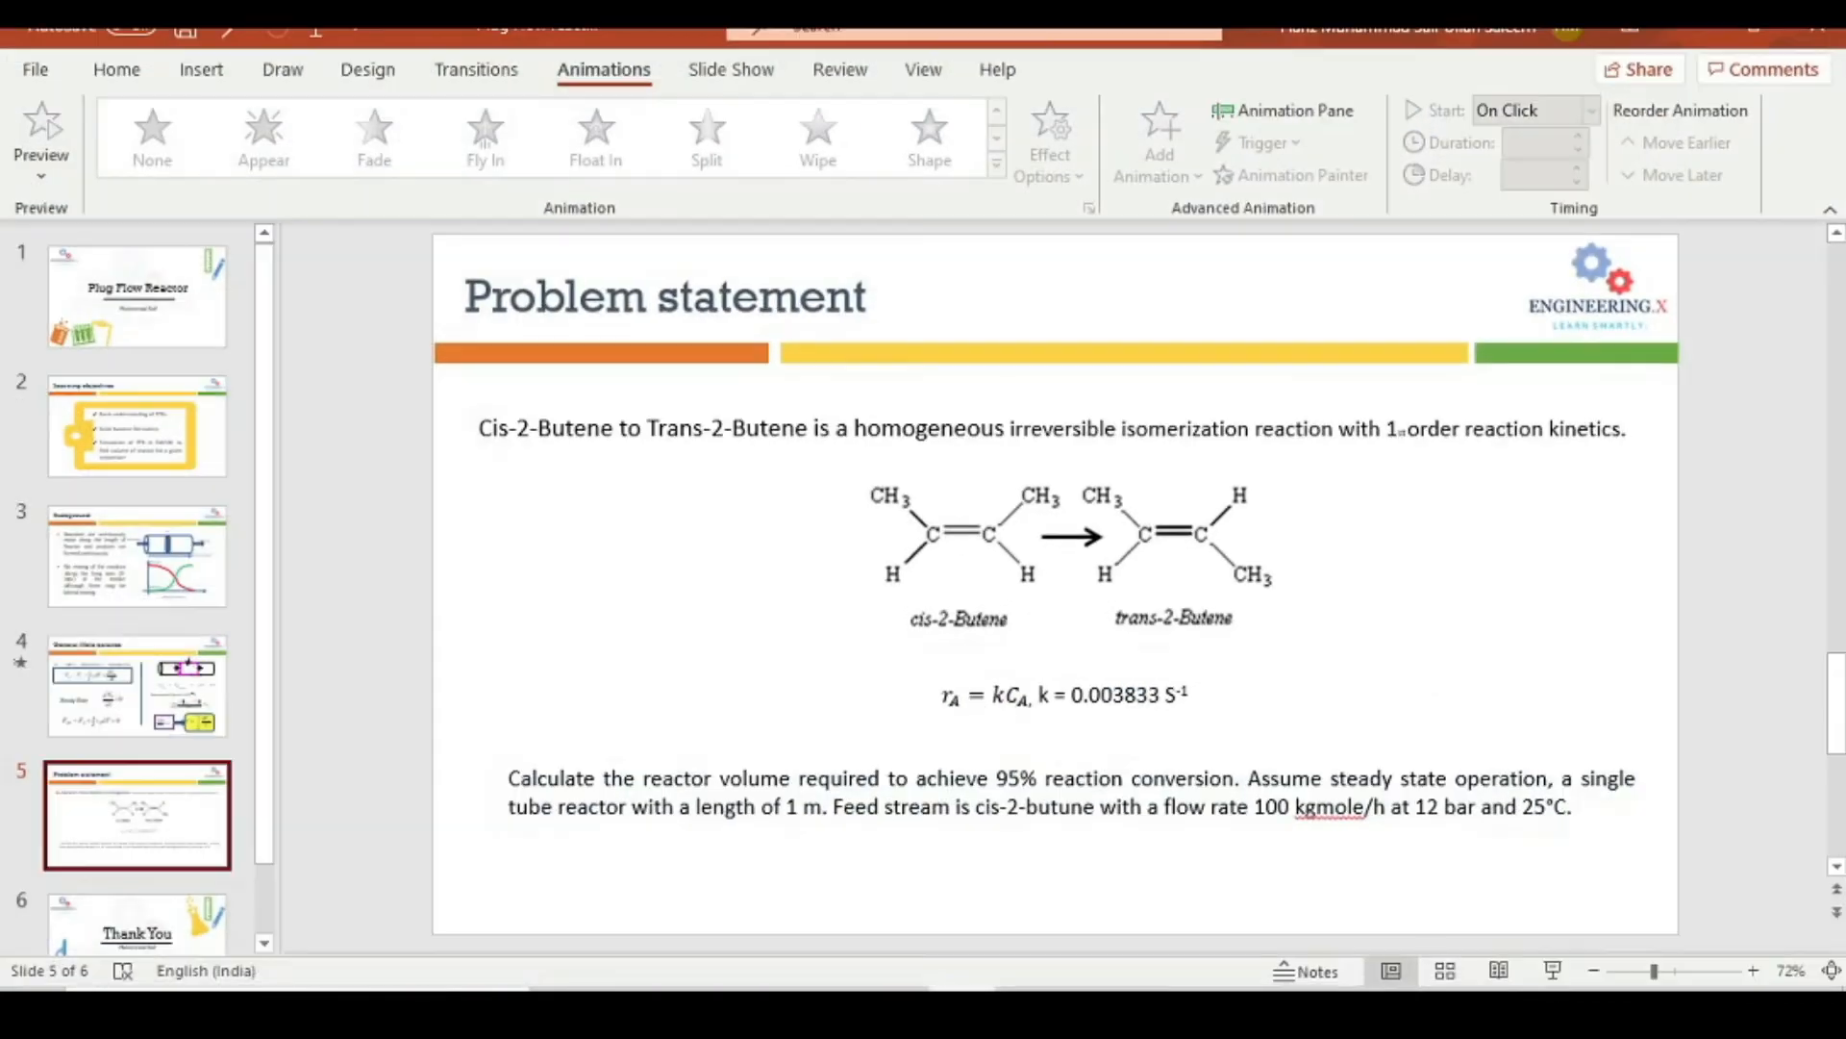
{"action": "mouse_move", "coordinate": [854, 862]}
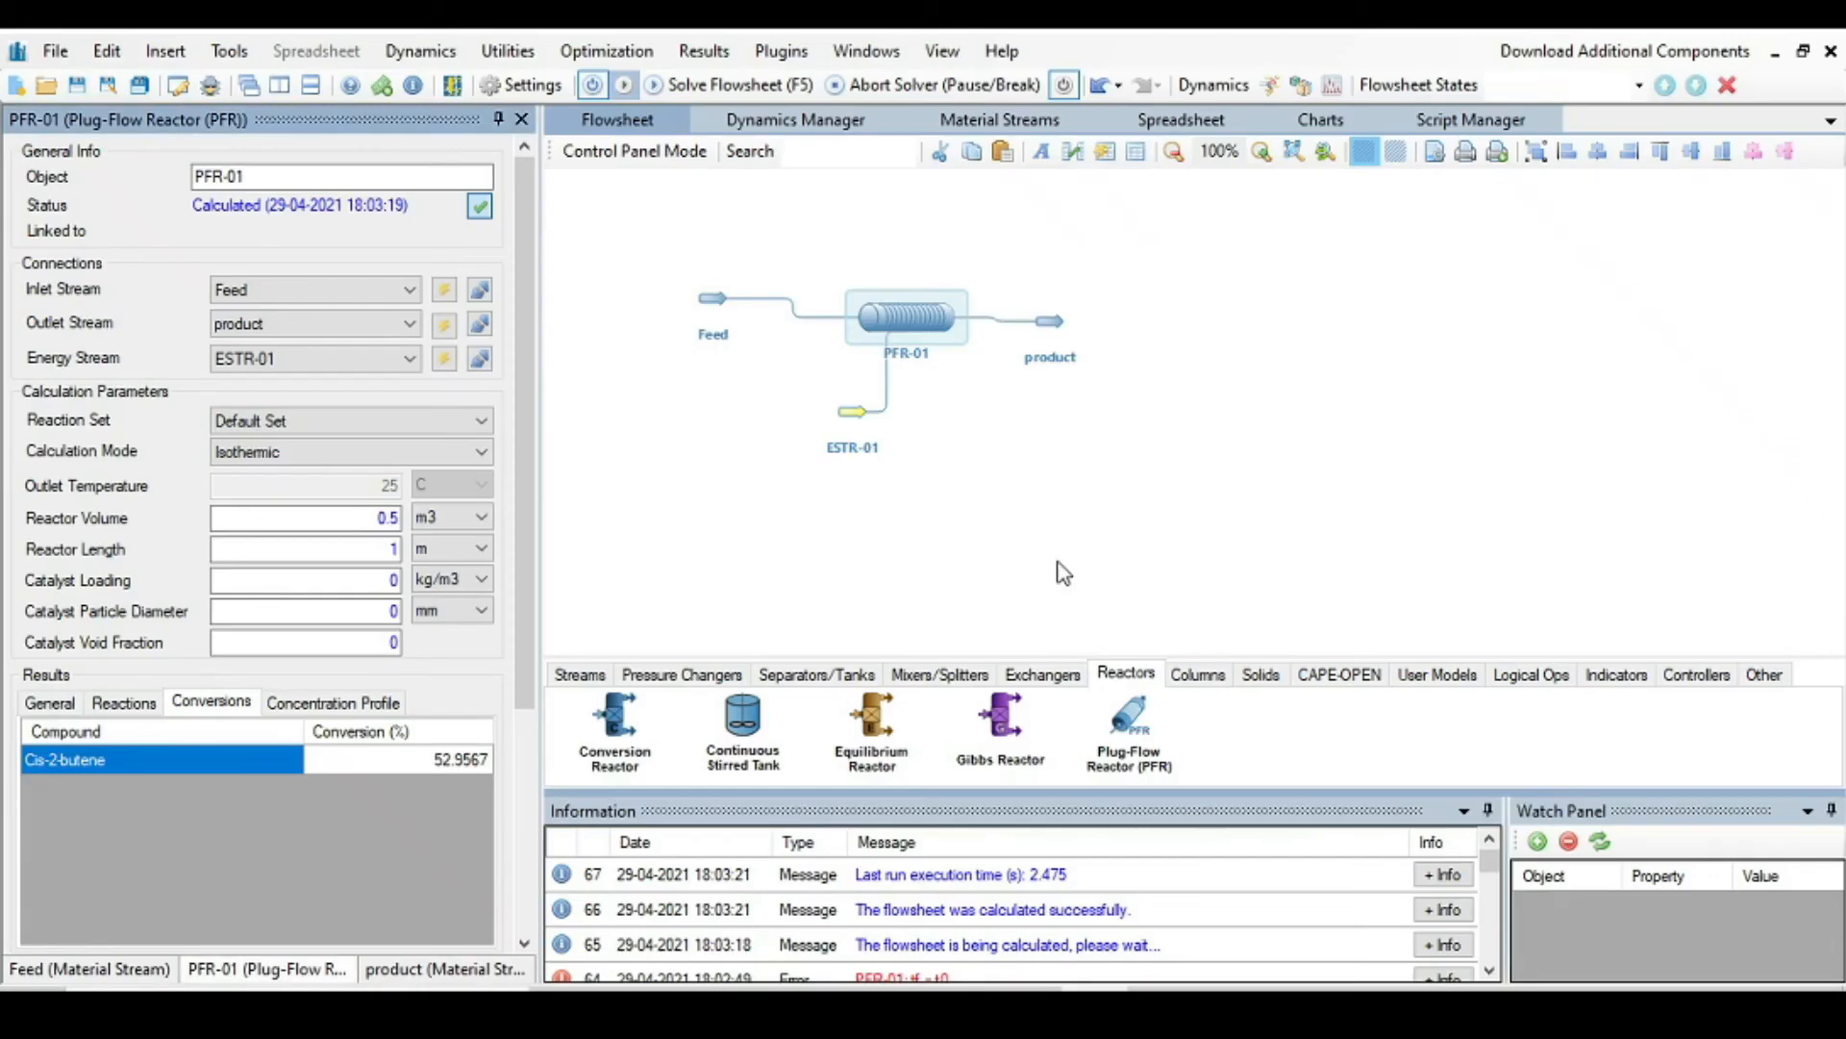
{"action": "mouse_move", "coordinate": [1529, 675]}
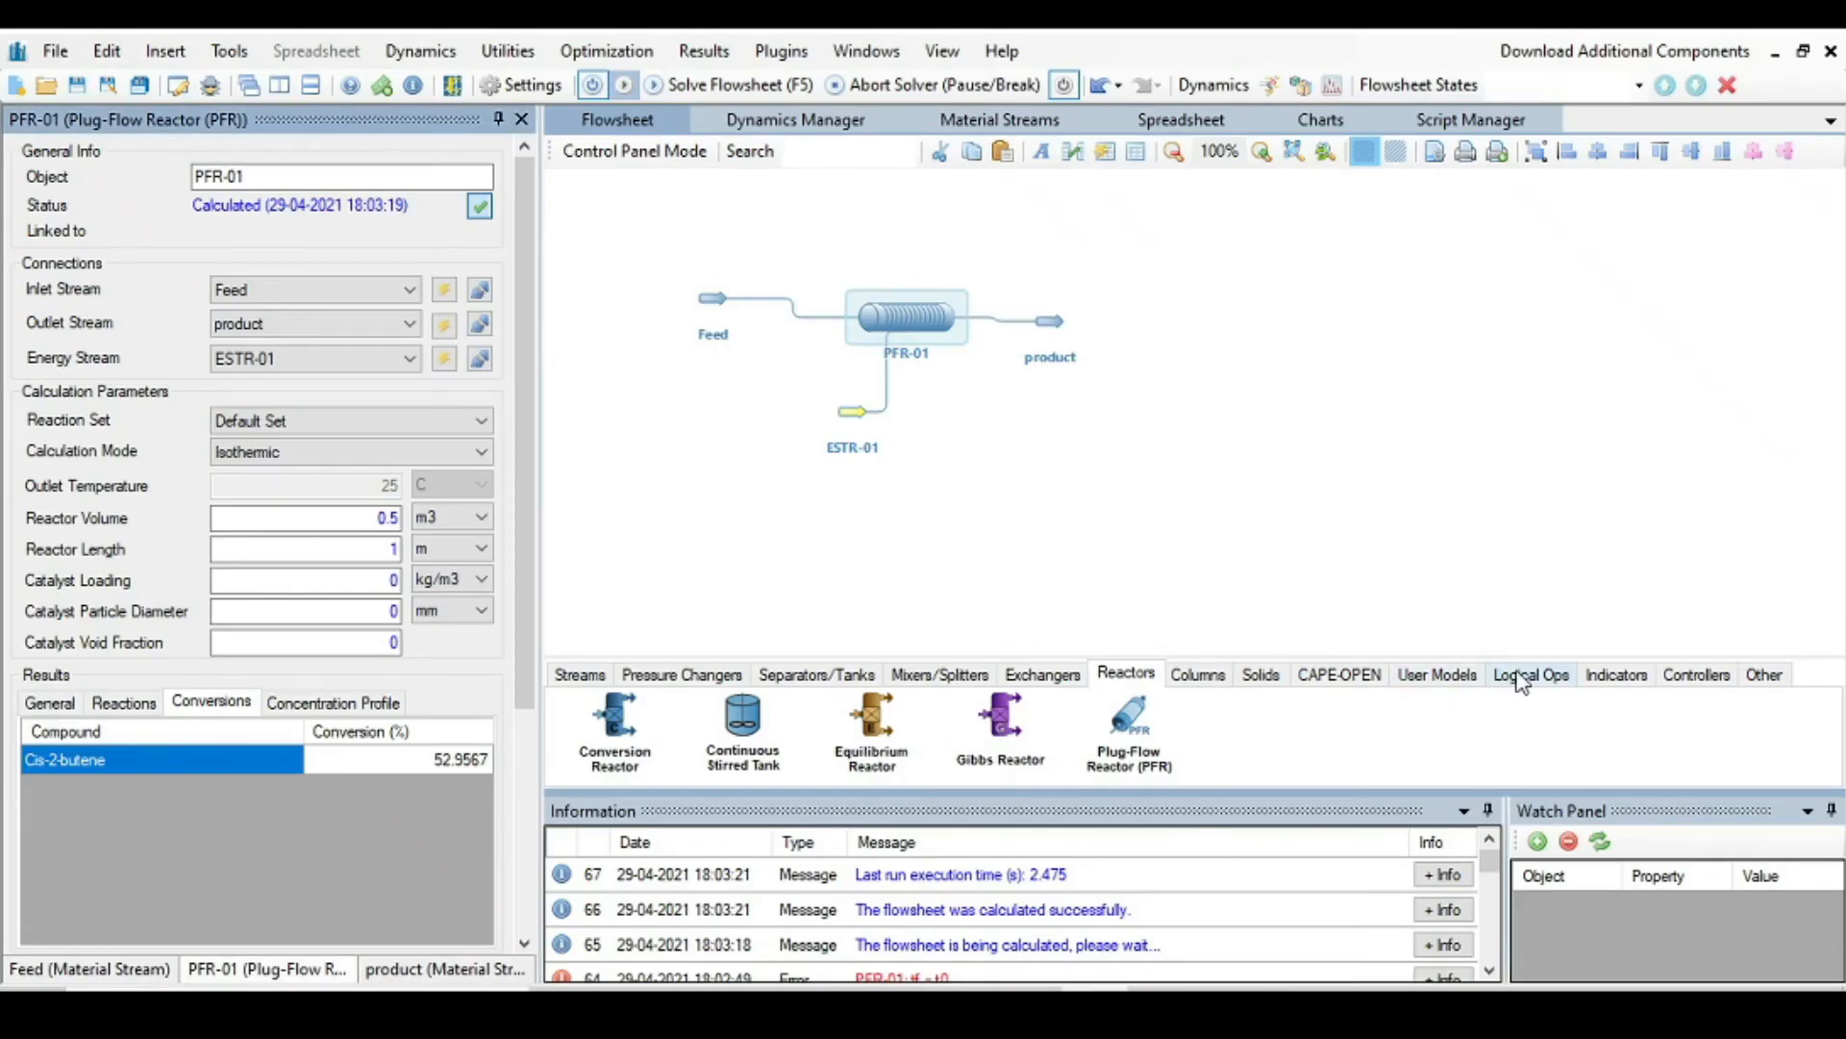
Step: Bring up the Logical Ops blocks to place the ADJ-01 controller block on the flowsheet
{"action": "left_click", "coordinate": [1530, 673]}
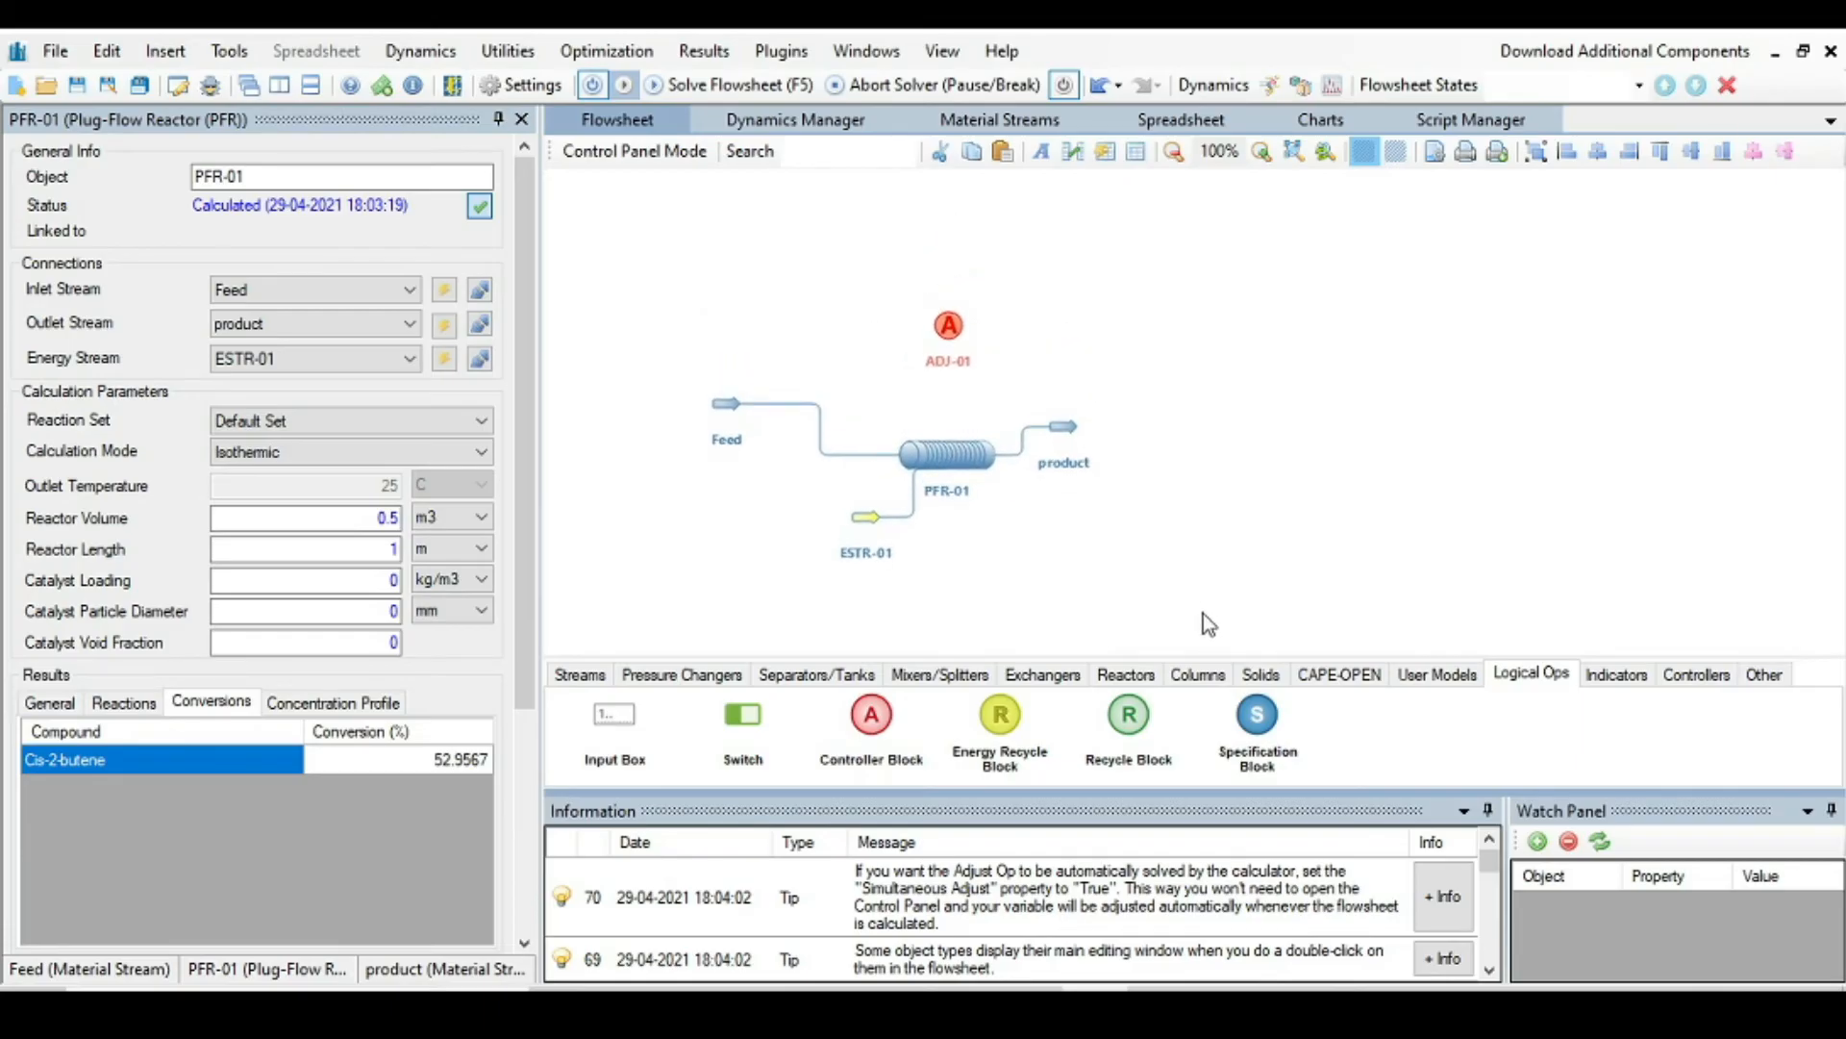
{"action": "mouse_move", "coordinate": [948, 333]}
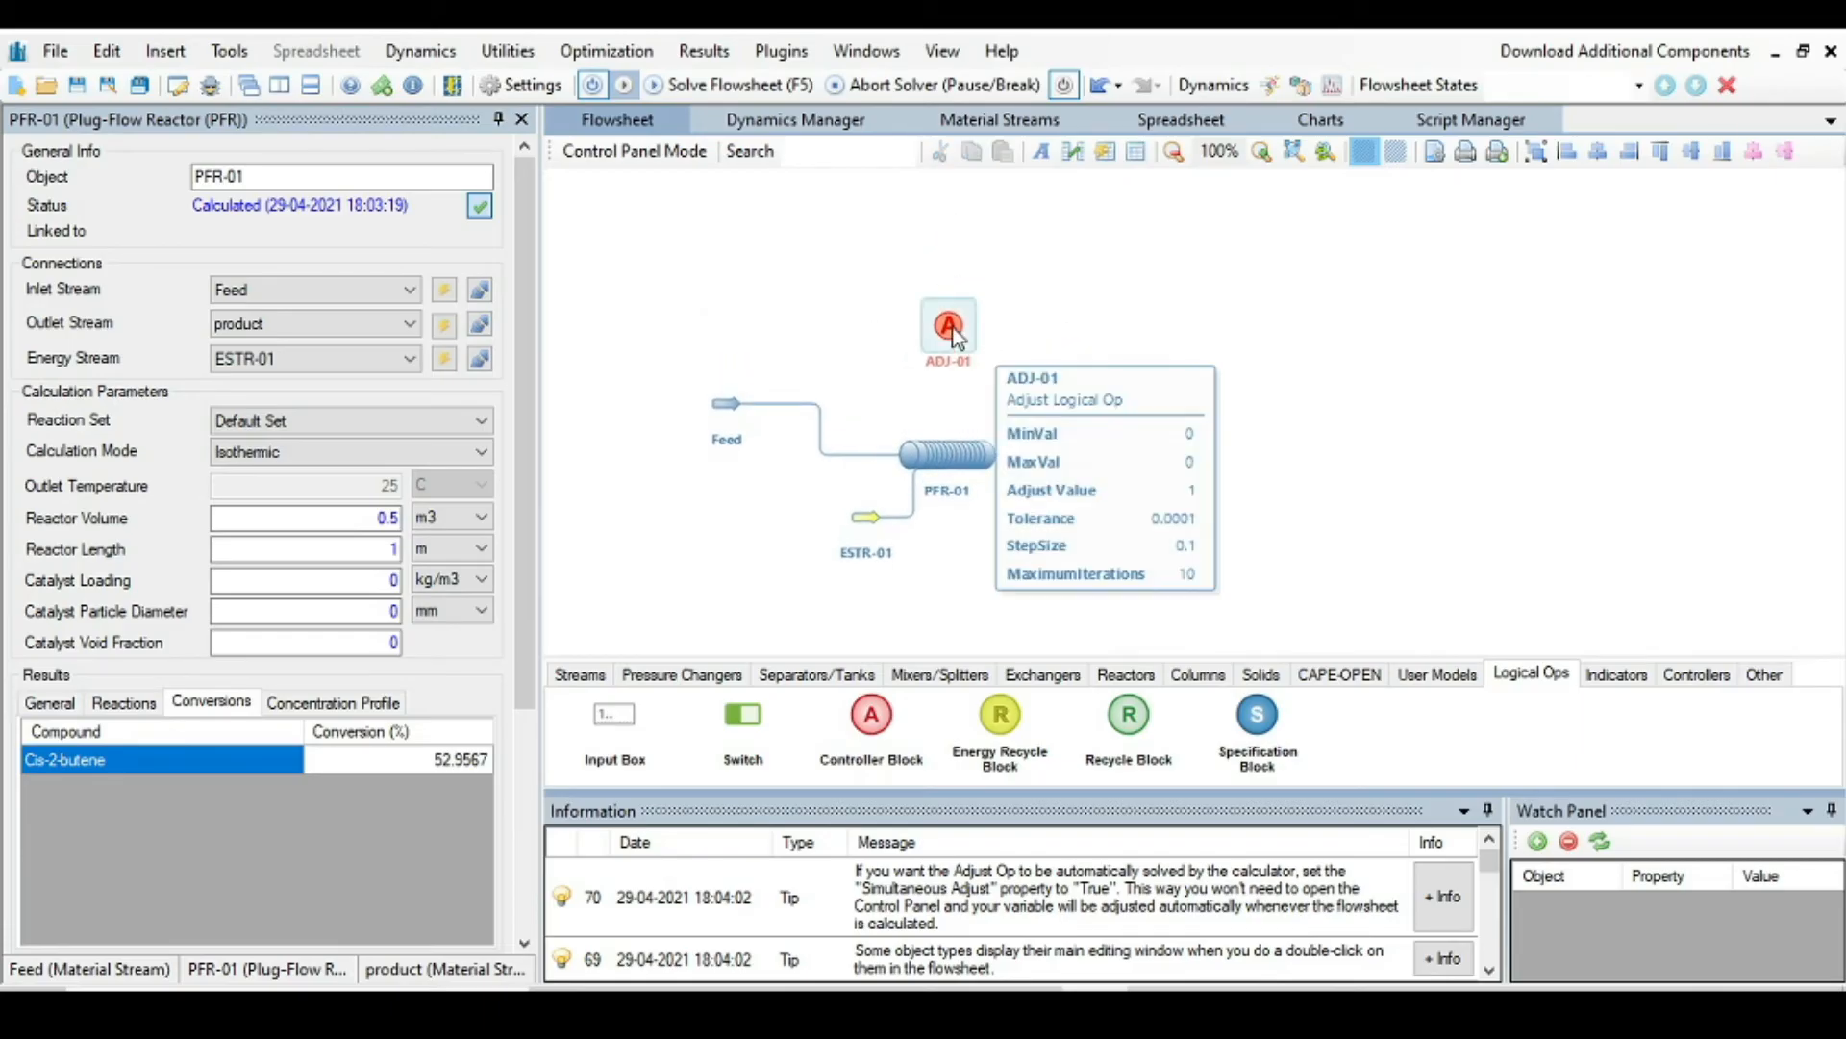
Step: Set ADJ-01 to manipulate PFR-01's Volume property
{"action": "double_click", "coordinate": [948, 327]}
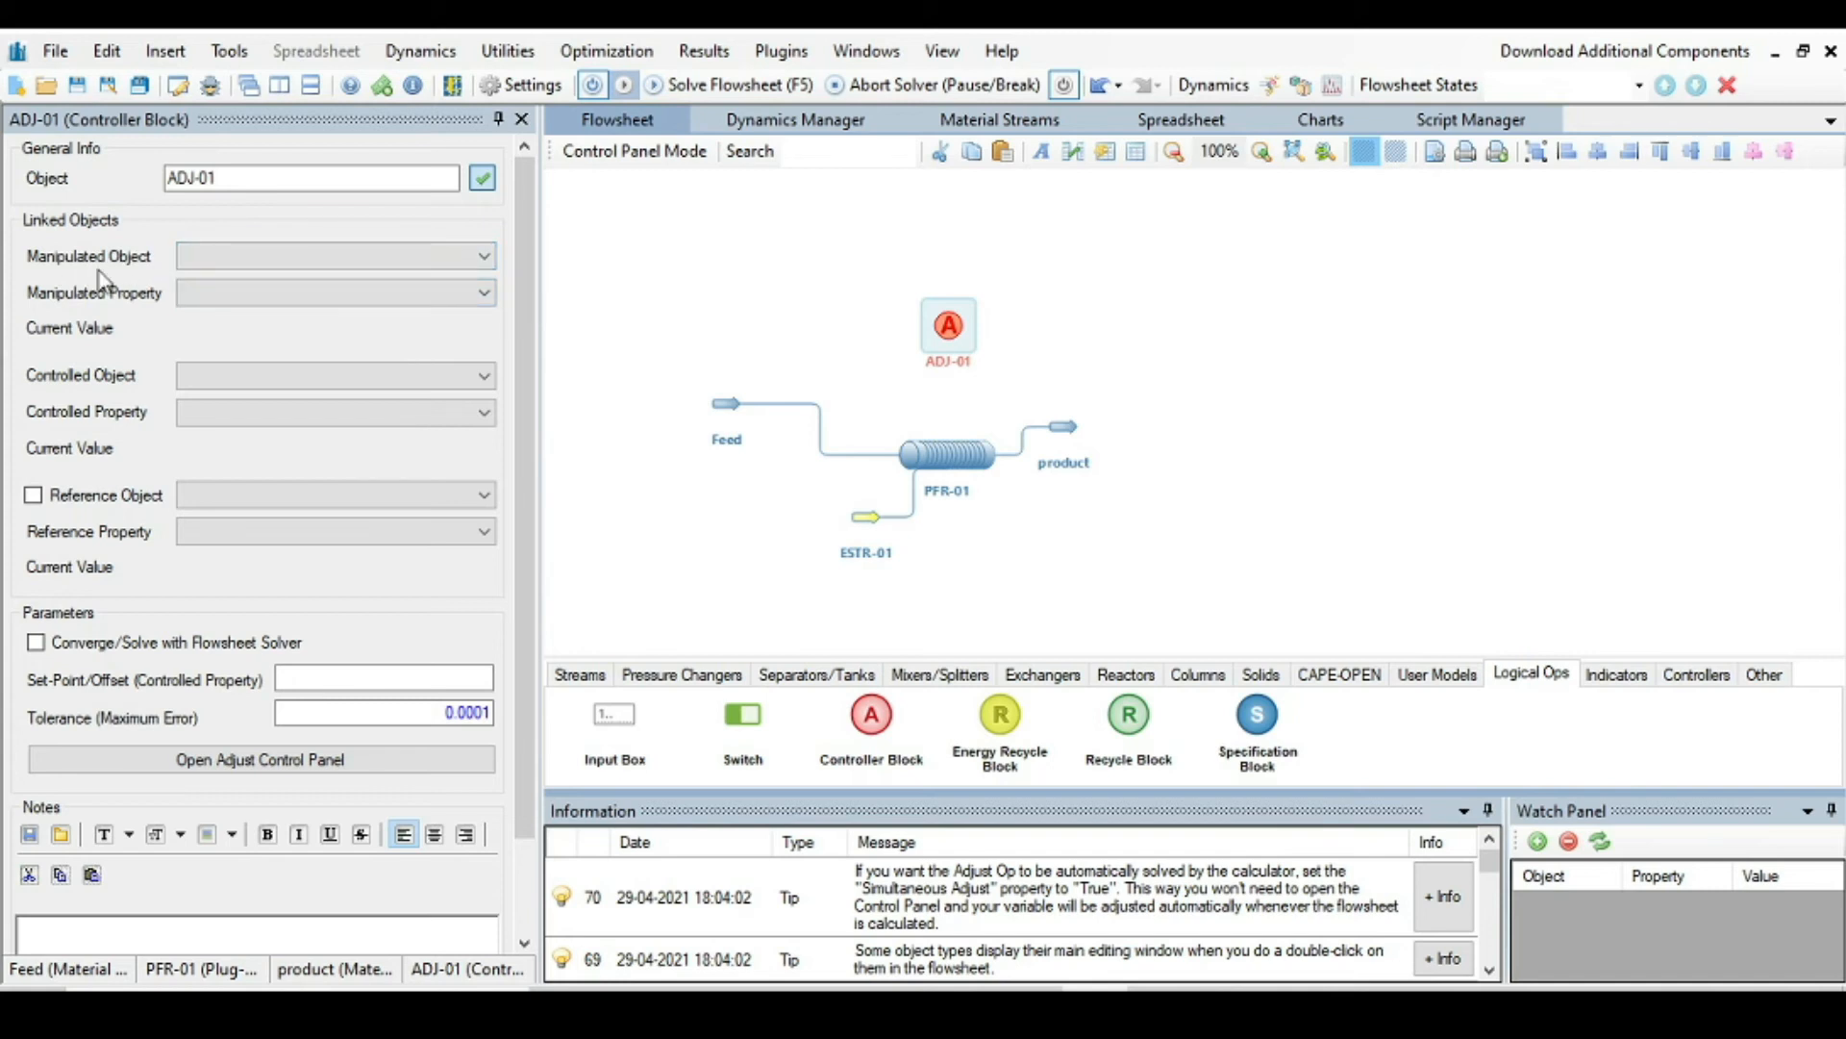
{"action": "left_click", "coordinate": [481, 256]}
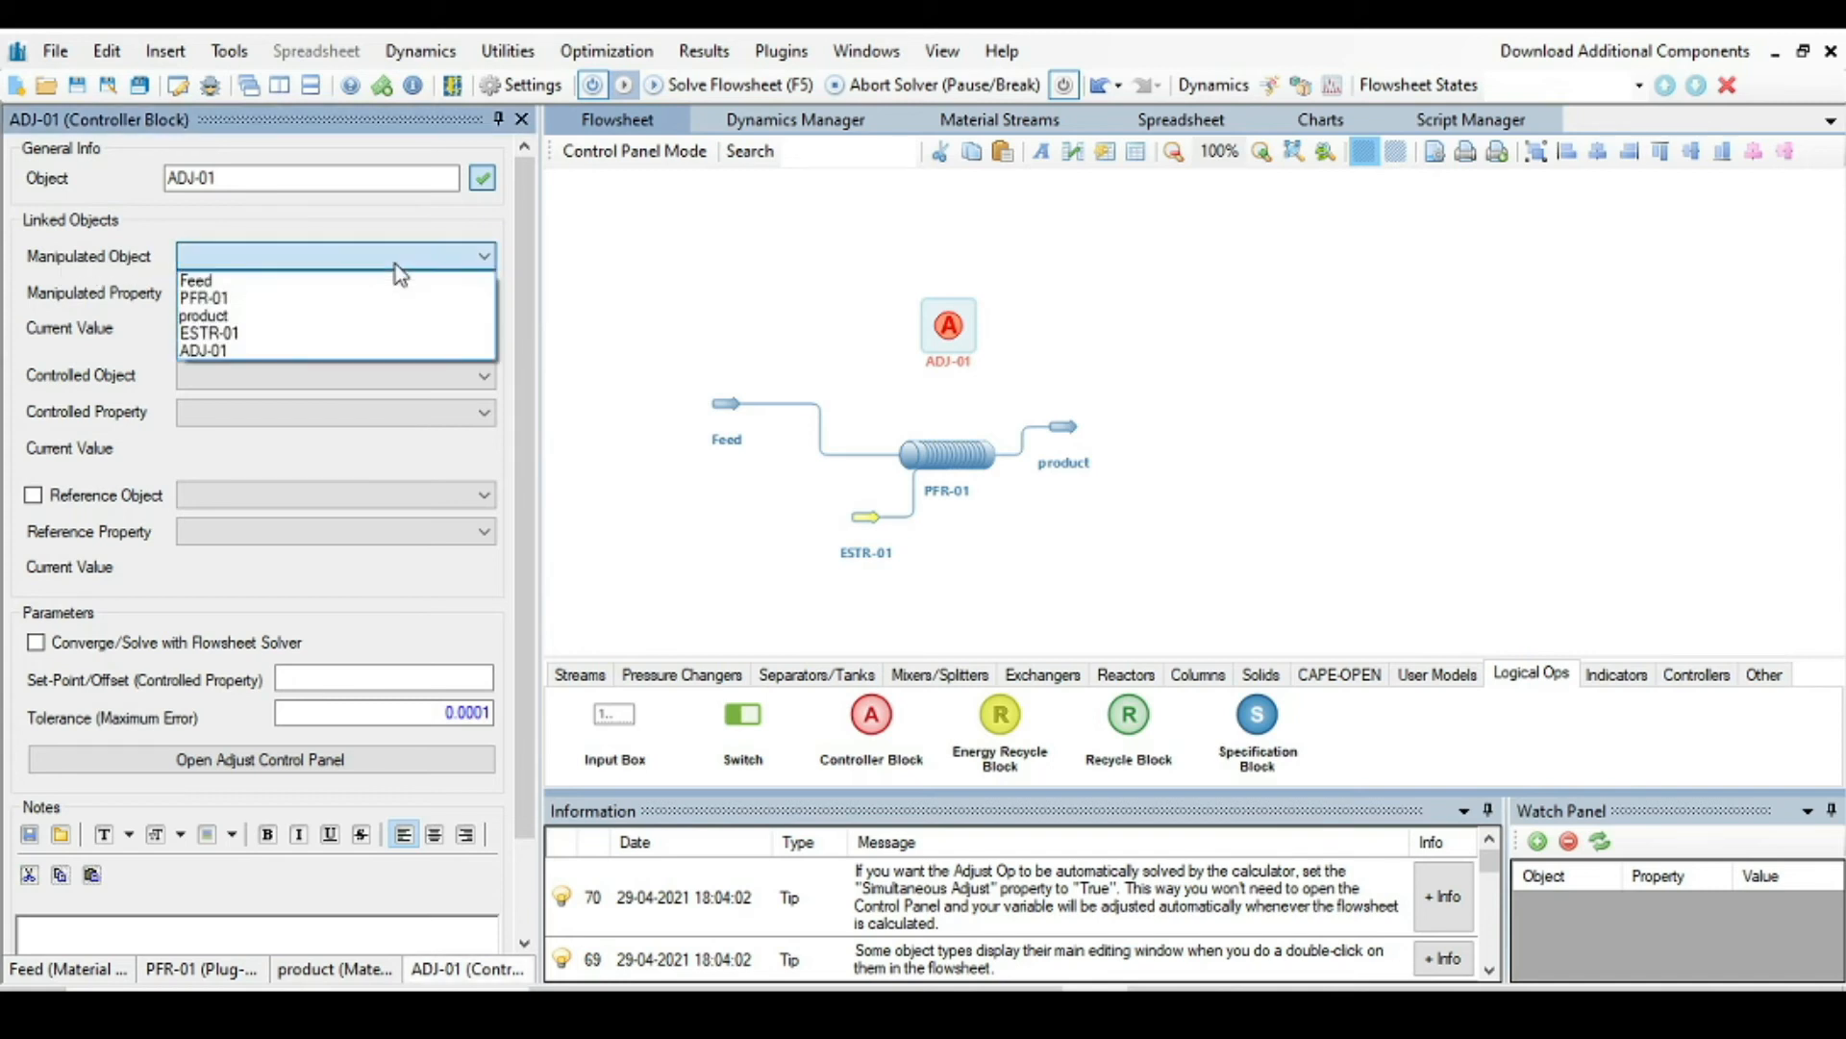
{"action": "left_click", "coordinate": [202, 296]}
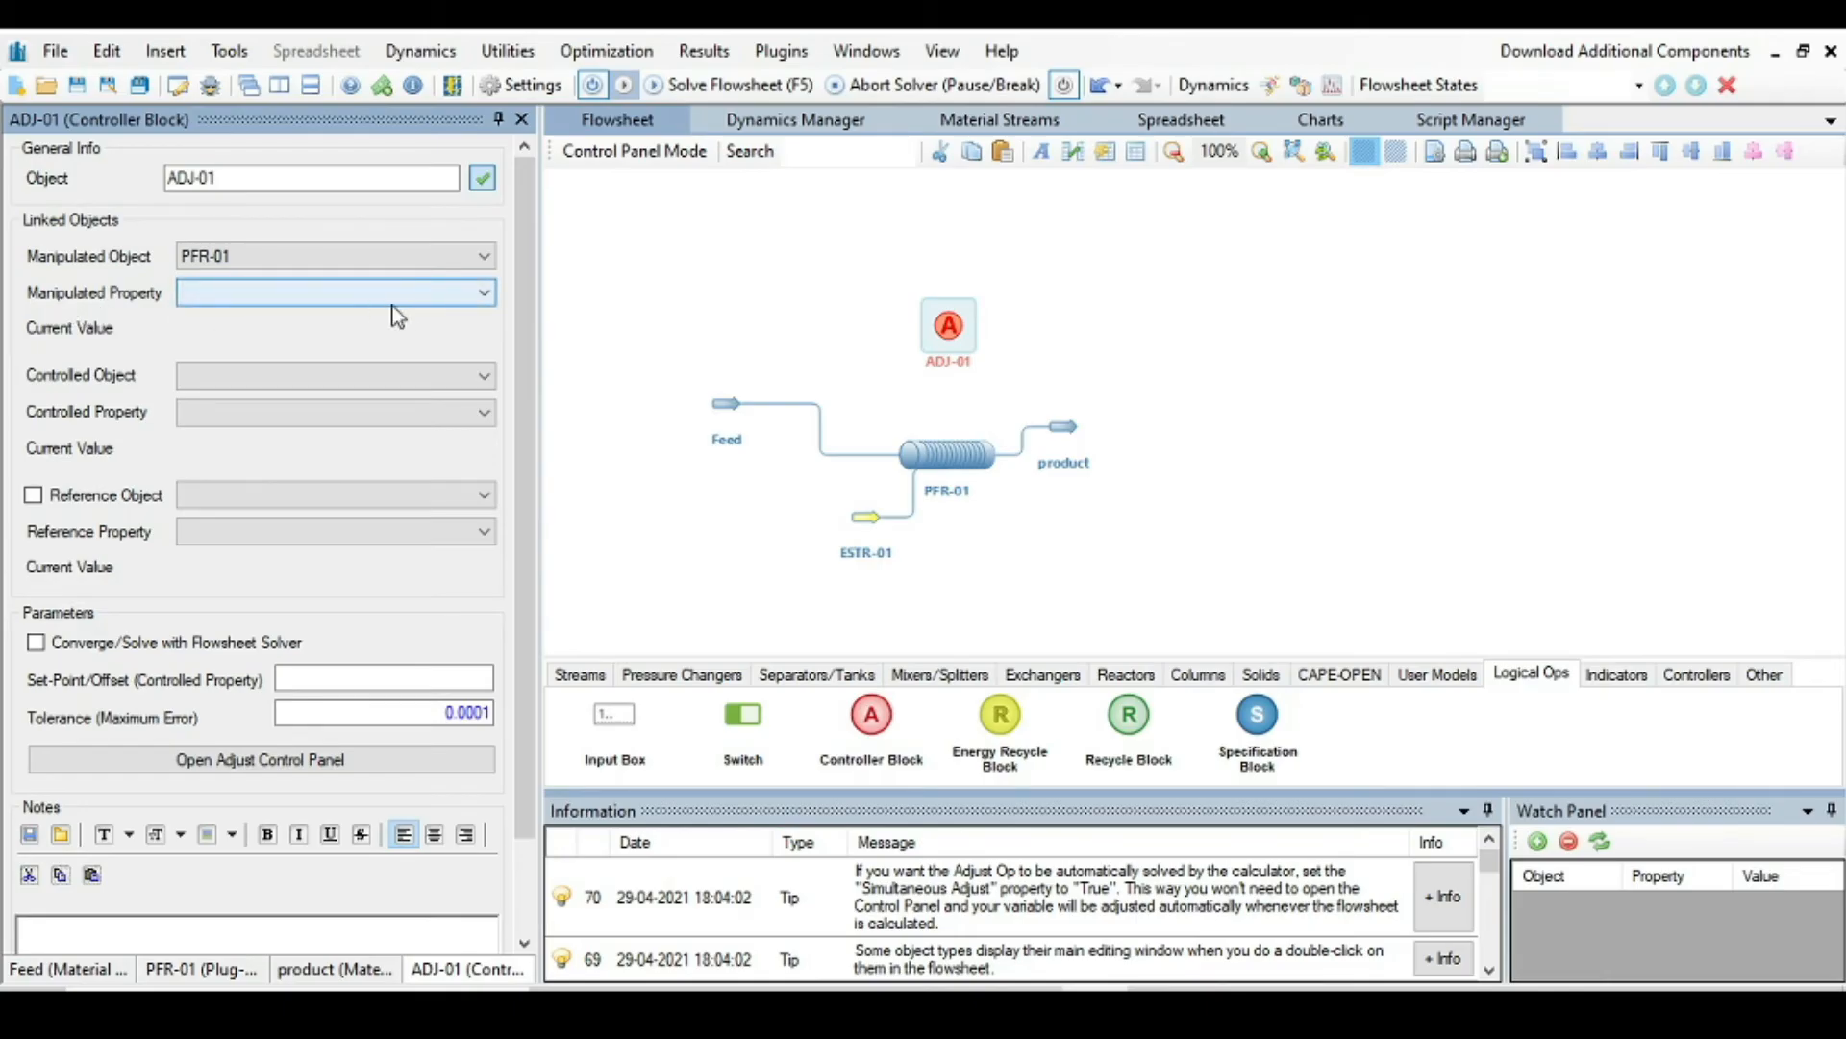
{"action": "left_click", "coordinate": [481, 292]}
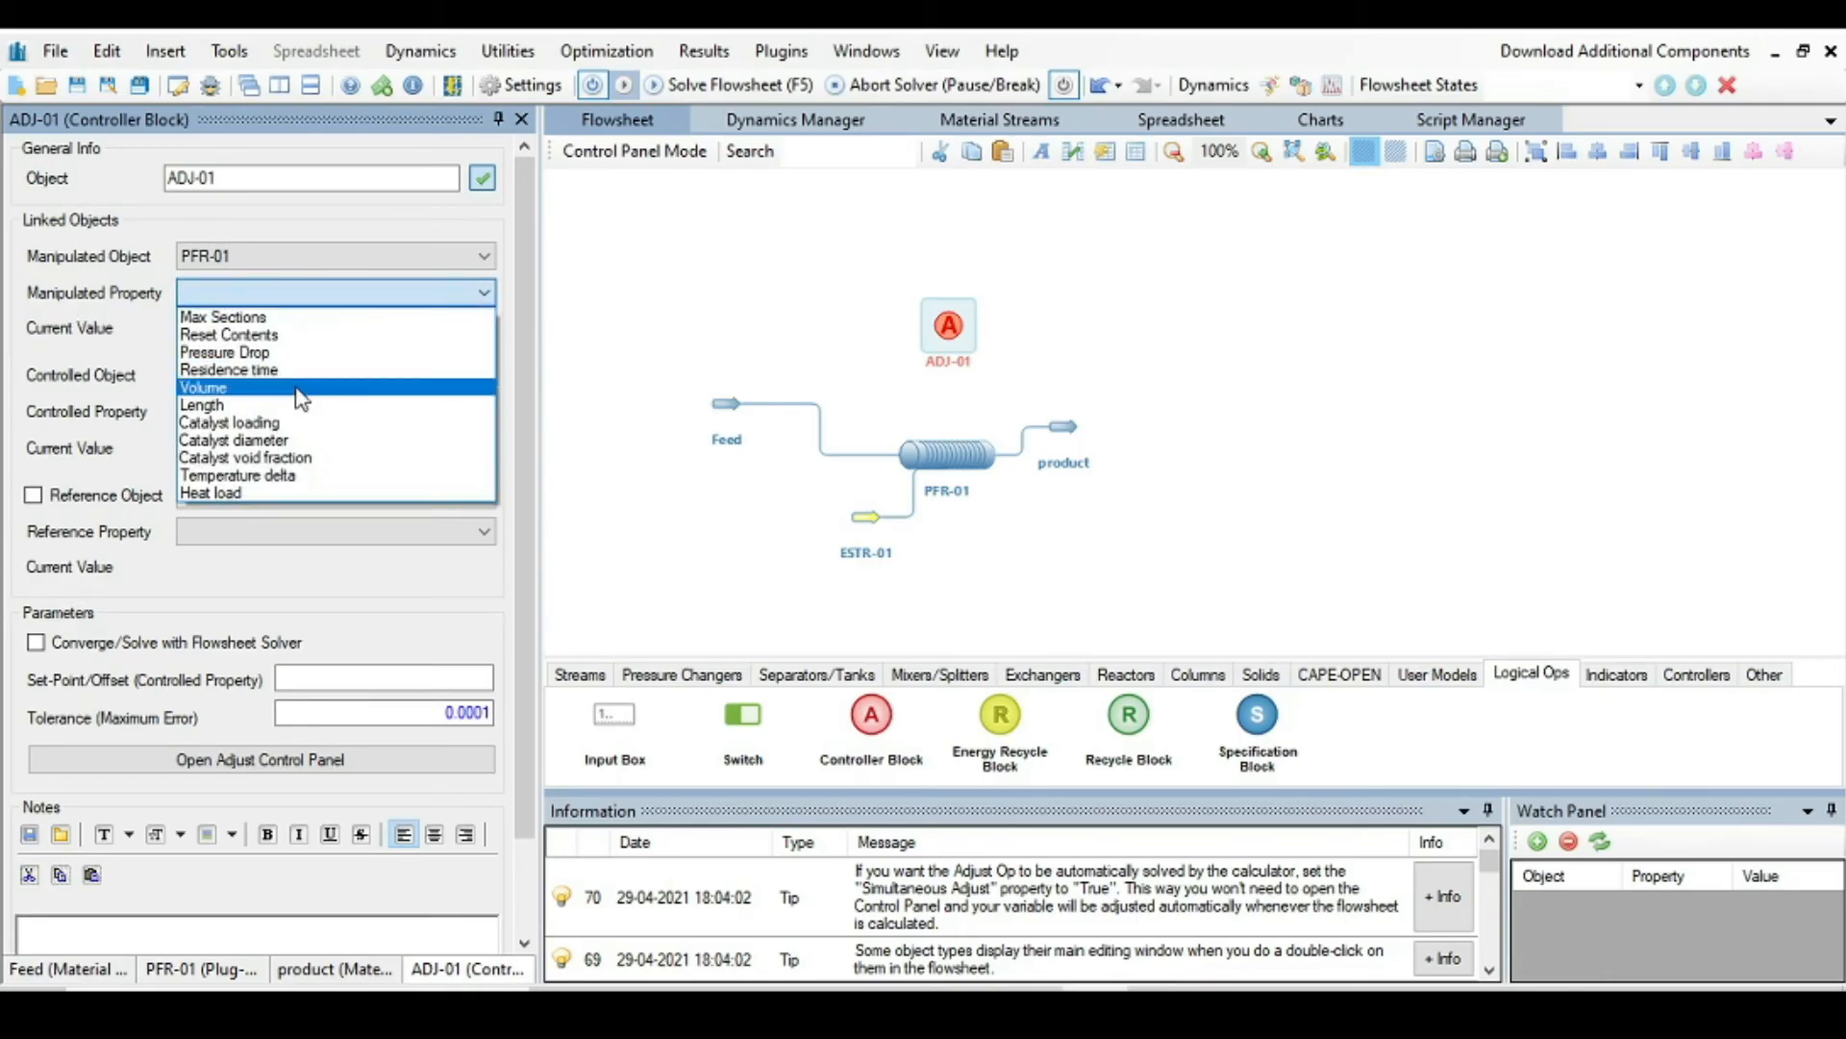
{"action": "left_click", "coordinate": [202, 387]}
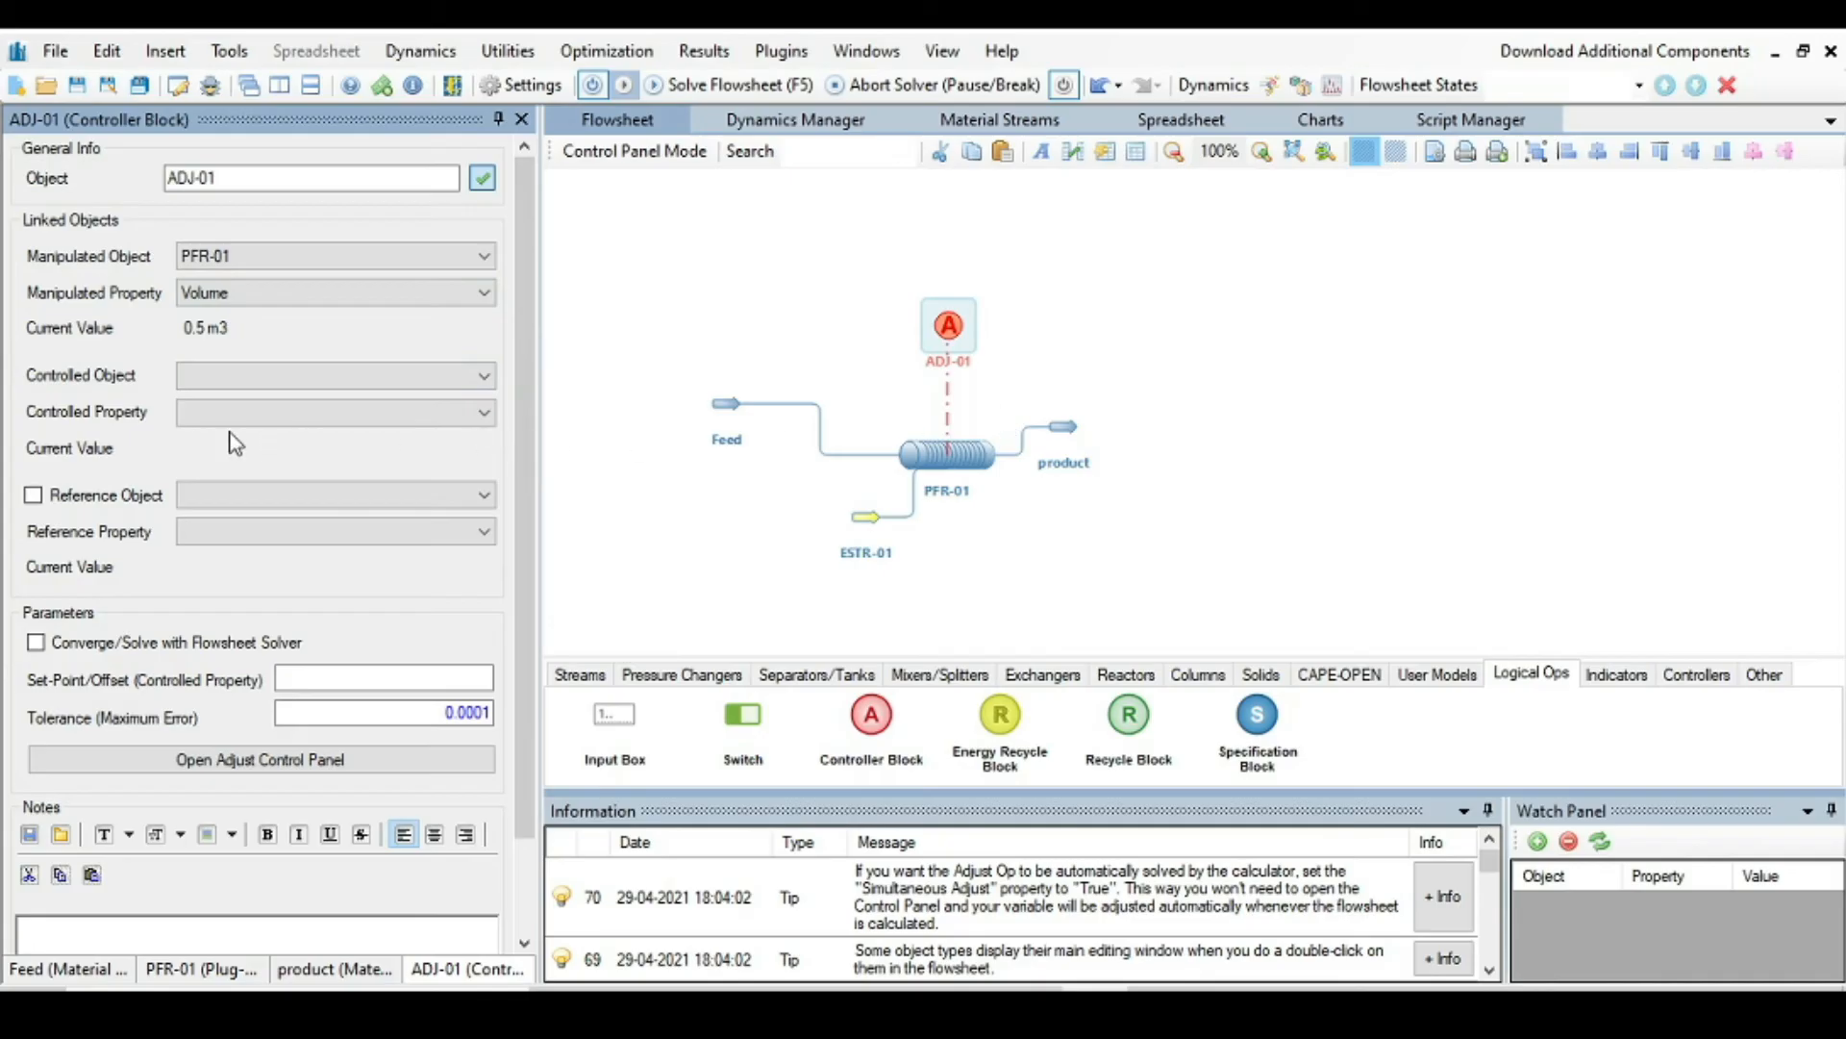
{"action": "mouse_move", "coordinate": [183, 400]}
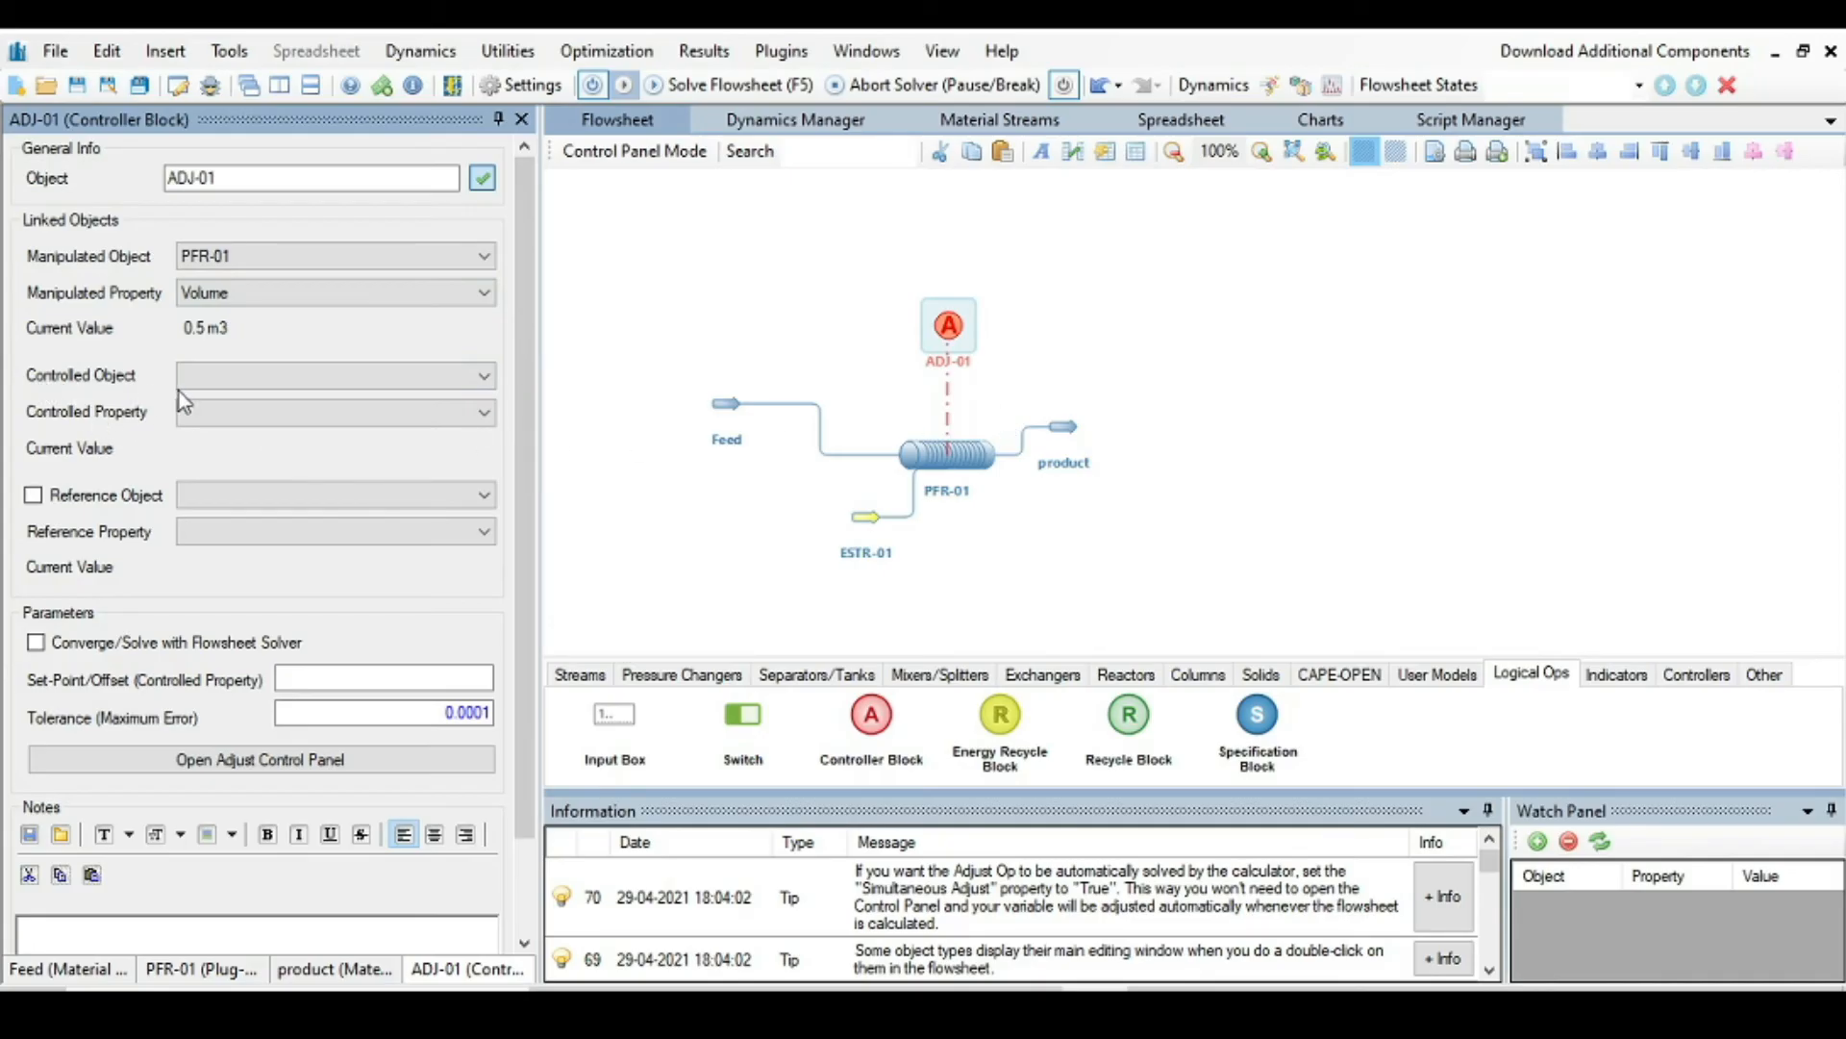
Step: Set ADJ-01 to control PFR-01's Cis-2-butene: Conversion with a set-point of 90
{"action": "left_click", "coordinate": [480, 375]}
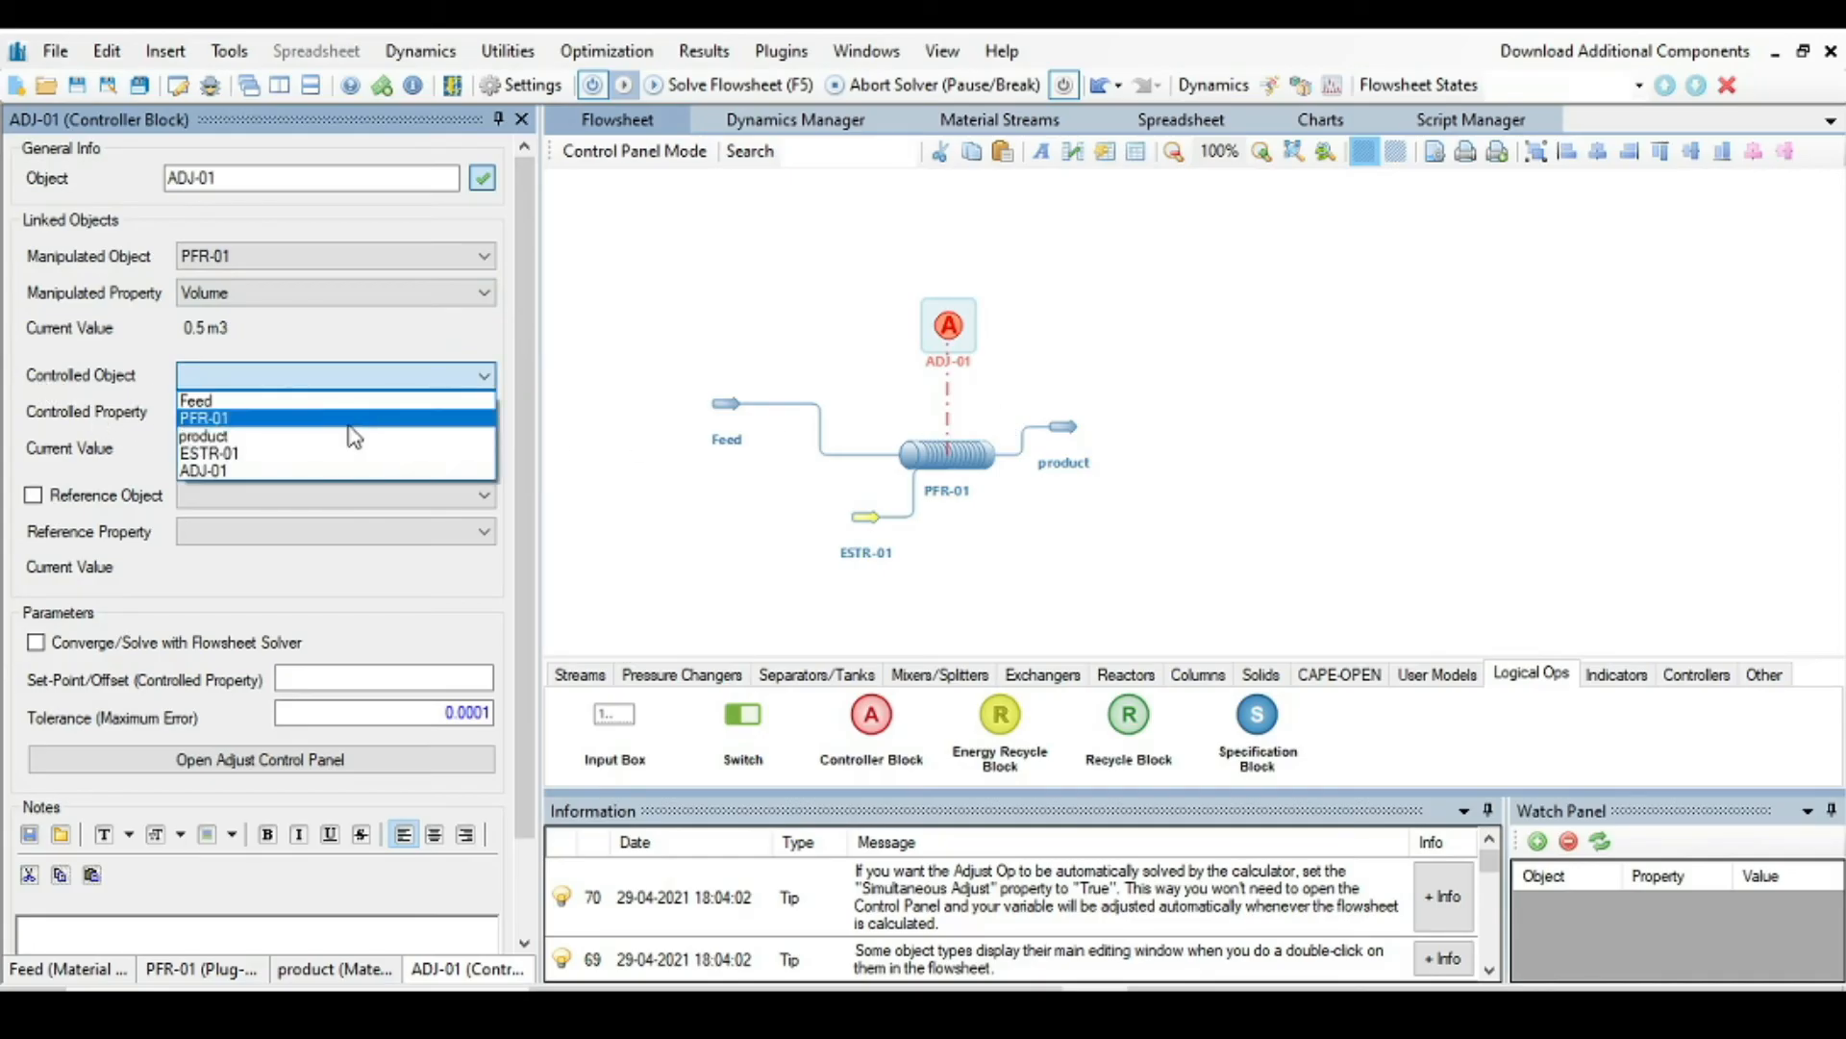
{"action": "left_click", "coordinate": [206, 418]}
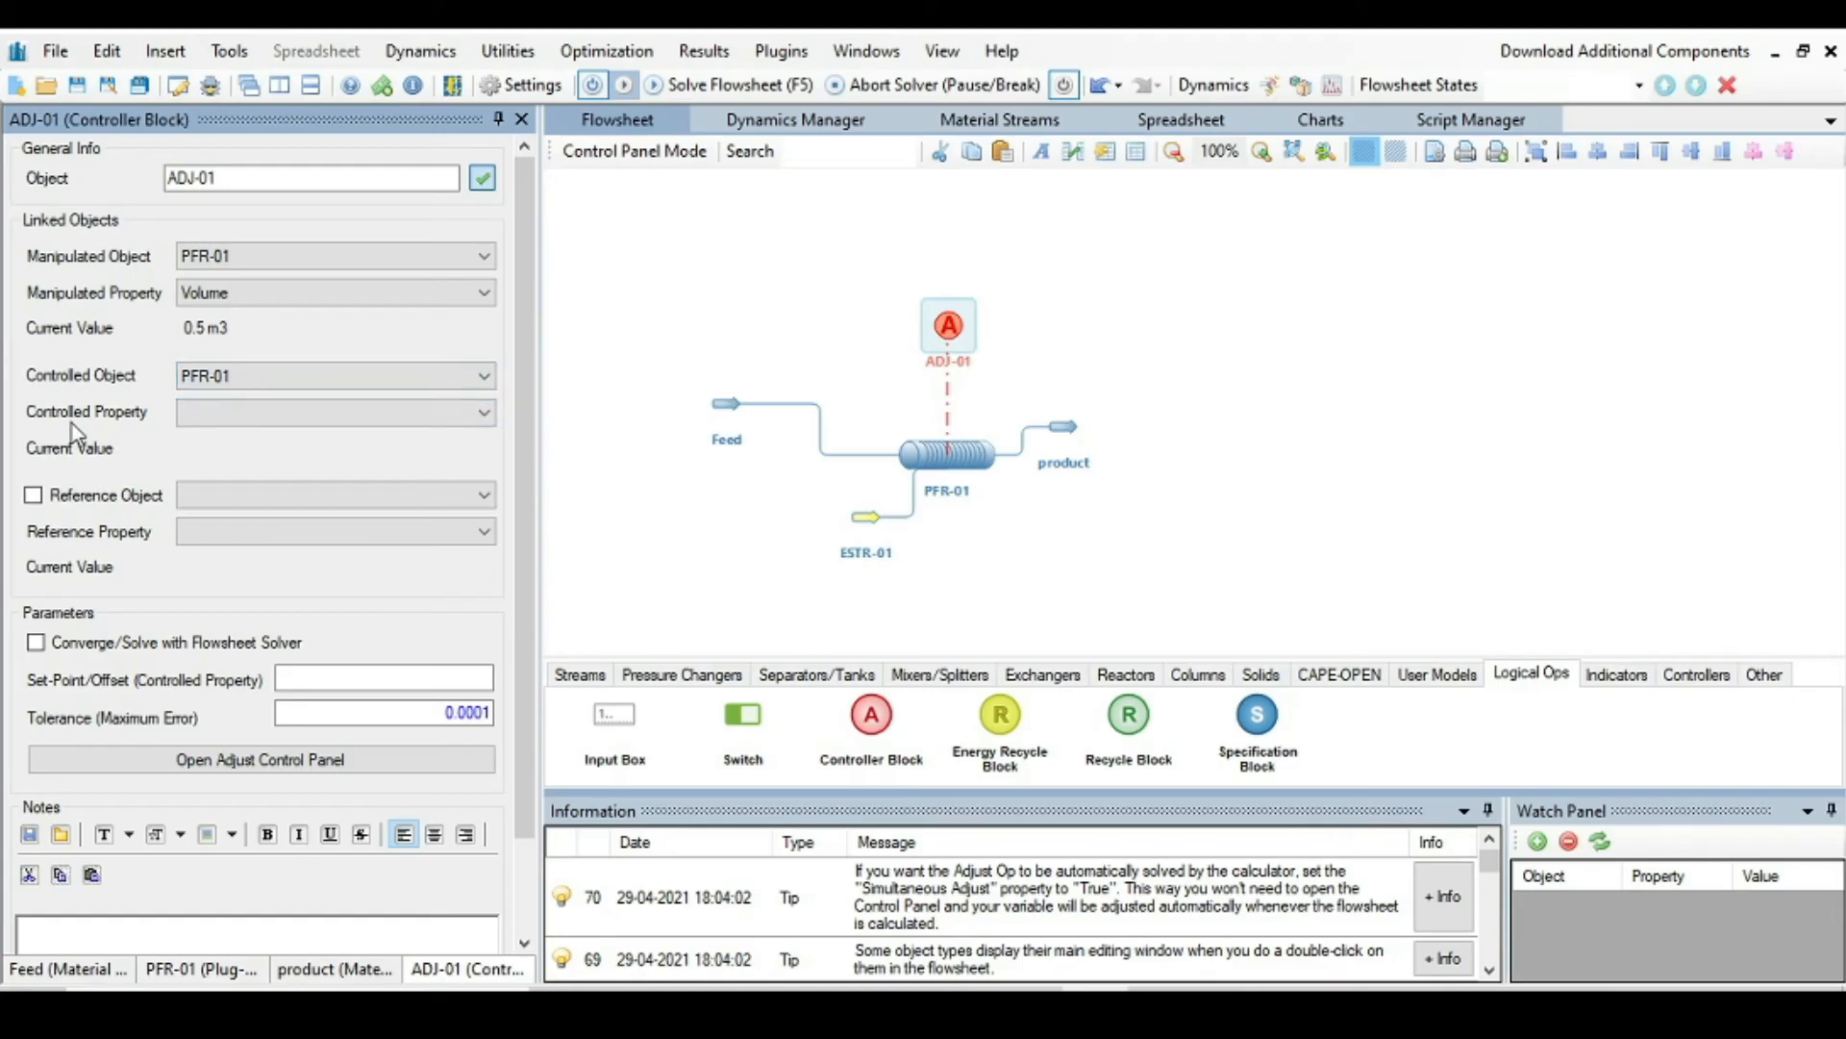
{"action": "left_click", "coordinate": [480, 411]}
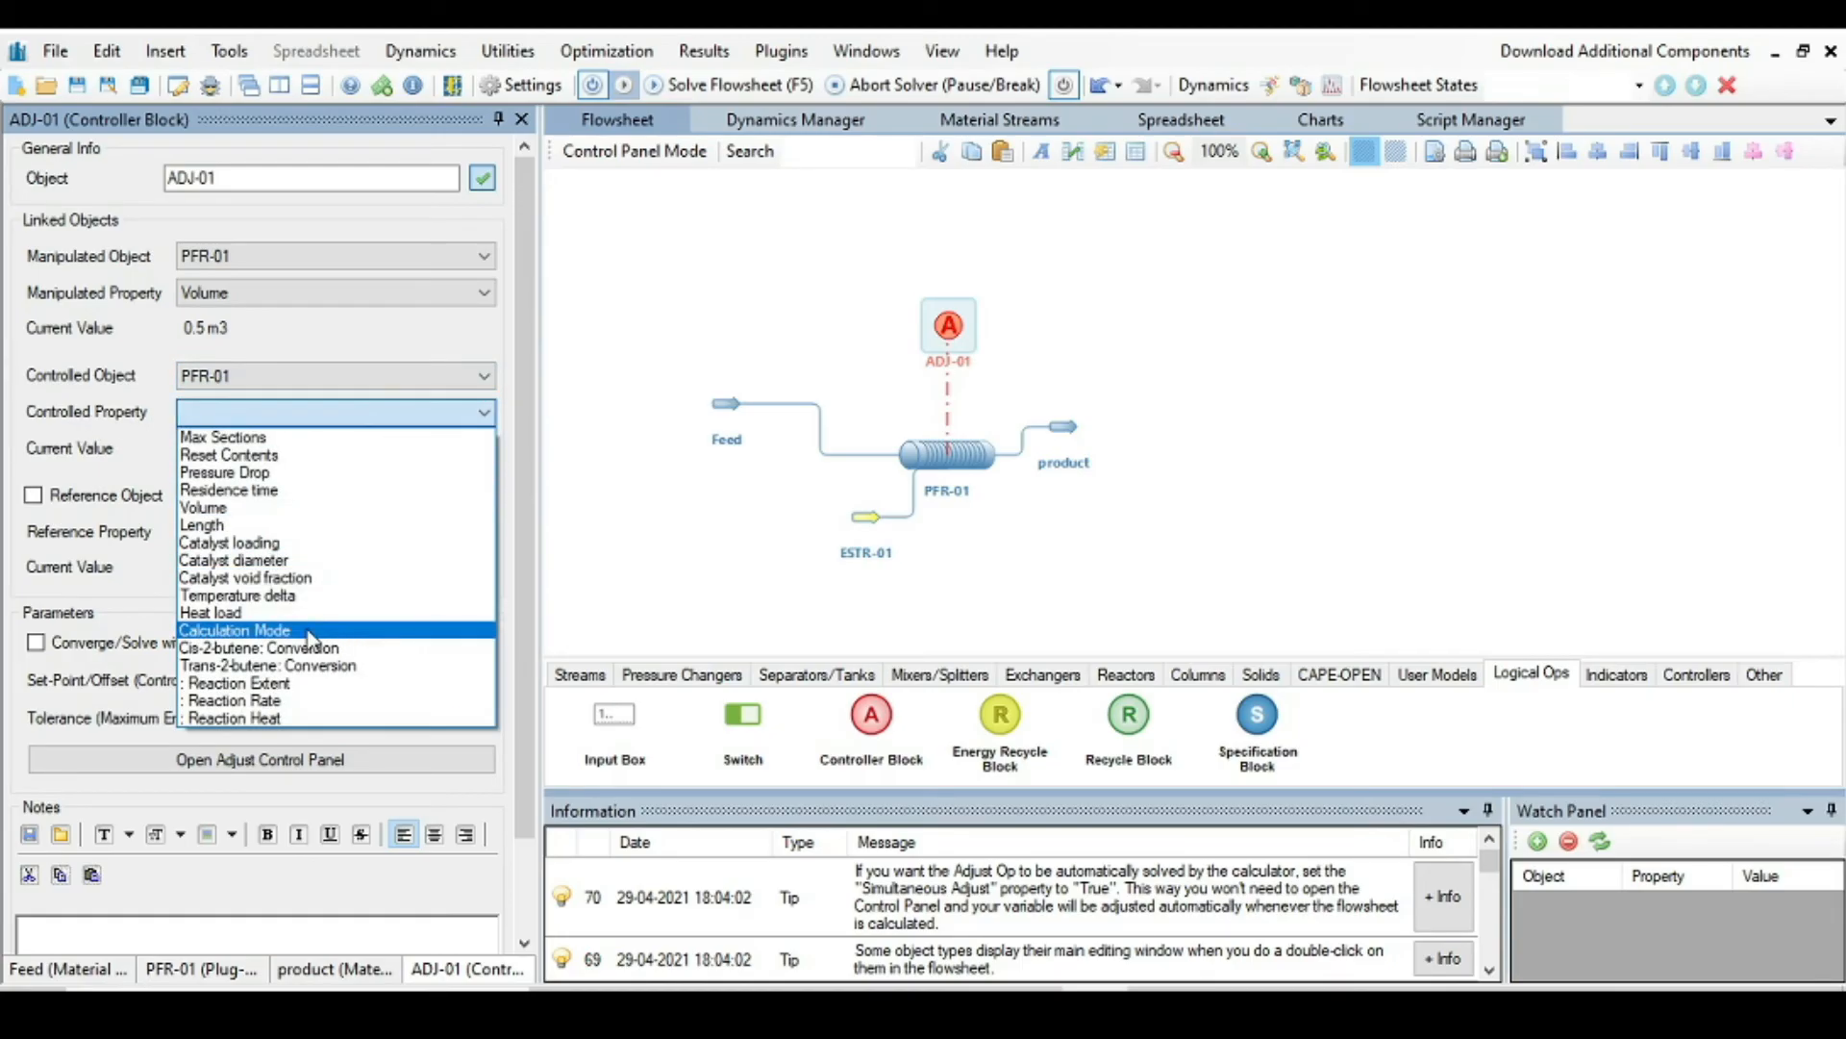
{"action": "left_click", "coordinate": [260, 648]}
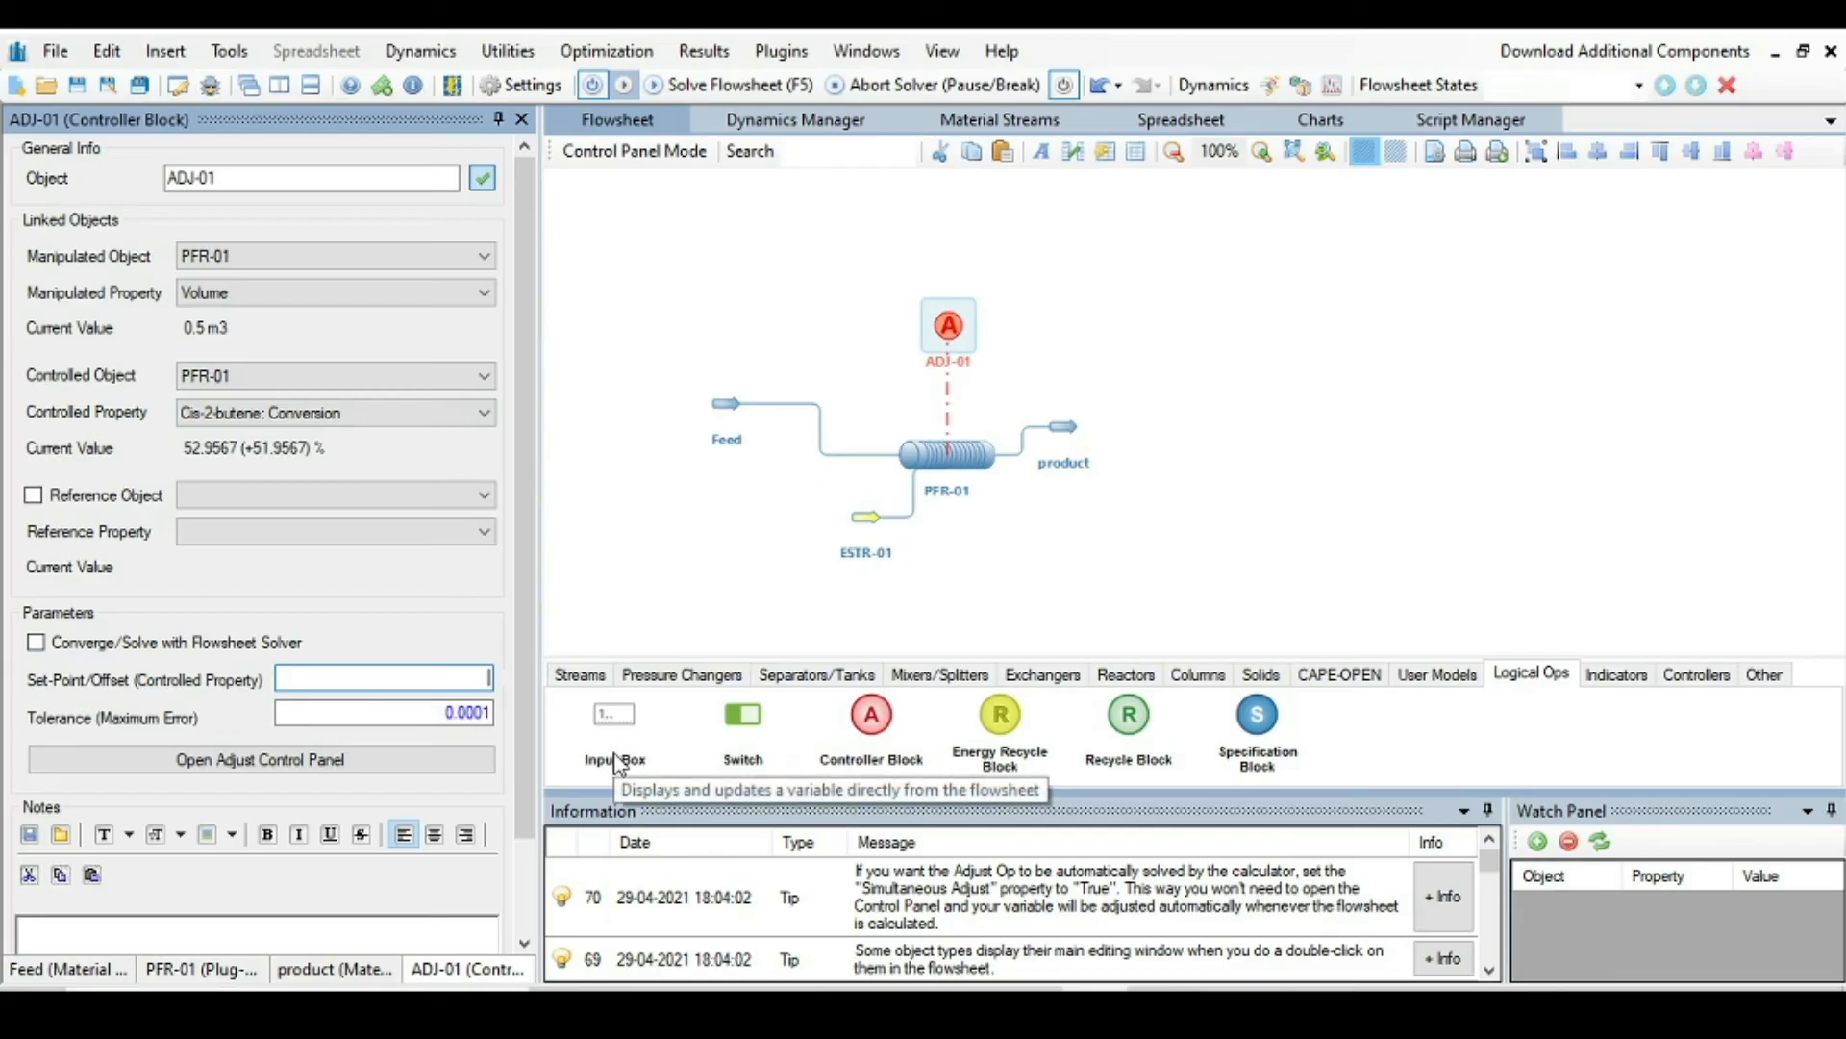
{"action": "type", "text": "90"}
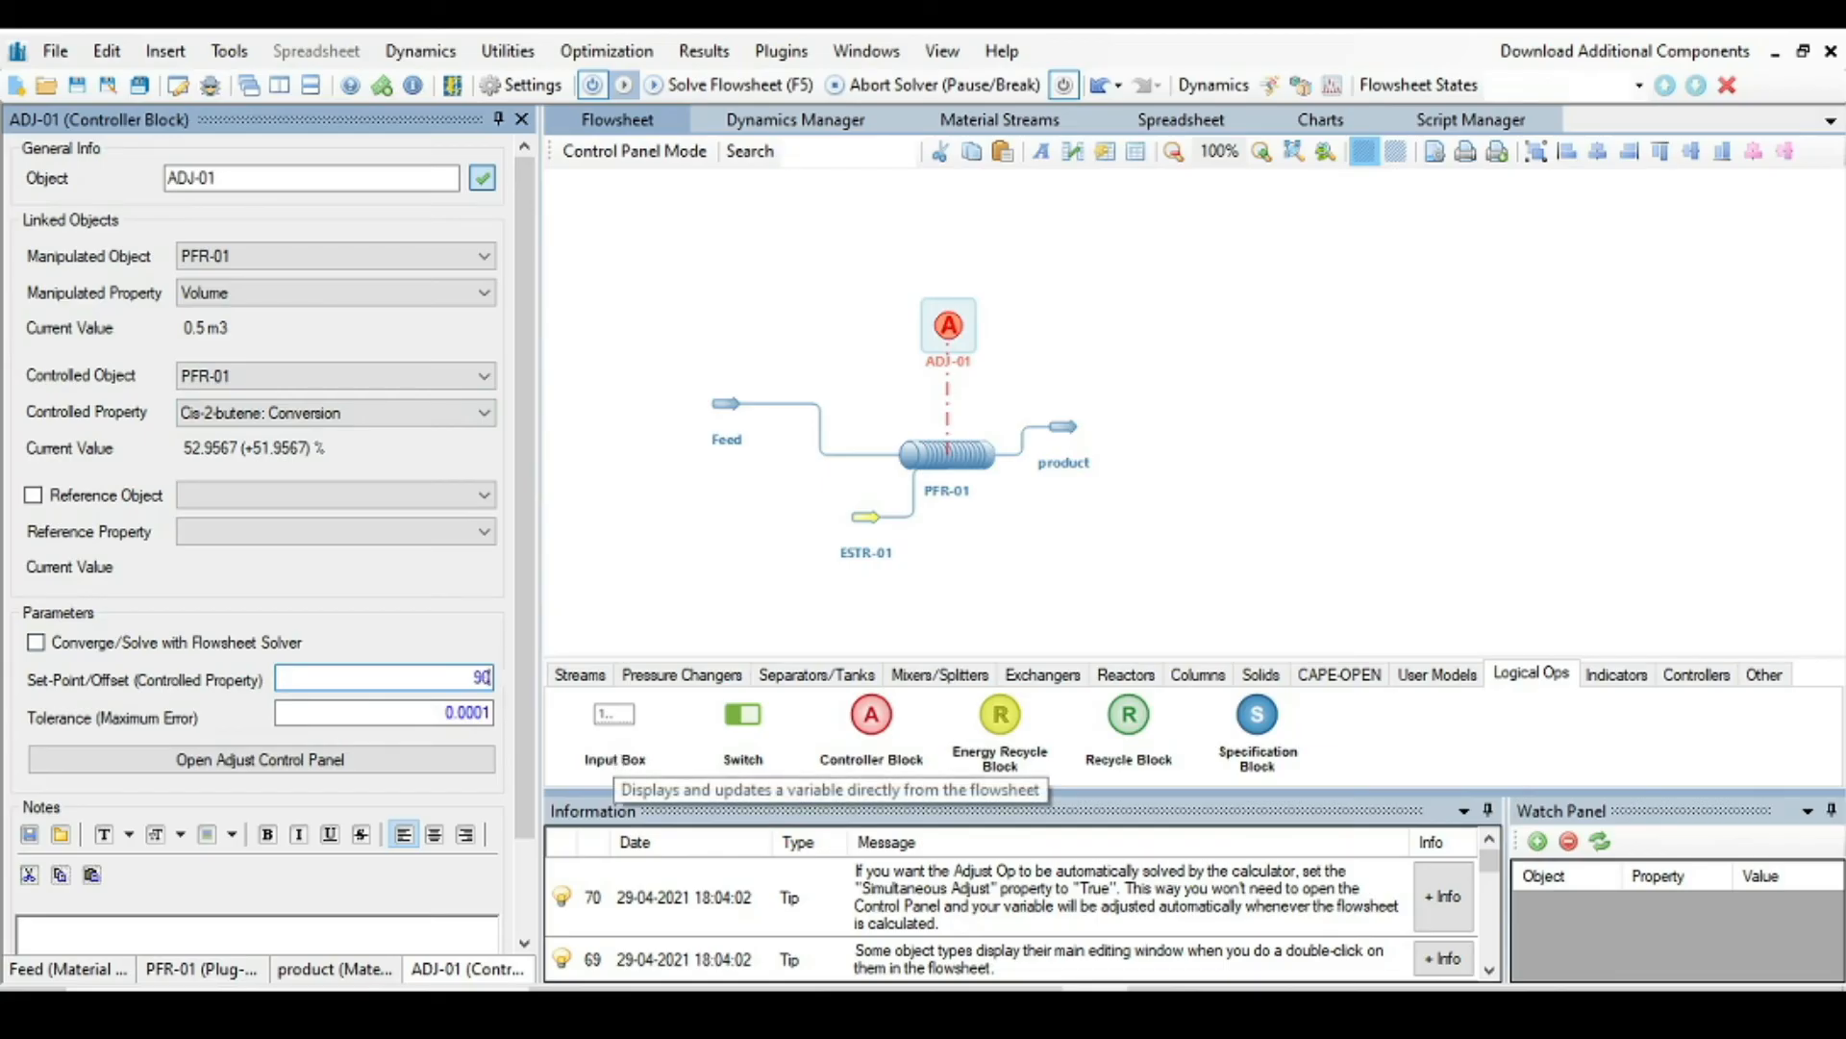
{"action": "mouse_move", "coordinate": [667, 745]}
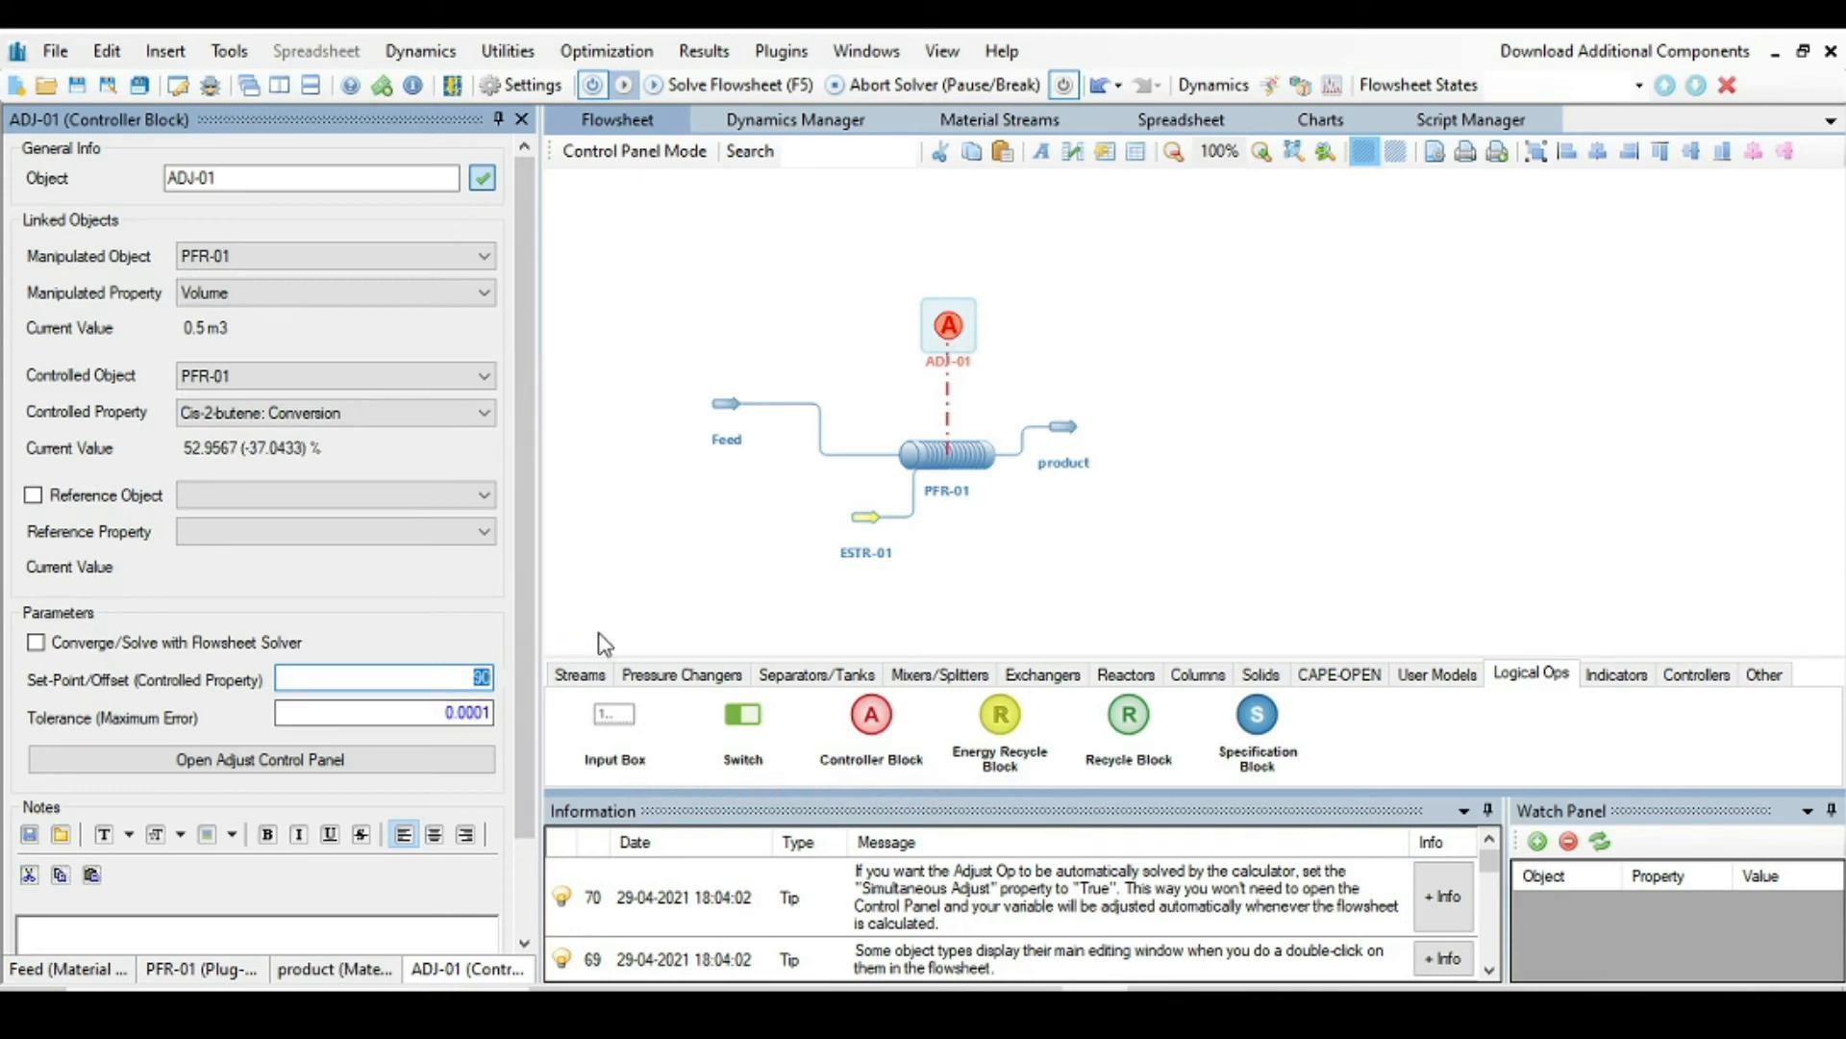
{"action": "mouse_move", "coordinate": [439, 604]}
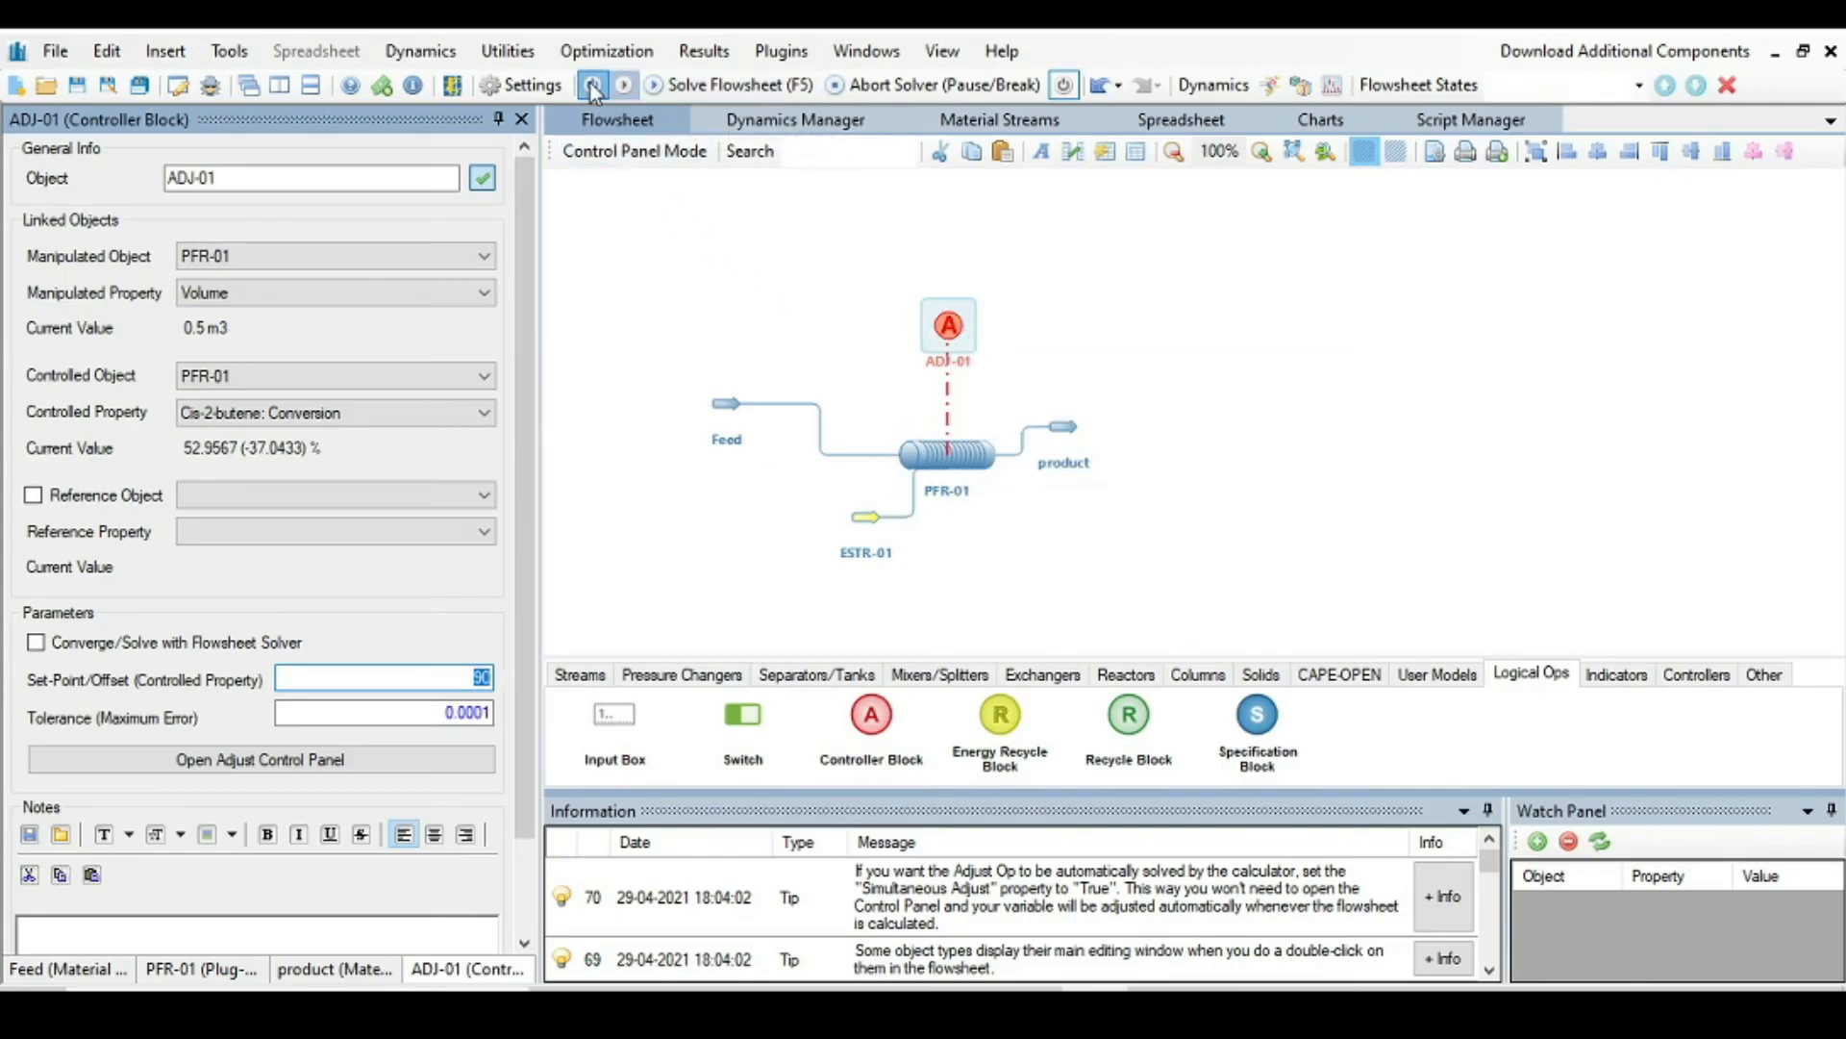
{"action": "mouse_move", "coordinate": [593, 85]}
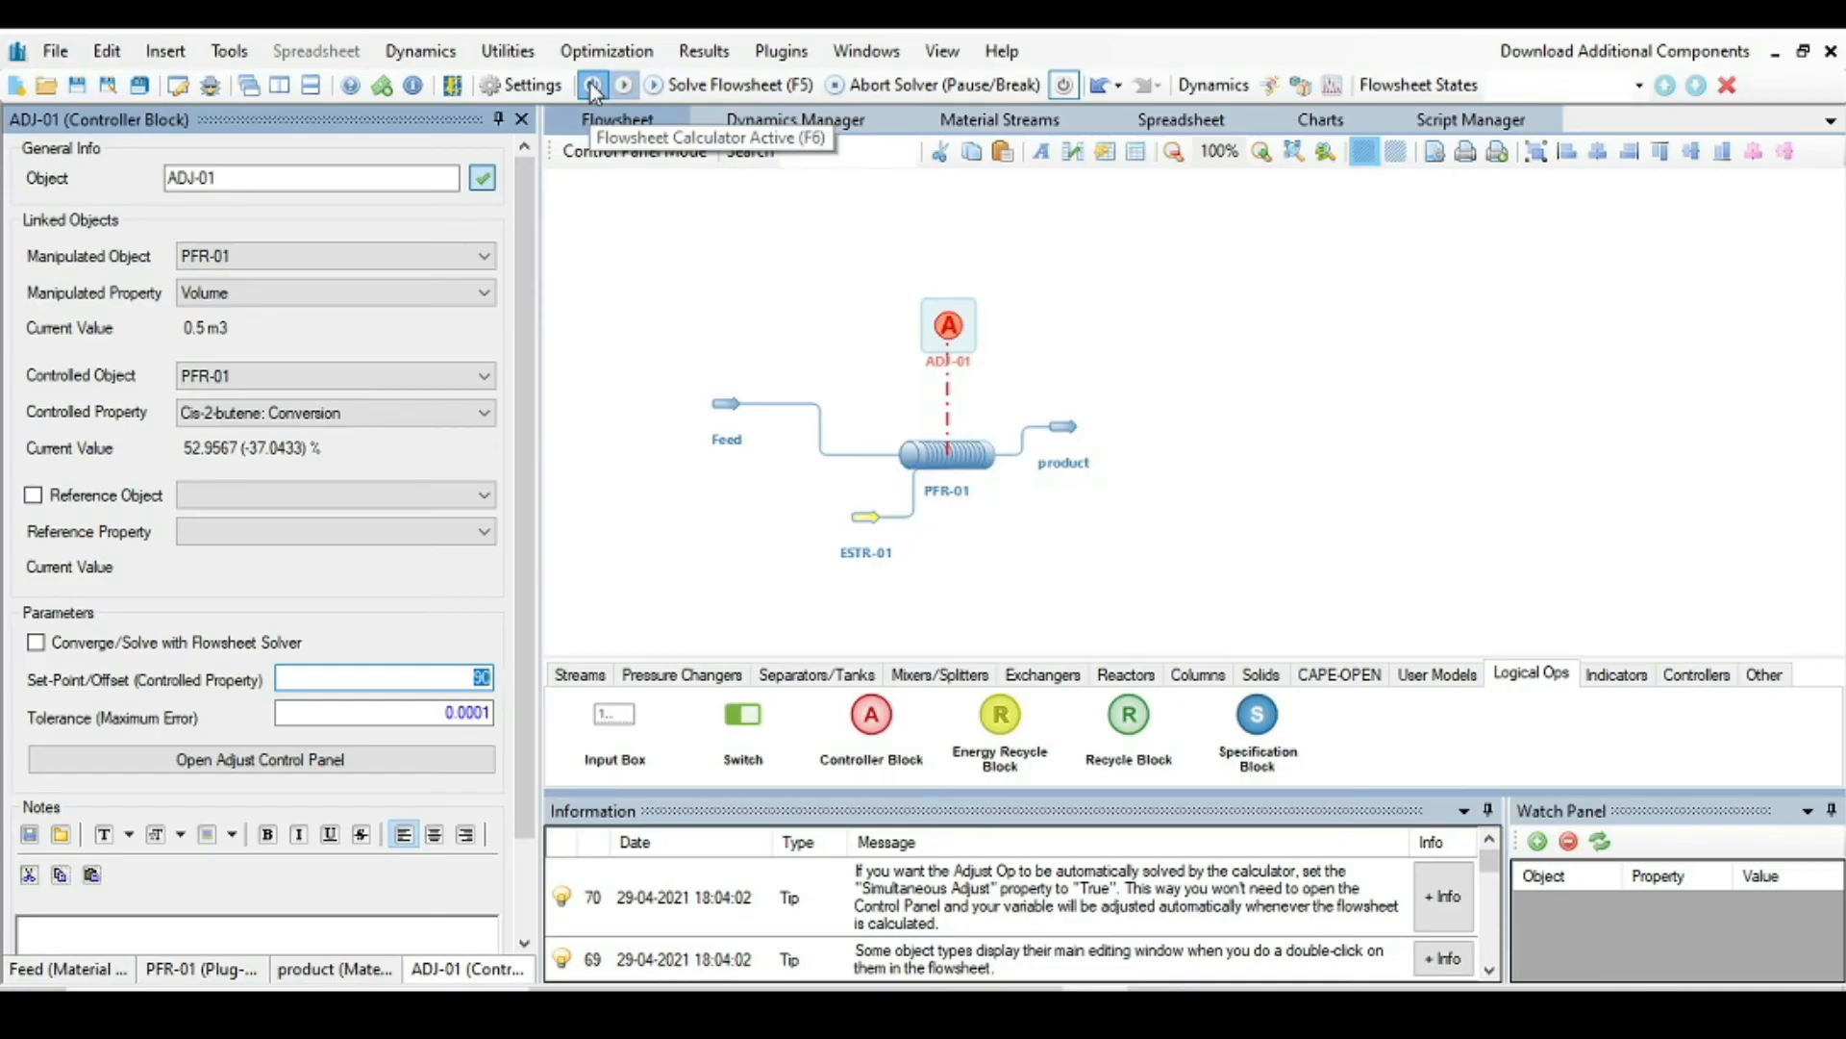
{"action": "mouse_move", "coordinate": [741, 98]}
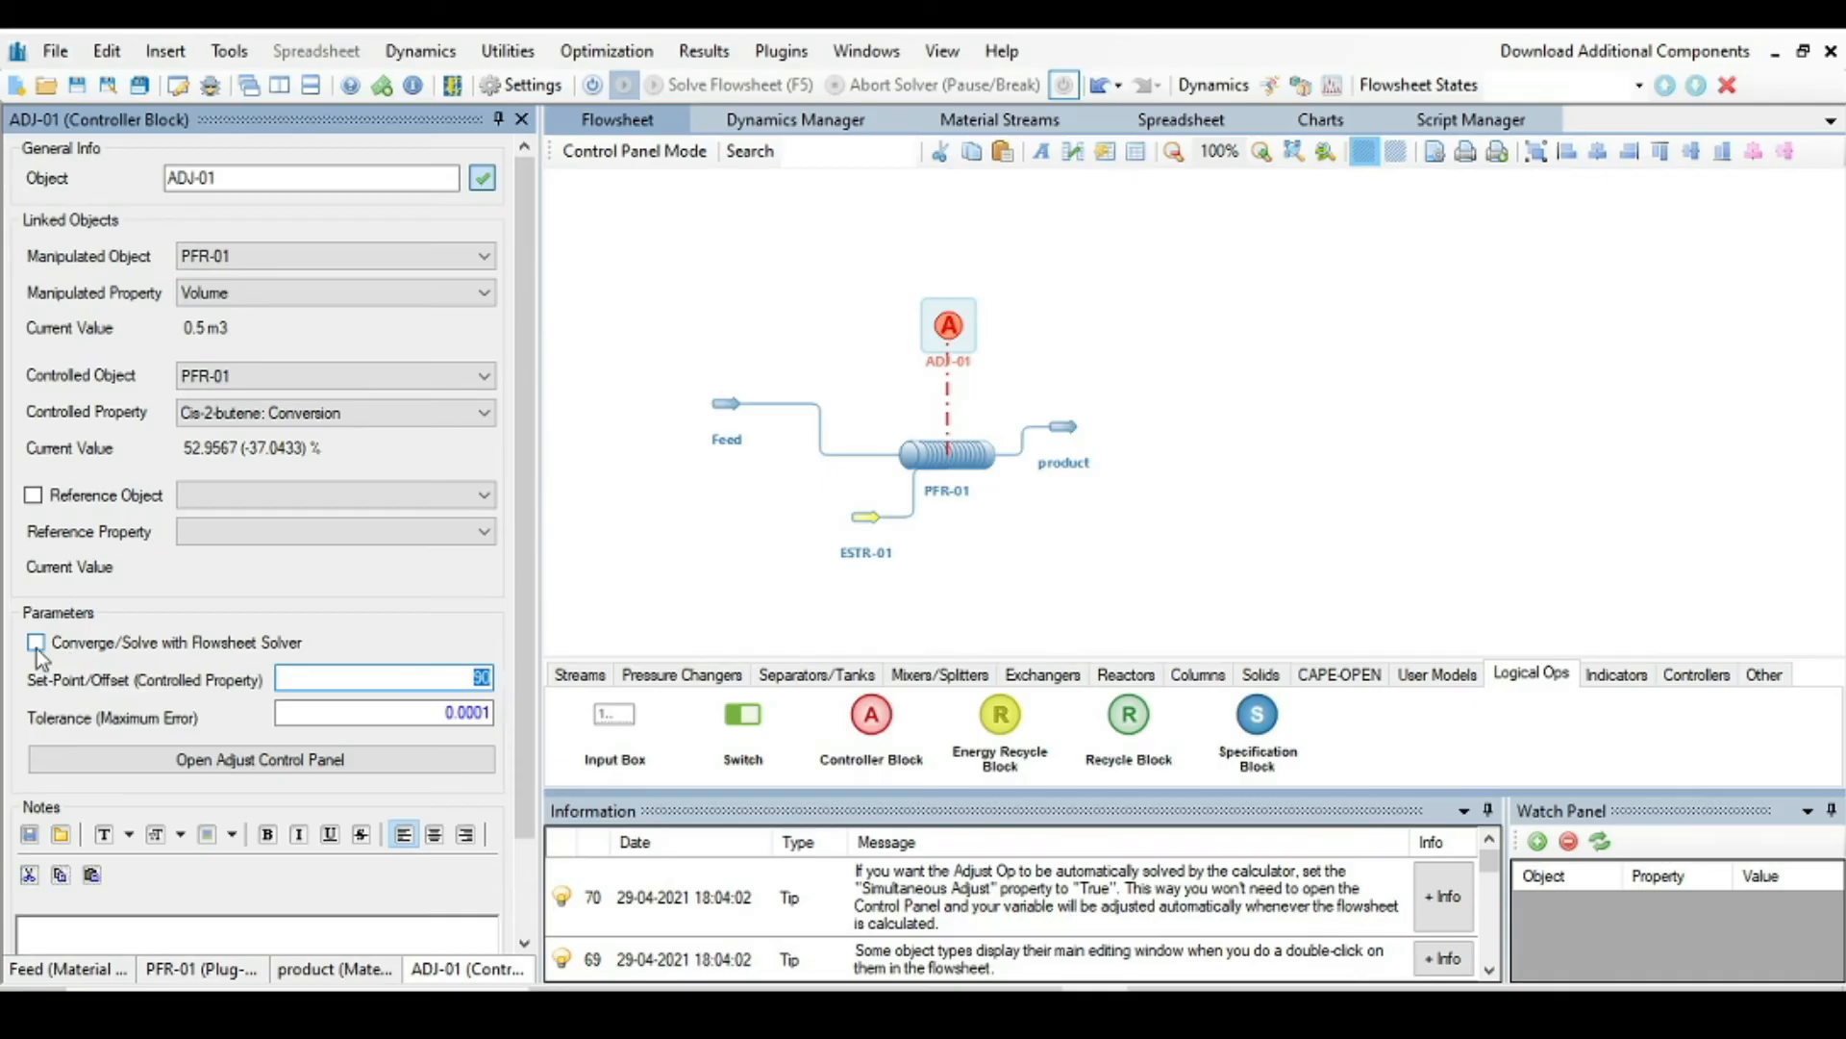
{"action": "mouse_move", "coordinate": [218, 654]}
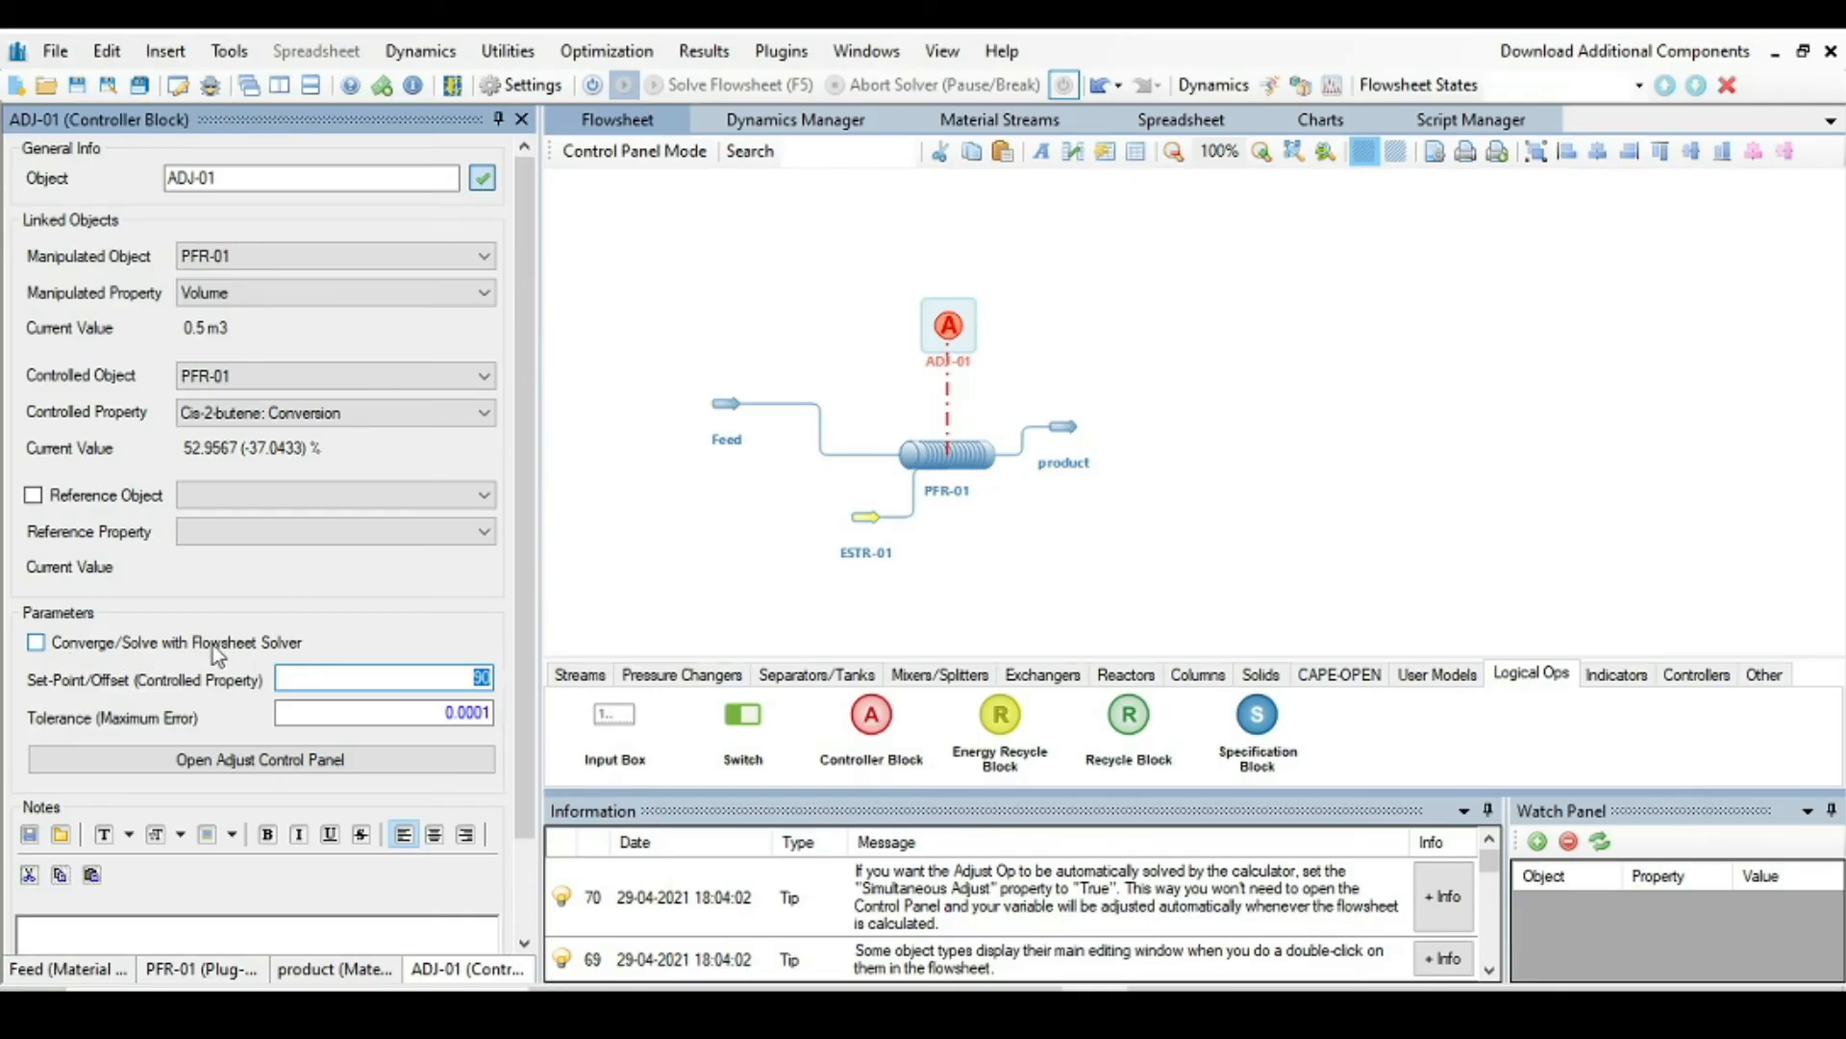
Step: Enable 'Converge/Solve with Flowsheet Solver' for ADJ-01
{"action": "left_click", "coordinate": [34, 643]}
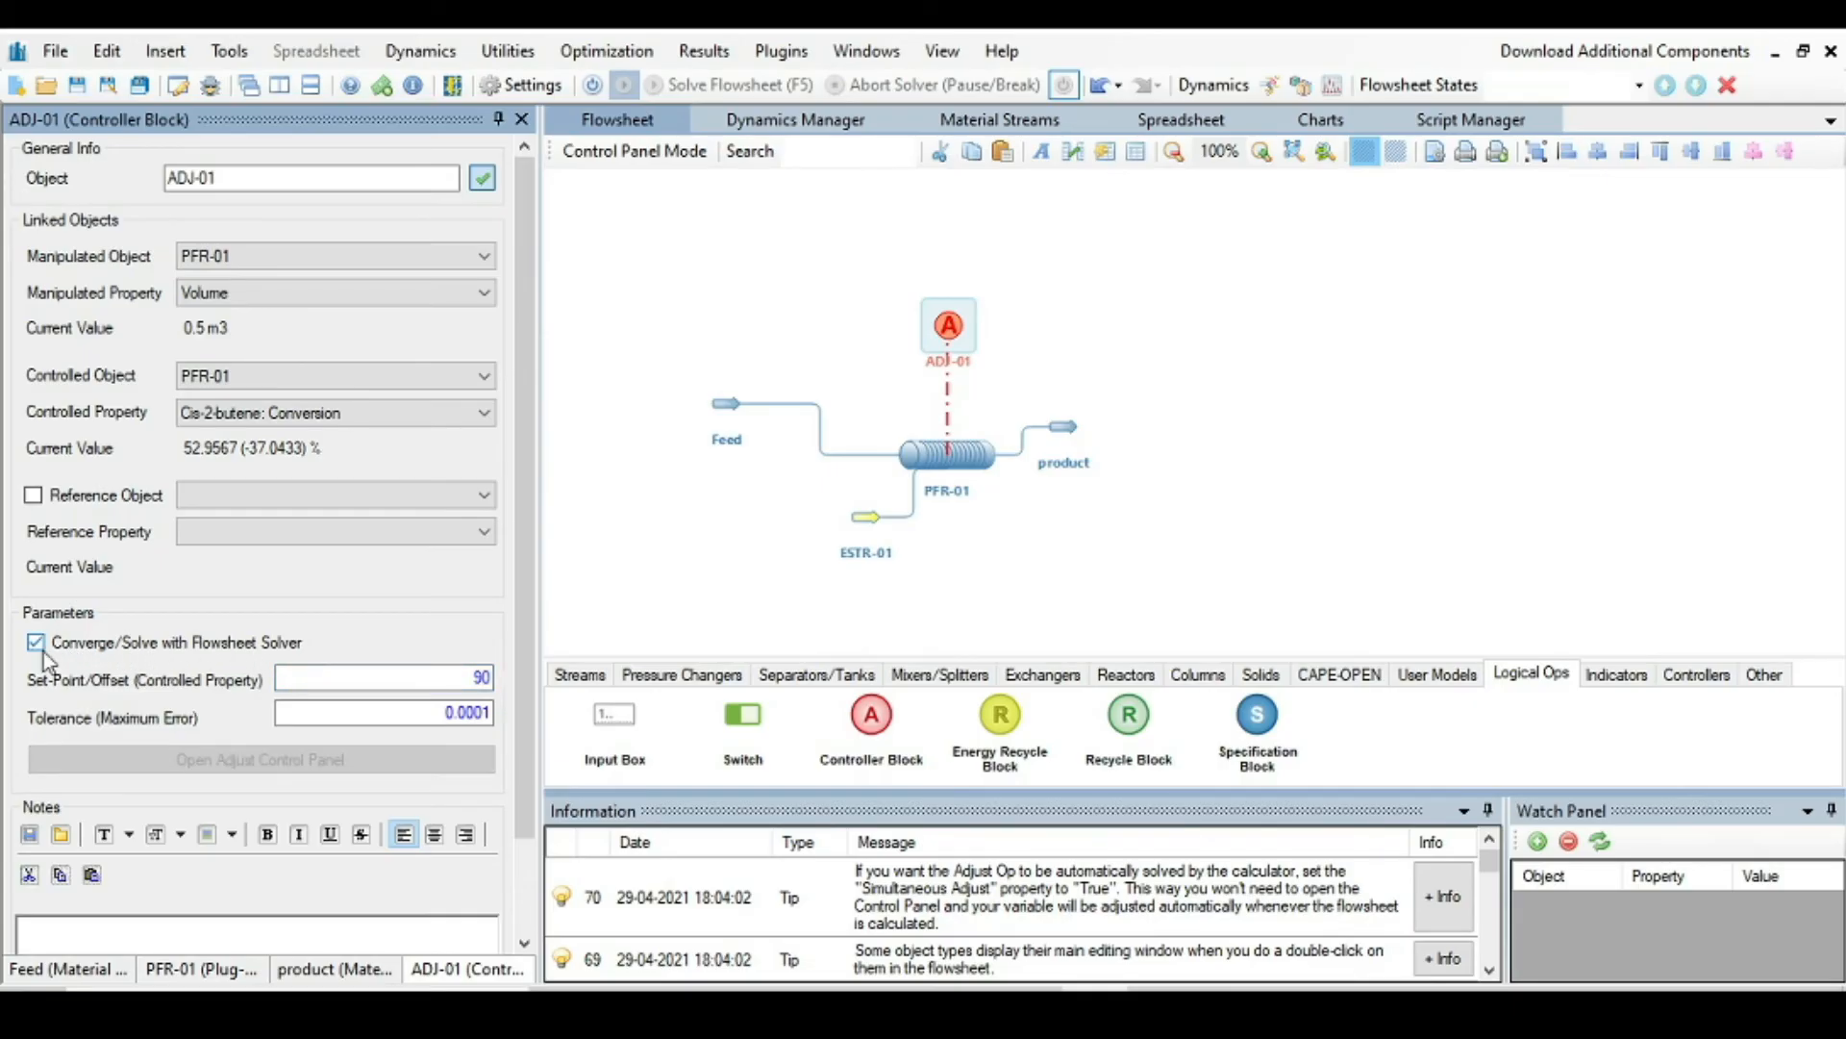
{"action": "mouse_move", "coordinate": [919, 458]}
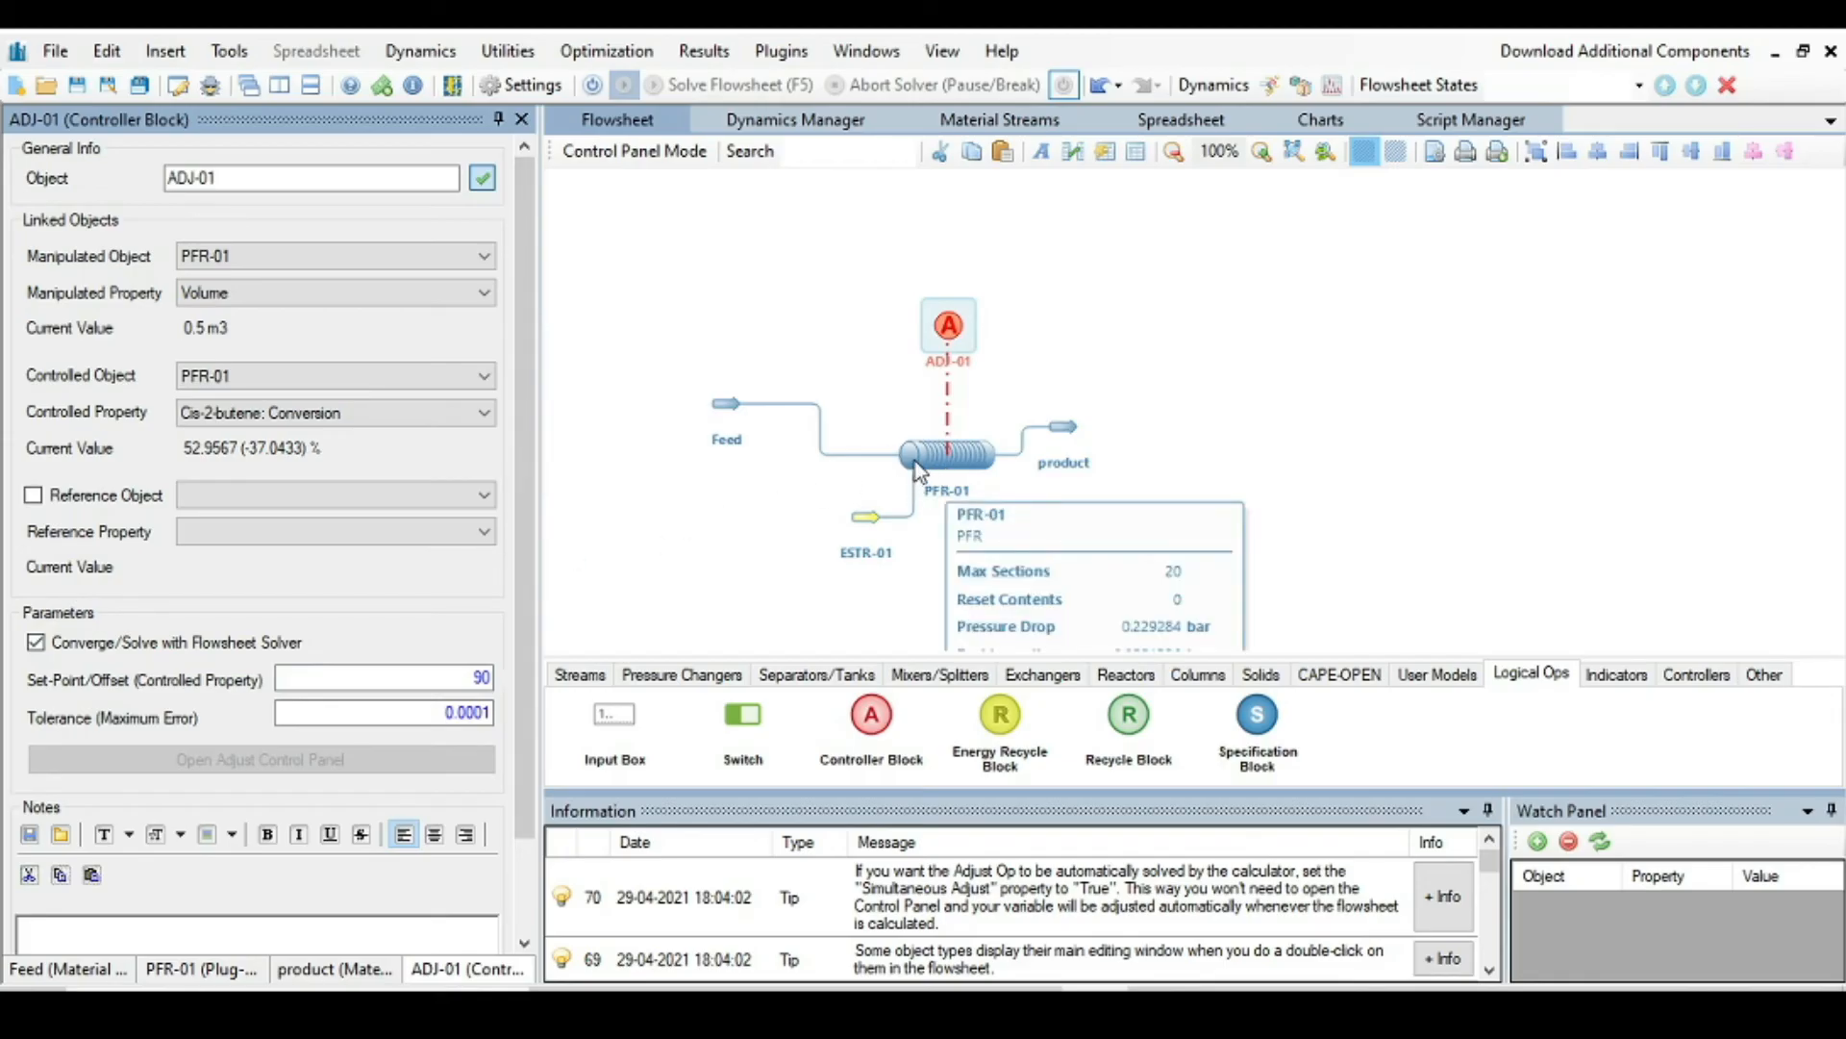
Step: Bring up PFR-01's properties and solve the whole flowsheet (F5)
{"action": "double_click", "coordinate": [948, 454]}
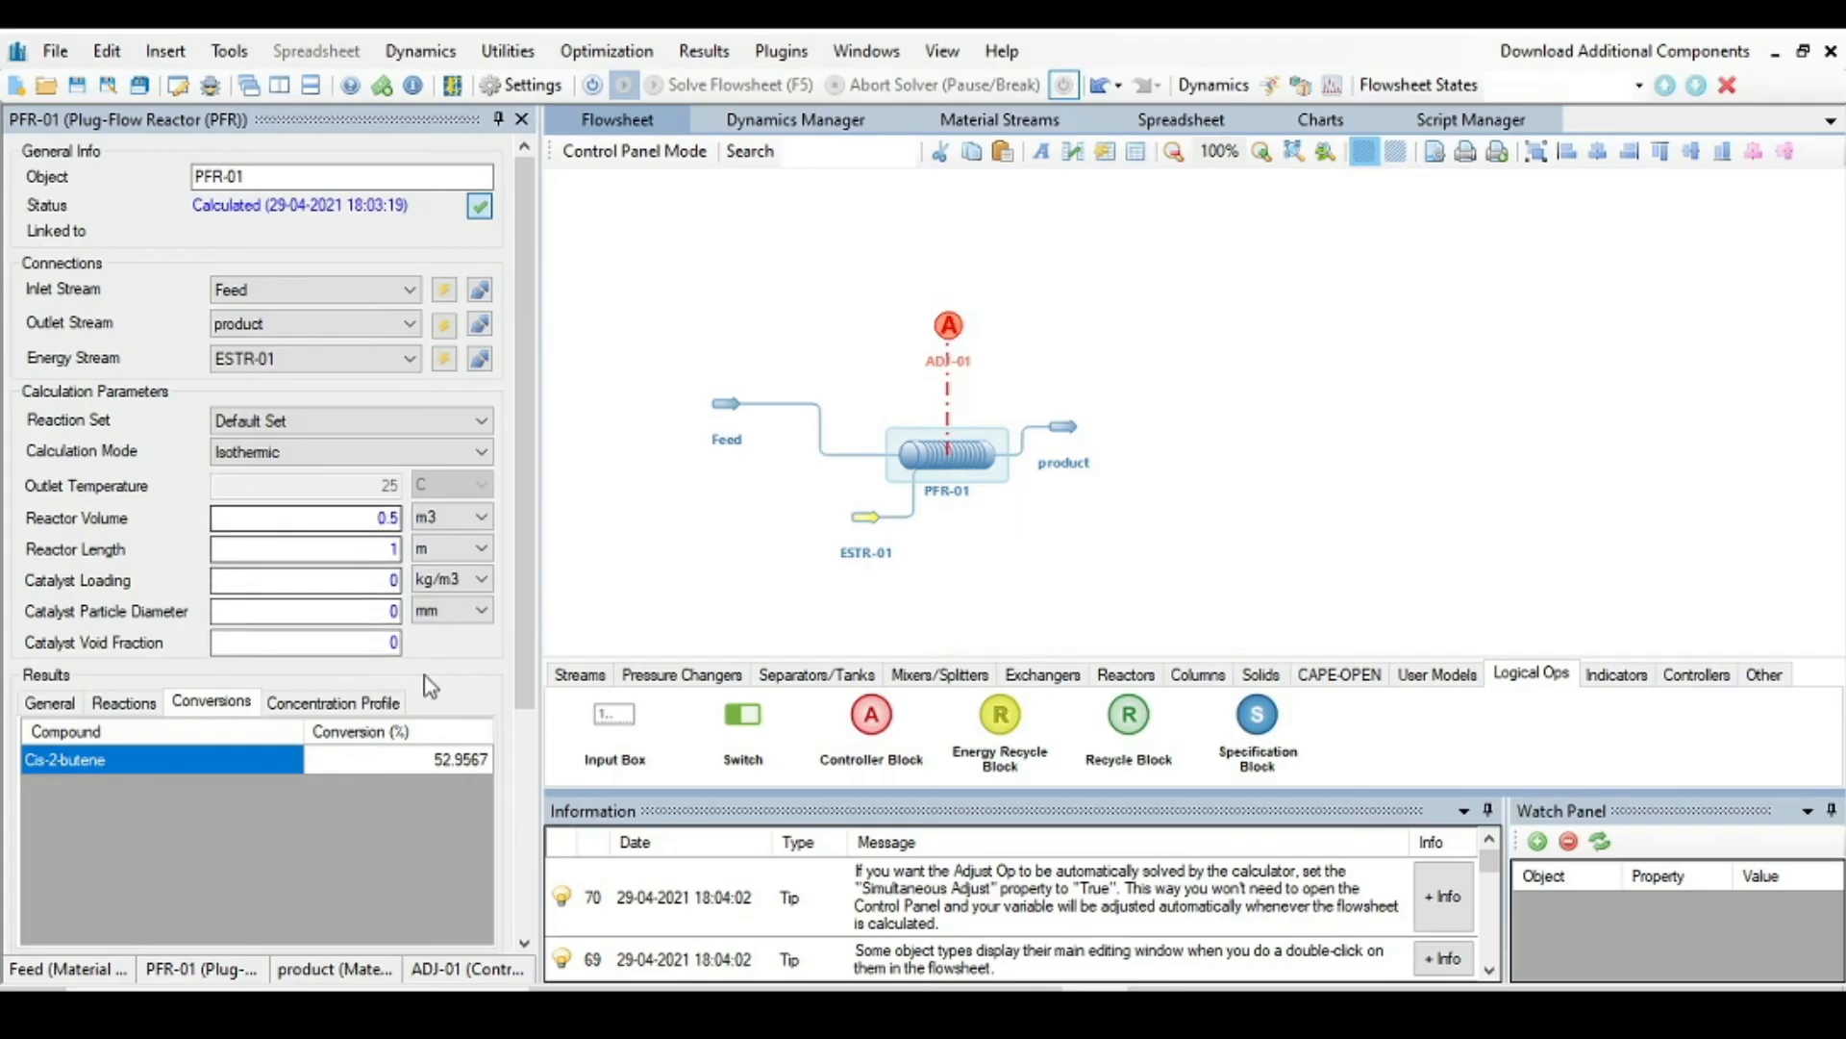
{"action": "mouse_move", "coordinate": [135, 759]}
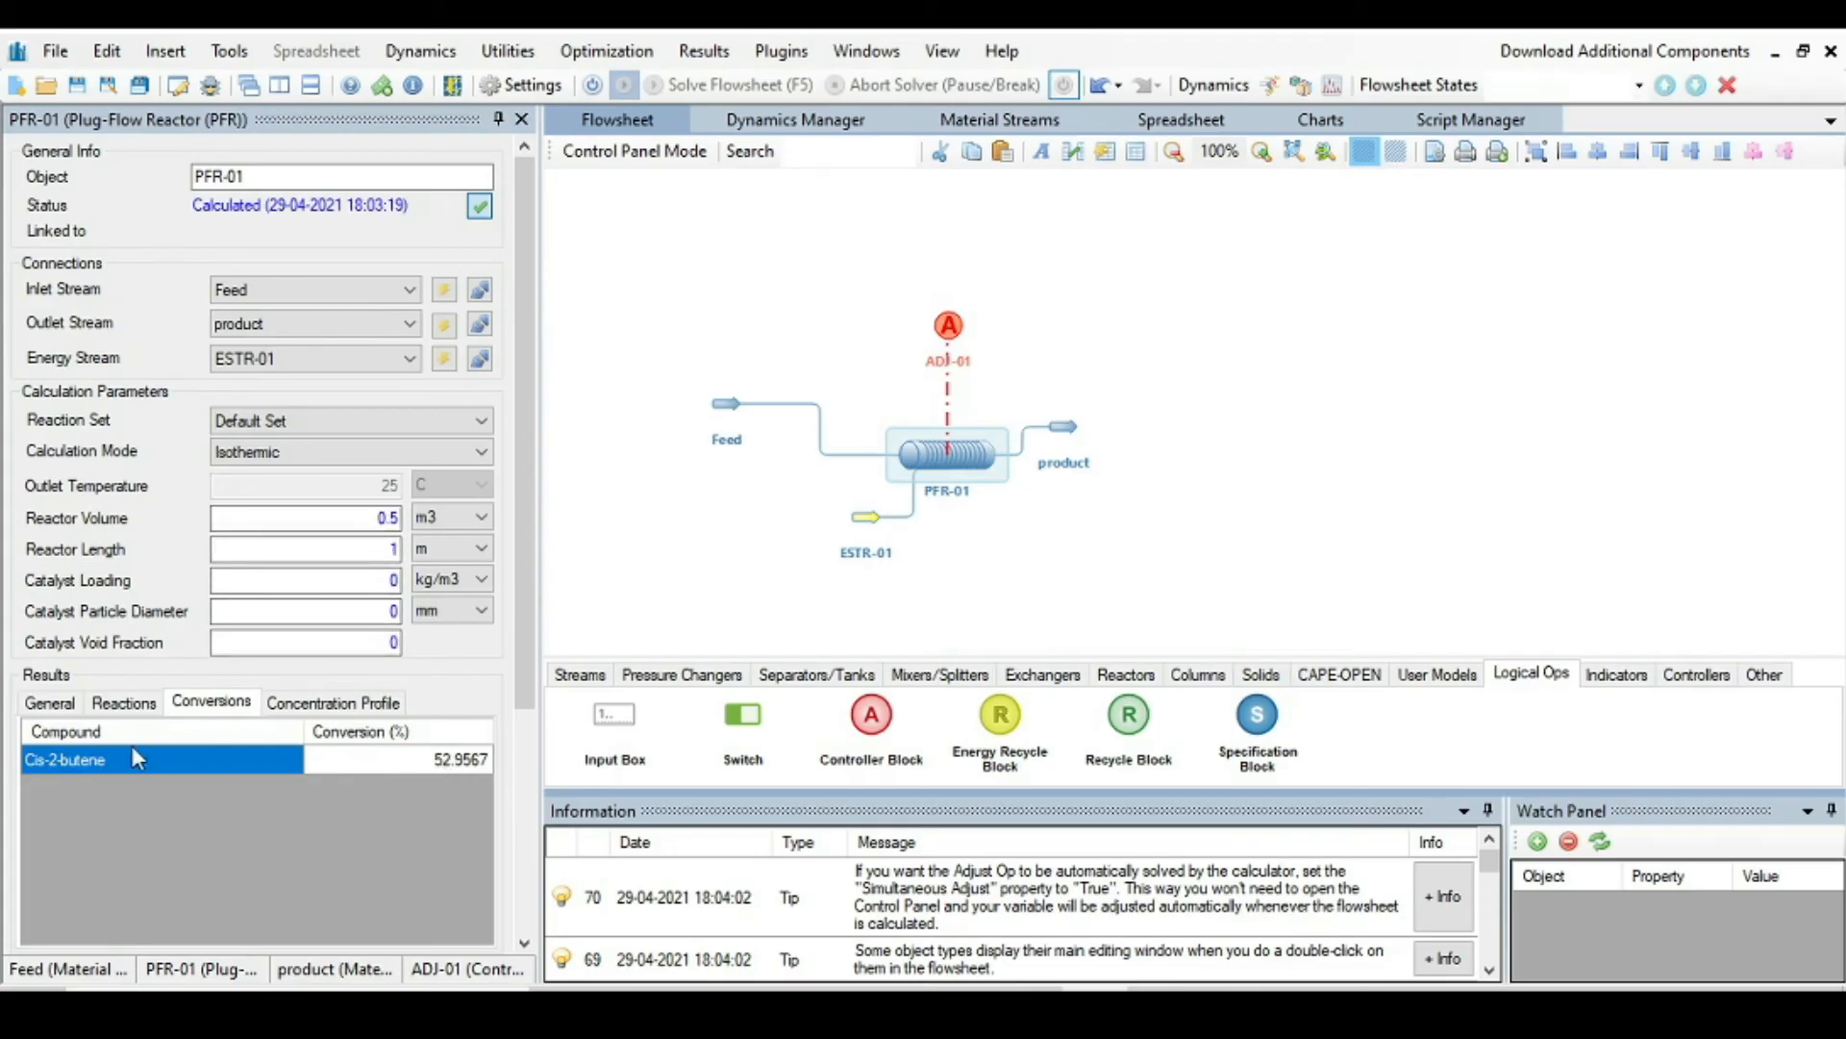
{"action": "mouse_move", "coordinate": [452, 773]}
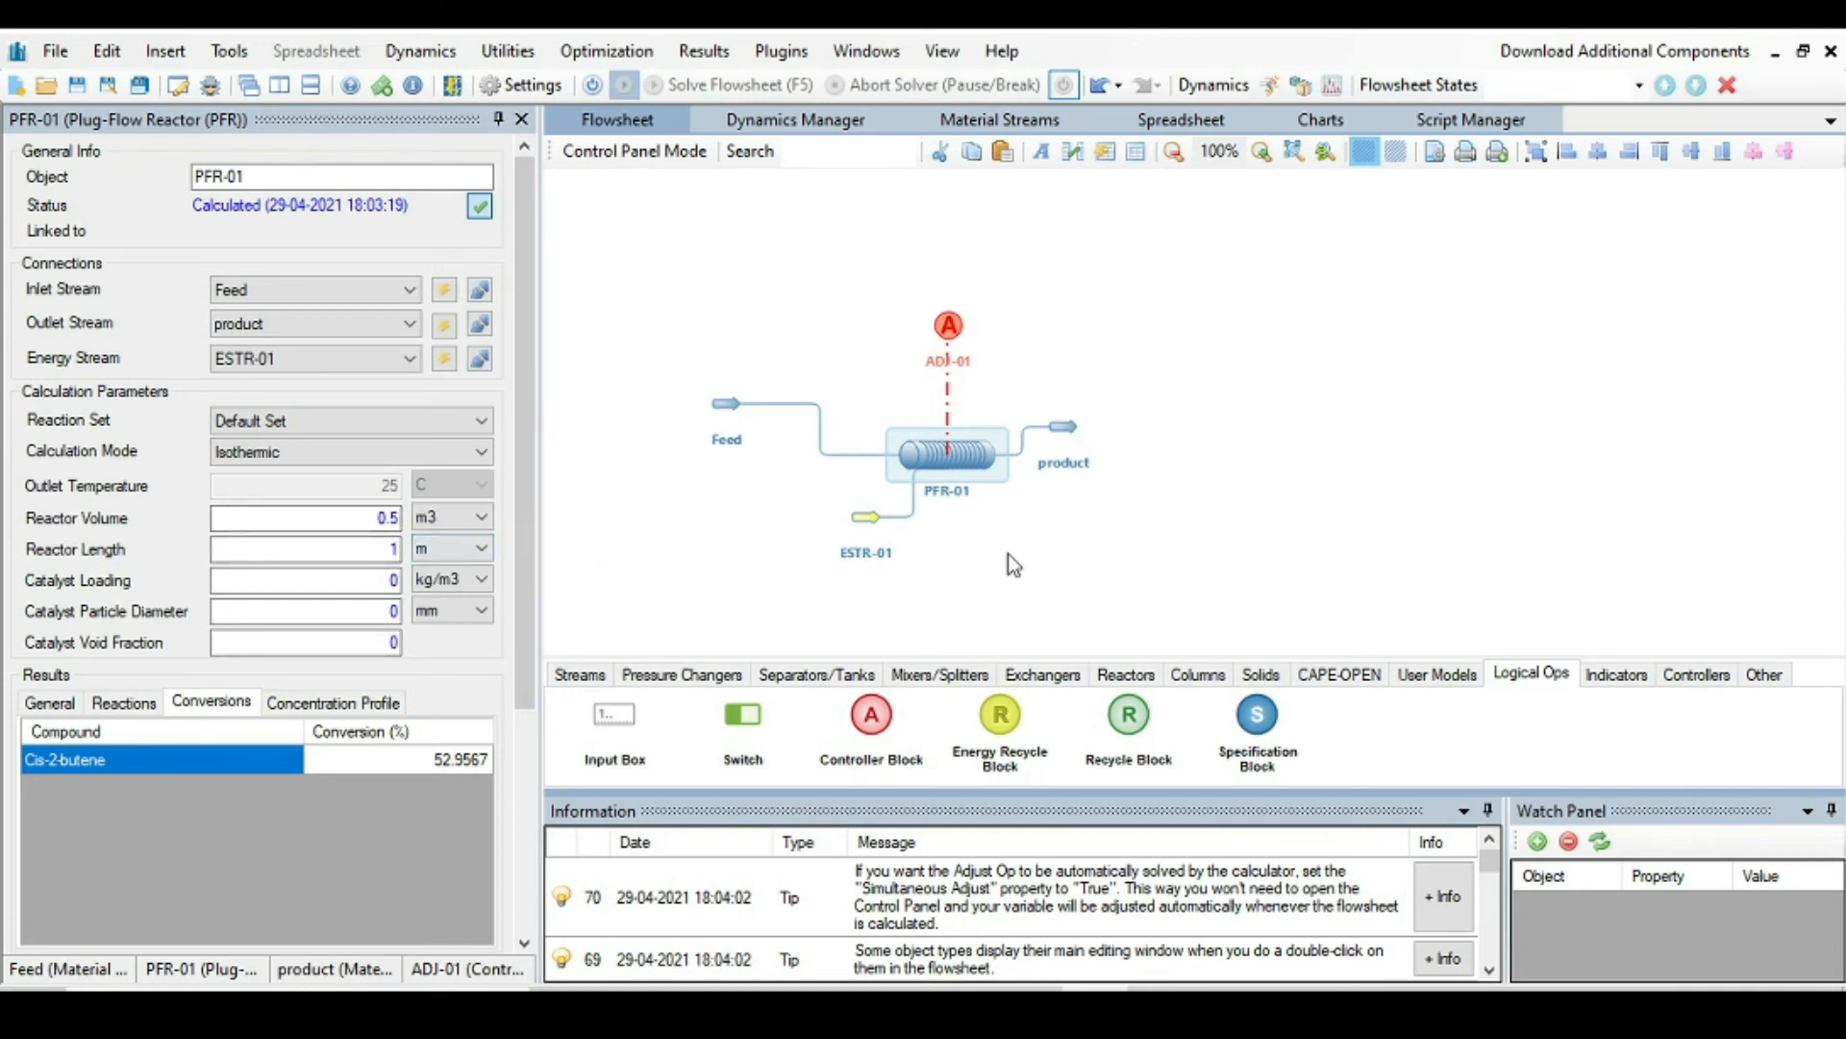
{"action": "mouse_move", "coordinate": [1019, 535]}
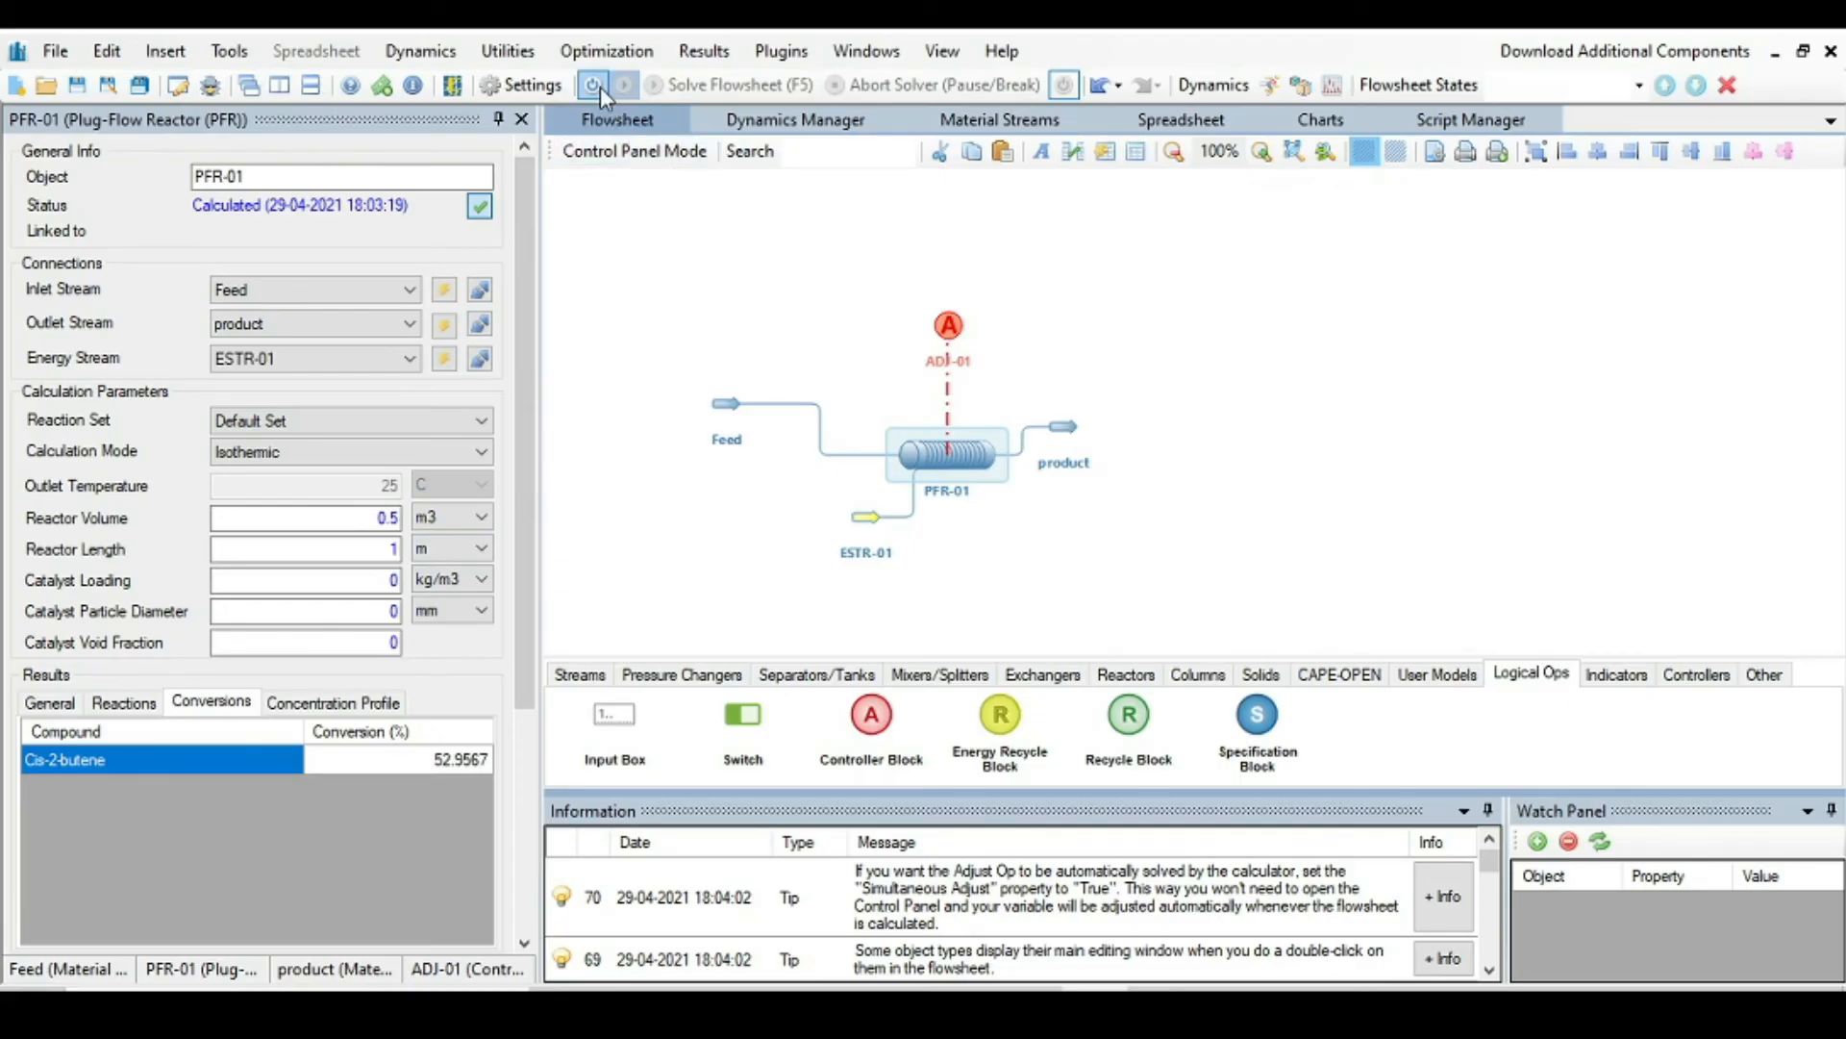
{"action": "mouse_move", "coordinate": [731, 85]}
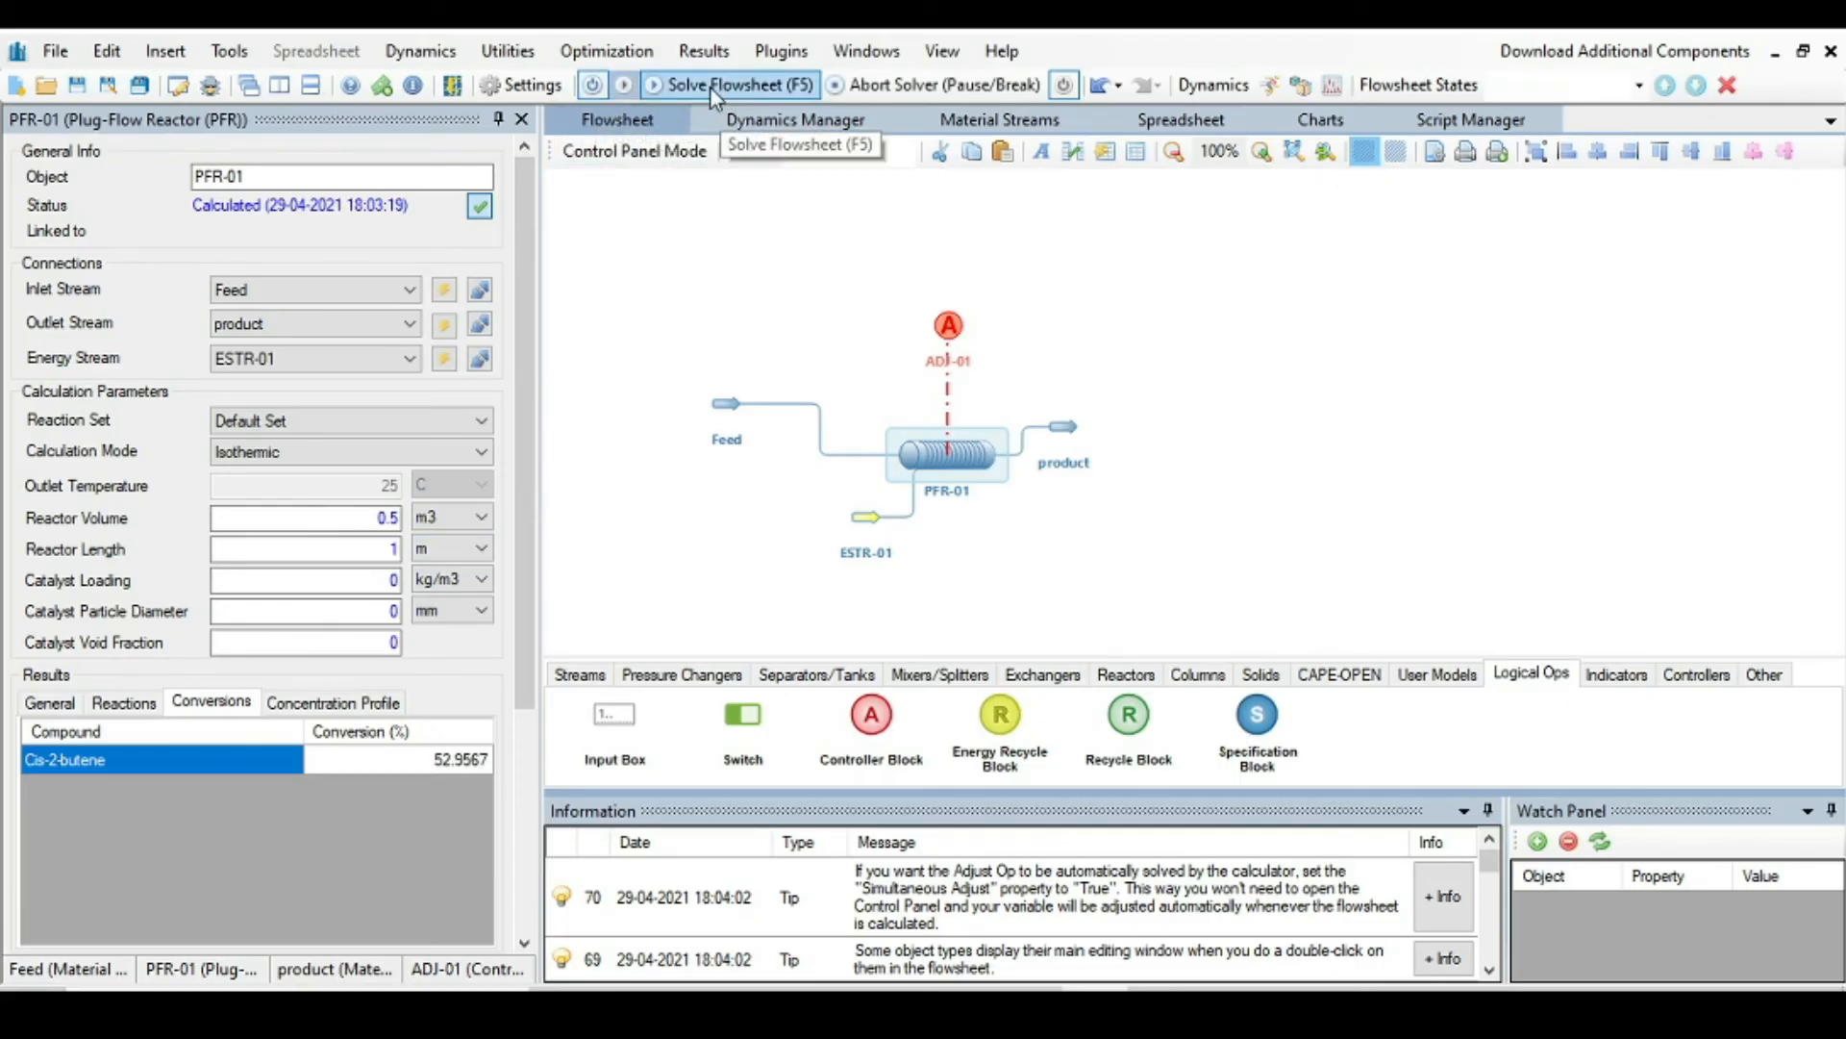
{"action": "left_click", "coordinate": [733, 85]}
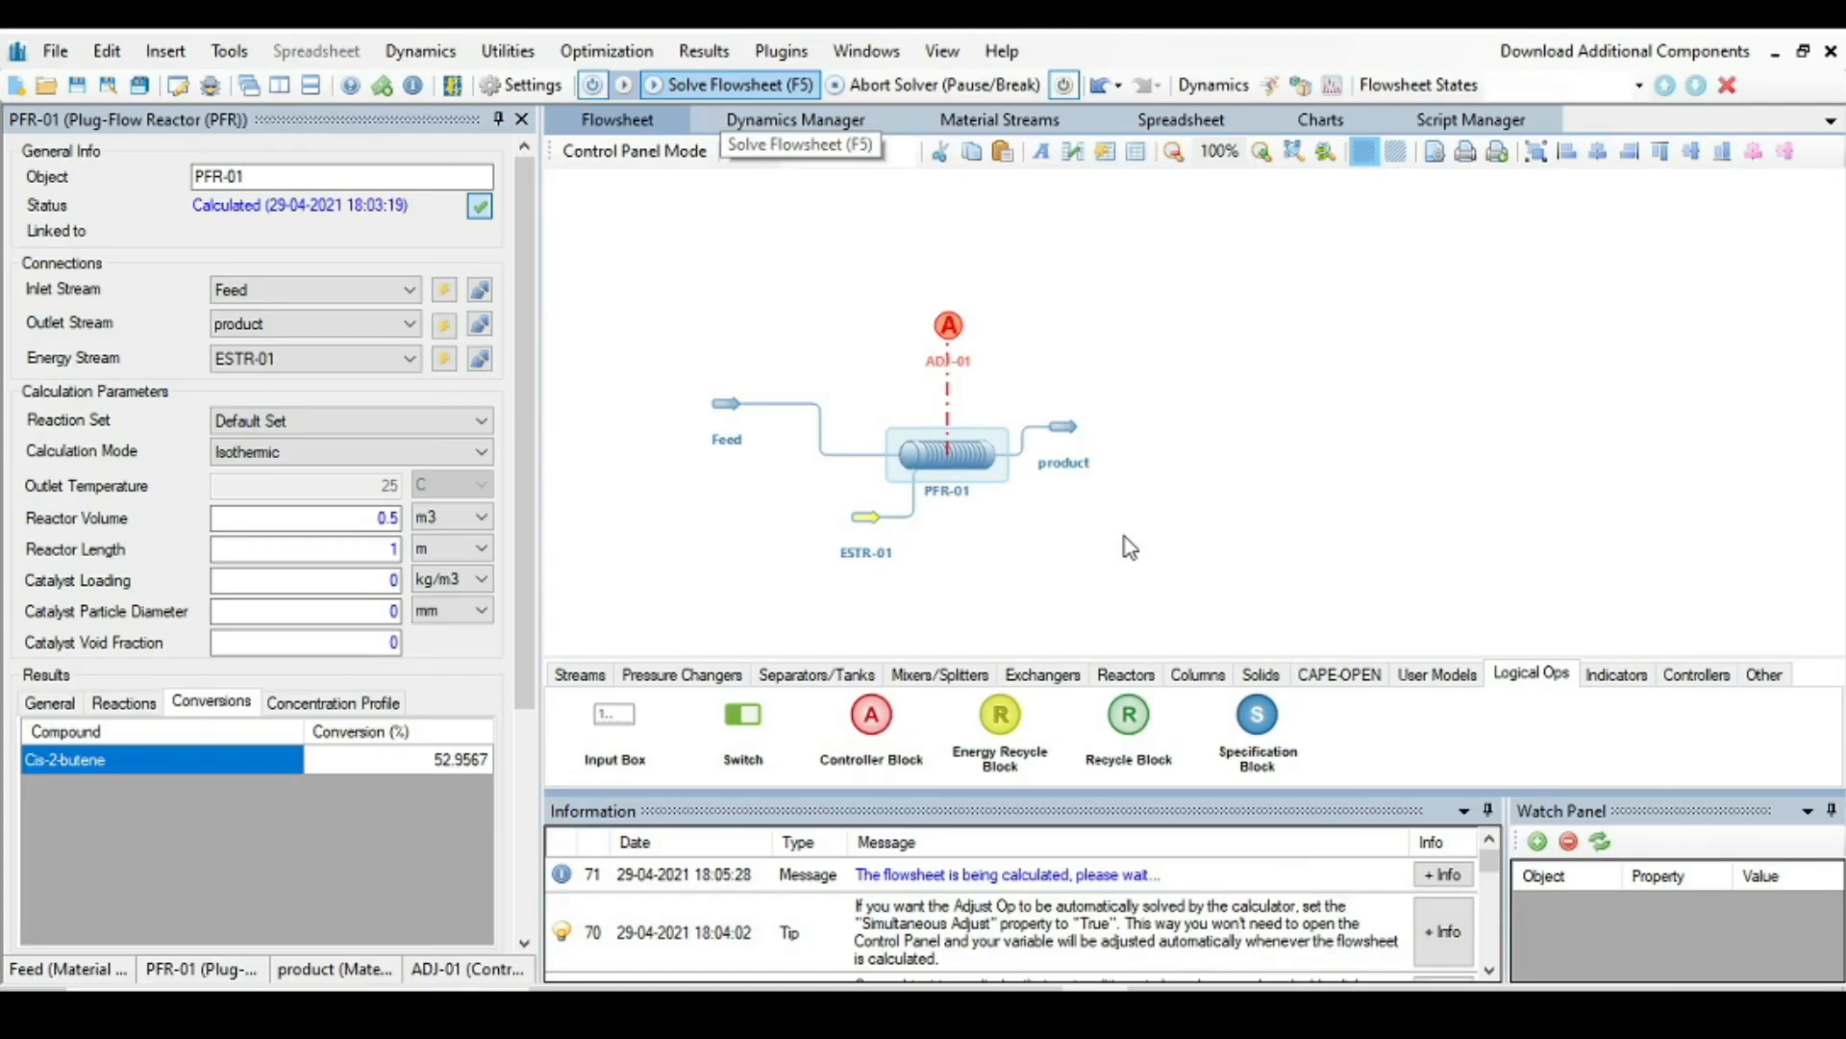
{"action": "mouse_move", "coordinate": [1095, 475]}
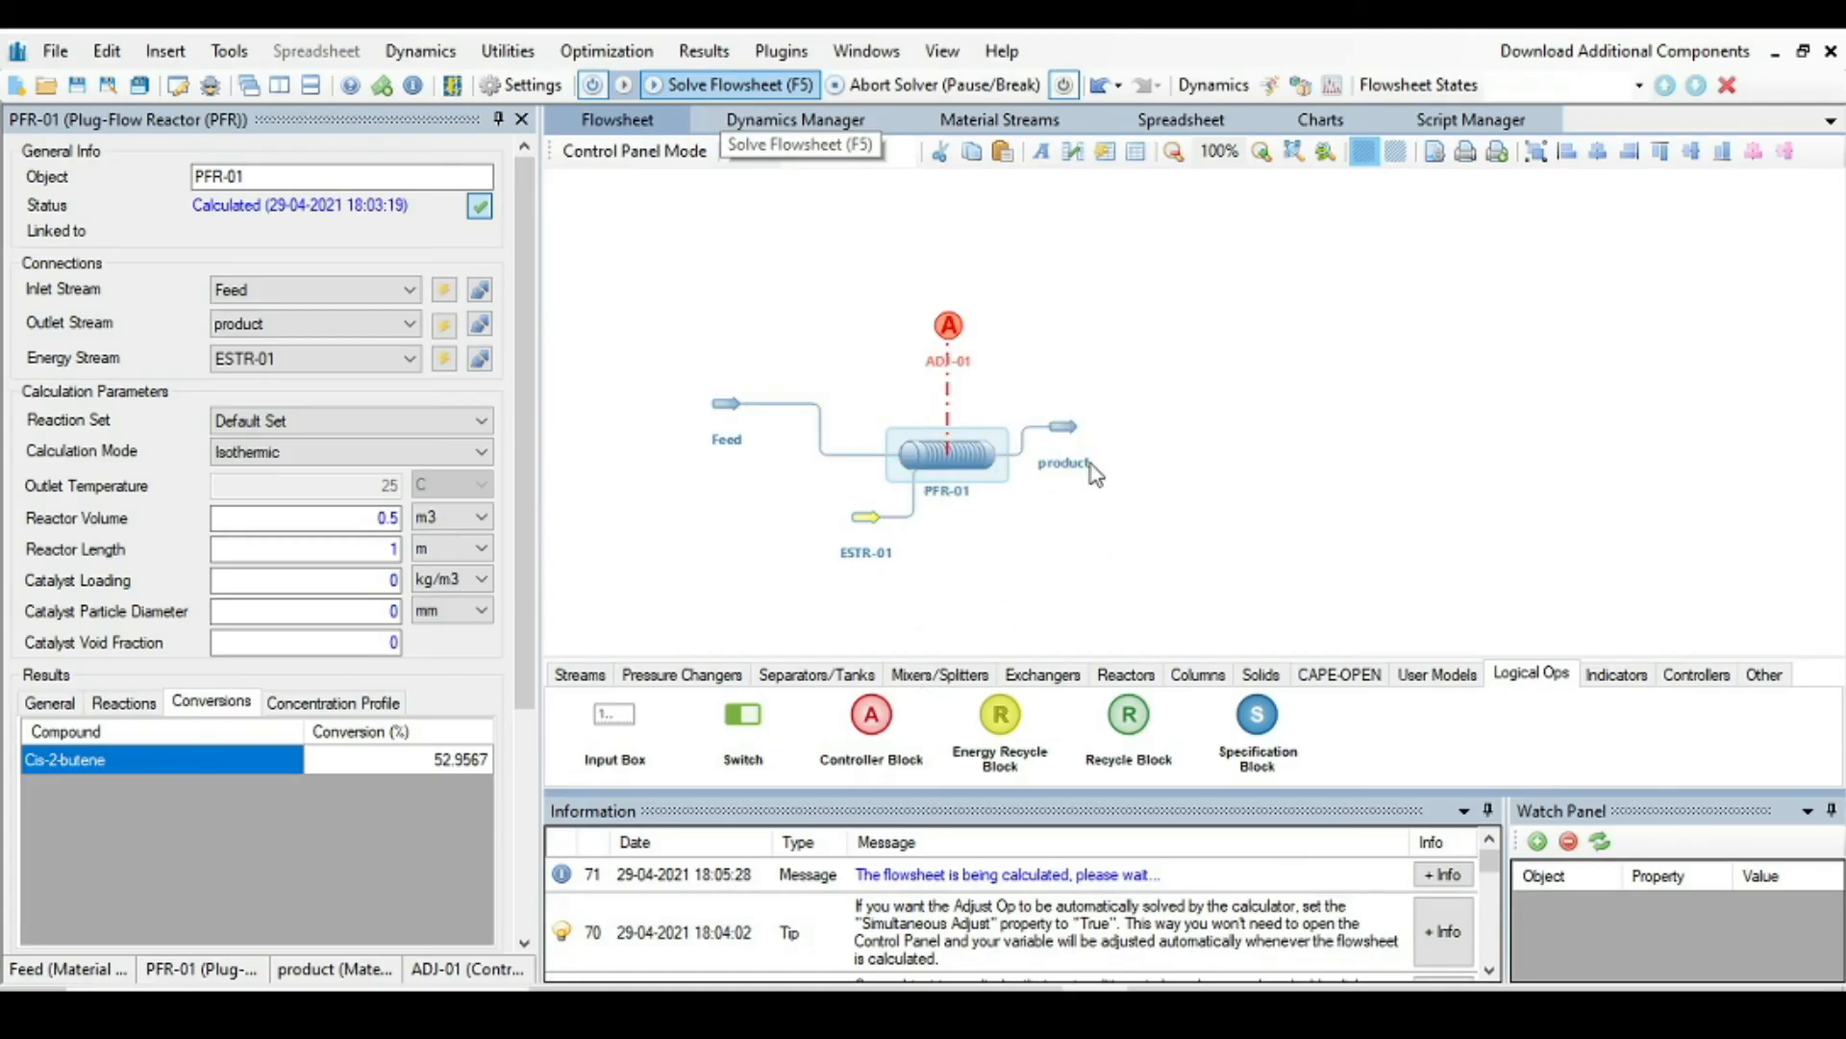
{"action": "mouse_move", "coordinate": [960, 375]}
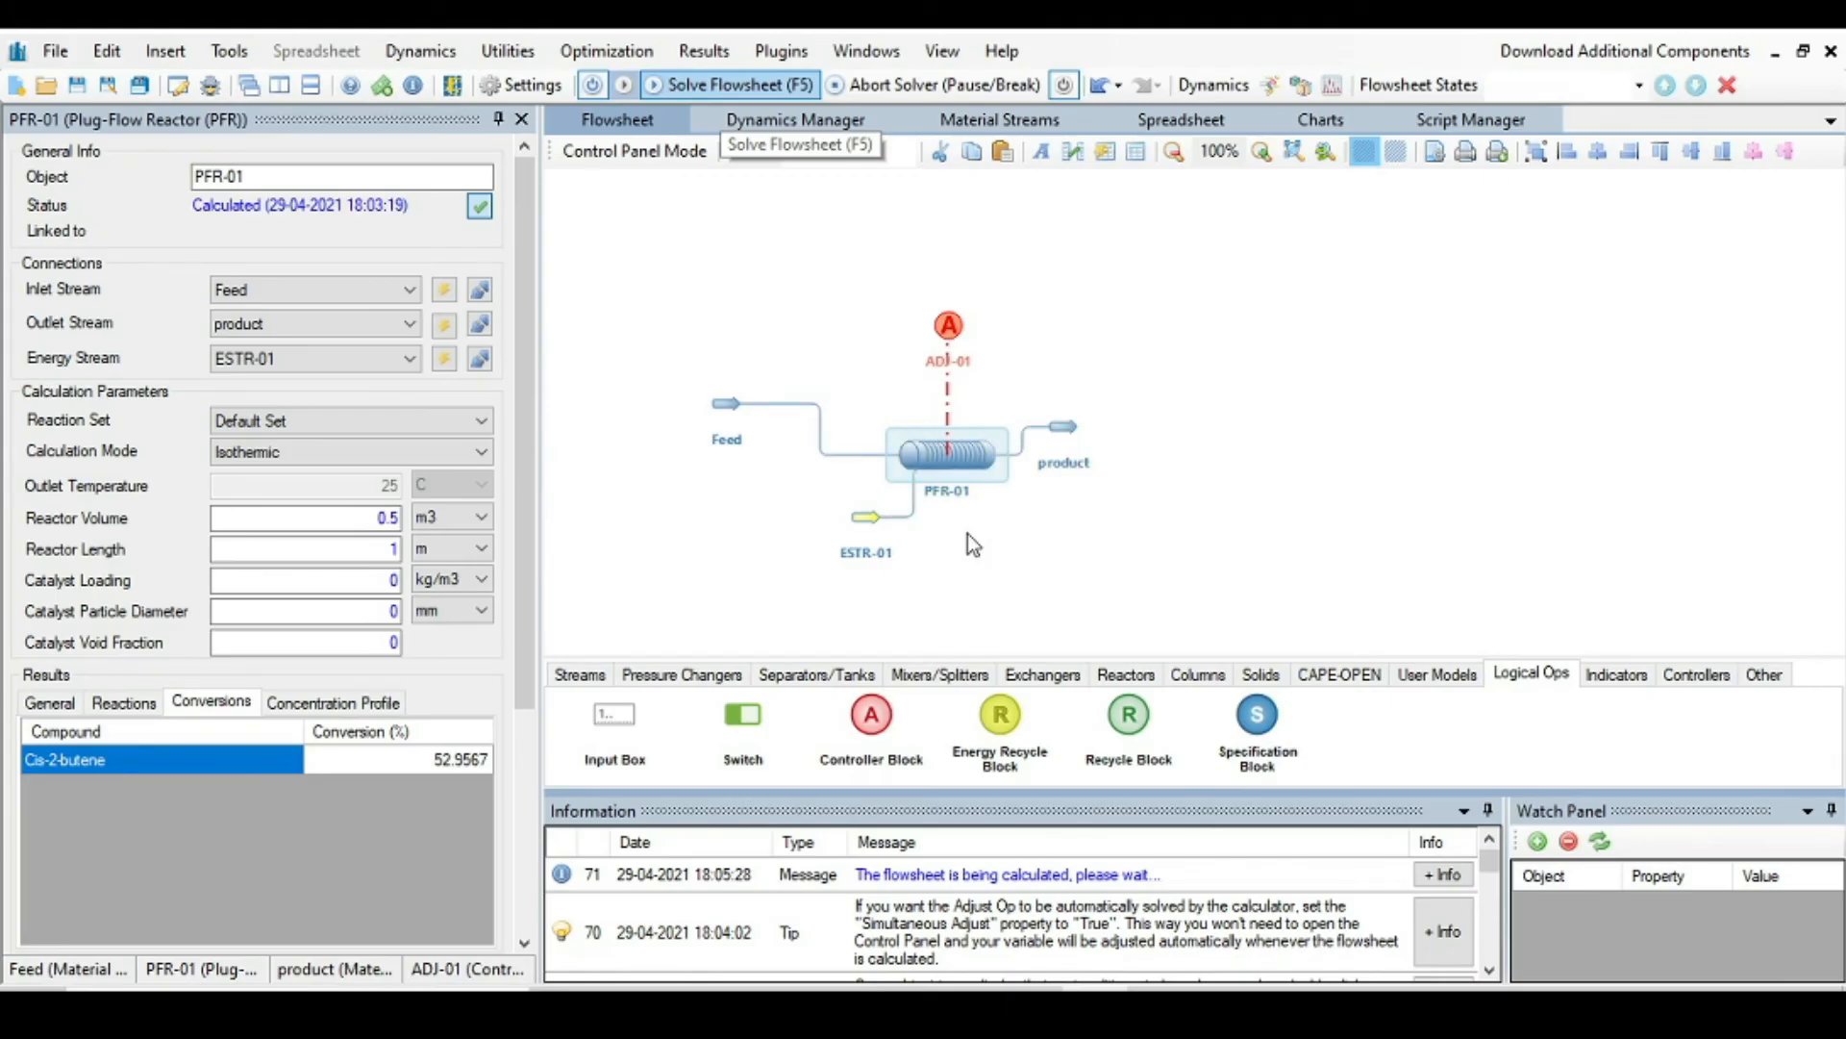
{"action": "left_click", "coordinate": [731, 82]}
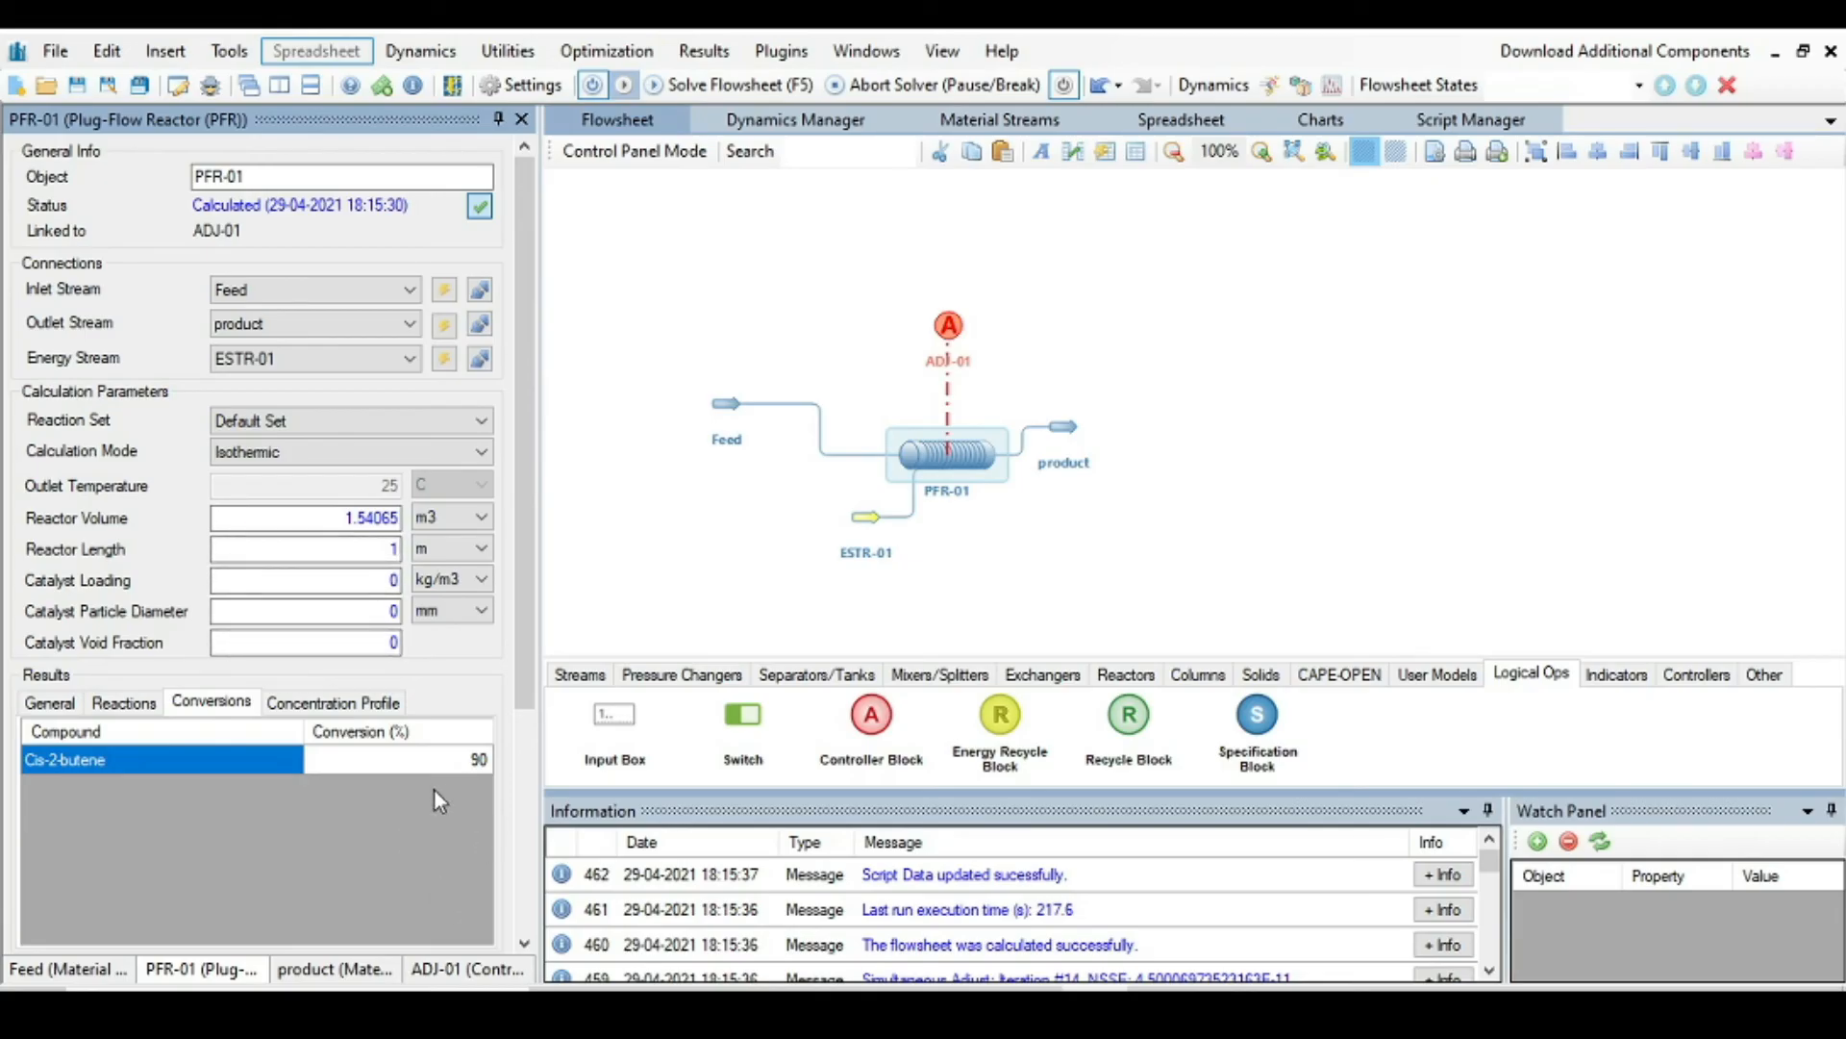
{"action": "mouse_move", "coordinate": [44, 787]}
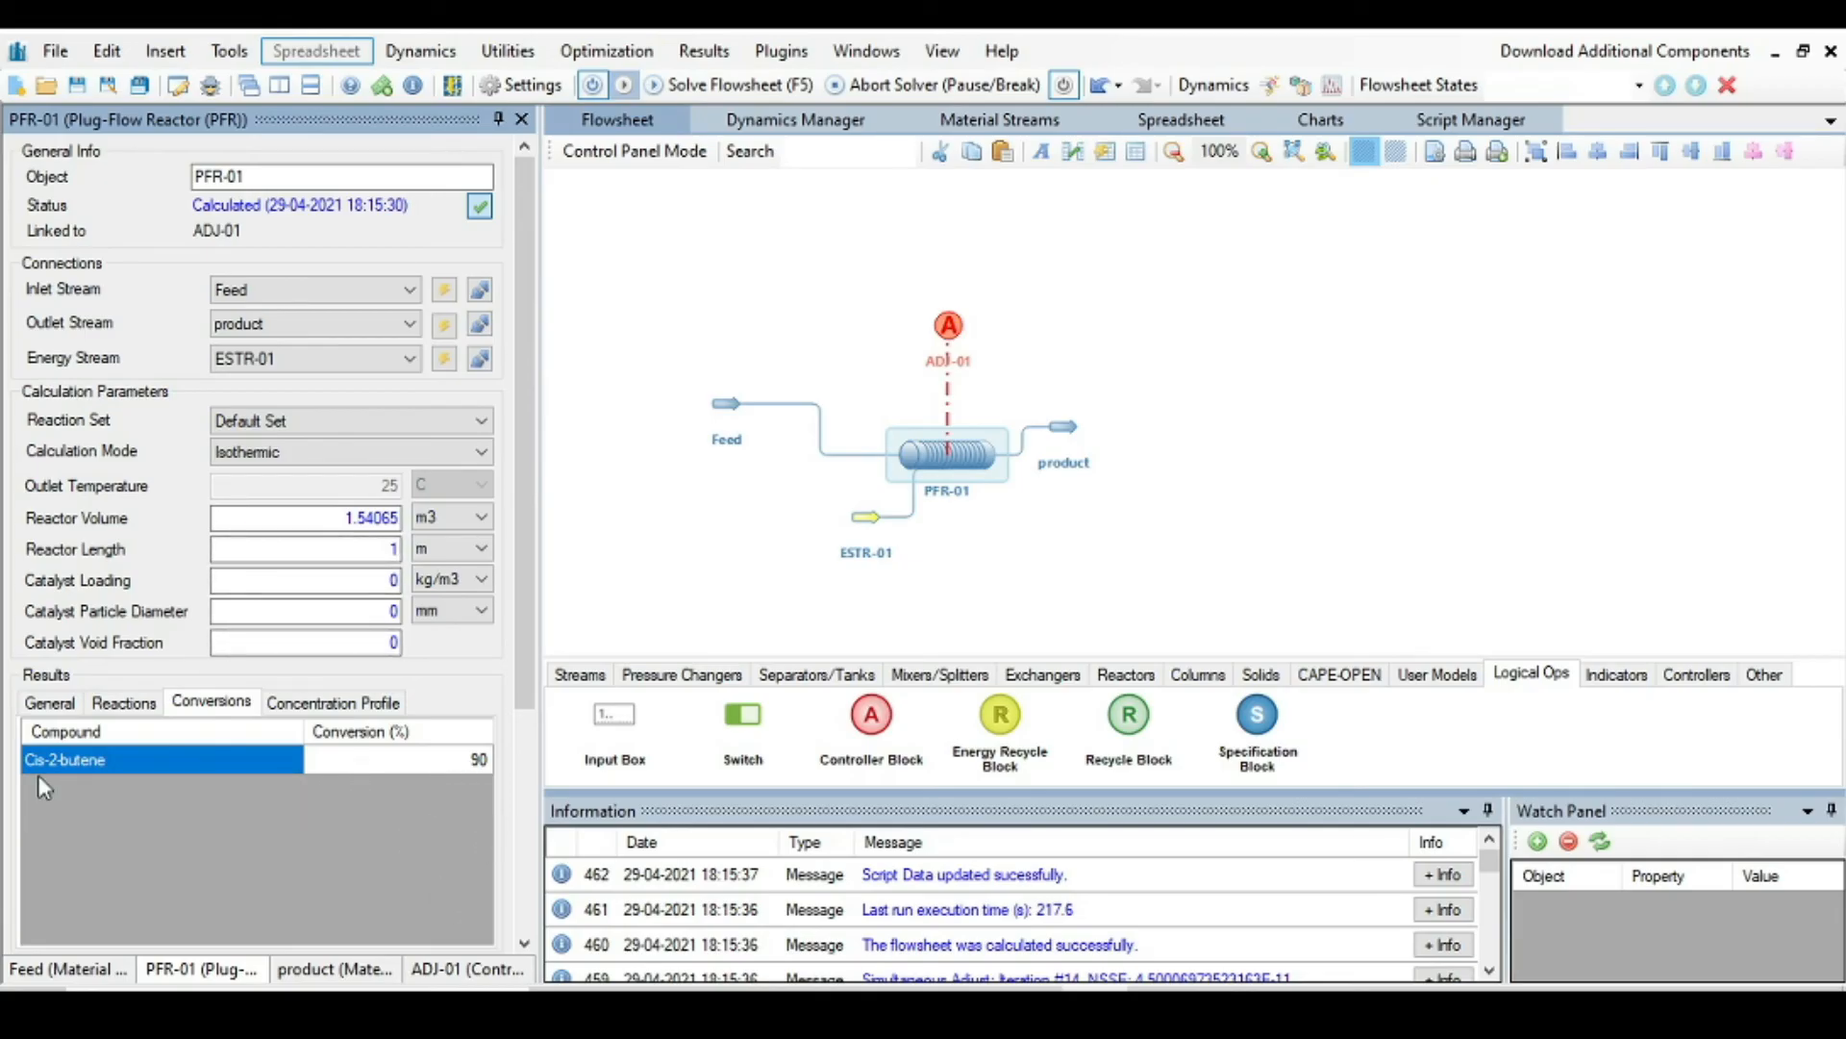
{"action": "mouse_move", "coordinate": [311, 725]}
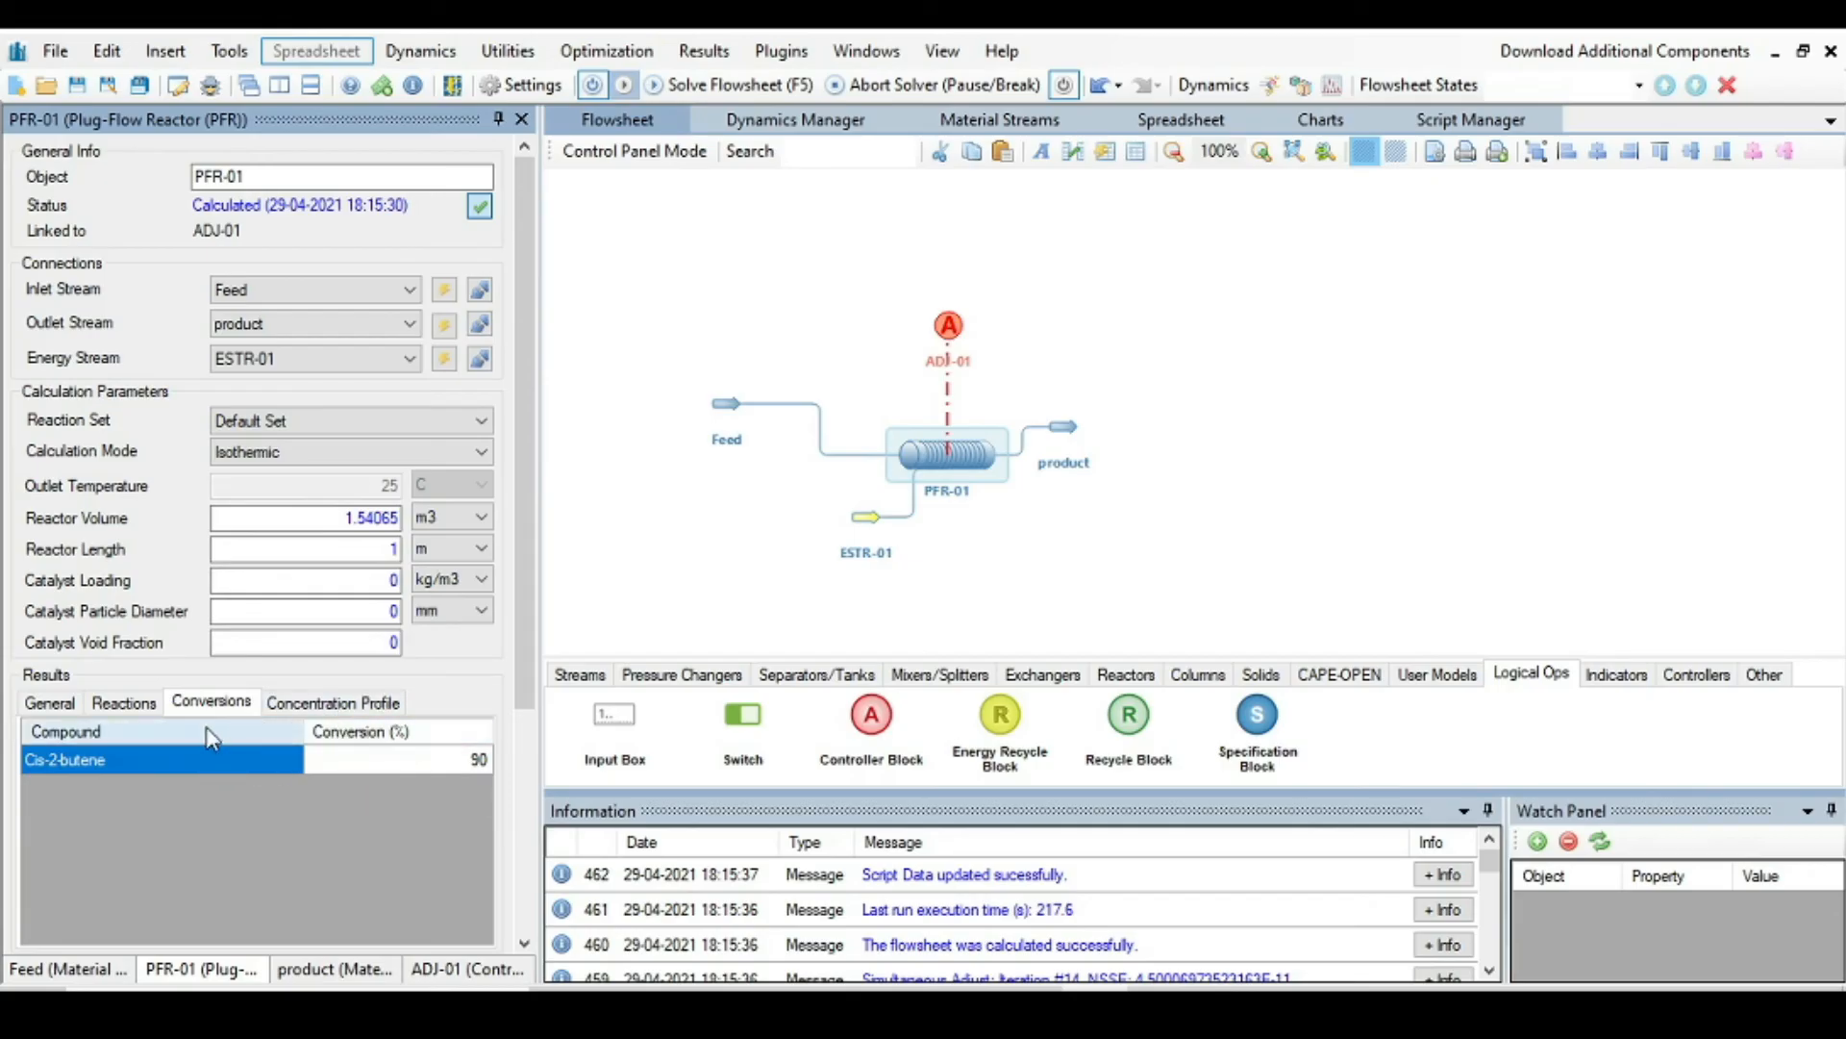
{"action": "mouse_move", "coordinate": [1077, 492]}
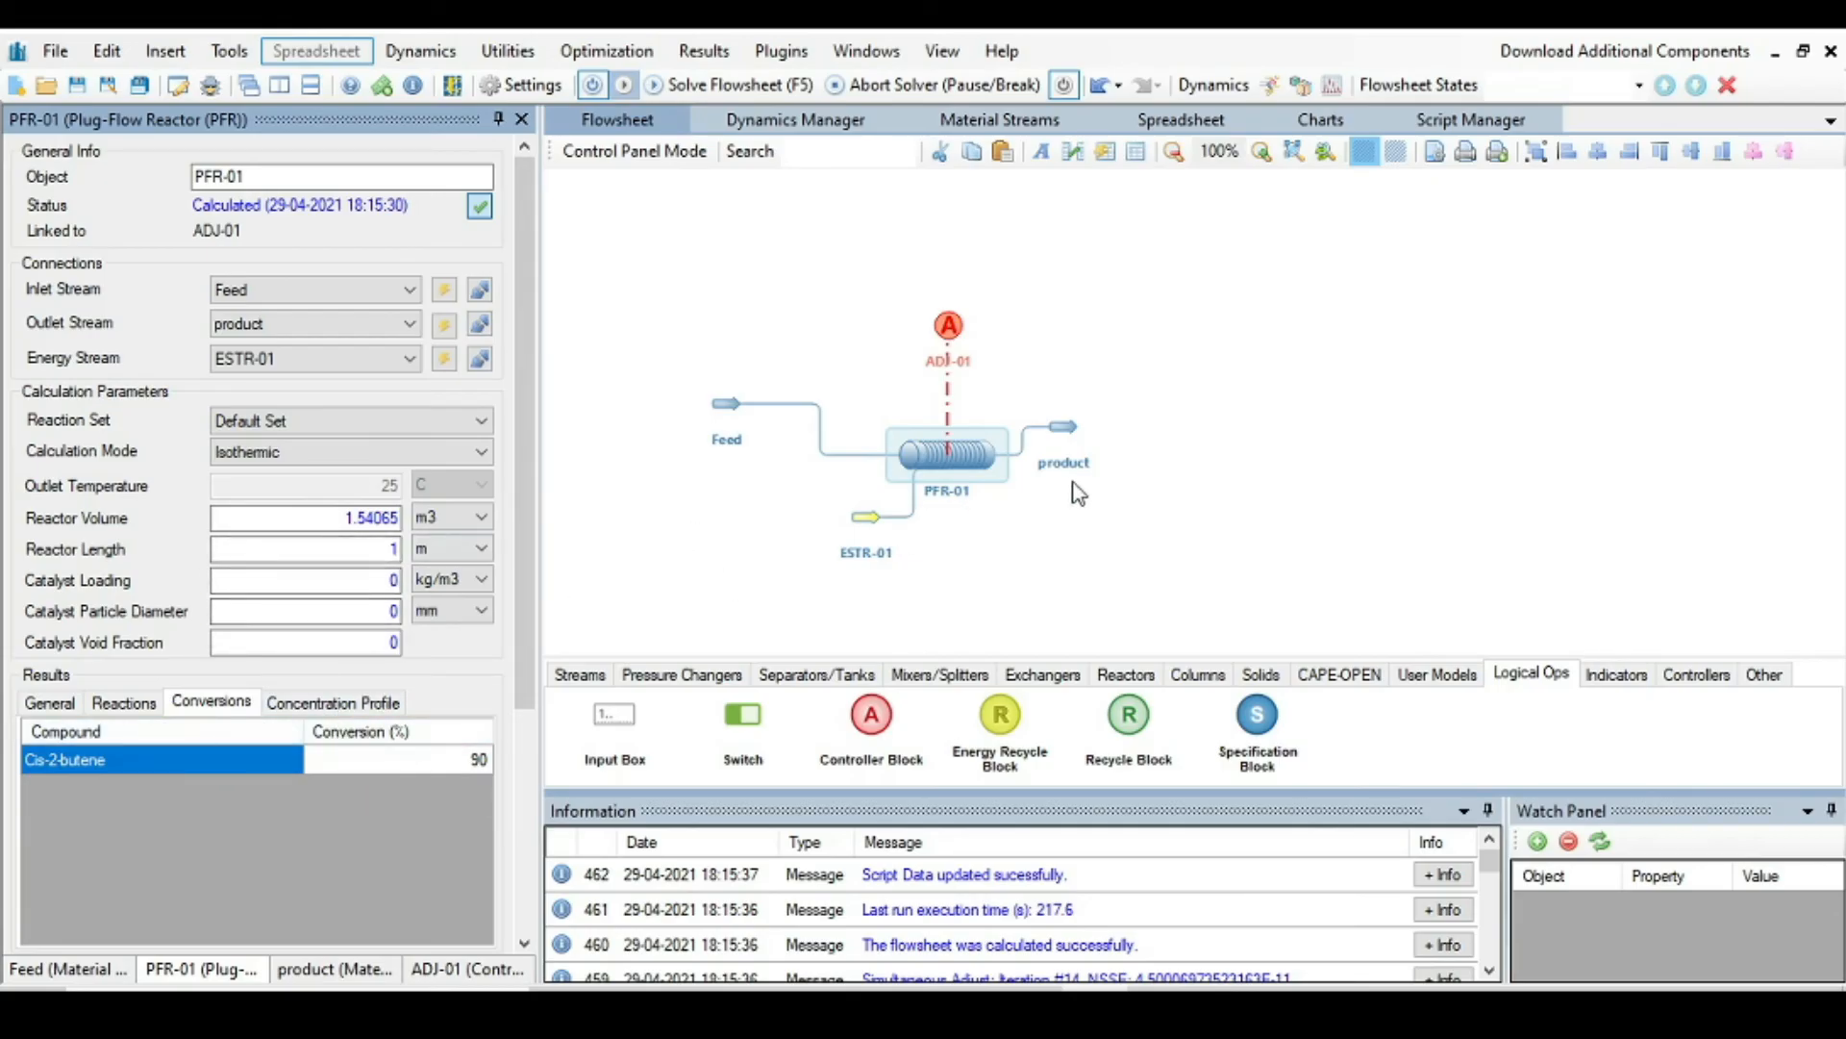
Step: Check PFR-01's converged reactor volume of 1.54065 m3 for 90% Cis-2-butene conversion
{"action": "left_click", "coordinate": [304, 517]}
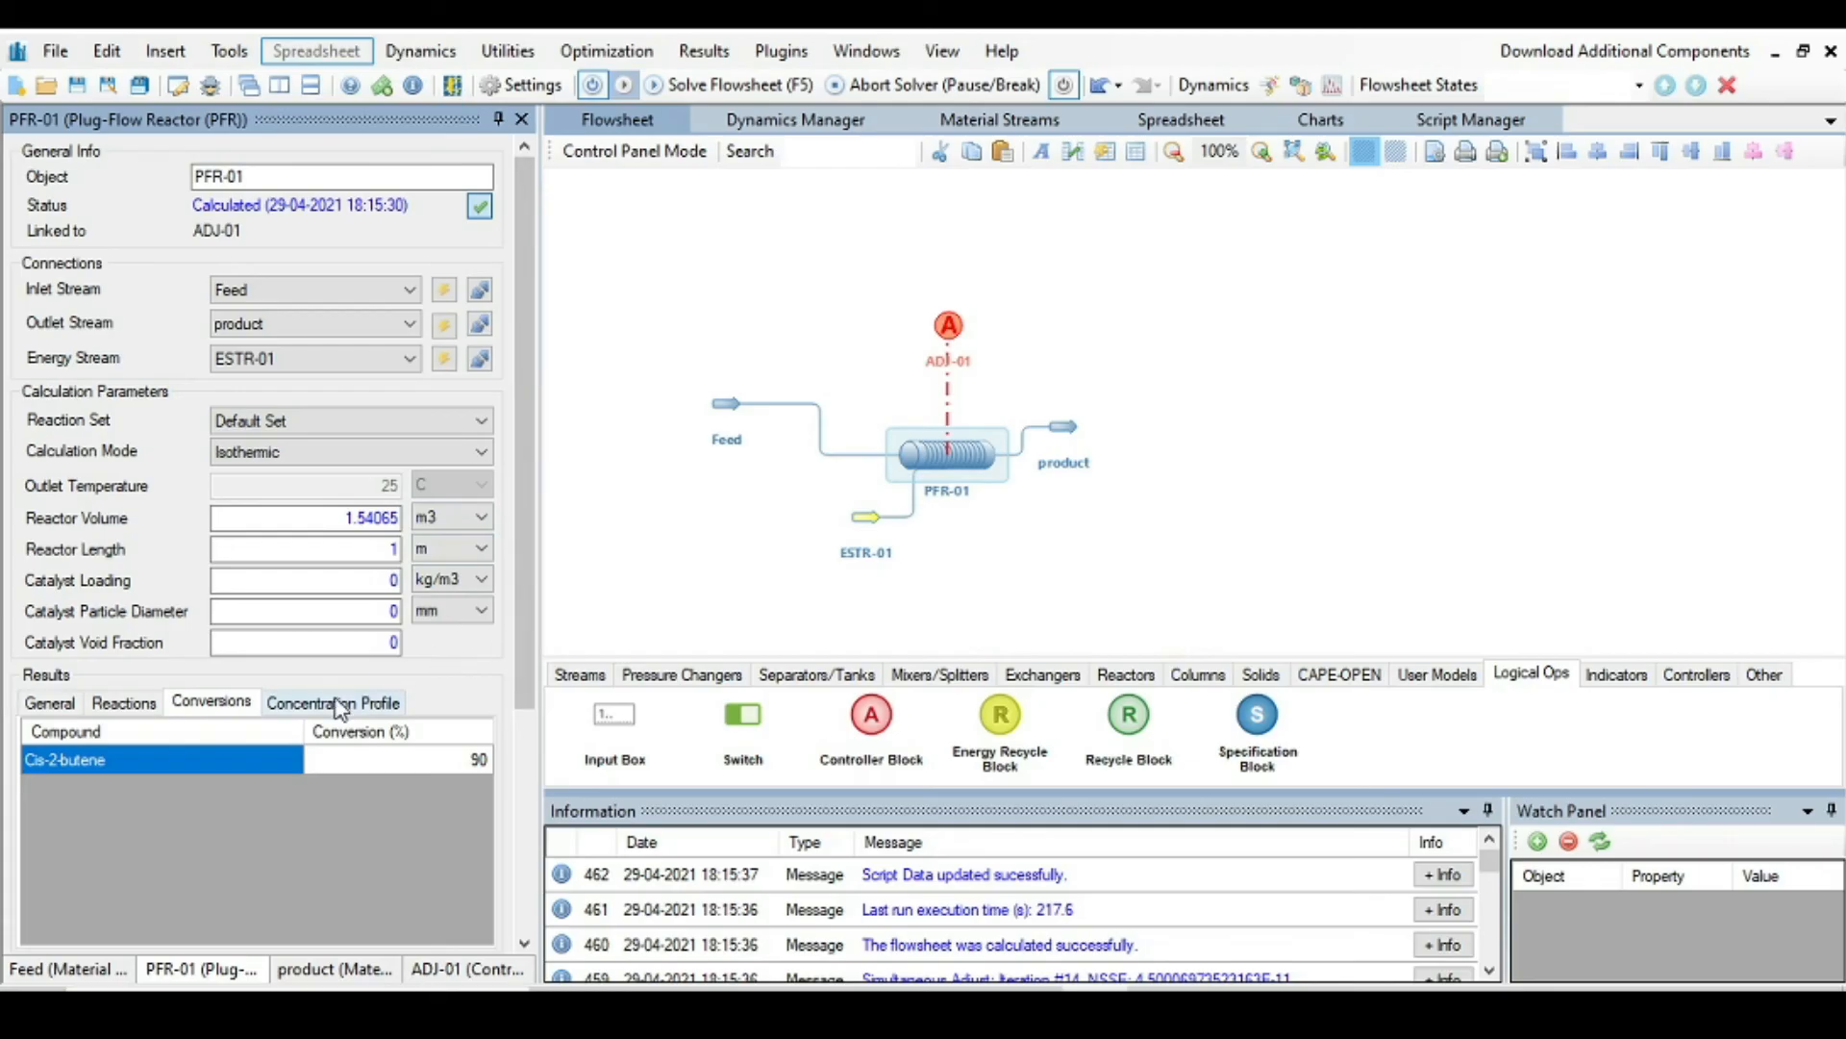
{"action": "mouse_move", "coordinate": [919, 454]}
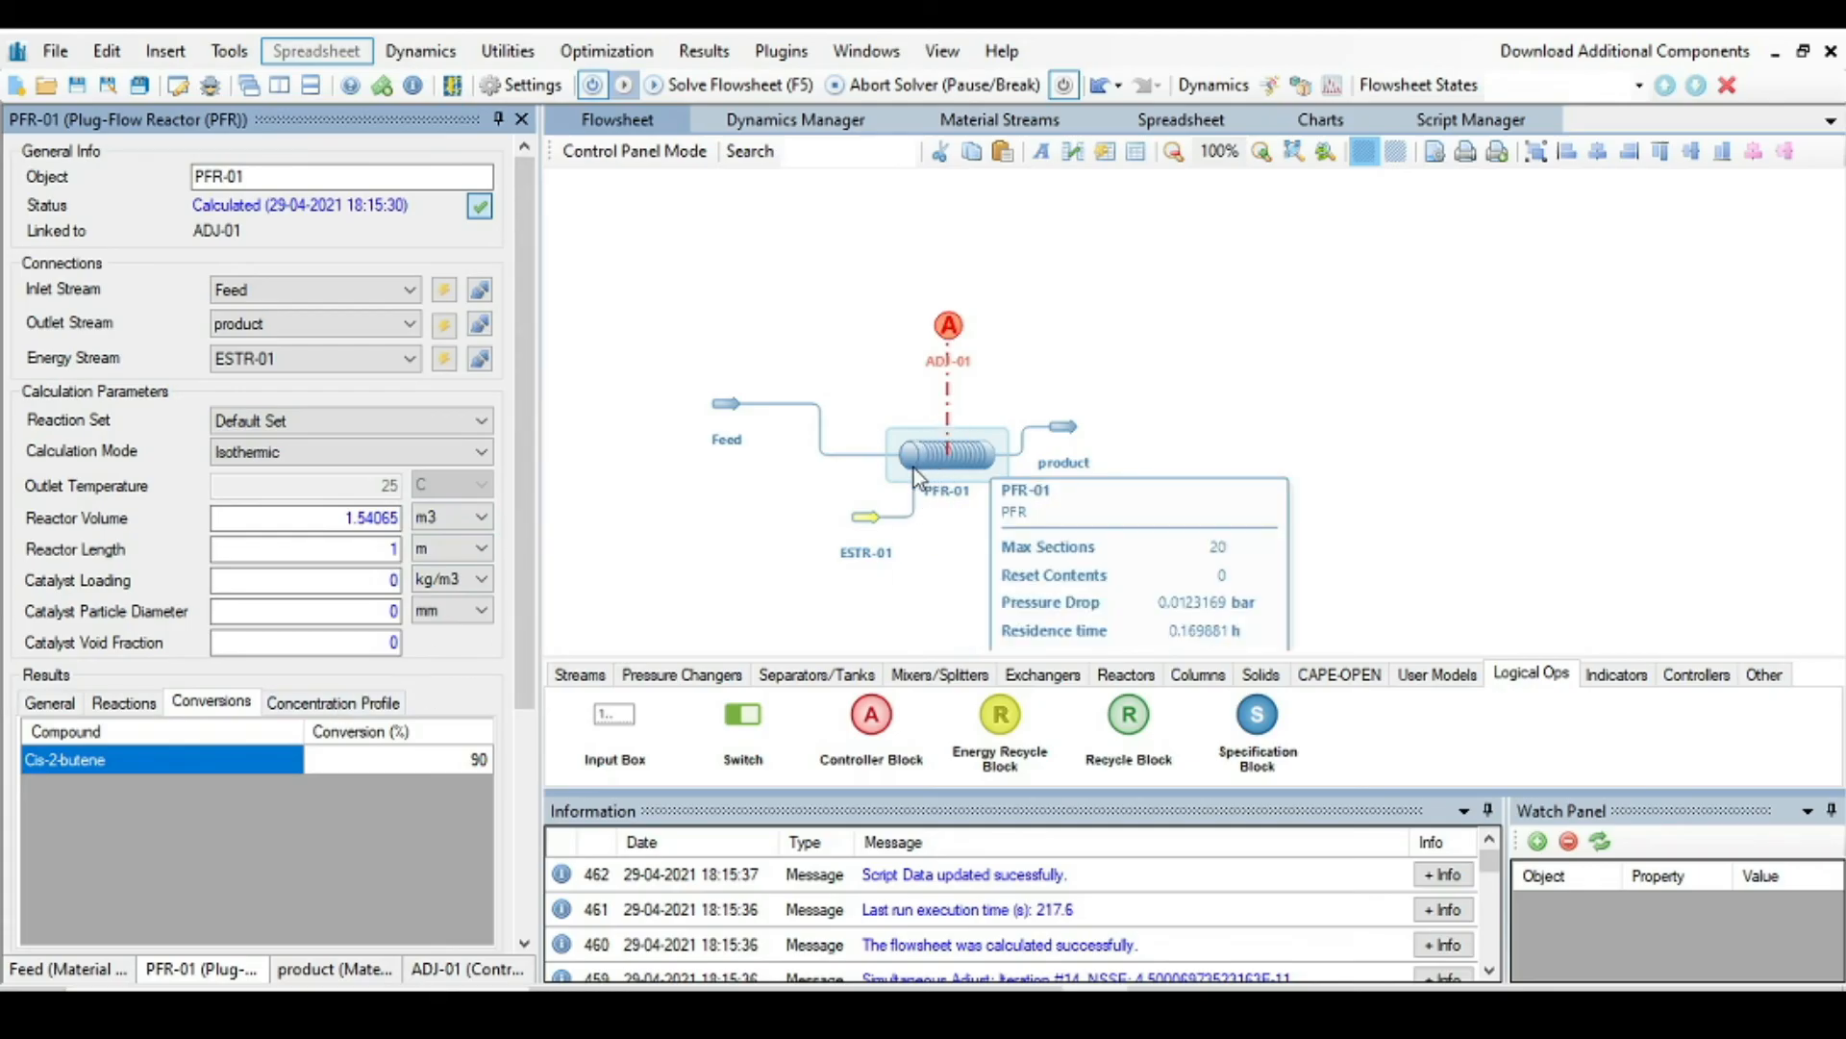
{"action": "mouse_move", "coordinate": [987, 477]}
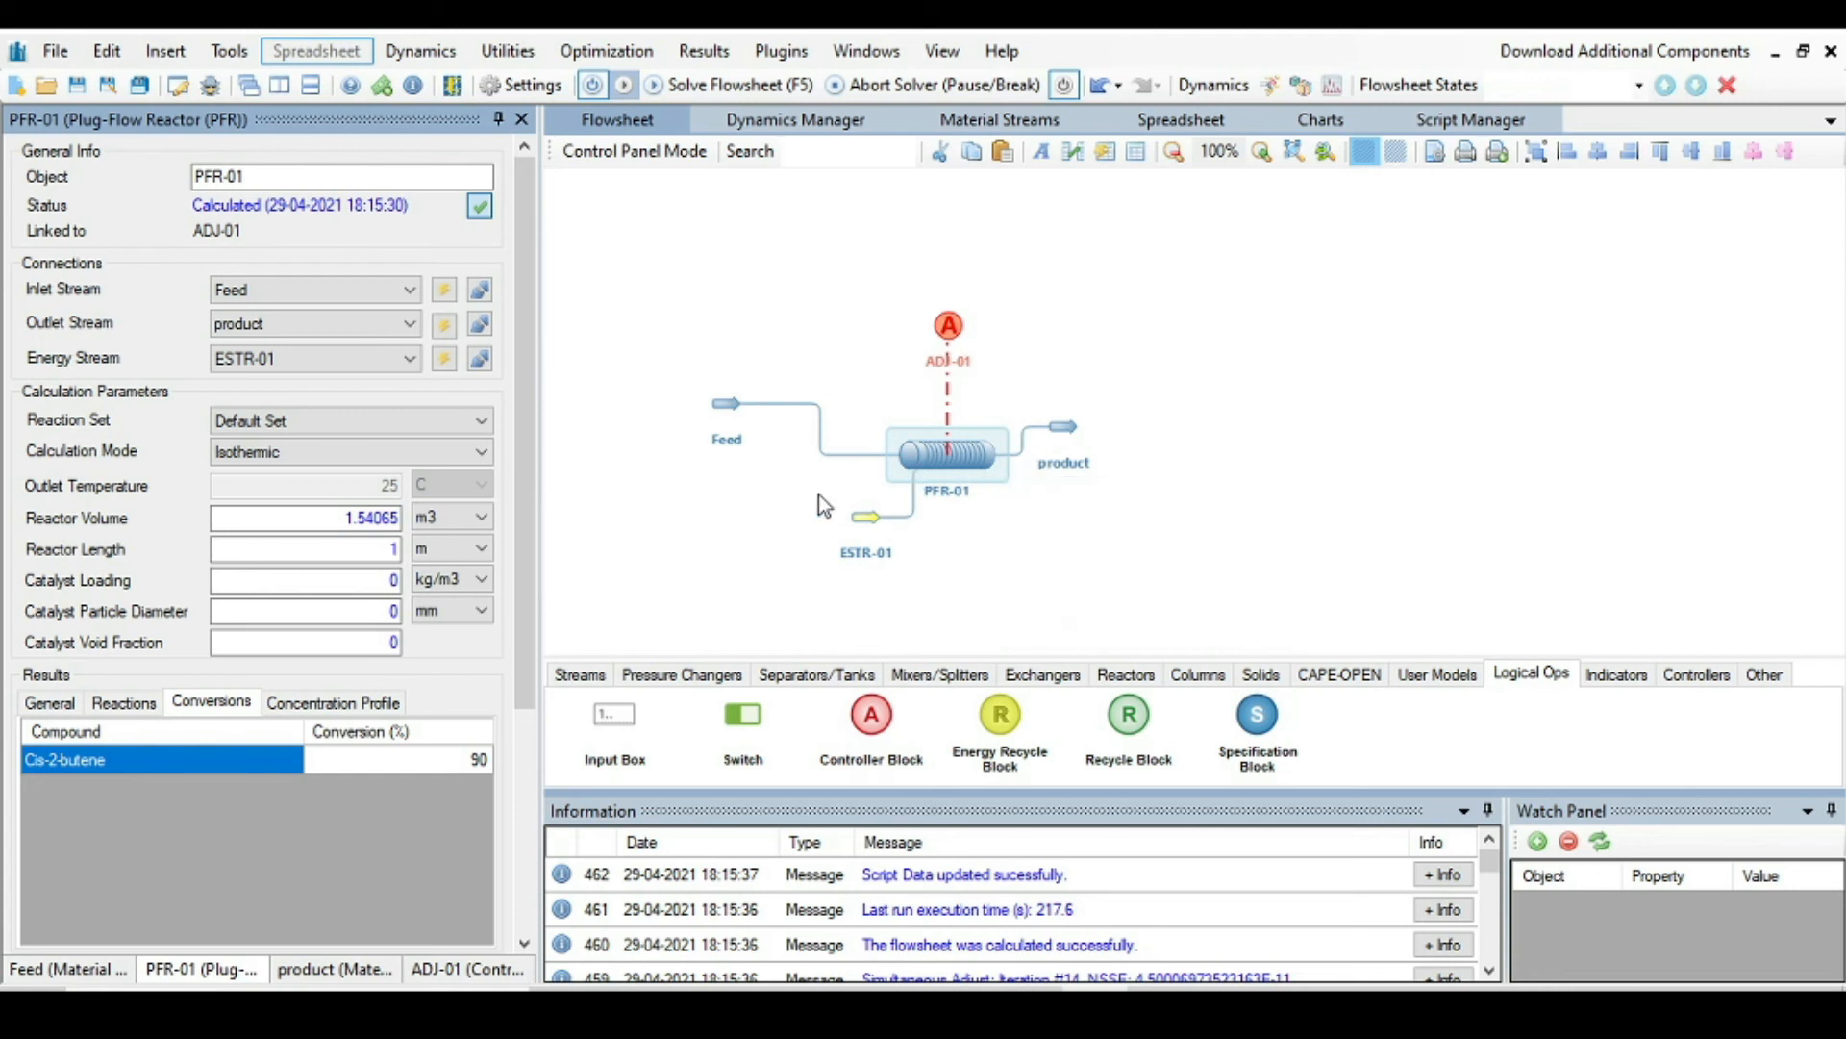
{"action": "mouse_move", "coordinate": [41, 688]}
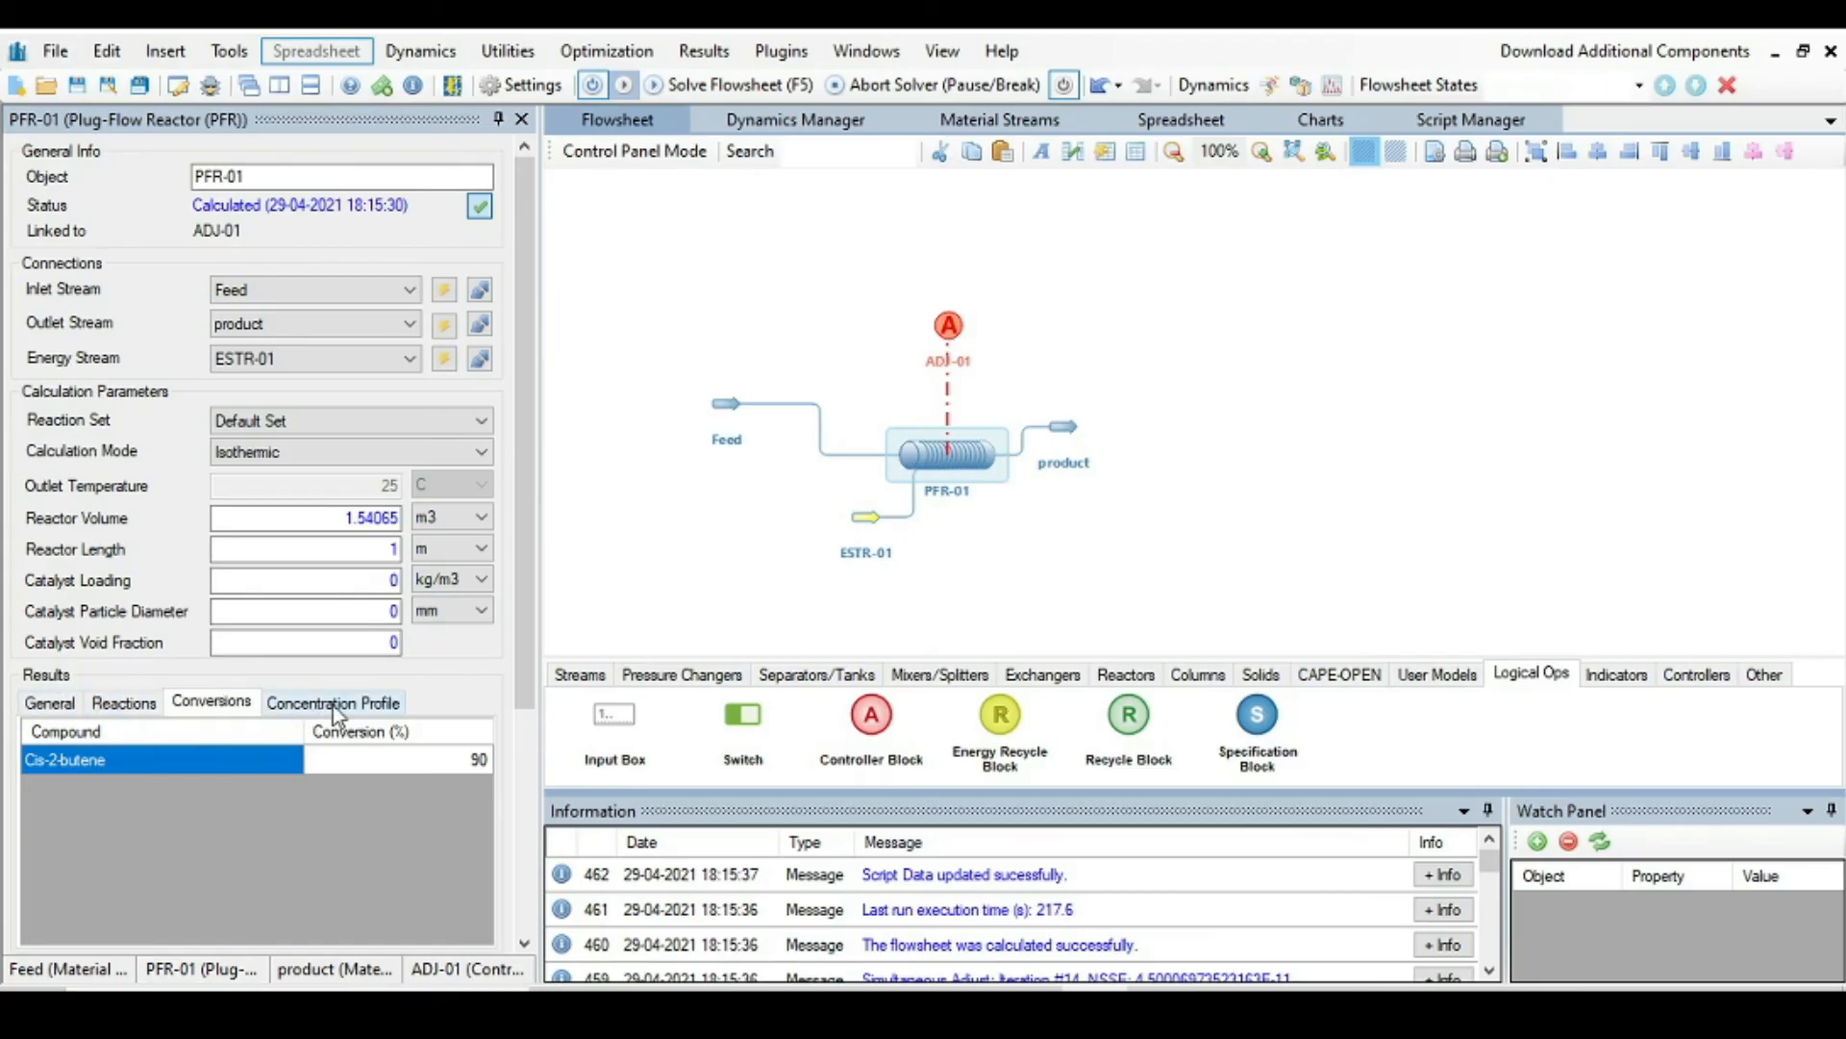
Step: Enlarge the isothermal concentration profile chart in its own window, then close it
{"action": "left_click", "coordinate": [333, 702]}
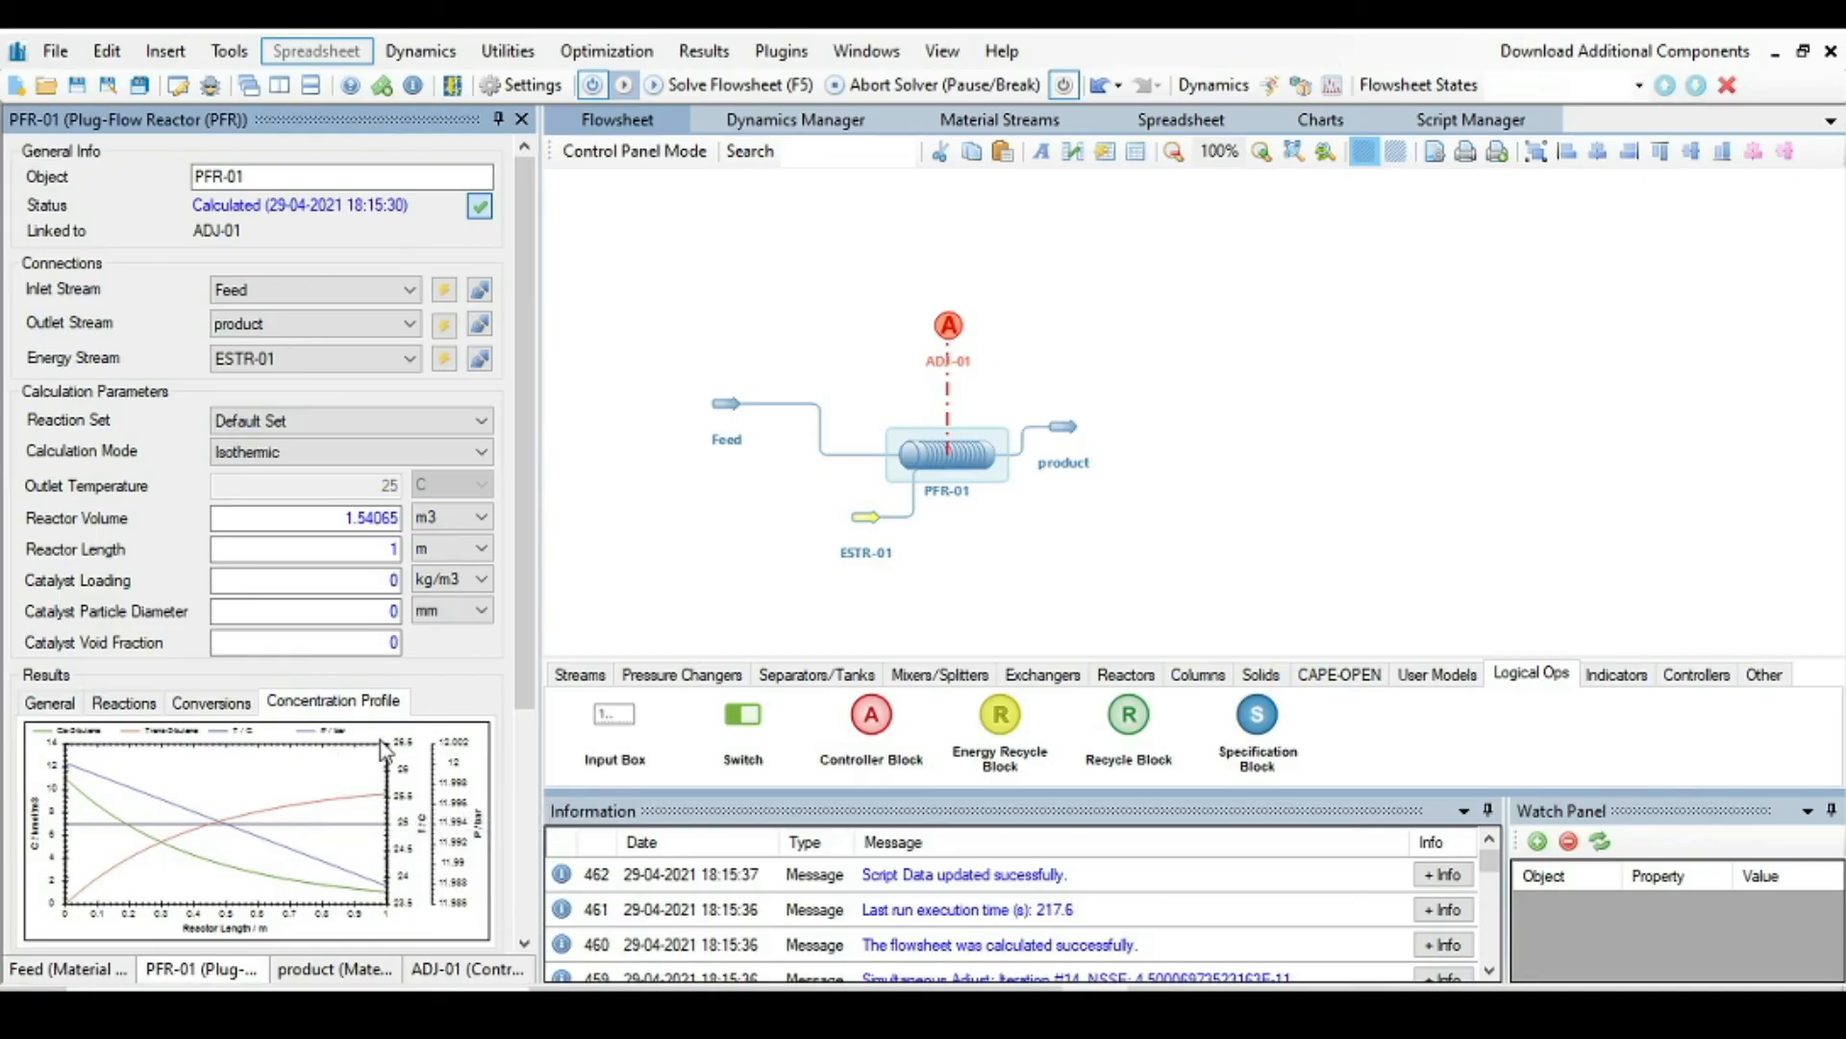
{"action": "right_click", "coordinate": [383, 742]}
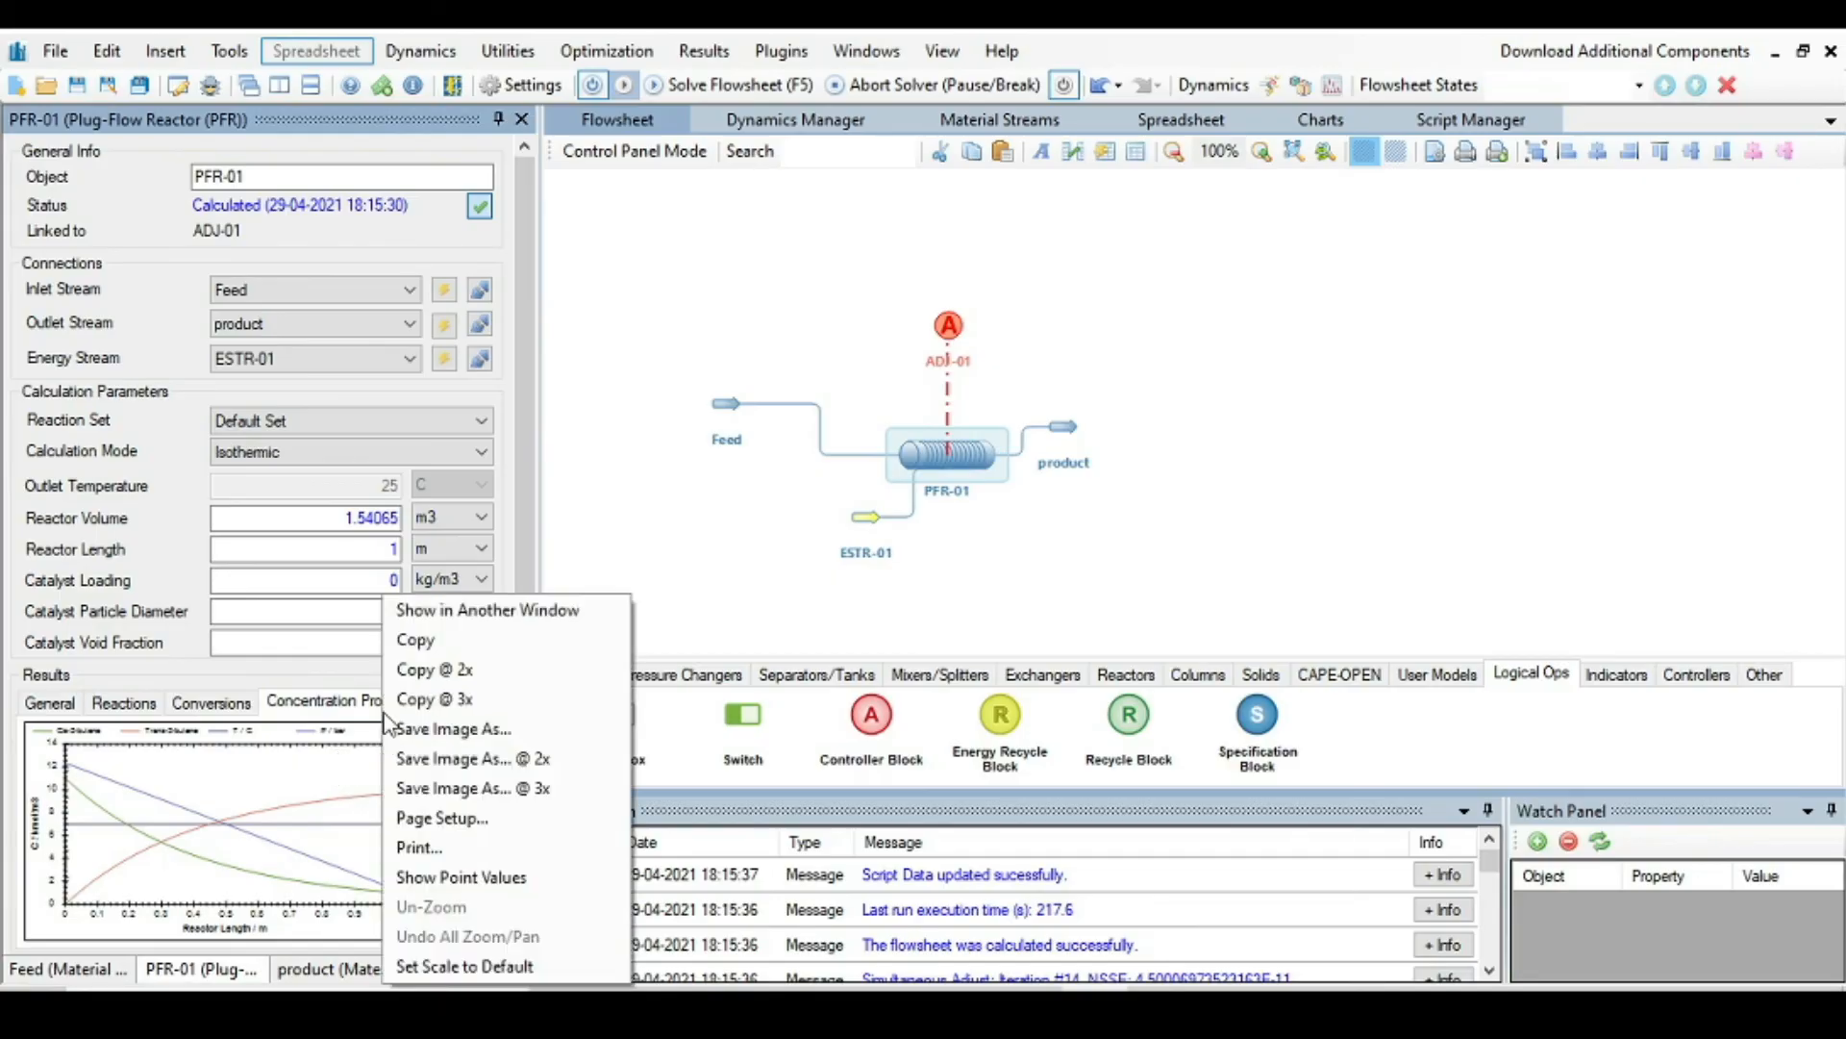
{"action": "left_click", "coordinate": [487, 609]}
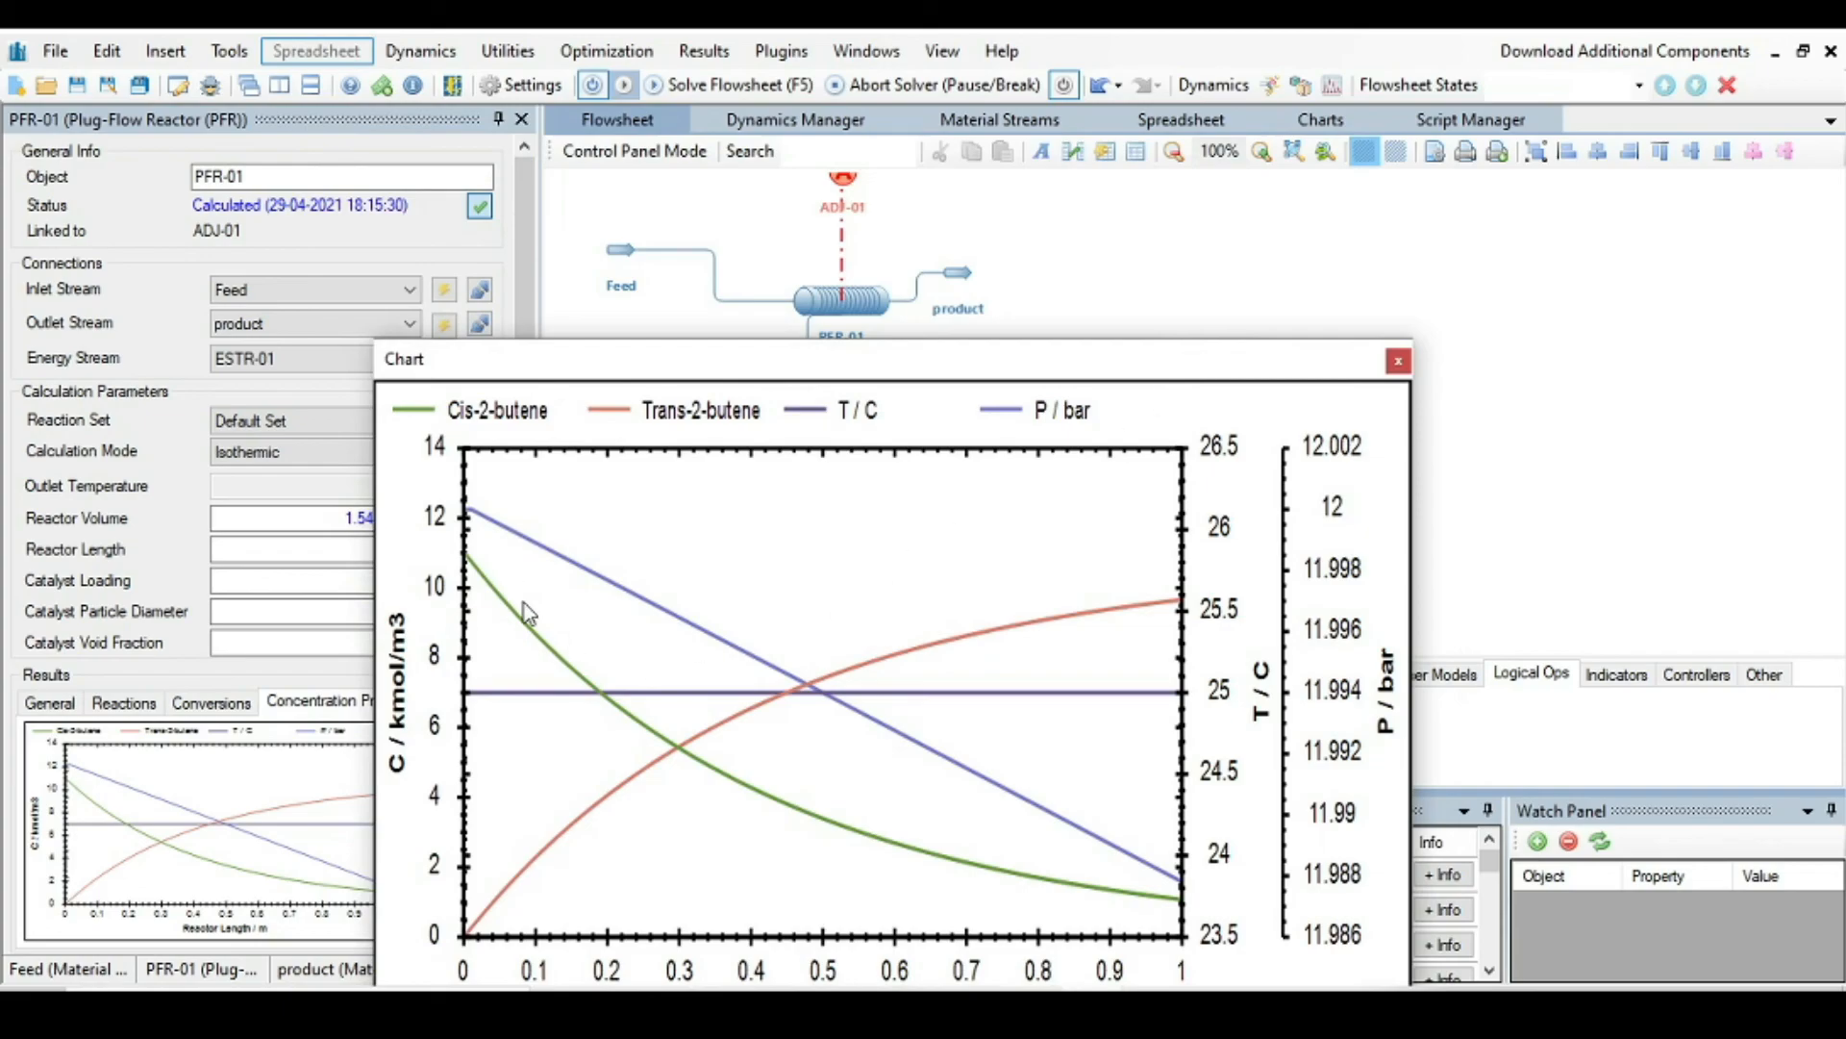
{"action": "mouse_move", "coordinate": [466, 422]}
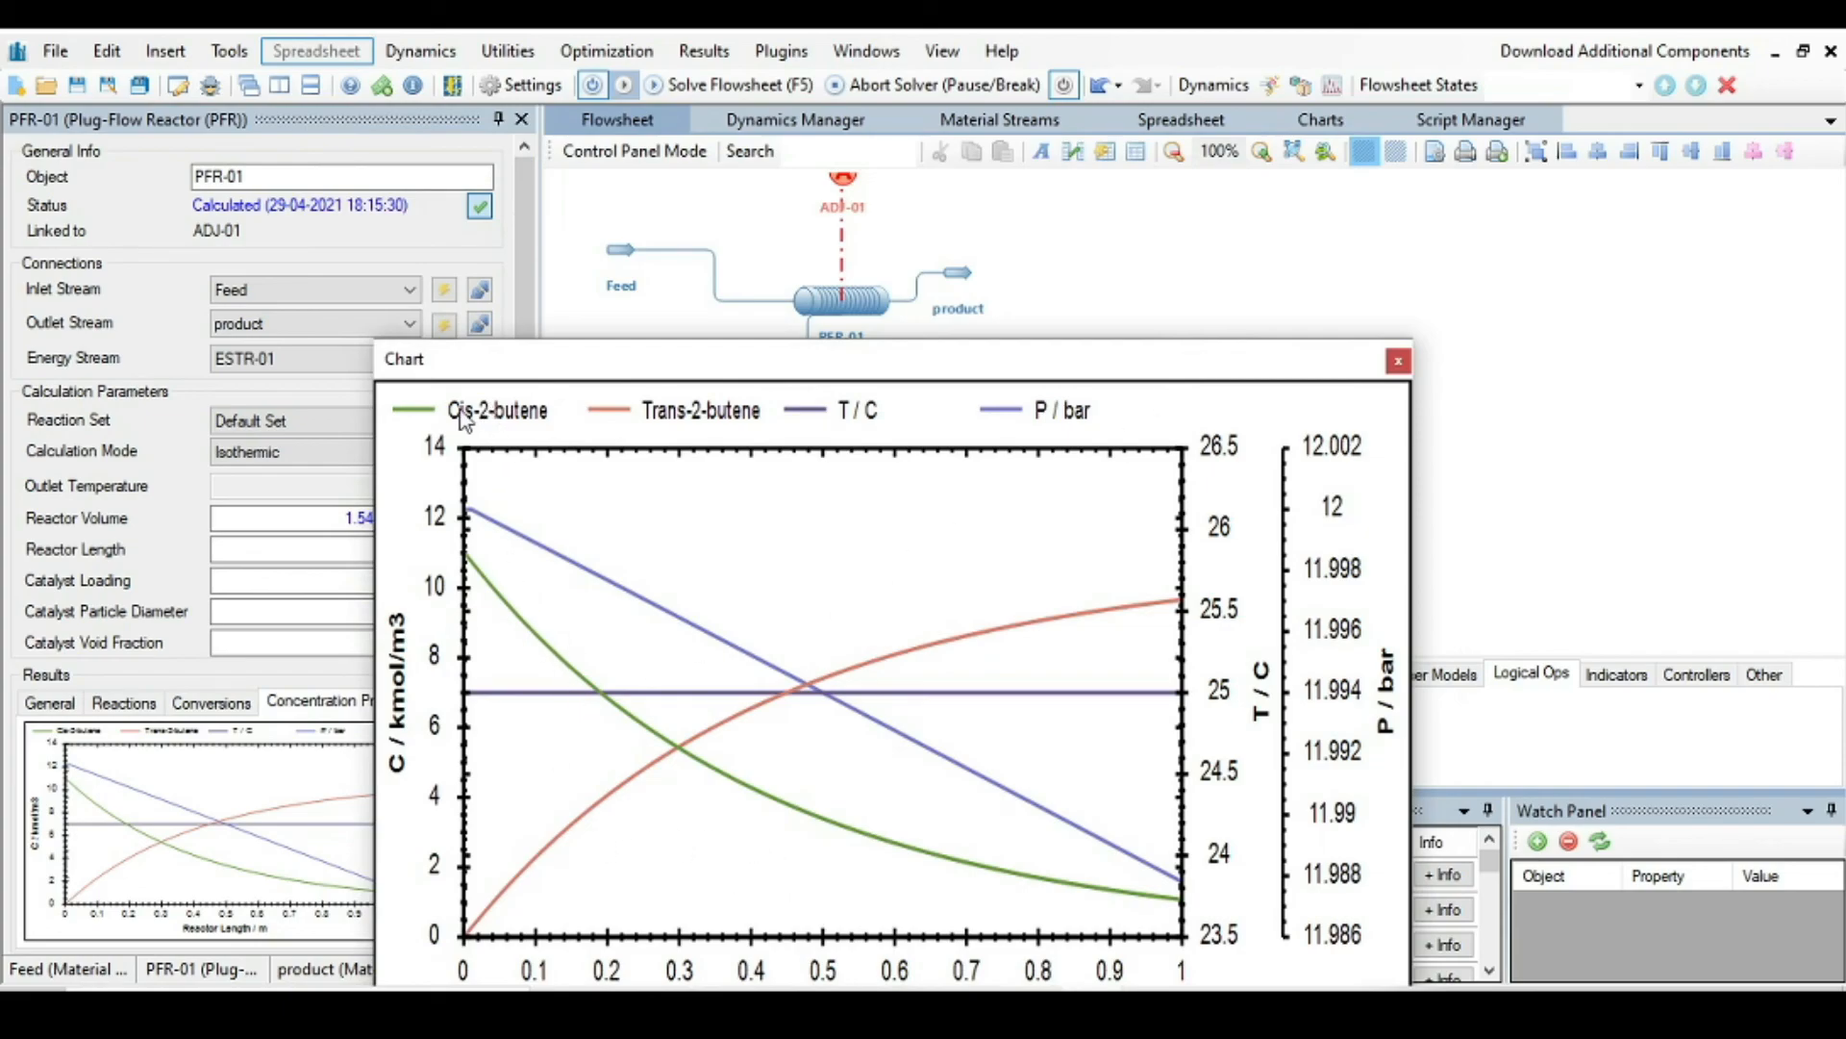
{"action": "mouse_move", "coordinate": [463, 627]}
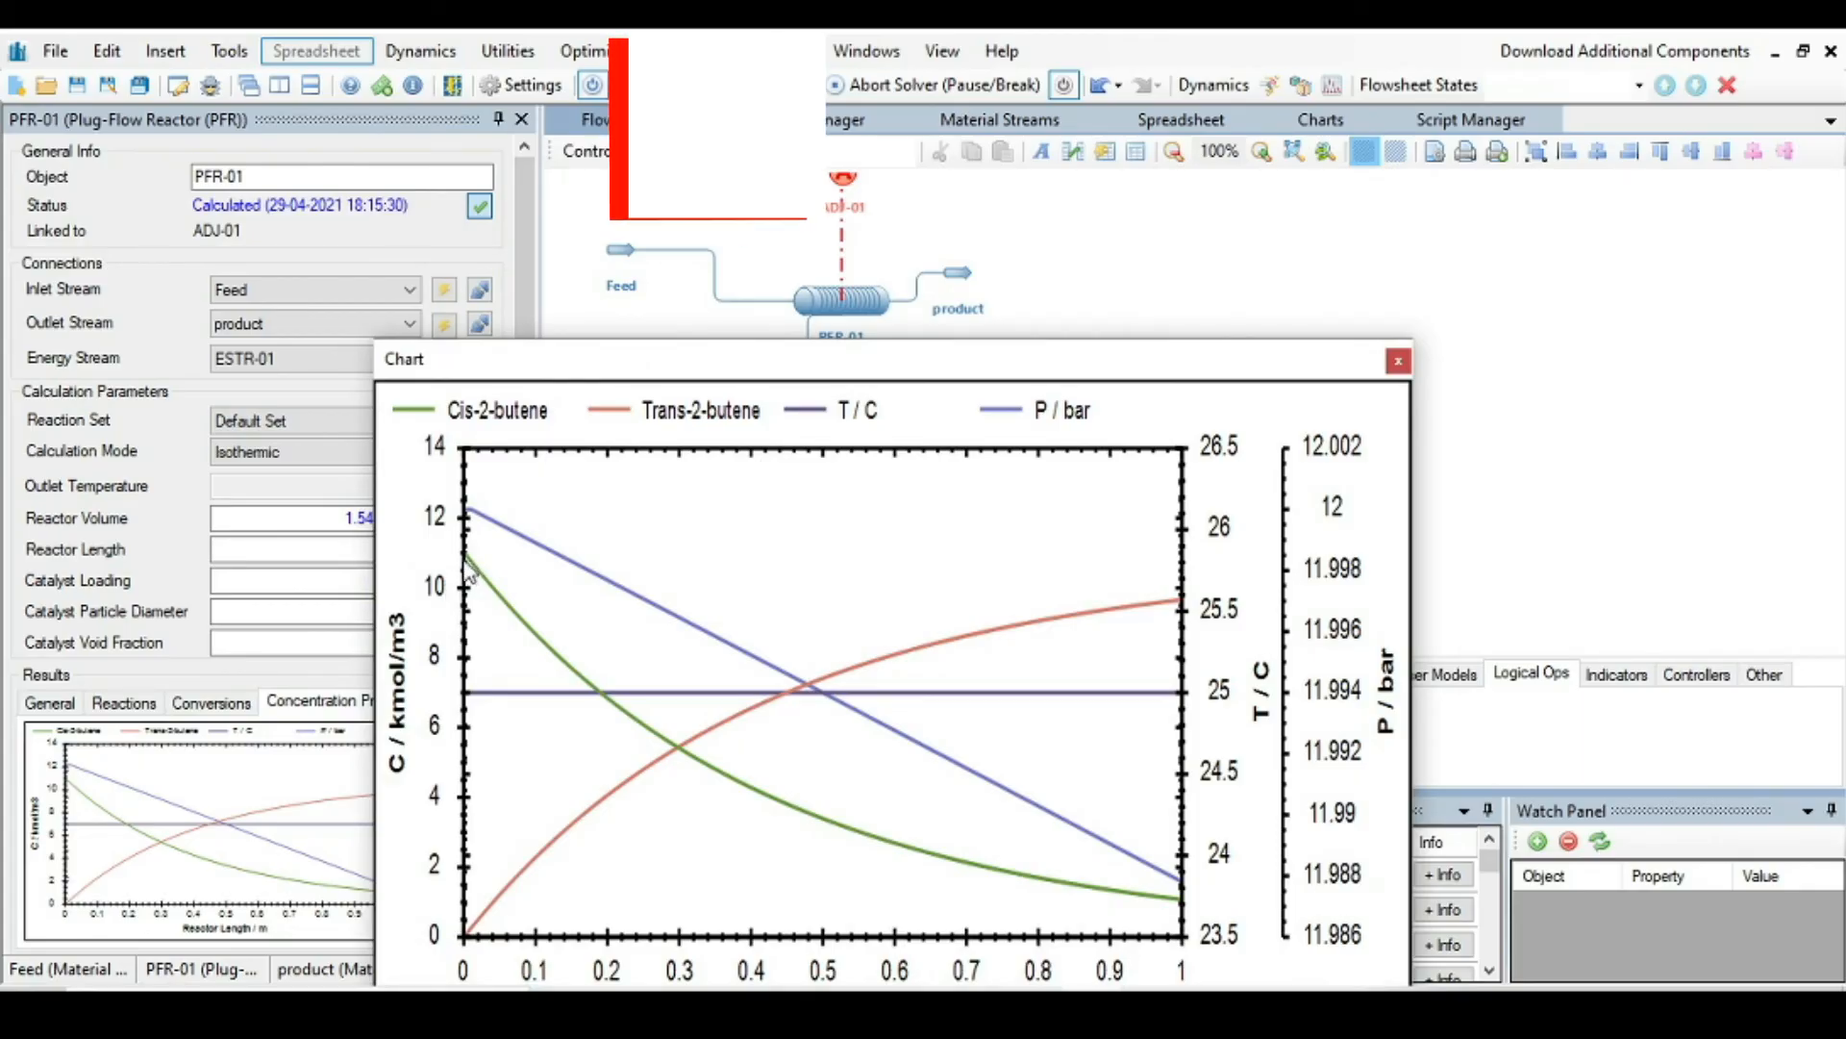
{"action": "mouse_move", "coordinate": [616, 731]}
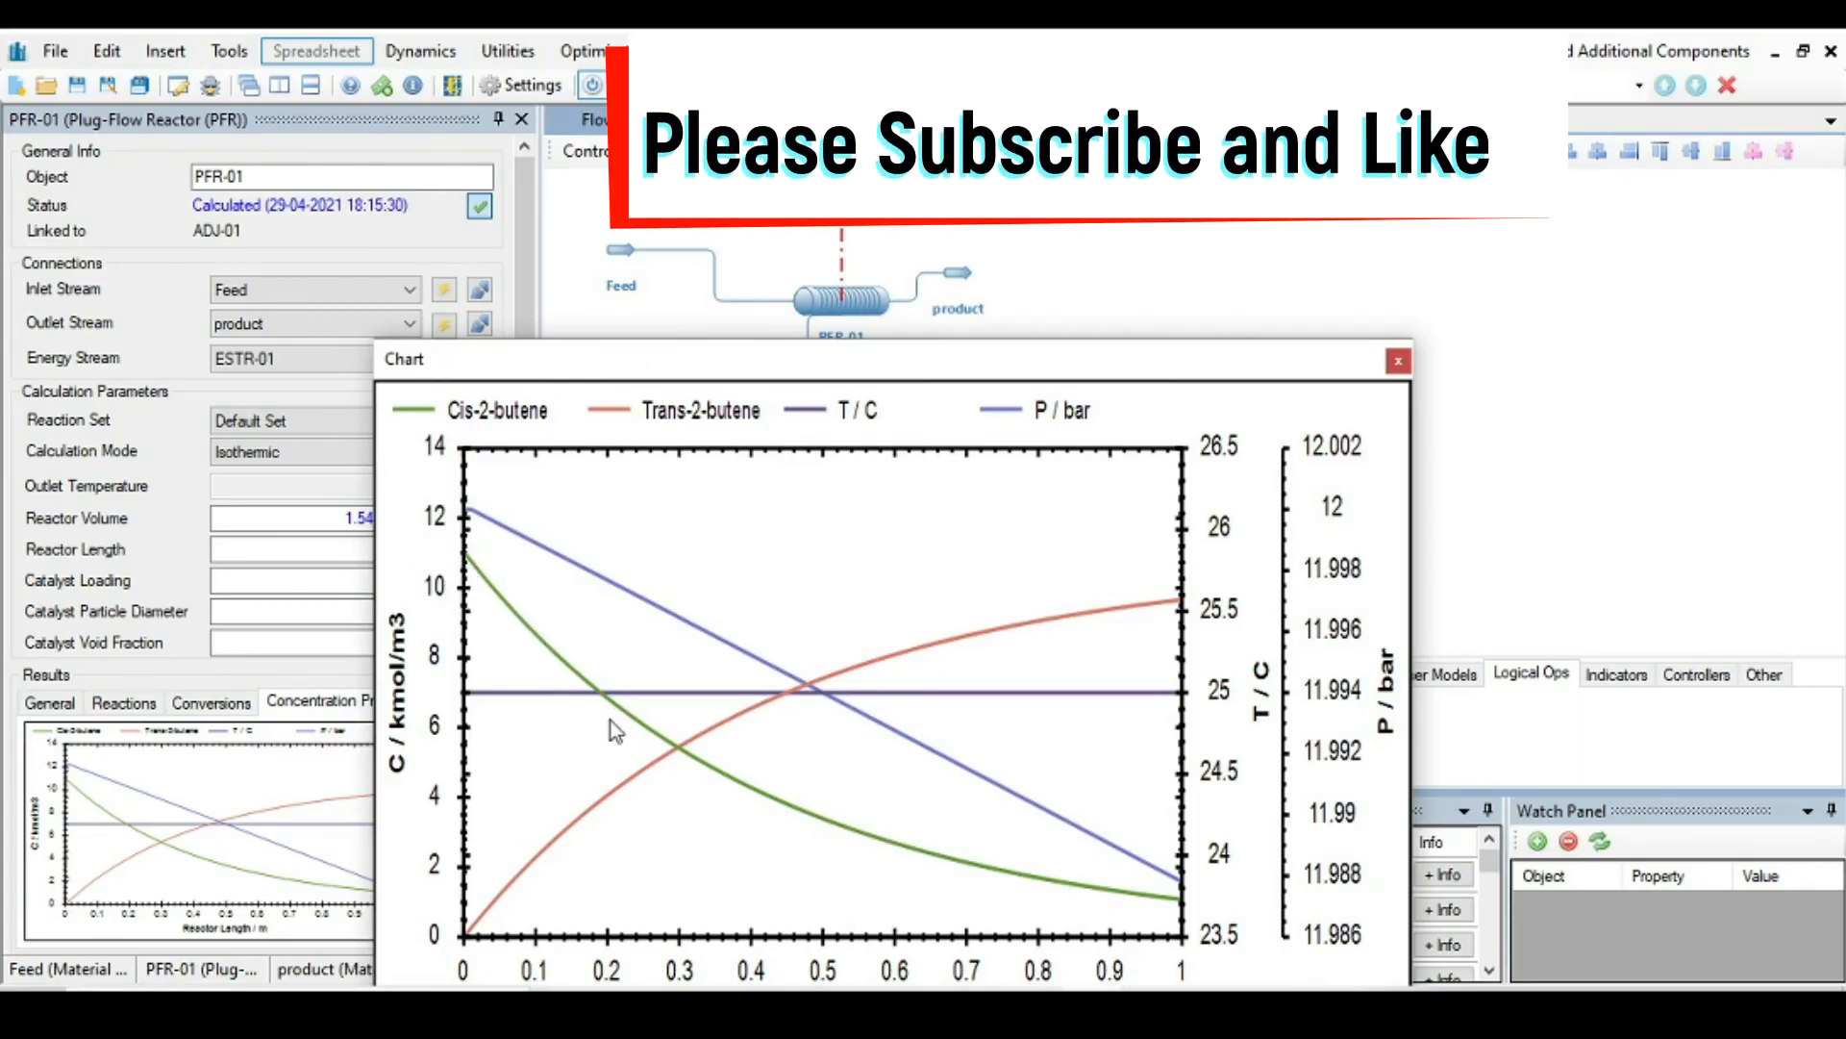
{"action": "mouse_move", "coordinate": [1056, 925]}
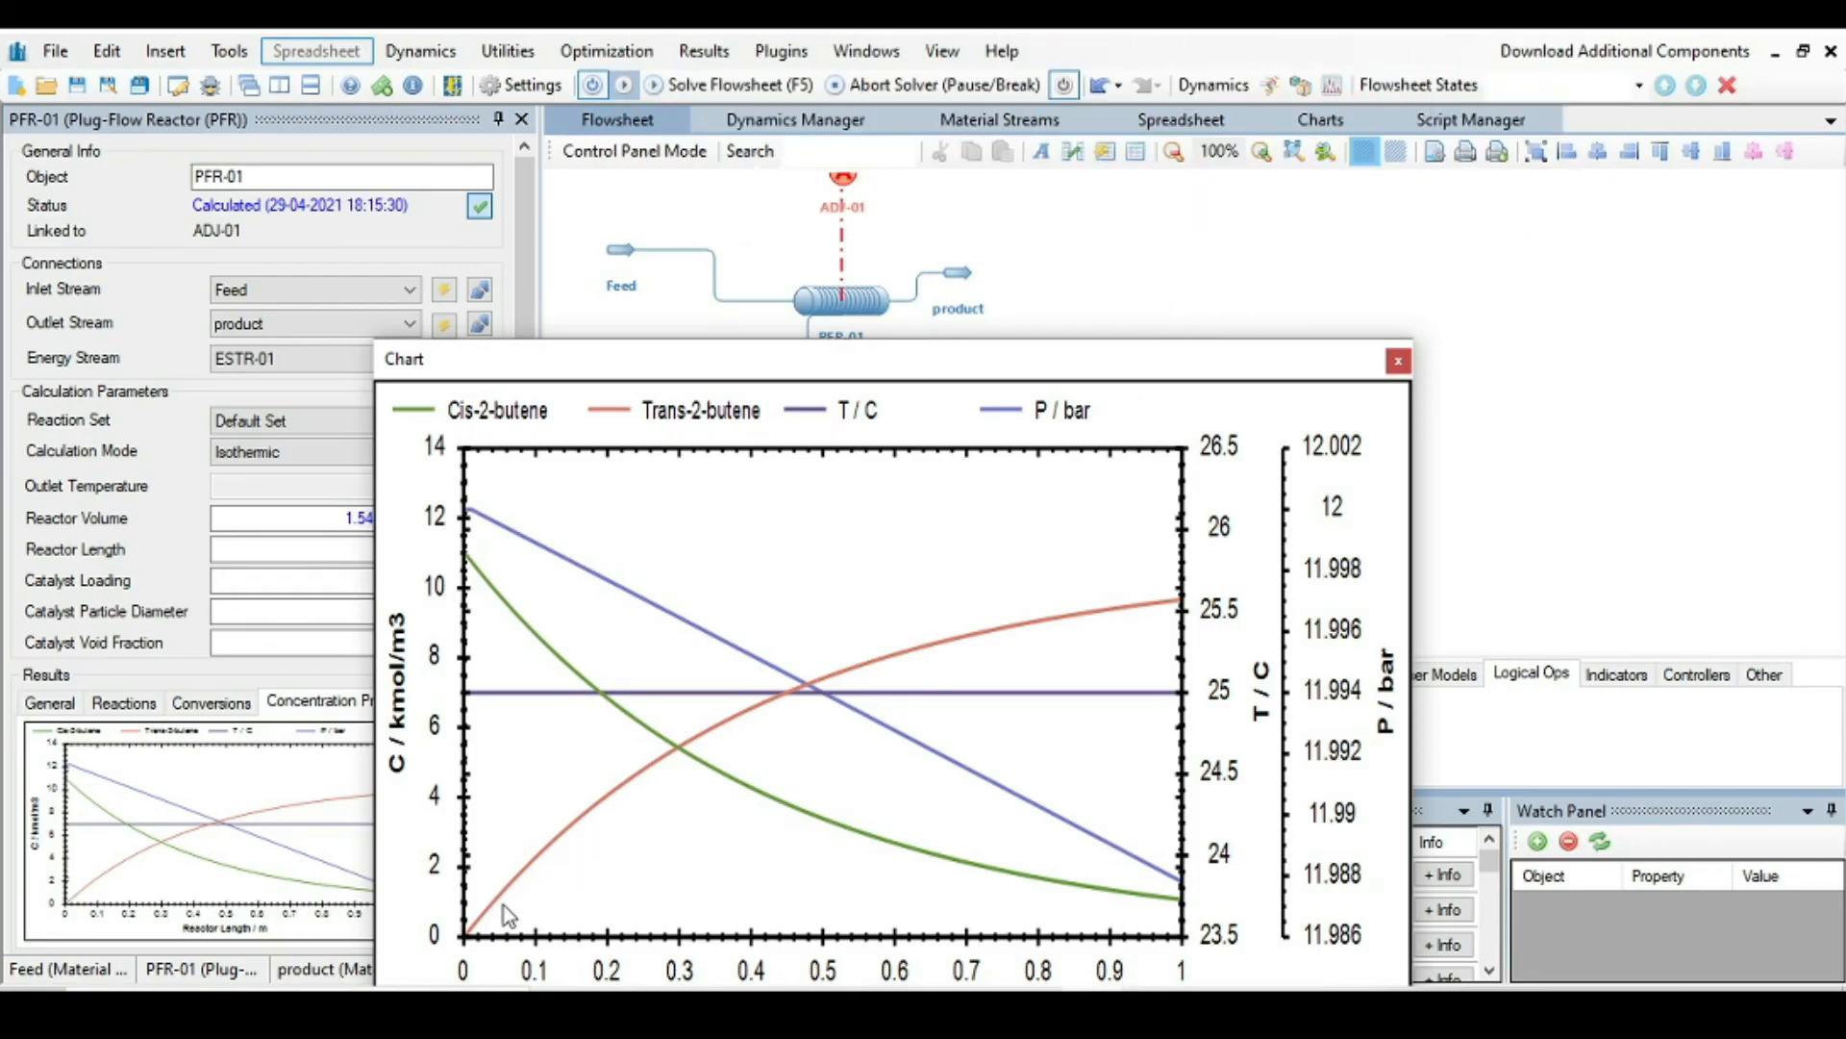
{"action": "mouse_move", "coordinate": [725, 471]}
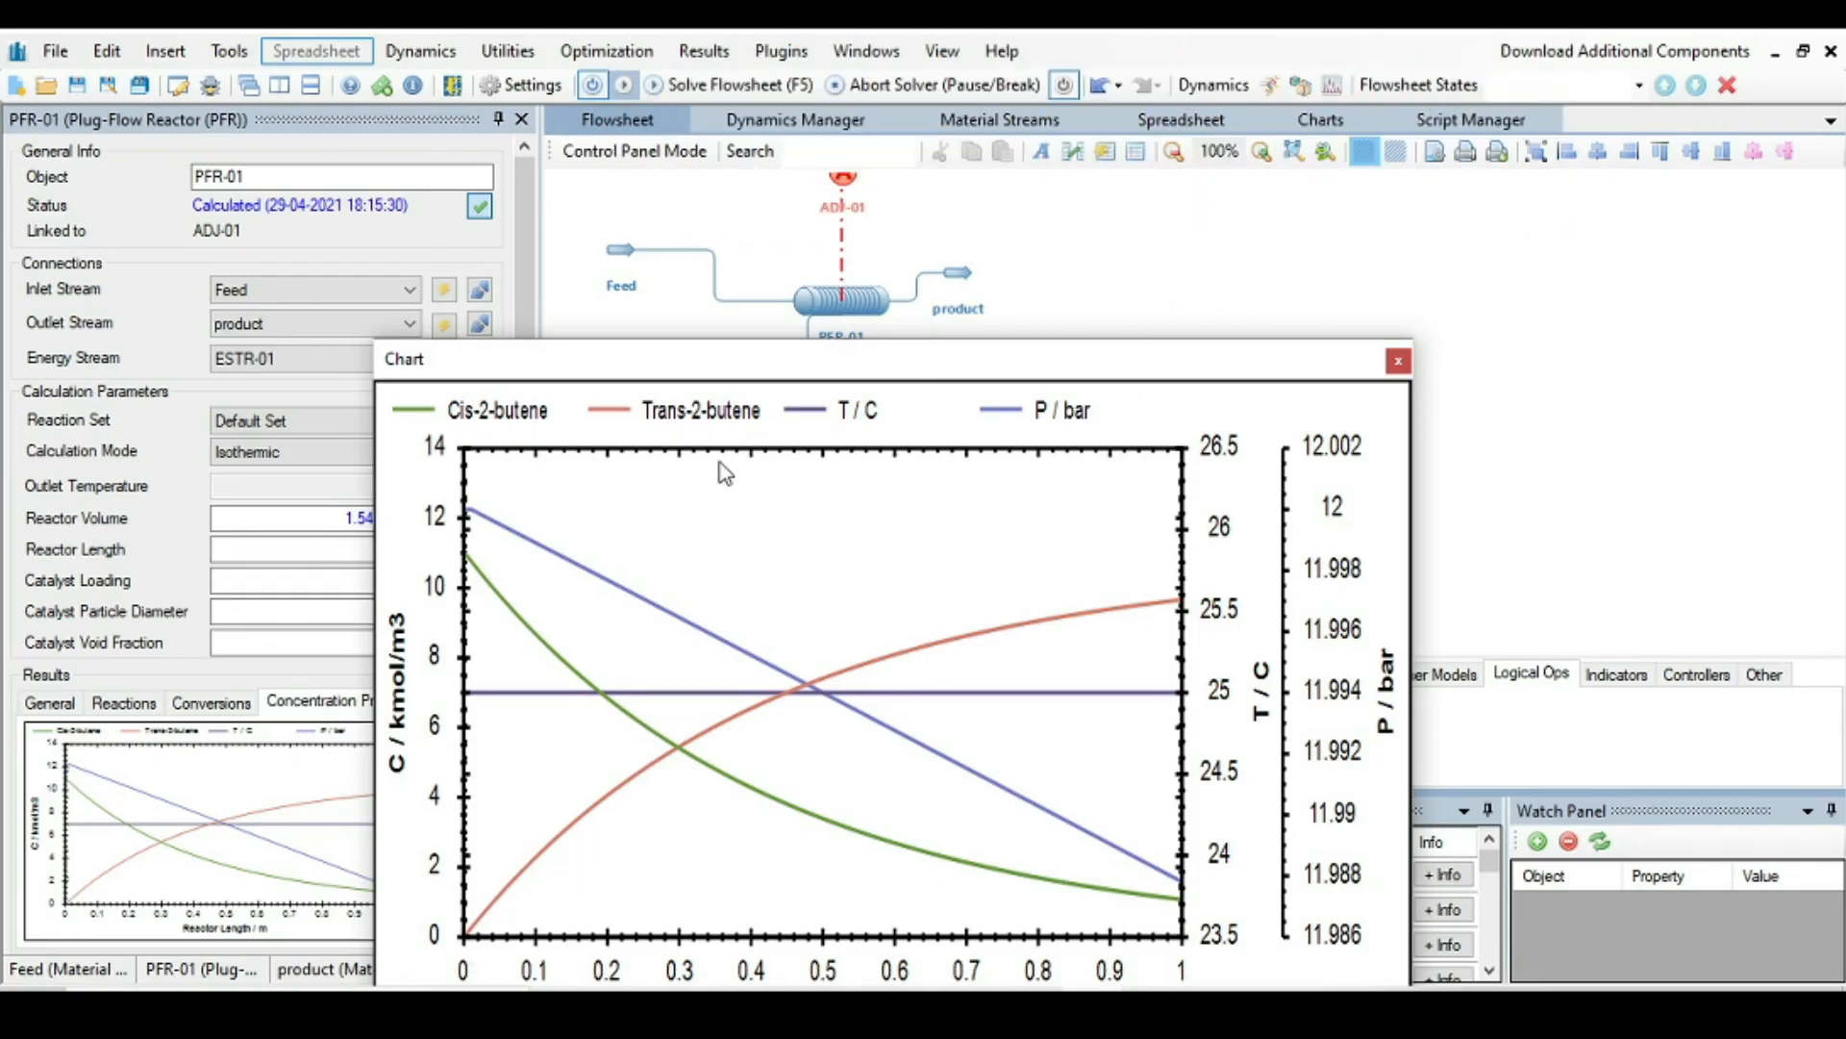
{"action": "mouse_move", "coordinate": [748, 429]}
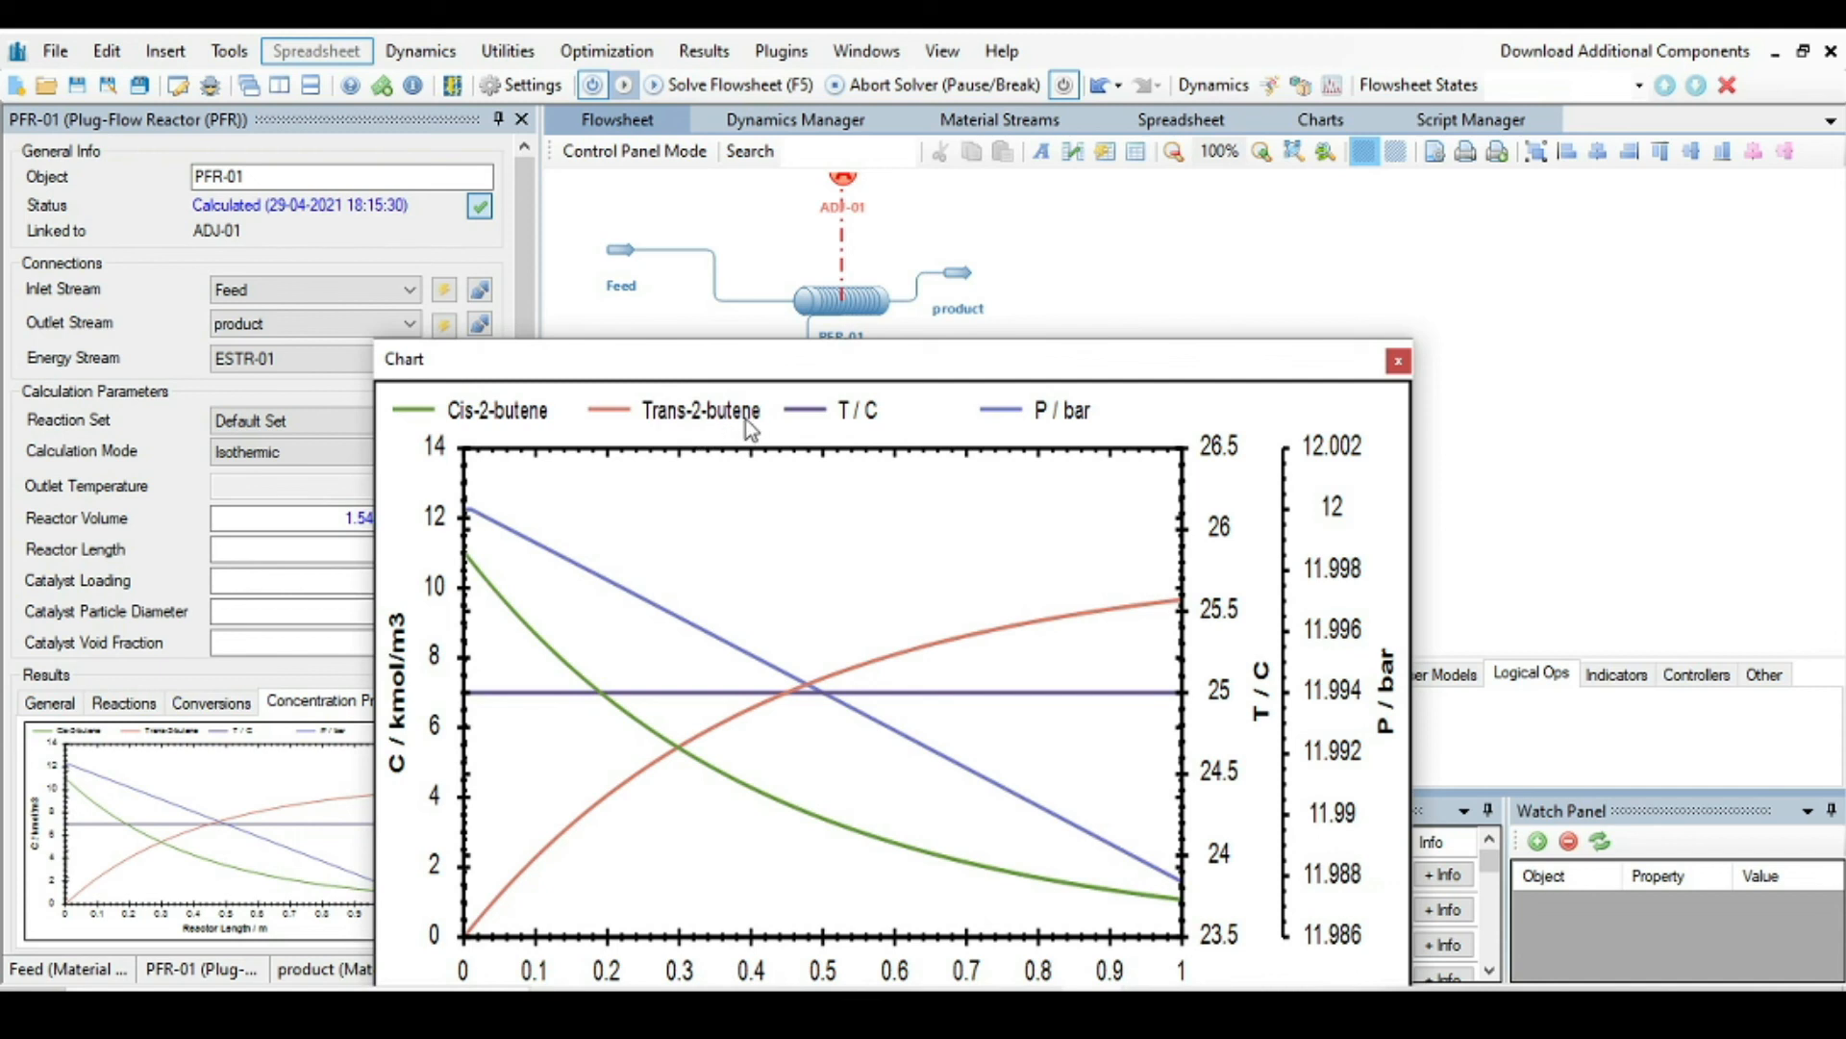
{"action": "mouse_move", "coordinate": [560, 871]}
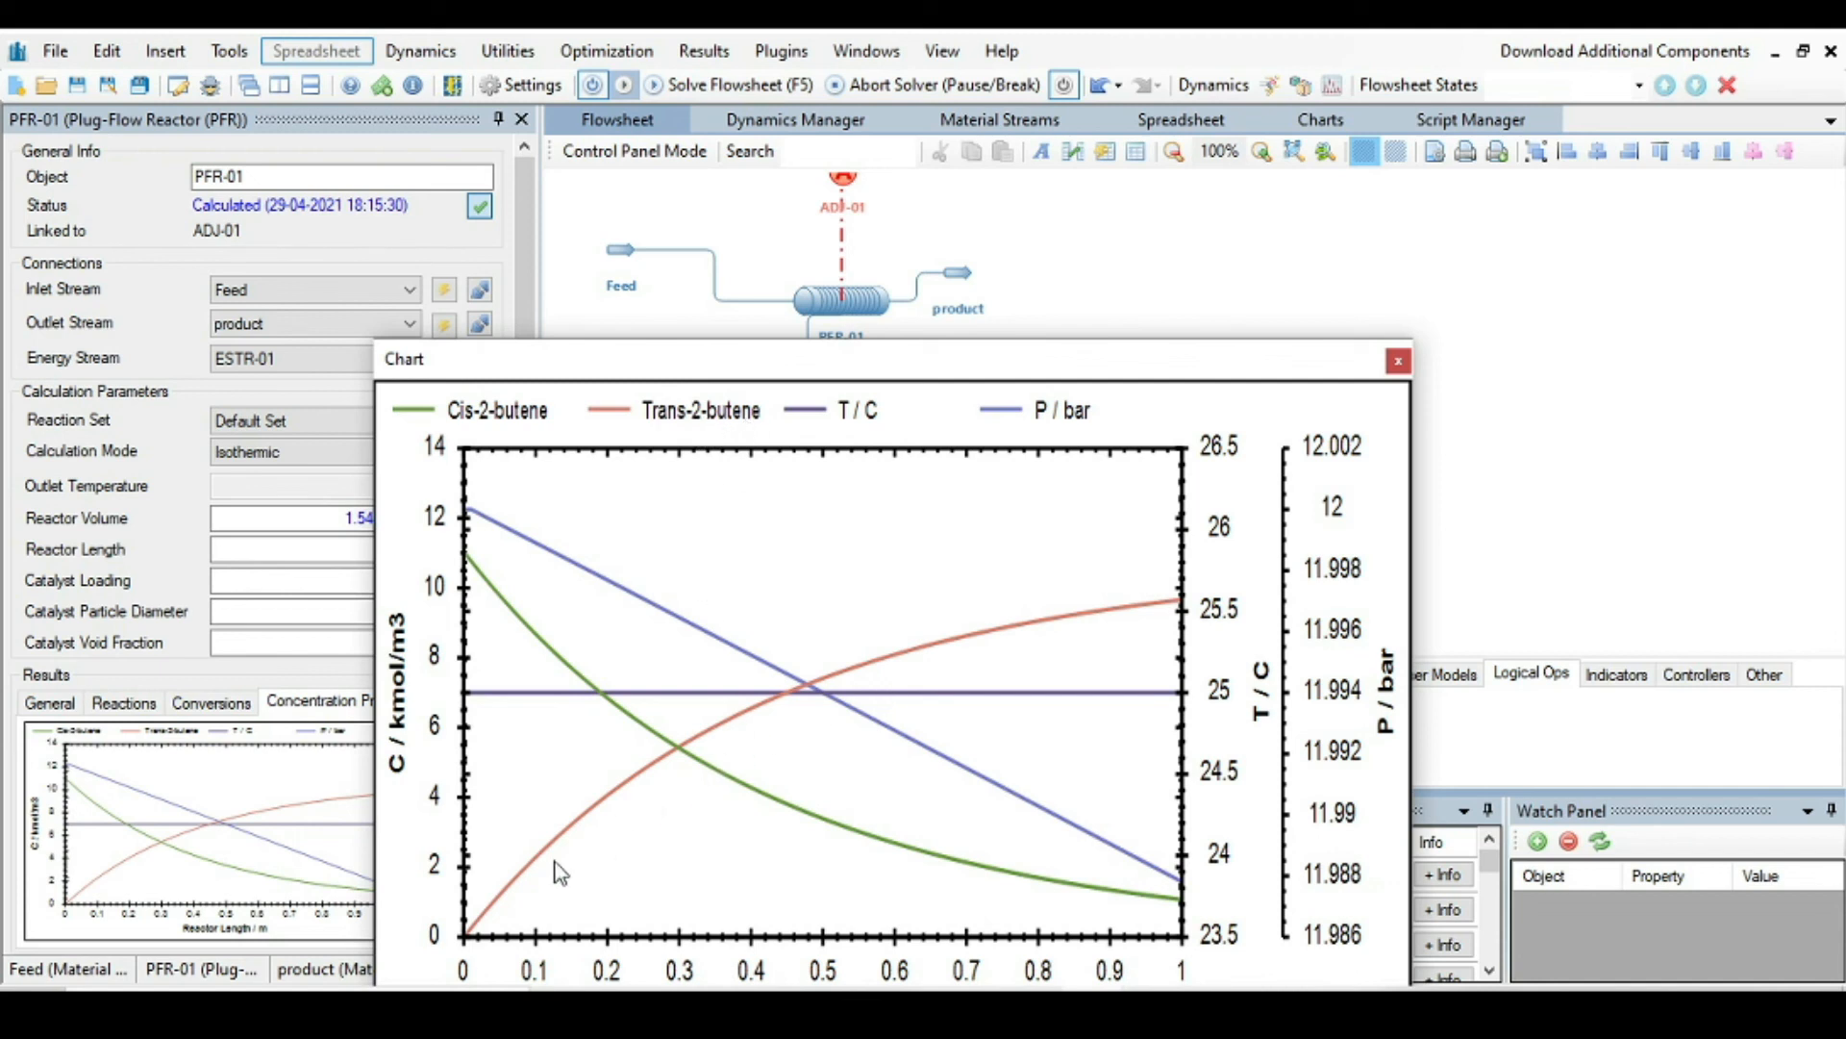
{"action": "mouse_move", "coordinate": [552, 867]}
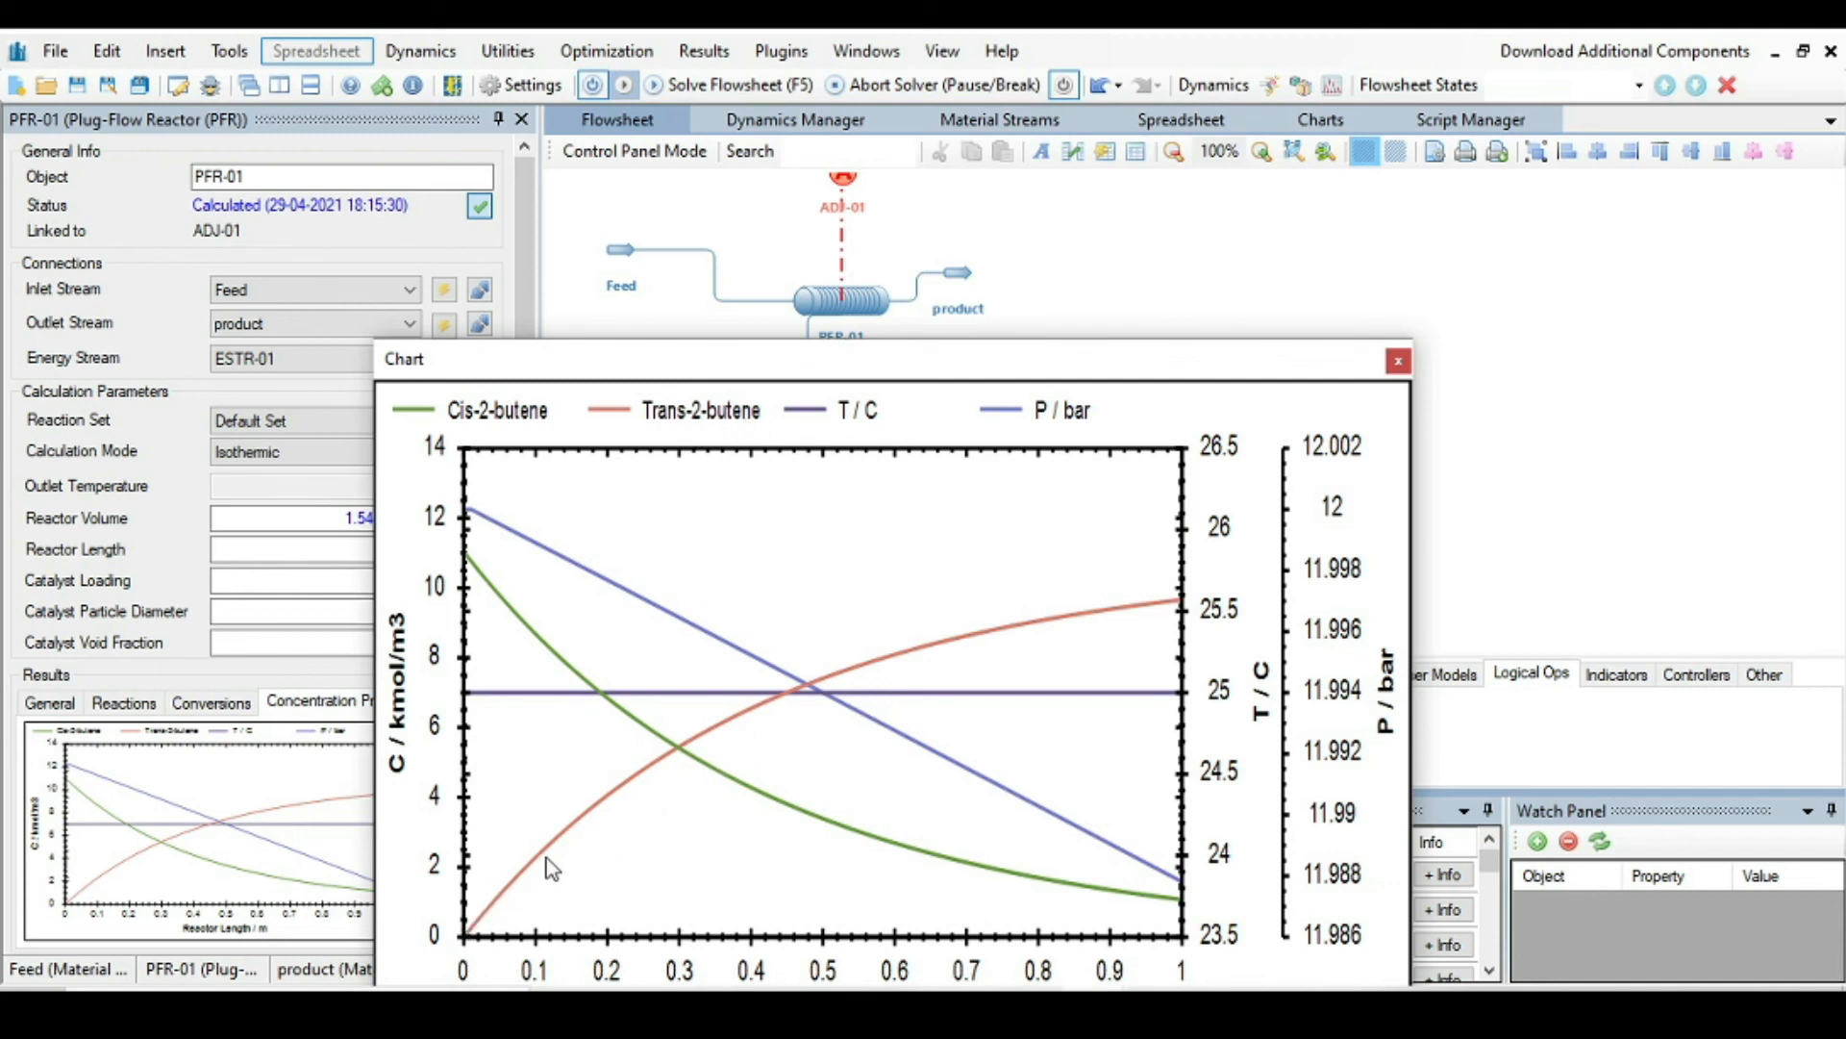
{"action": "mouse_move", "coordinate": [946, 667]}
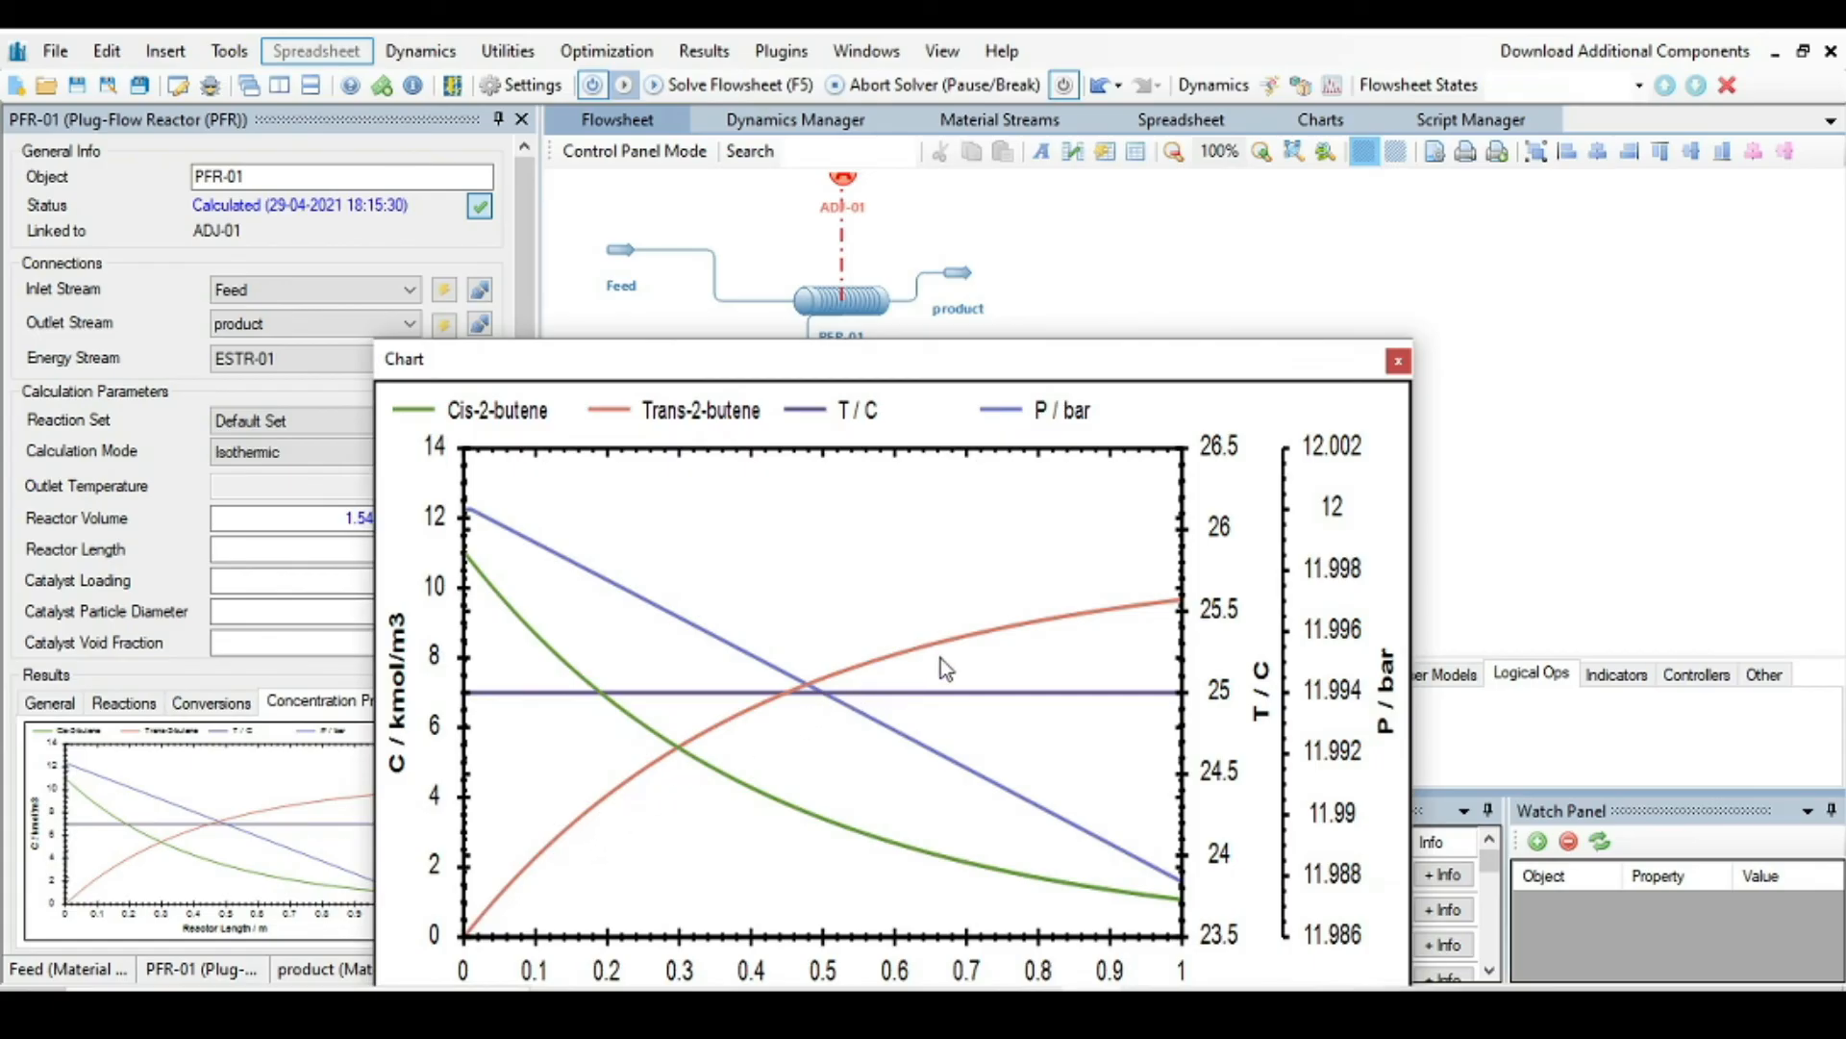
{"action": "mouse_move", "coordinate": [812, 693]}
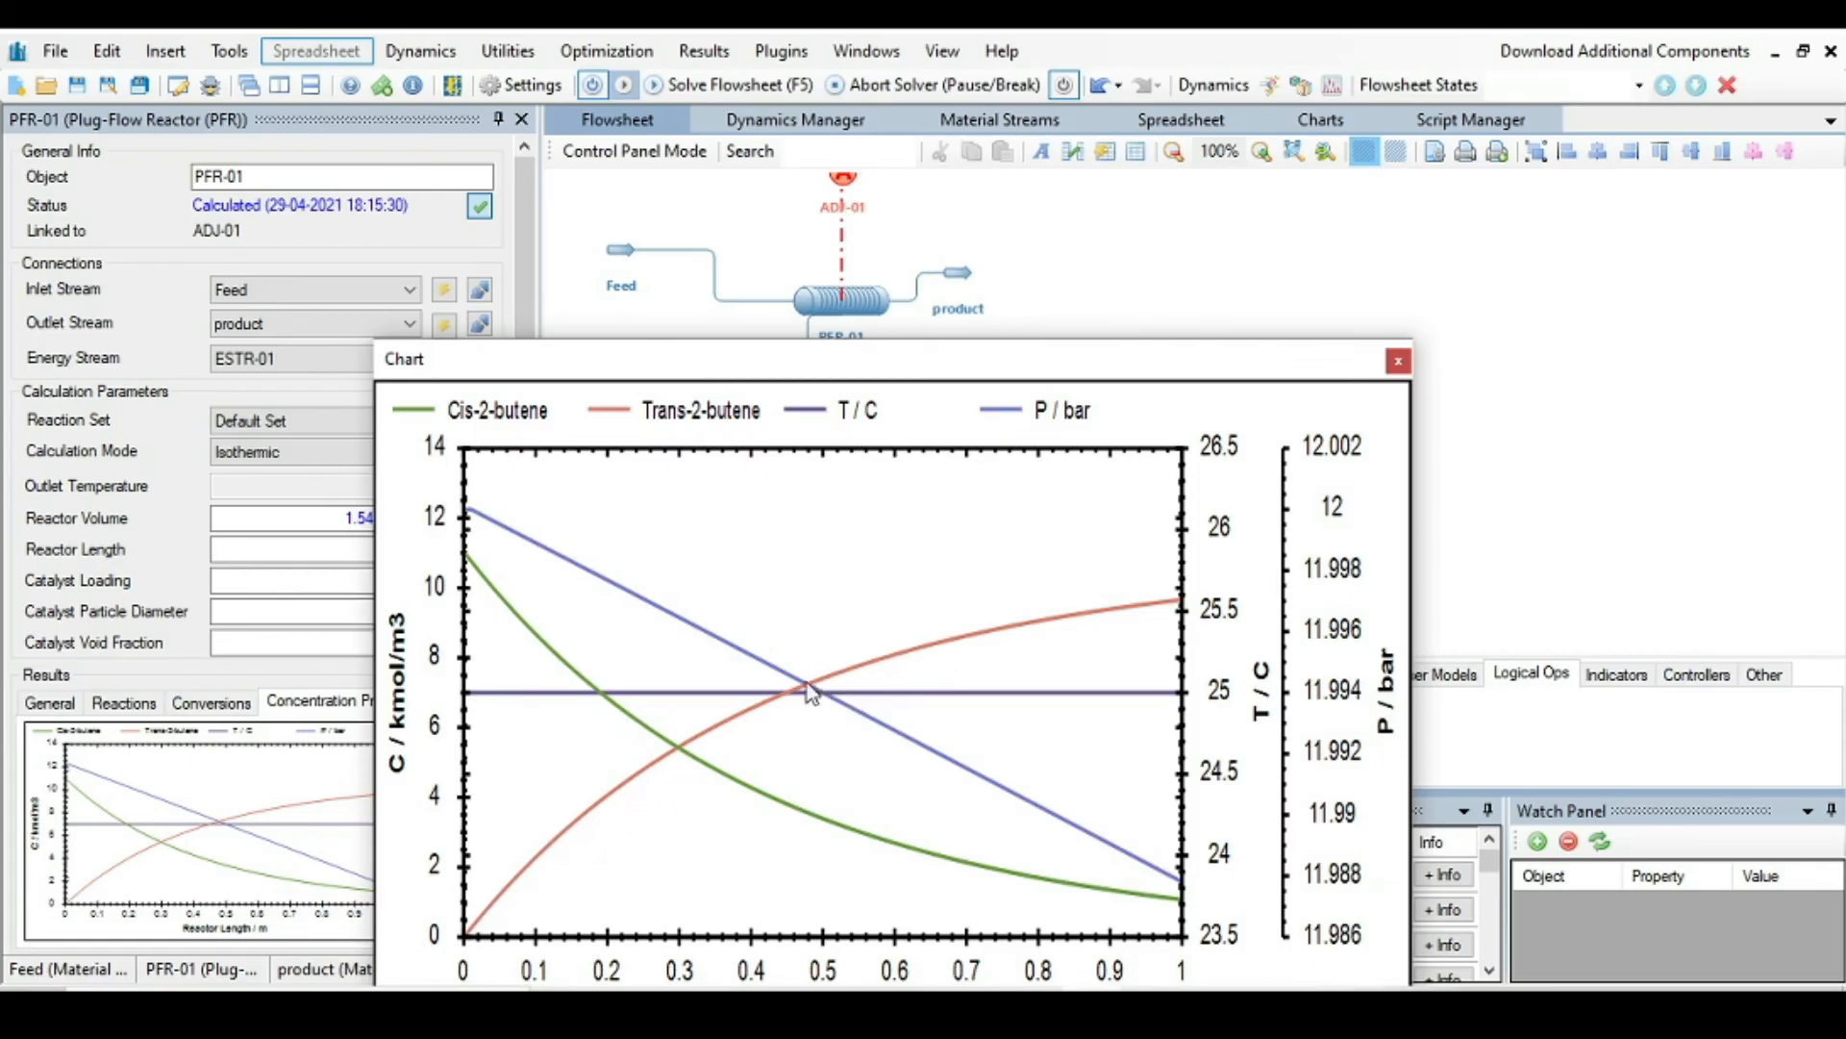
{"action": "mouse_move", "coordinate": [972, 648]}
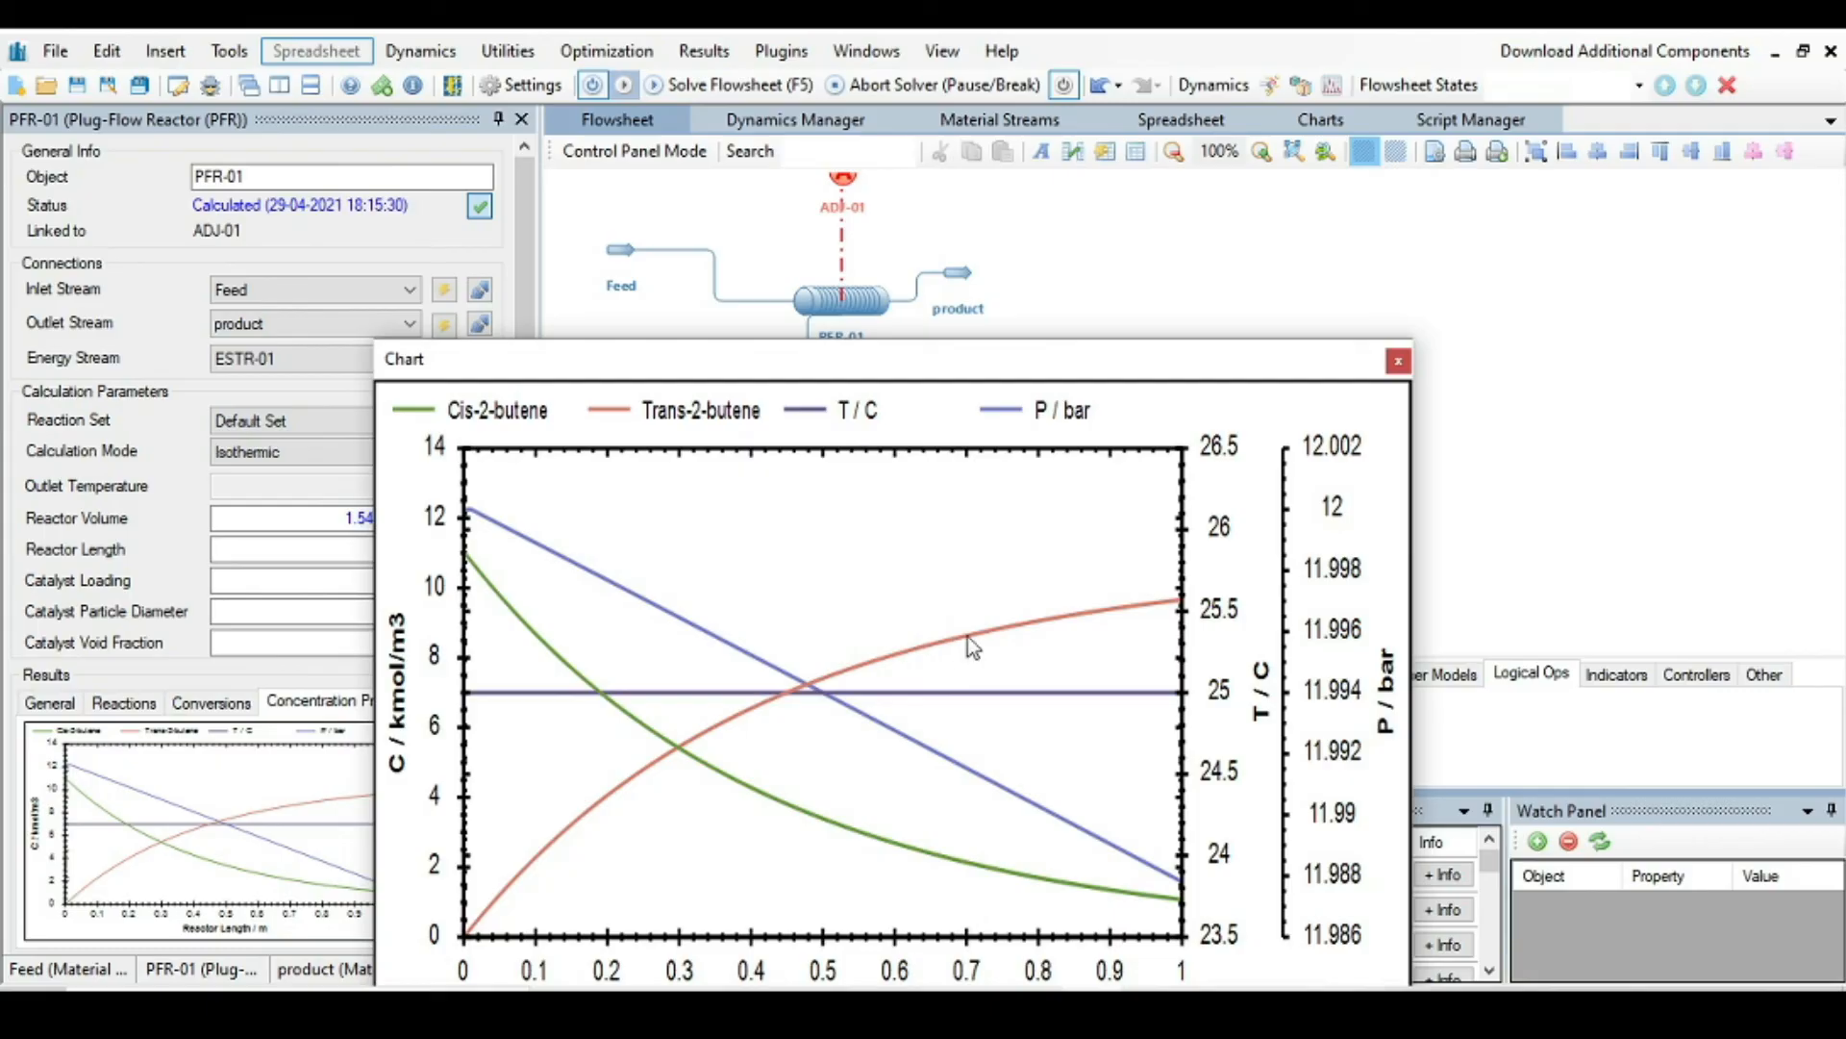
{"action": "mouse_move", "coordinate": [1122, 987]}
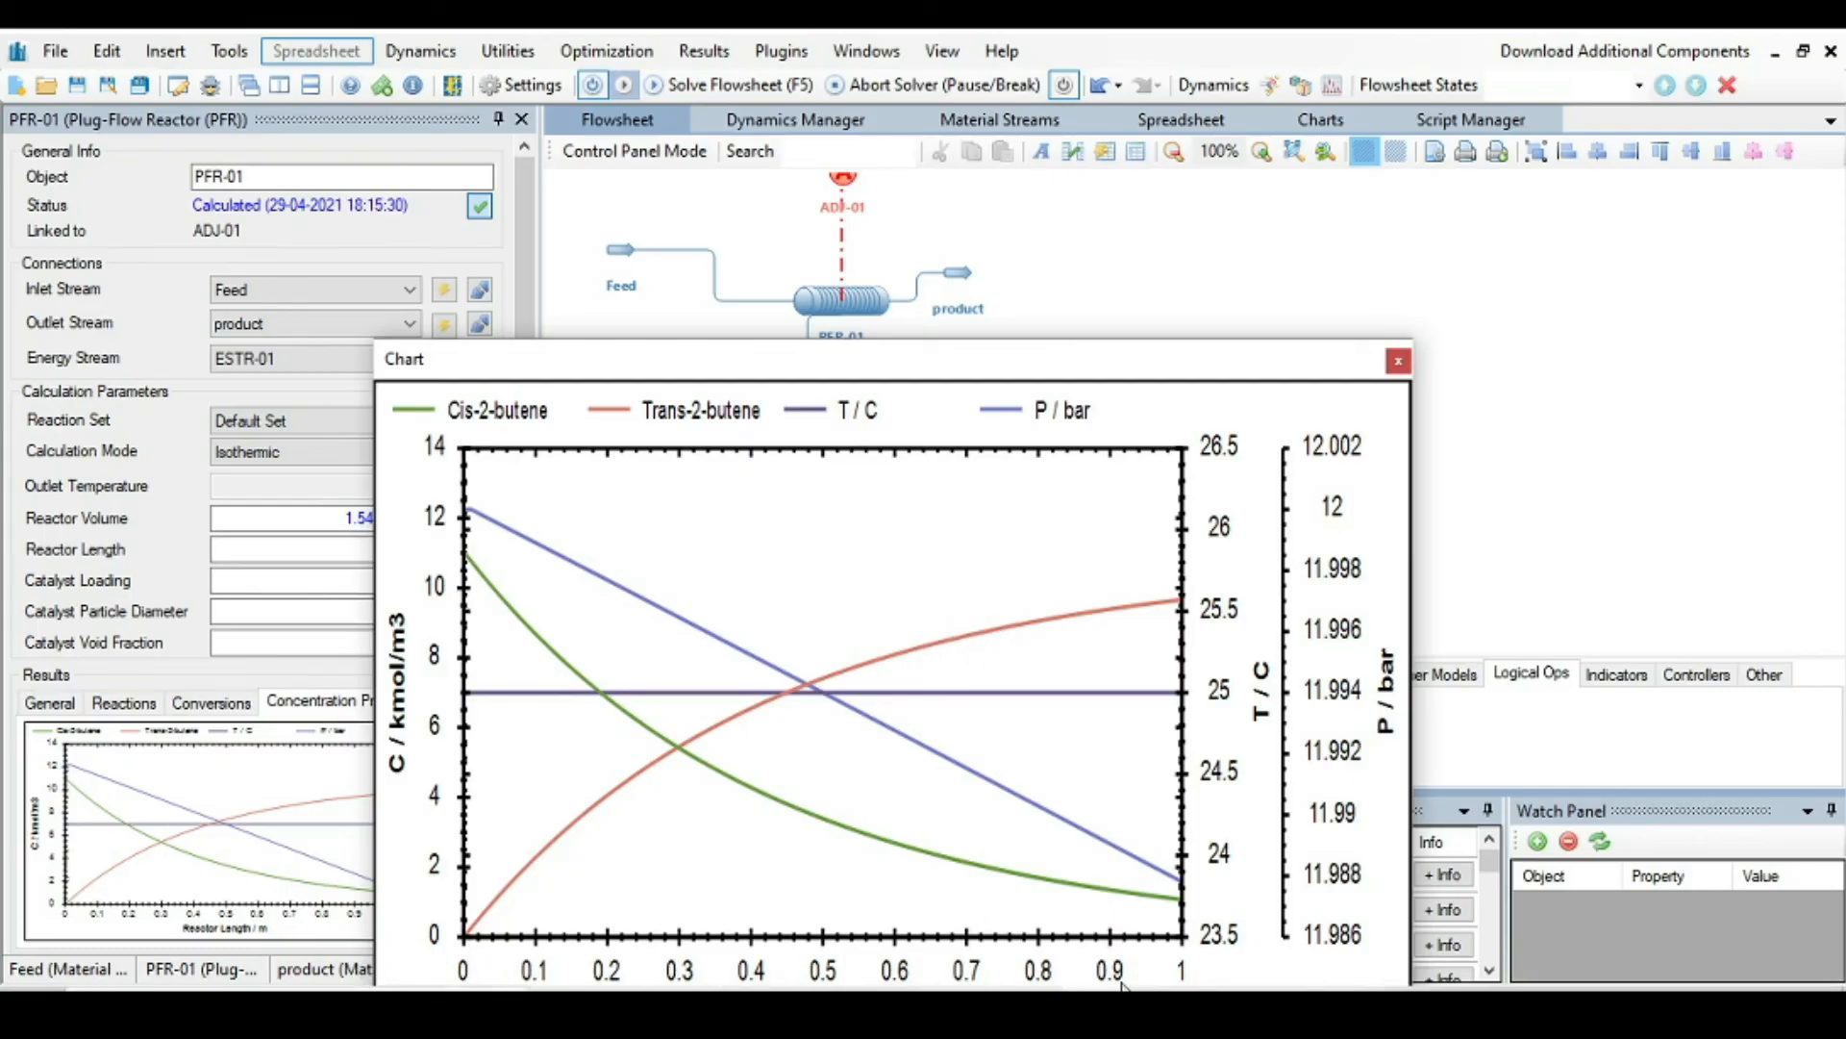
{"action": "mouse_move", "coordinate": [504, 527]}
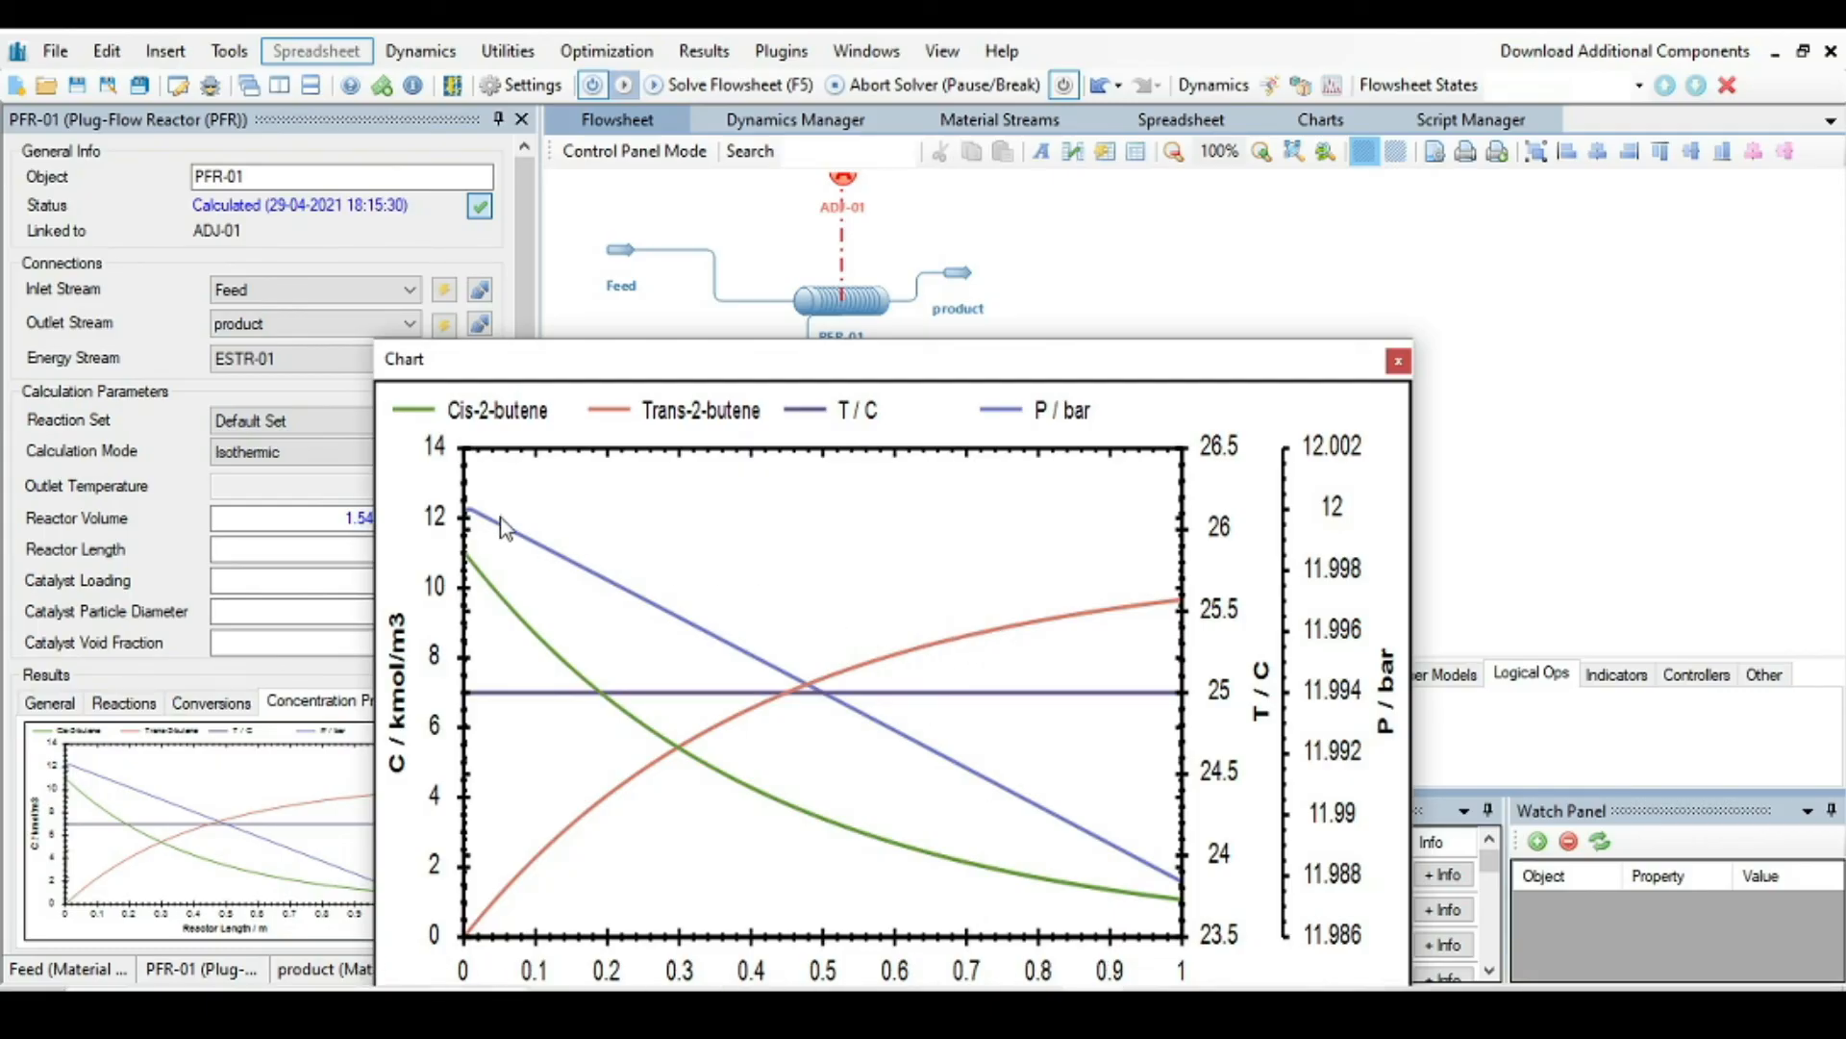
{"action": "mouse_move", "coordinate": [495, 527]}
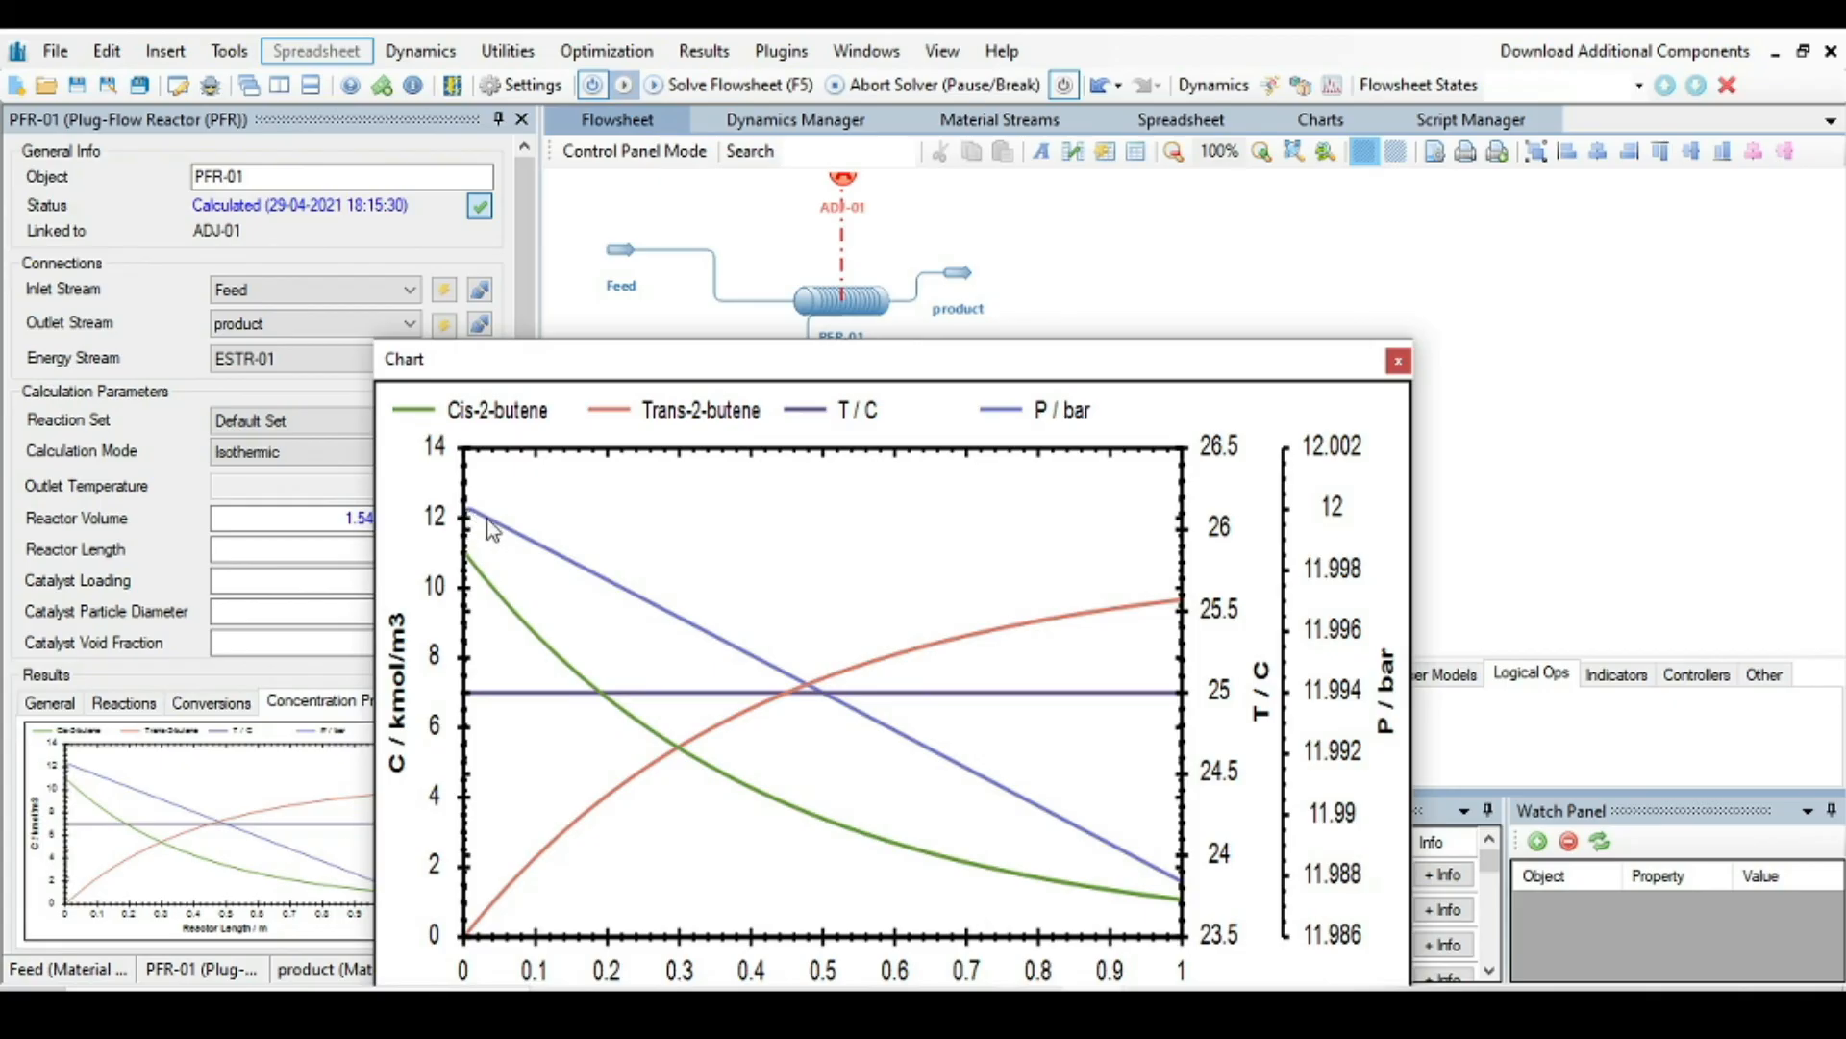
{"action": "mouse_move", "coordinate": [810, 706]}
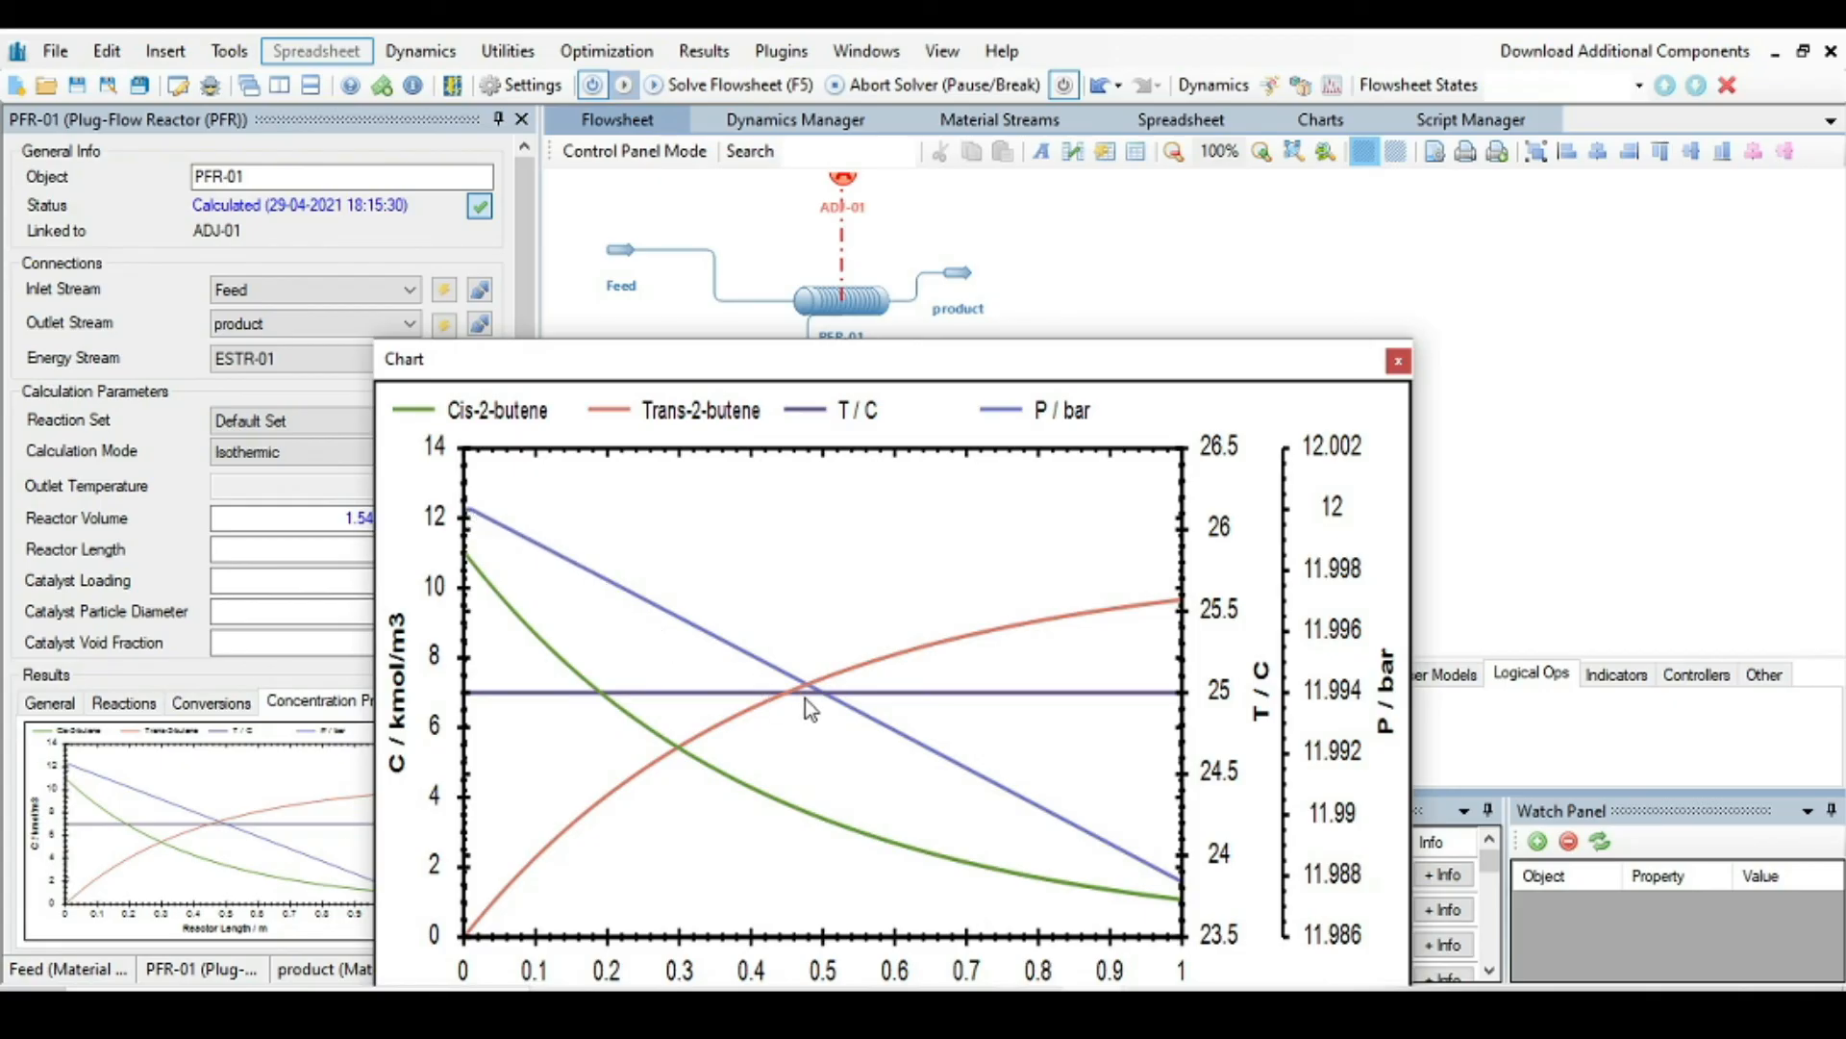
{"action": "mouse_move", "coordinate": [1192, 908]}
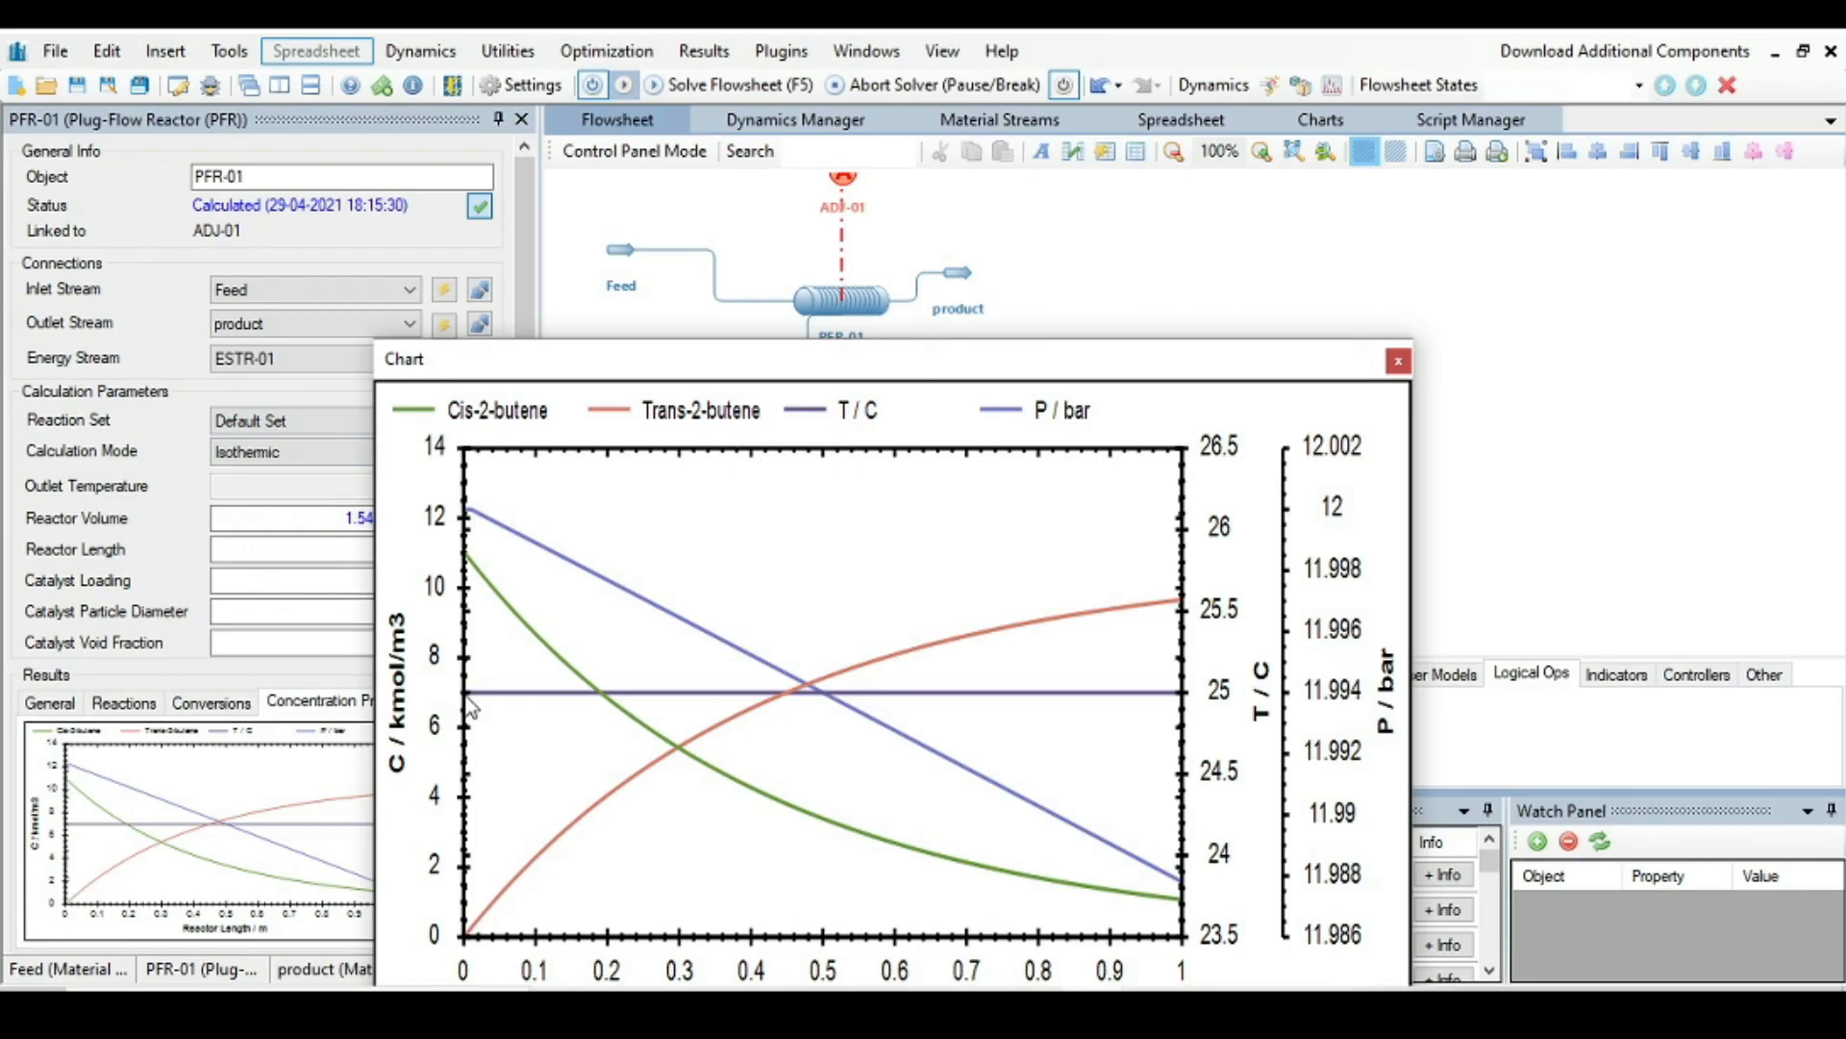
{"action": "mouse_move", "coordinate": [1193, 724]}
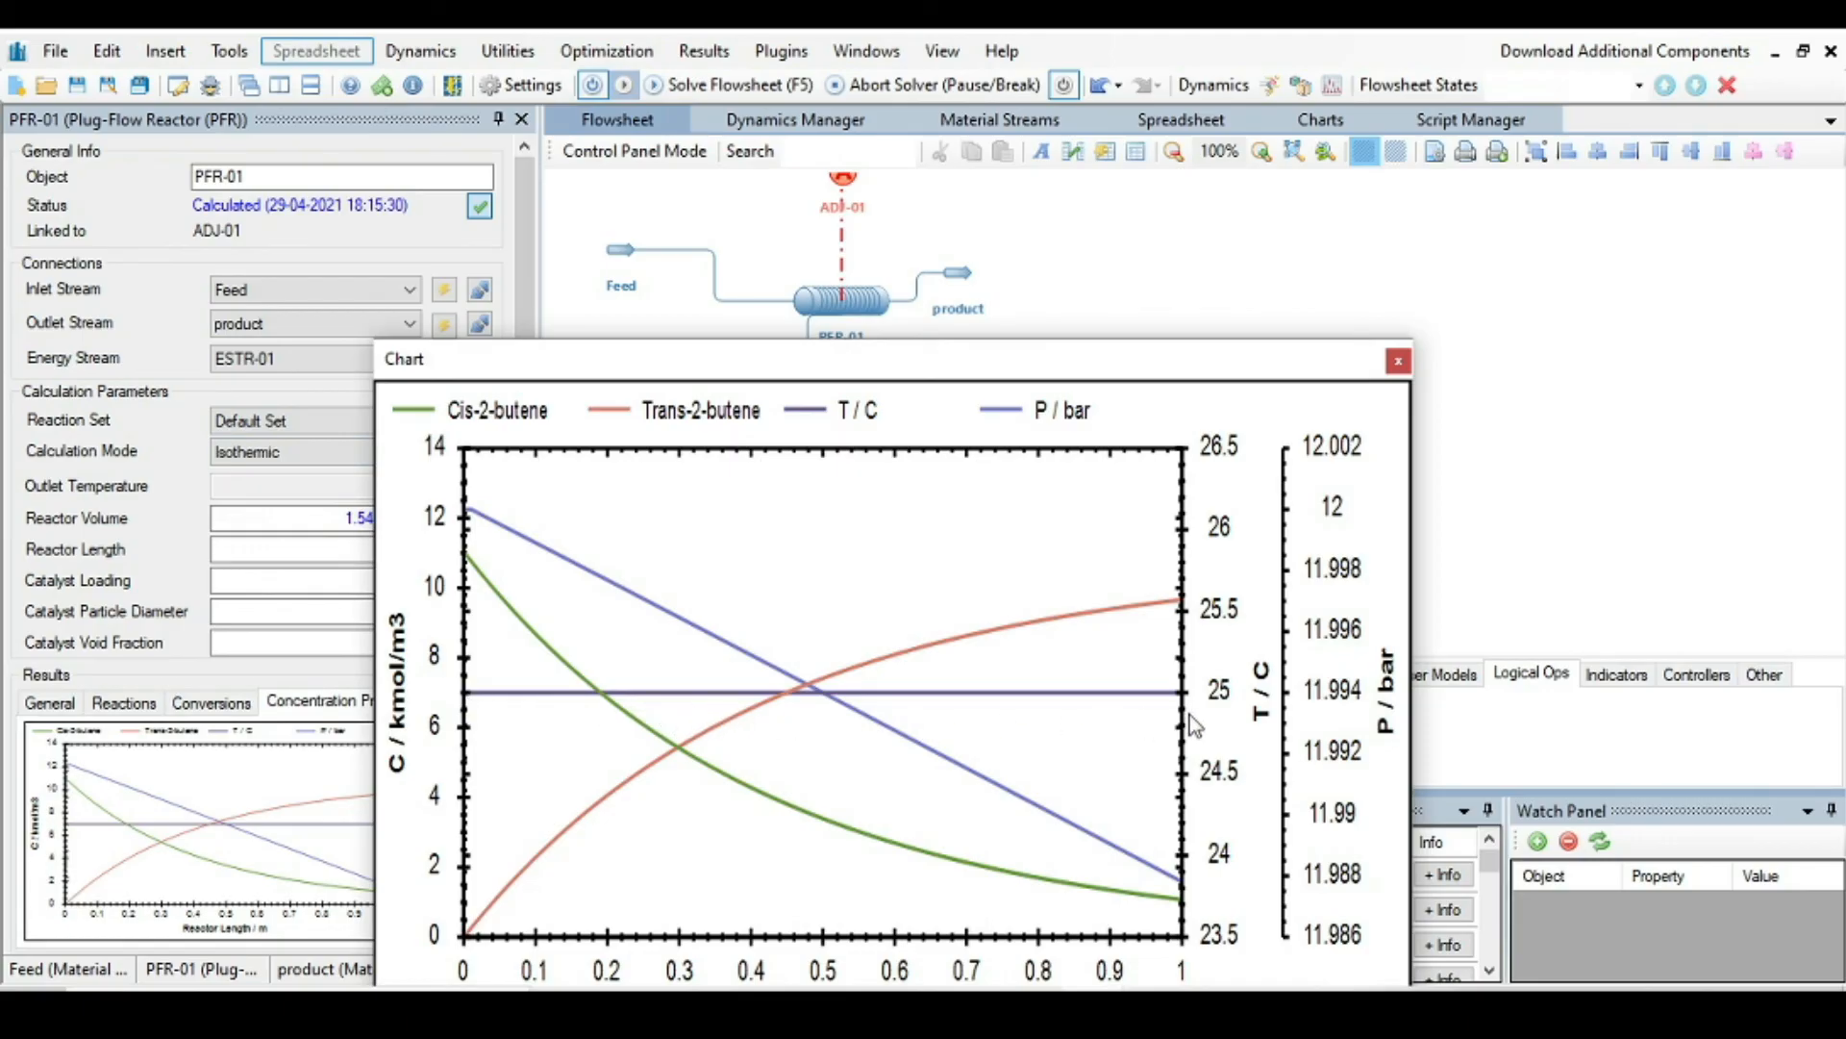
{"action": "left_click", "coordinate": [1398, 360]}
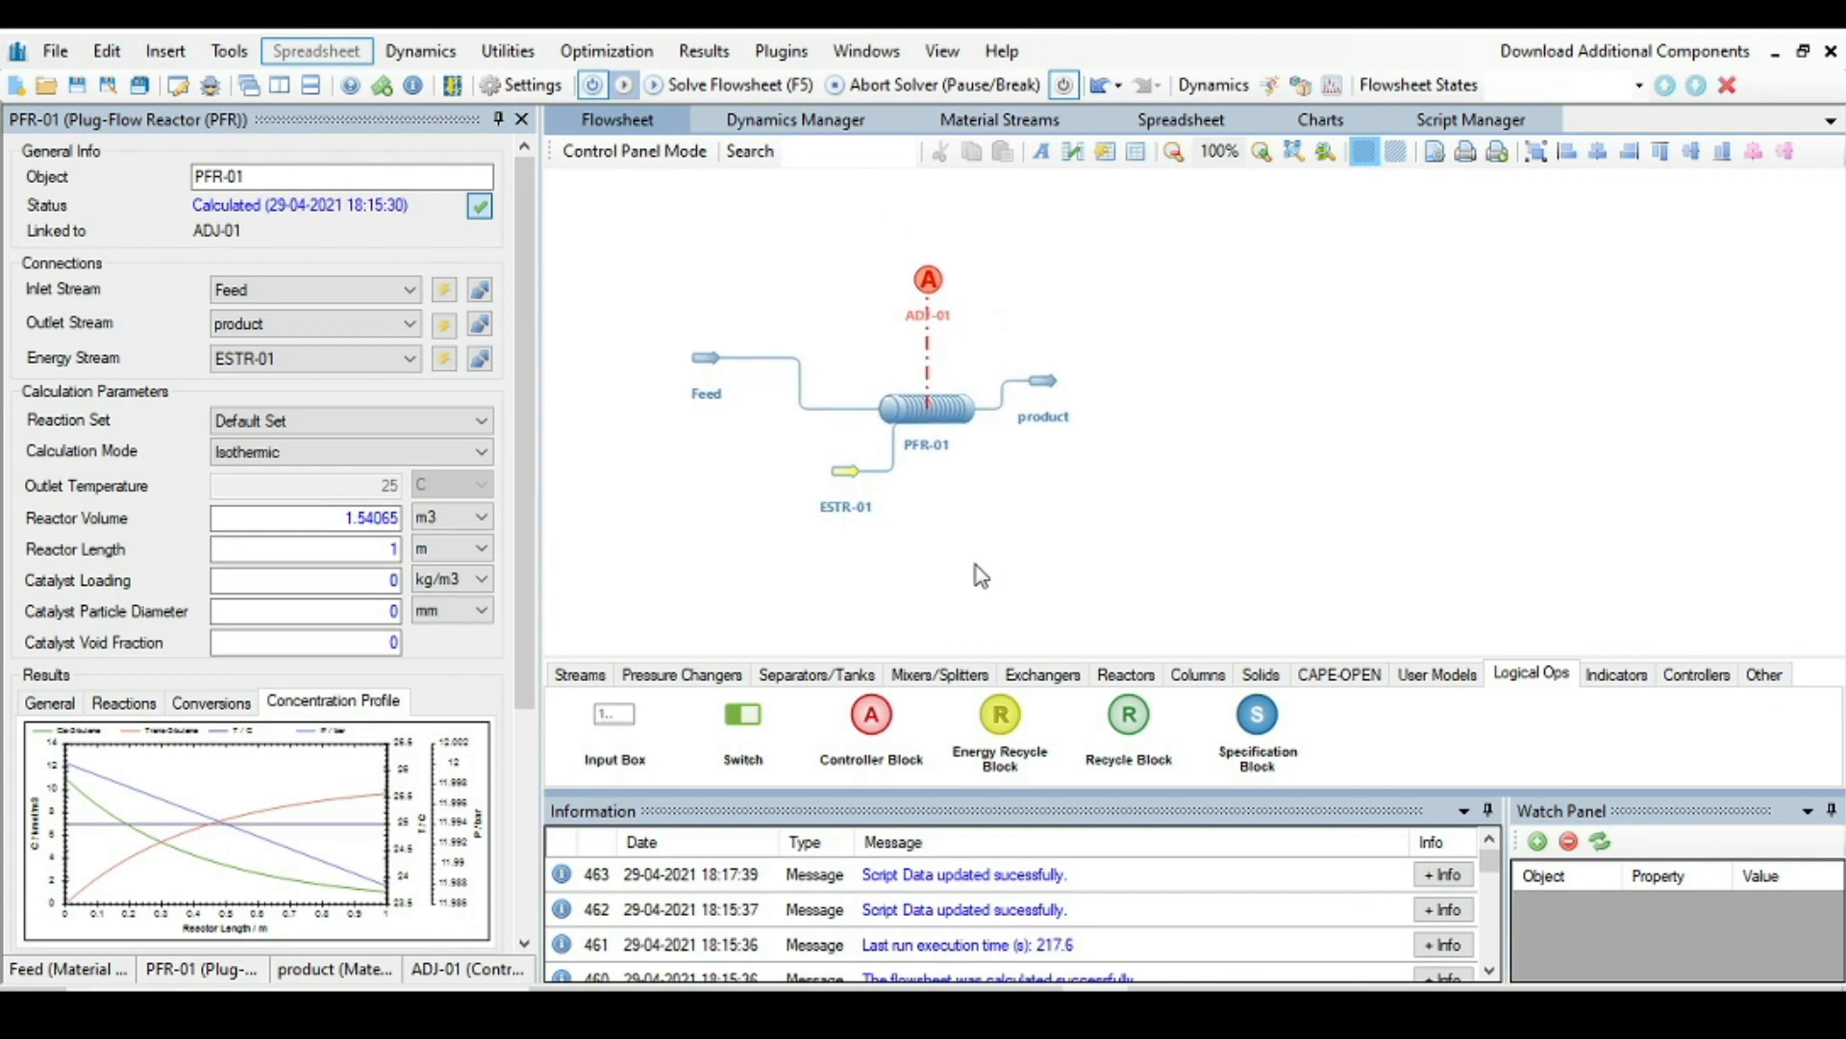
Step: Switch PFR-01 to Adiabatic mode and re-solve, giving 1.59237 m3 volume and 47.2895 °C outlet
{"action": "left_click", "coordinate": [481, 450]}
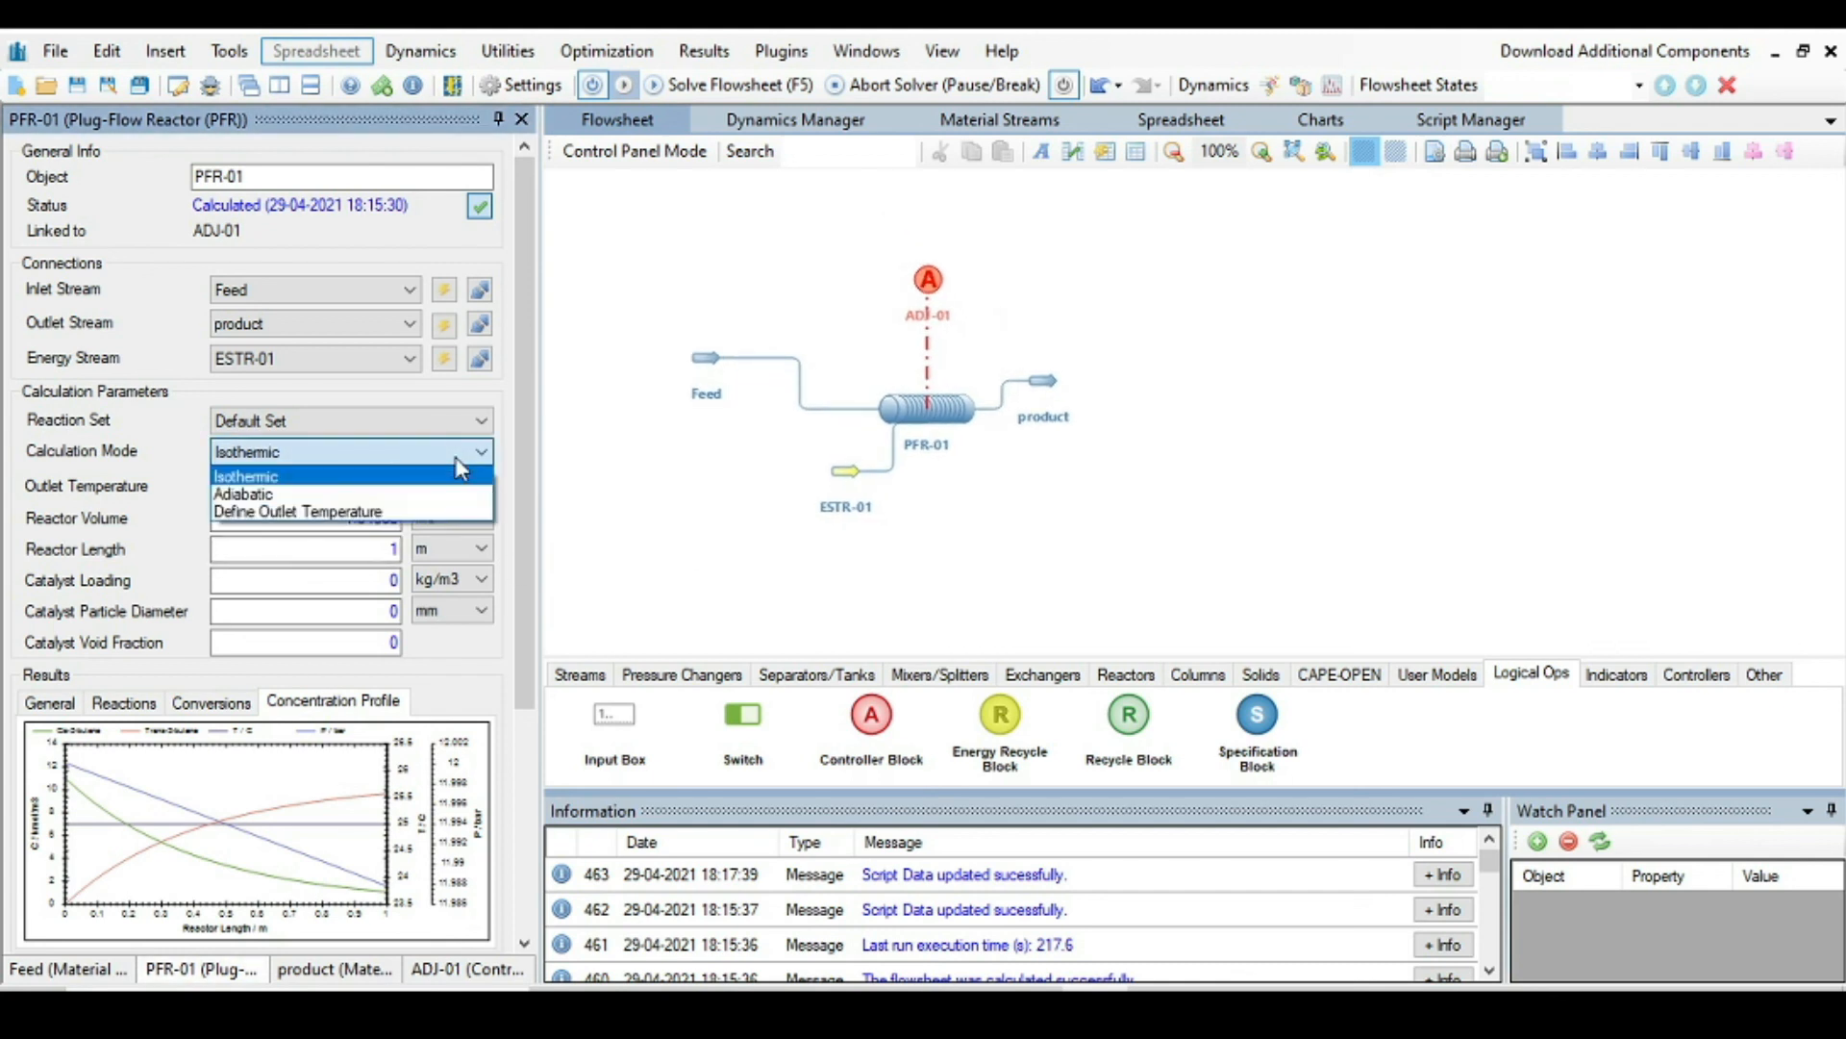
{"action": "left_click", "coordinate": [242, 494]}
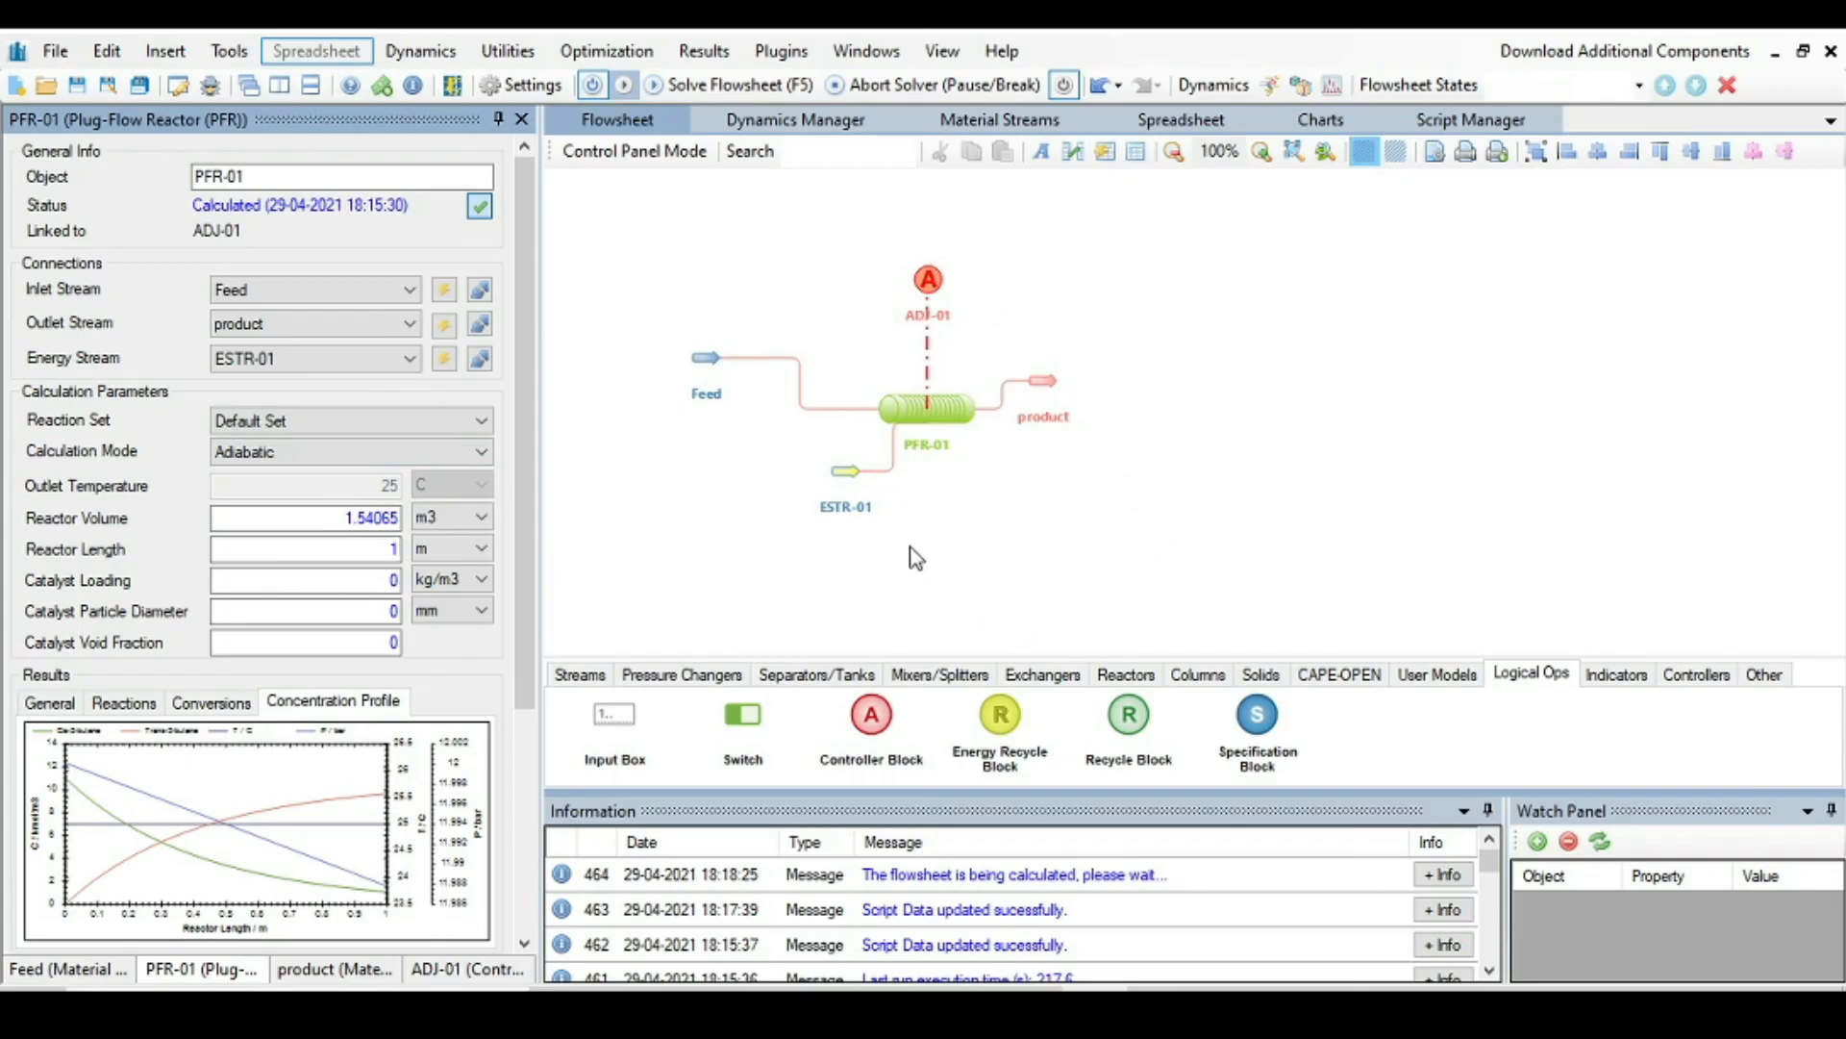
{"action": "mouse_move", "coordinate": [956, 512]}
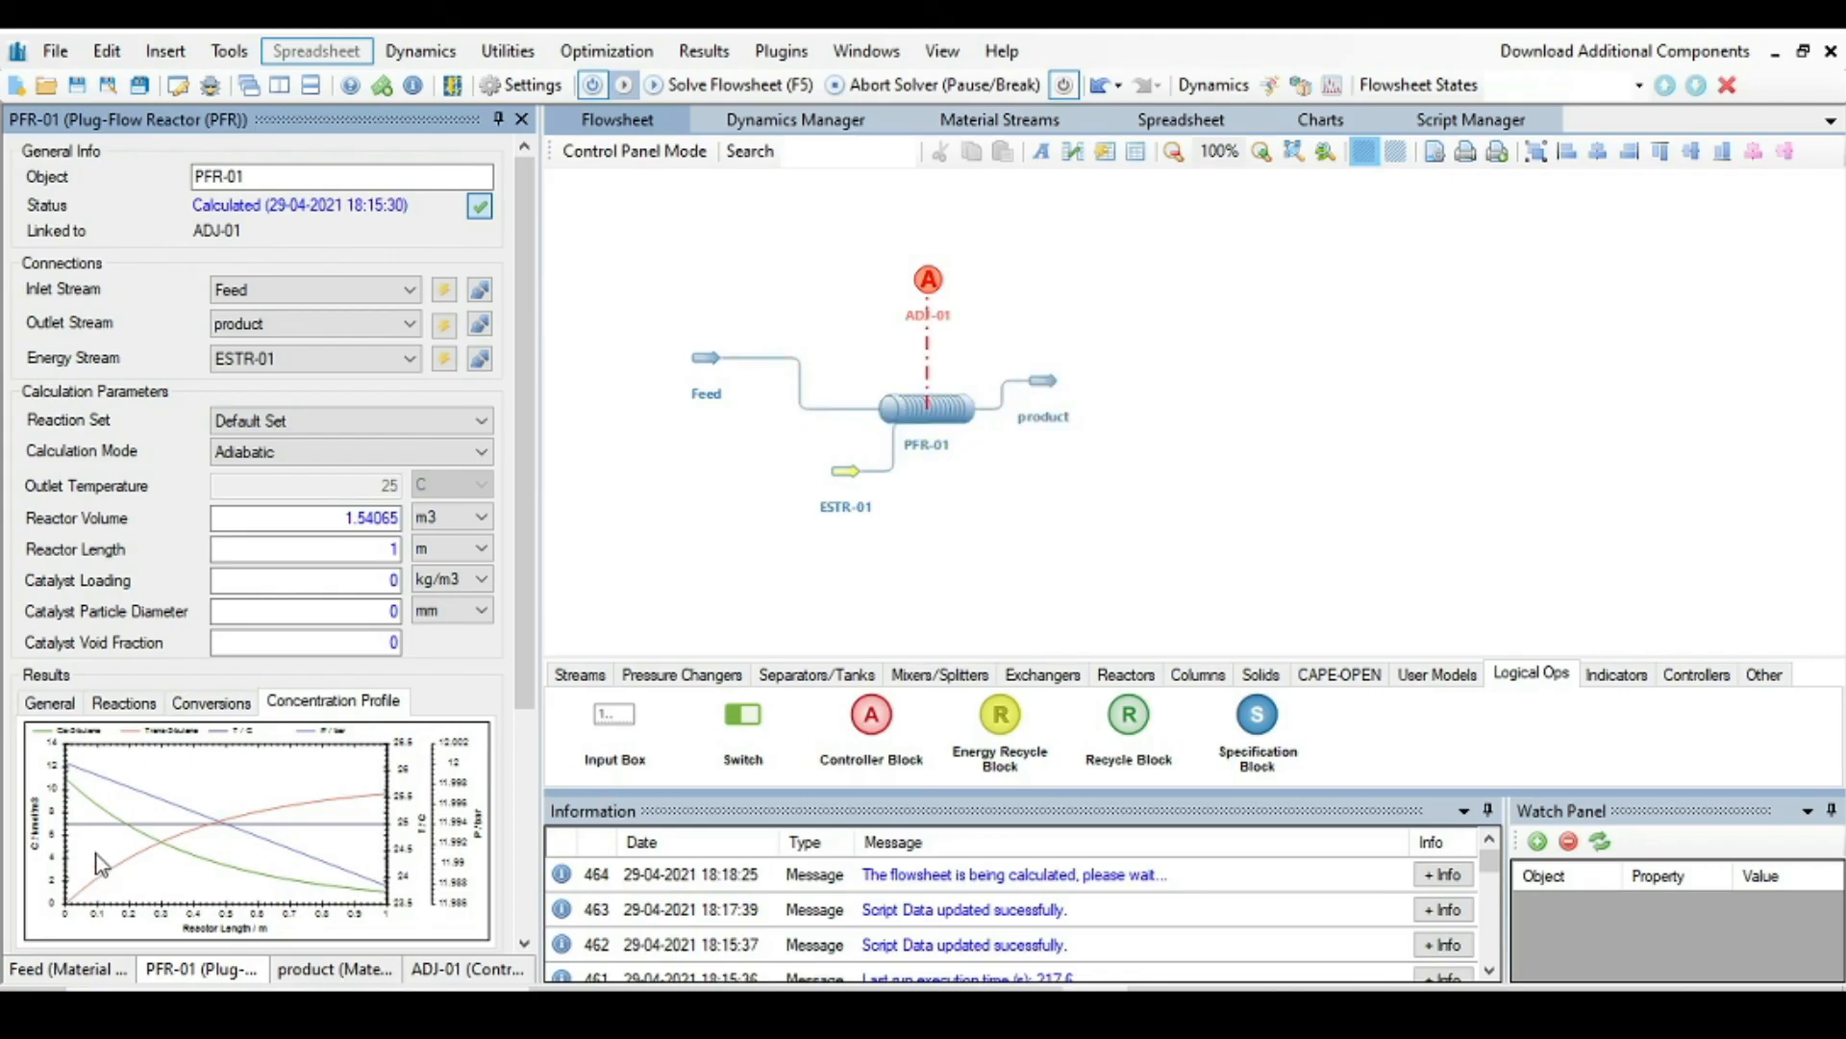
{"action": "left_click", "coordinate": [736, 85]}
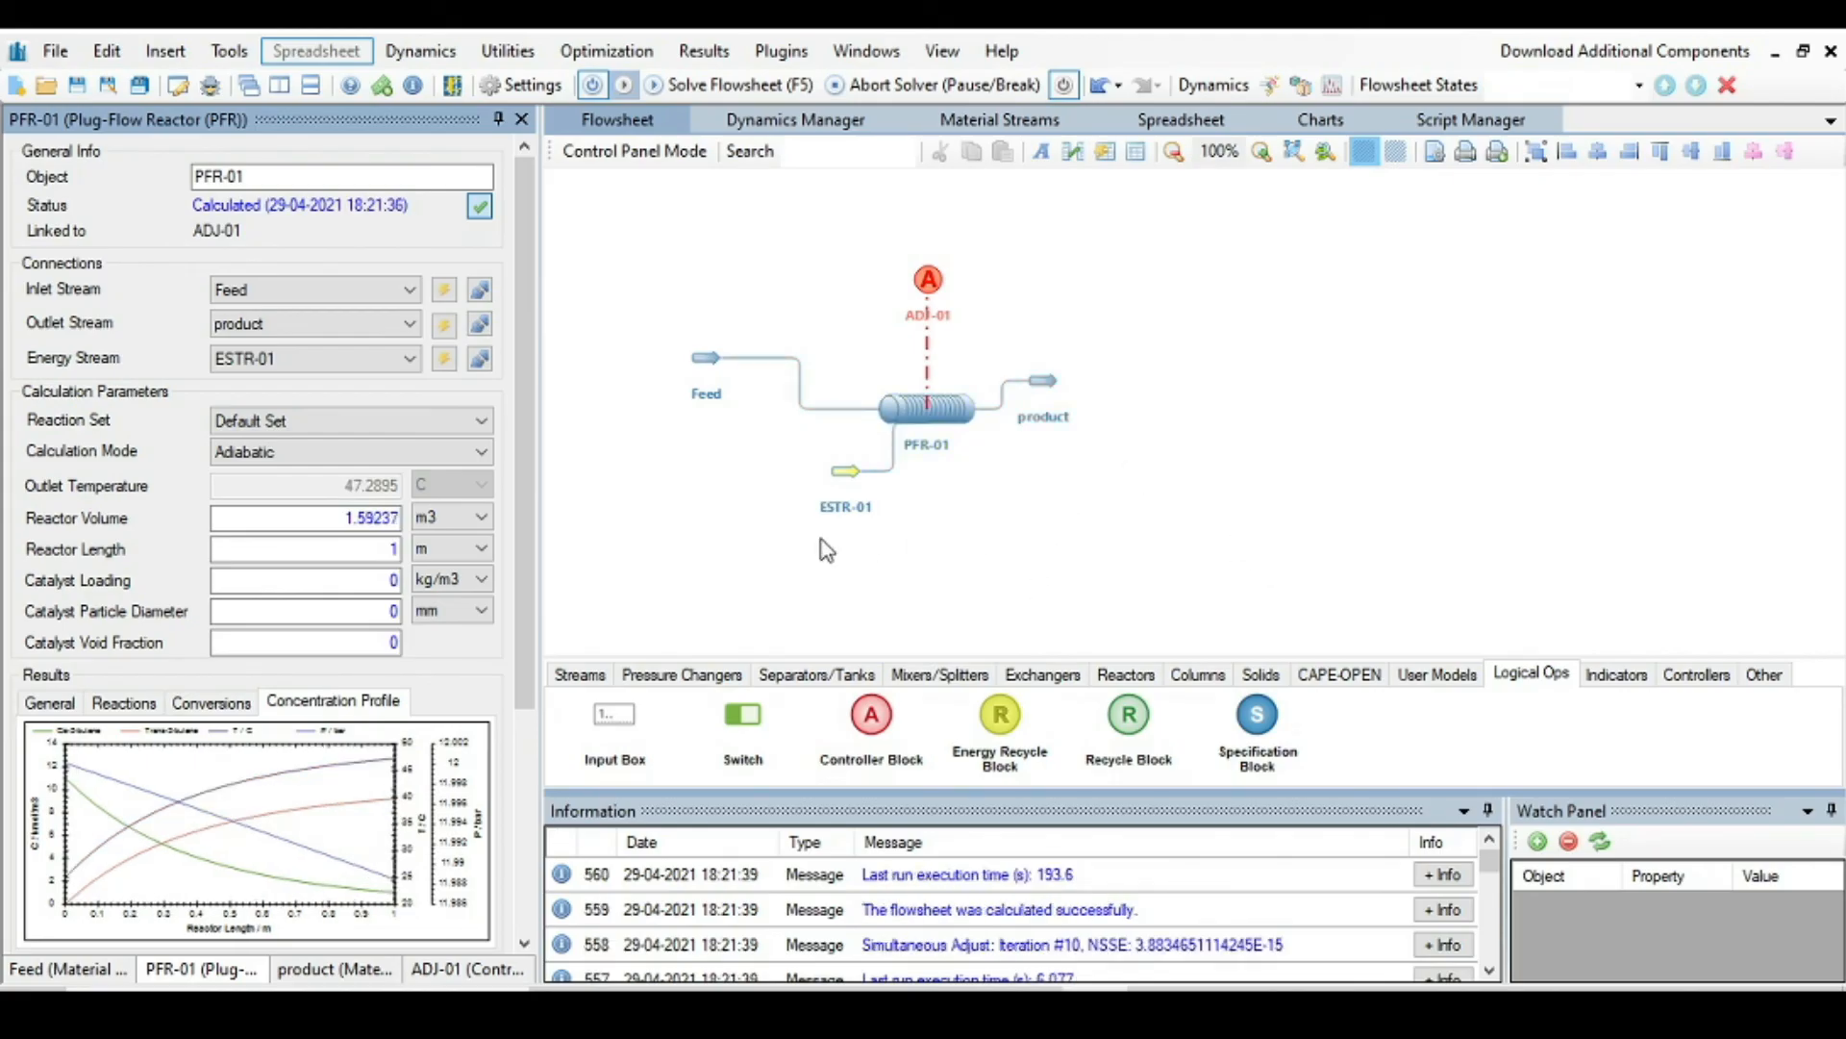
{"action": "mouse_move", "coordinate": [891, 562]}
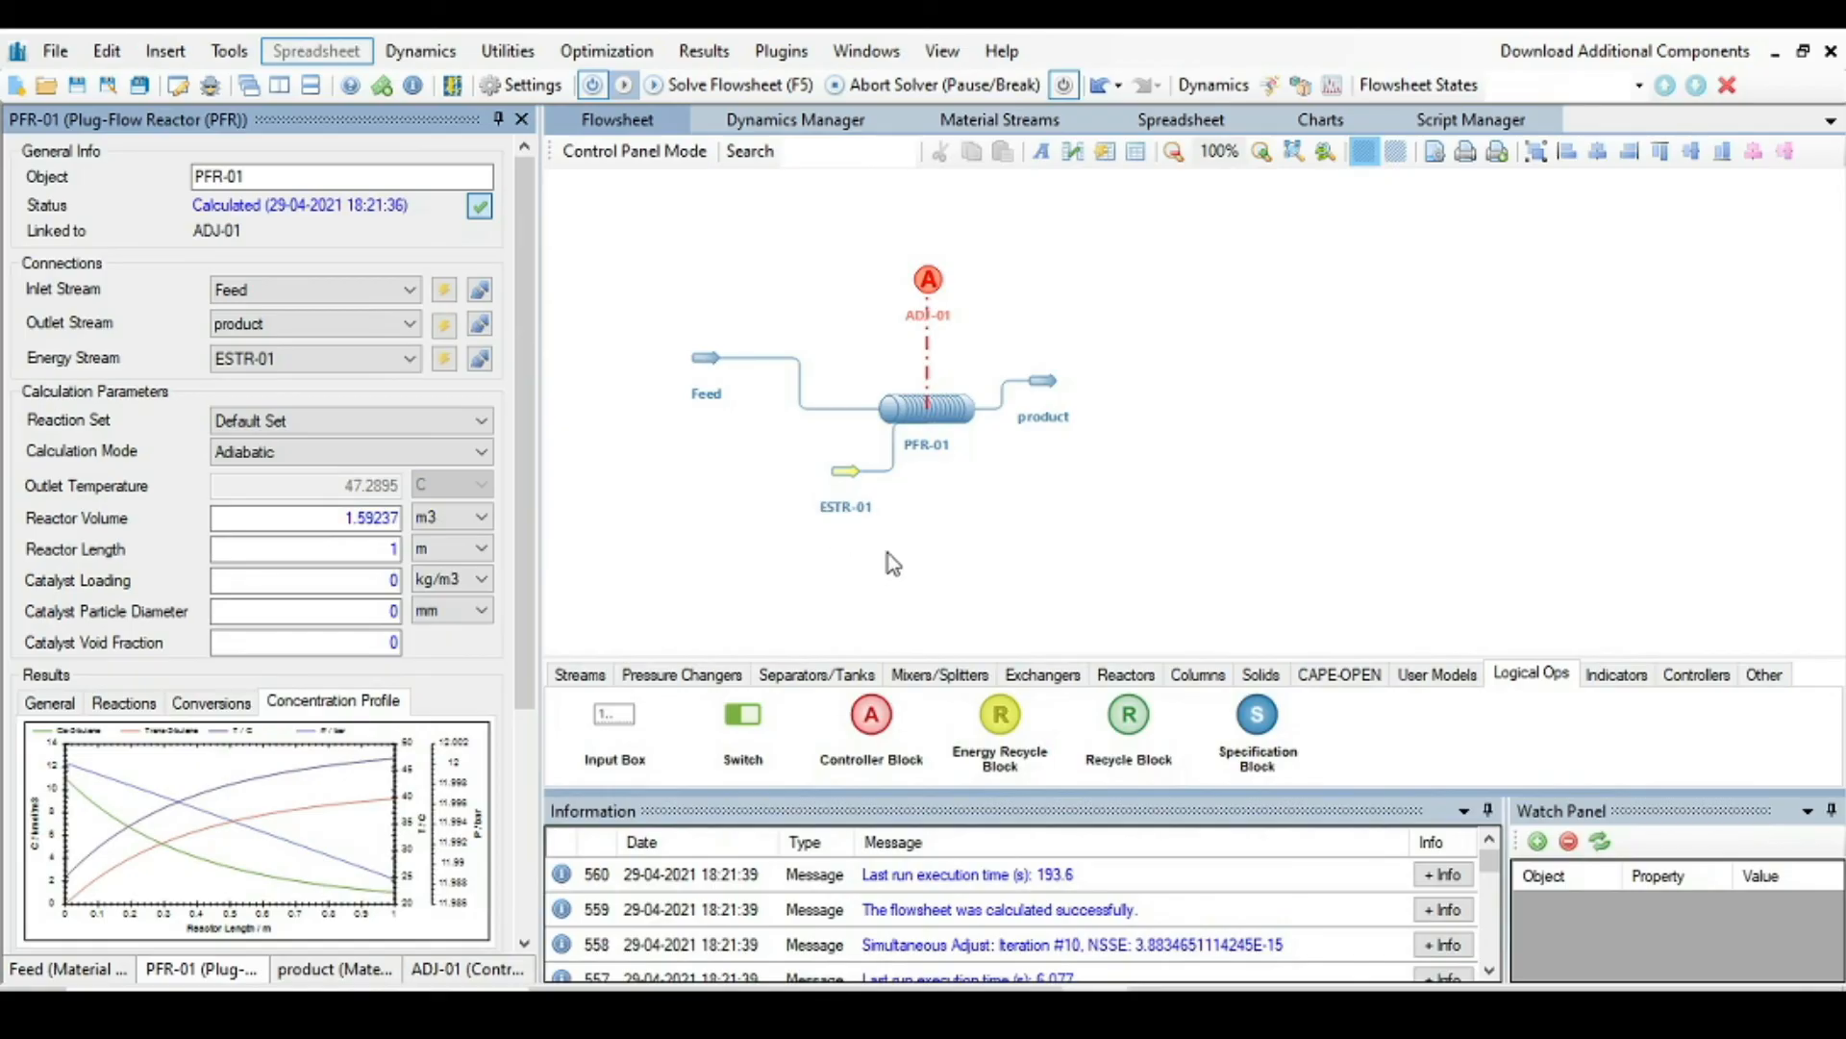
{"action": "mouse_move", "coordinate": [725, 523]}
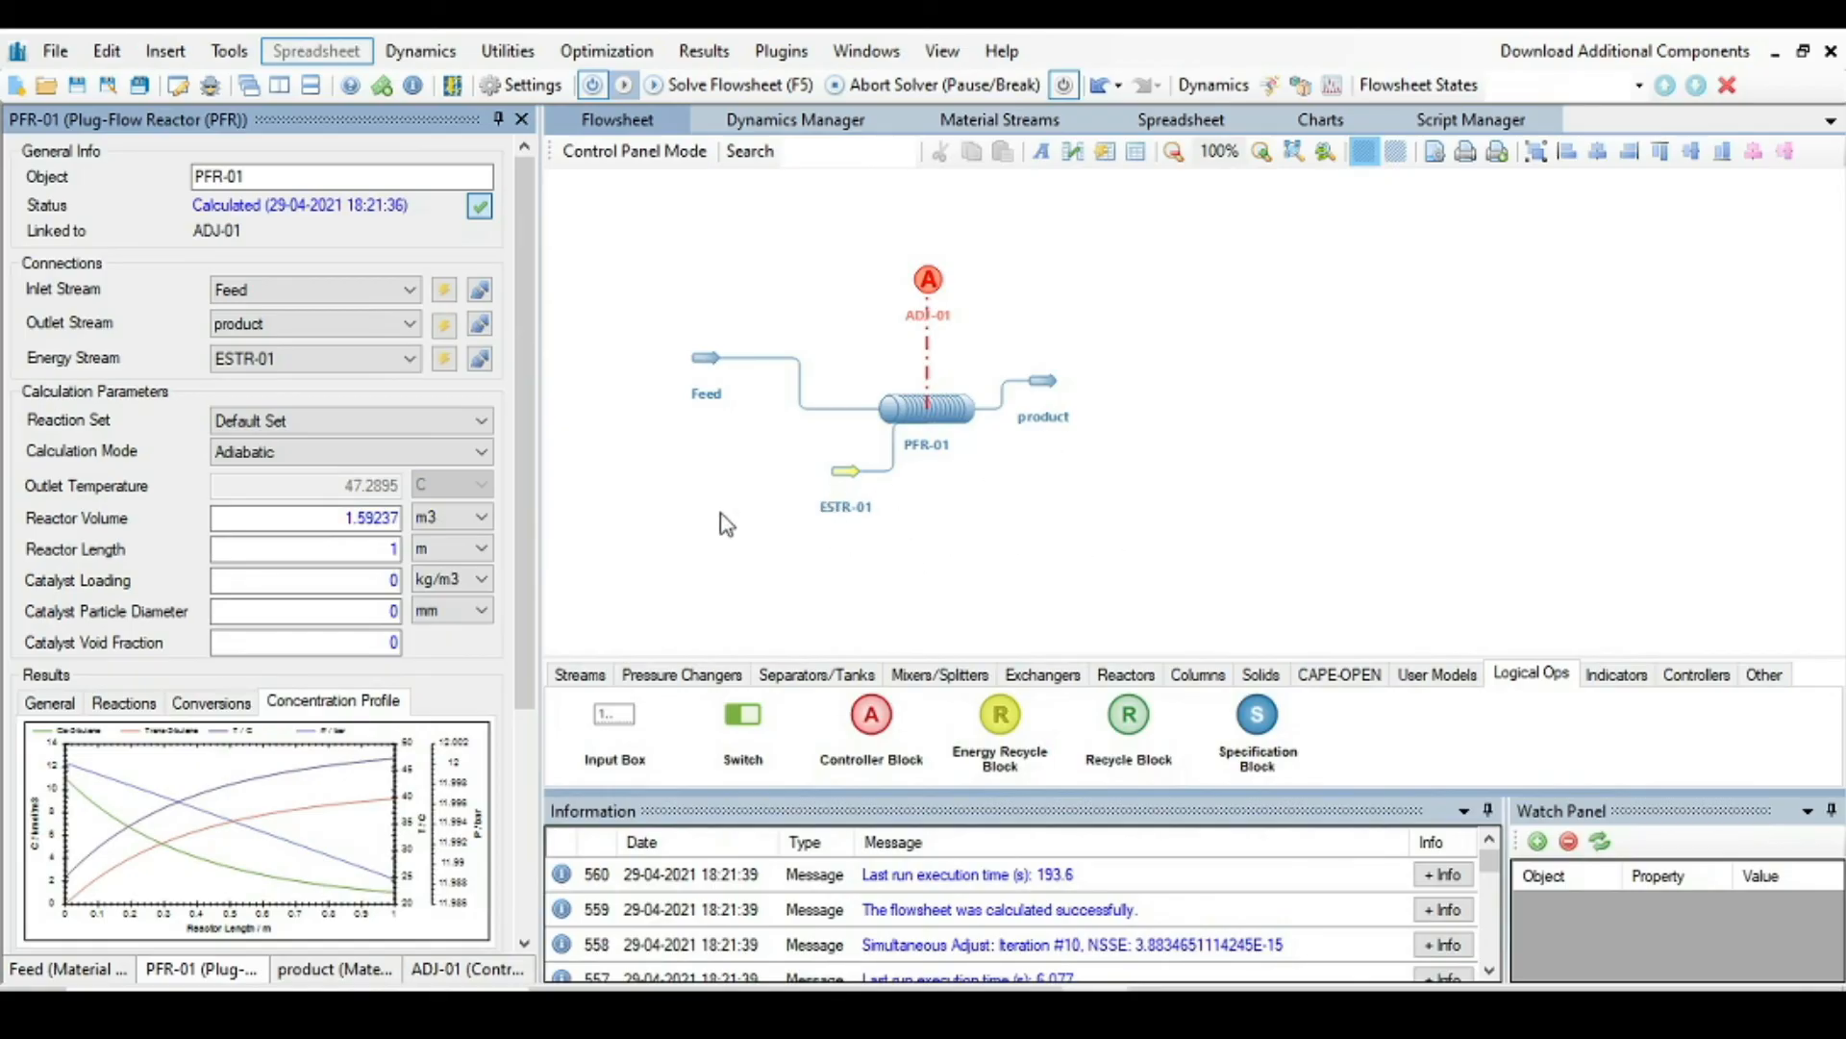
{"action": "left_click", "coordinate": [350, 450]}
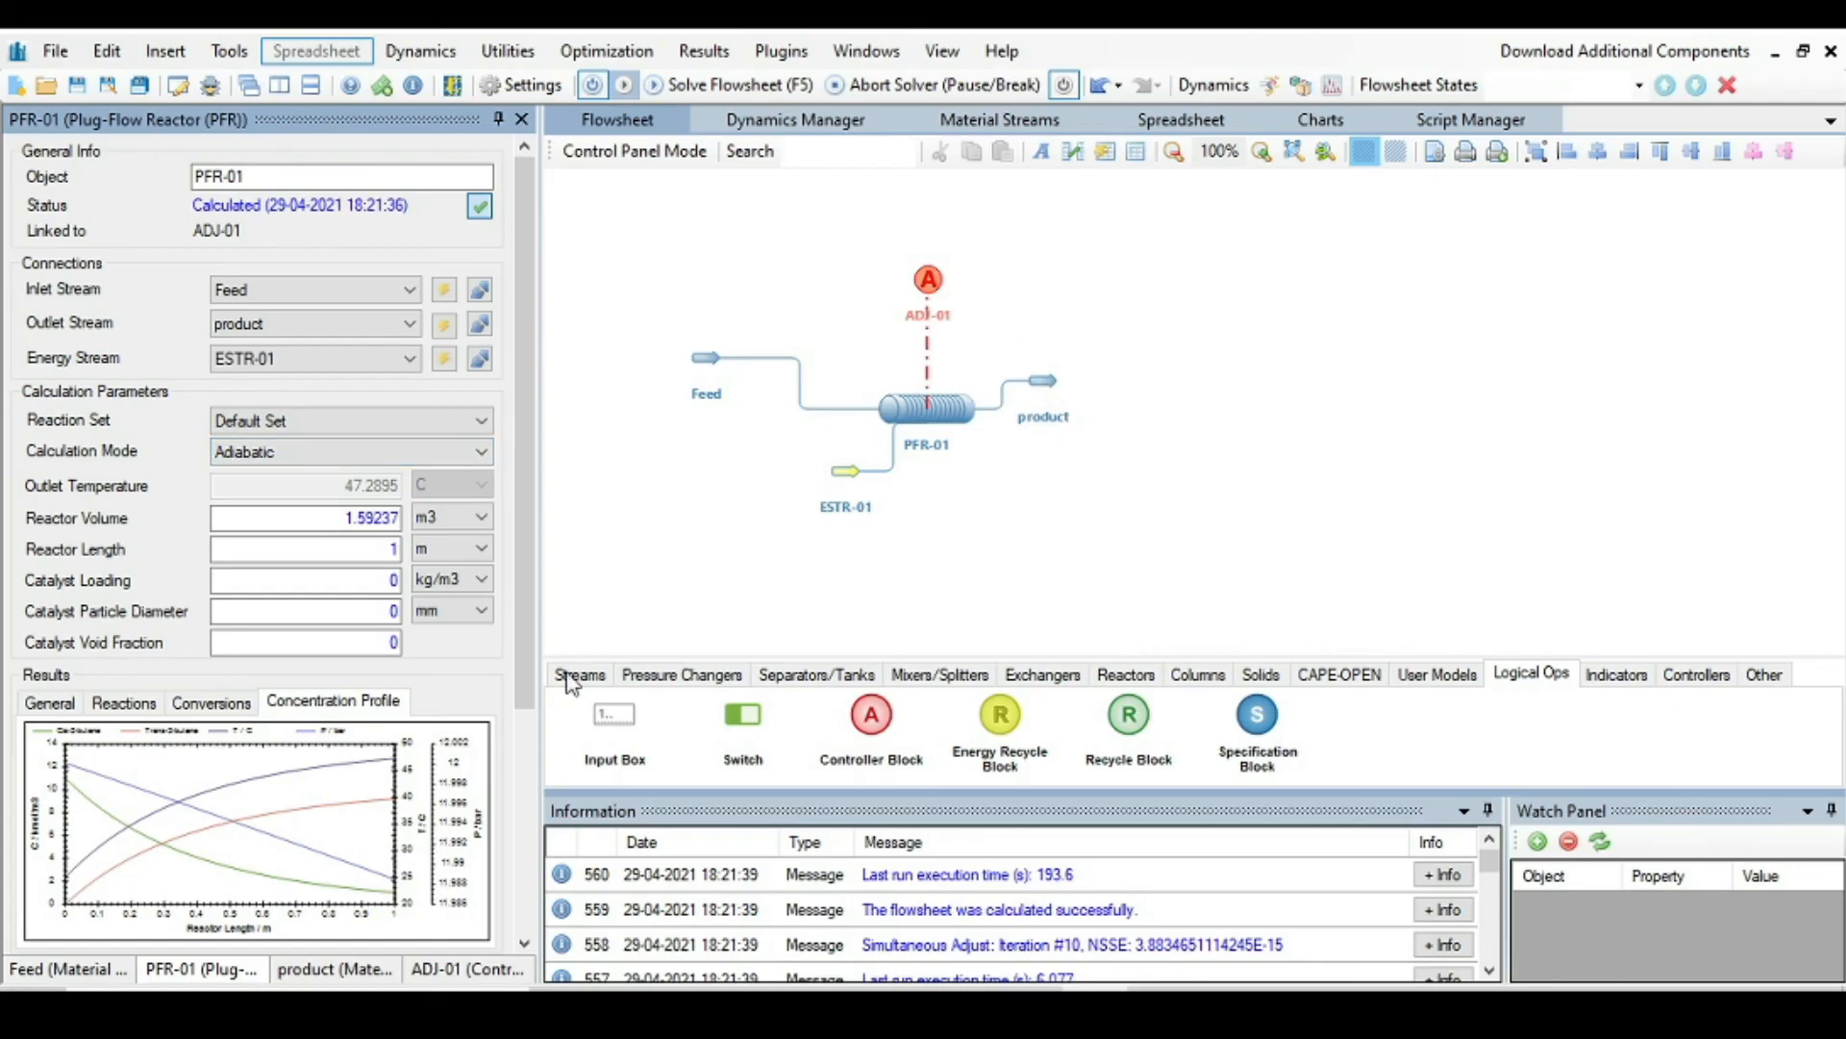
Step: Show the adiabatic concentration profile, temperature rising to about 47 °C, in a separate window
{"action": "right_click", "coordinate": [212, 825]}
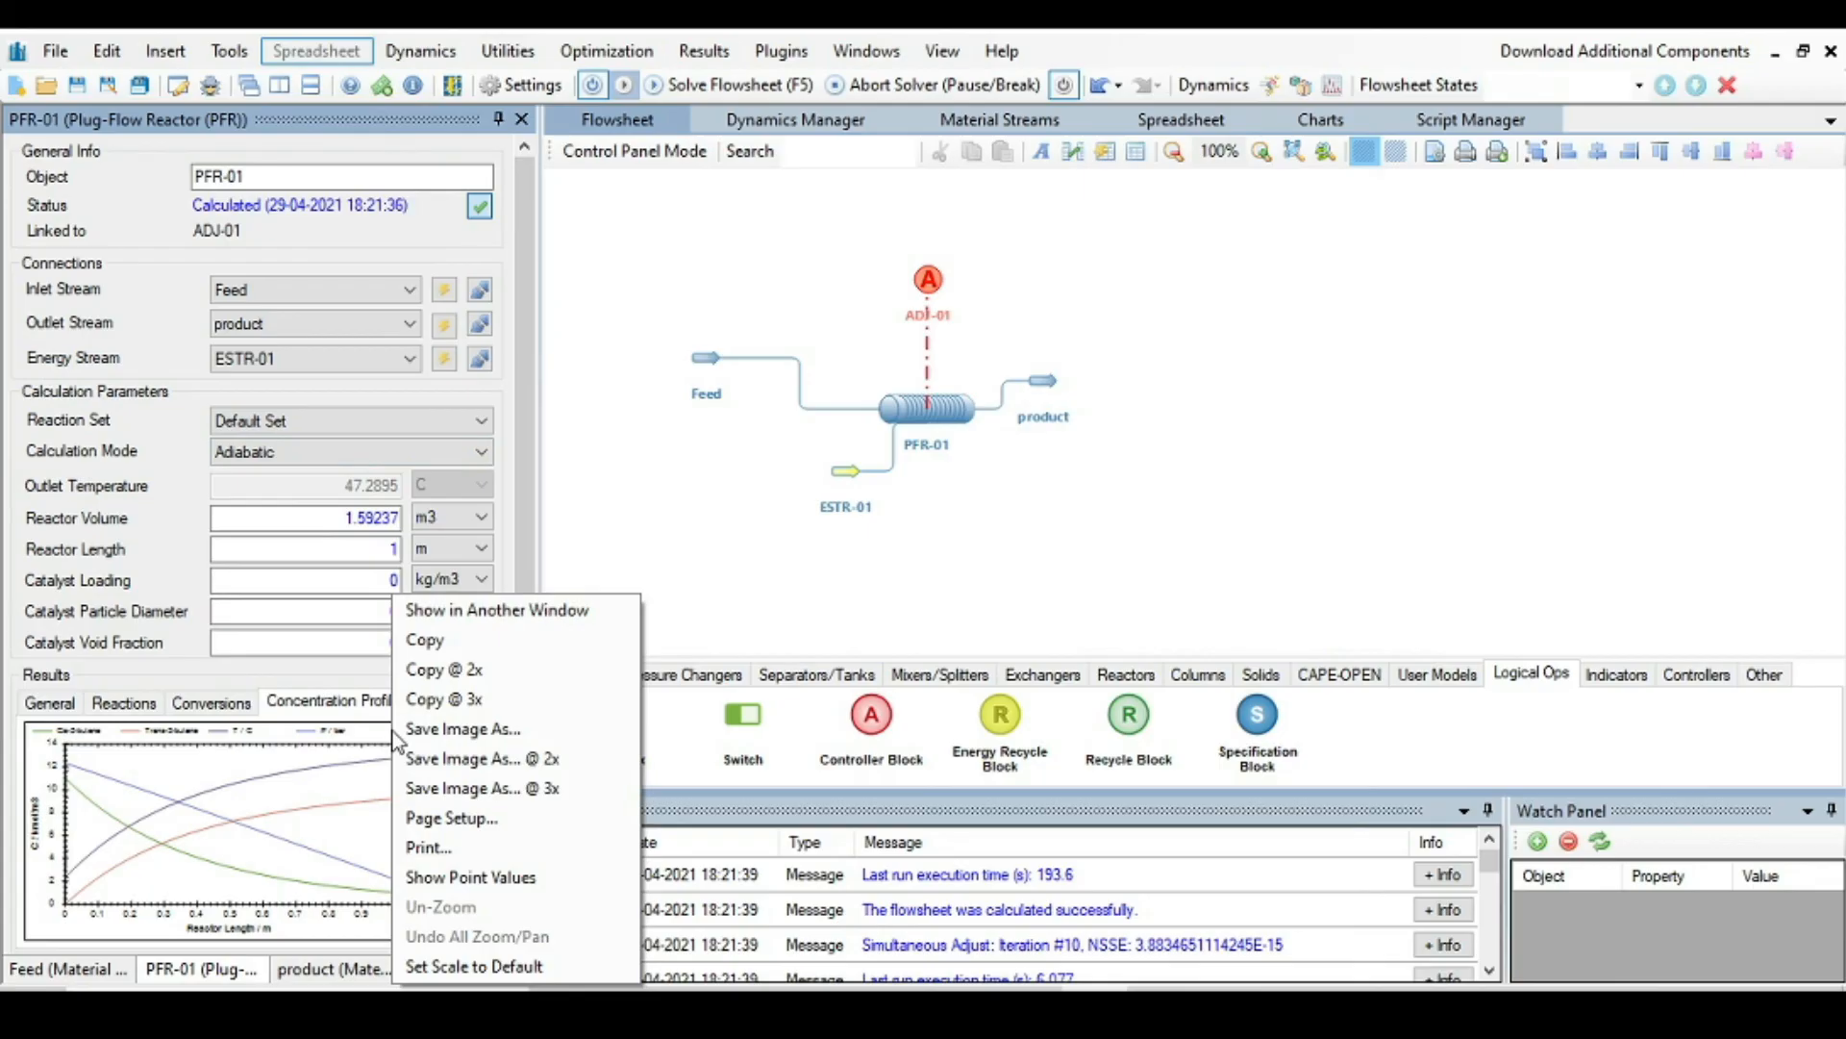
{"action": "left_click", "coordinate": [496, 610]}
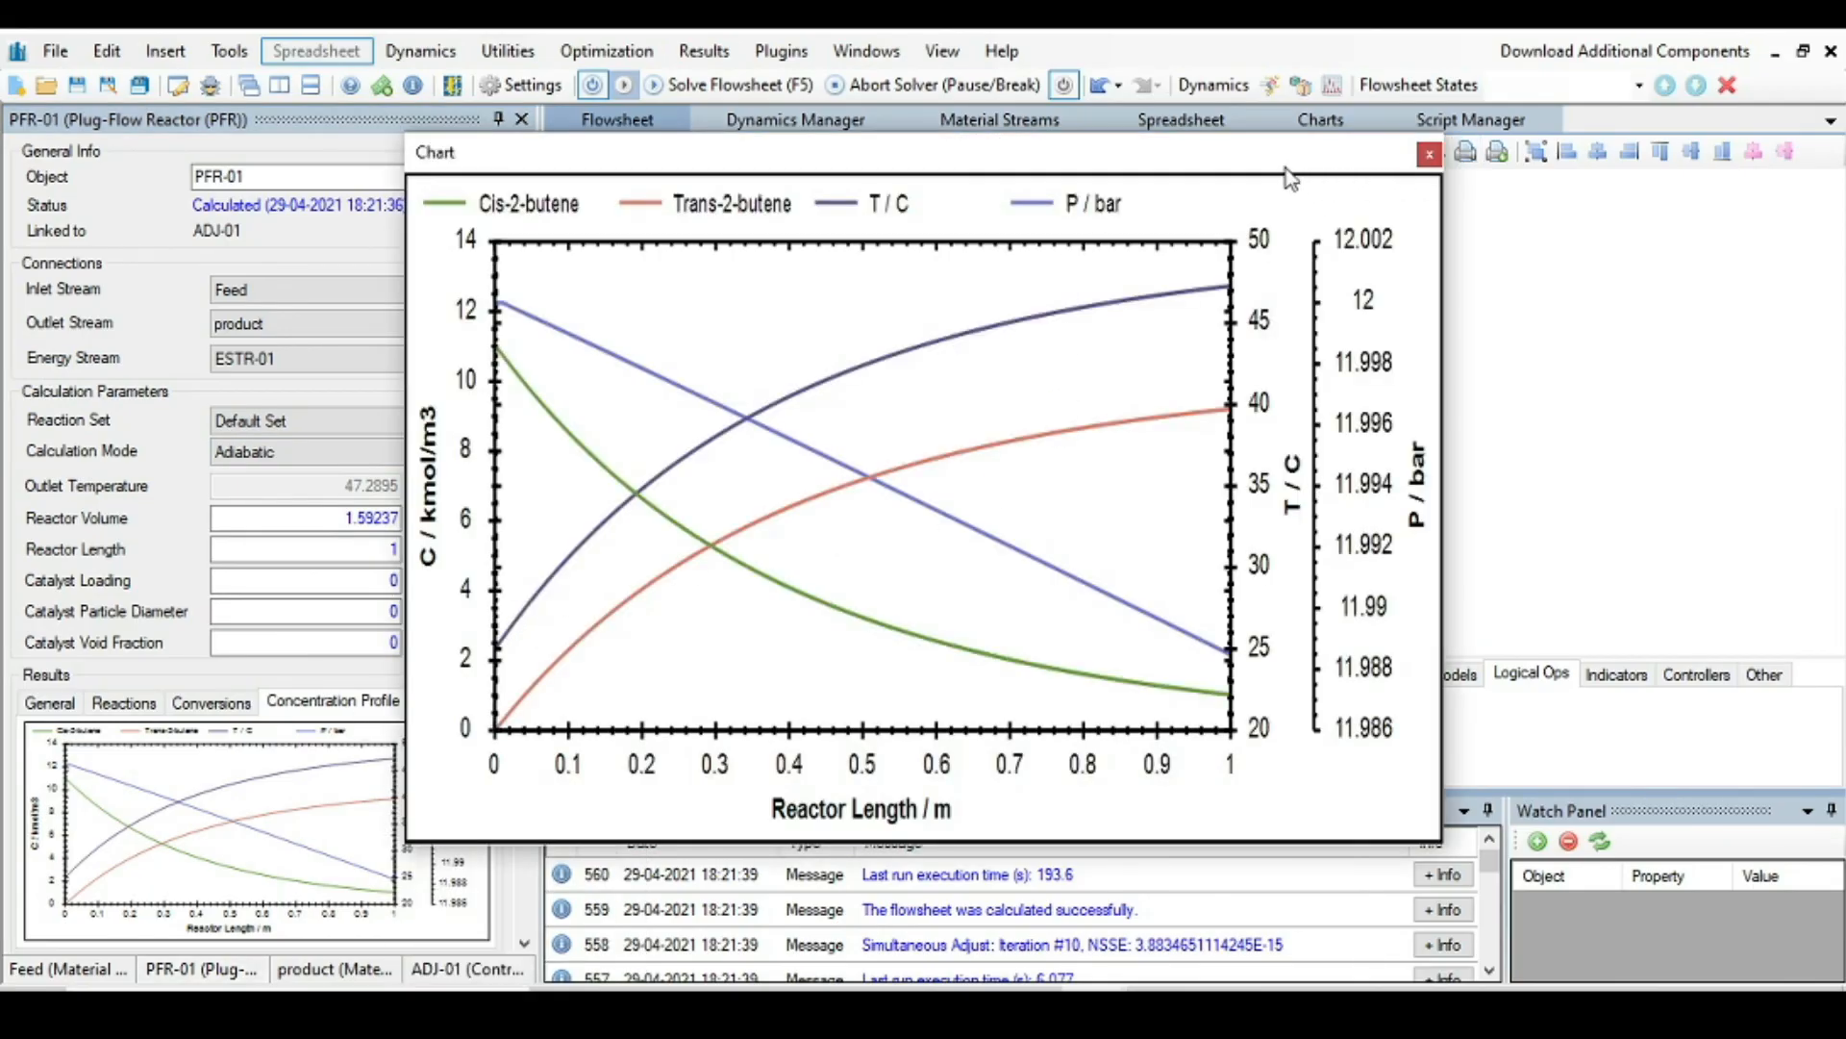
{"action": "mouse_move", "coordinate": [1039, 458]}
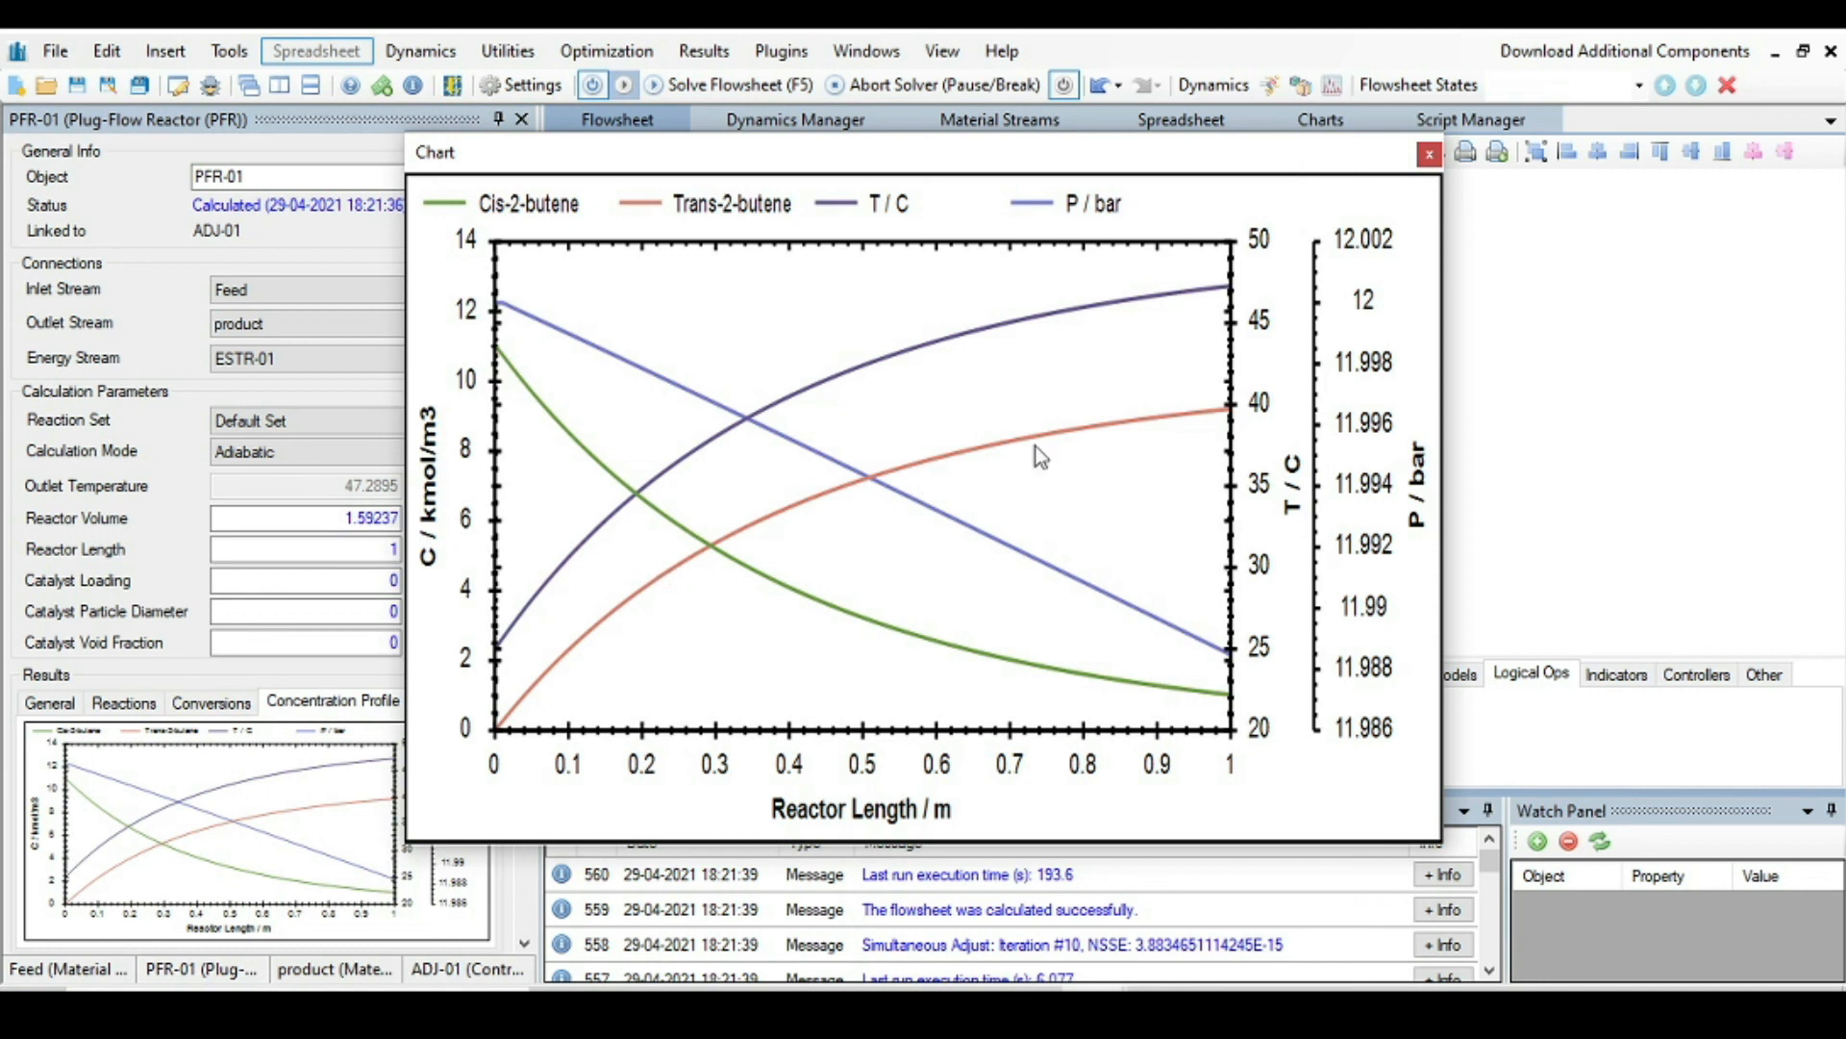
{"action": "mouse_move", "coordinate": [1296, 497]}
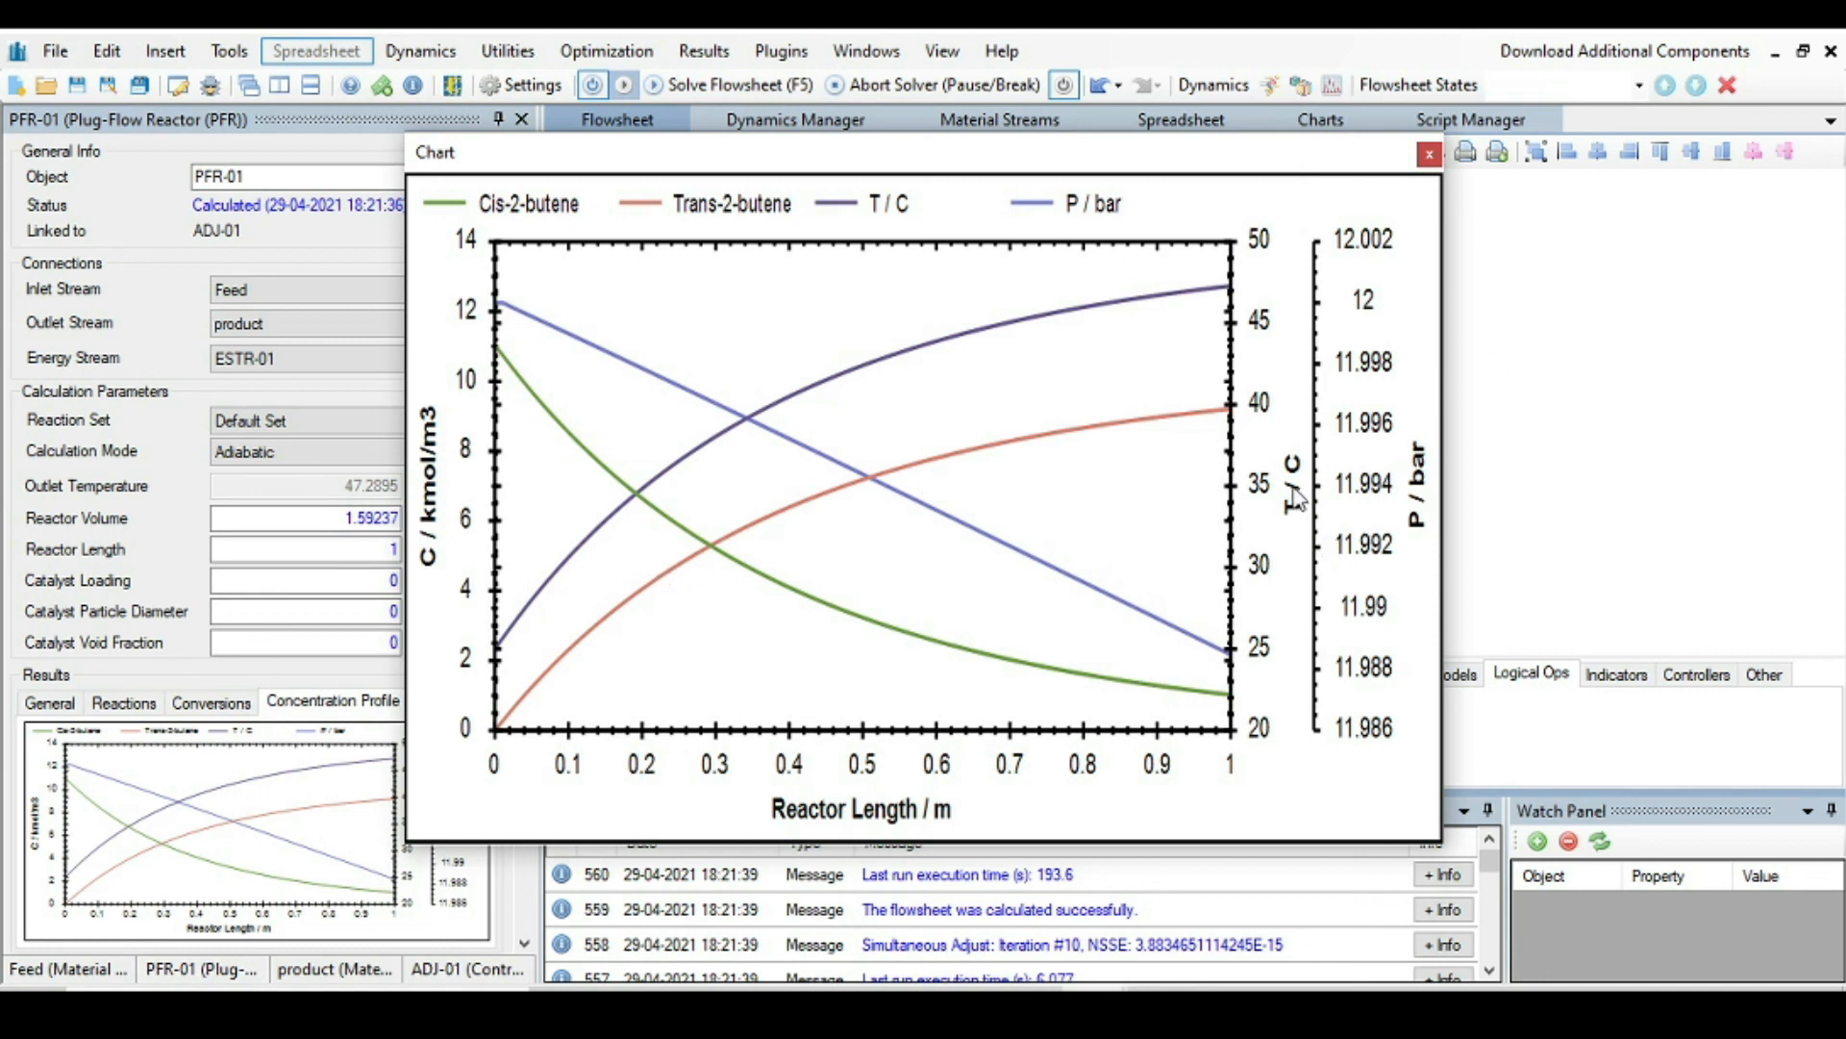
{"action": "mouse_move", "coordinate": [554, 605]}
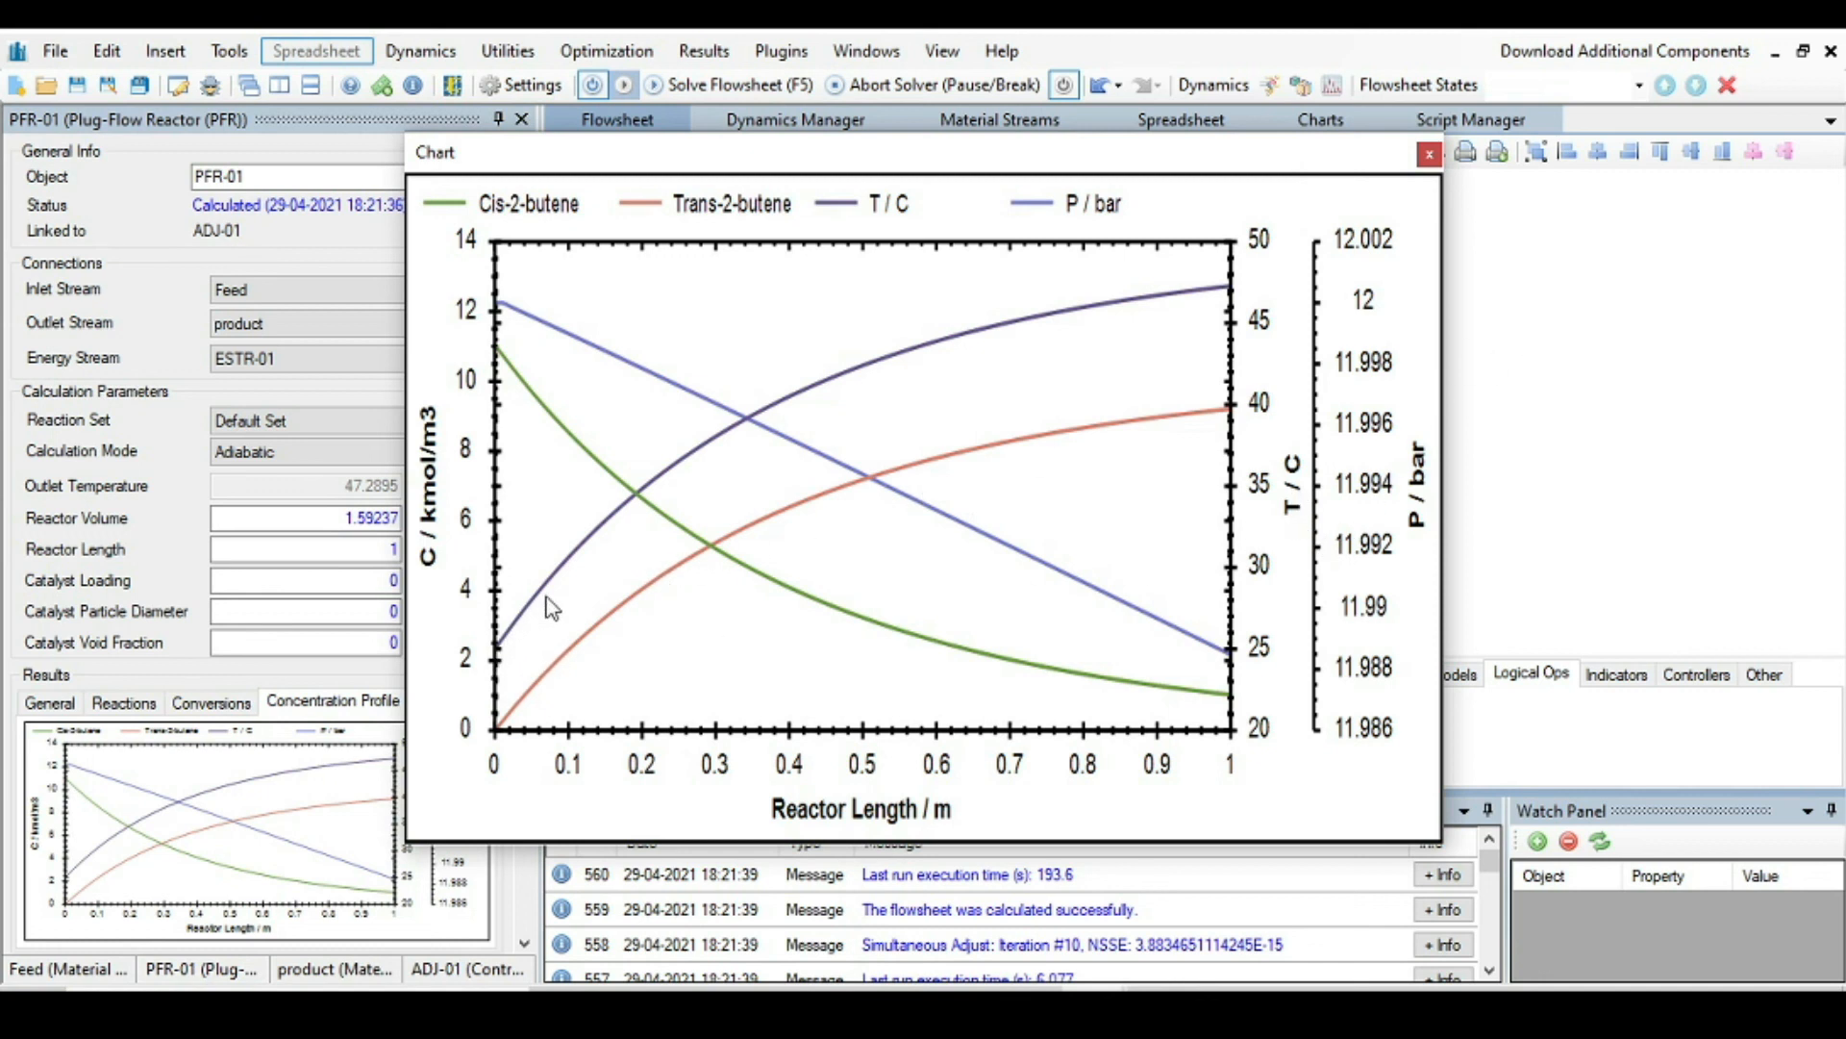
{"action": "mouse_move", "coordinate": [859, 392]}
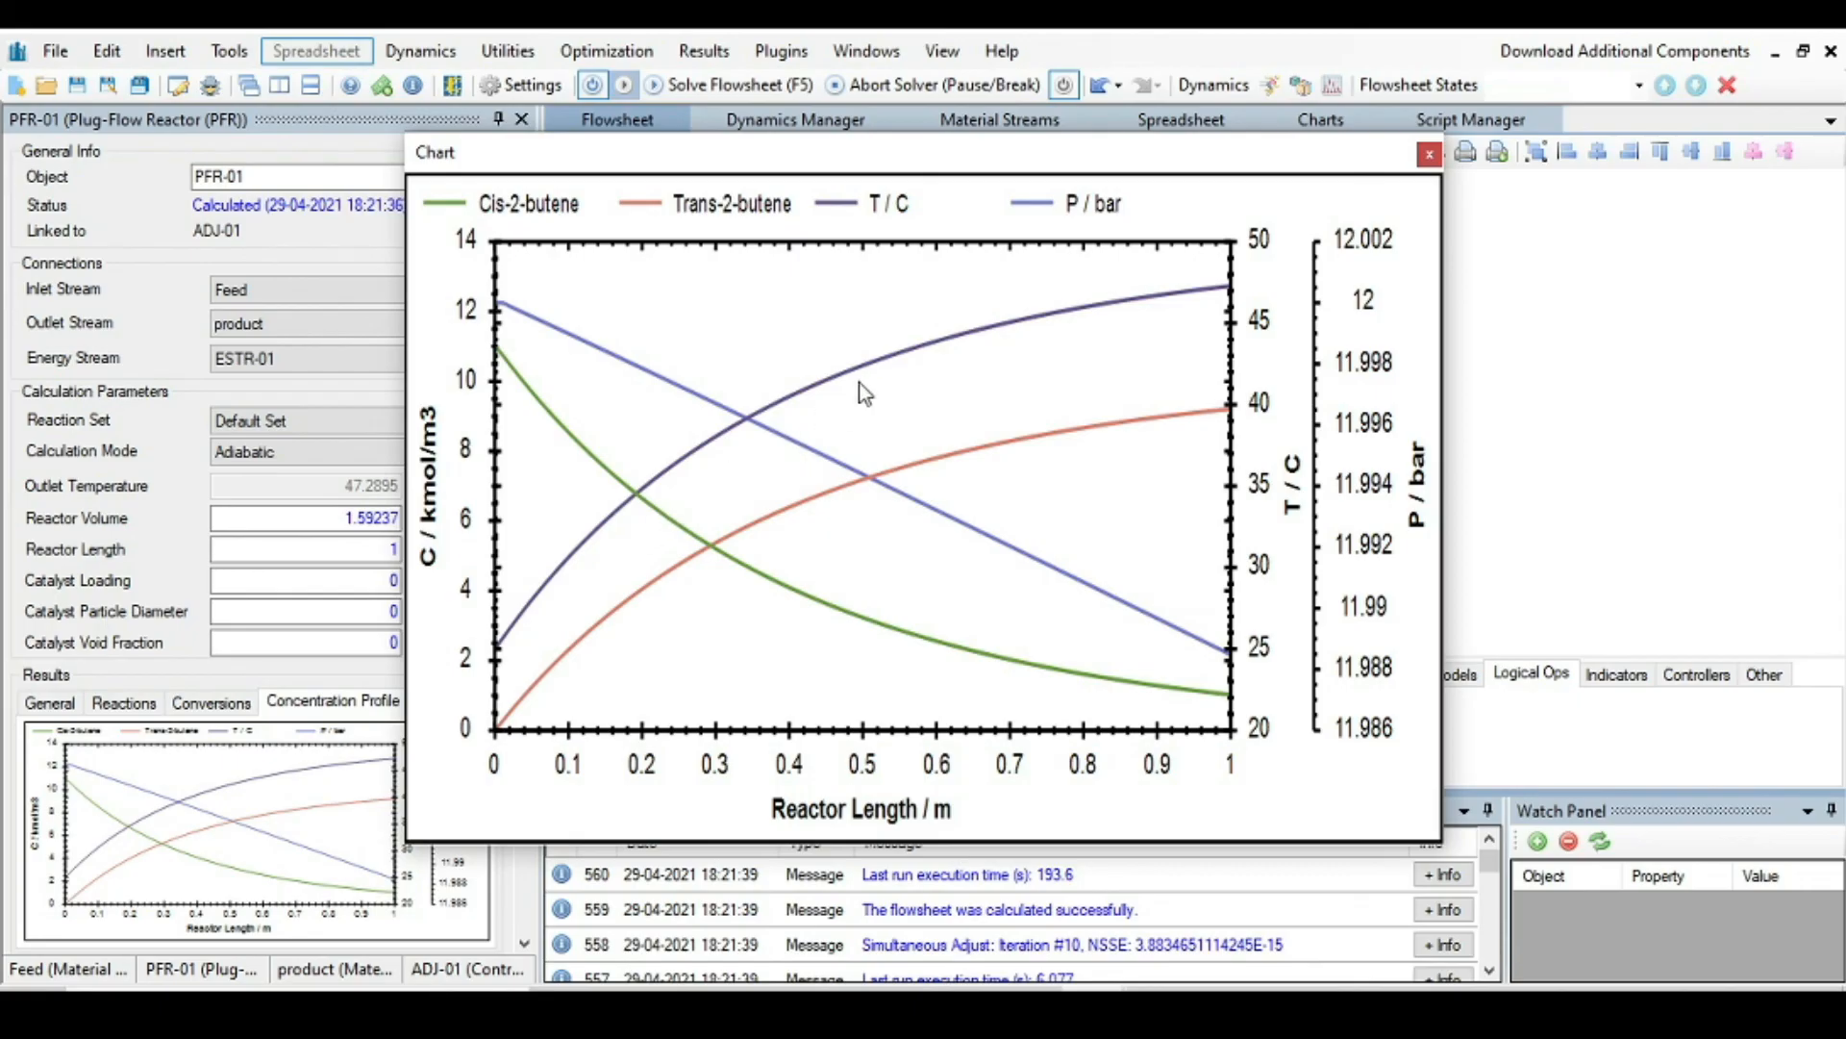
{"action": "mouse_move", "coordinate": [1014, 350]}
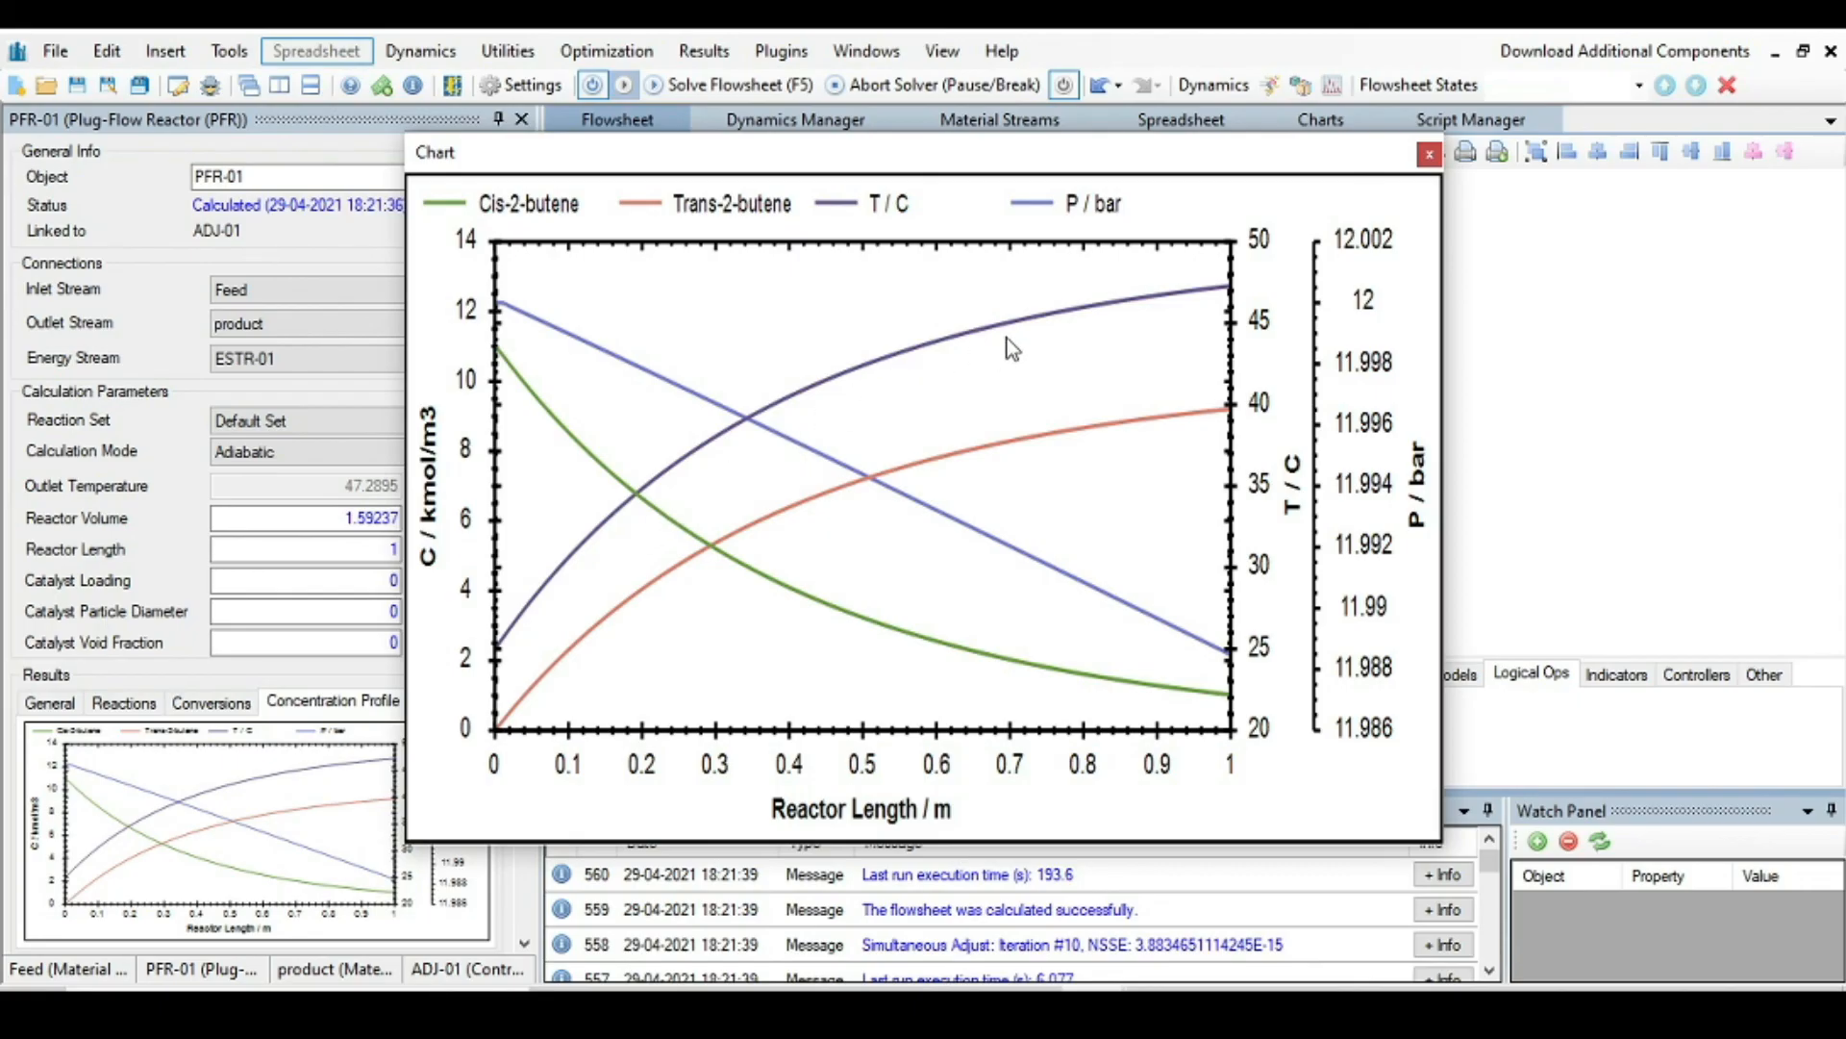
{"action": "mouse_move", "coordinate": [1214, 308]}
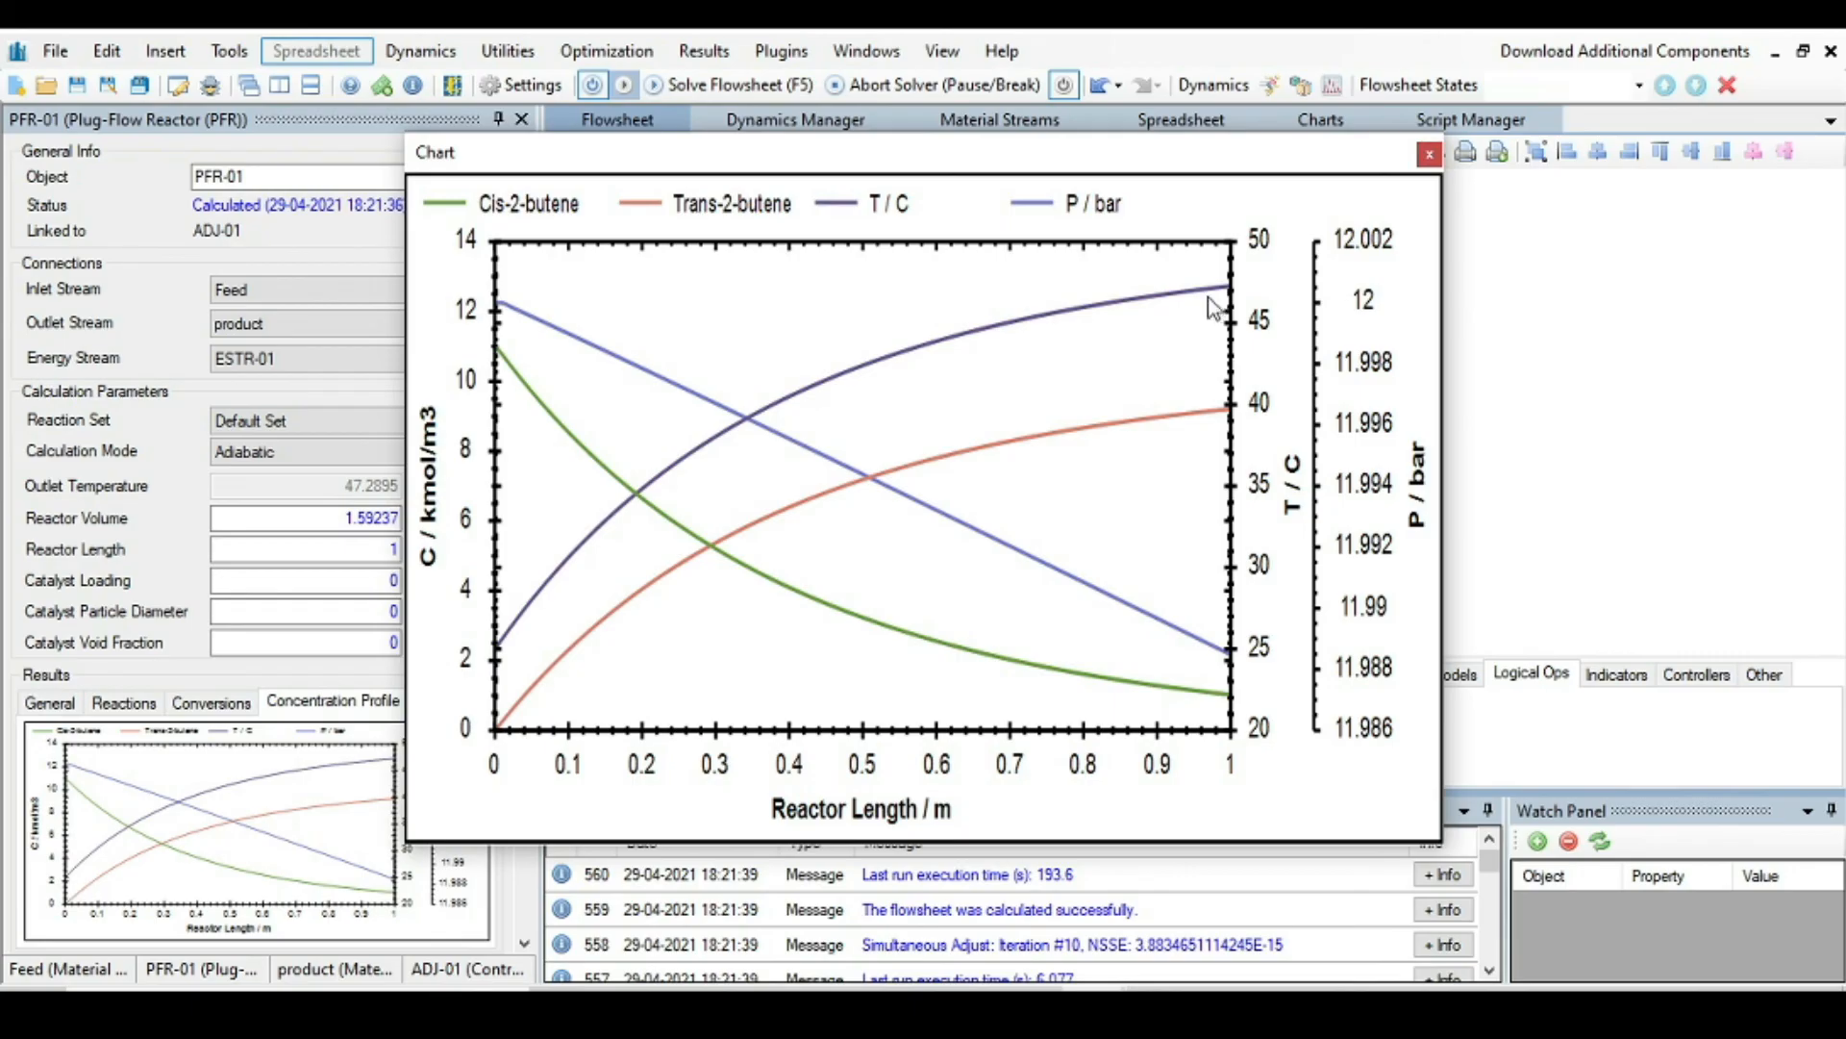
{"action": "mouse_move", "coordinate": [495, 660]}
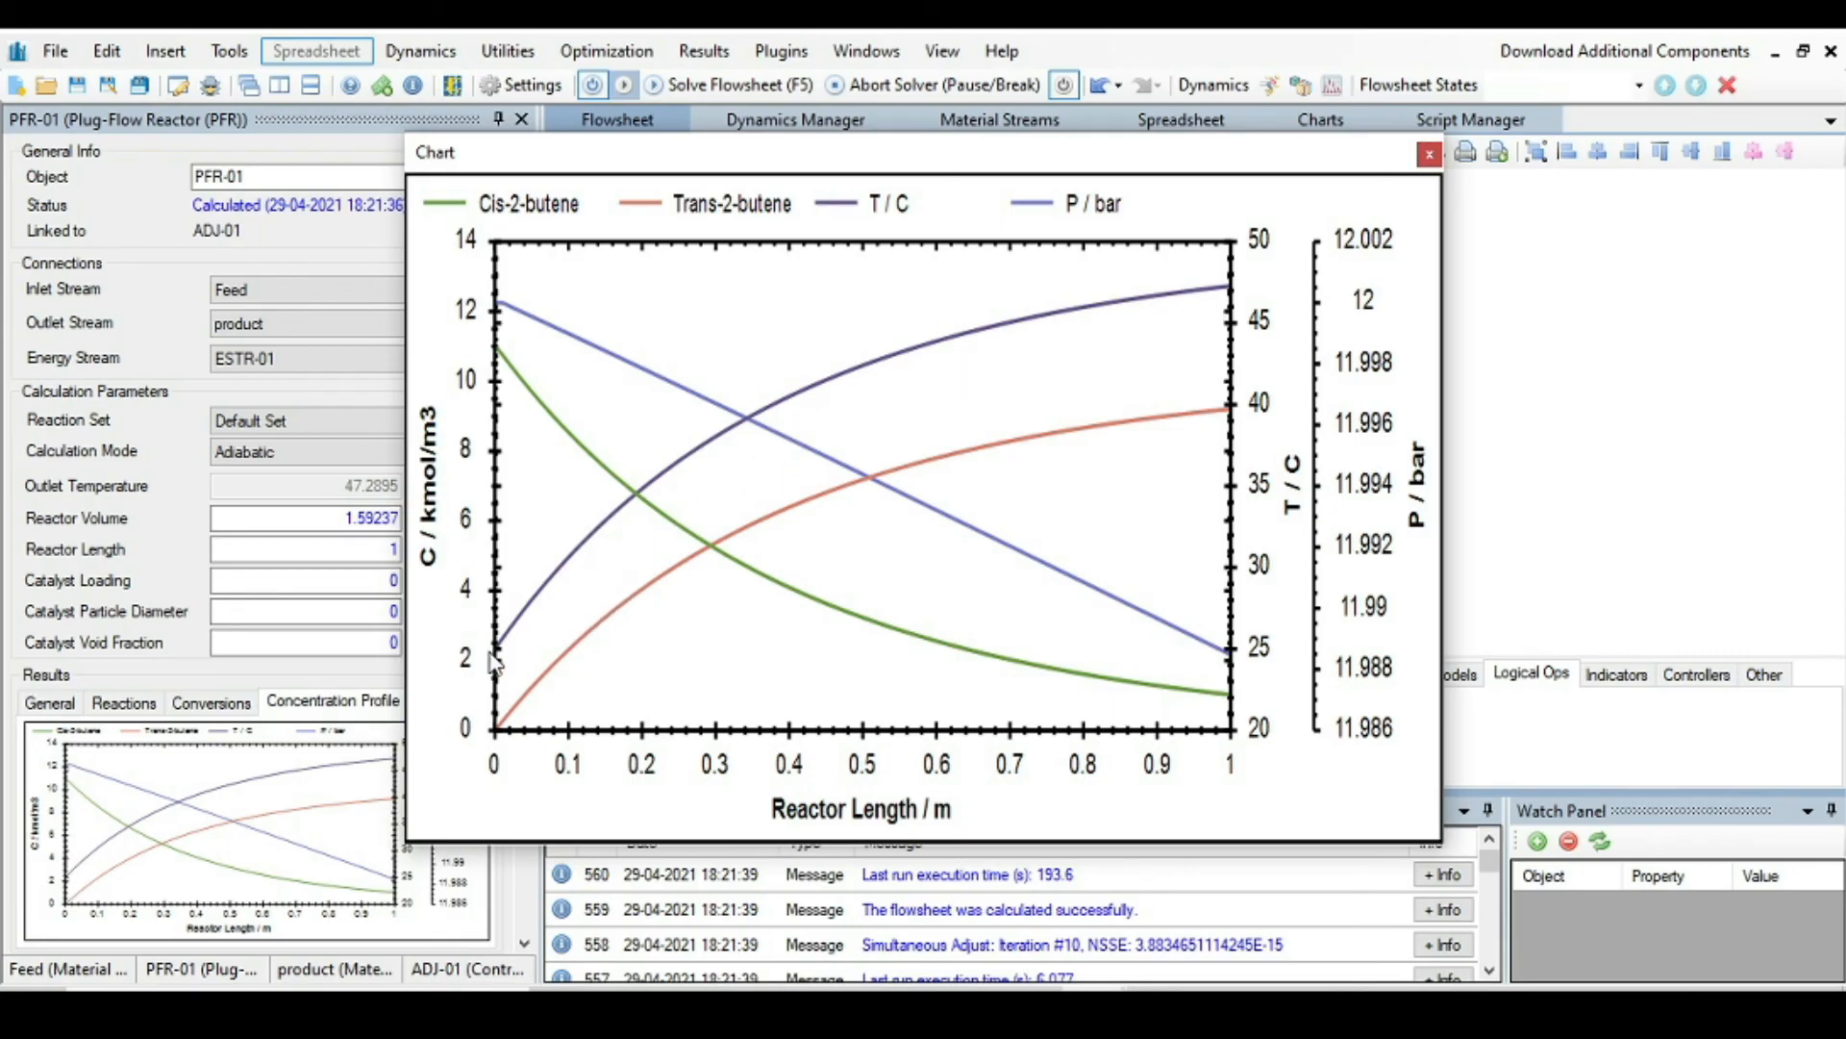
{"action": "mouse_move", "coordinate": [1229, 354]}
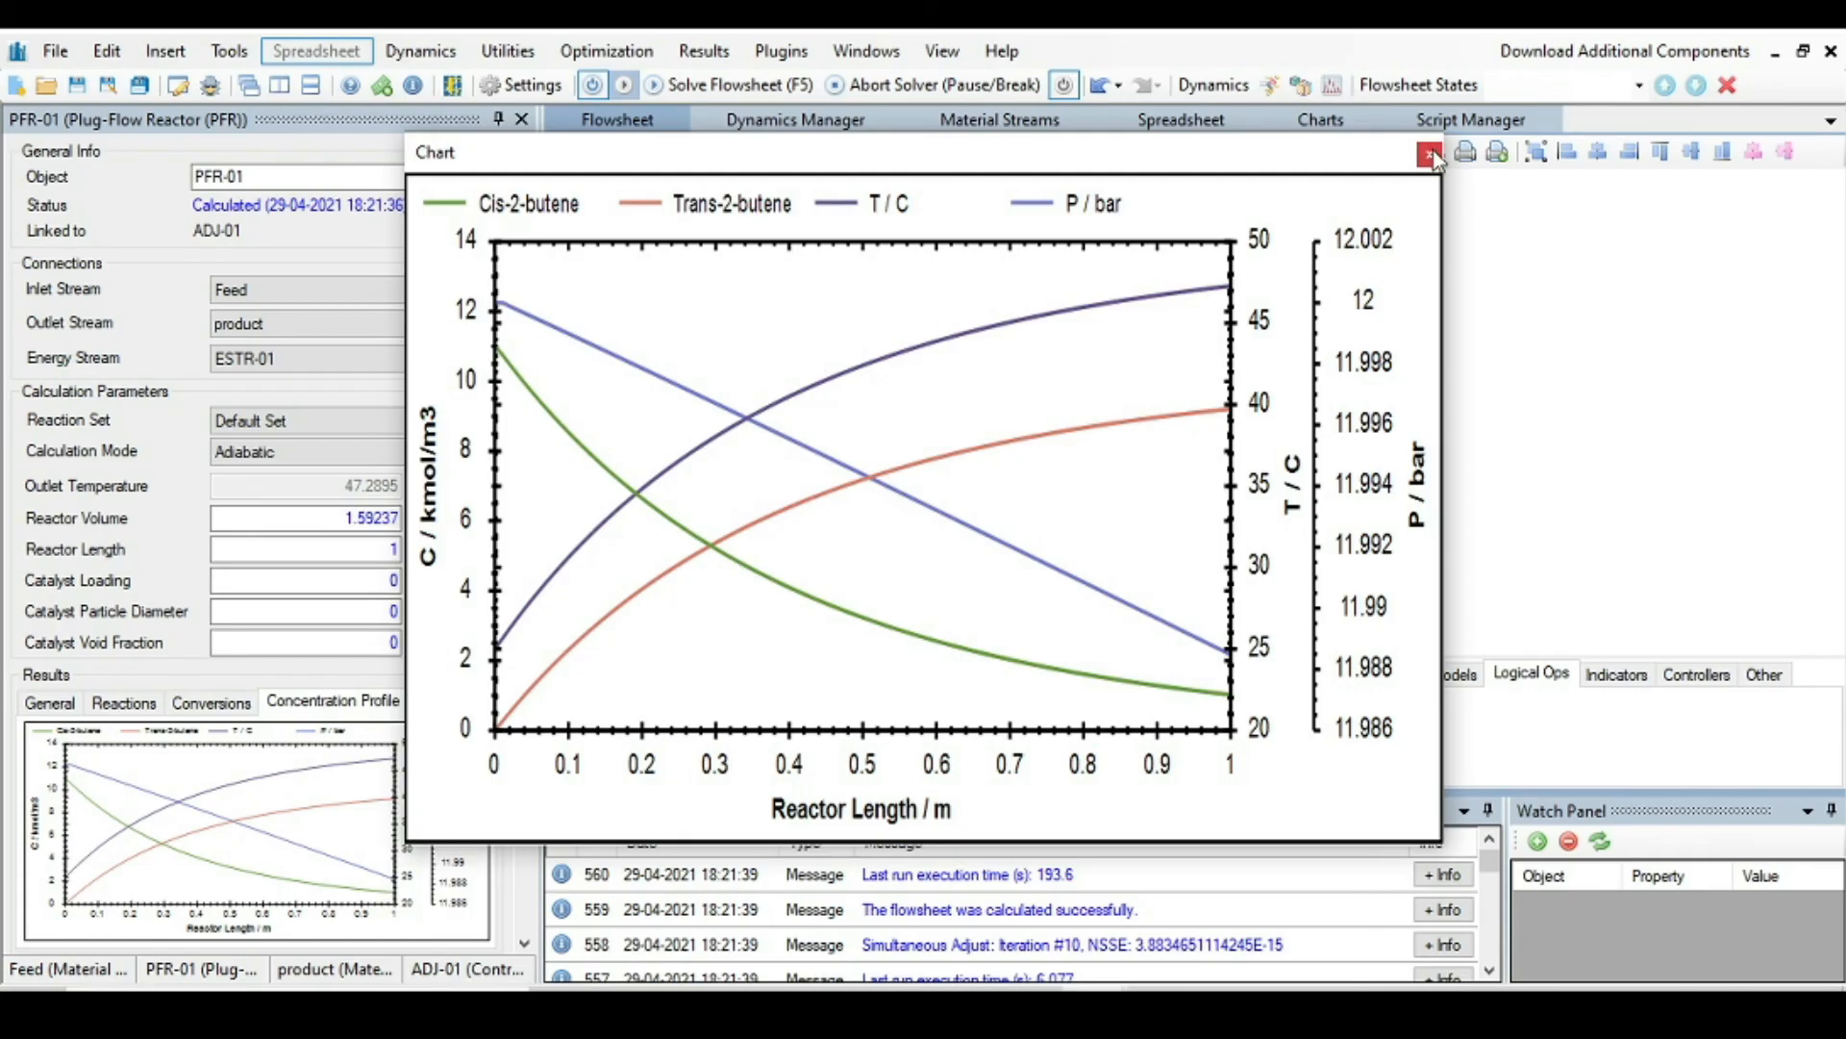
Step: Close the enlarged adiabatic profile chart and return to the flowsheet
{"action": "left_click", "coordinate": [1429, 154]}
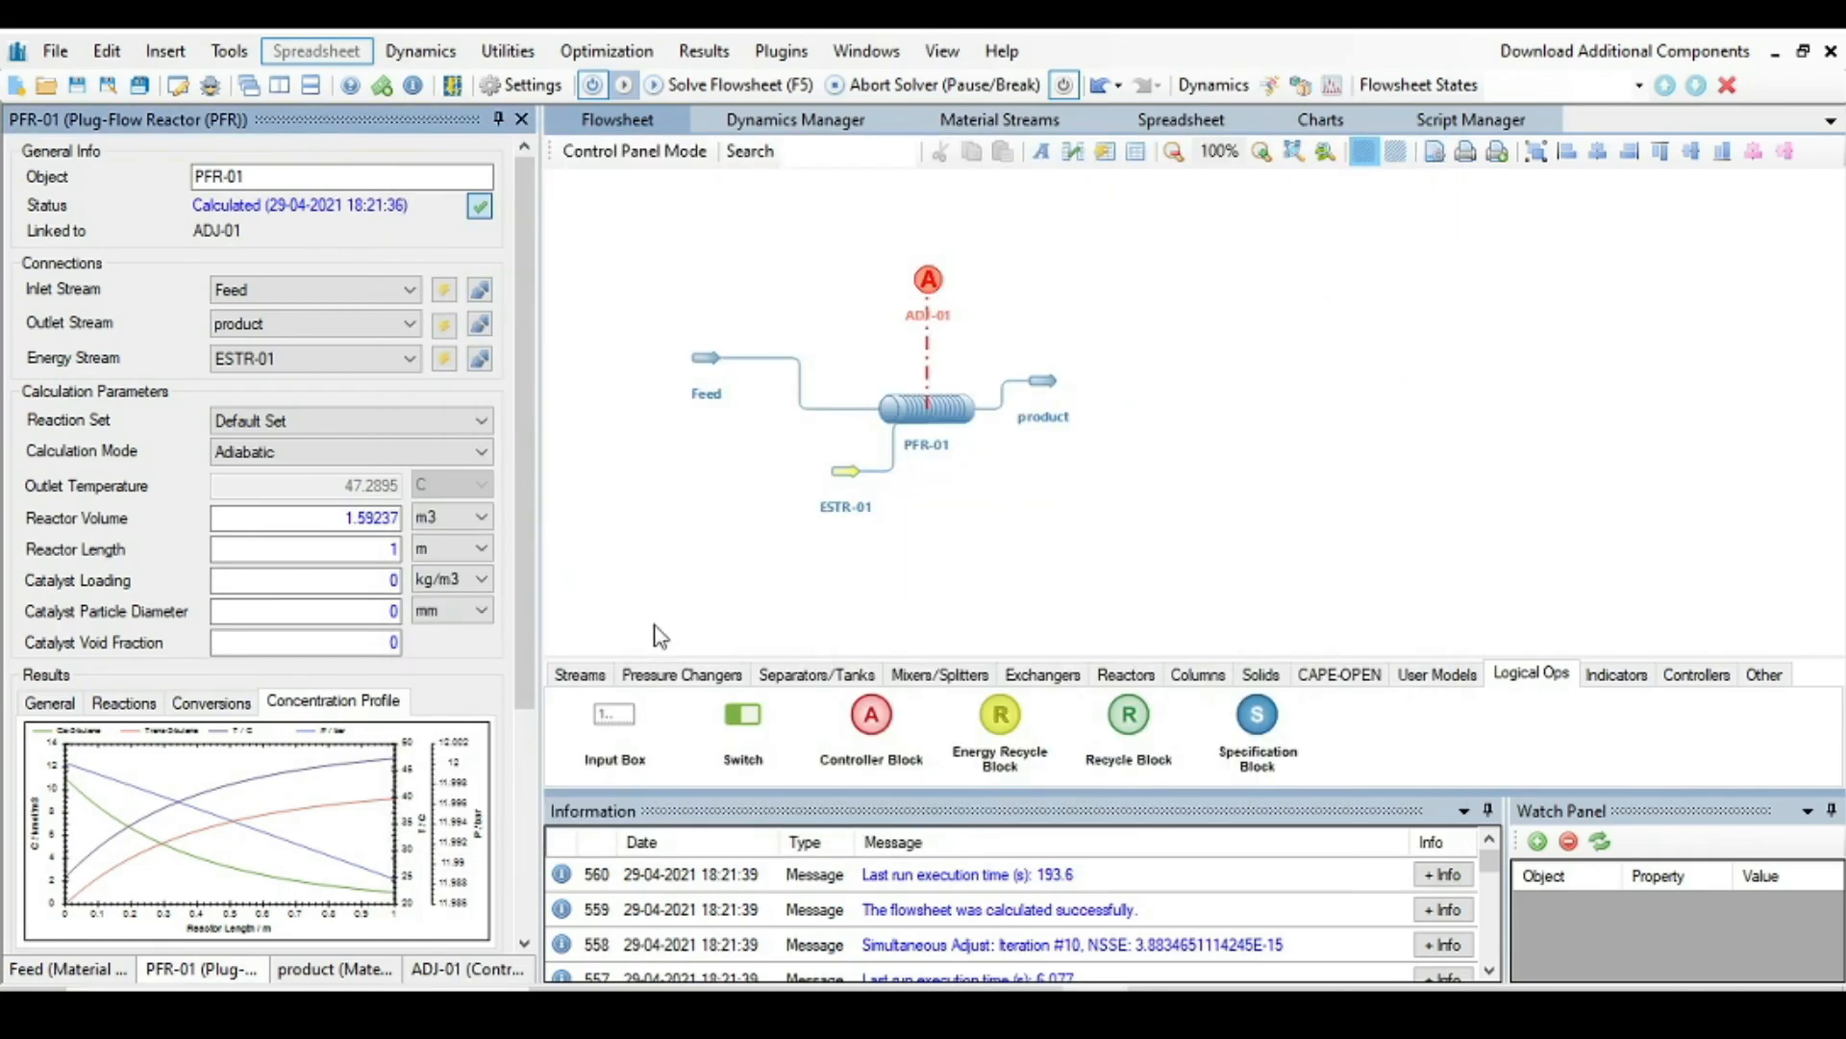
{"action": "mouse_move", "coordinate": [922, 457]}
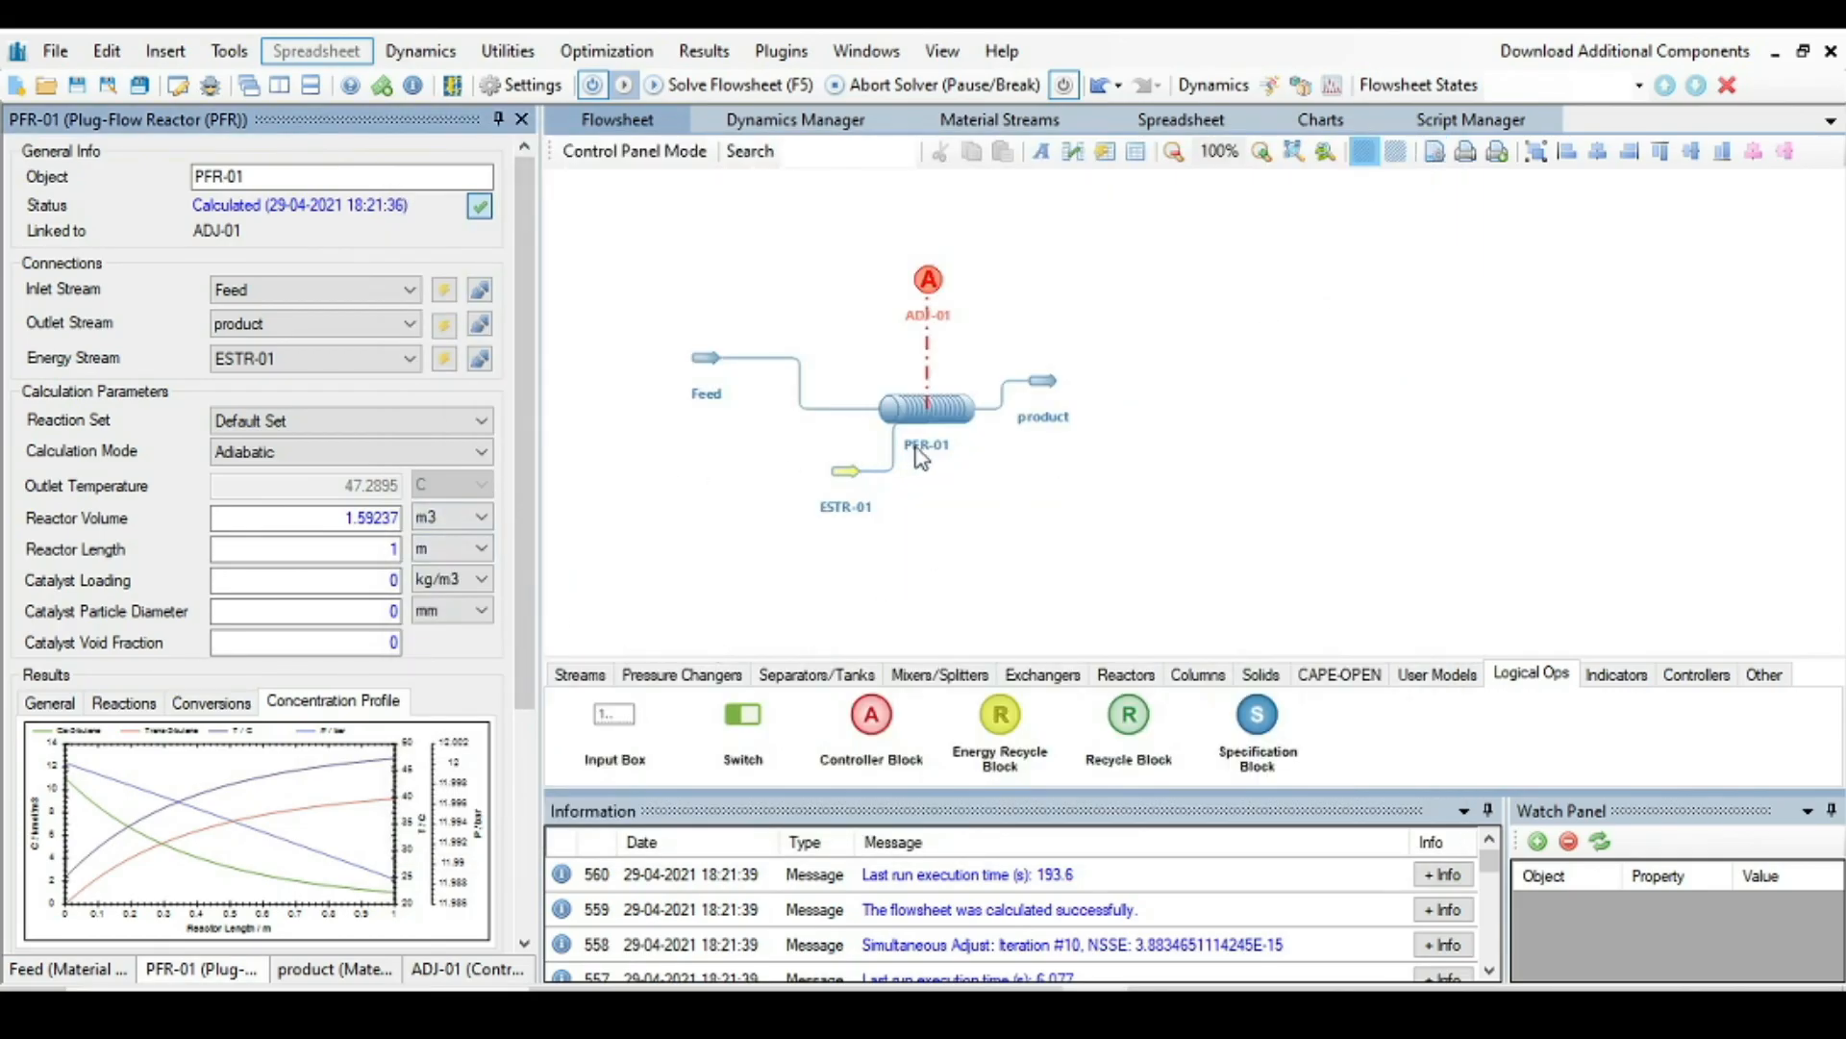
{"action": "mouse_move", "coordinate": [949, 406]}
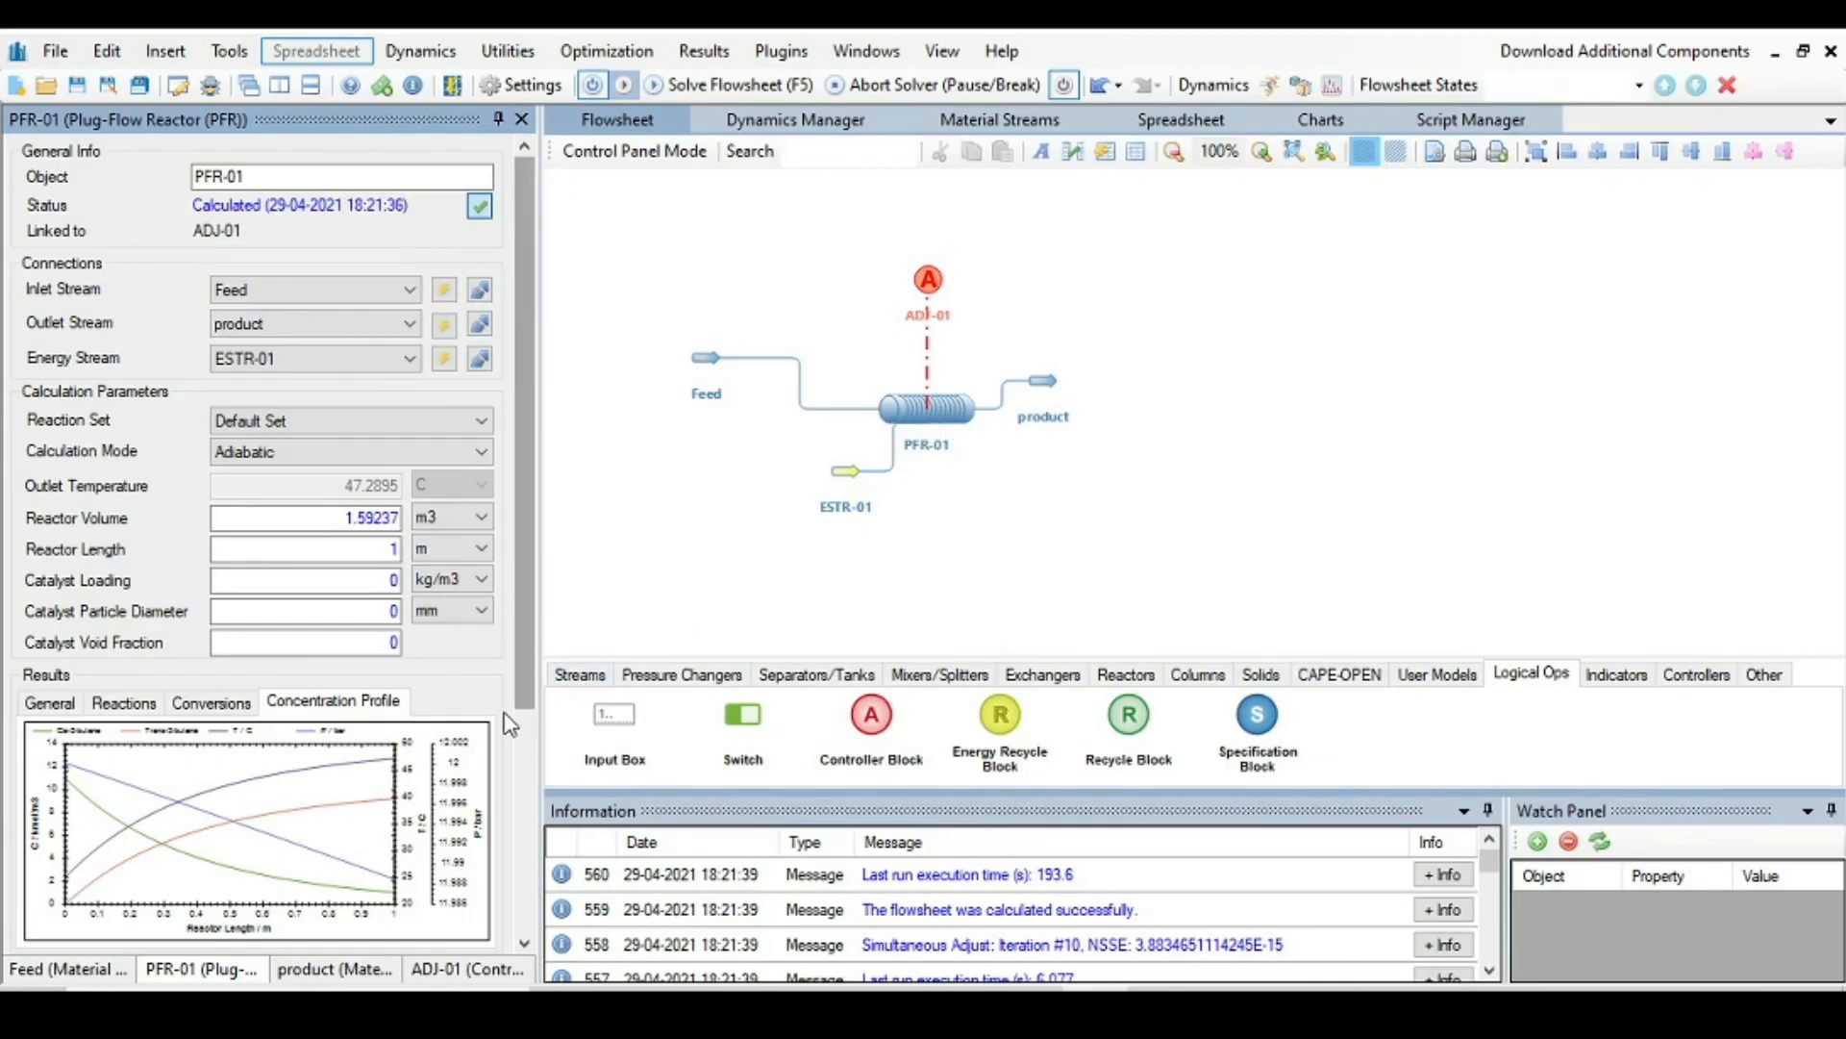
{"action": "mouse_move", "coordinate": [383, 799]}
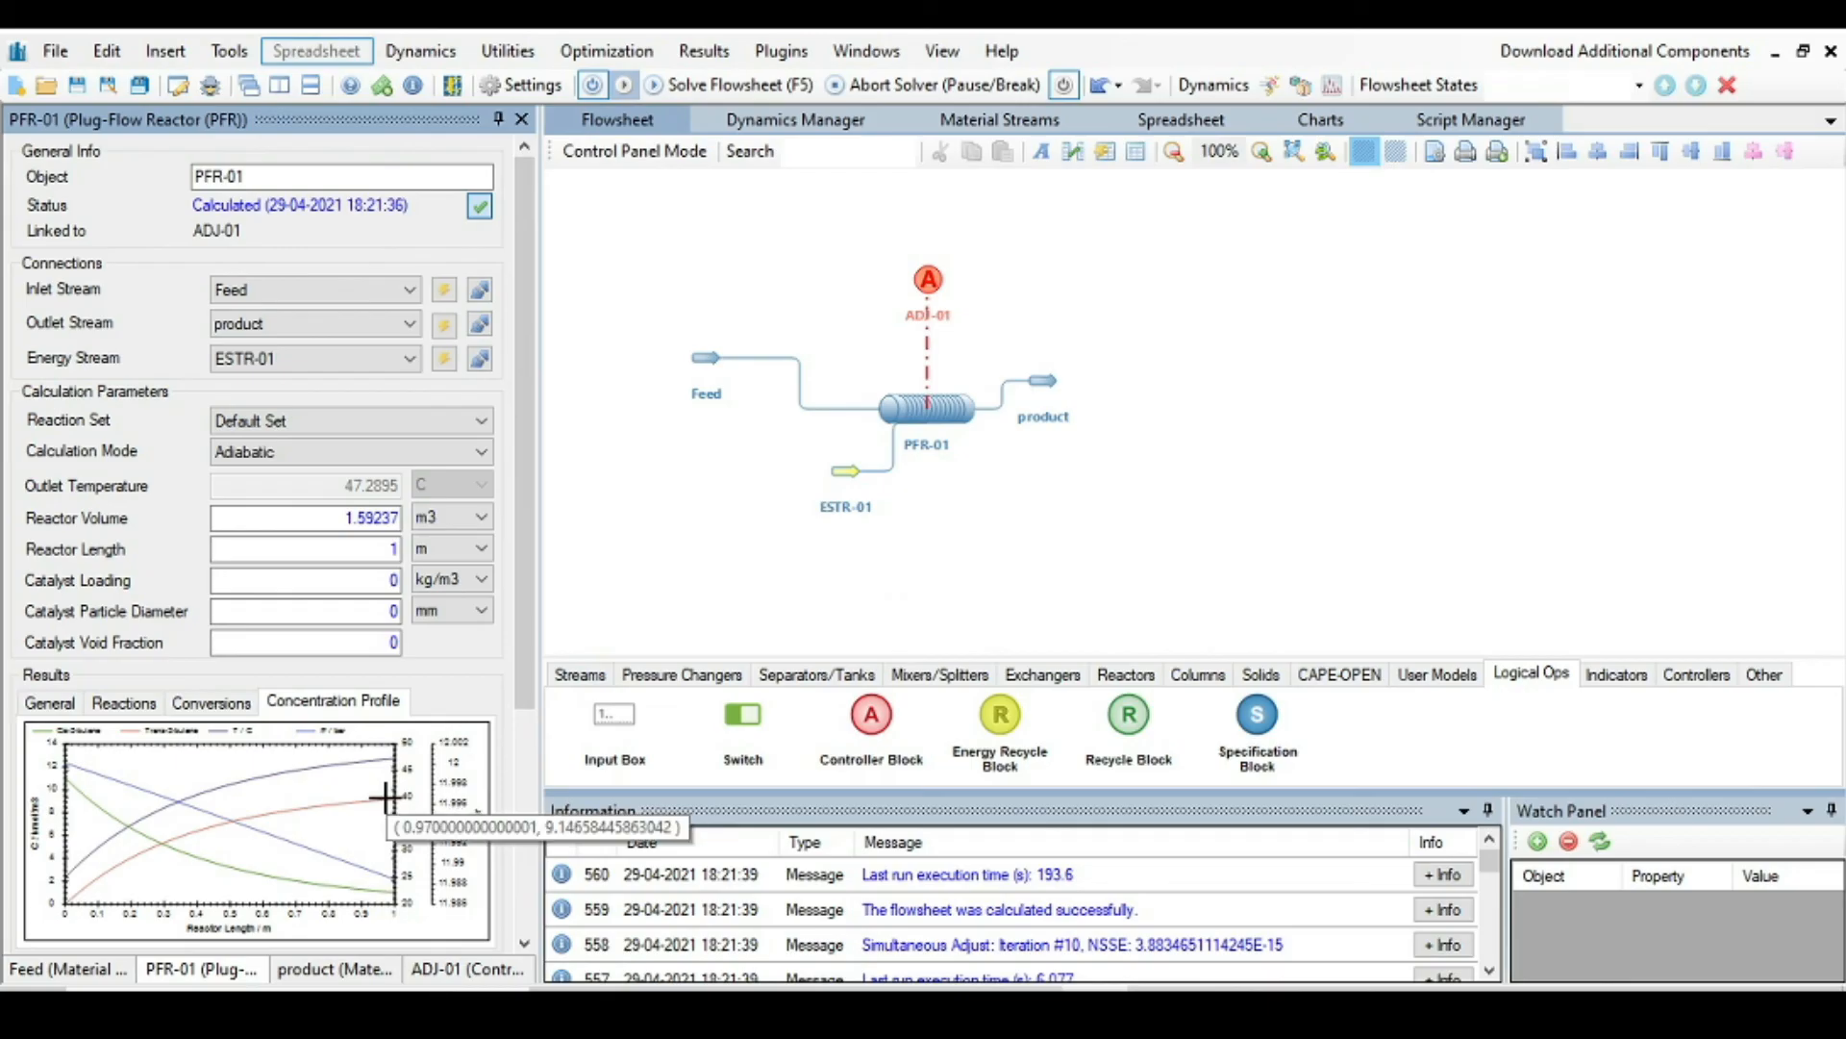